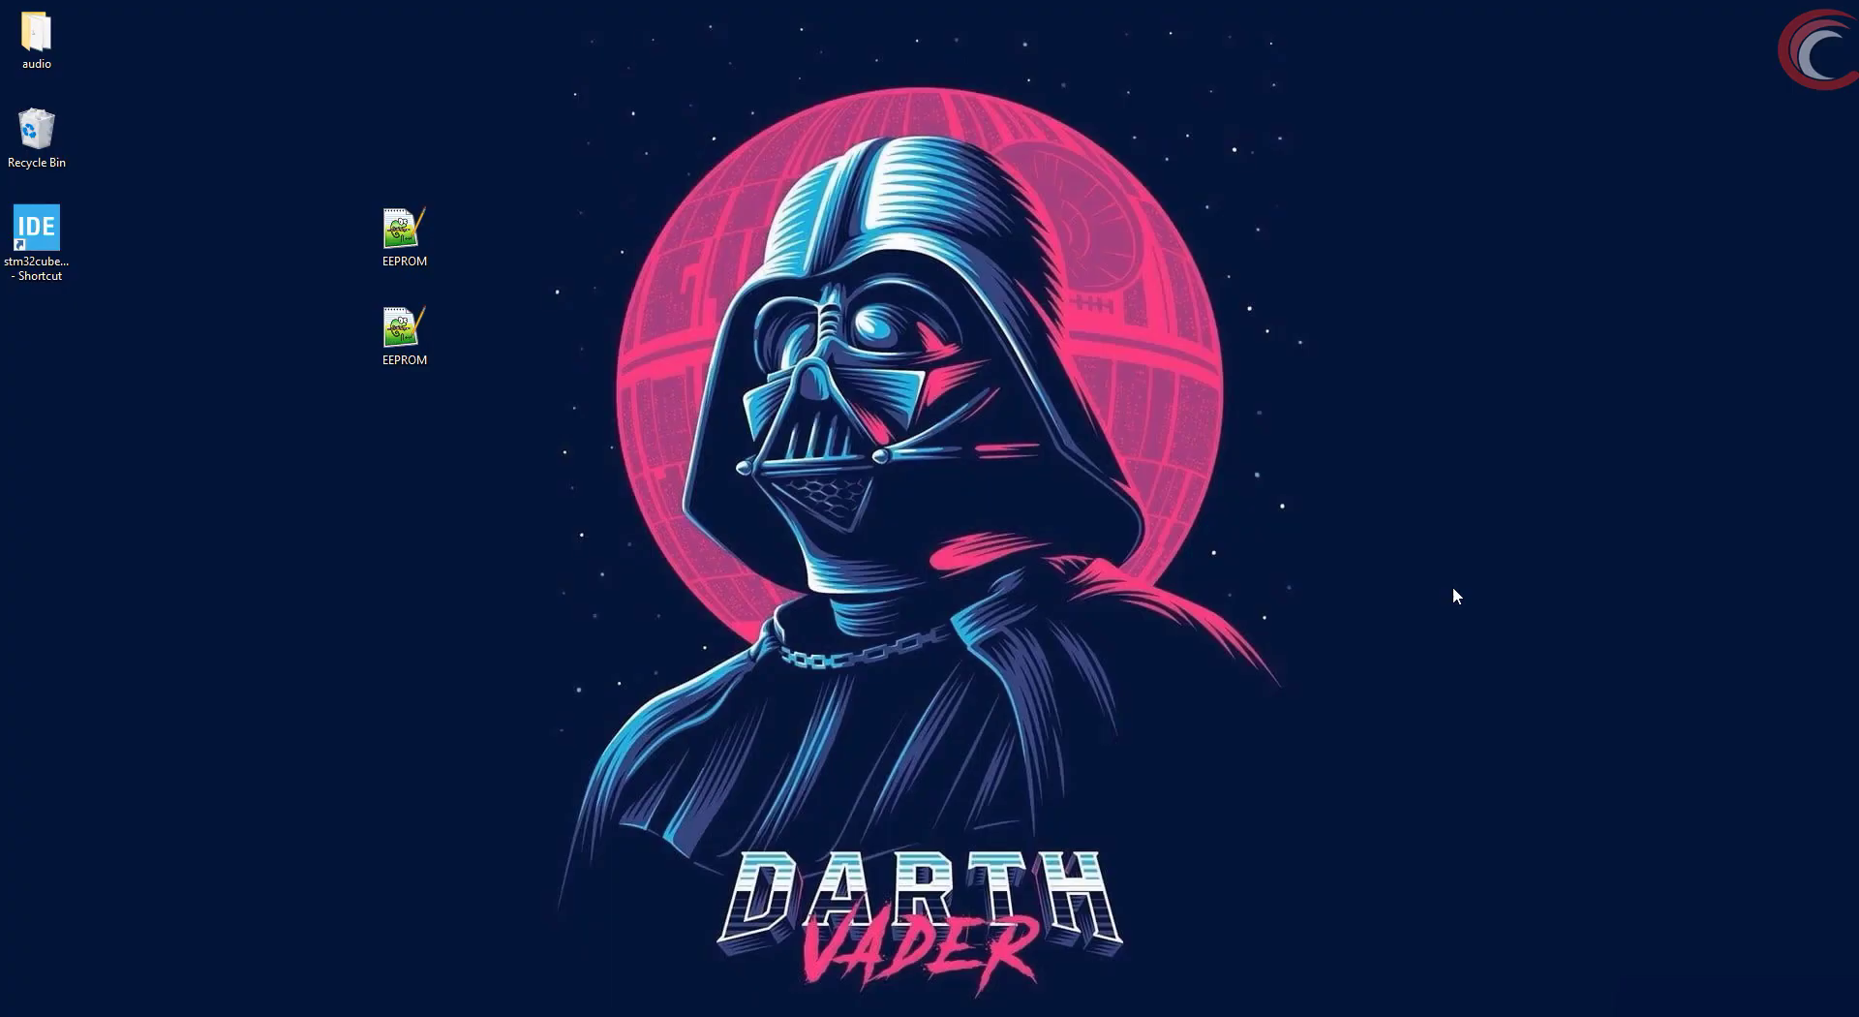
mouse_move(762, 510)
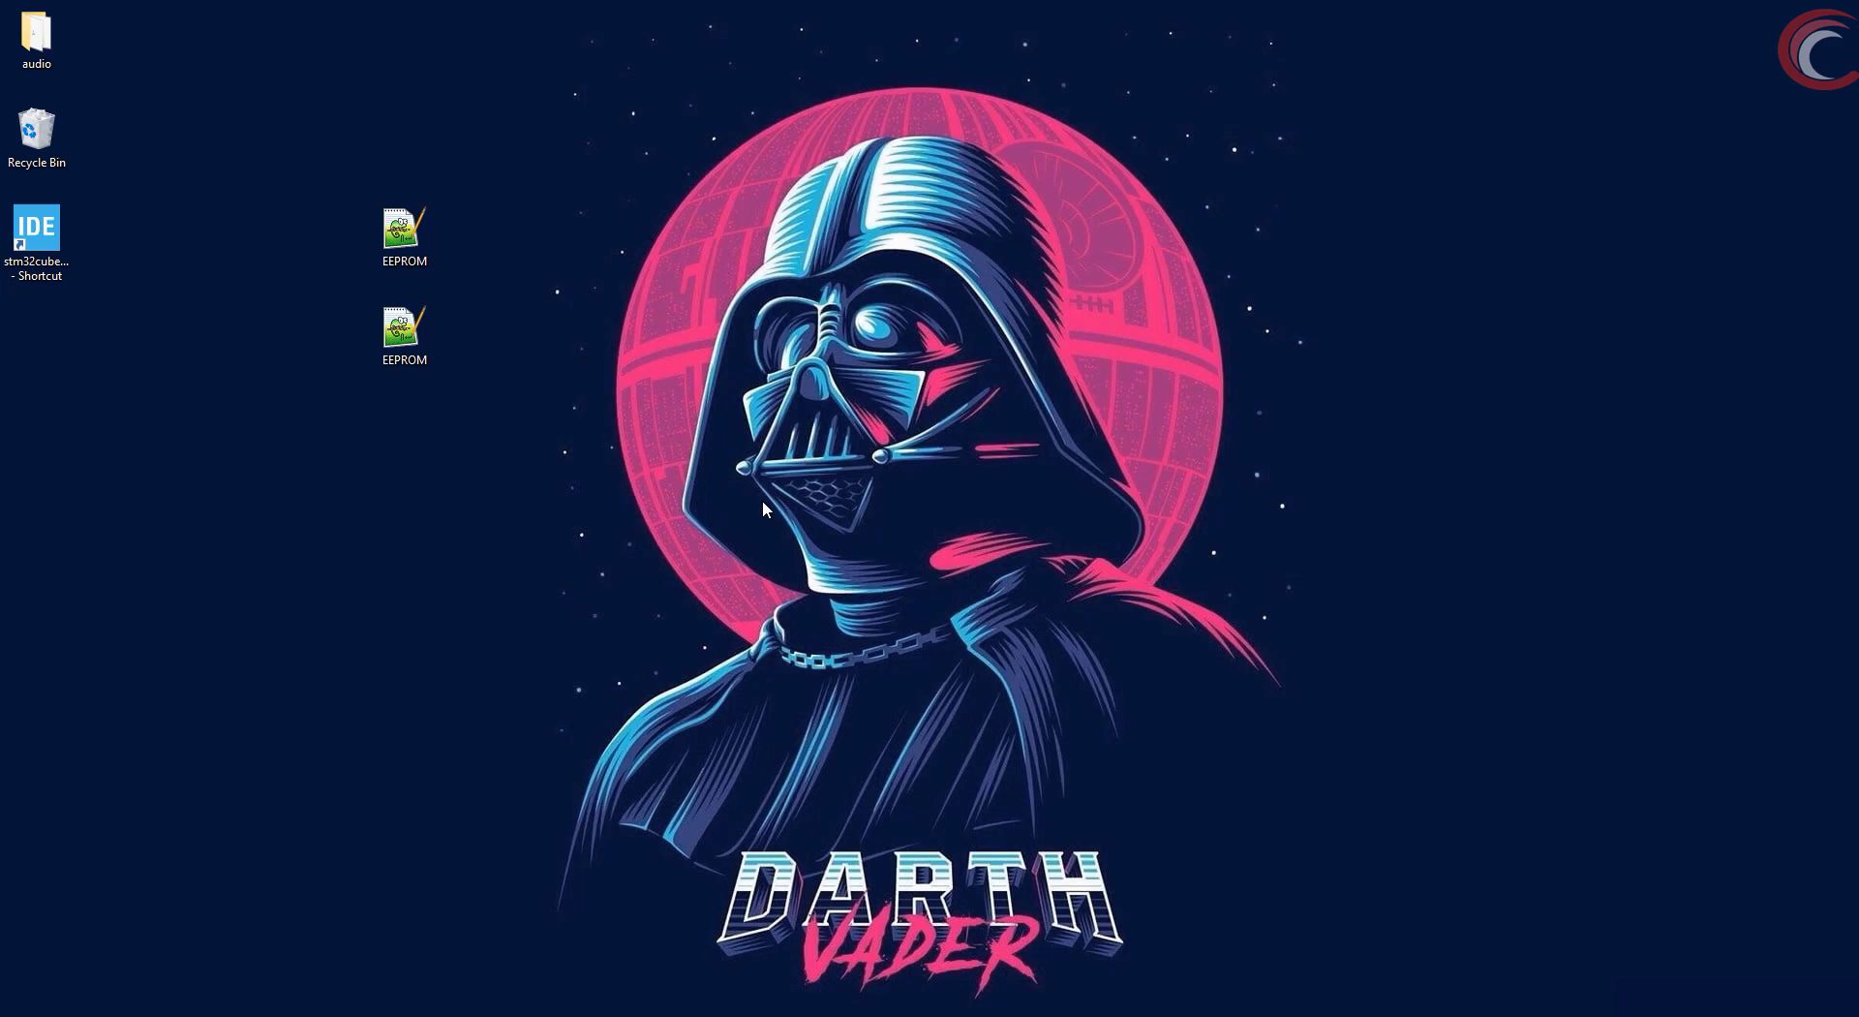
mouse_move(228, 287)
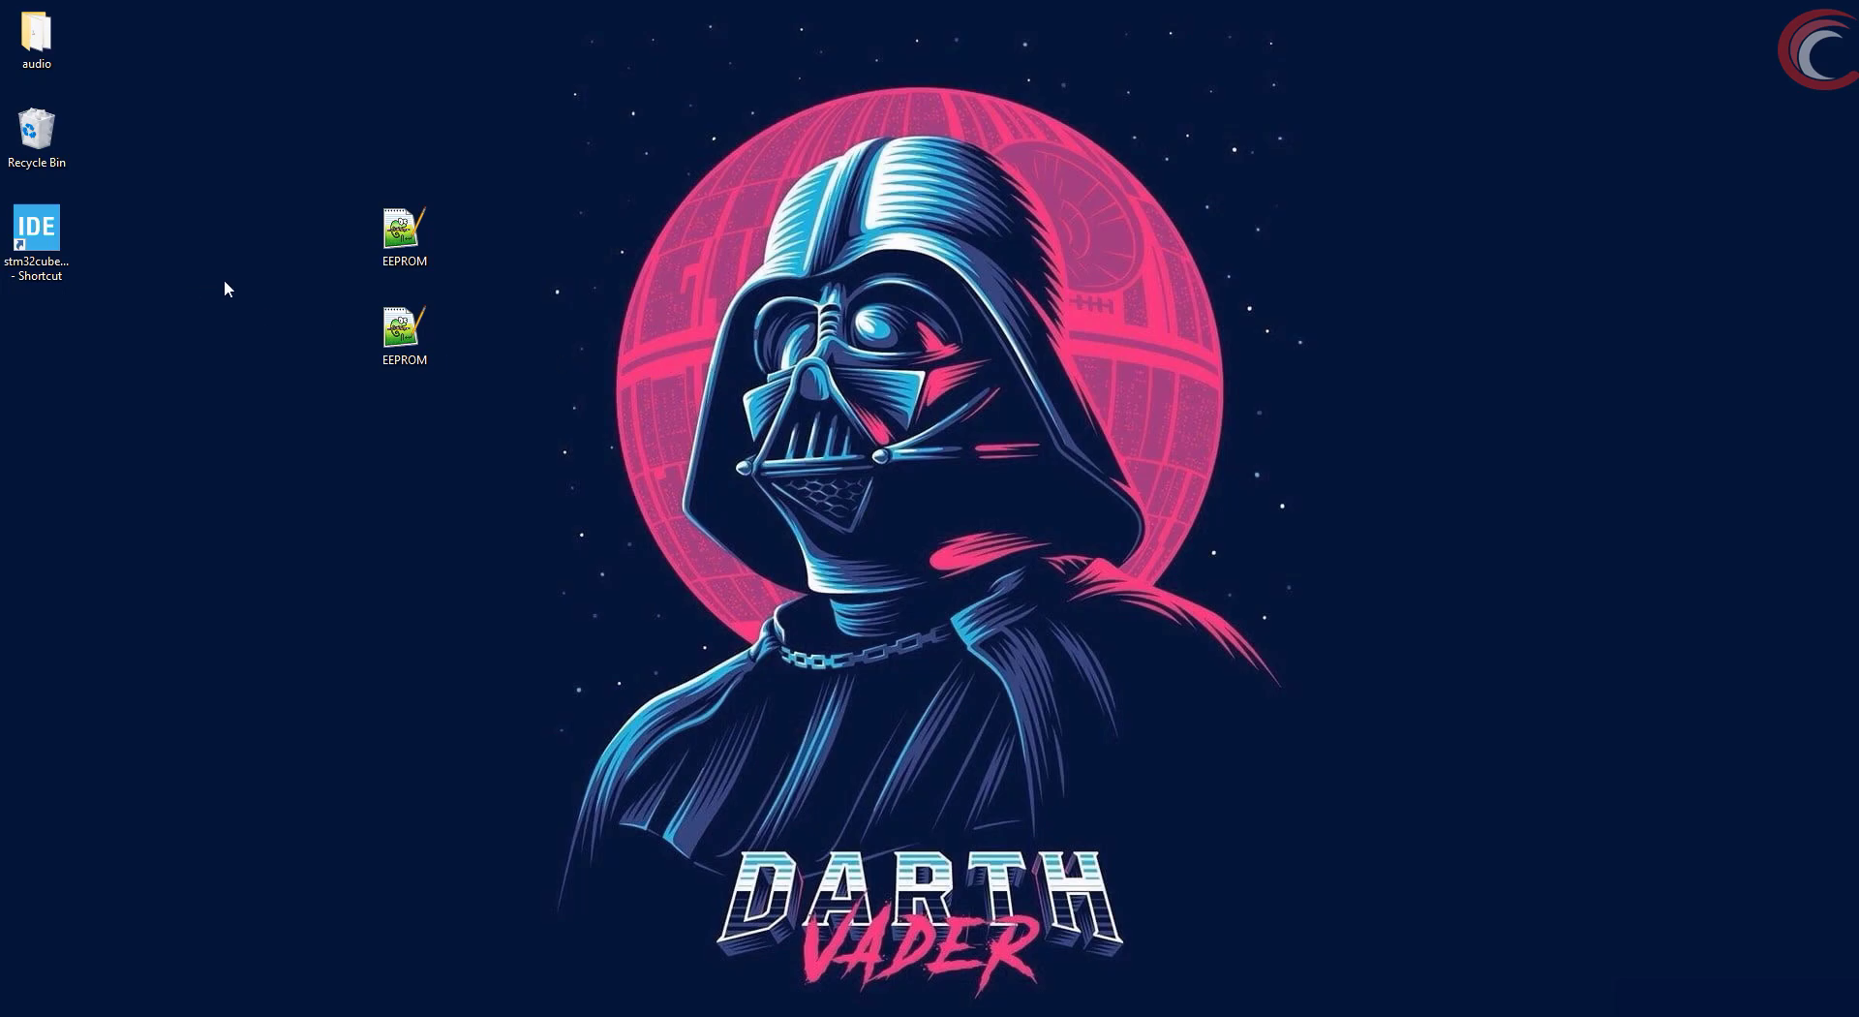
Launch STM32CubeIDE from its desktop shortcut into an empty workspace
double_click(36, 226)
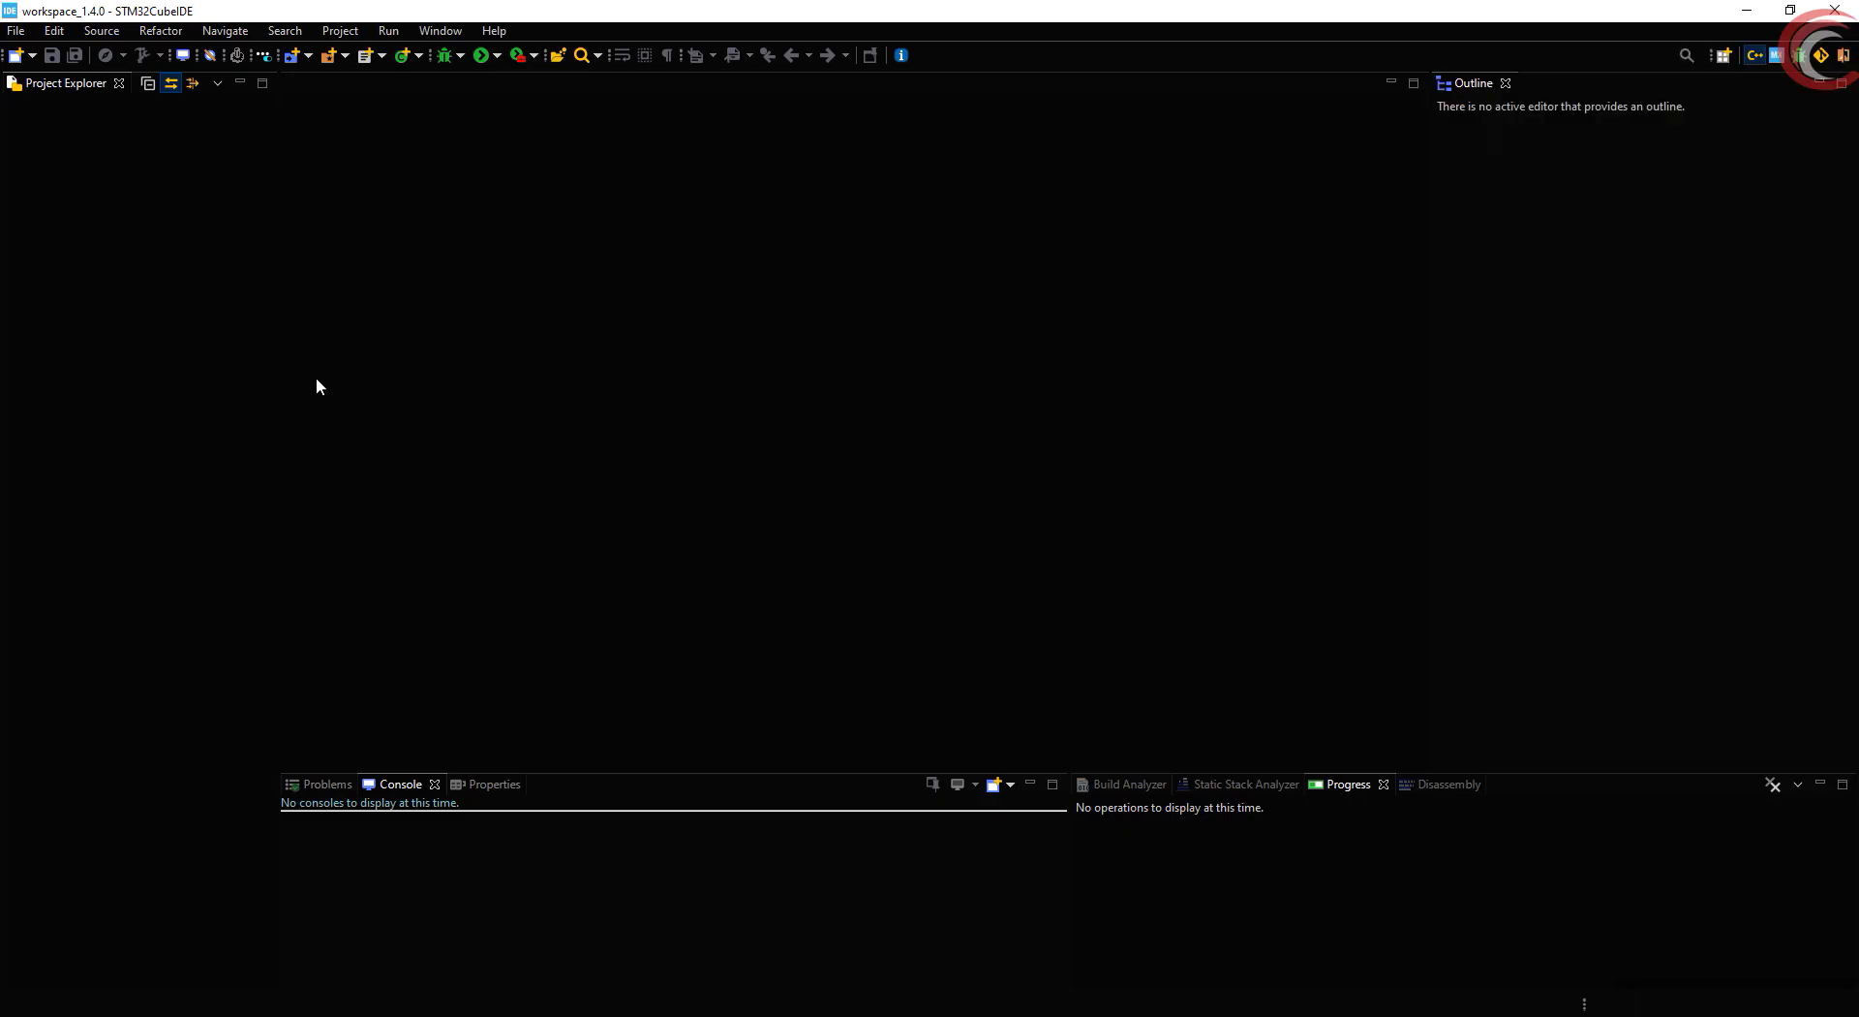
mouse_move(16, 30)
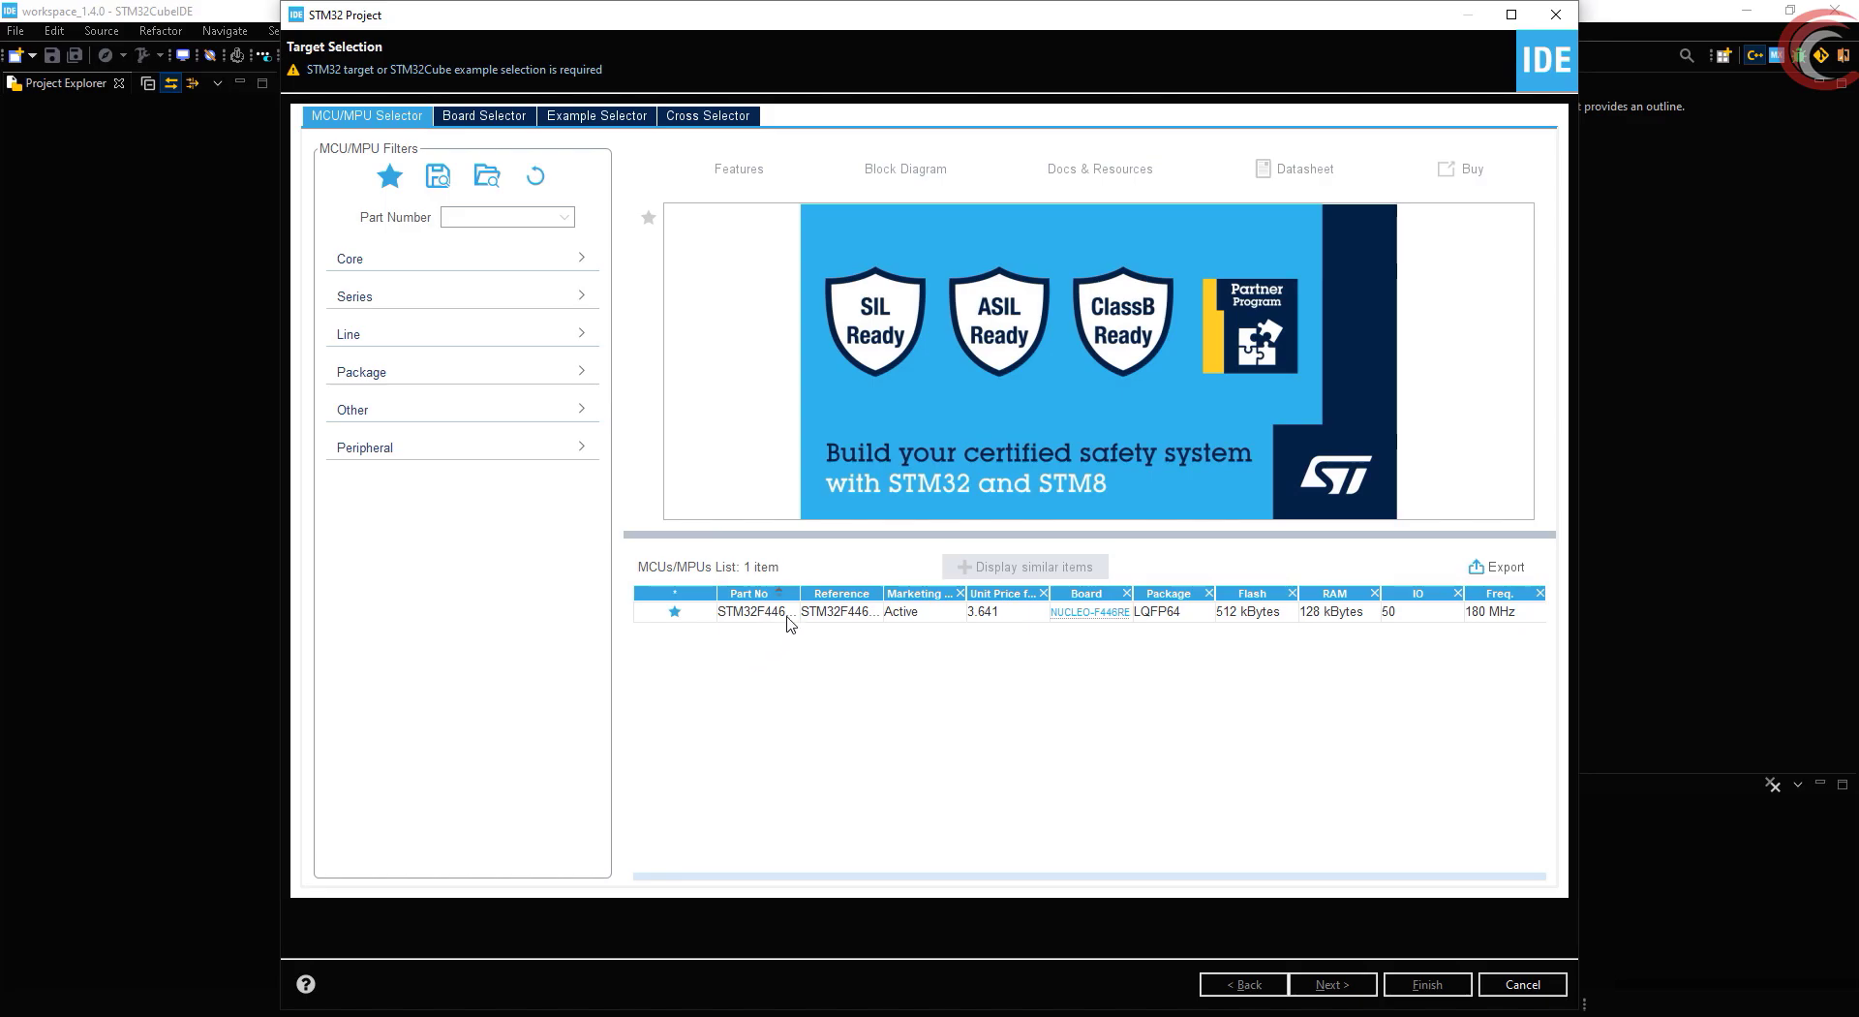
Create the TUT_EEPROM_I2C project targeting the STM32F446RE and finish the wizard
left_click(753, 611)
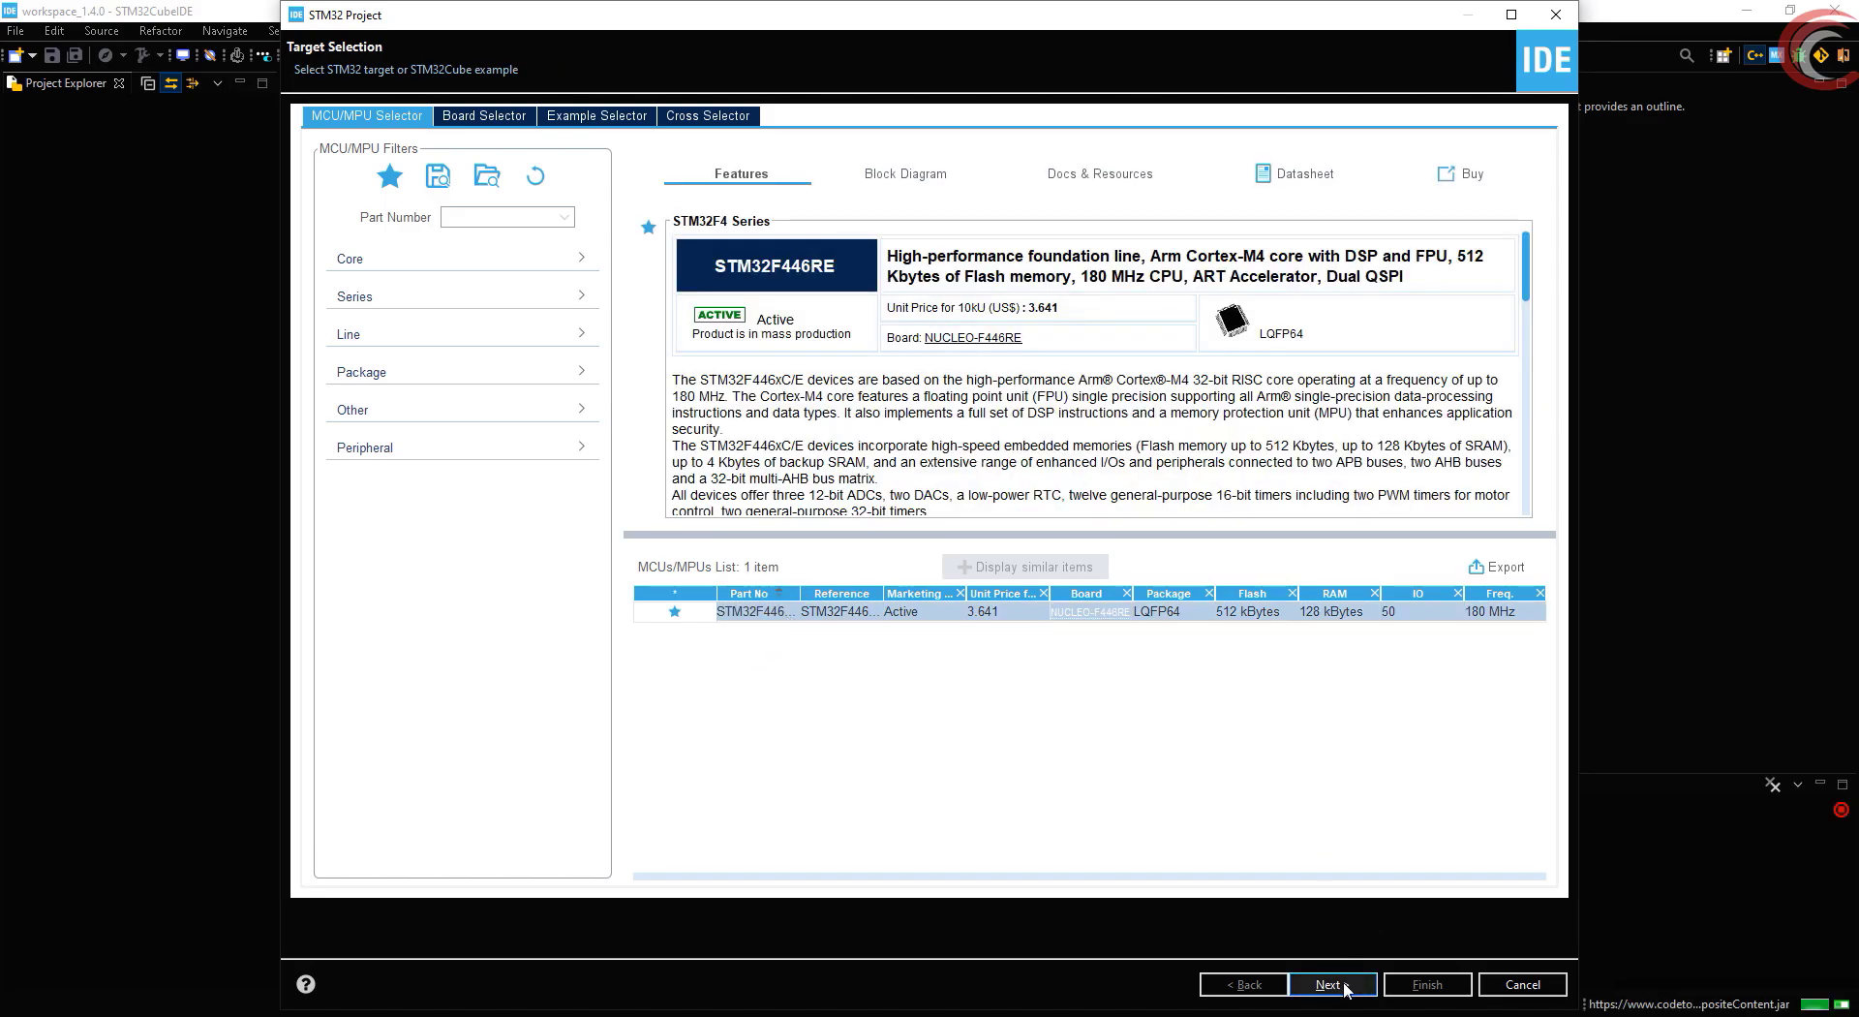
left_click(1330, 984)
type("TUT_EEPROM_I2C")
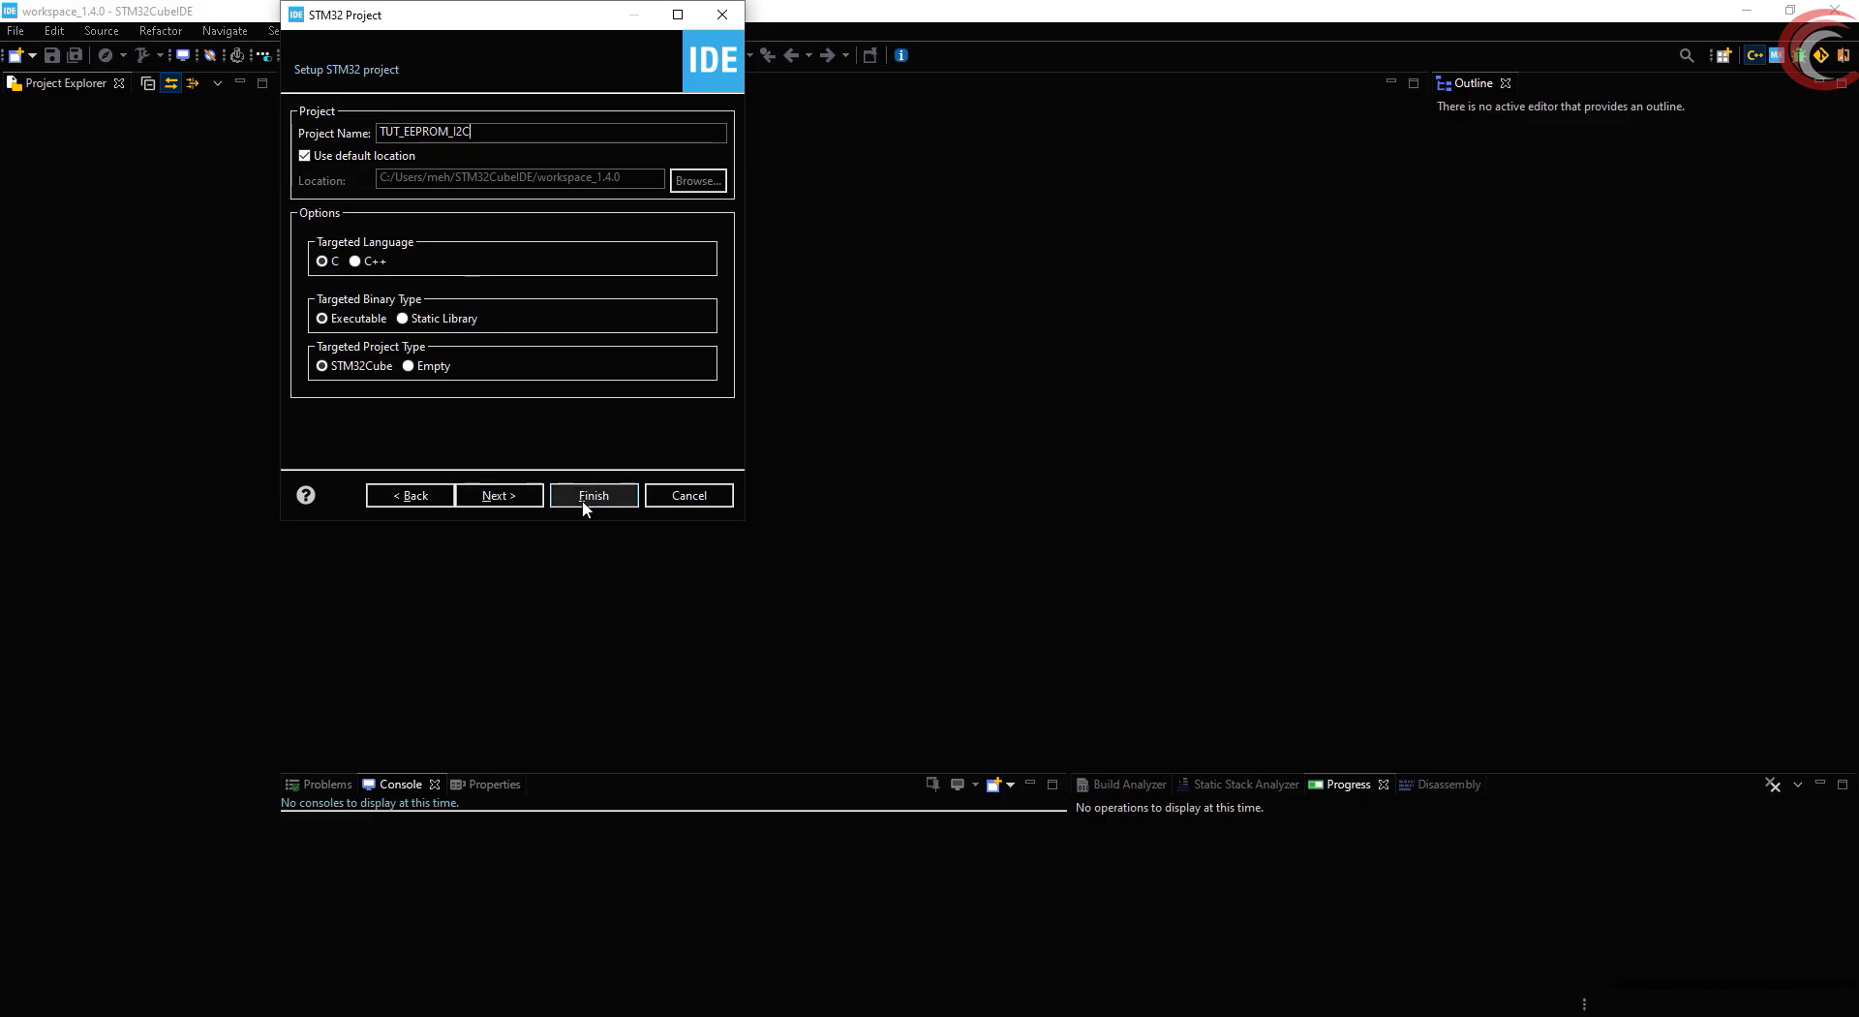
left_click(593, 495)
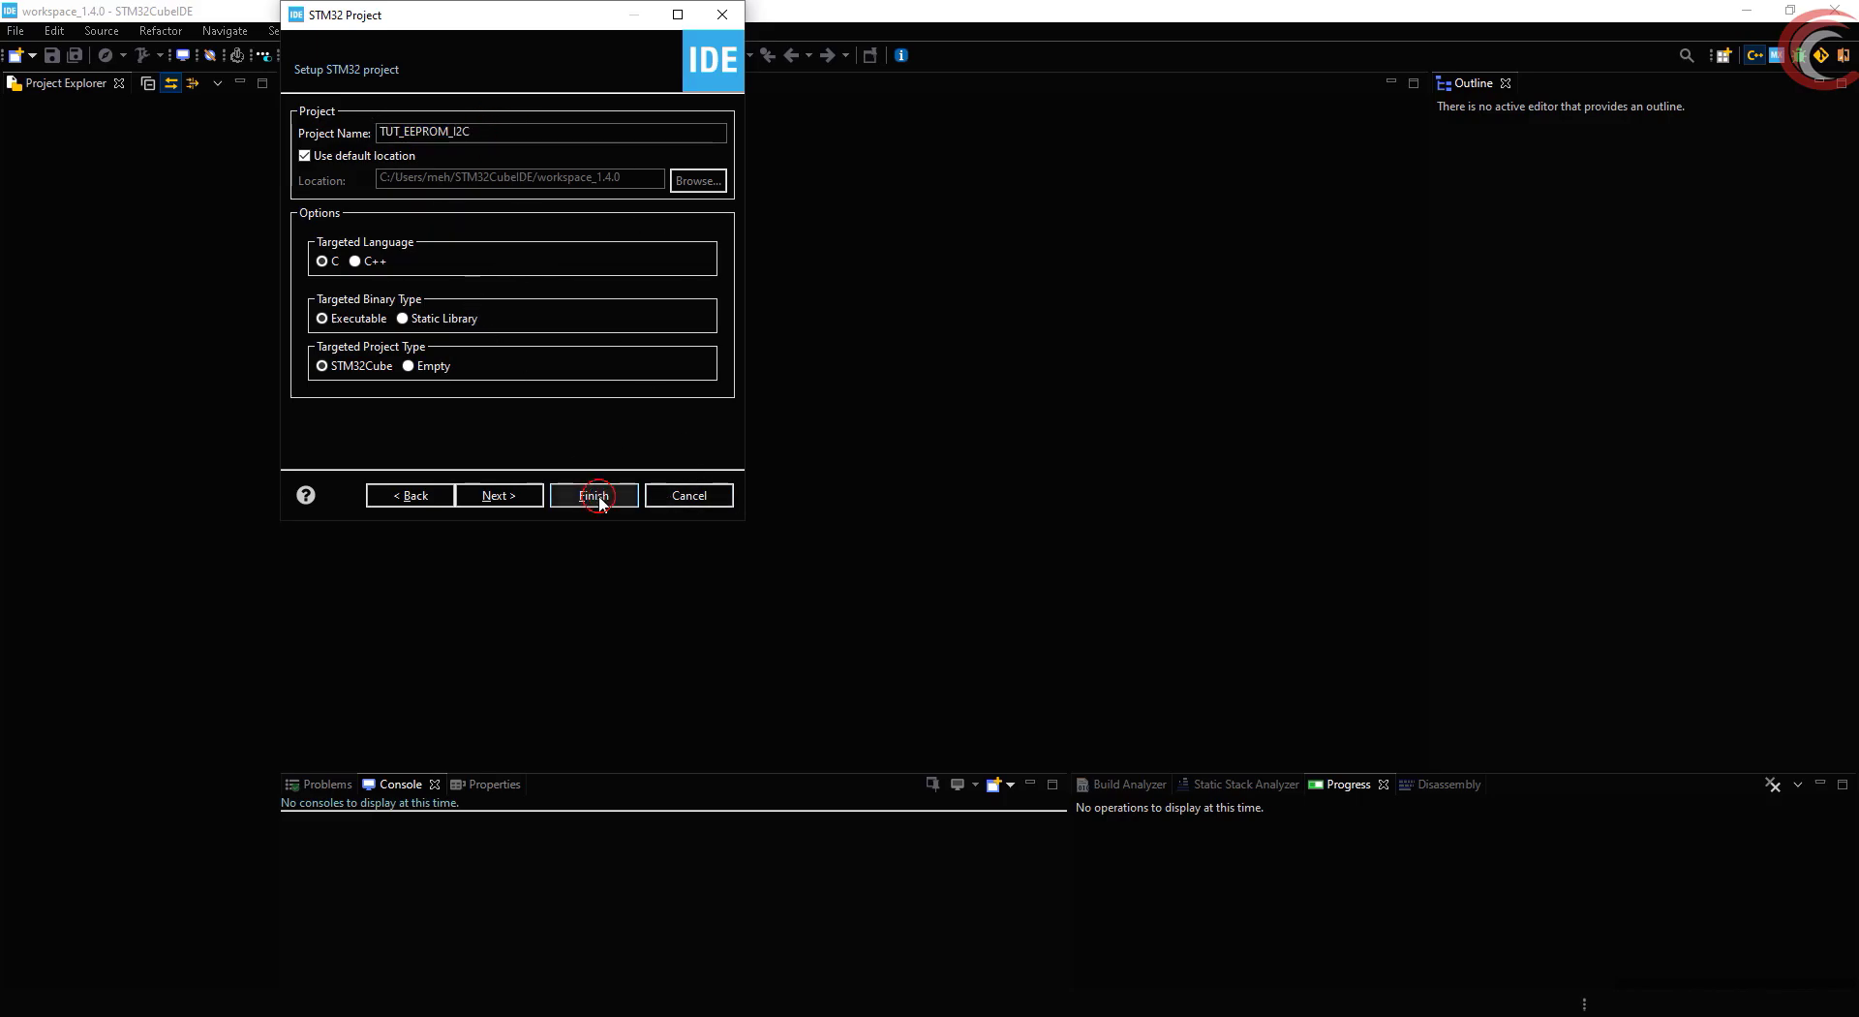
left_click(592, 496)
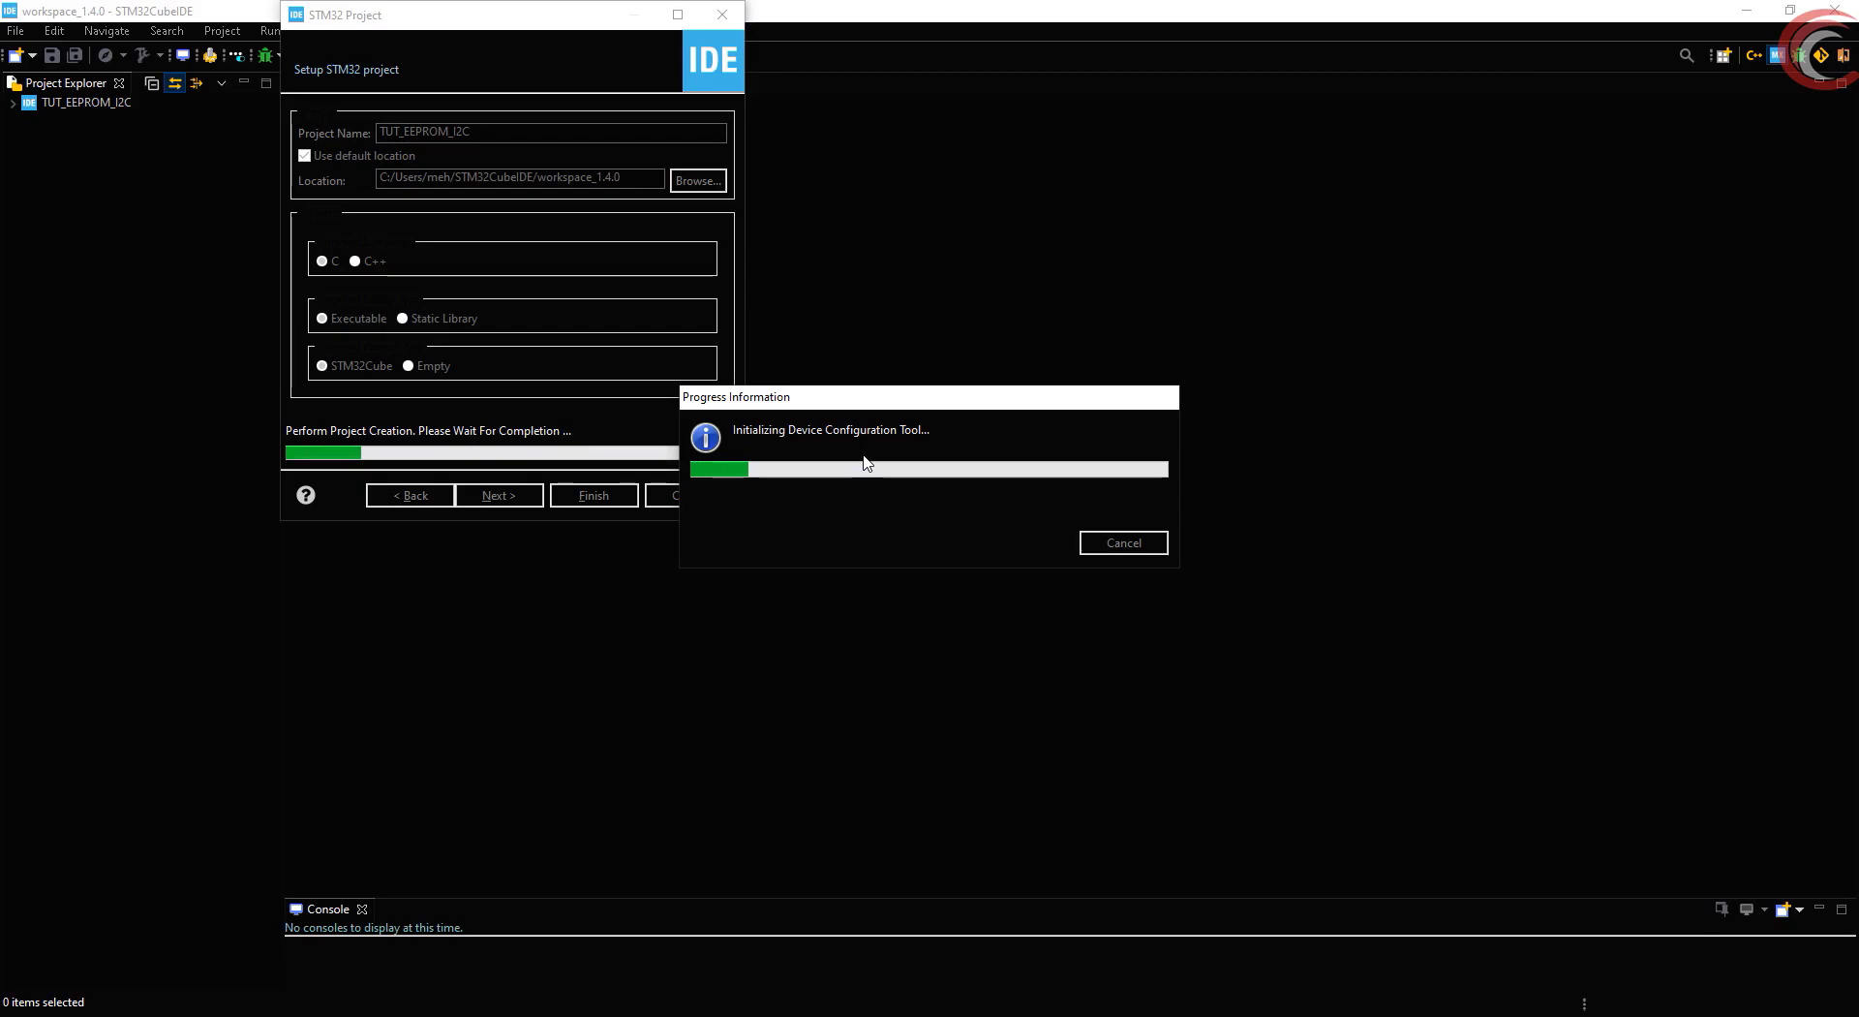
left_click(592, 494)
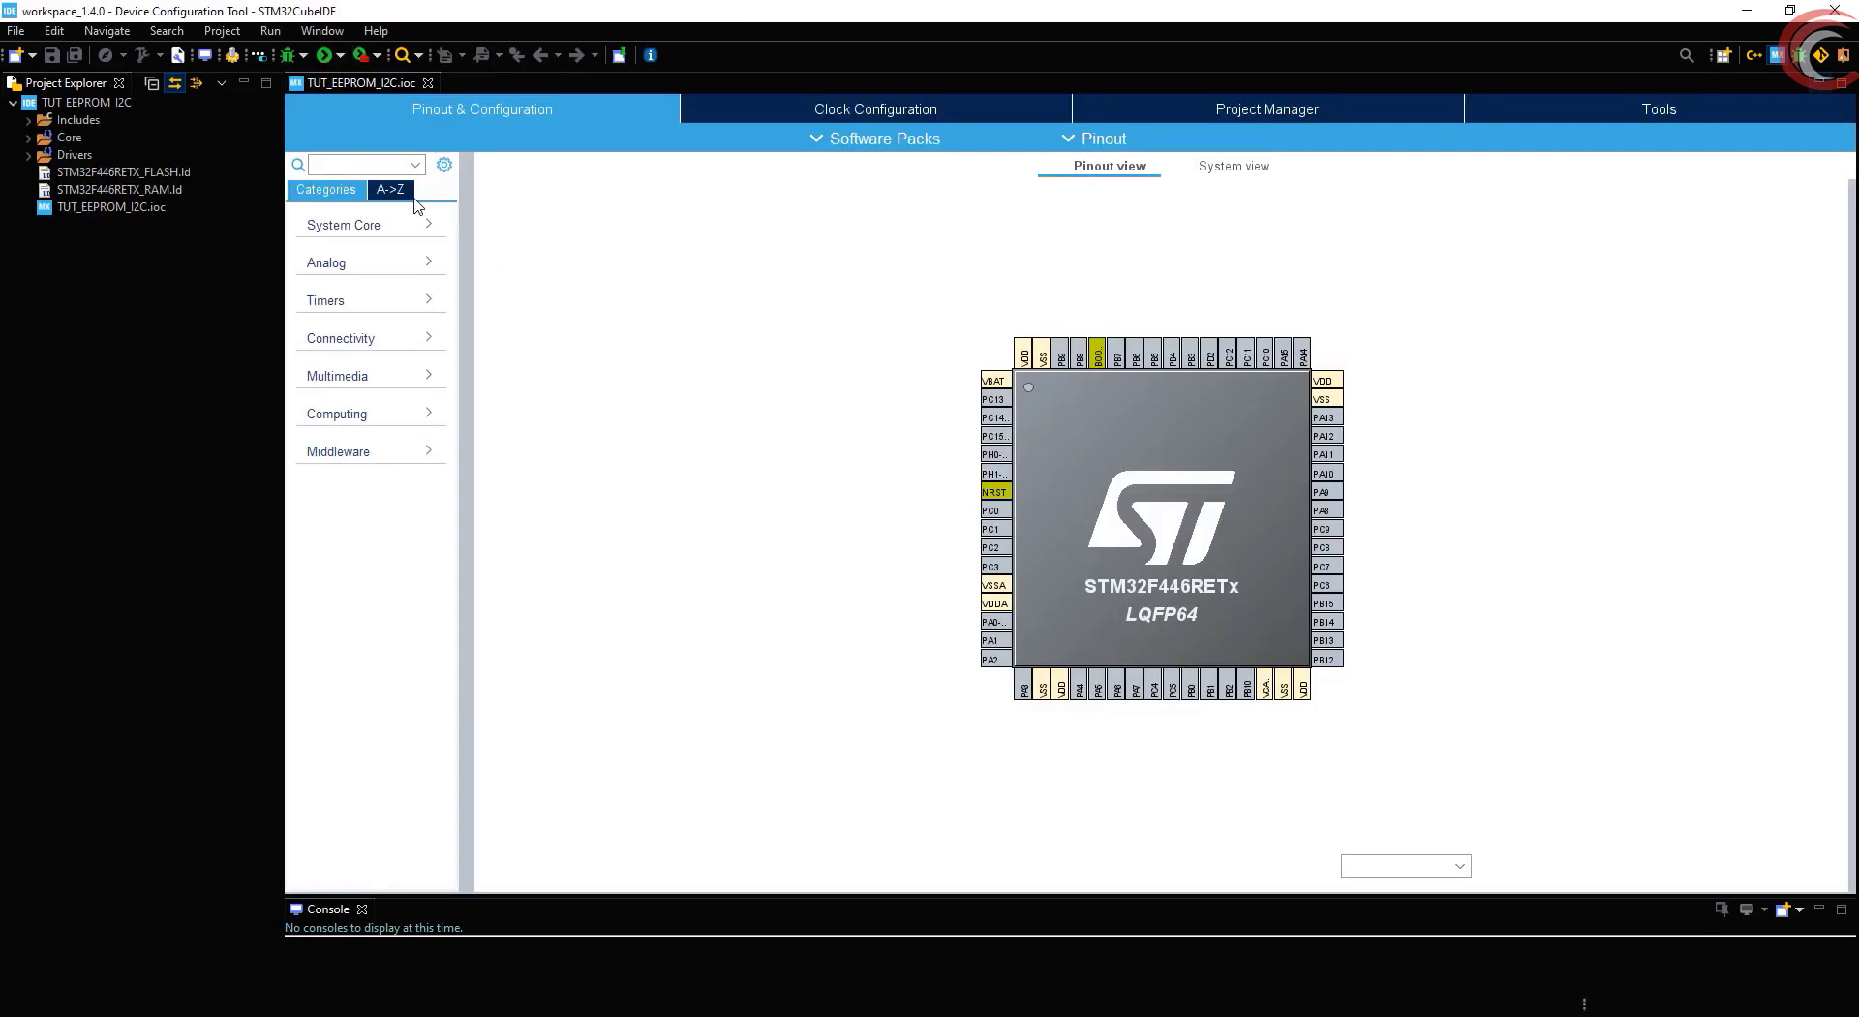
List peripherals A->Z and set the RCC HSE to BYPASS Clock Source
left_click(390, 189)
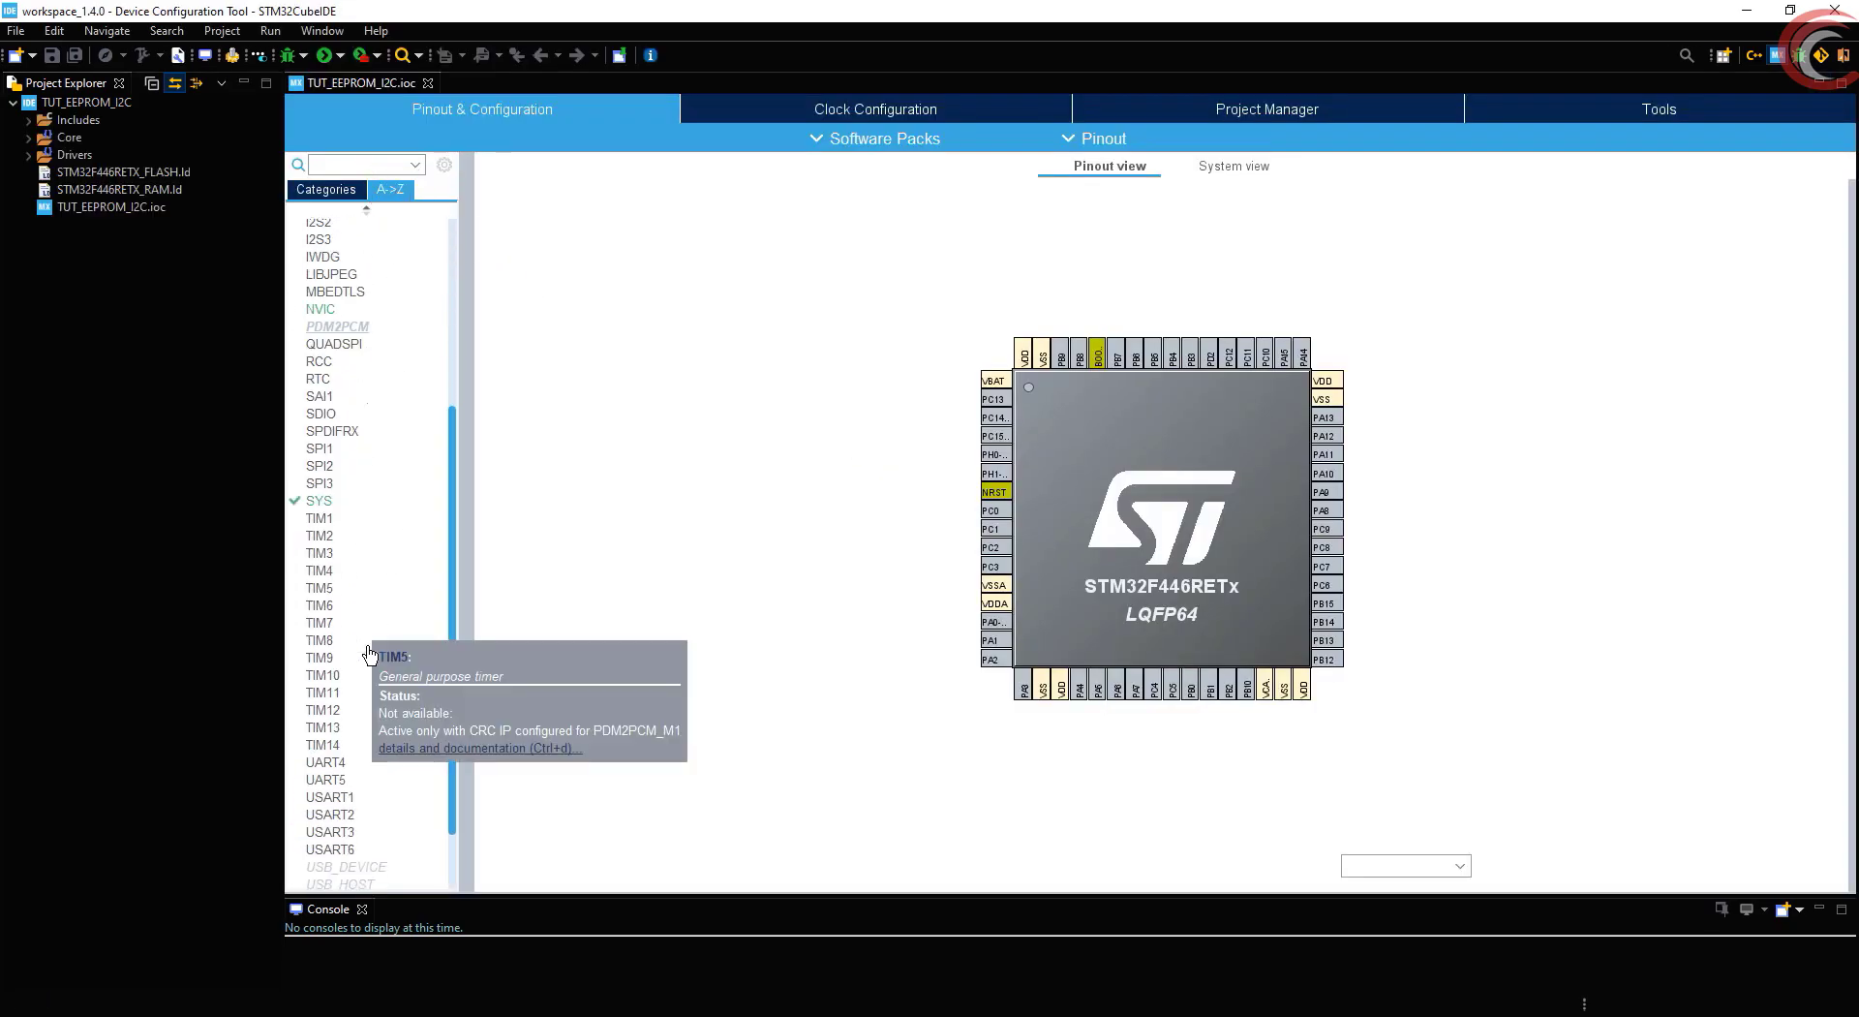
scroll("down", 3)
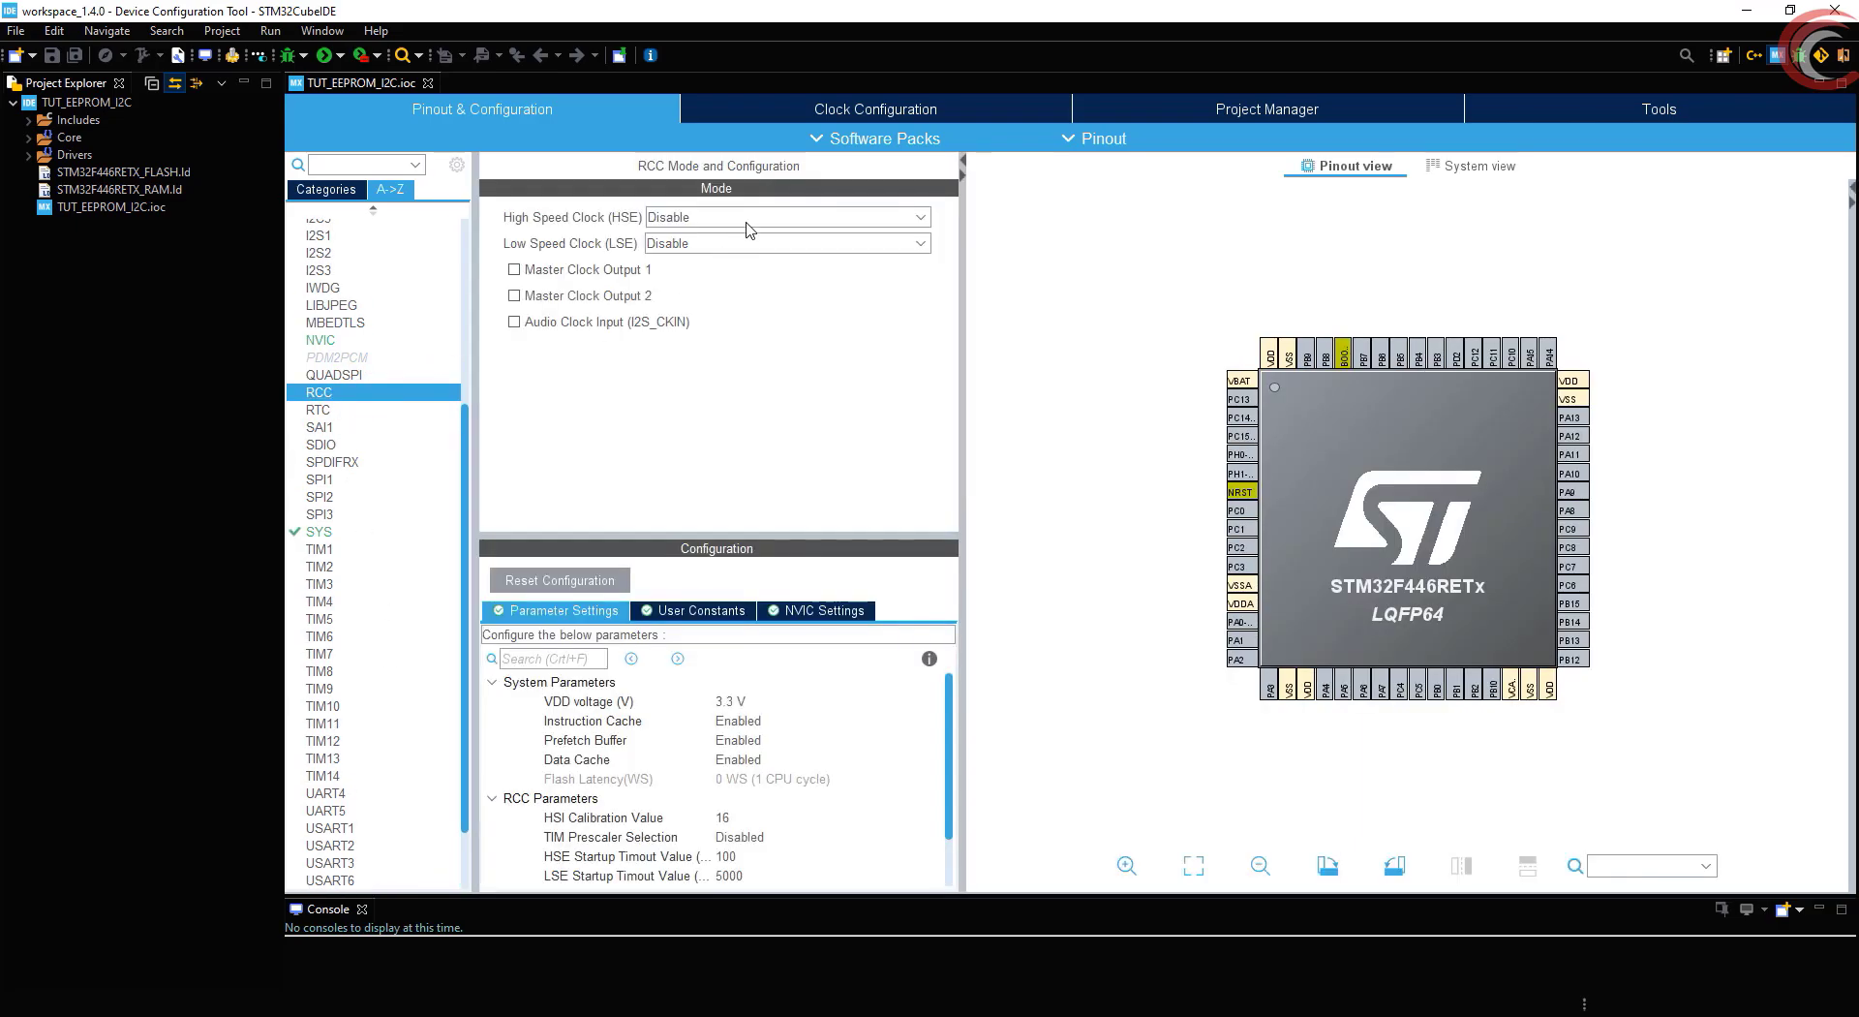
left_click(786, 216)
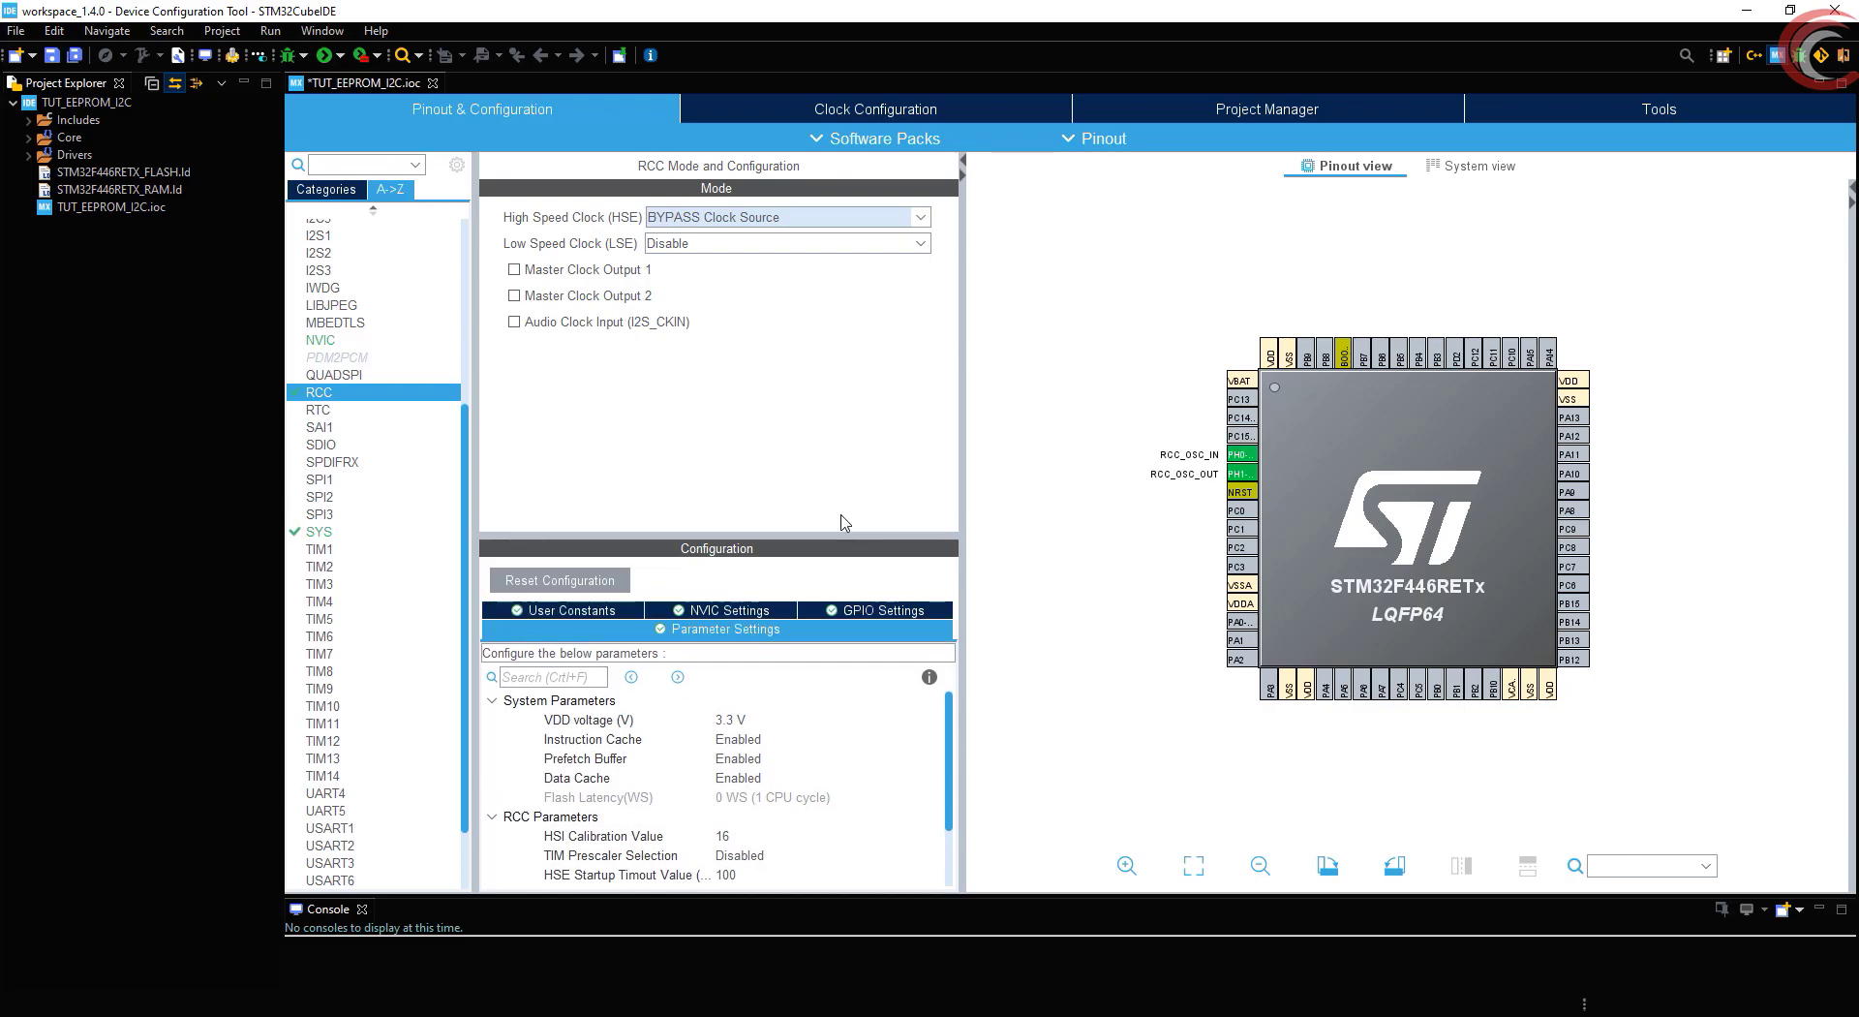
scroll("down", 3)
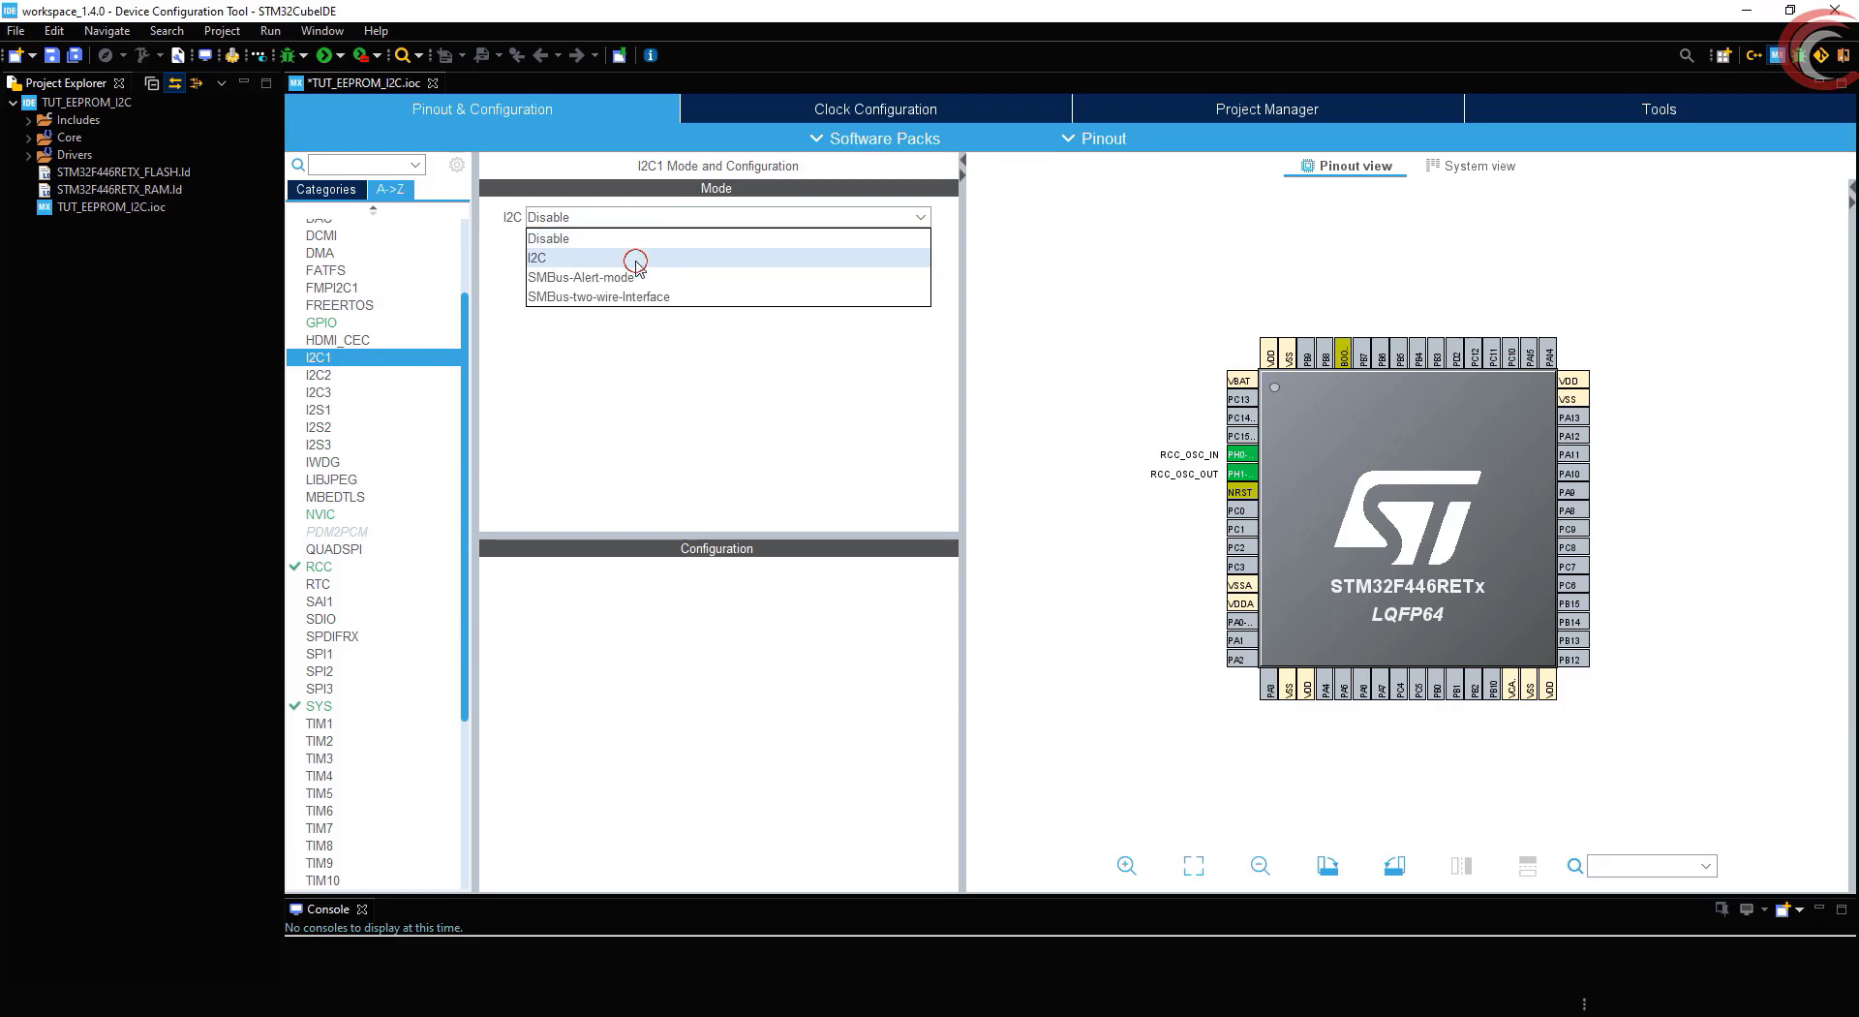
Enable I2C1 in I2C mode and check its 100000 Hz clock speed setting
left_click(537, 258)
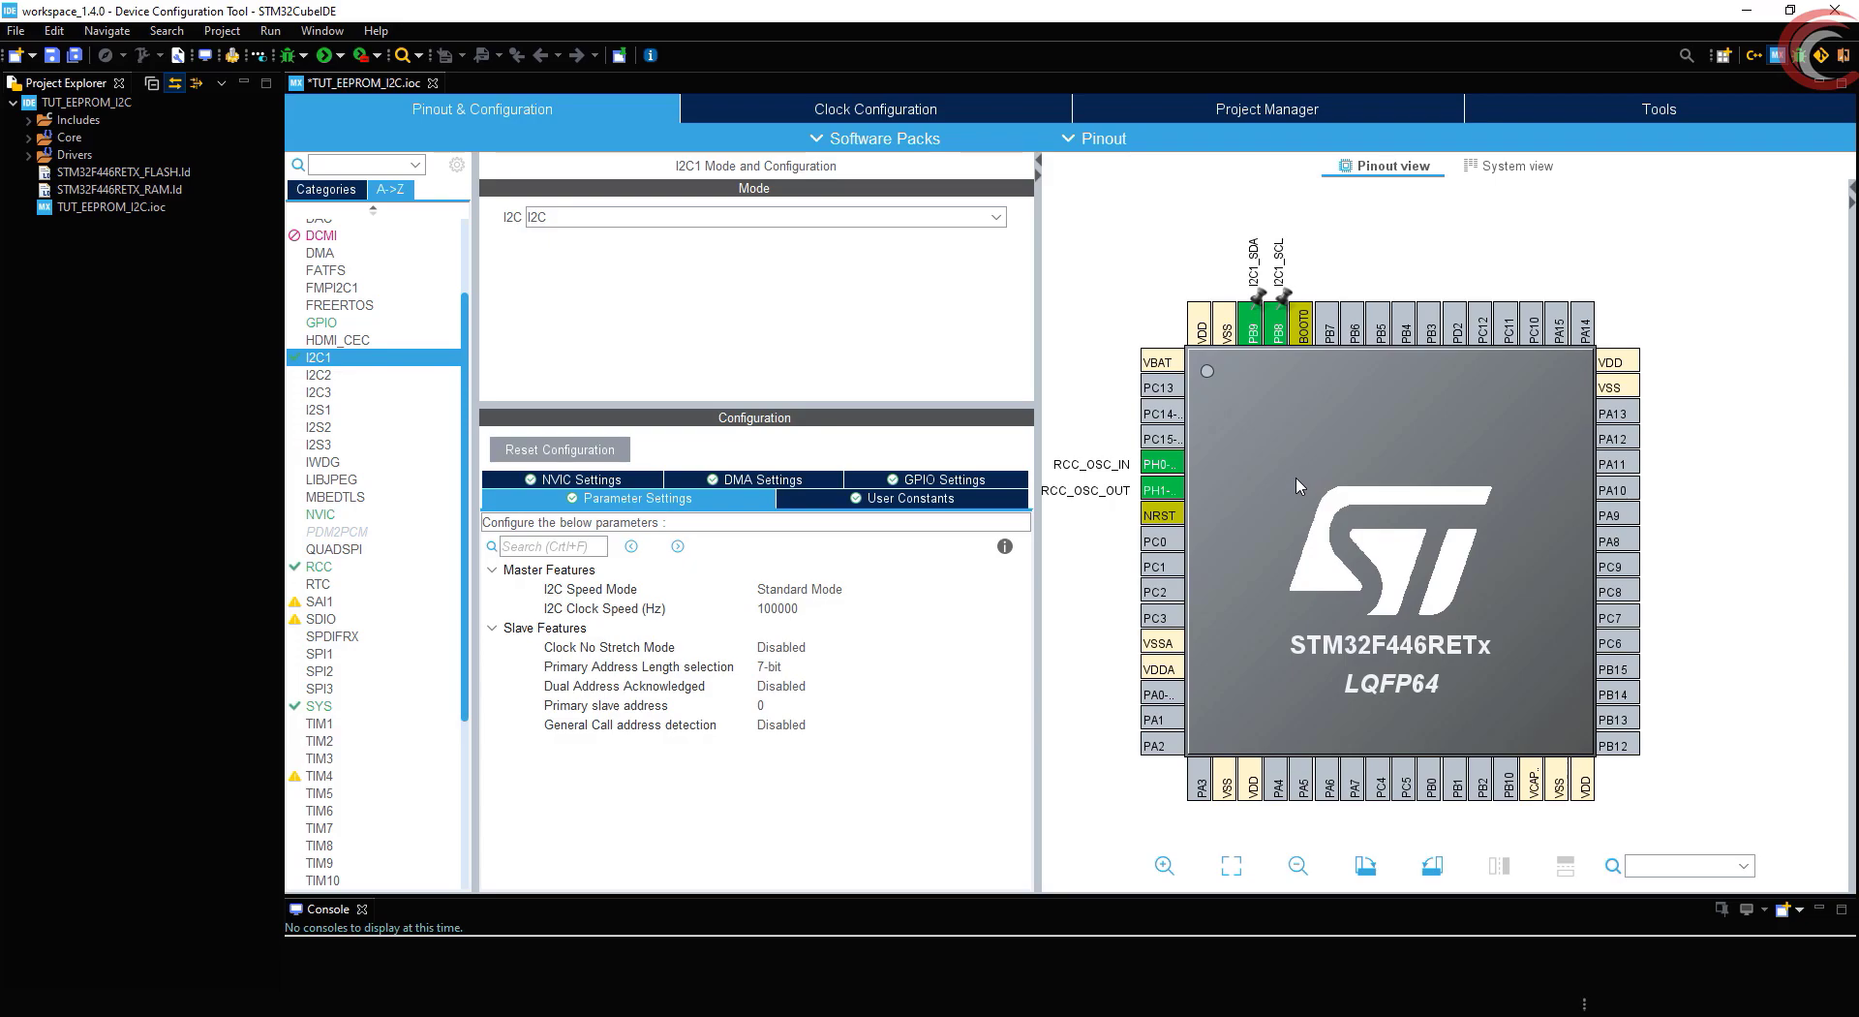
left_click(776, 608)
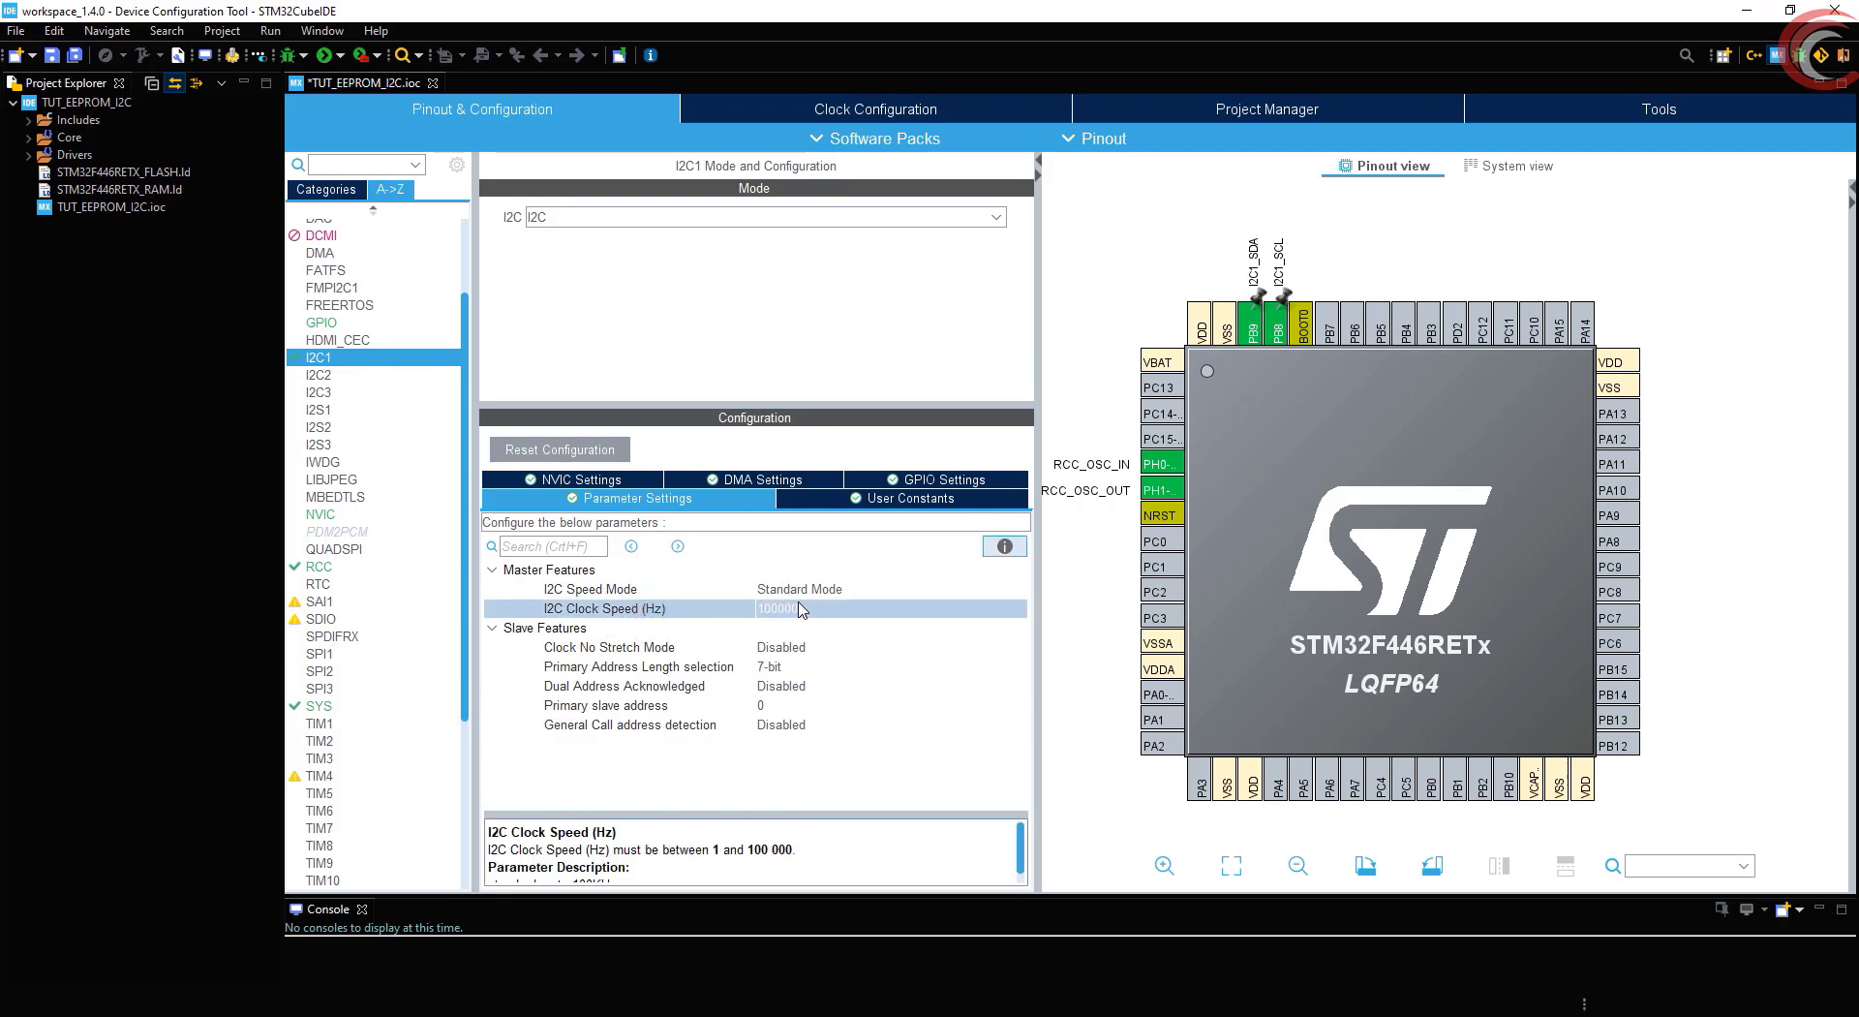
left_click(854, 589)
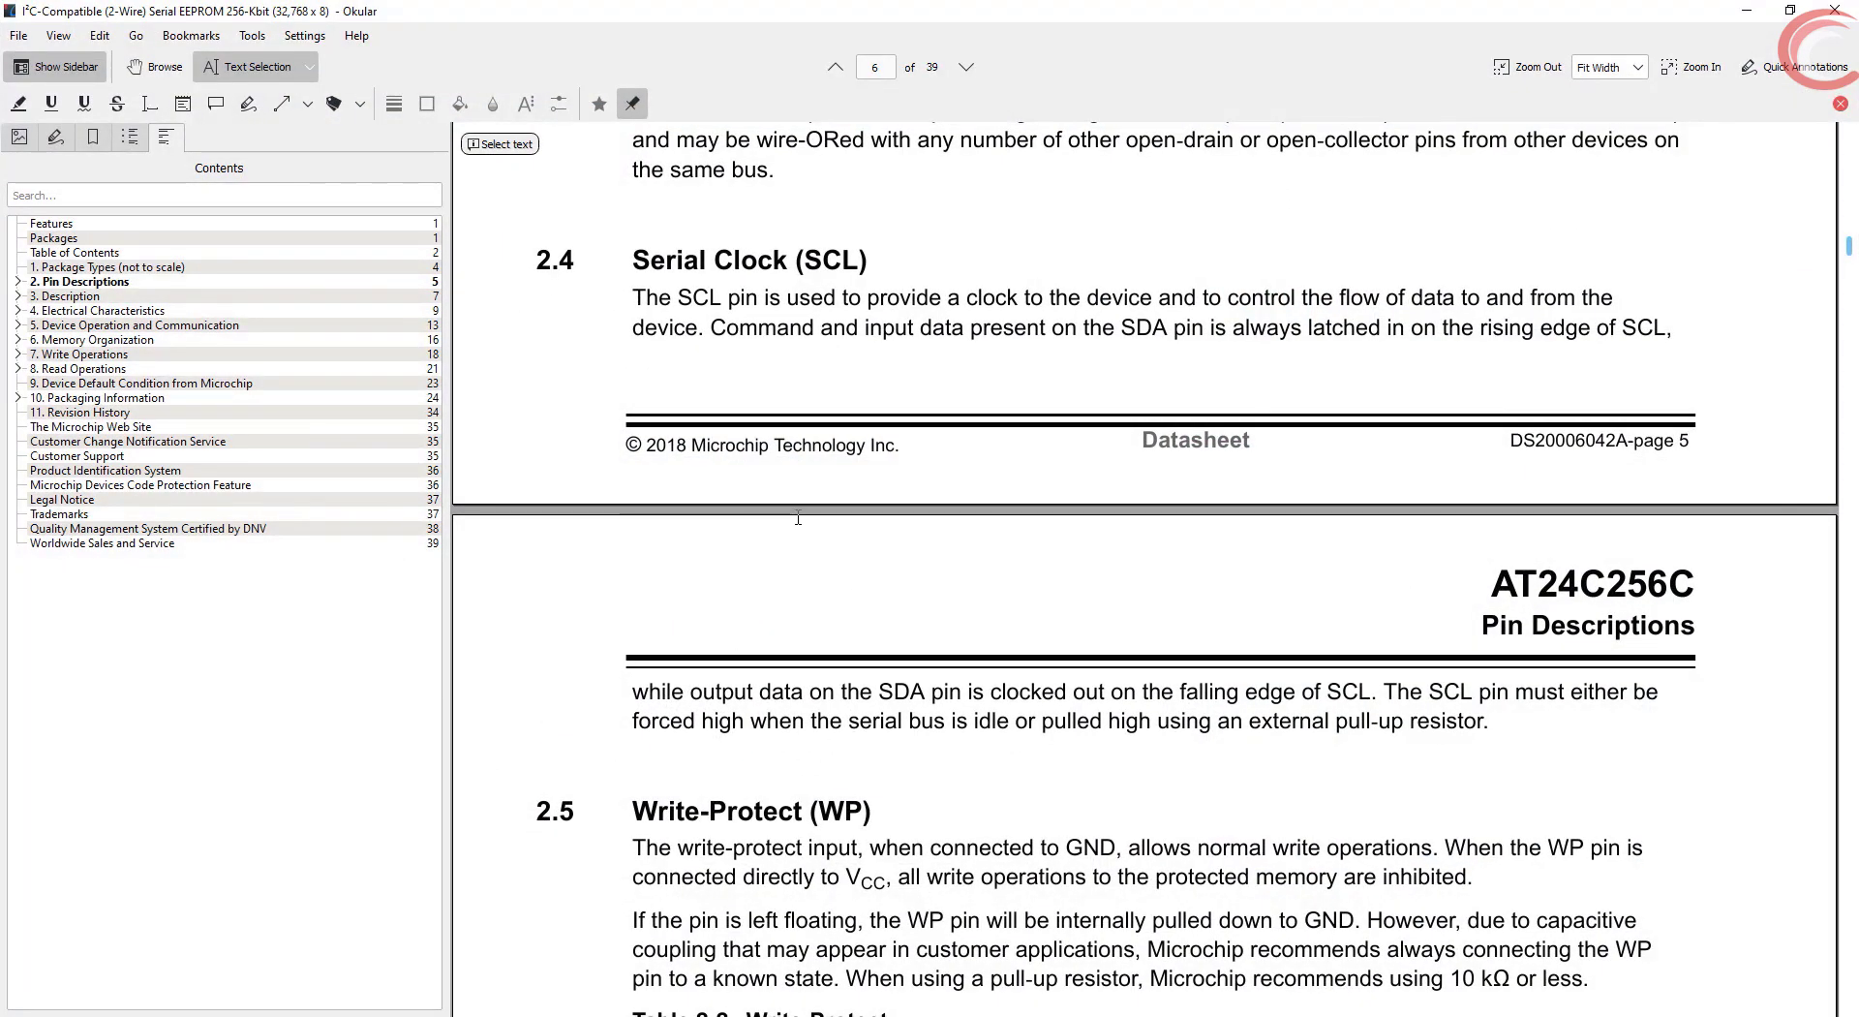
Browse the AT24C256C datasheet to the AC characteristics table and pick out the 400 kHz maximum SCL frequency
left_click(107, 266)
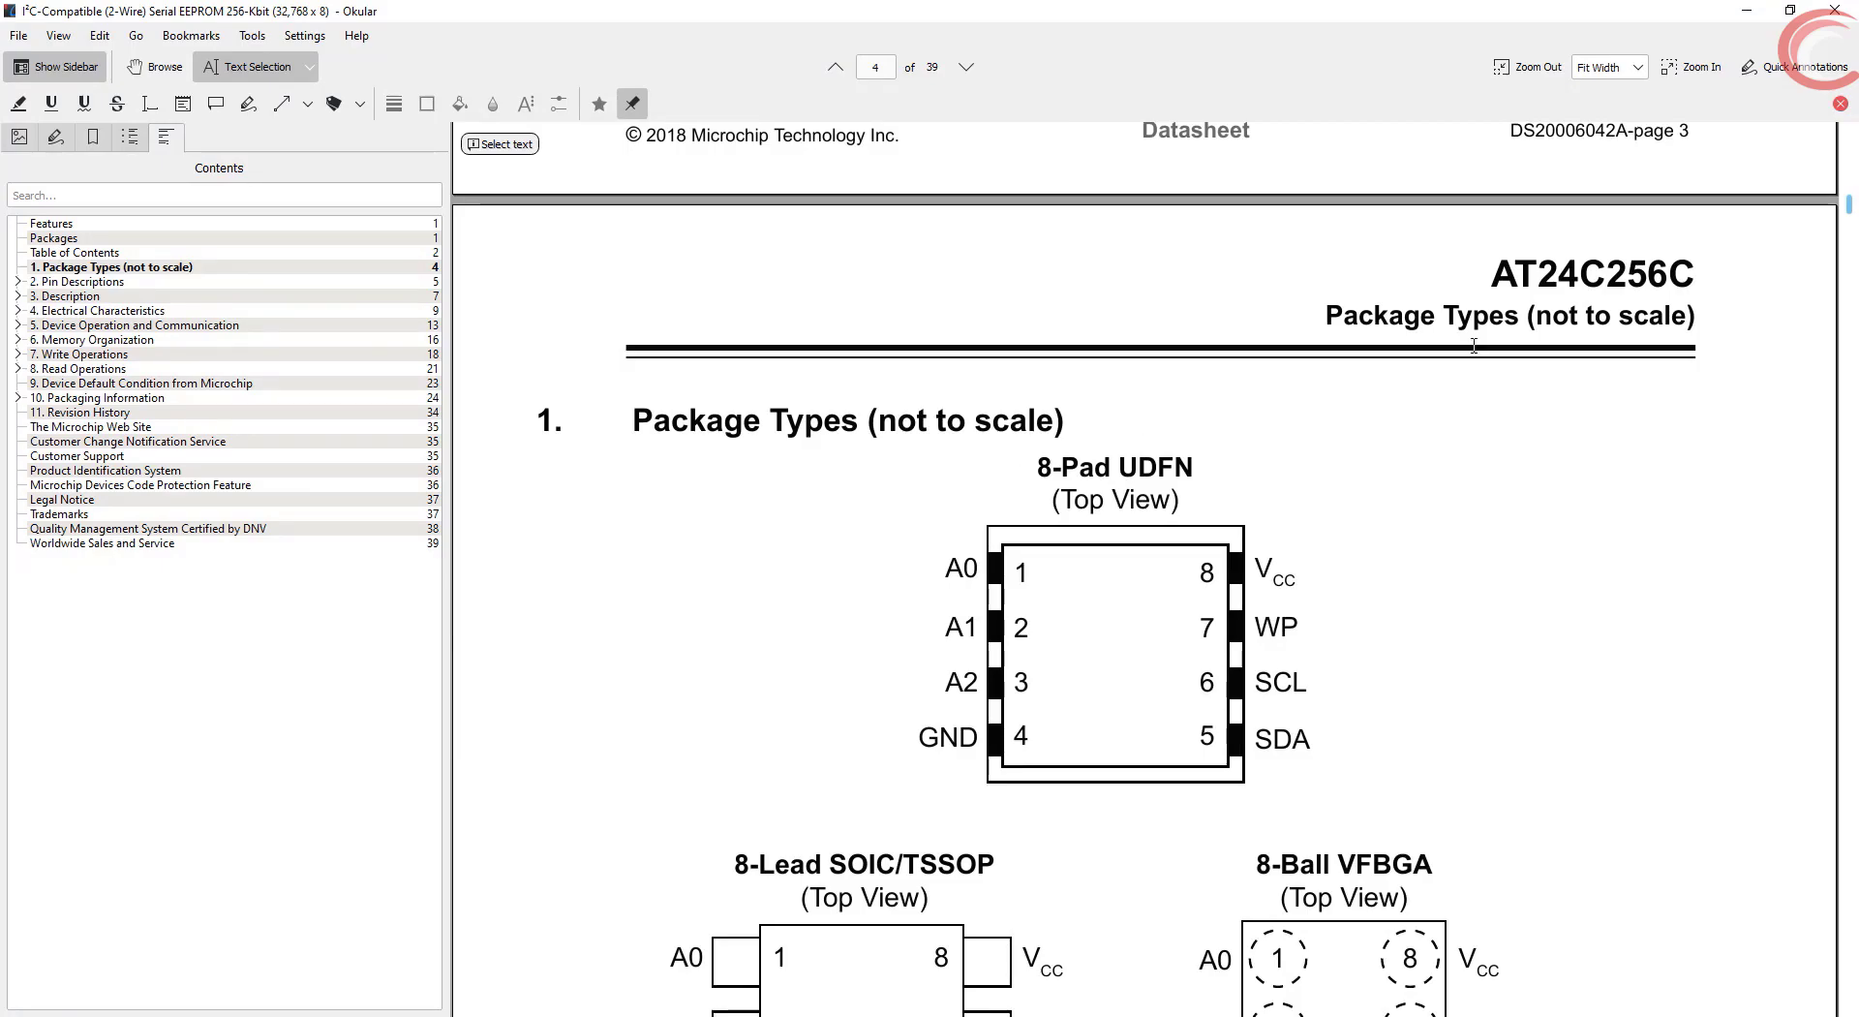
scroll("down", 3)
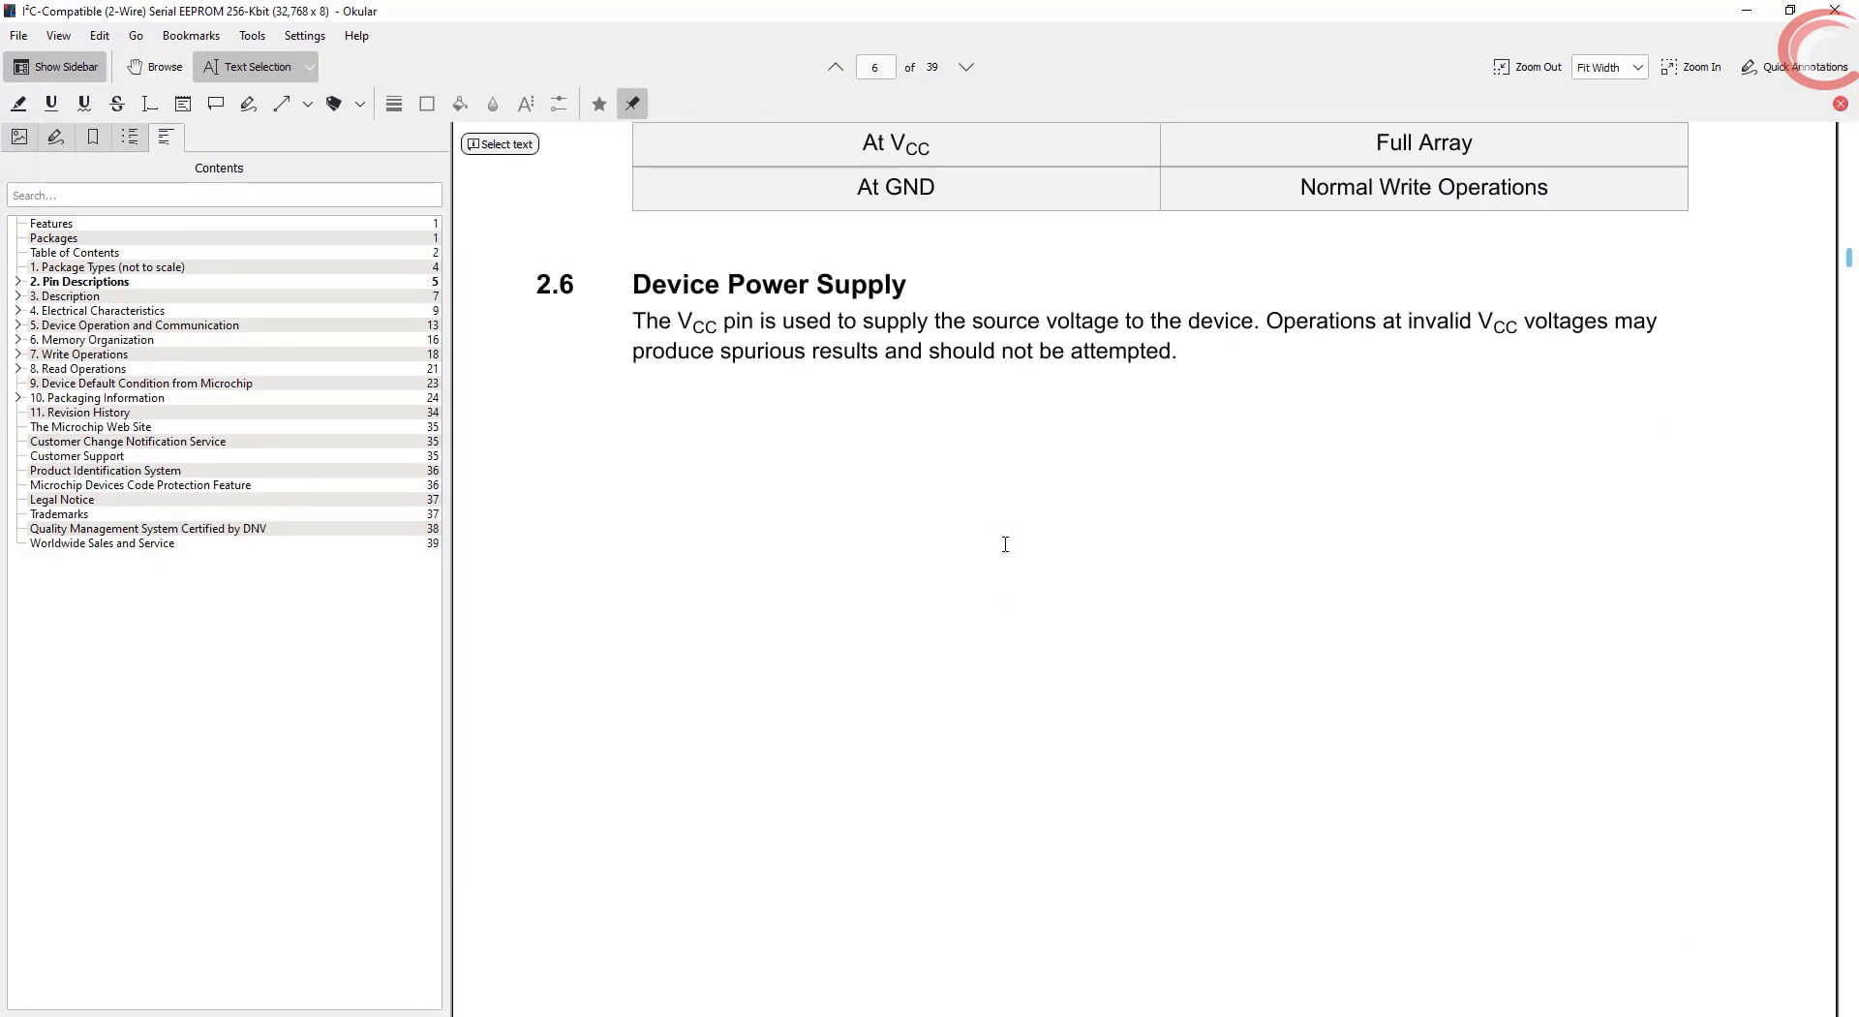
scroll("down", 3)
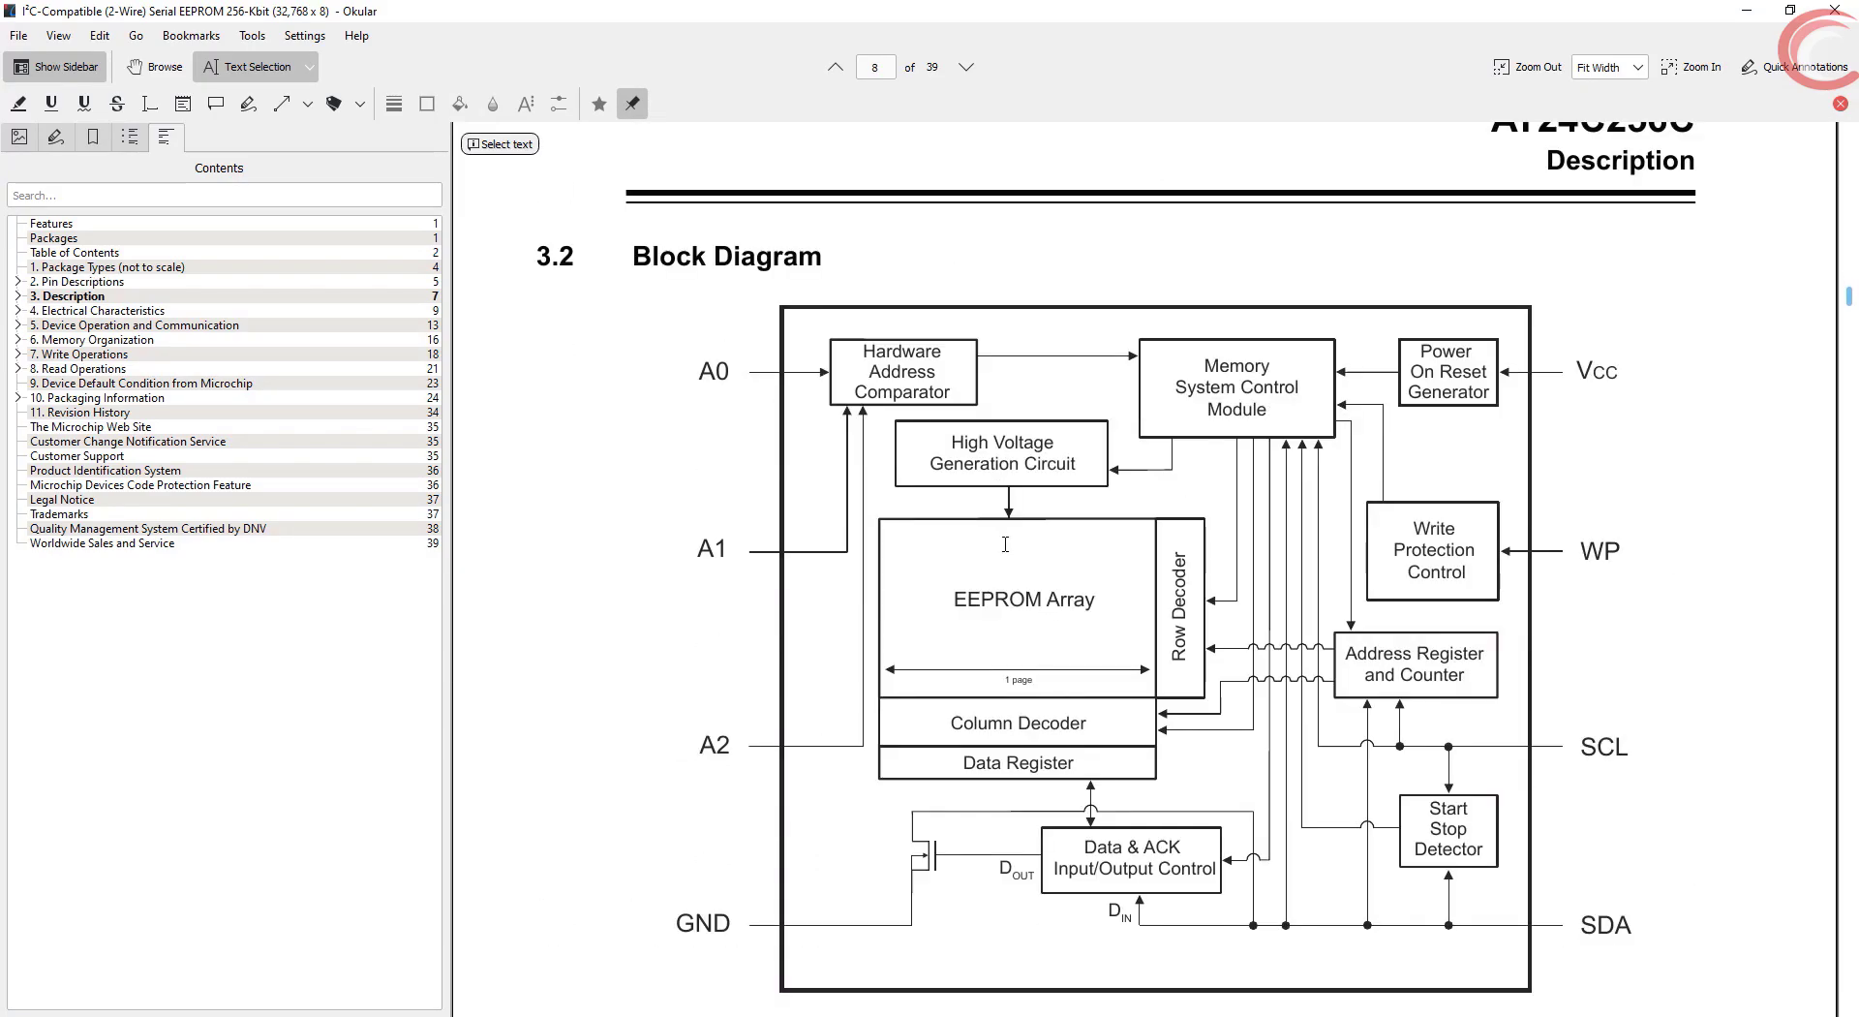
scroll("down", 3)
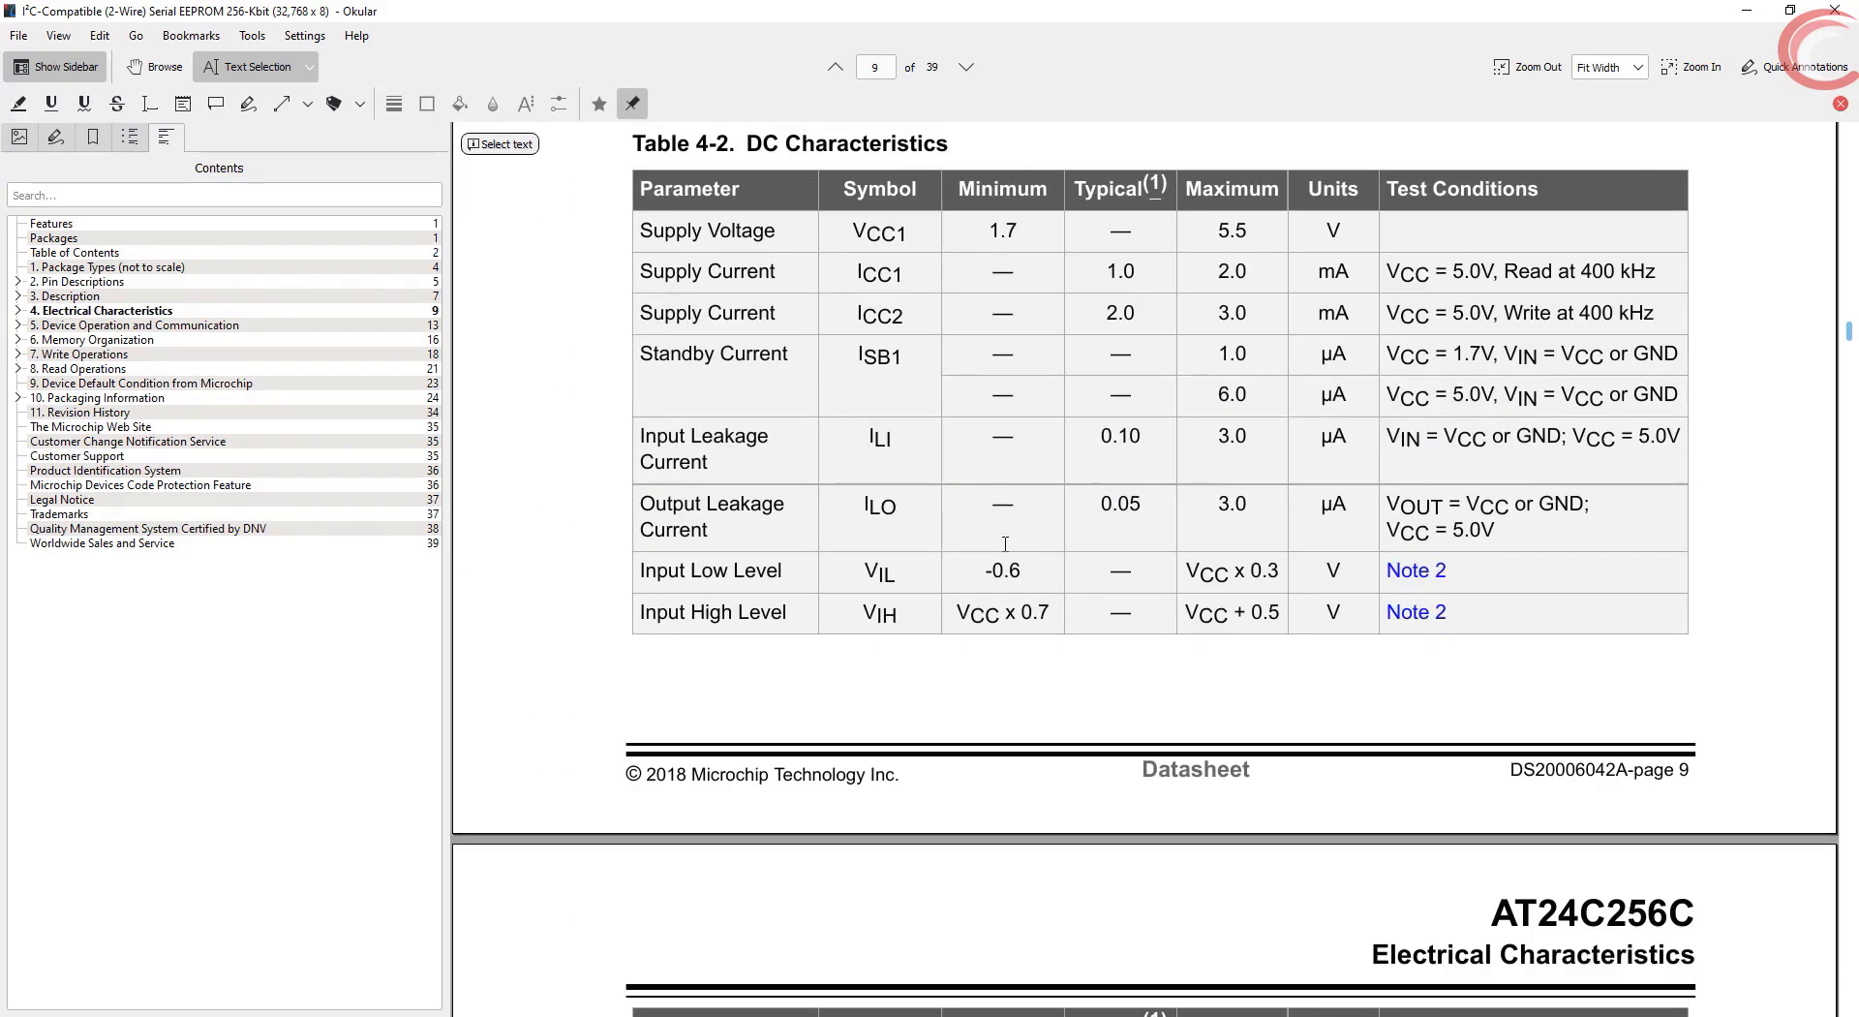
scroll("down", 3)
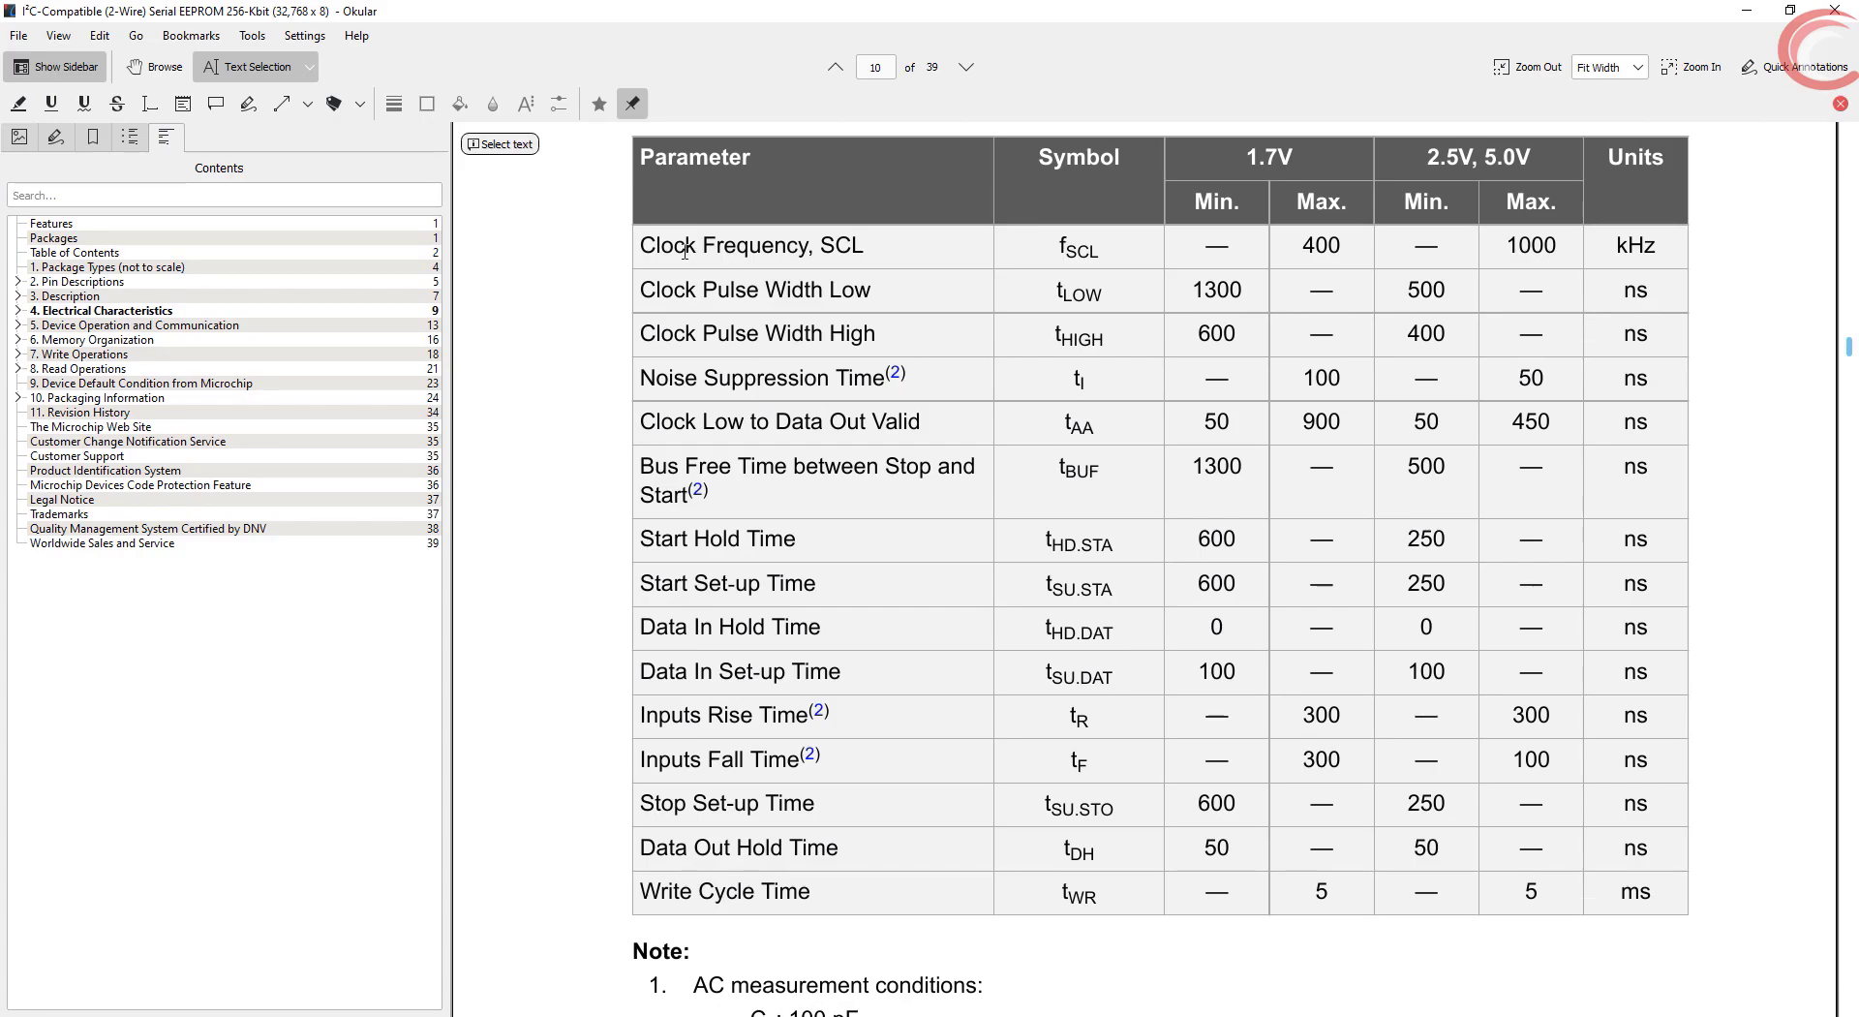
left_click_drag(682, 245, 1310, 245)
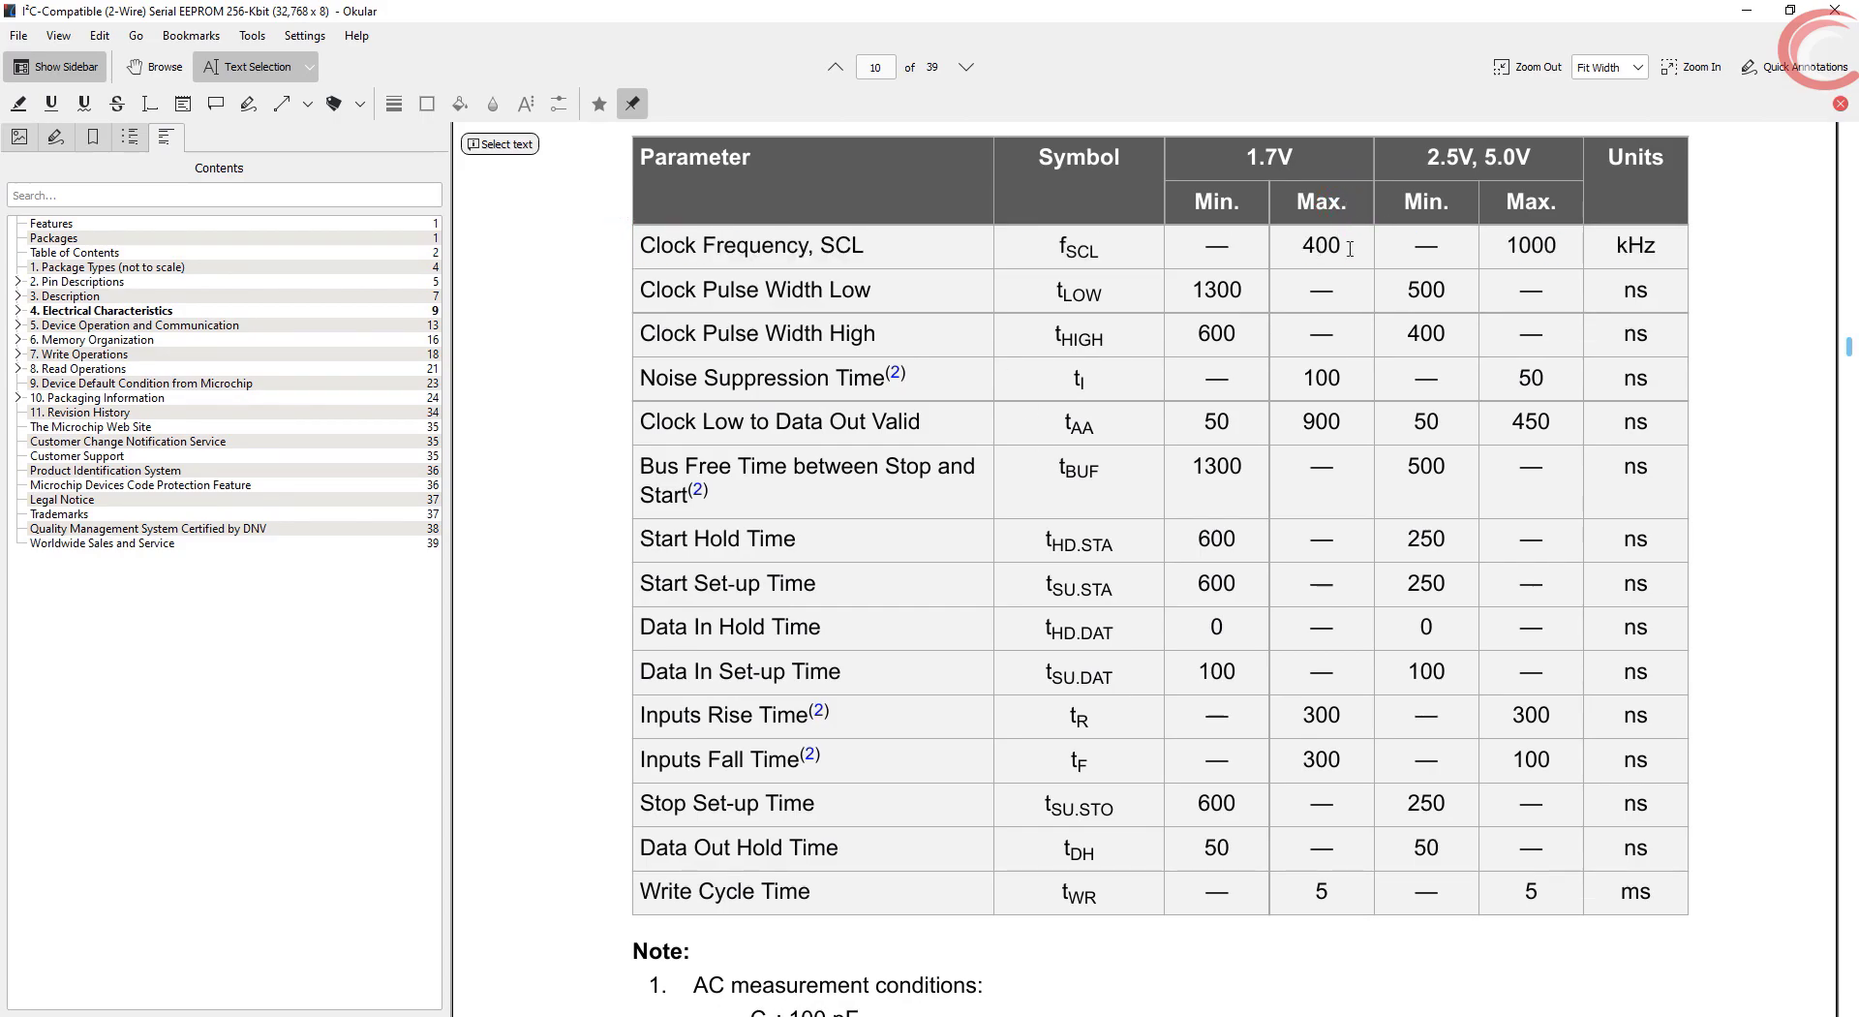
double_click(1319, 247)
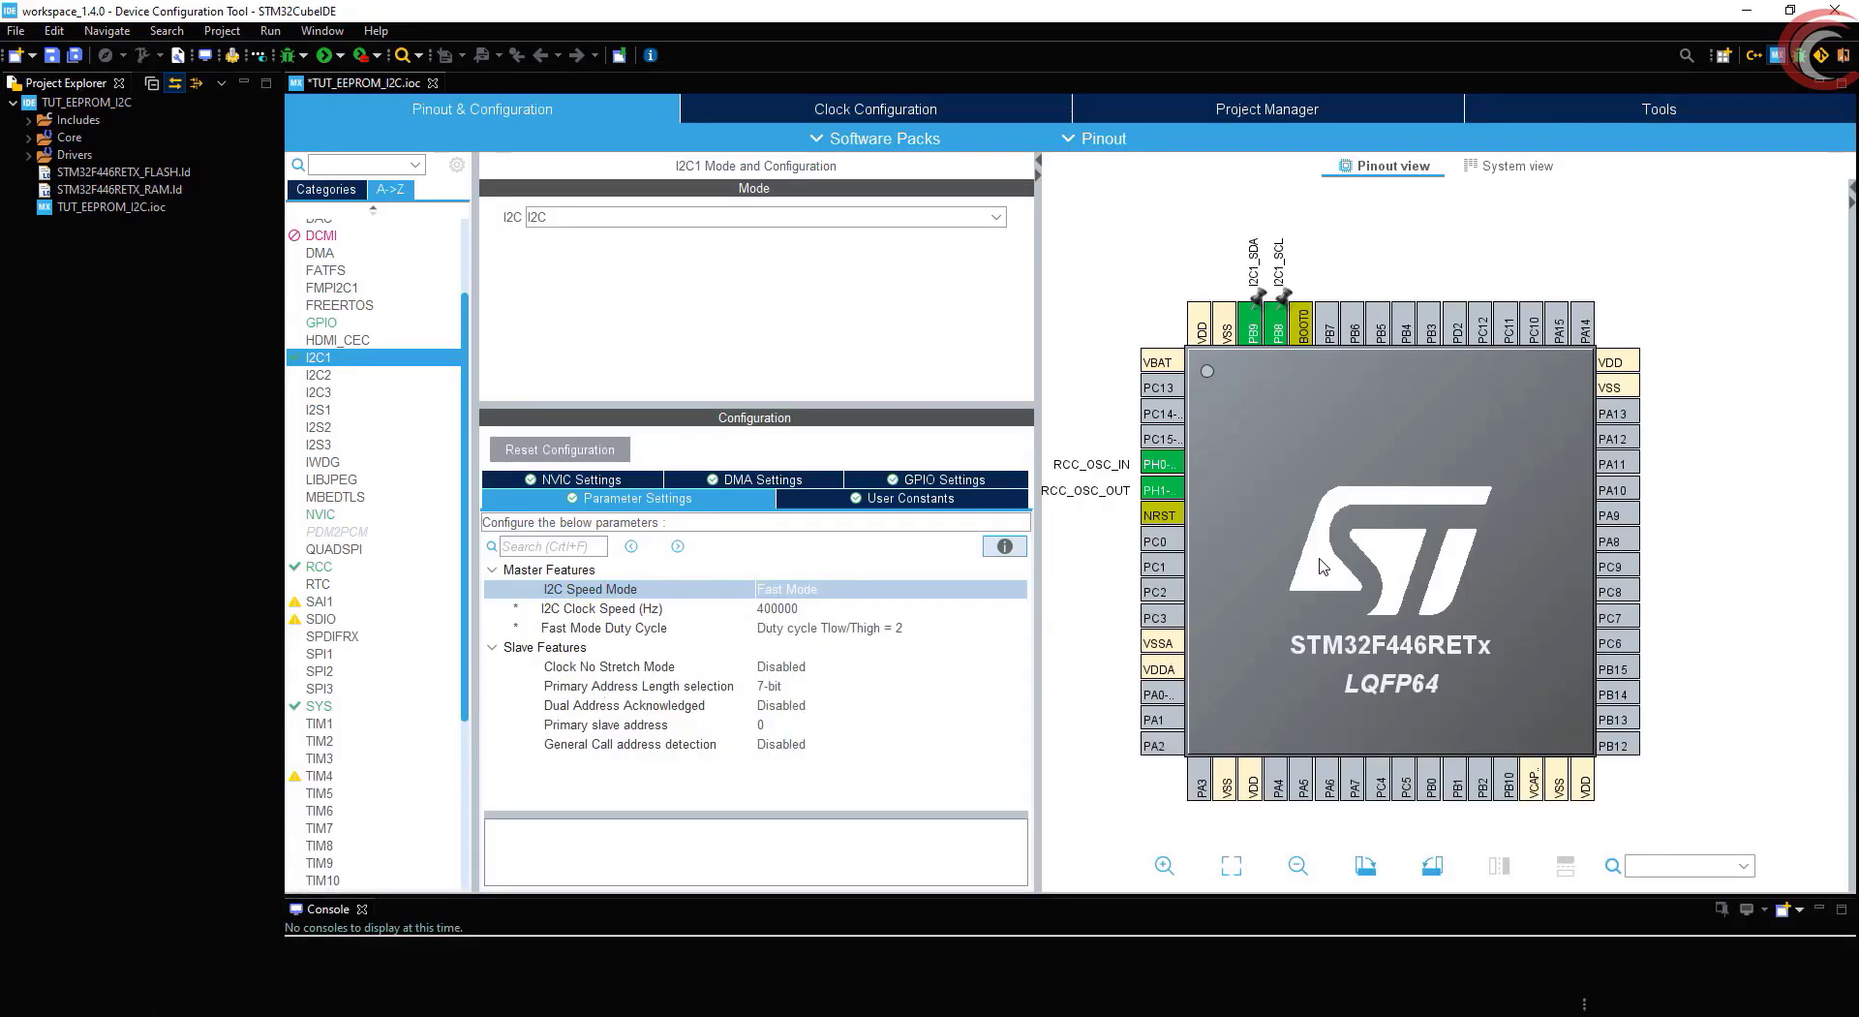
In Clock Configuration set the HSE input frequency to 8 MHz and HCLK to 180 MHz
left_click(876, 107)
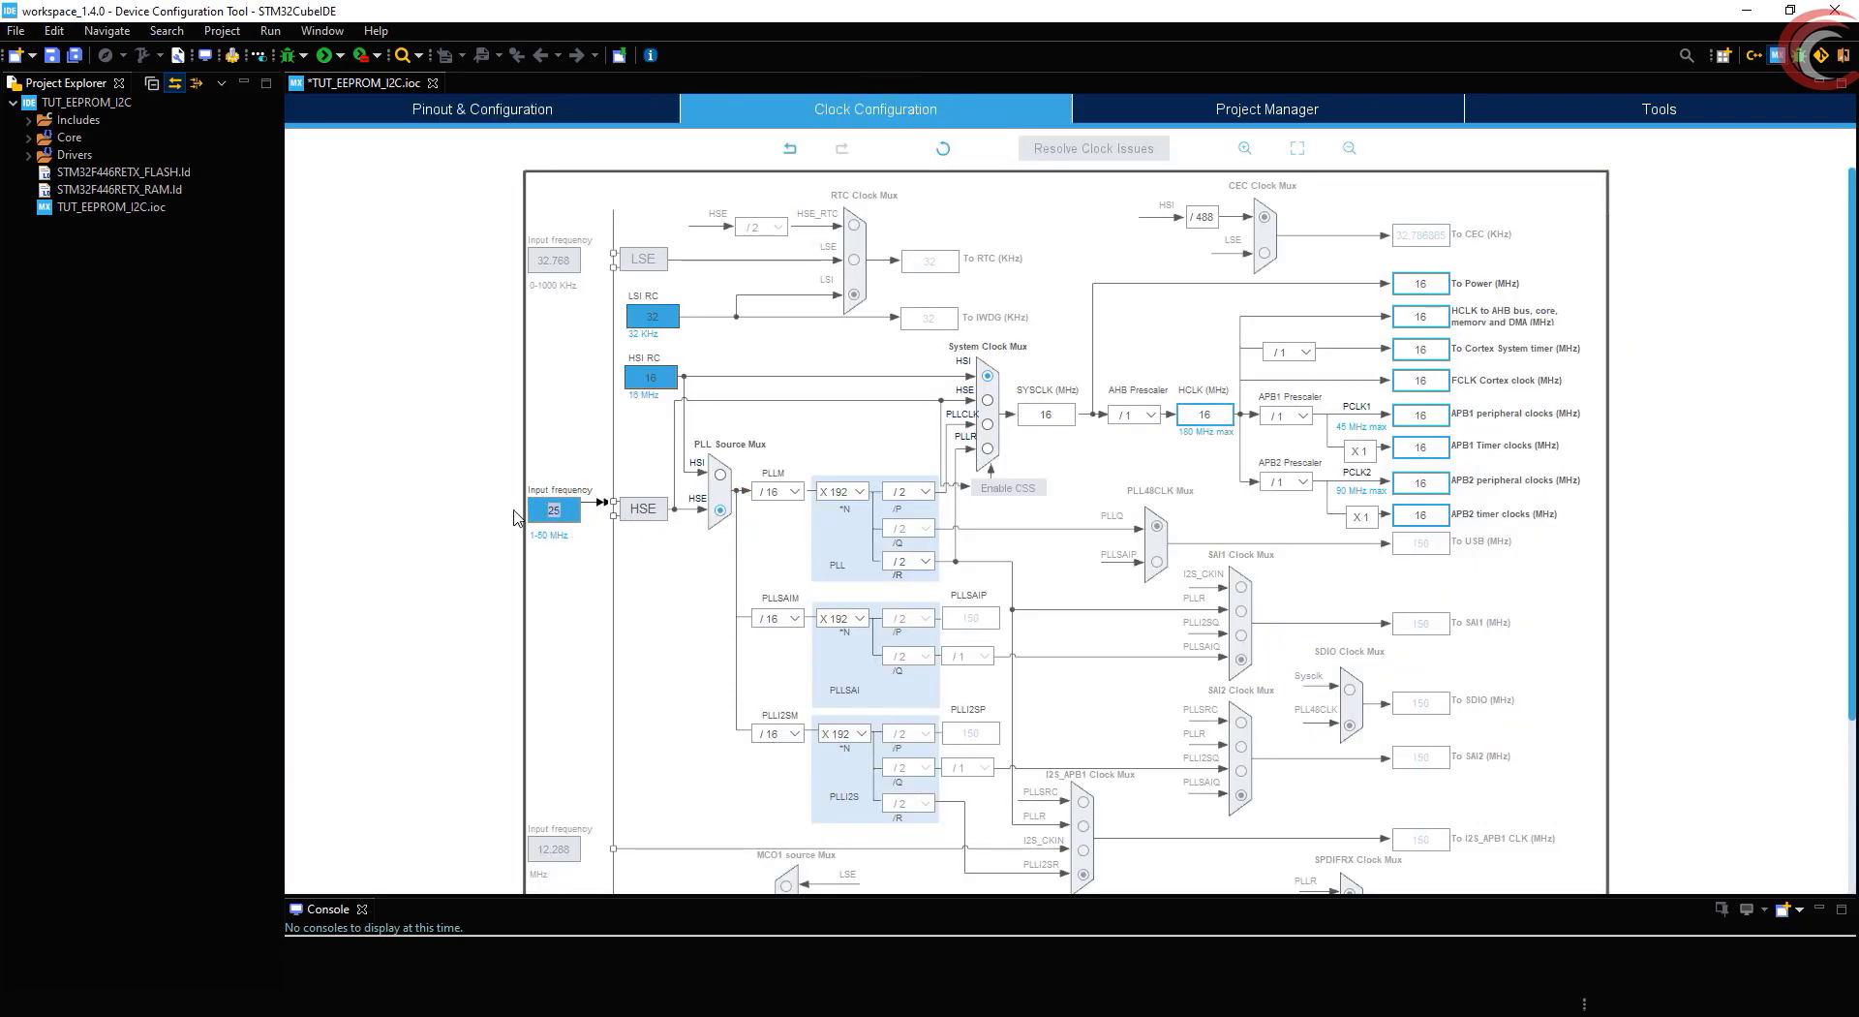
type("8")
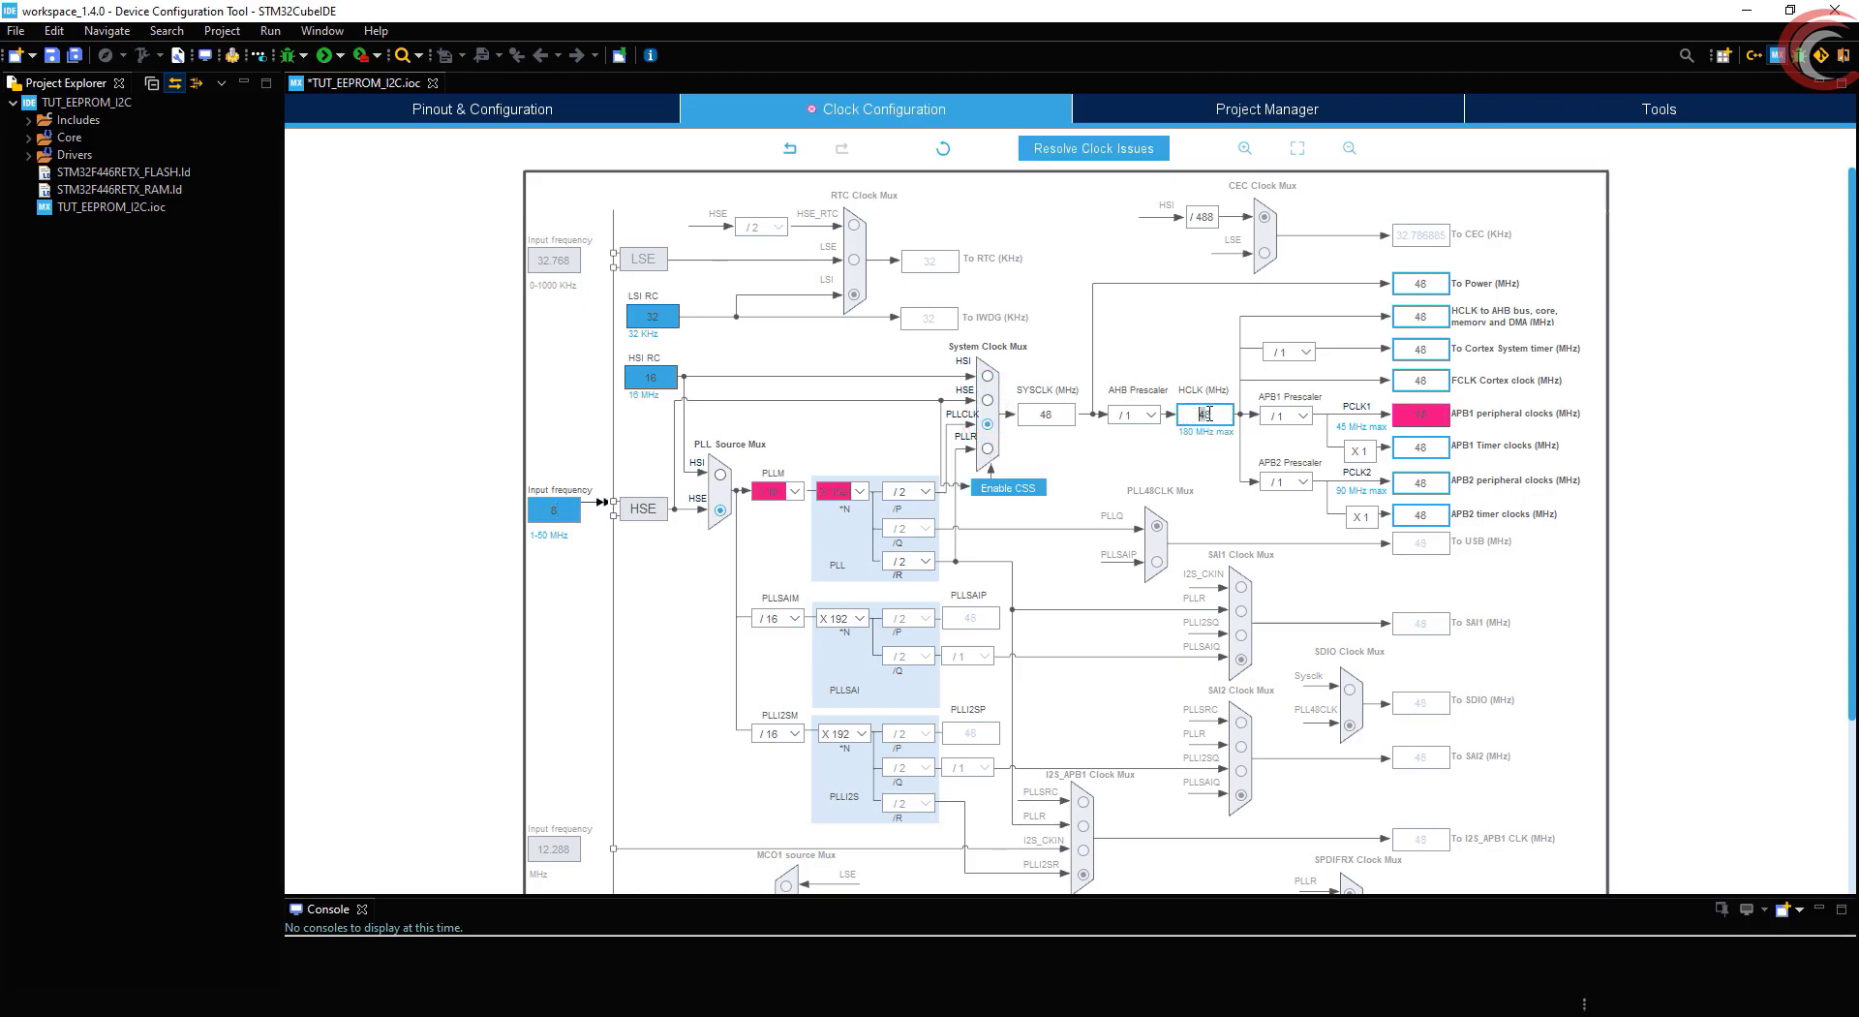
type("180")
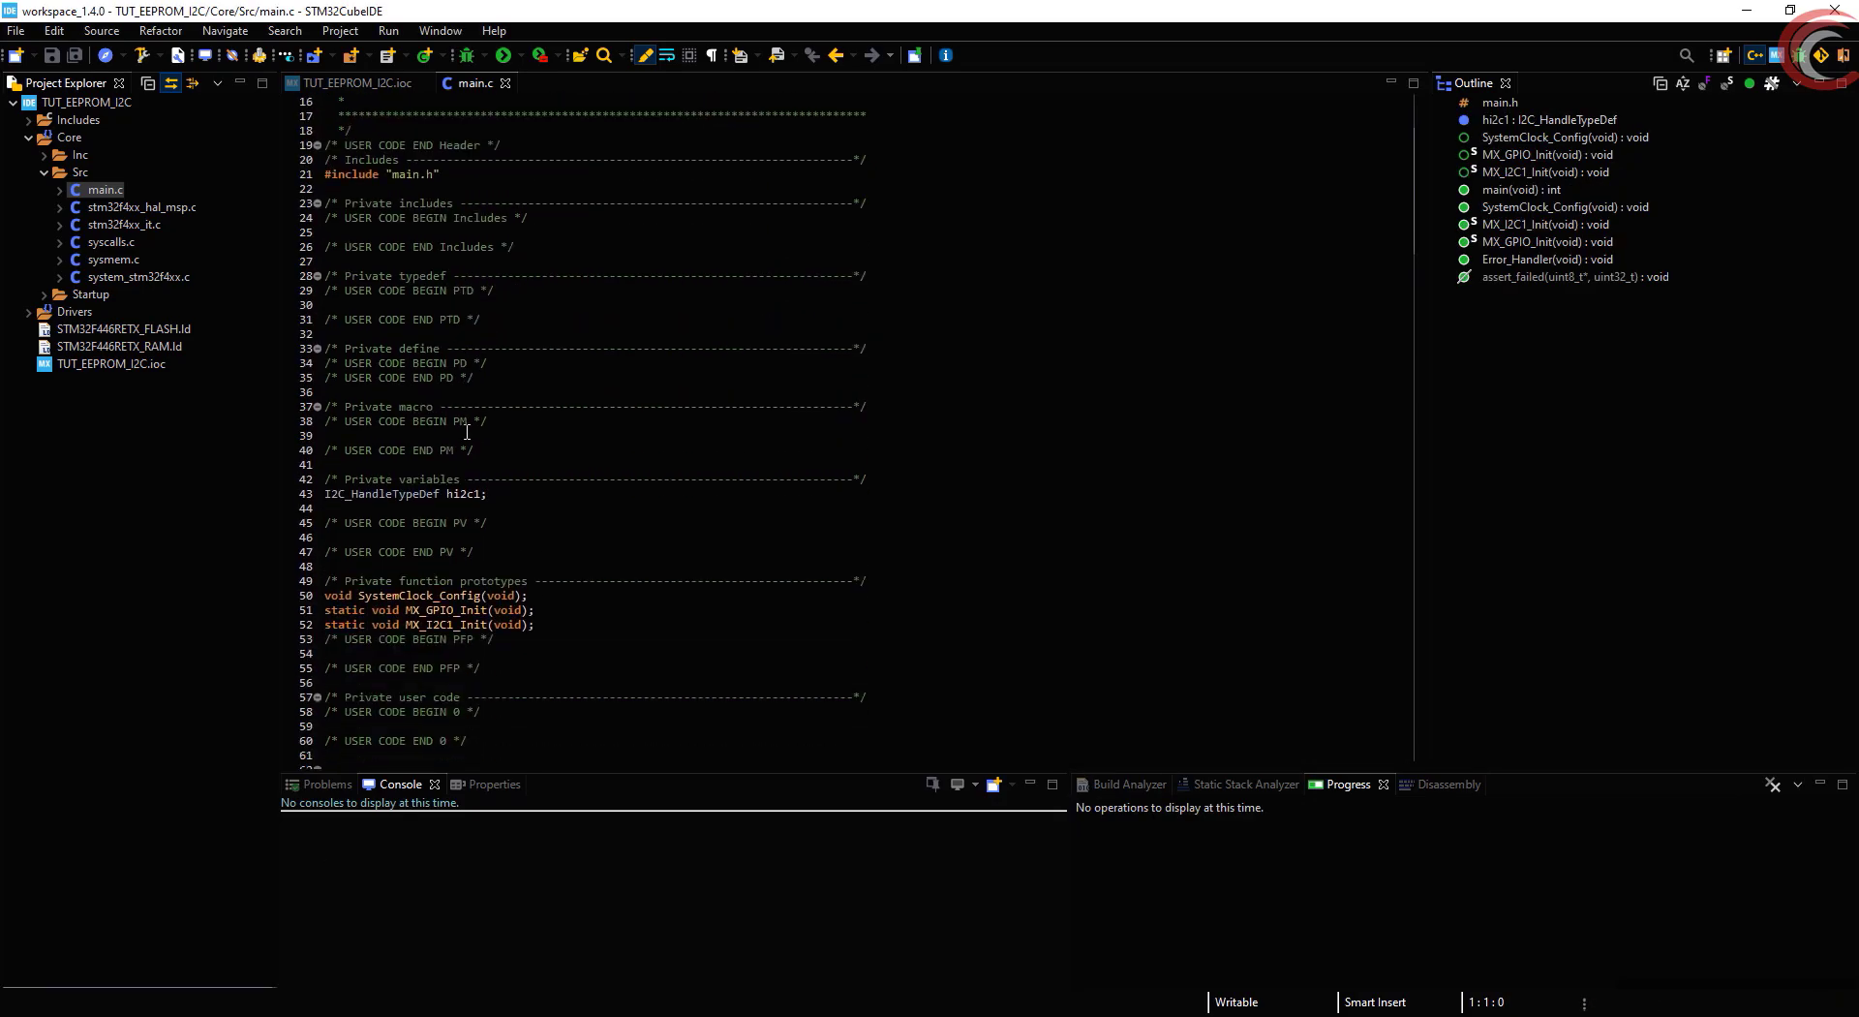
Drop EEPROM.c into Core/Src and EEPROM.h into Core/Inc from the desktop
scroll("up", 3)
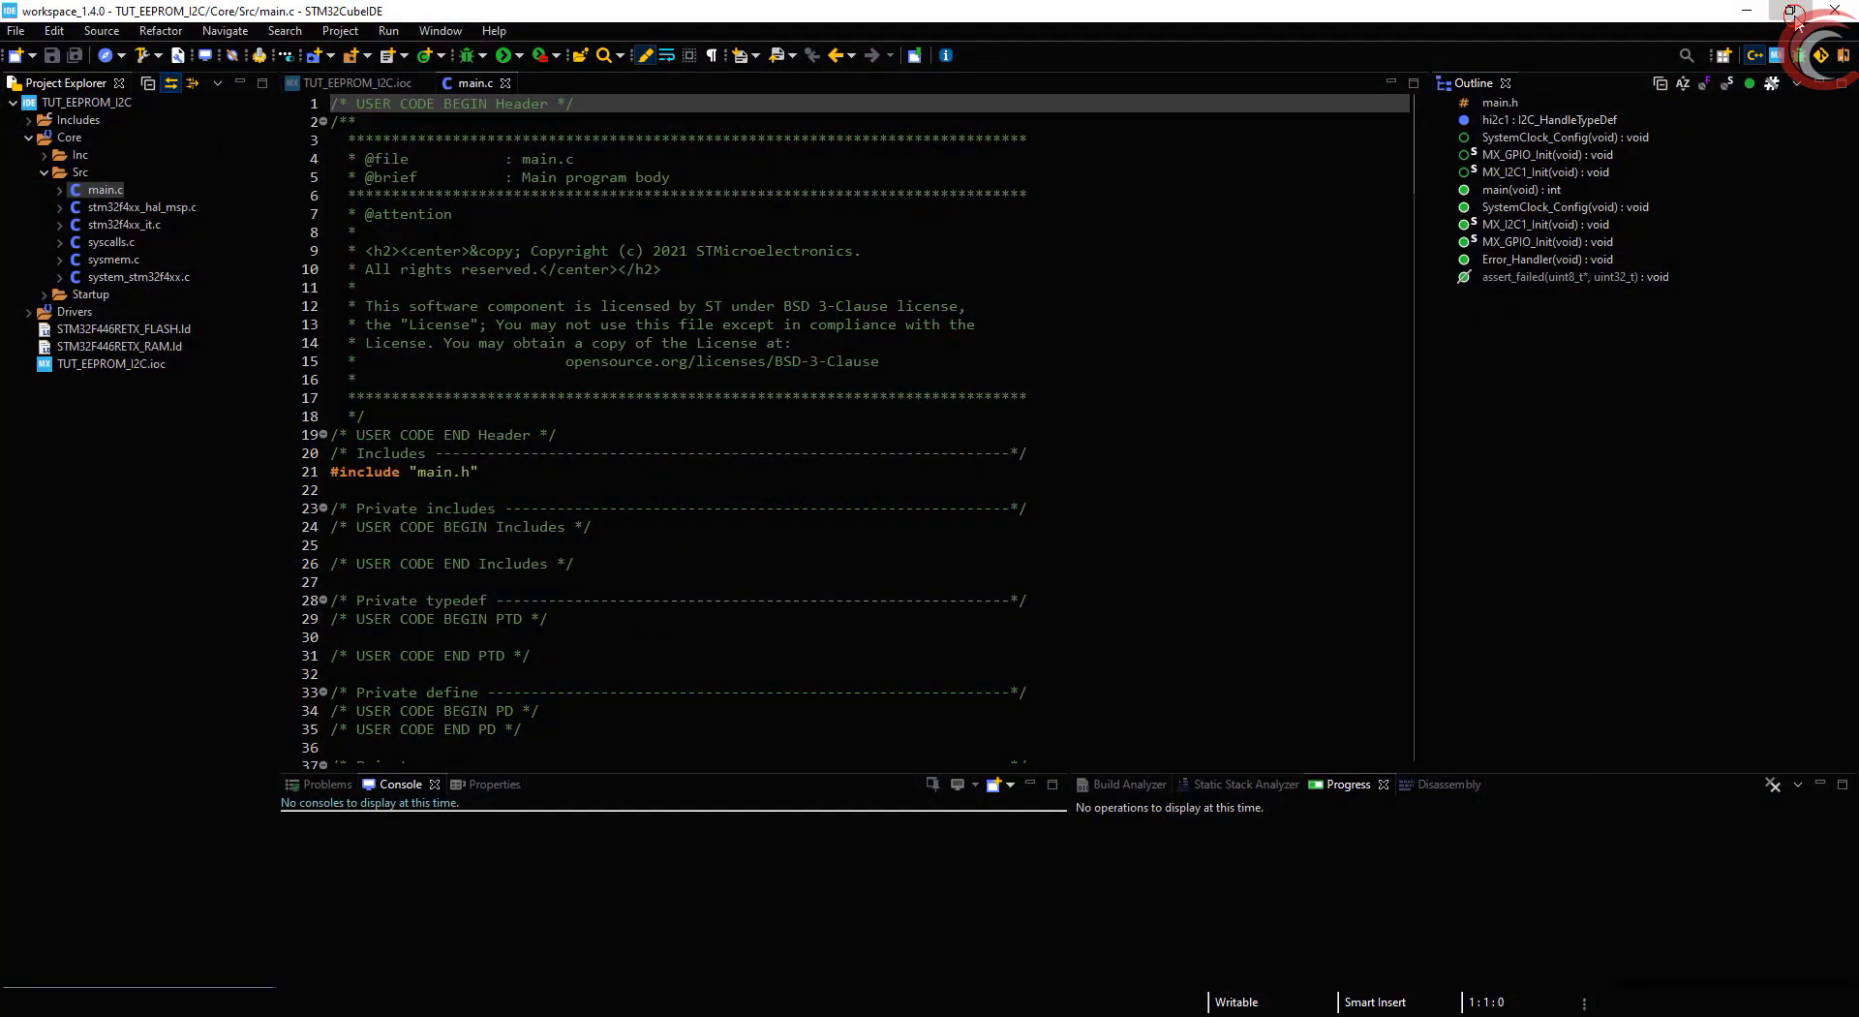
left_click(1794, 11)
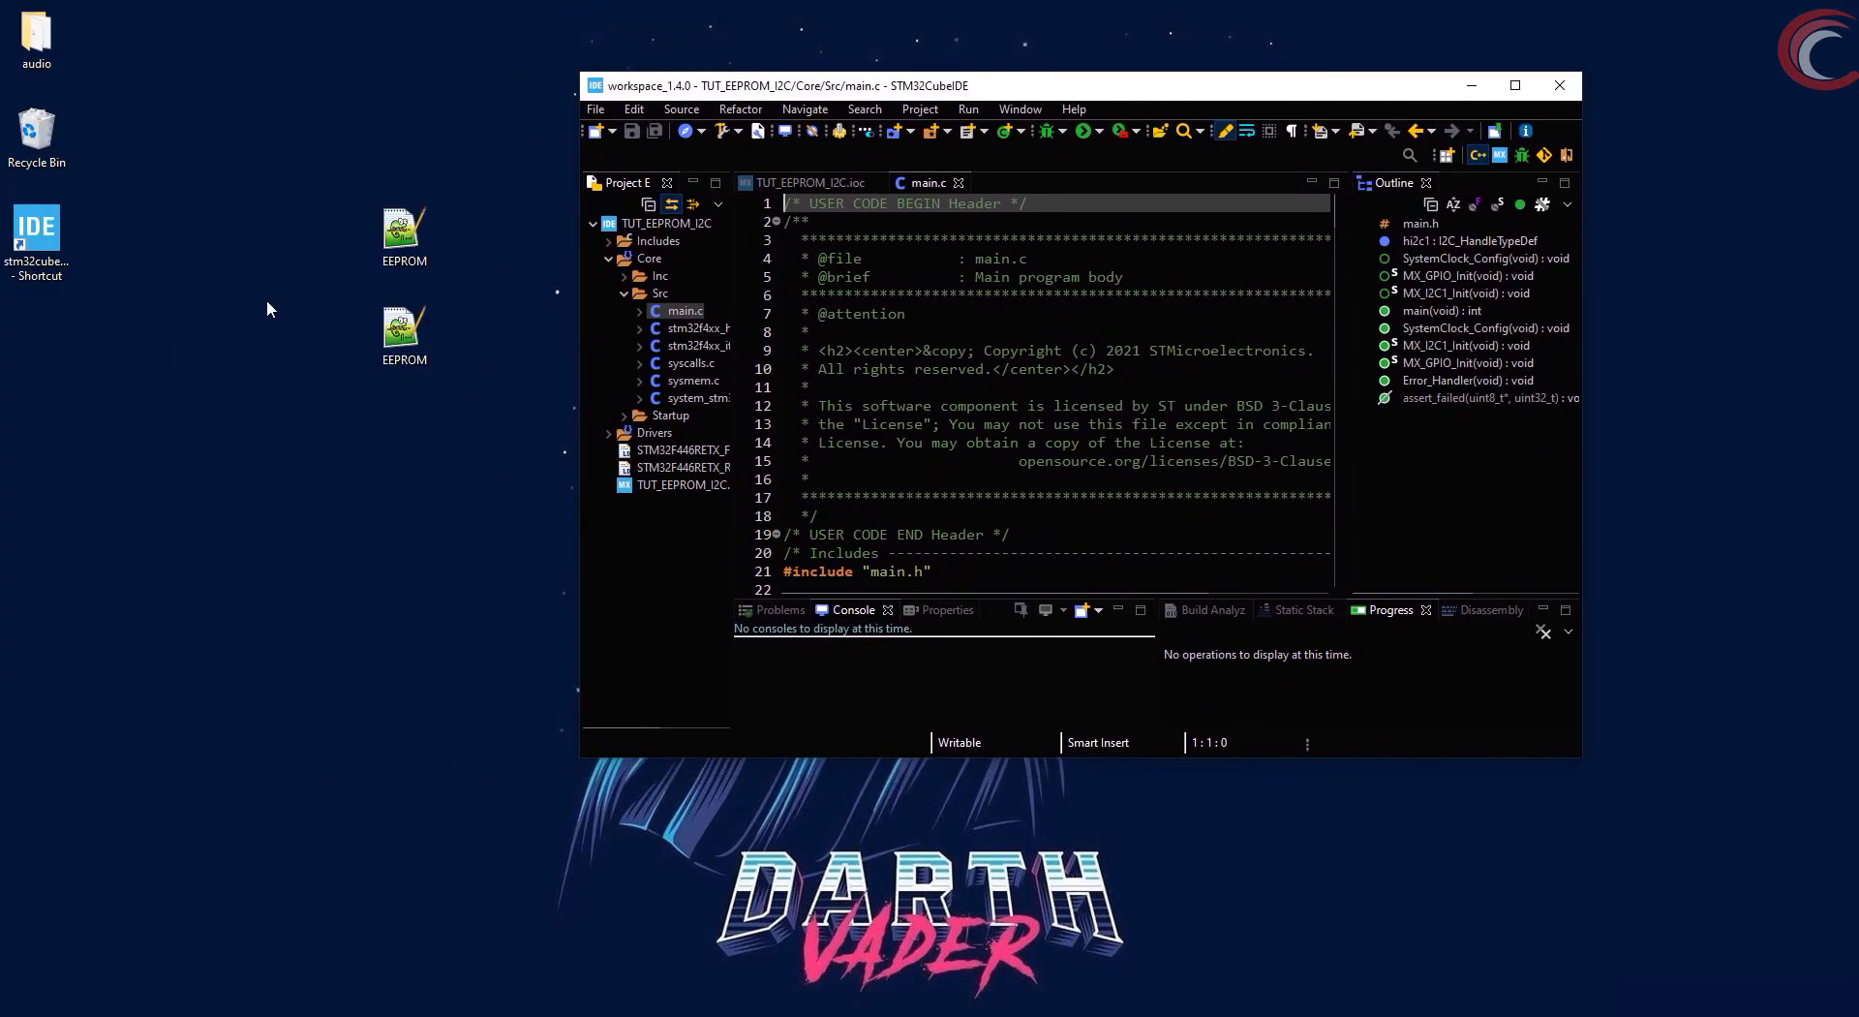
left_click(402, 335)
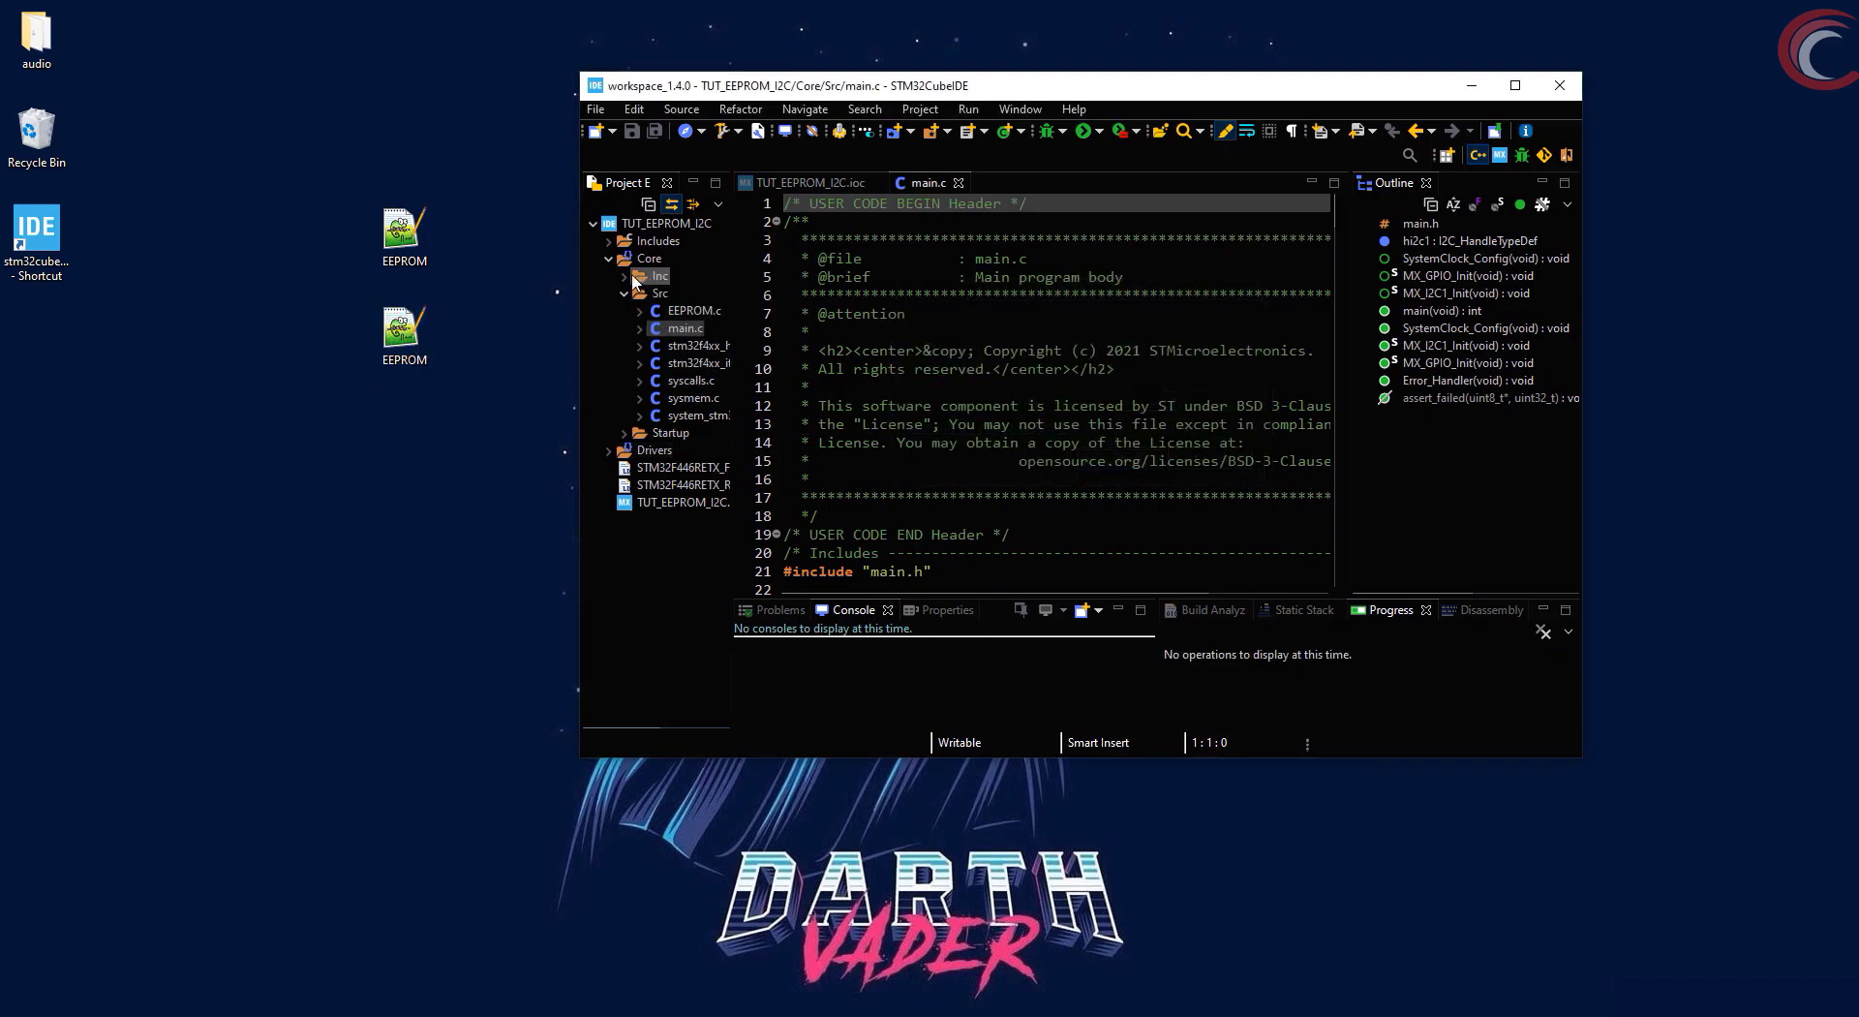
left_click(658, 275)
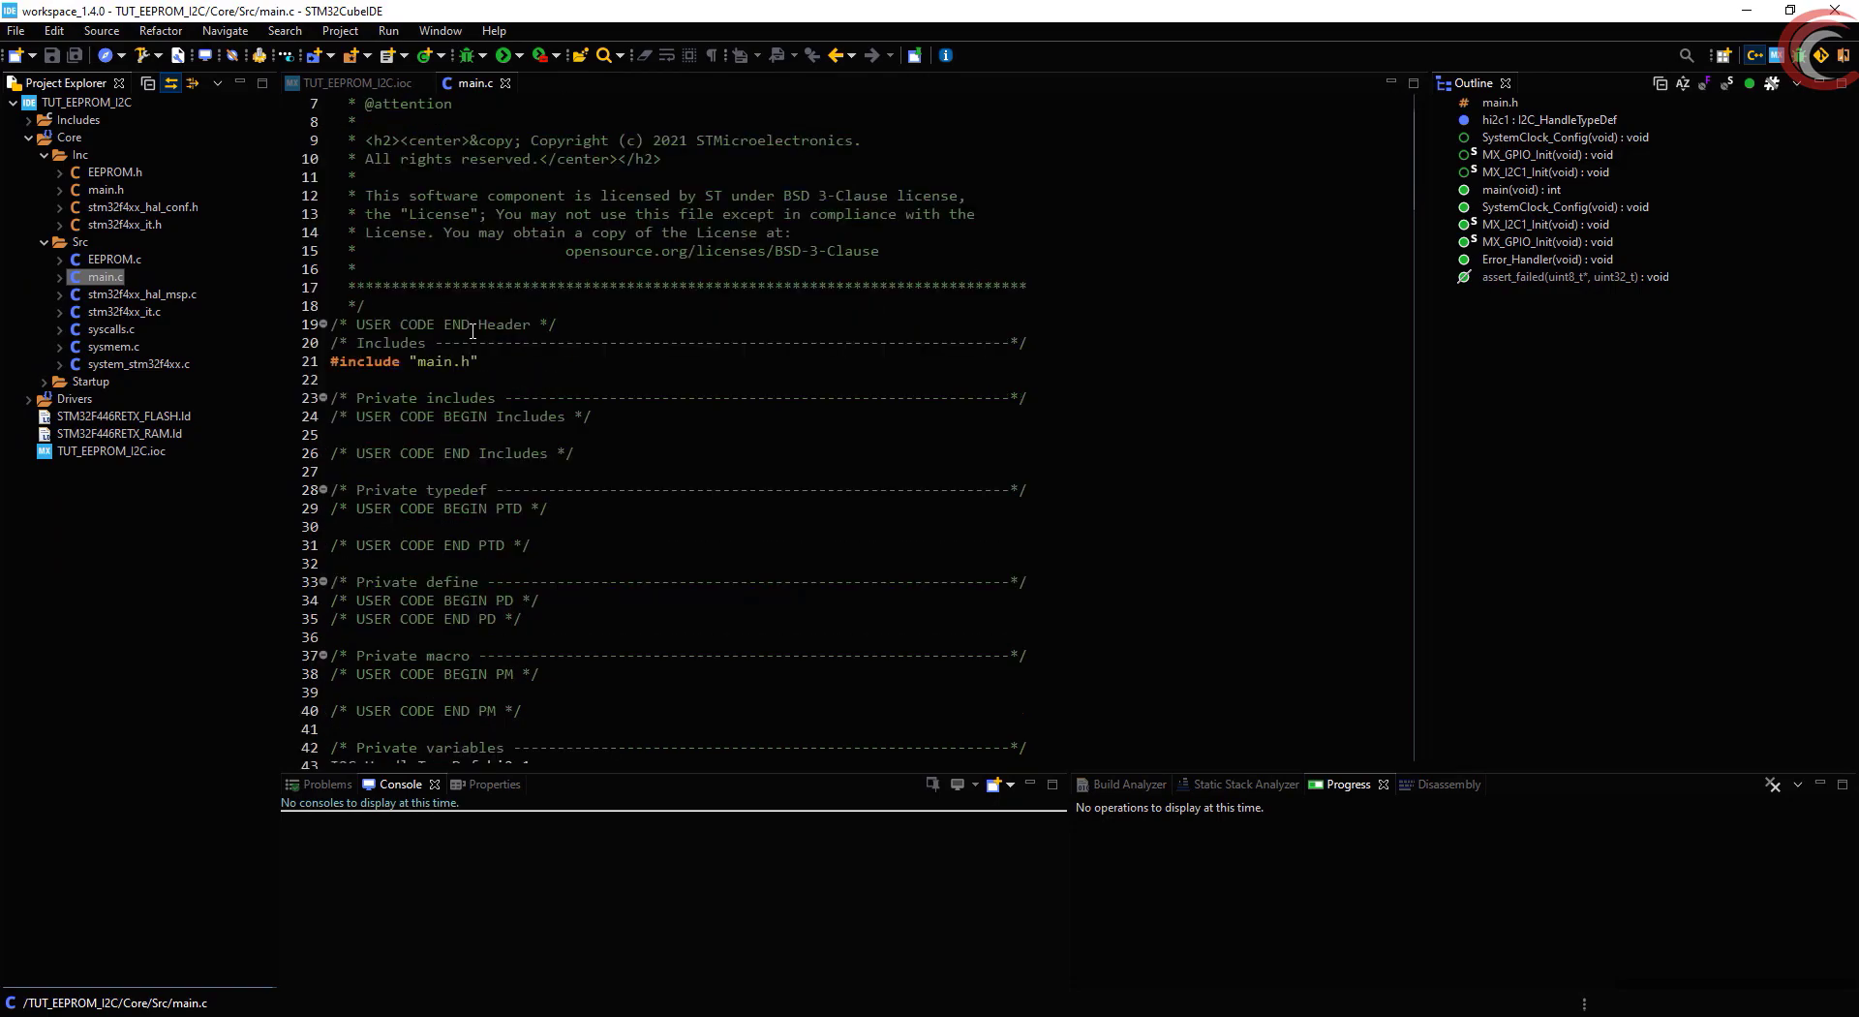
Open EEPROM.c from the Project Explorer and look at its 0xA0 EEPROM address definition
left_click(114, 258)
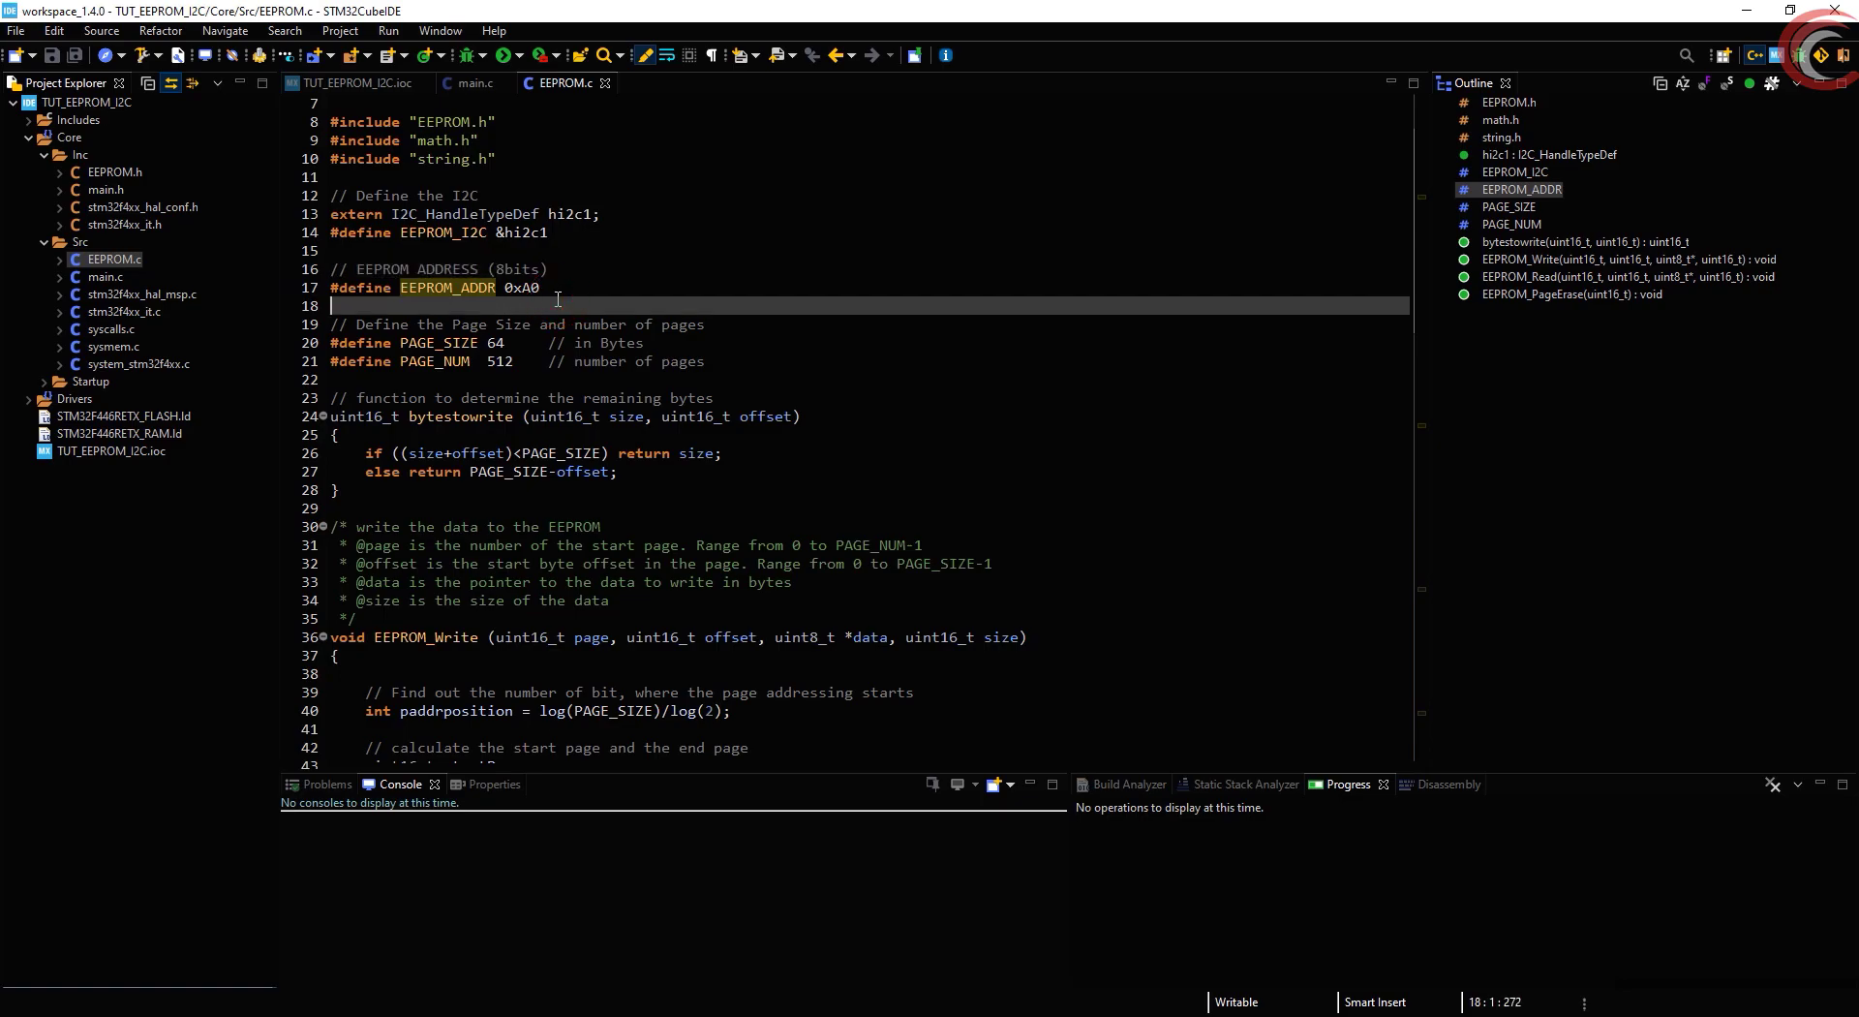
left_click(540, 287)
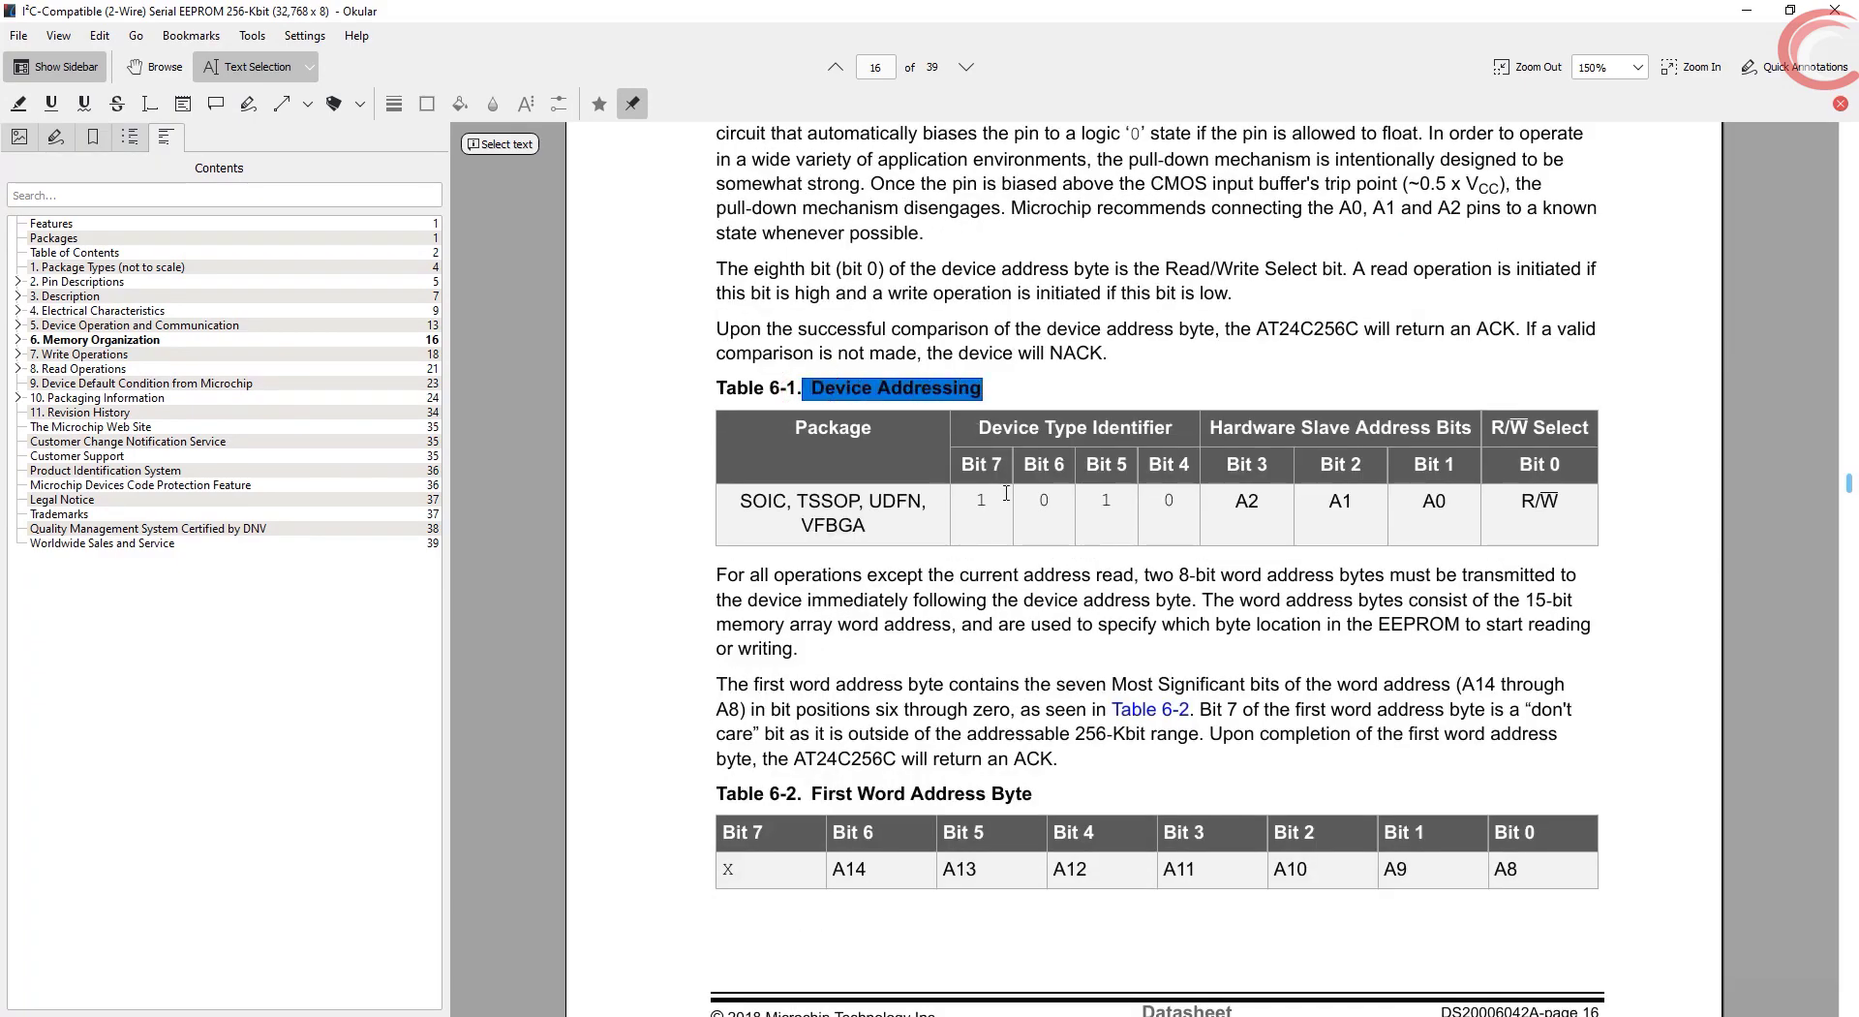
Highlight the 1010 device type identifier bits in the datasheet's device addressing table
left_click(976, 499)
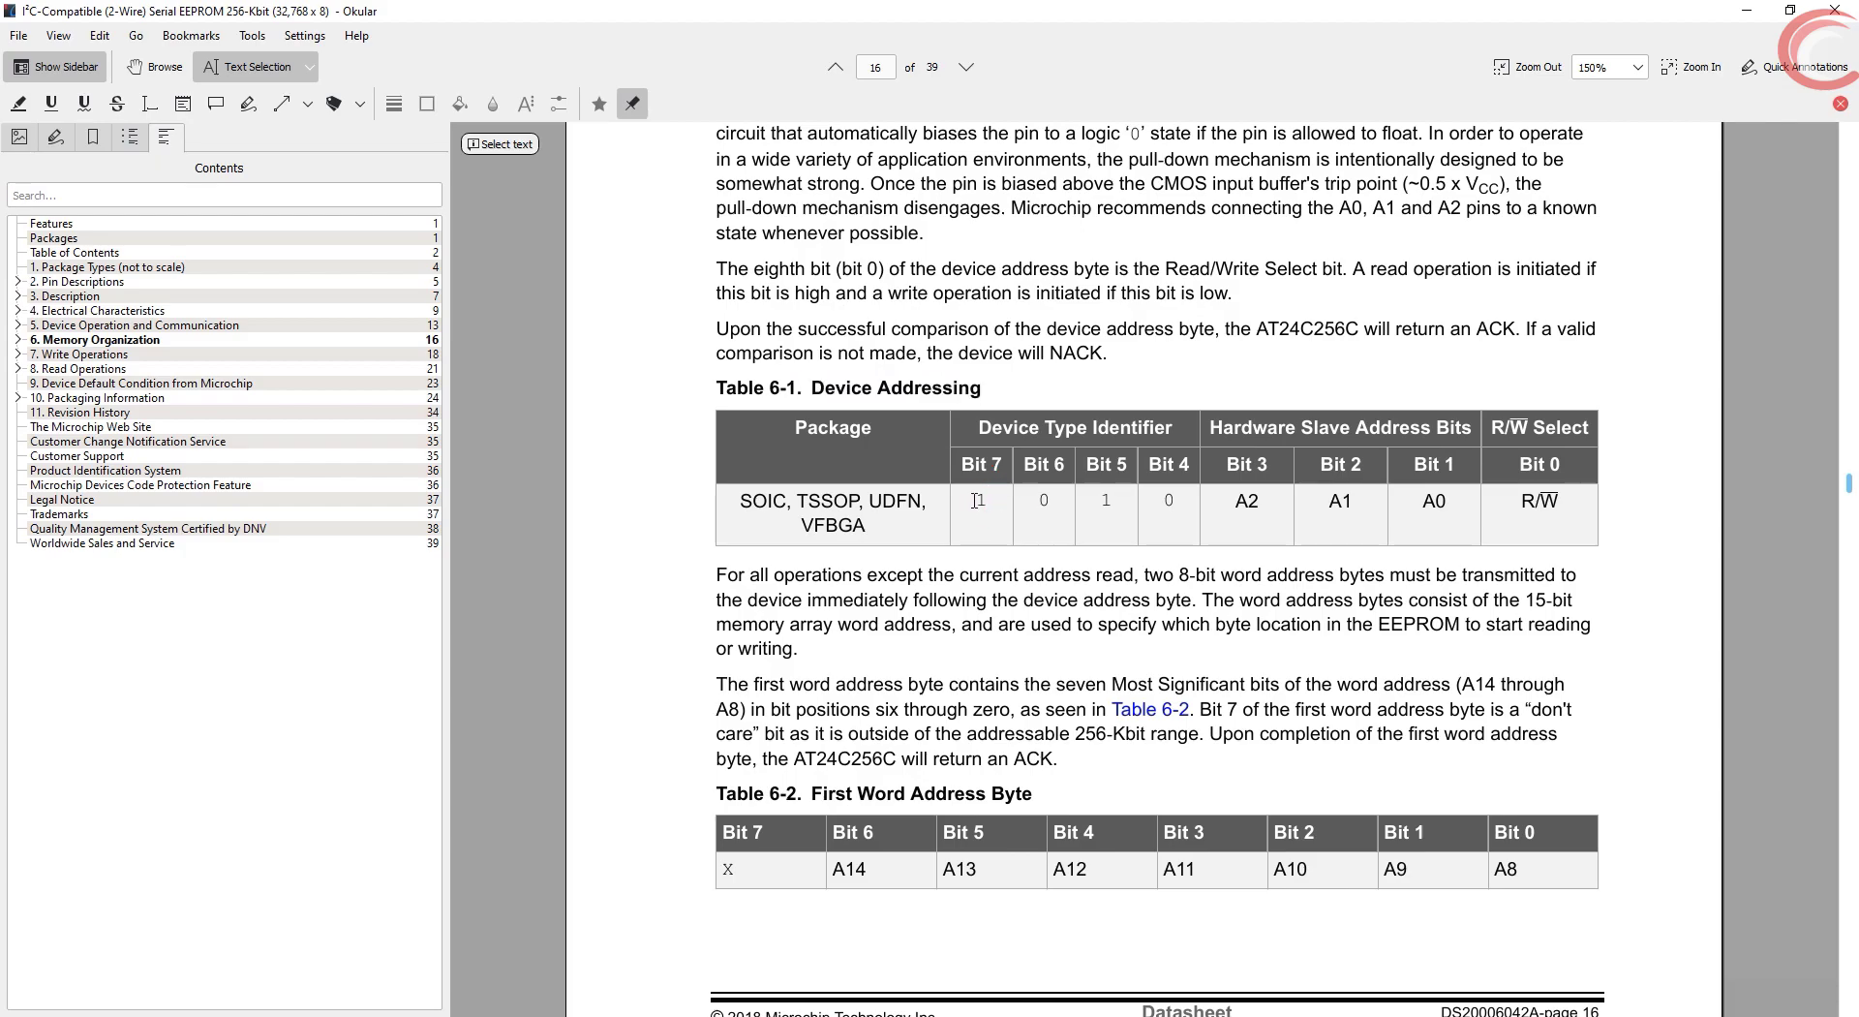
left_click_drag(972, 499, 1174, 498)
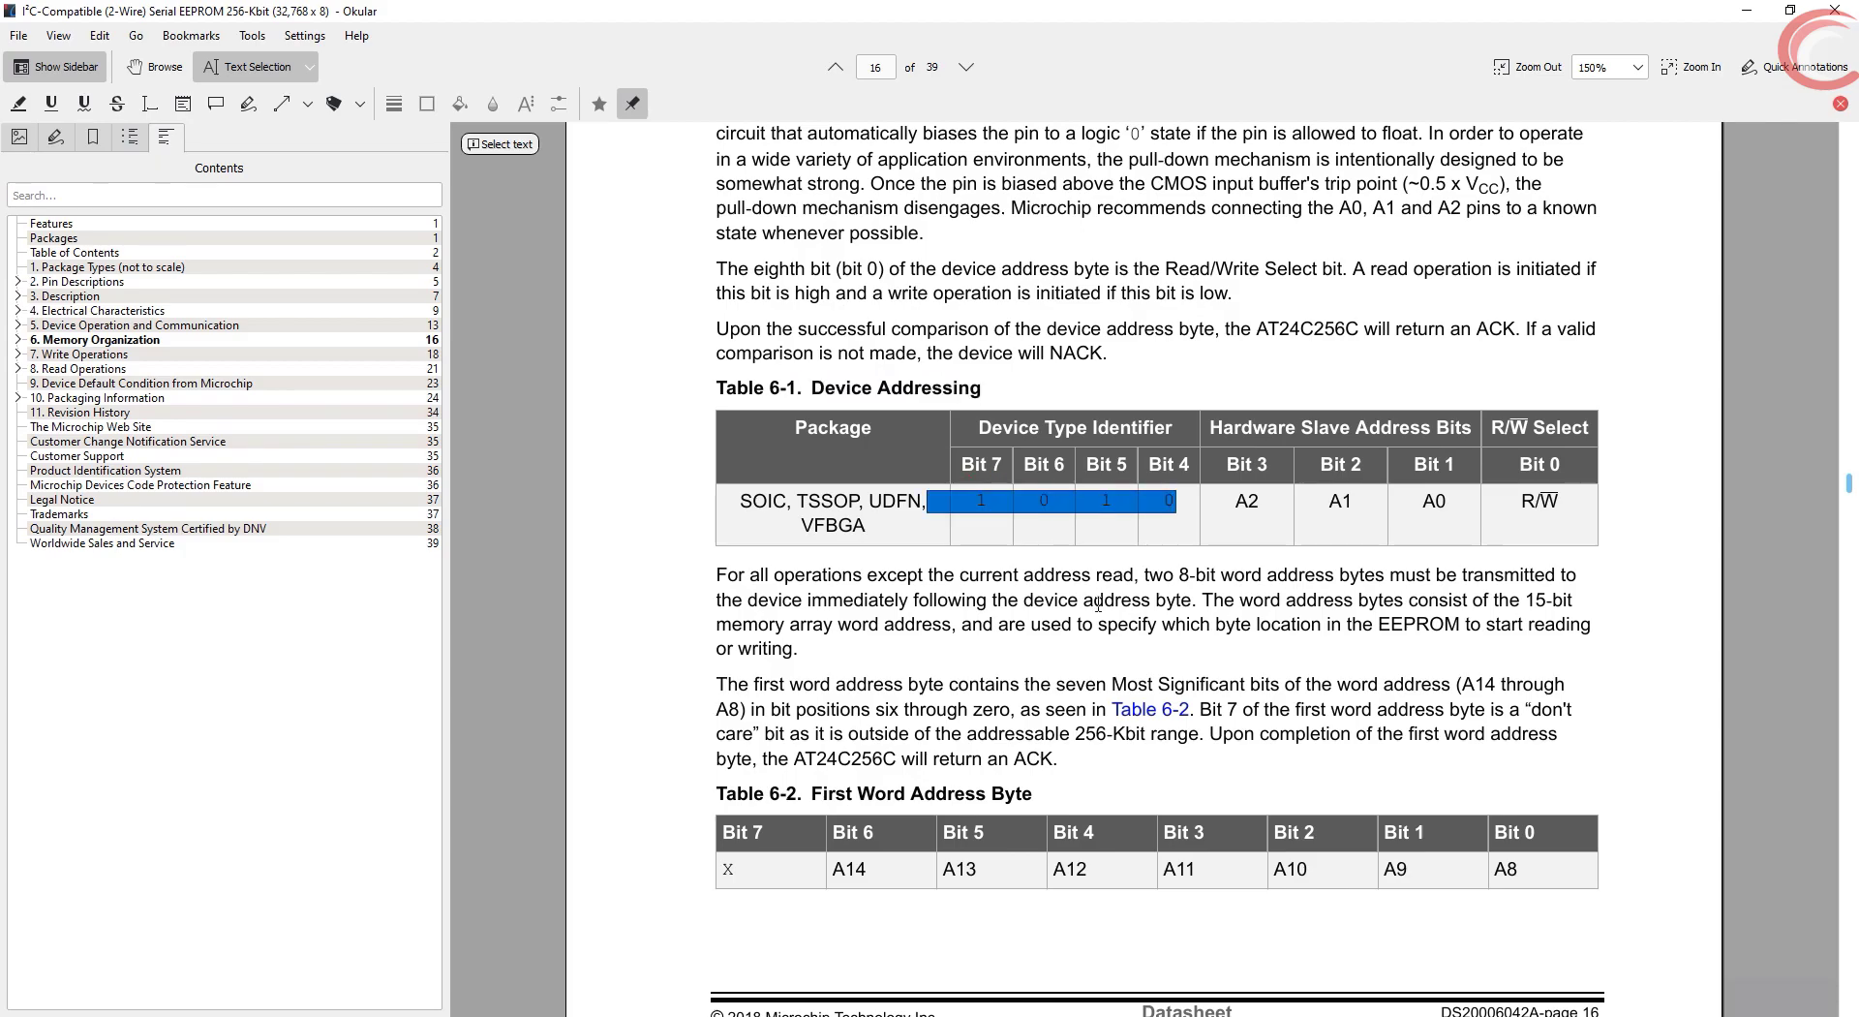
mouse_move(1136, 629)
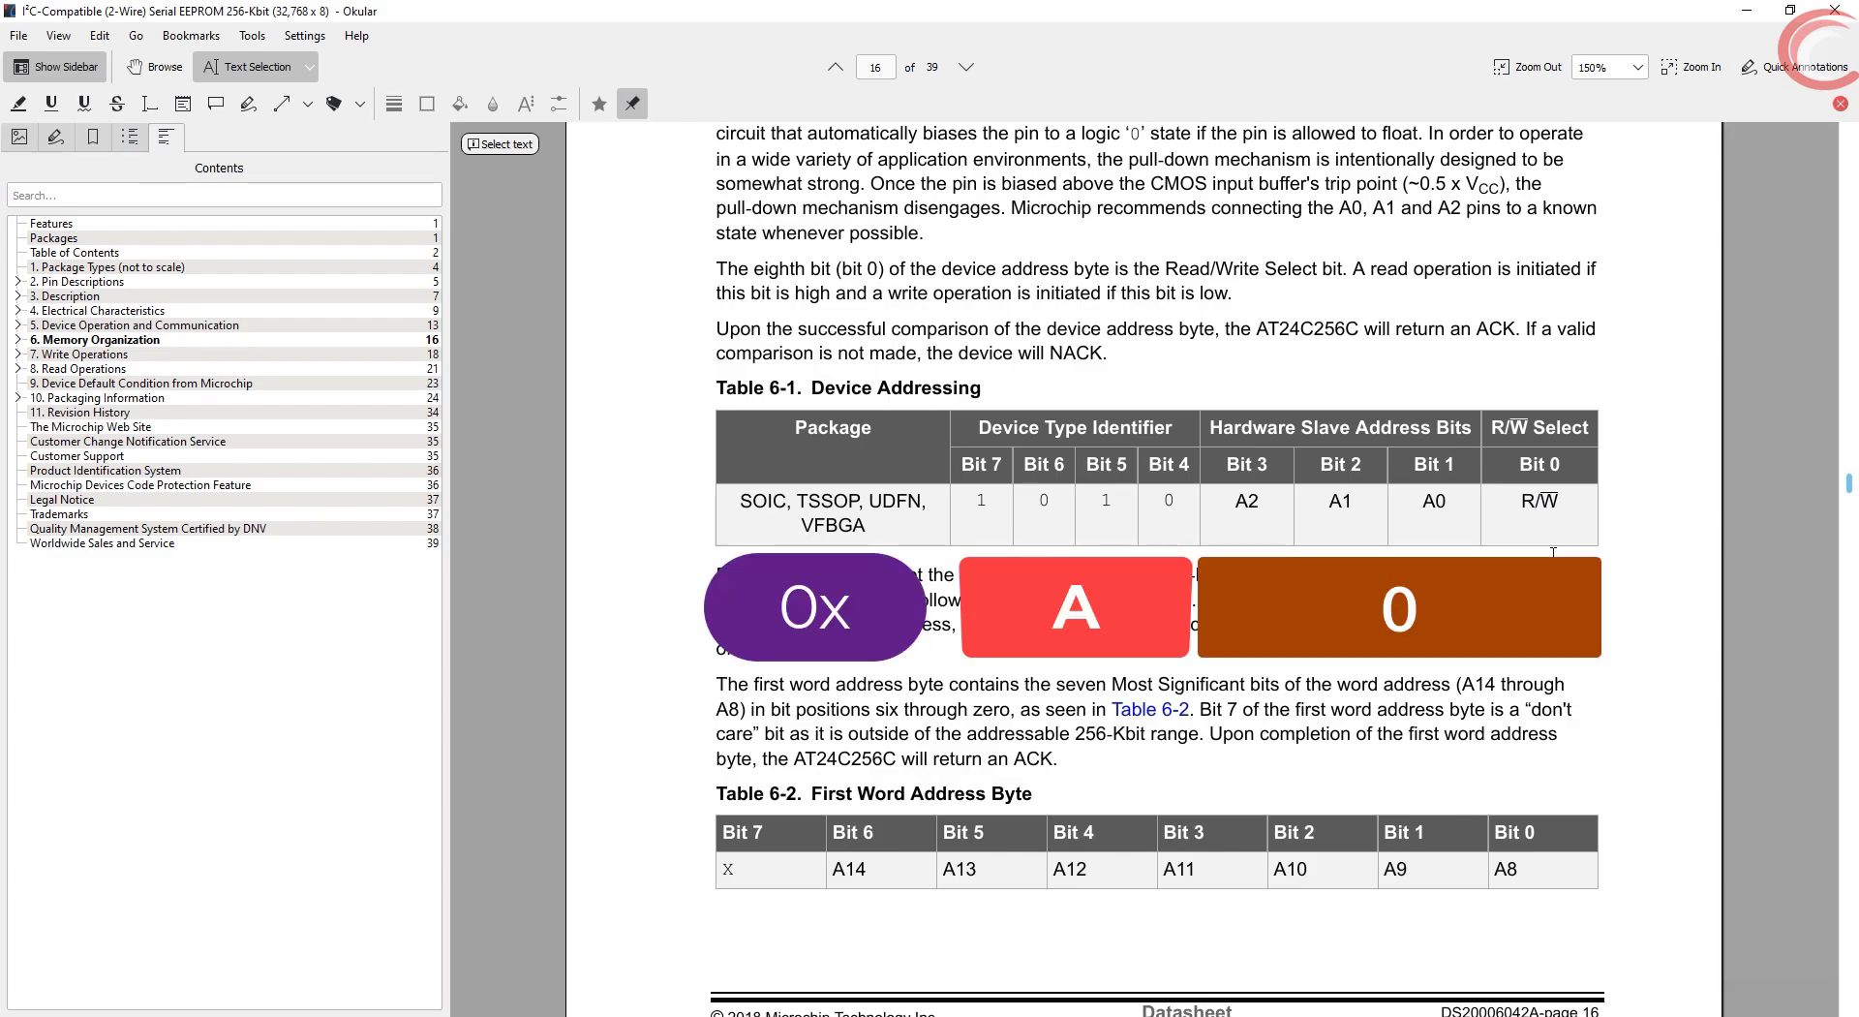
mouse_move(1089, 468)
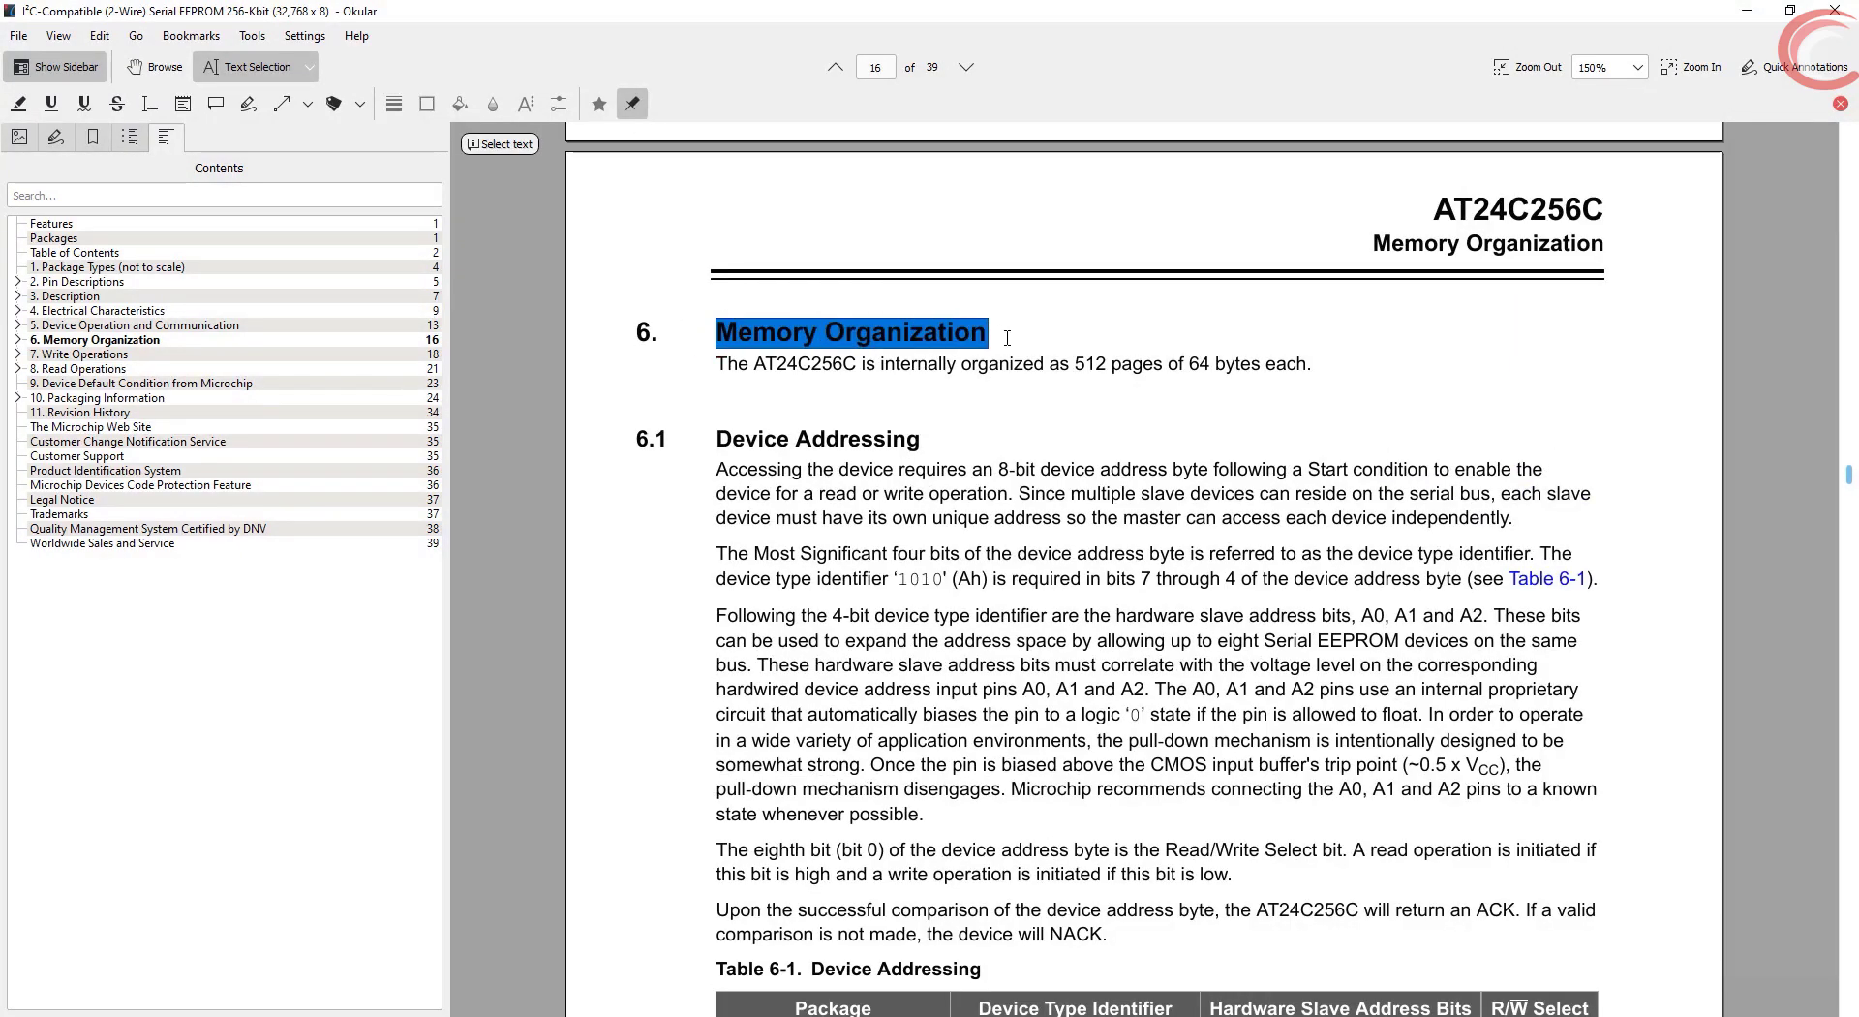
Clear the Memory Organization heading mark to point out the 512 pages of 64 bytes
left_click(1047, 364)
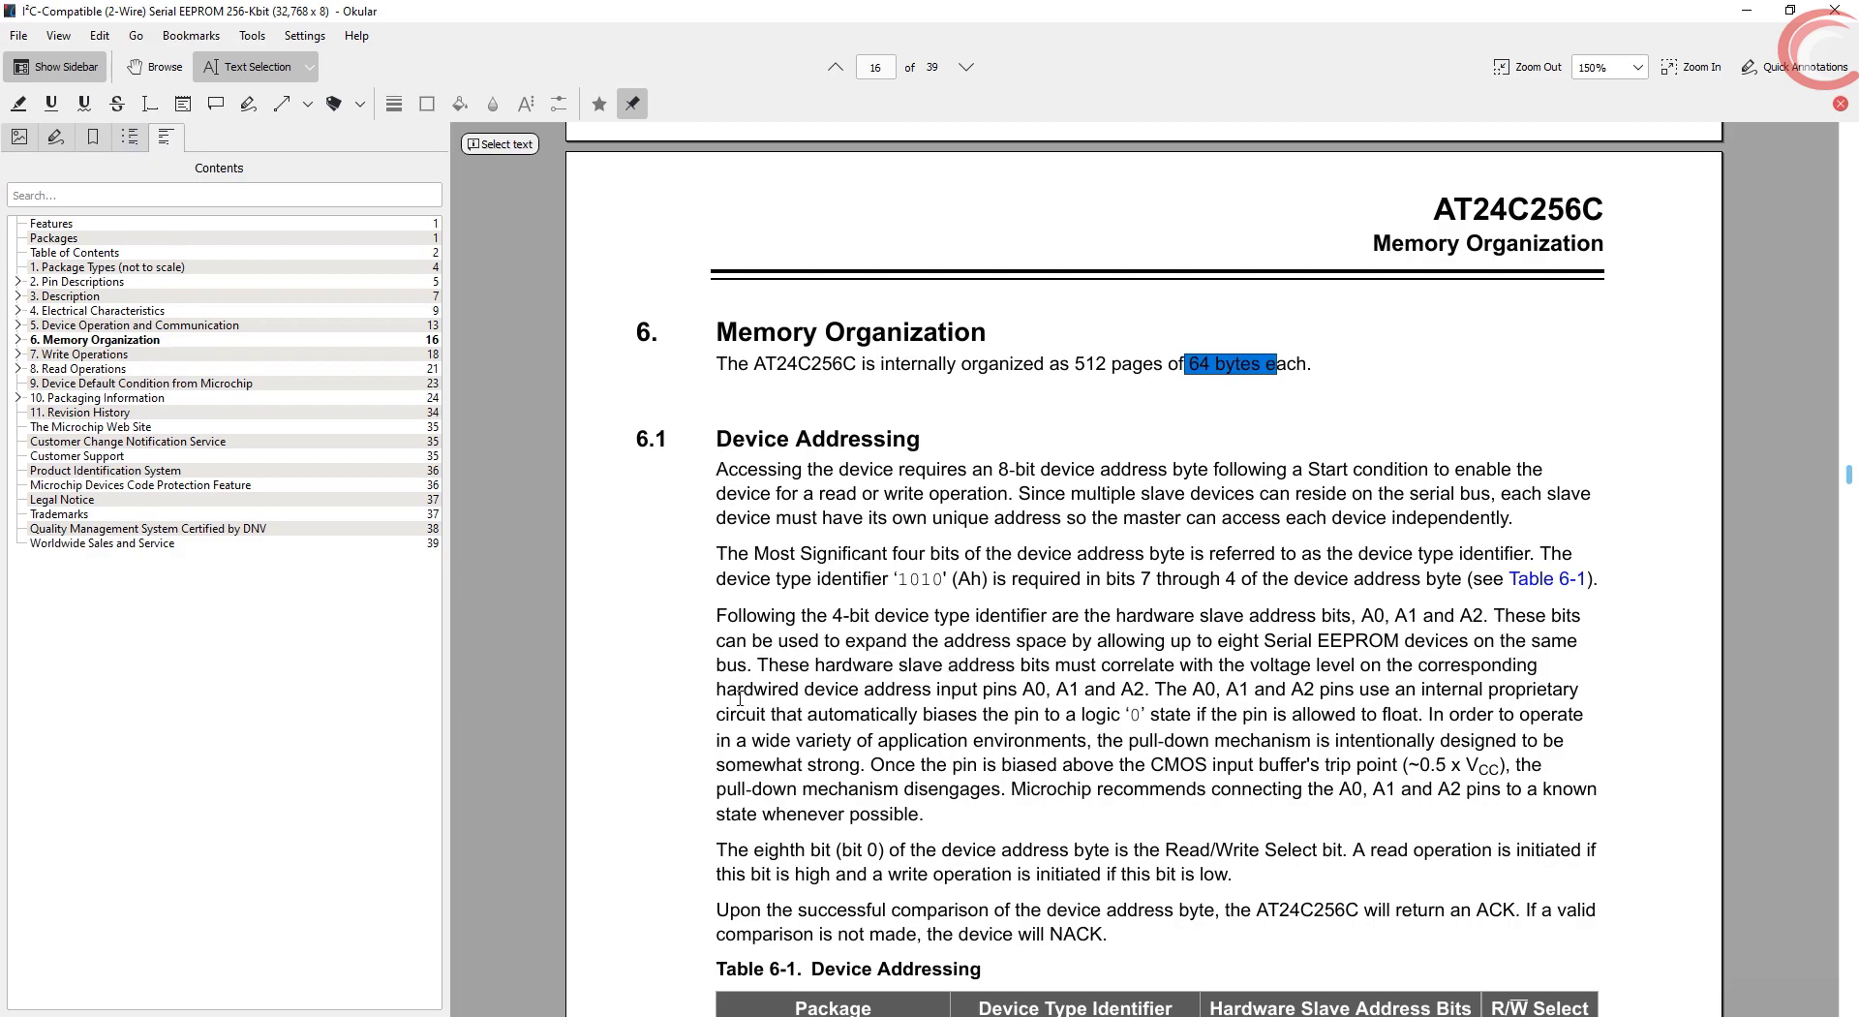
mouse_move(317, 928)
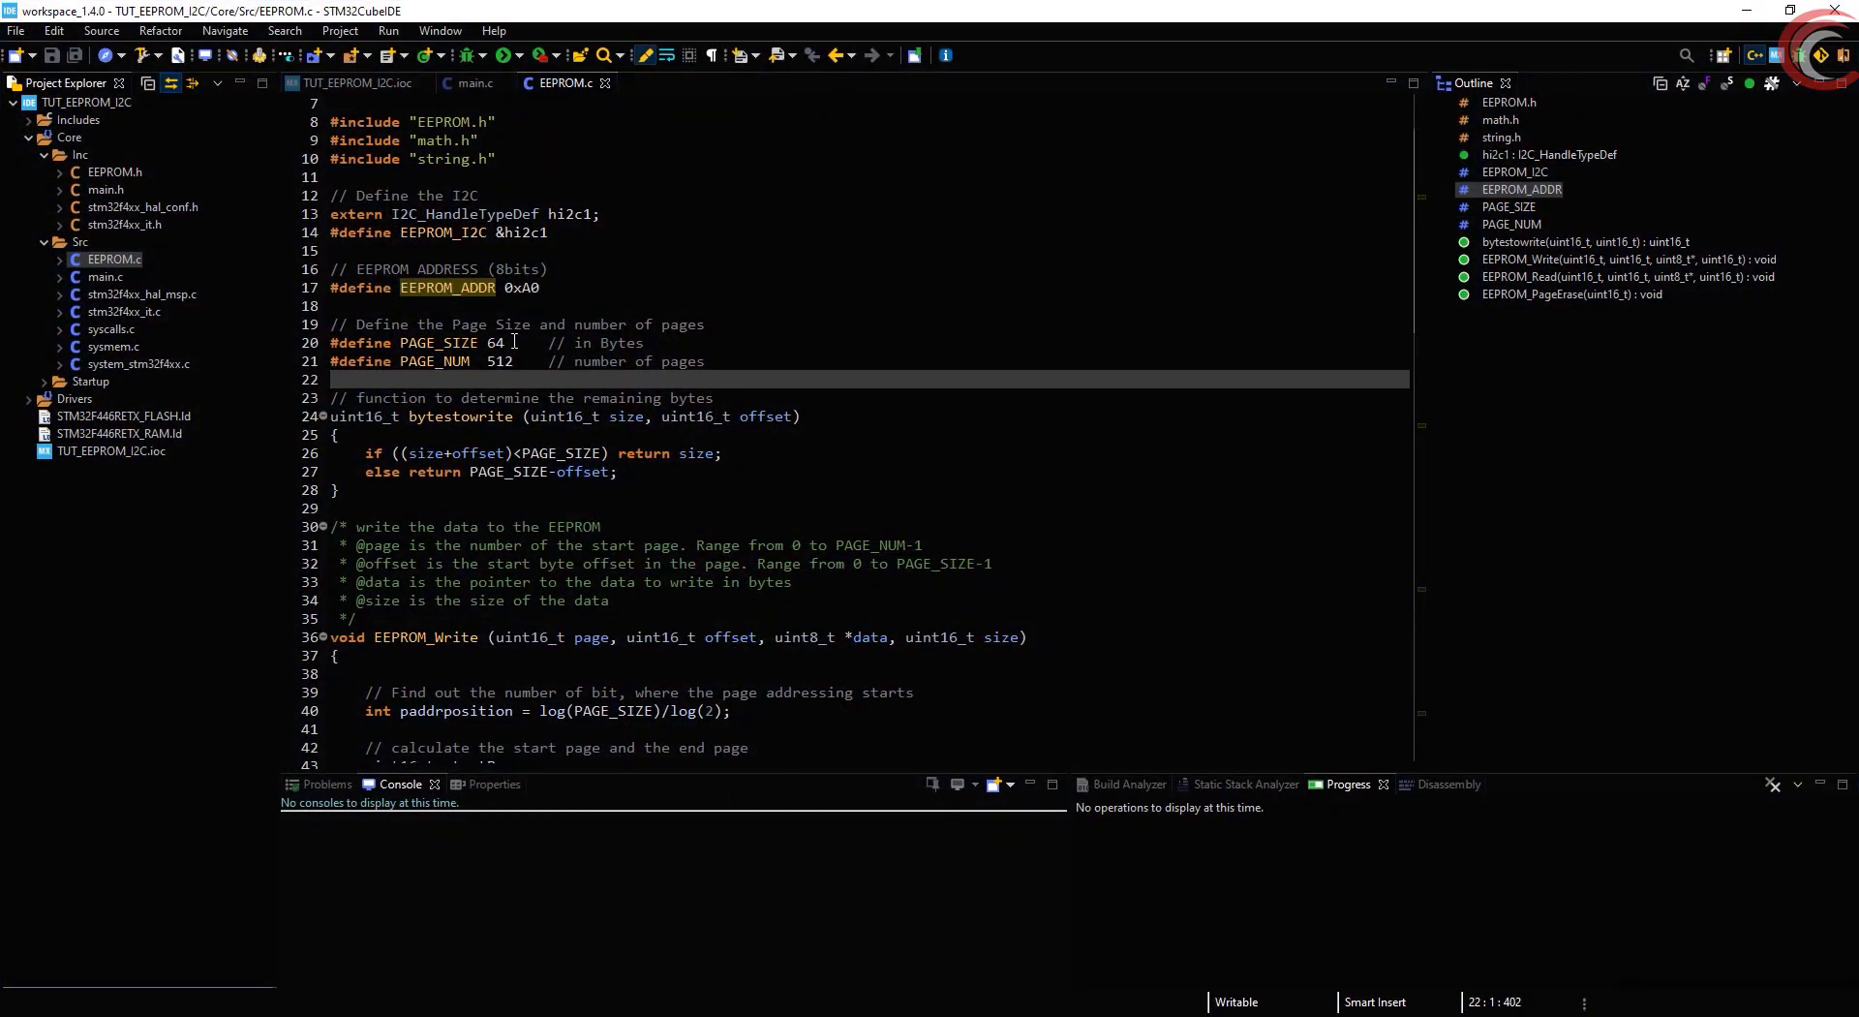
Bring up EEPROM_Write and pick out its offset and size parameters in the signature
left_click_drag(336, 343, 522, 342)
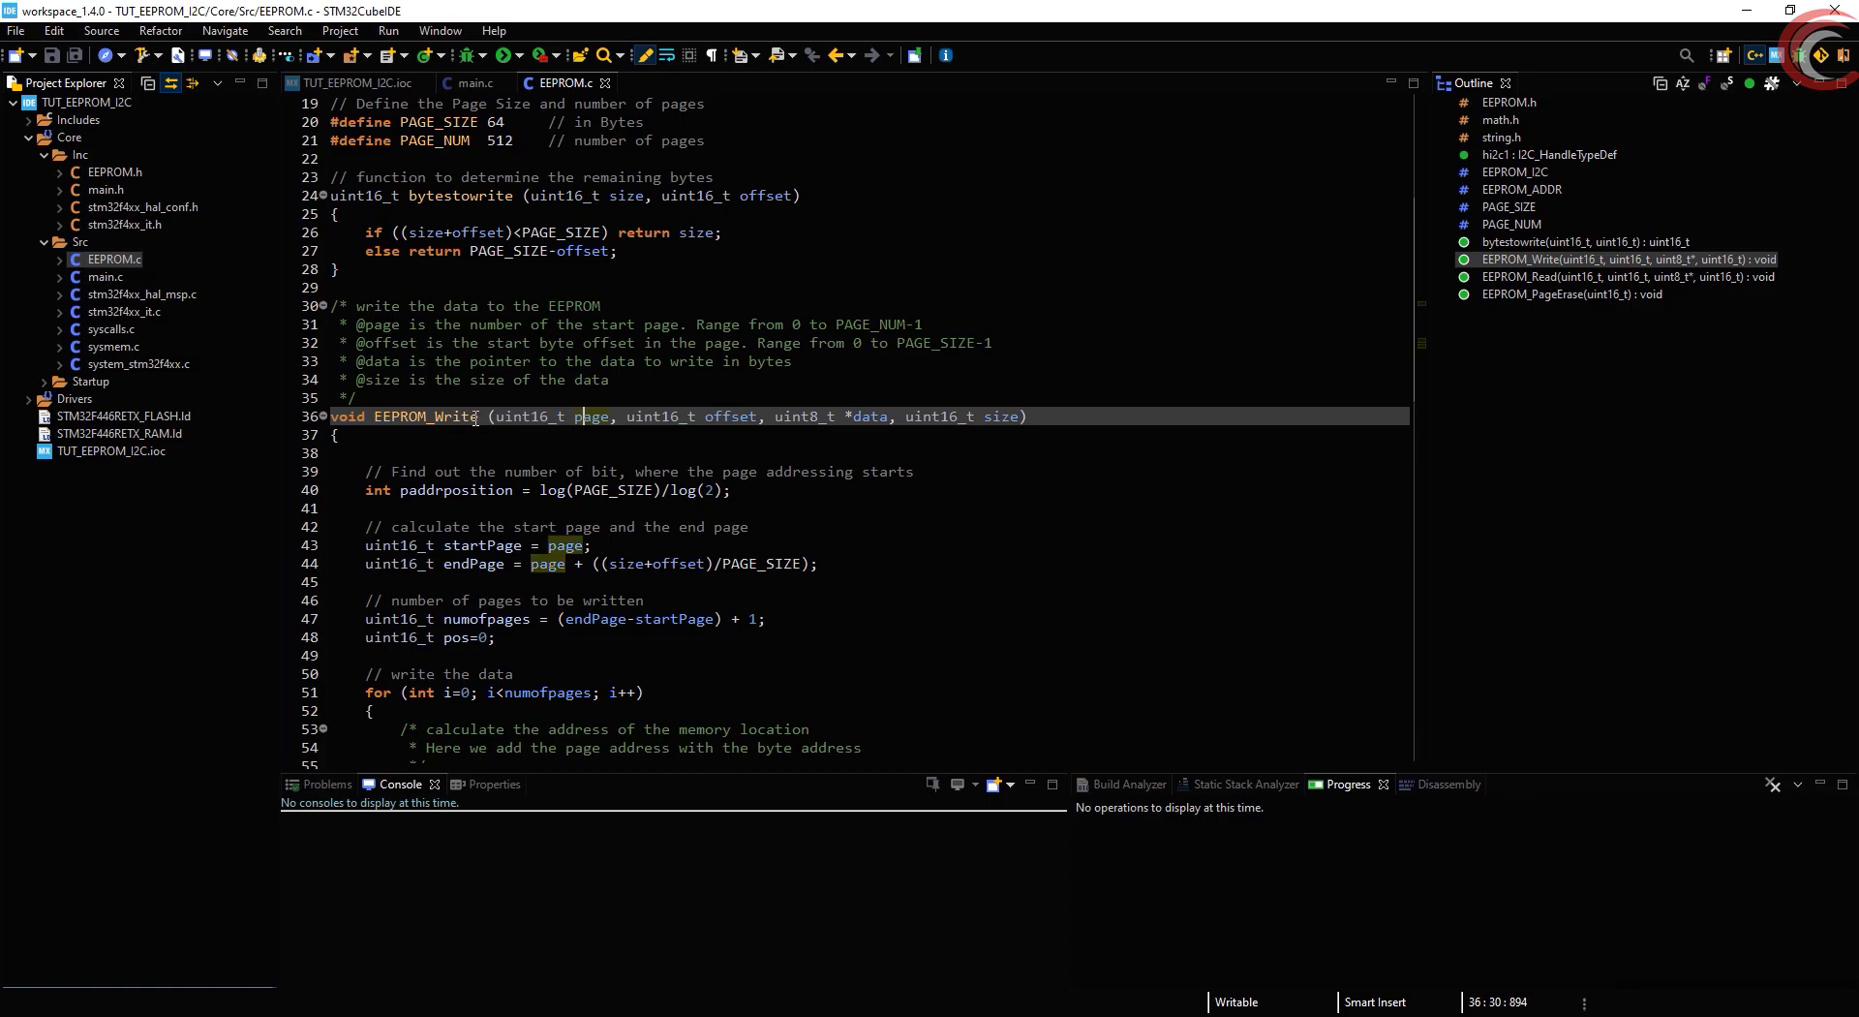
double_click(589, 416)
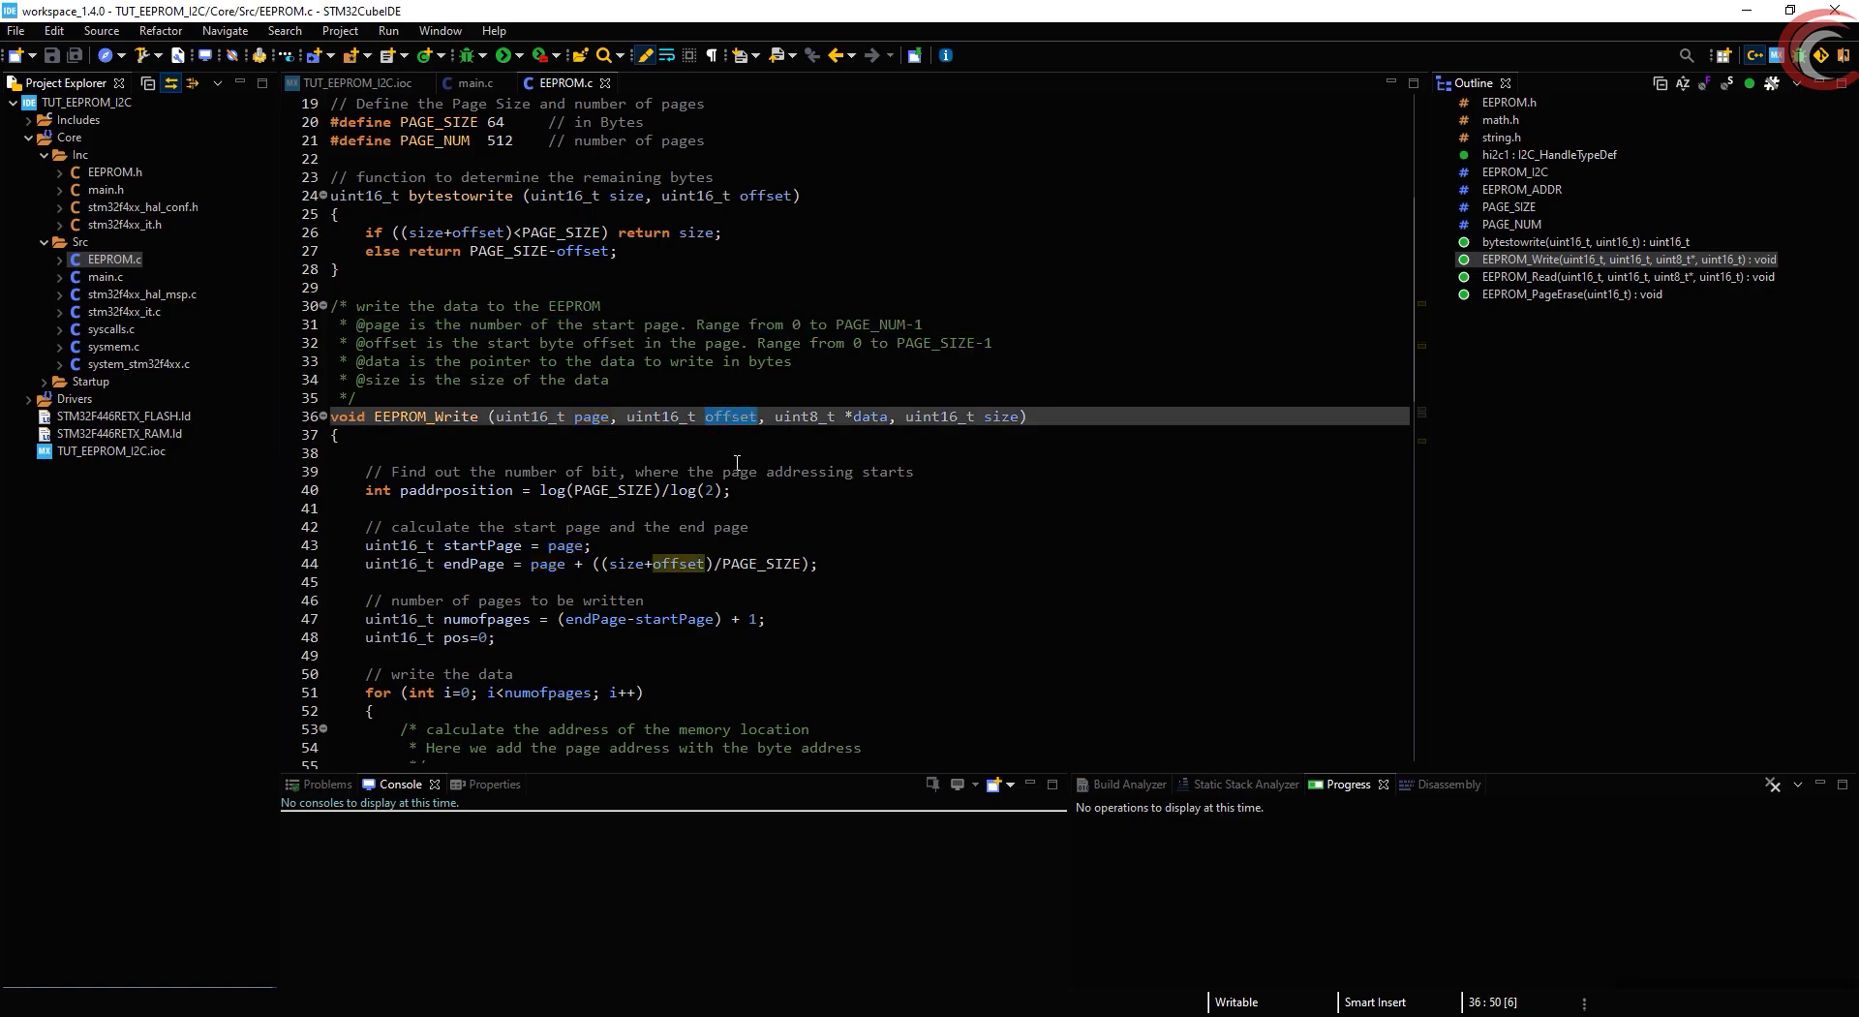
mouse_move(818, 469)
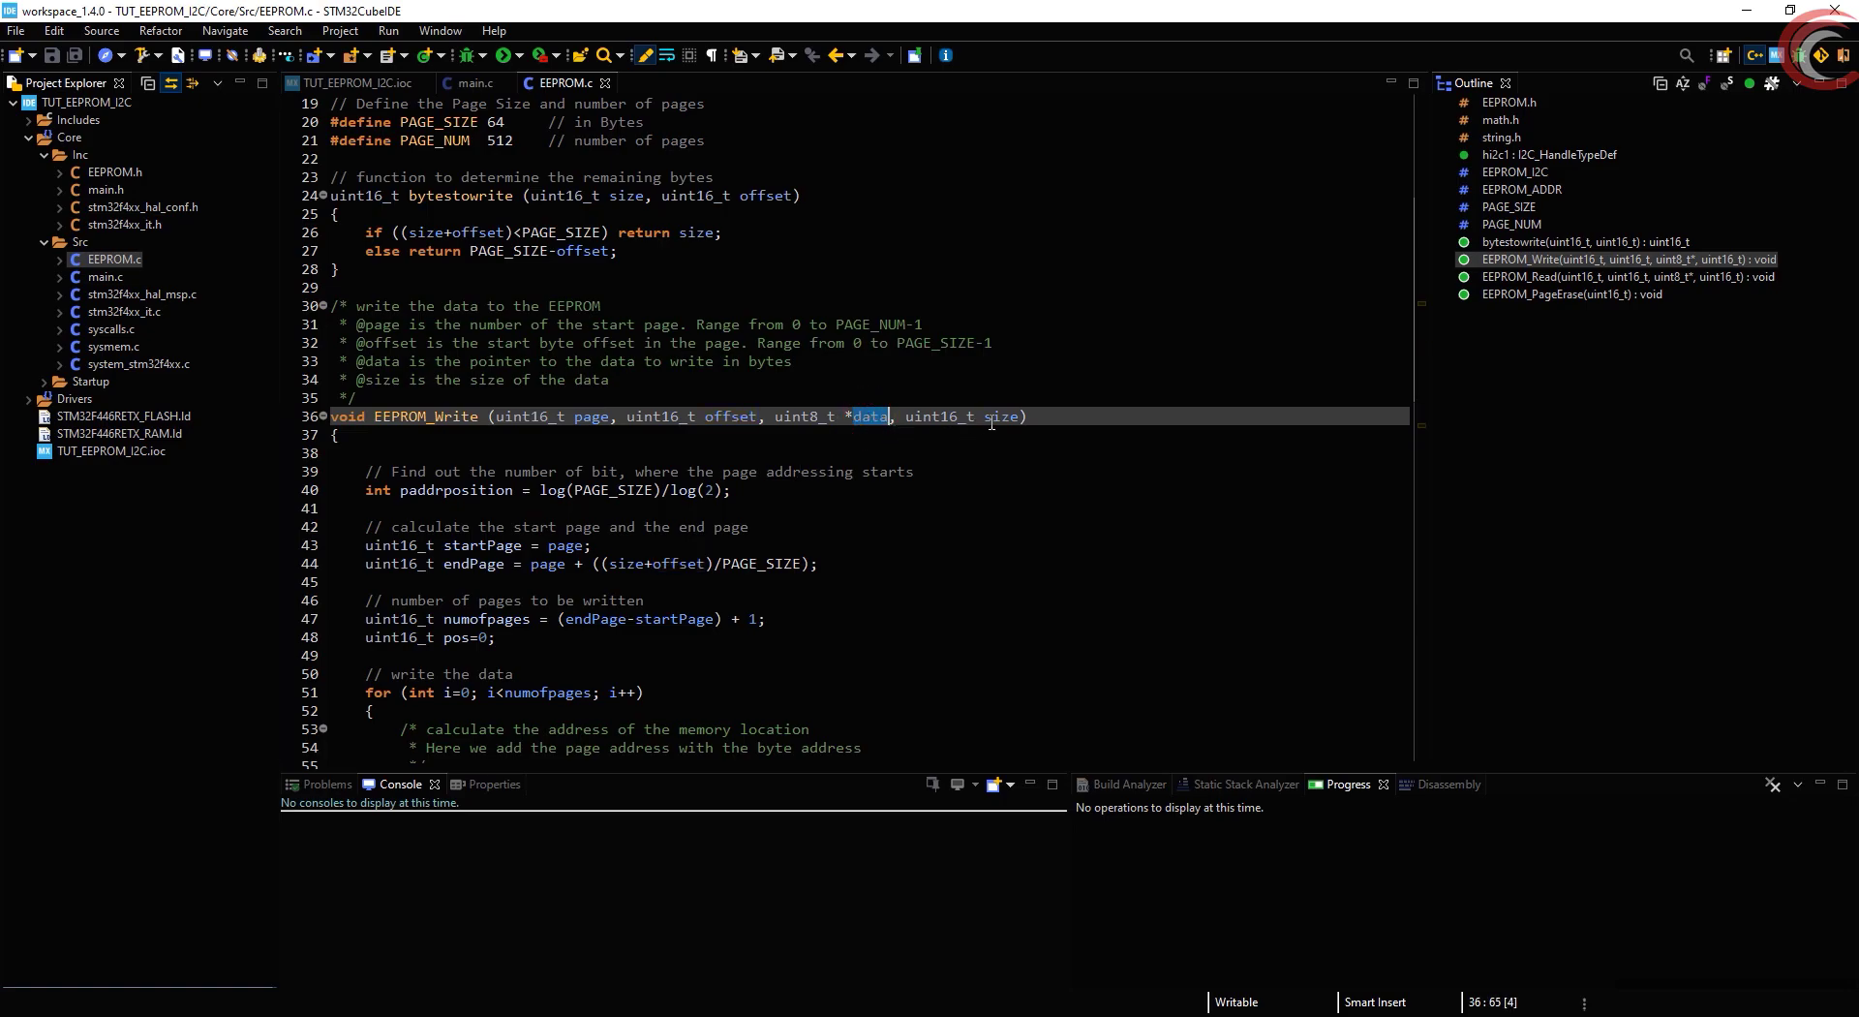
double_click(999, 417)
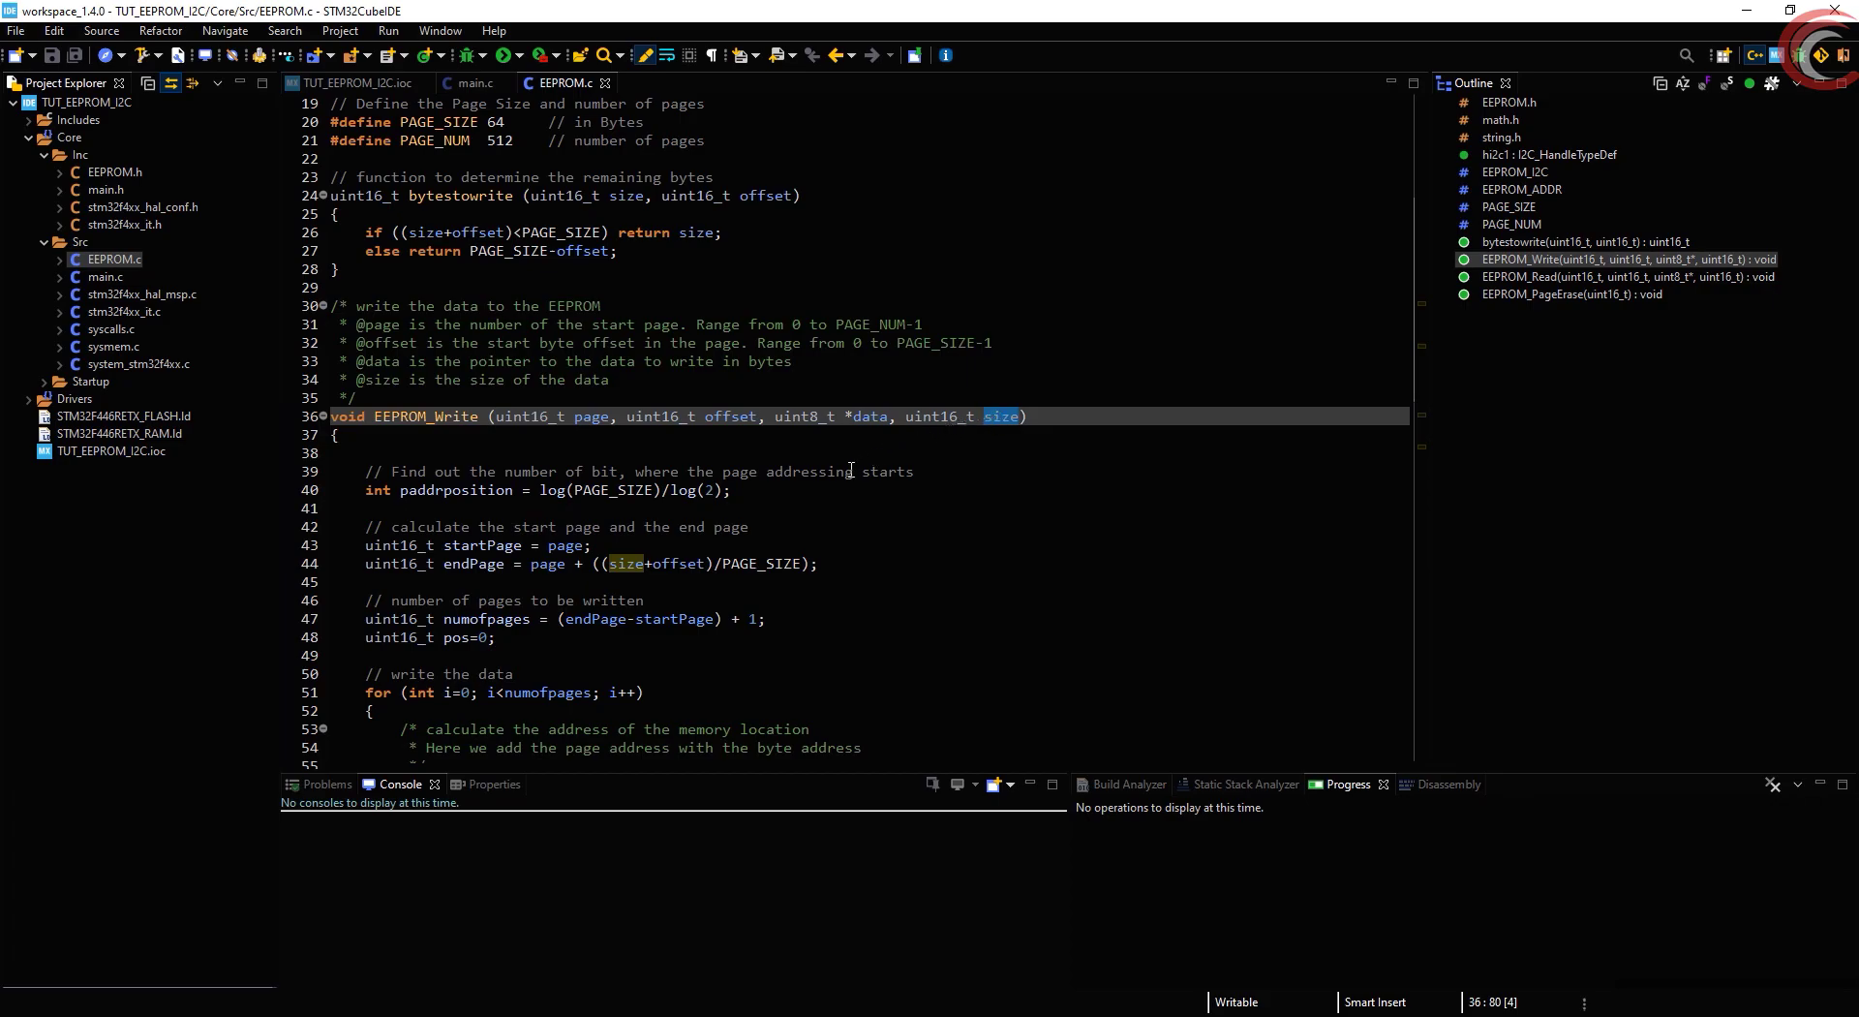
Review the A14–A8 page address and A5–A0 byte address cells in Tables 6-2 and 6-3
scroll("down", 3)
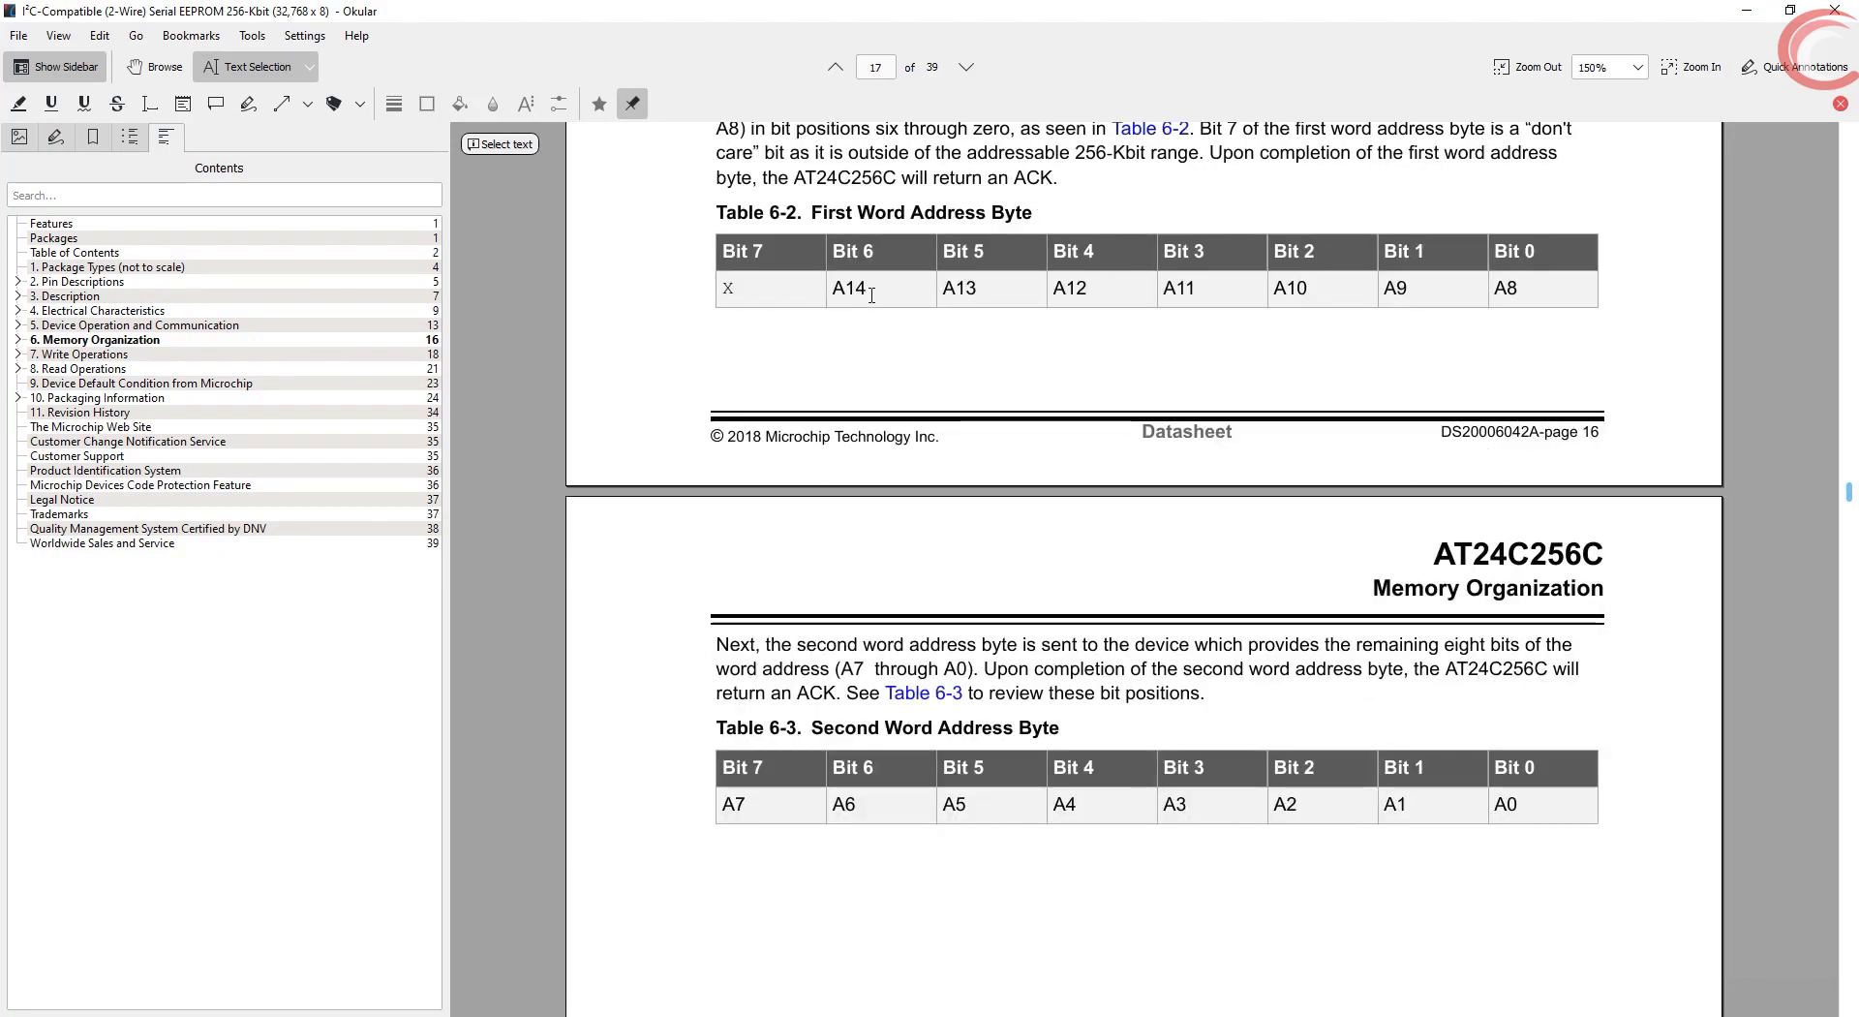
mouse_move(807, 275)
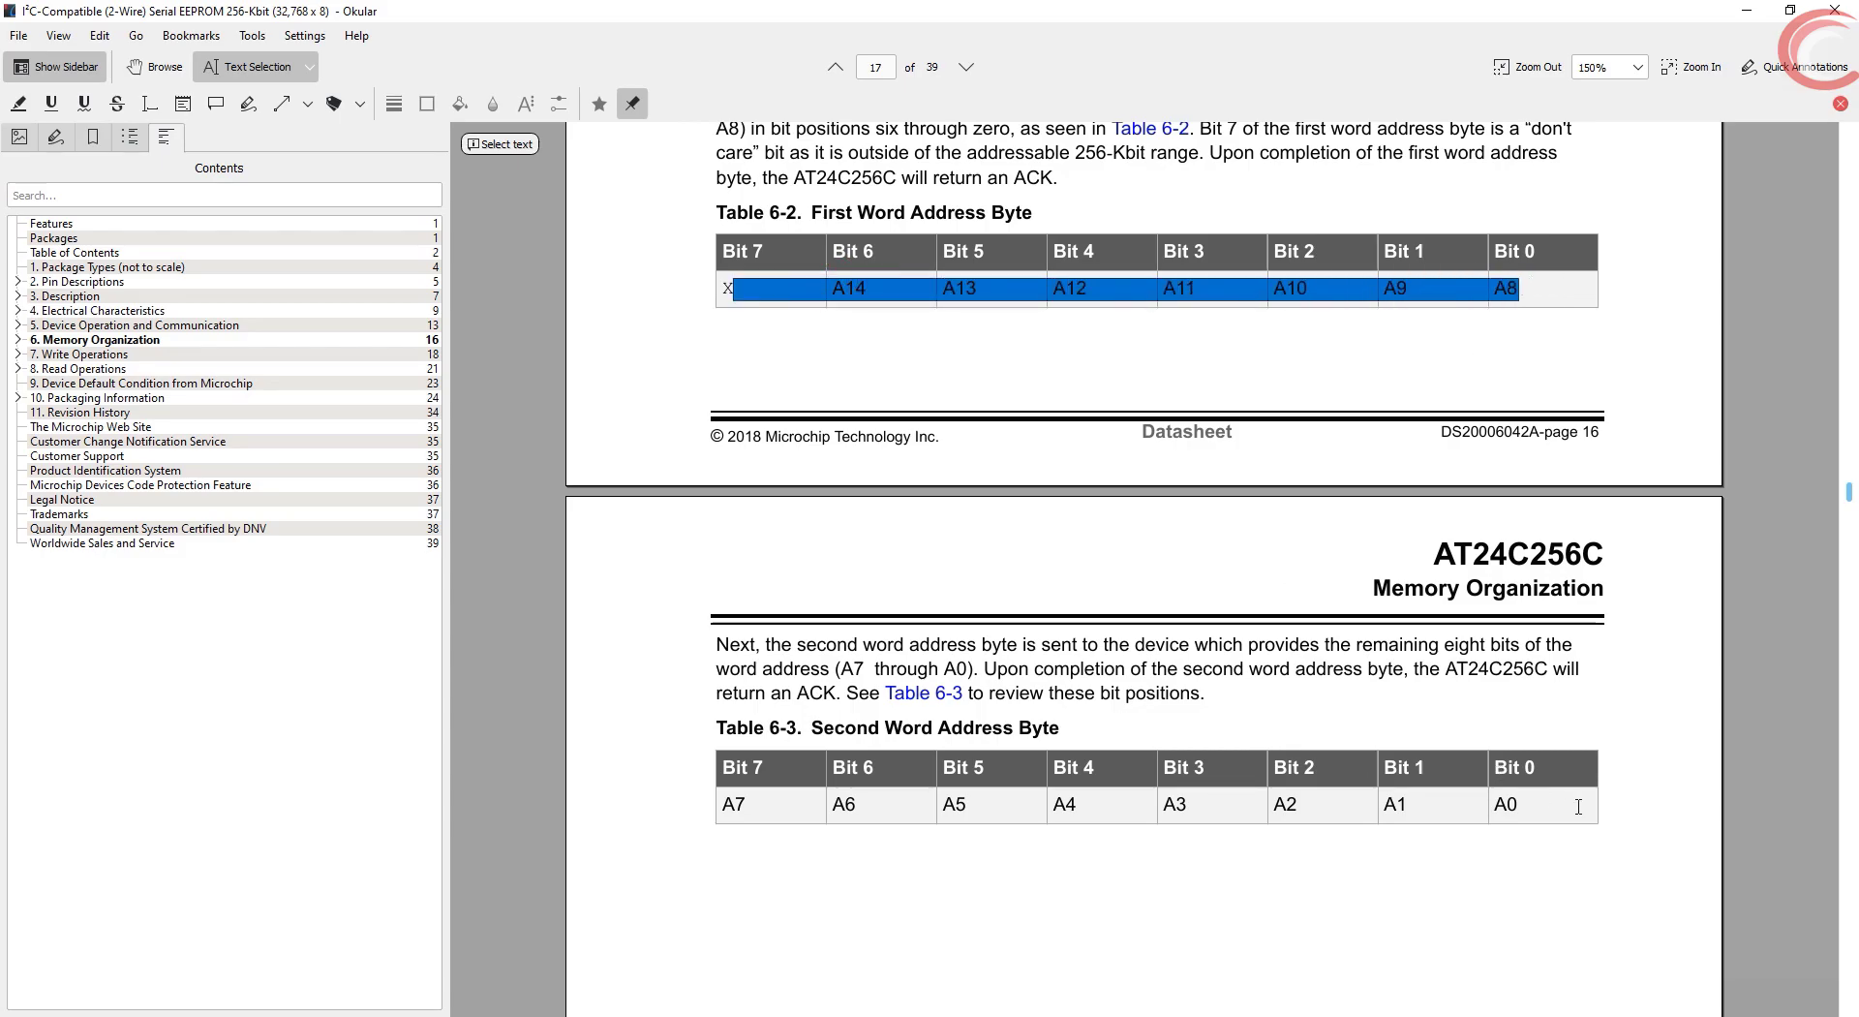
left_click(648, 627)
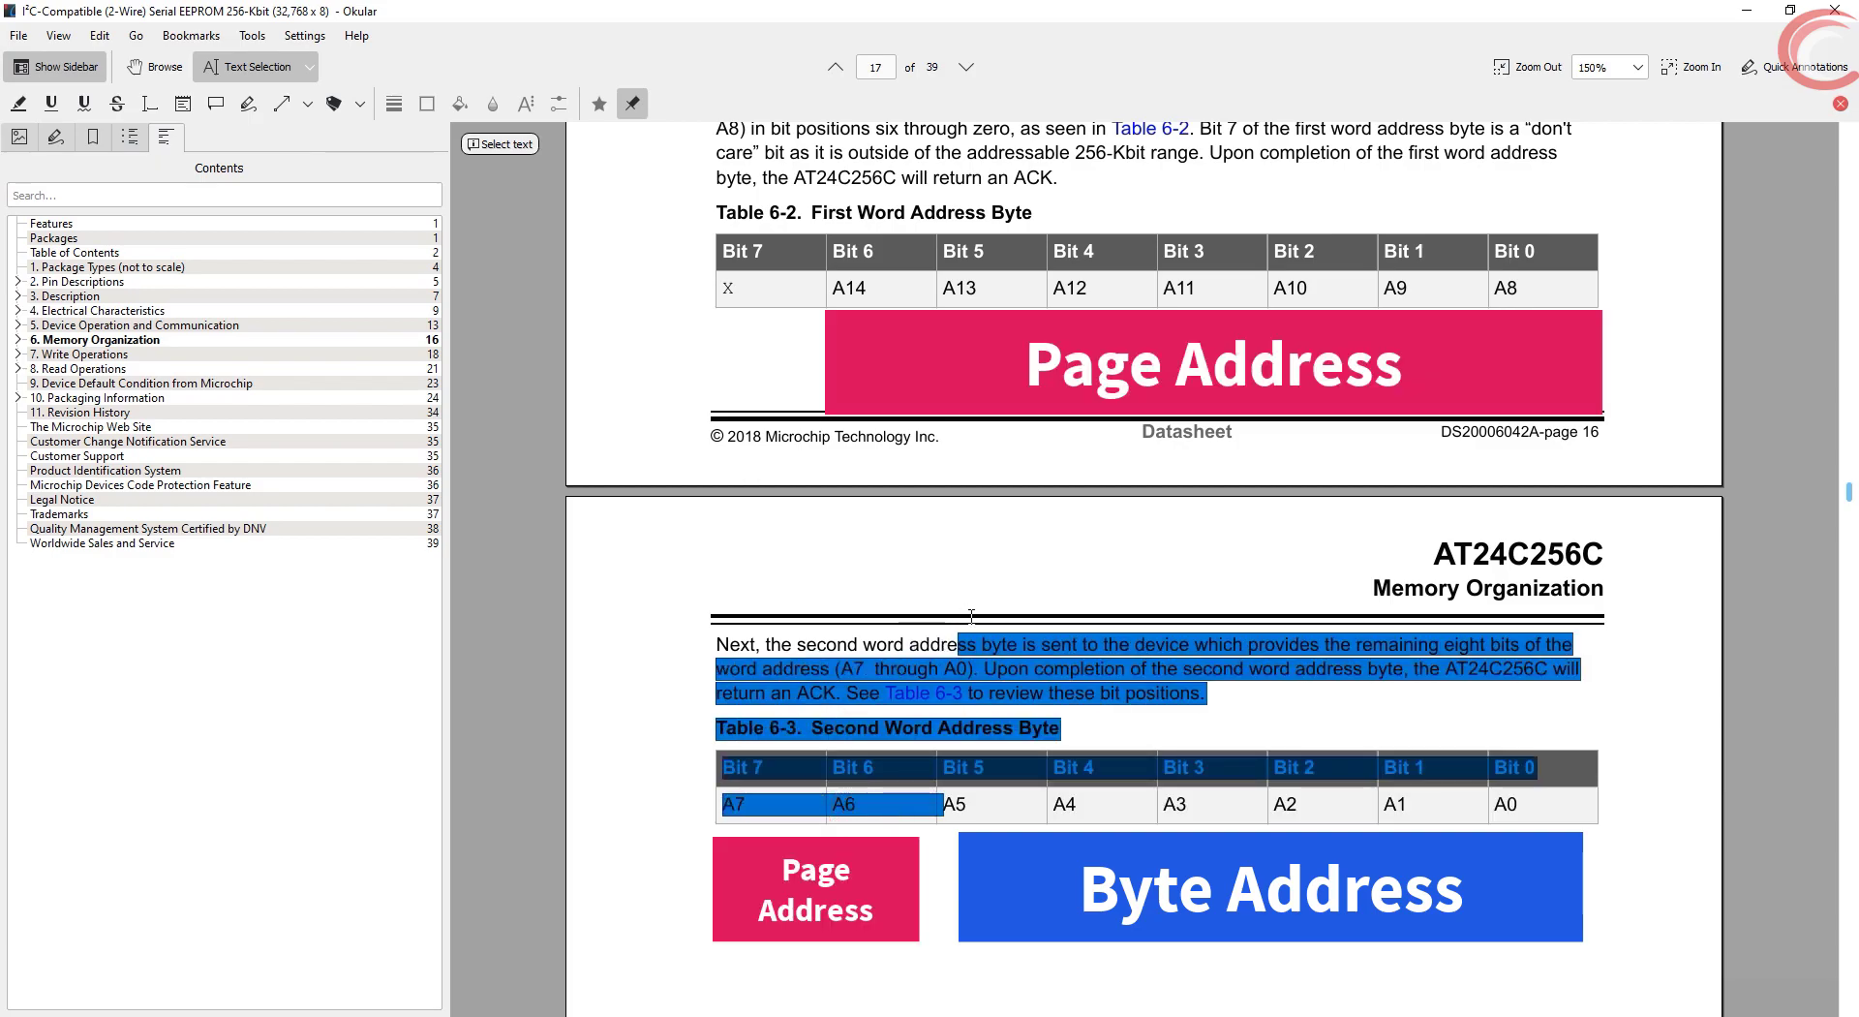
left_click(1097, 564)
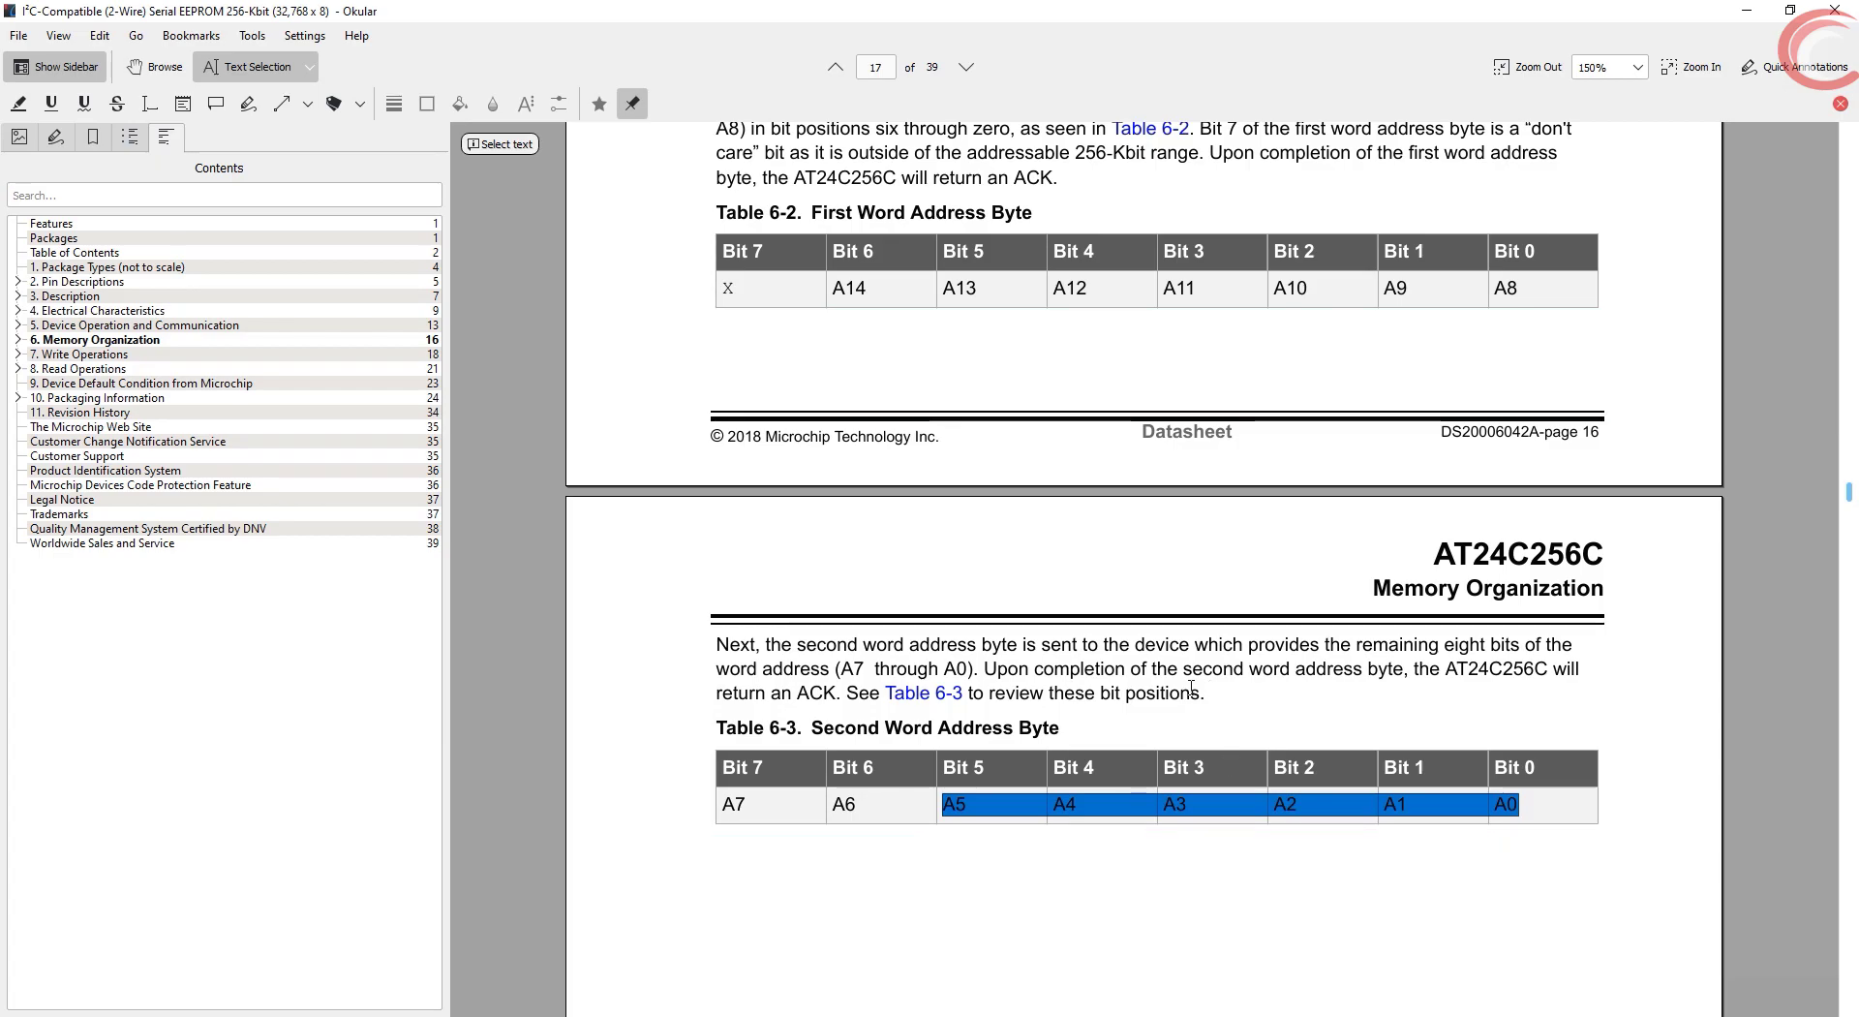
mouse_move(1123, 656)
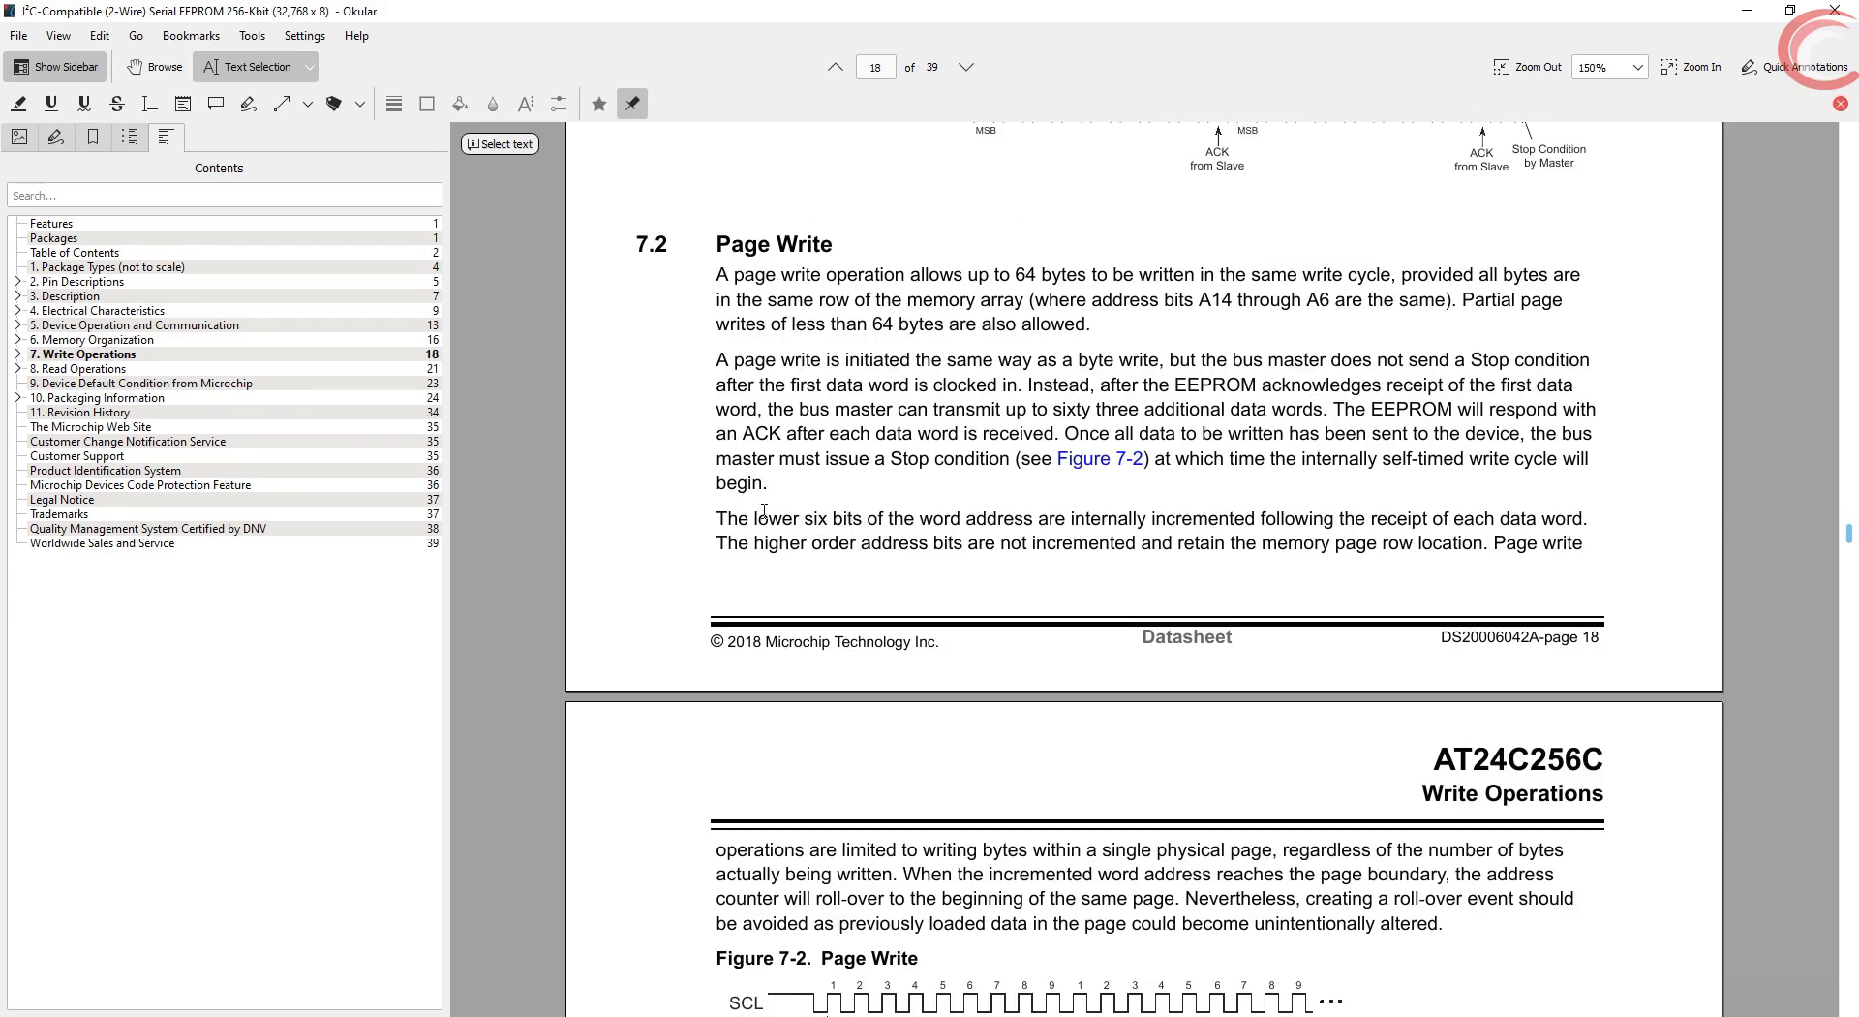
Mark the section 7.2 sentence on the lower six address bits incrementing within the page row
left_click_drag(717, 518, 1325, 518)
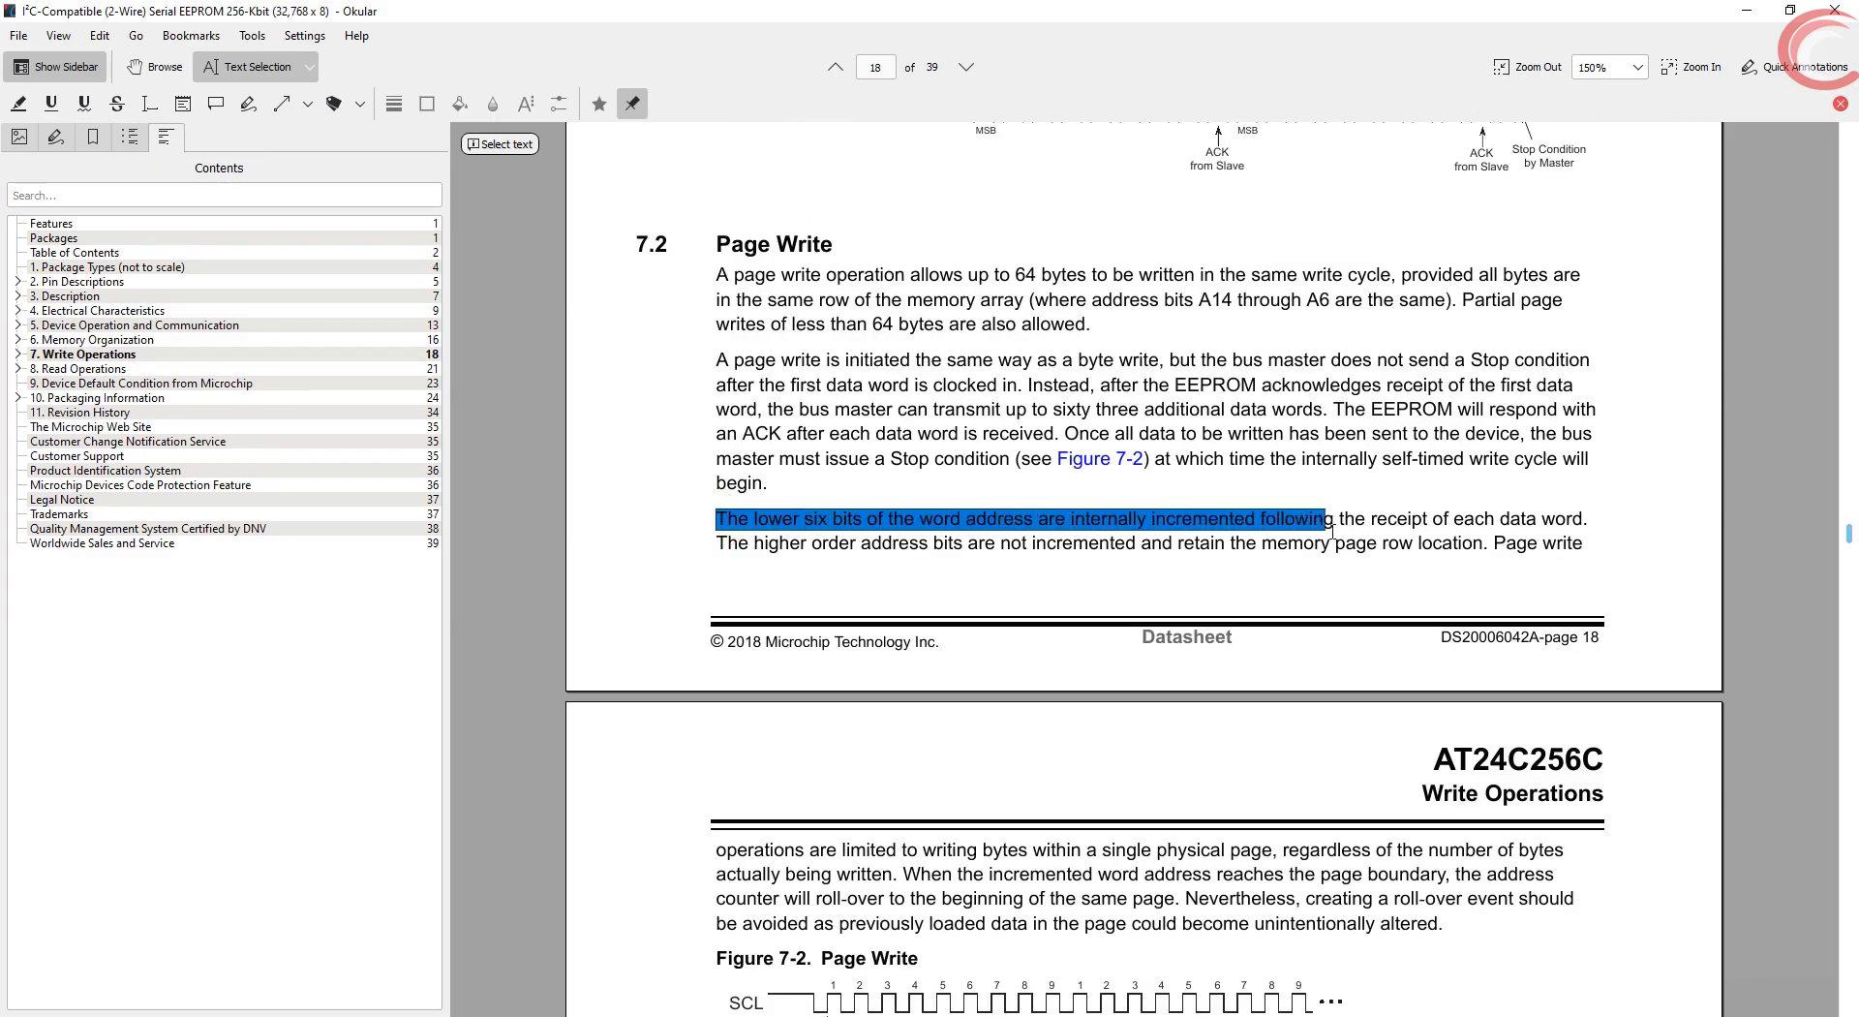
left_click_drag(1321, 518, 1515, 542)
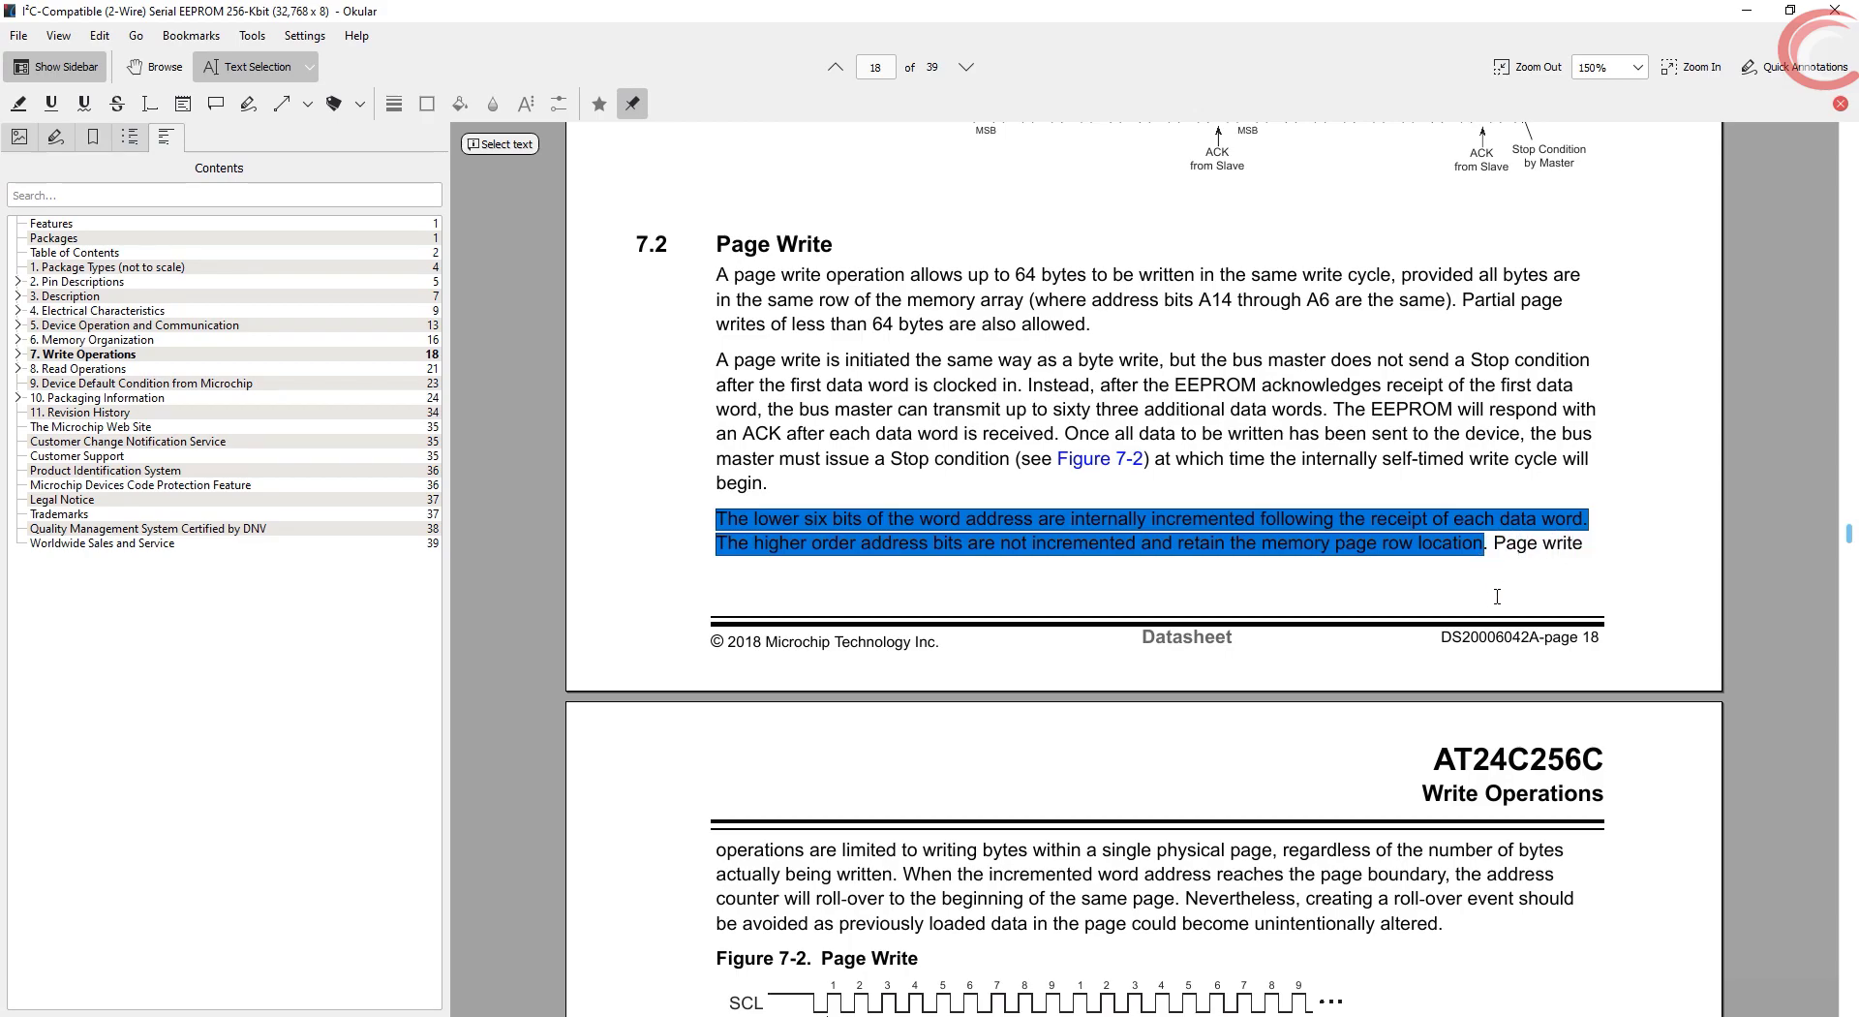
scroll("down", 3)
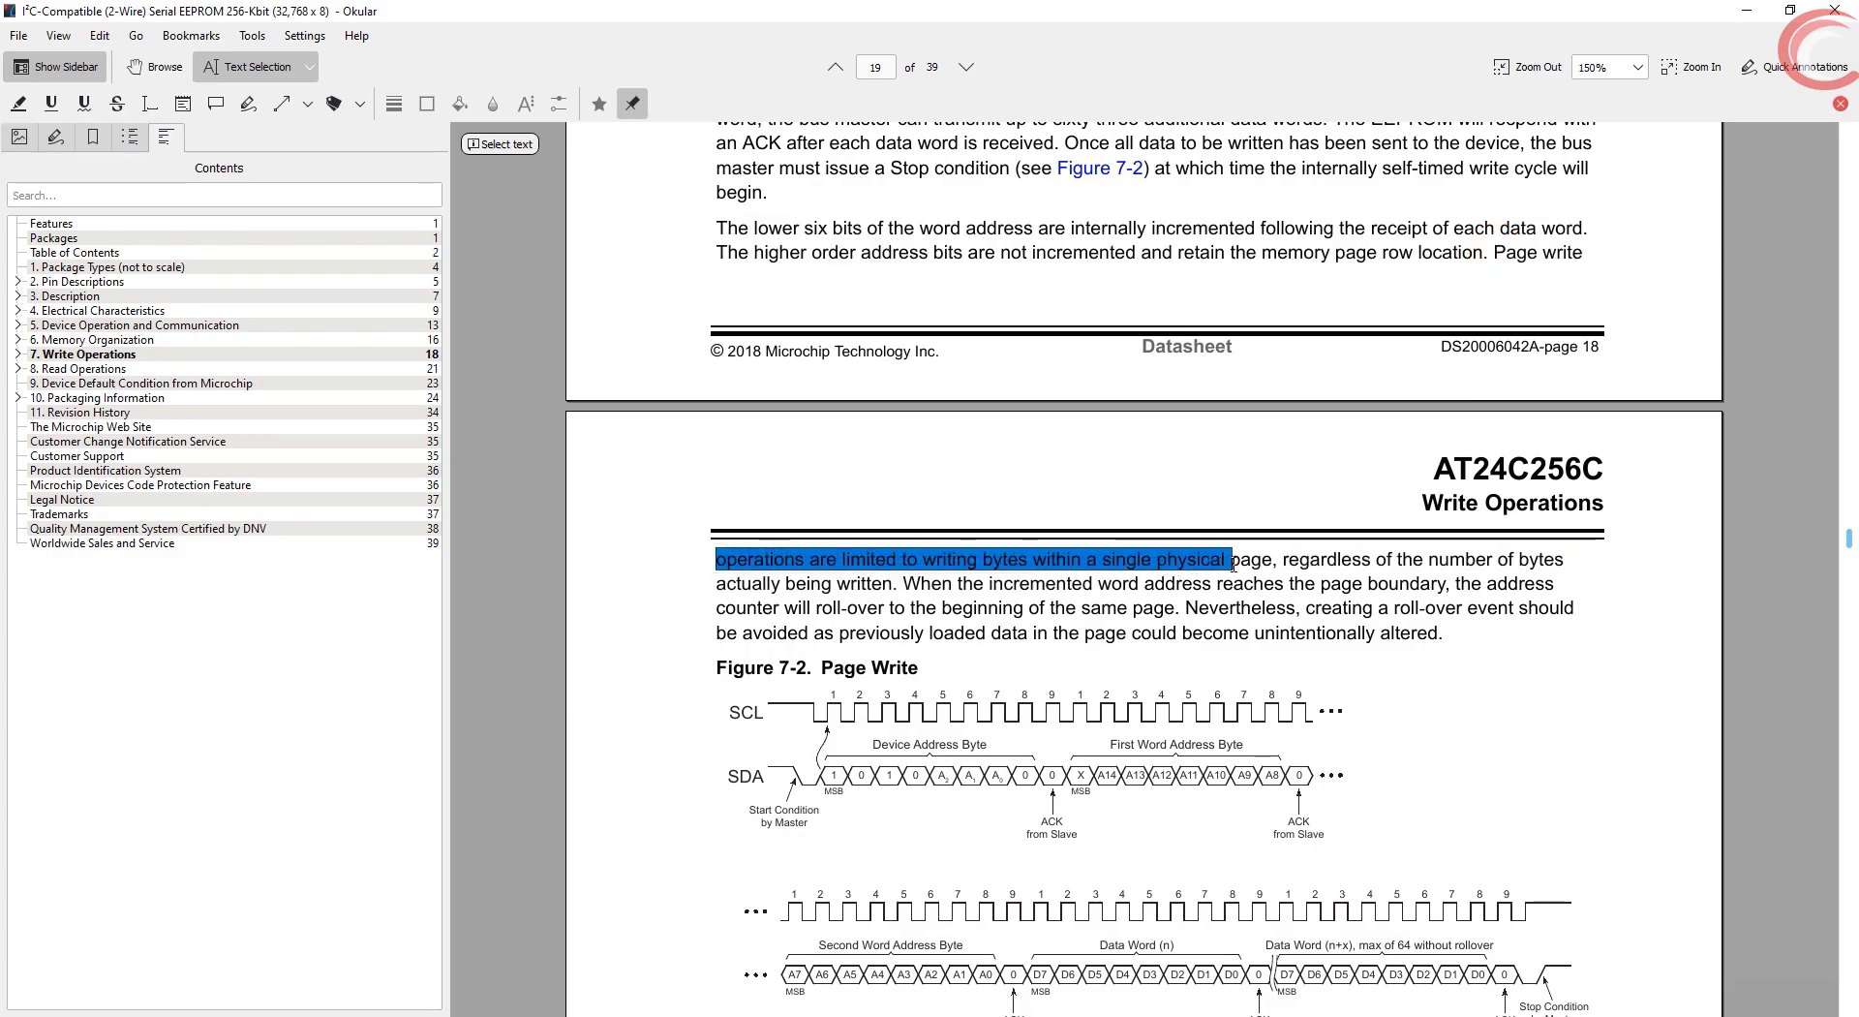
Mark the clause on addresses rolling over to the page start at the page boundary, regardless of byte count
double_click(1295, 558)
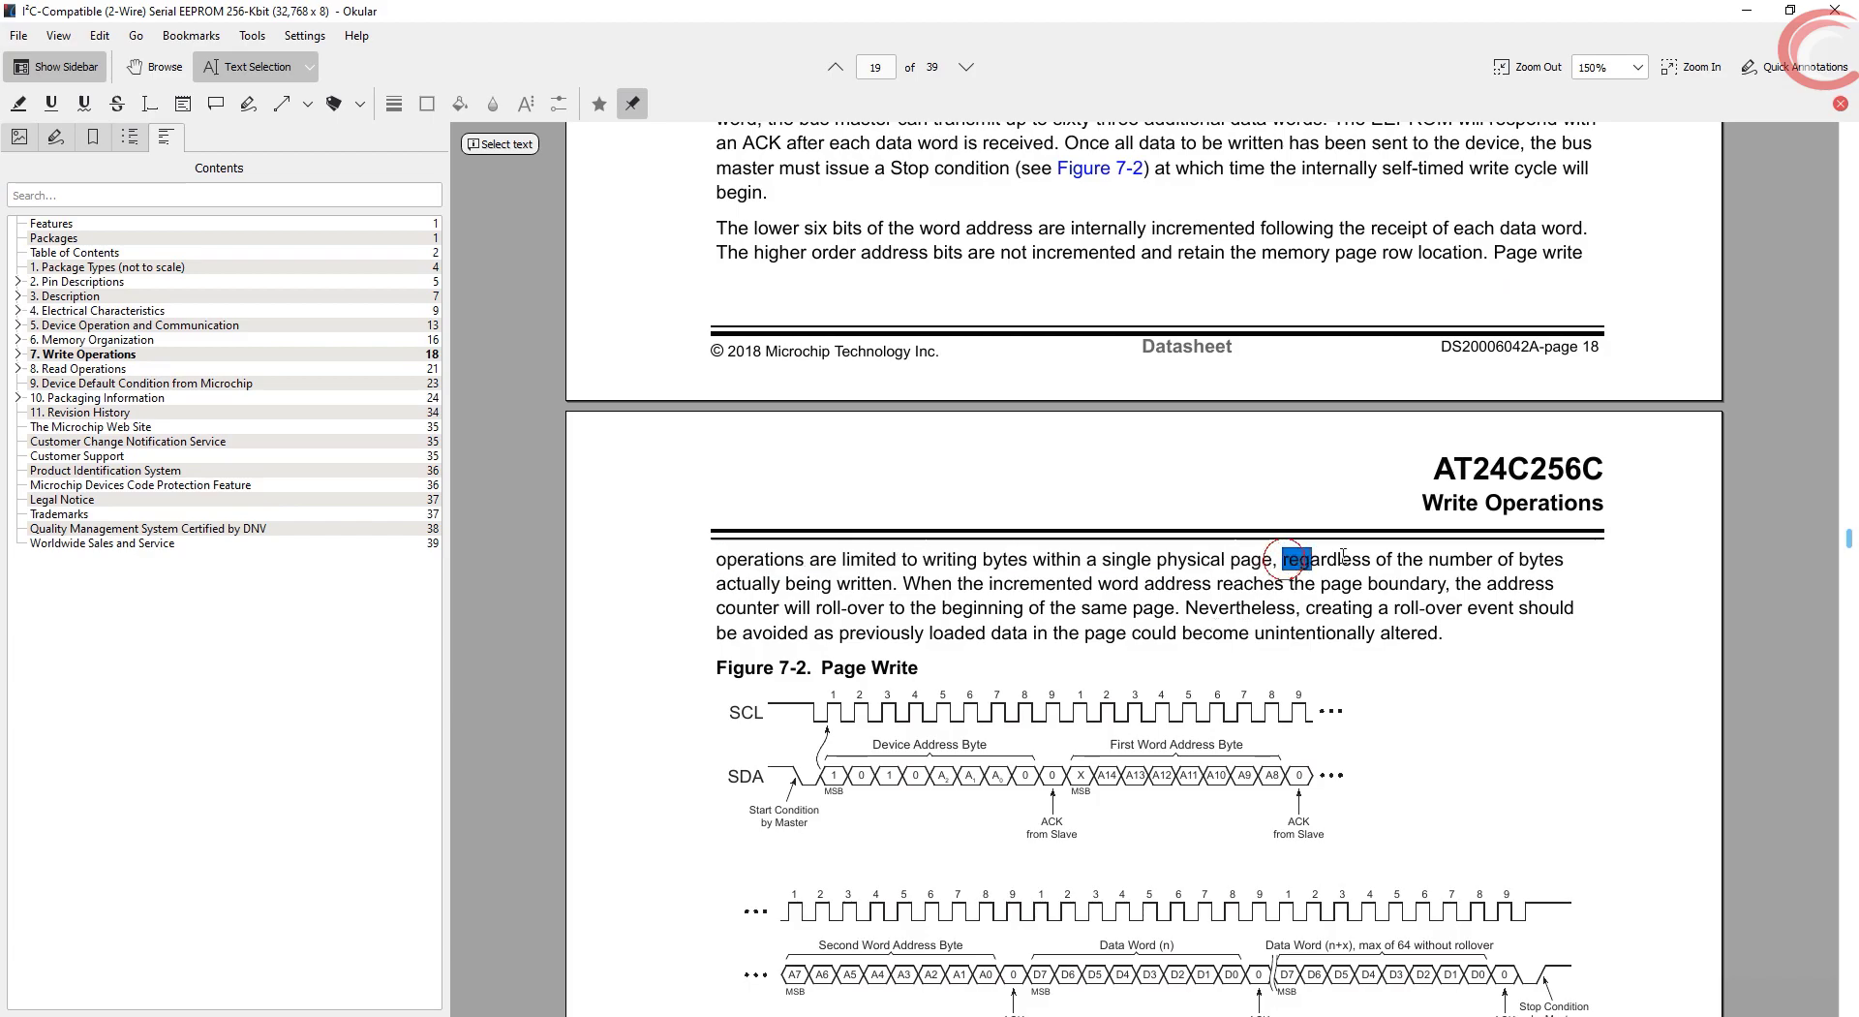
left_click_drag(1278, 558, 898, 582)
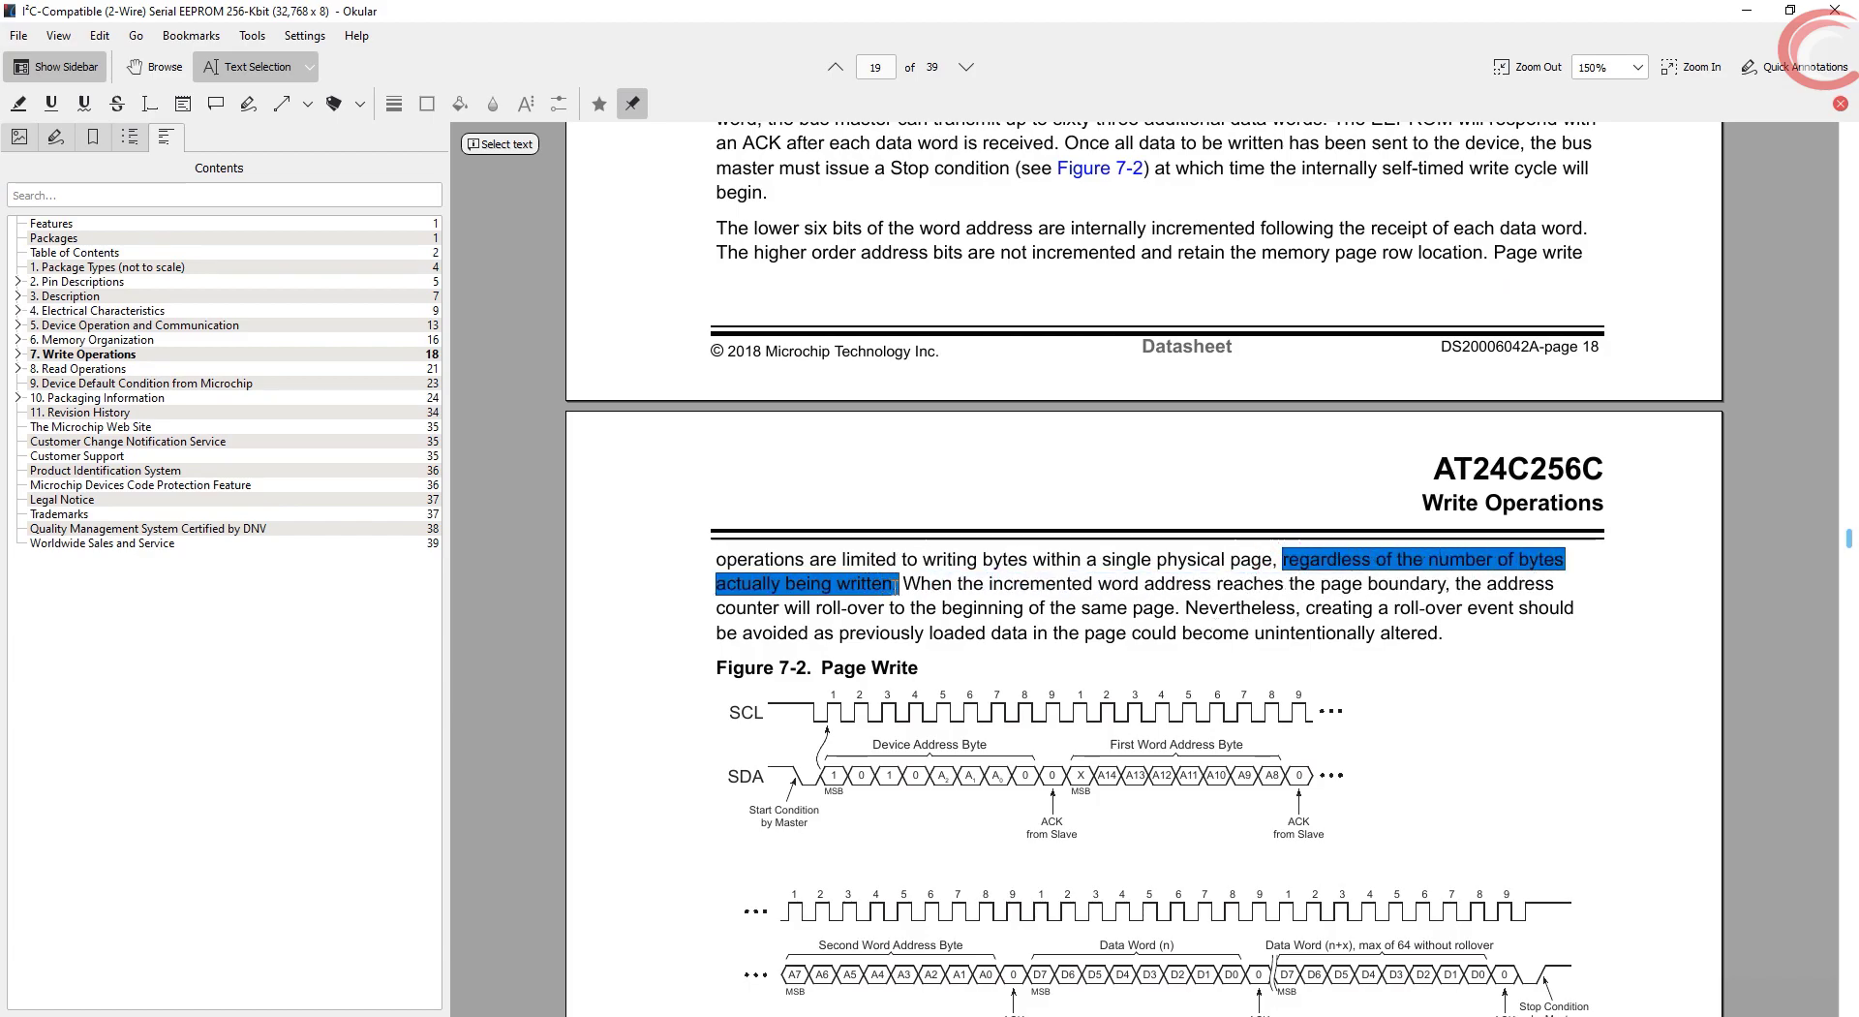
left_click_drag(951, 582, 1452, 583)
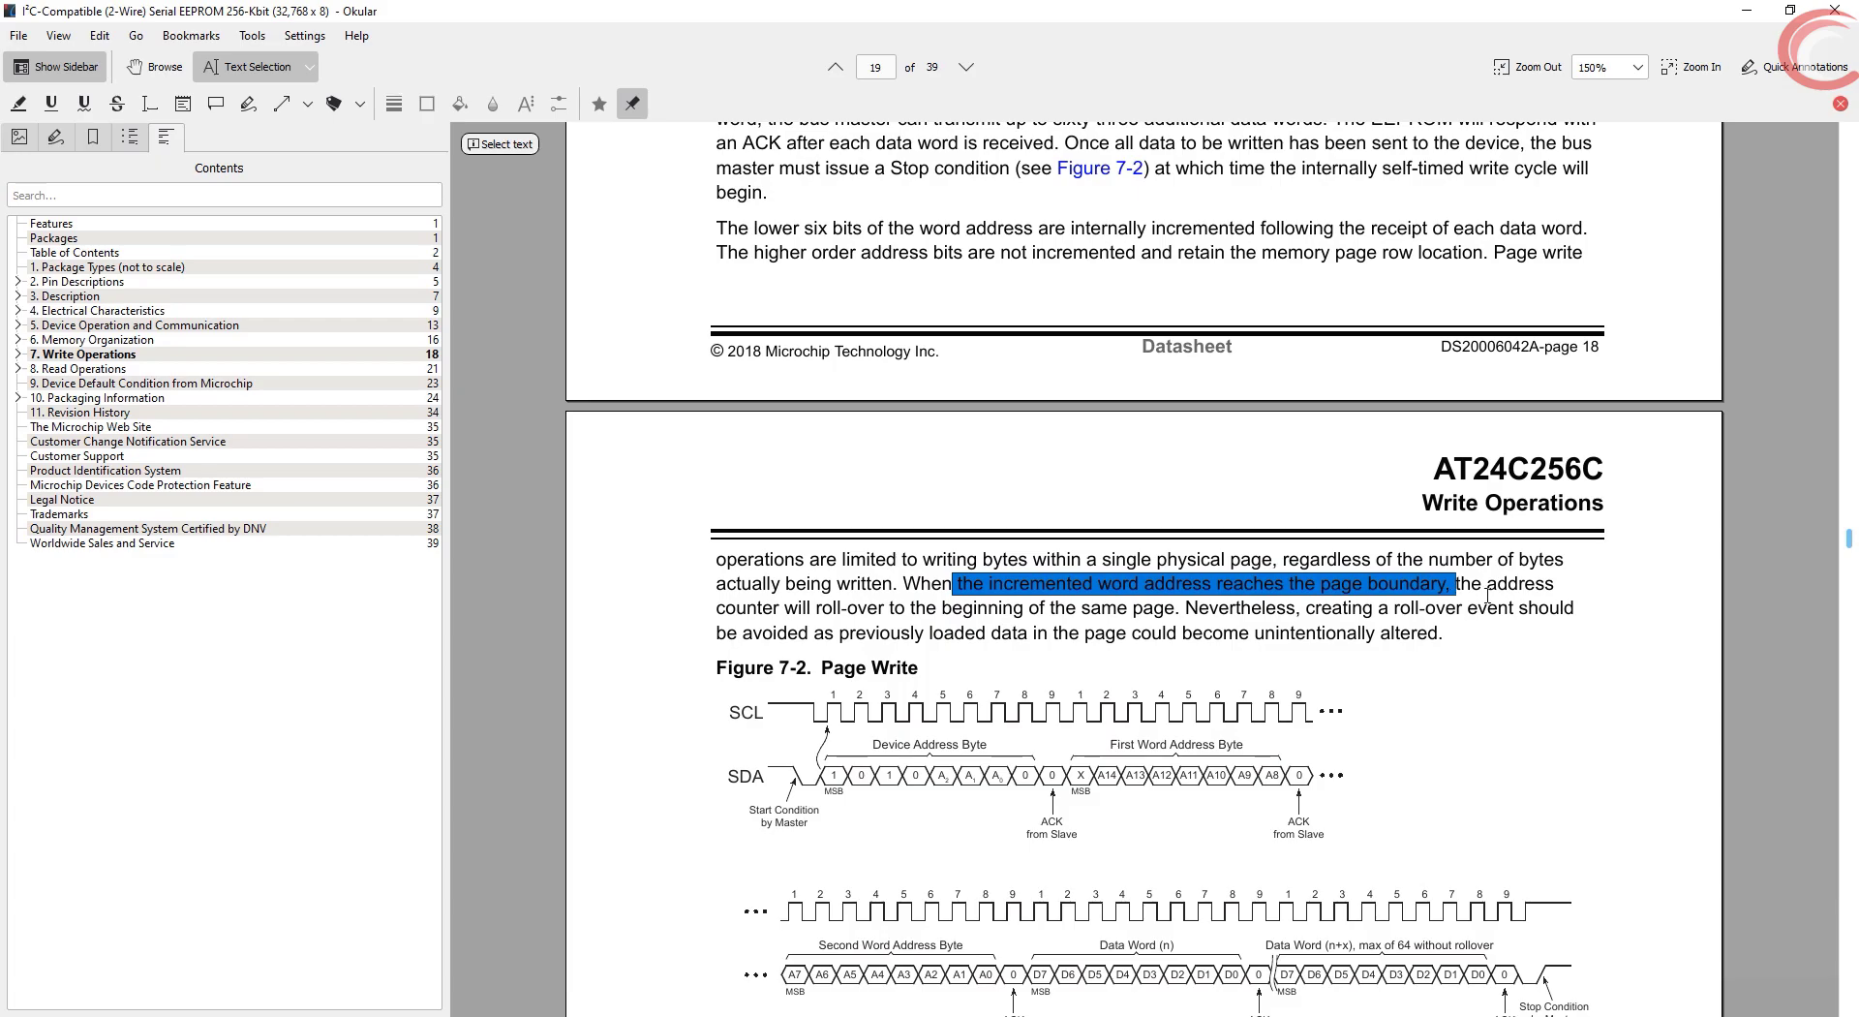
left_click_drag(1451, 582, 1177, 608)
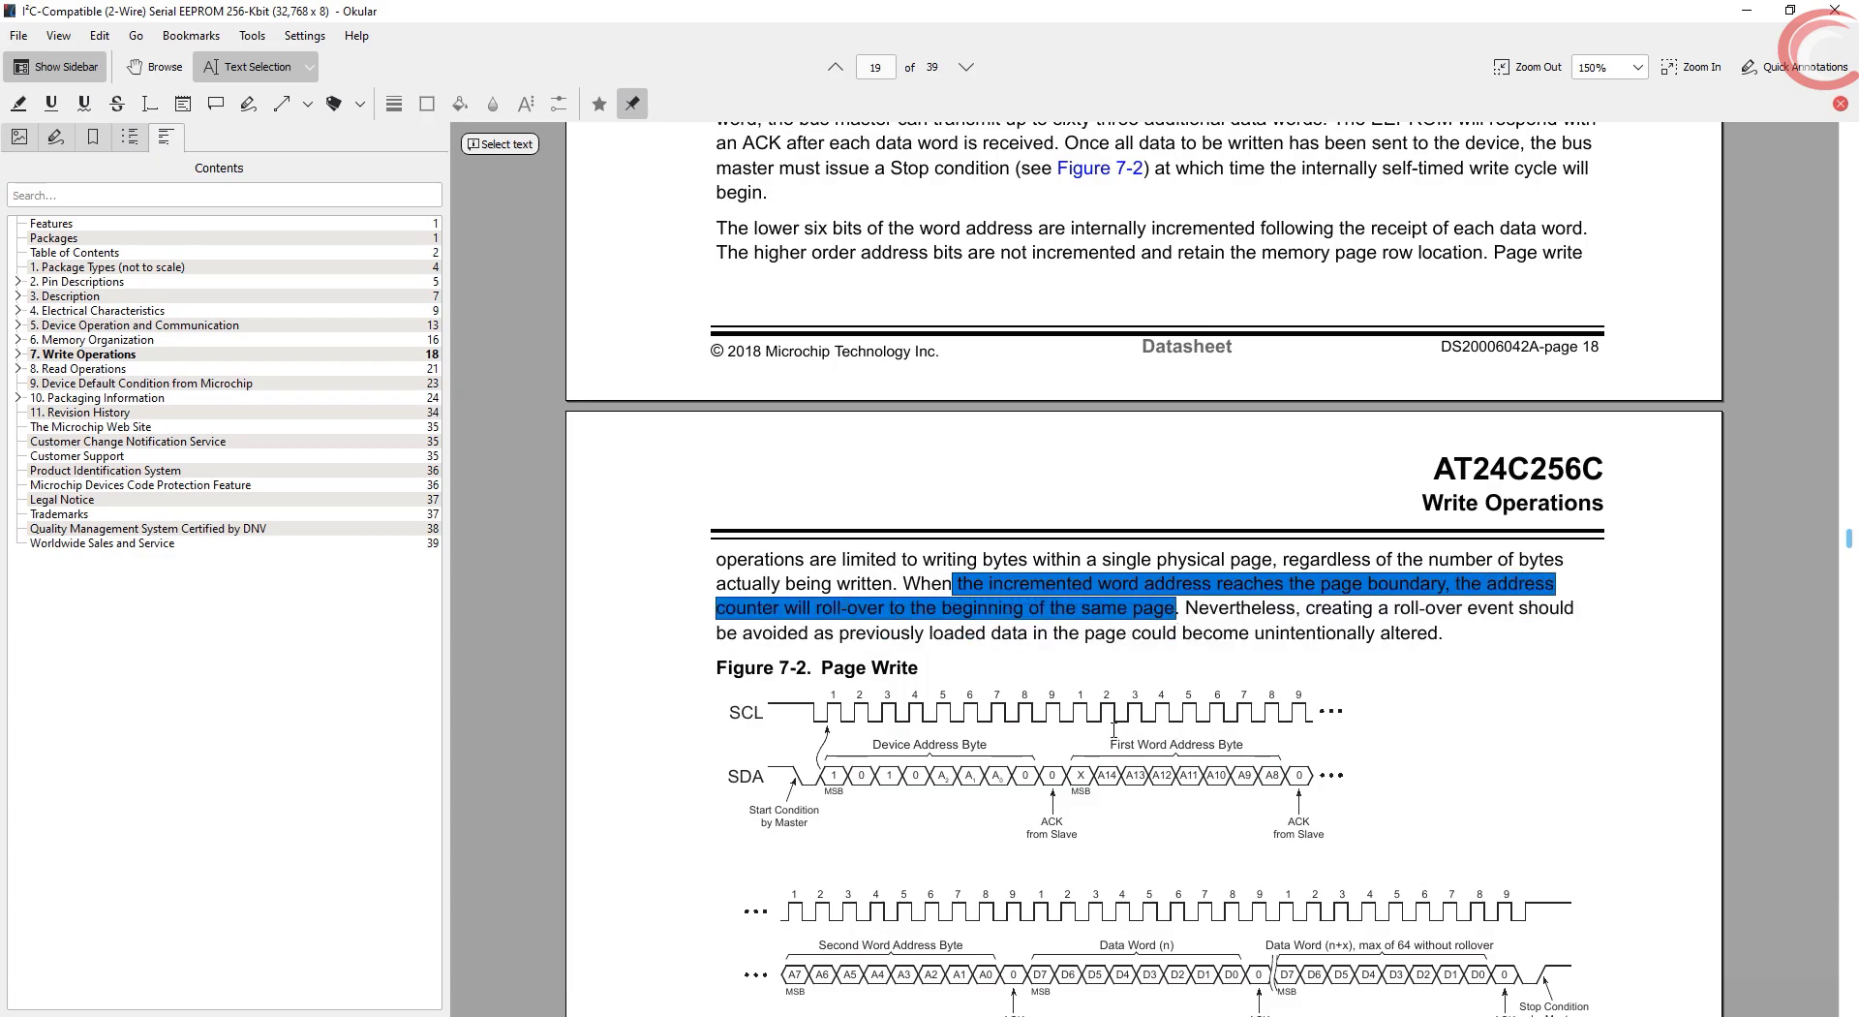
scroll("down", 3)
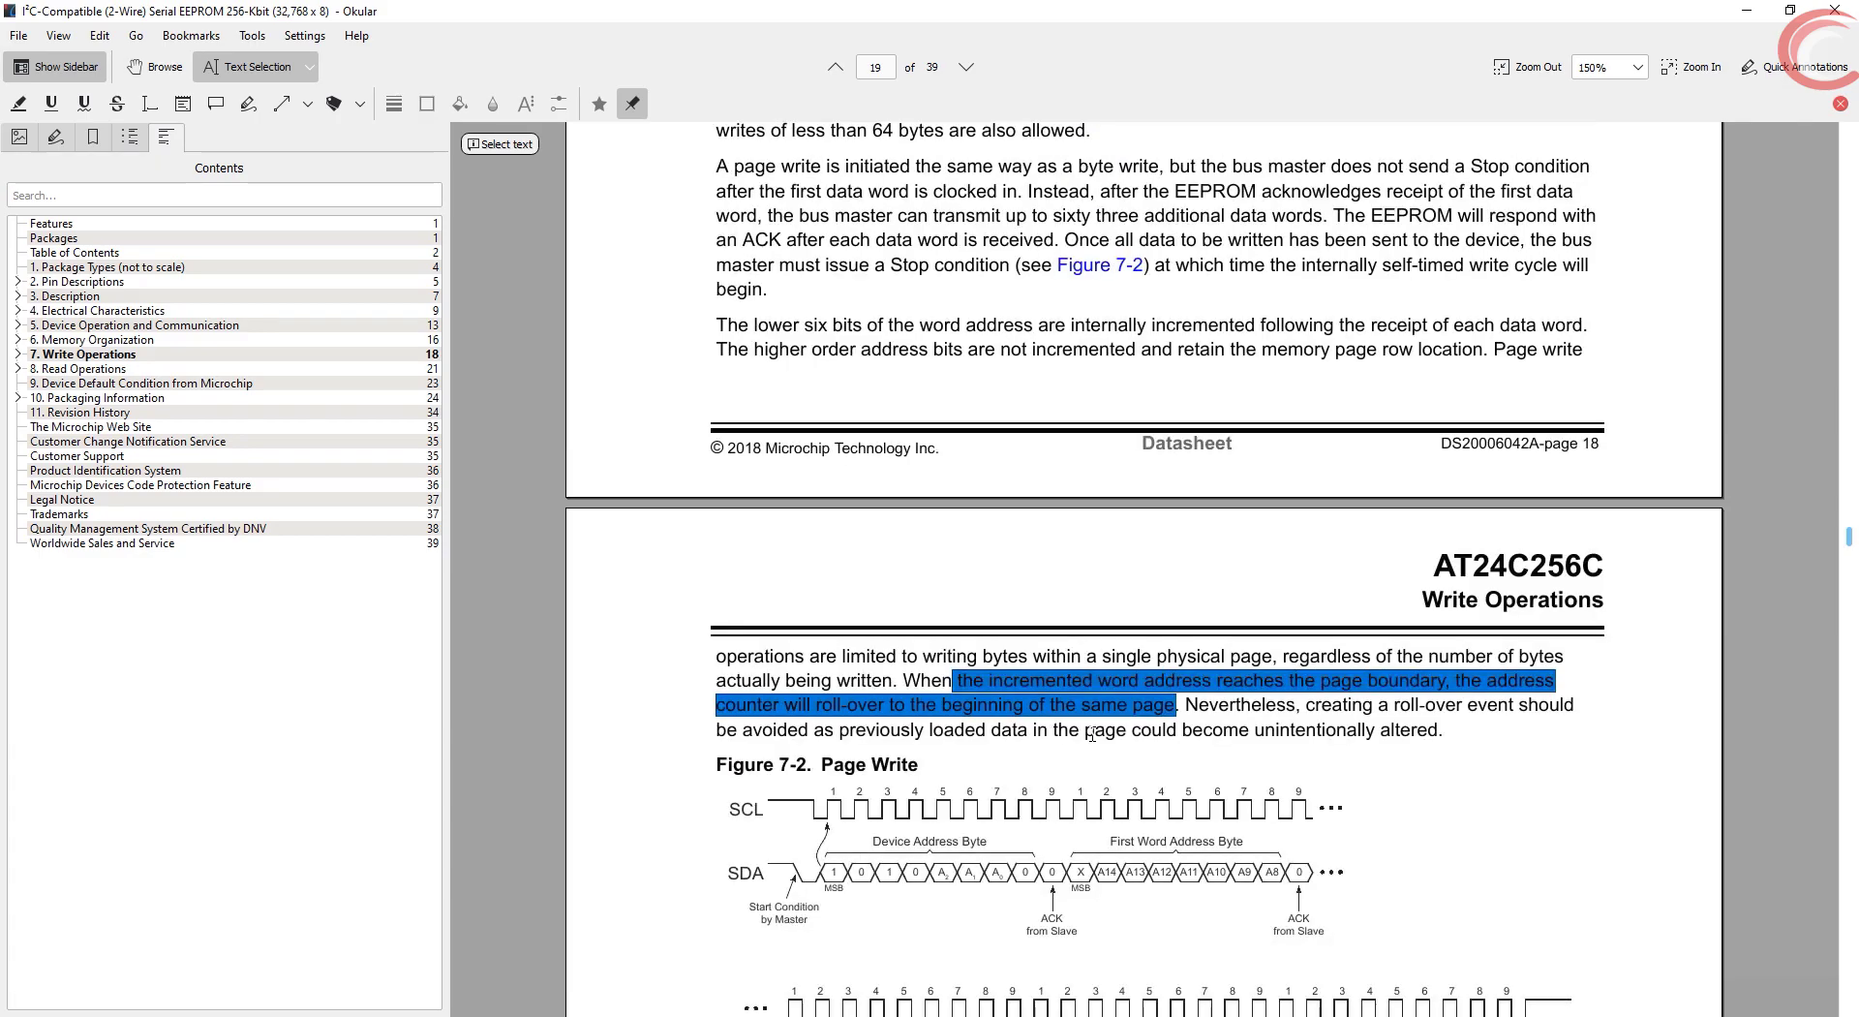
scroll("down", 3)
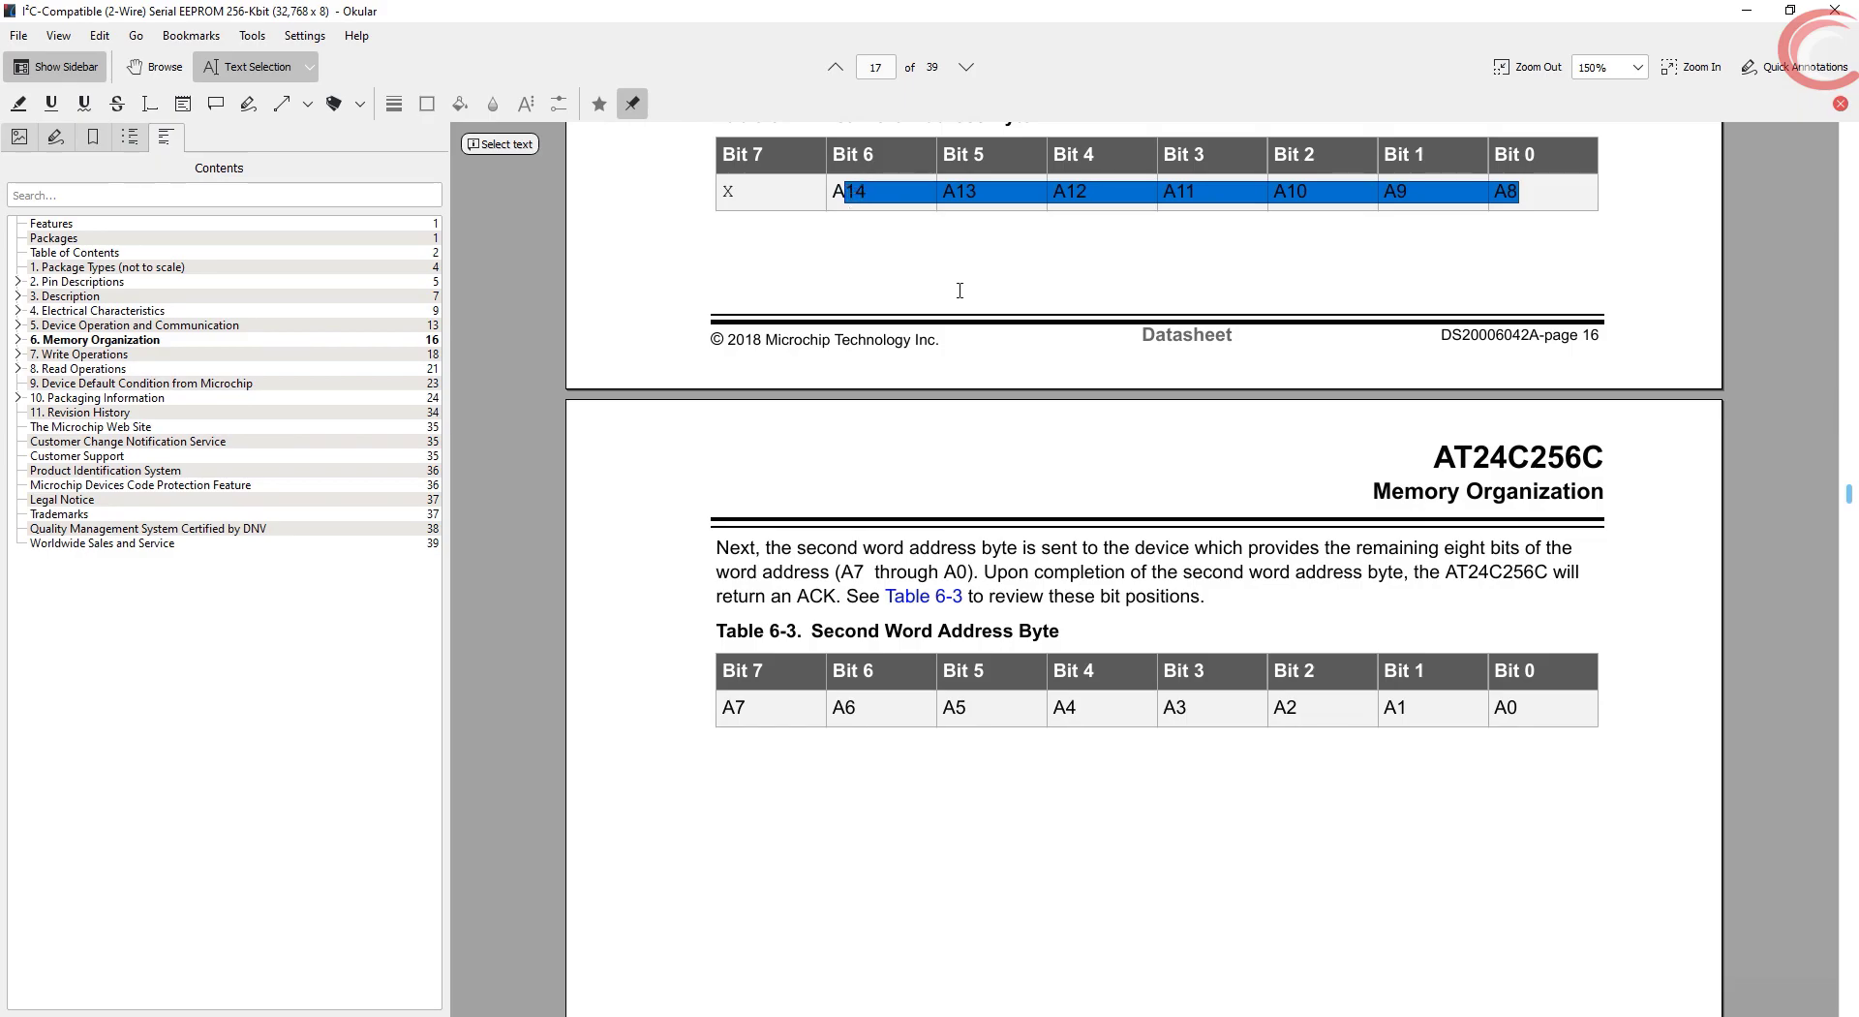
mouse_move(1392, 381)
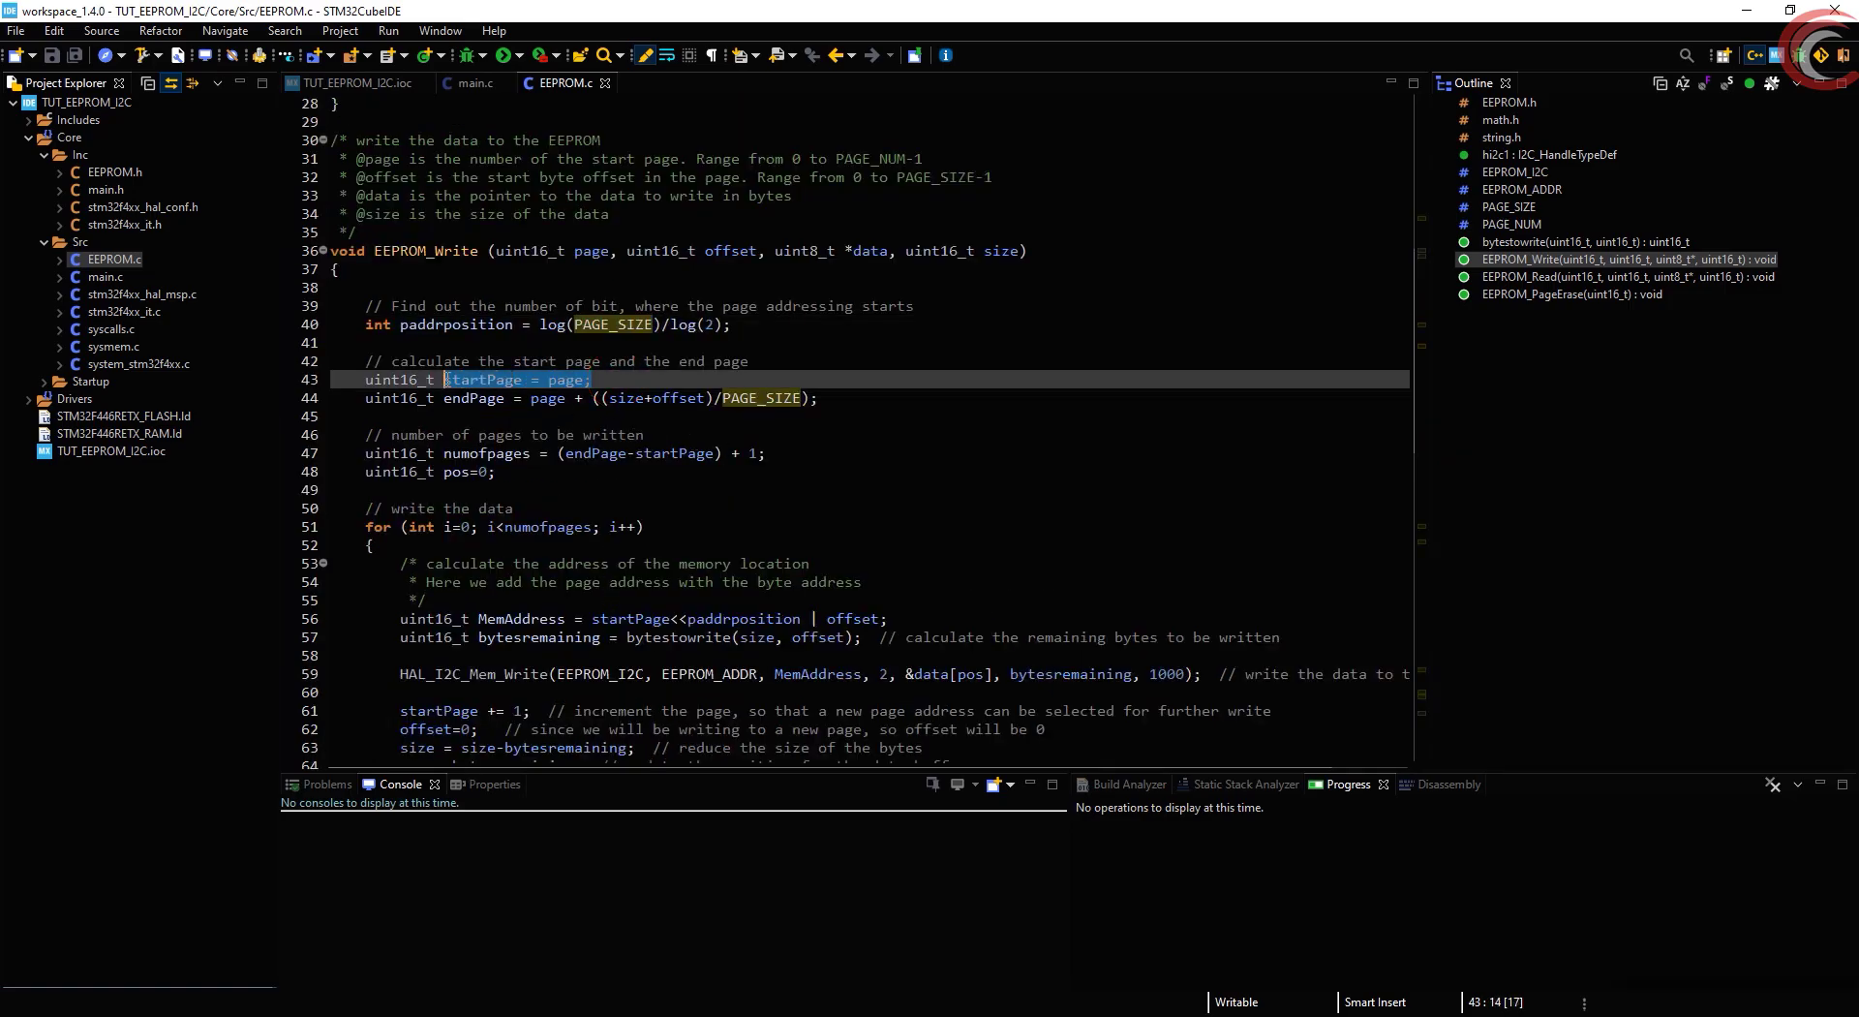
Review the startPage and endPage calculation in EEPROM_Write and reach the numofpages for loop
left_click(592, 250)
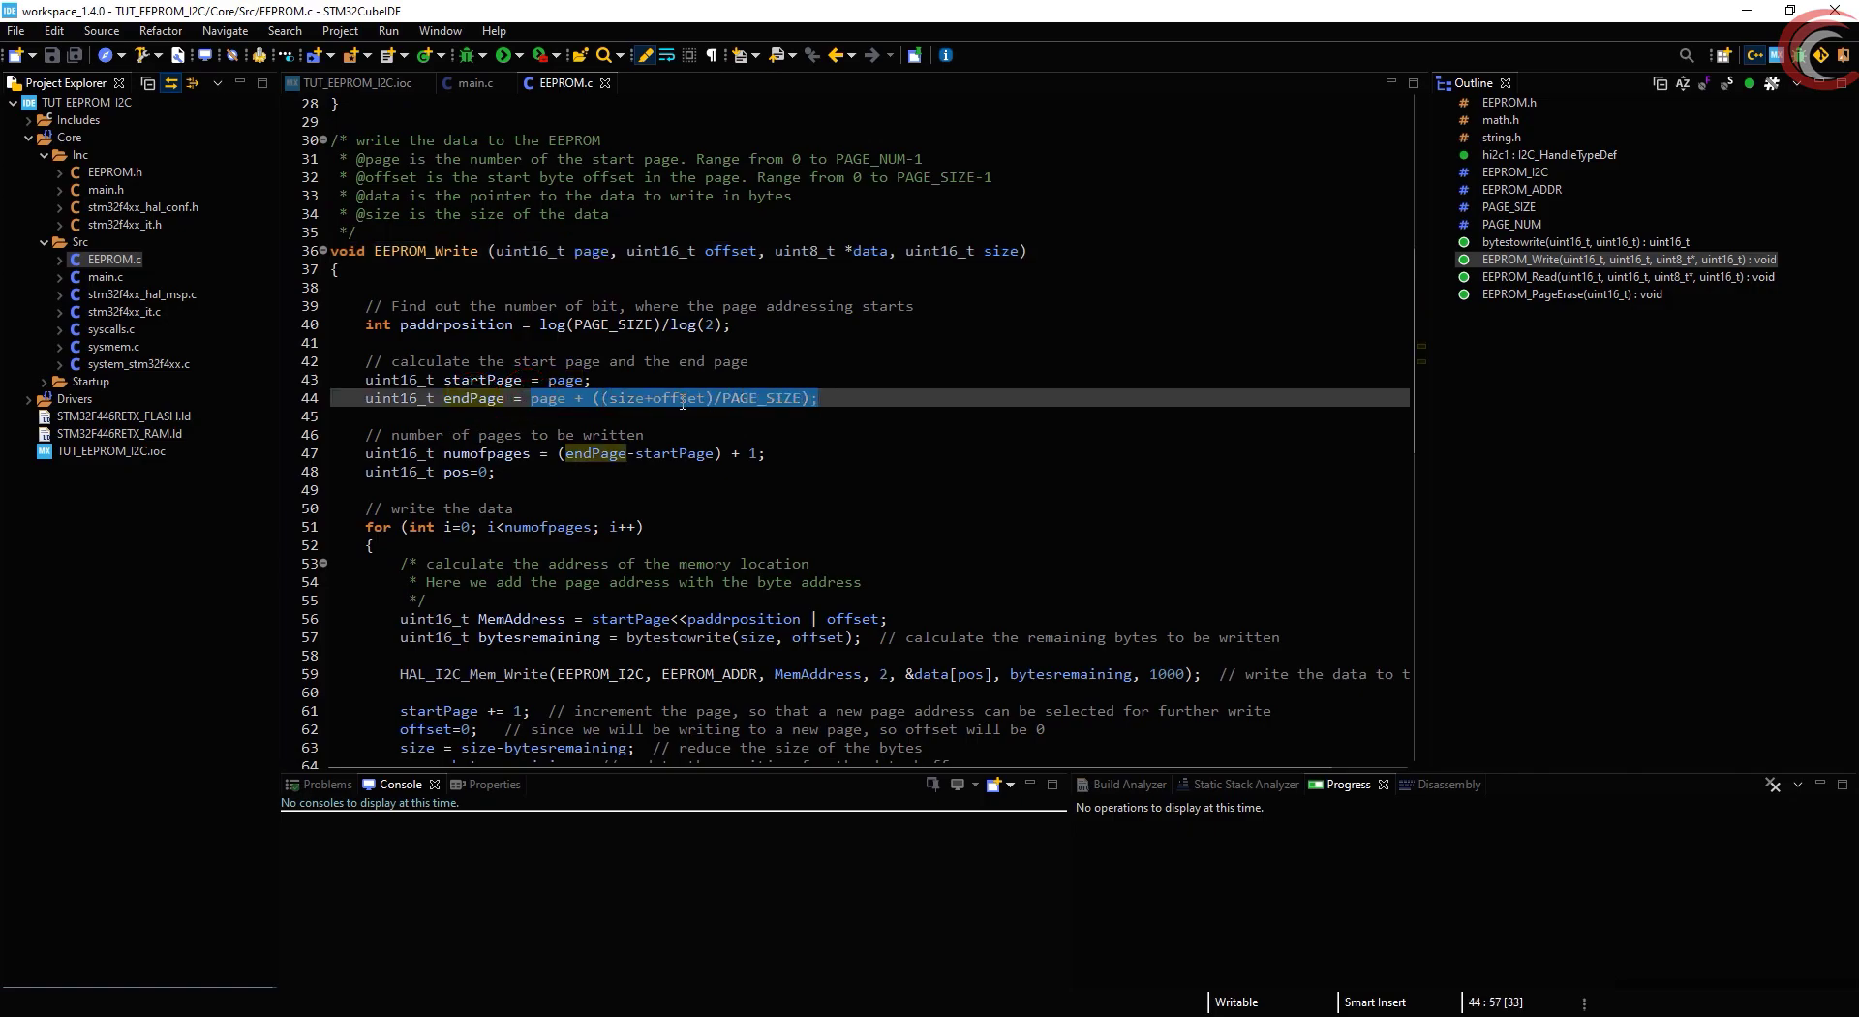
left_click(672, 396)
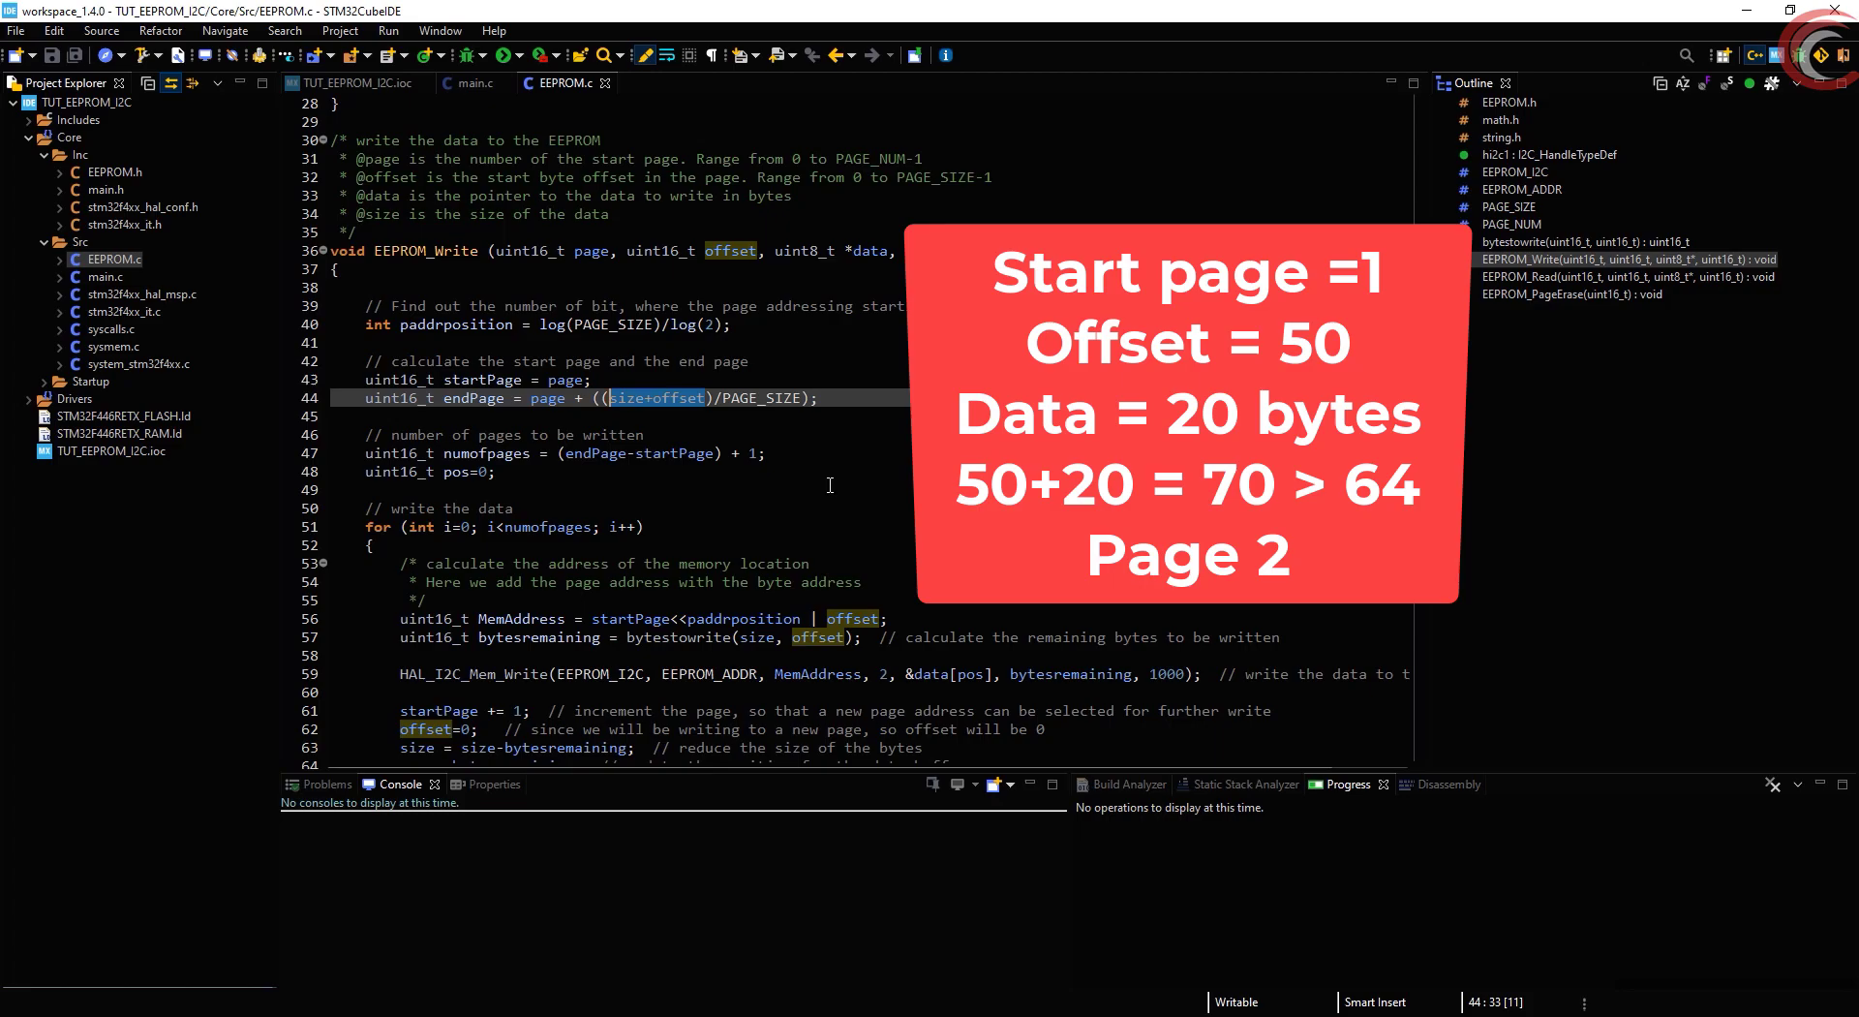
mouse_move(599, 409)
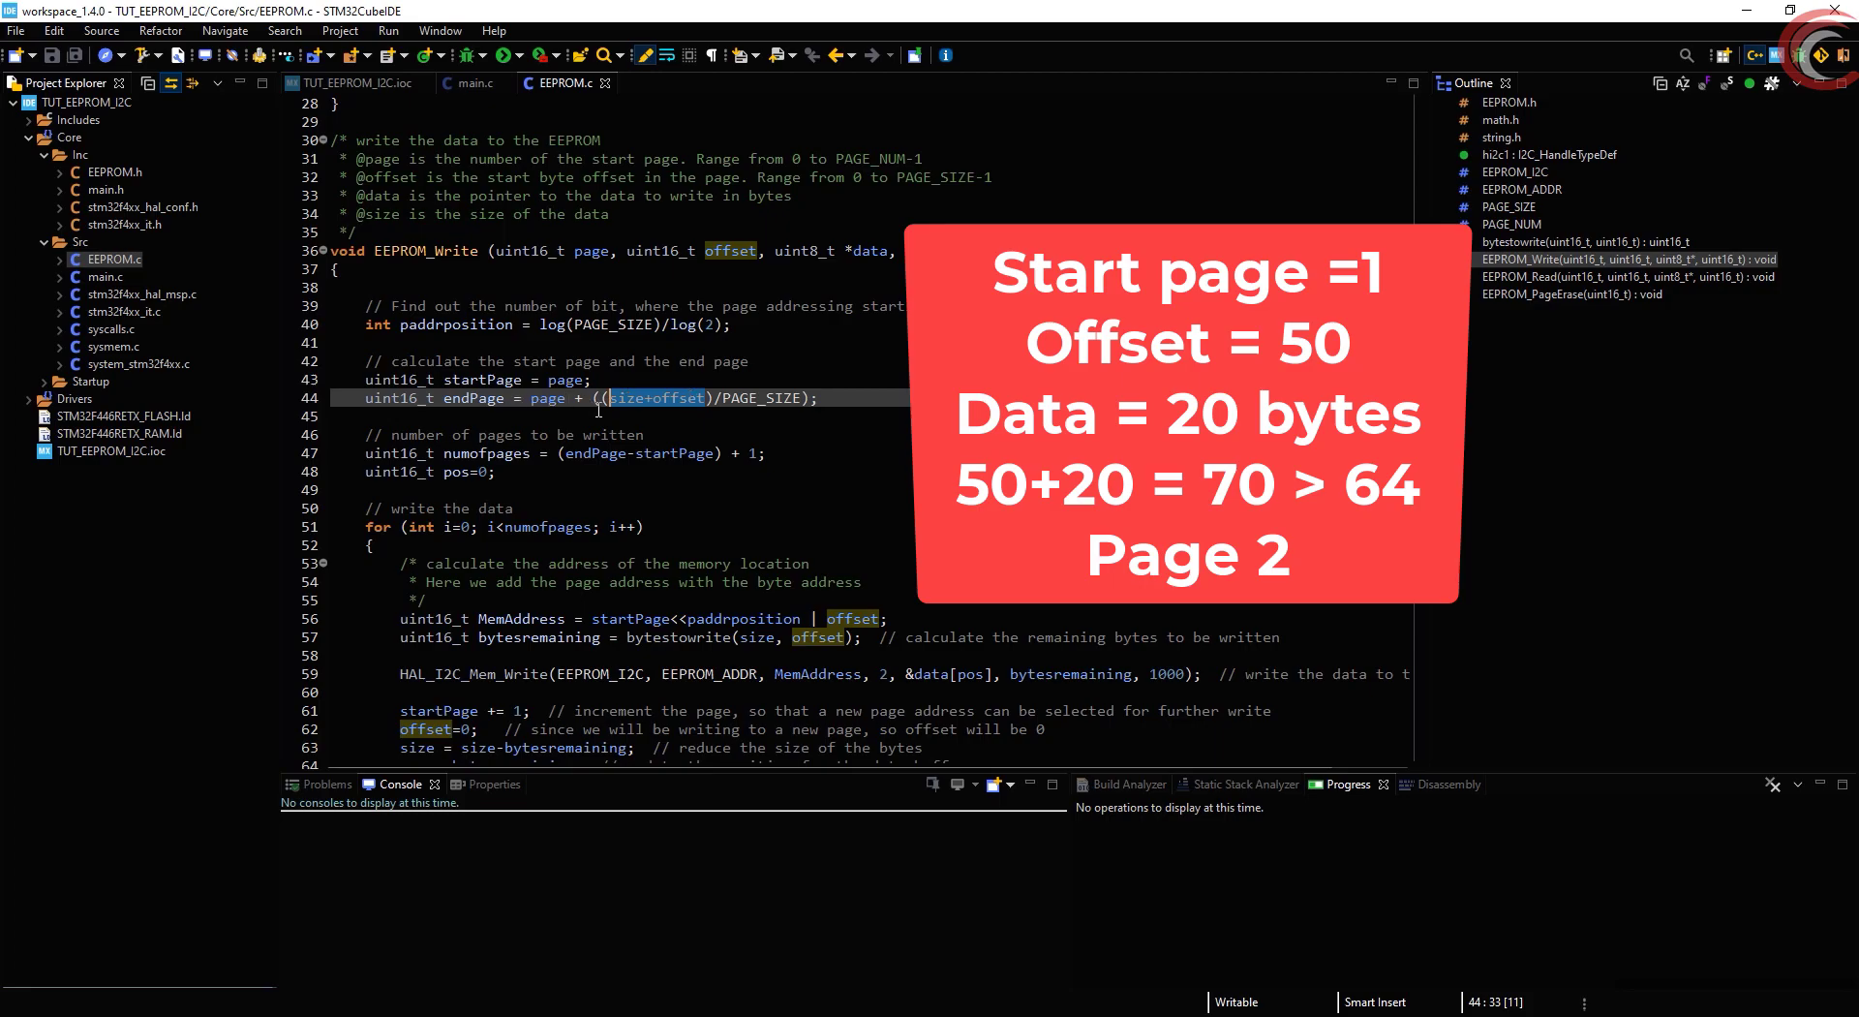
scroll("down", 3)
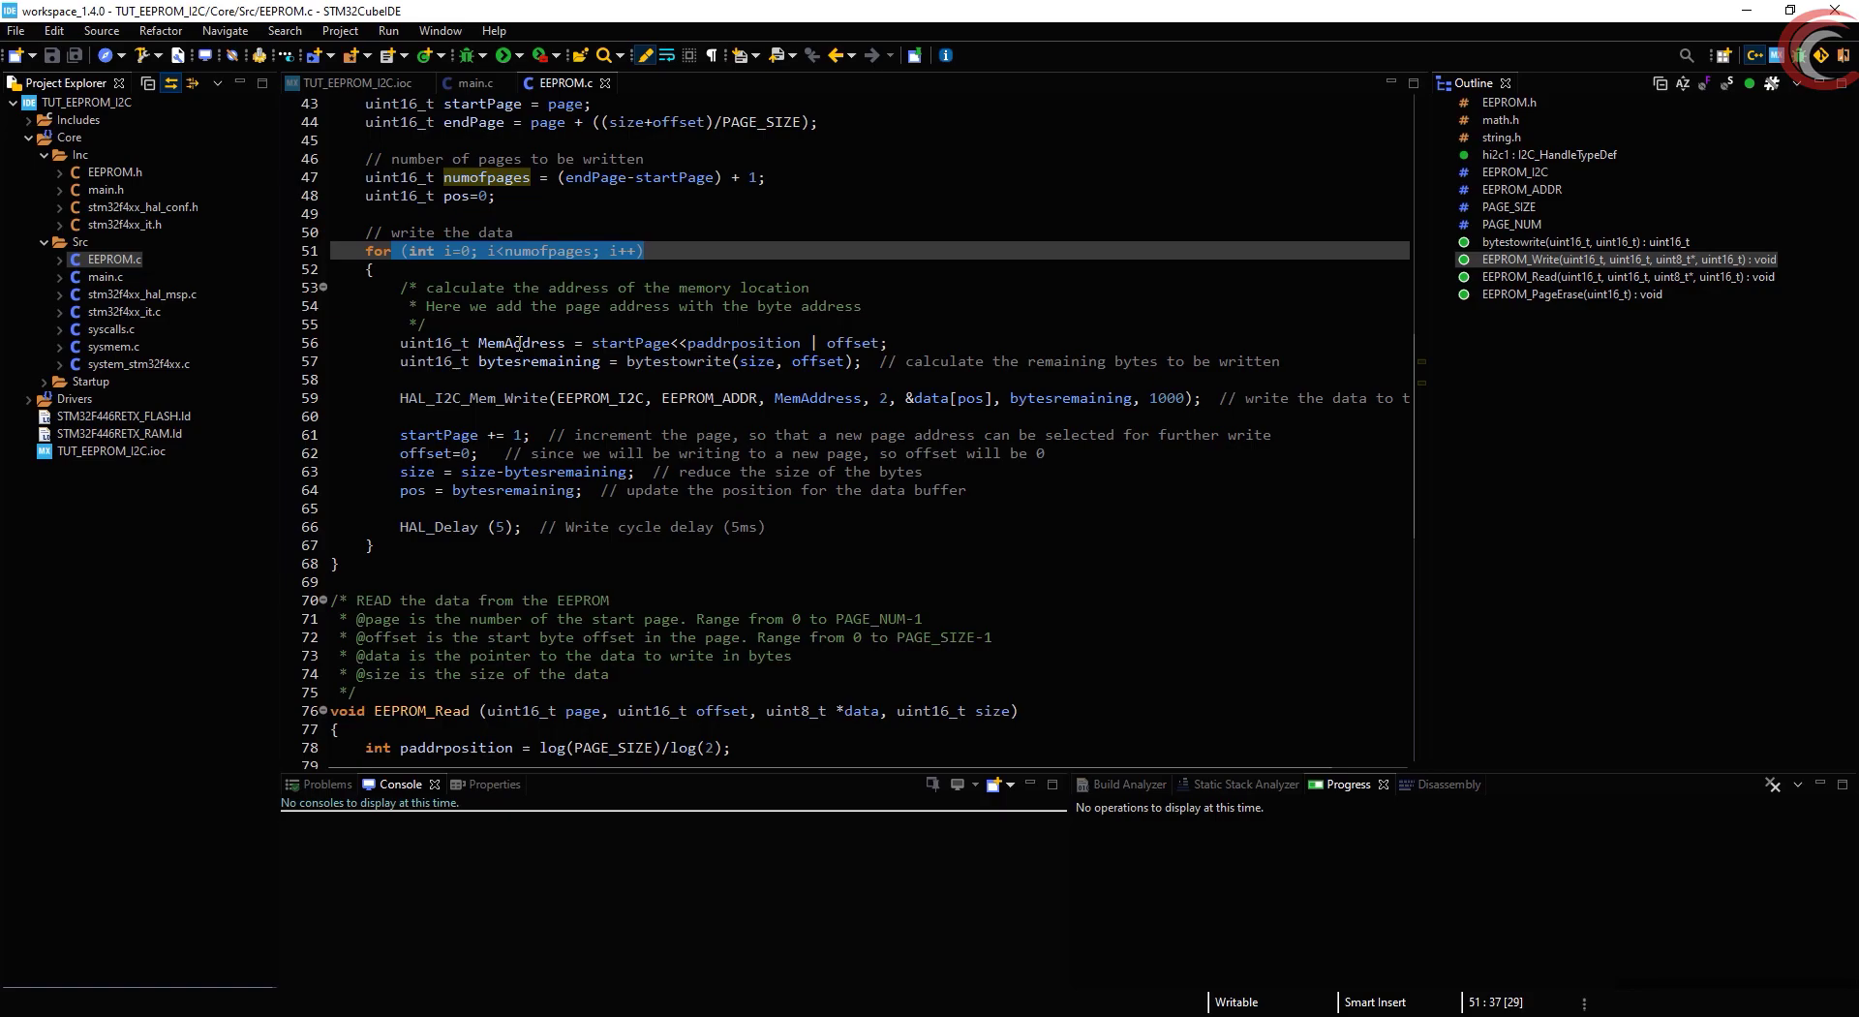
Examine the MemAddress line combining the shifted start page with the offset at line 56
left_click(518, 343)
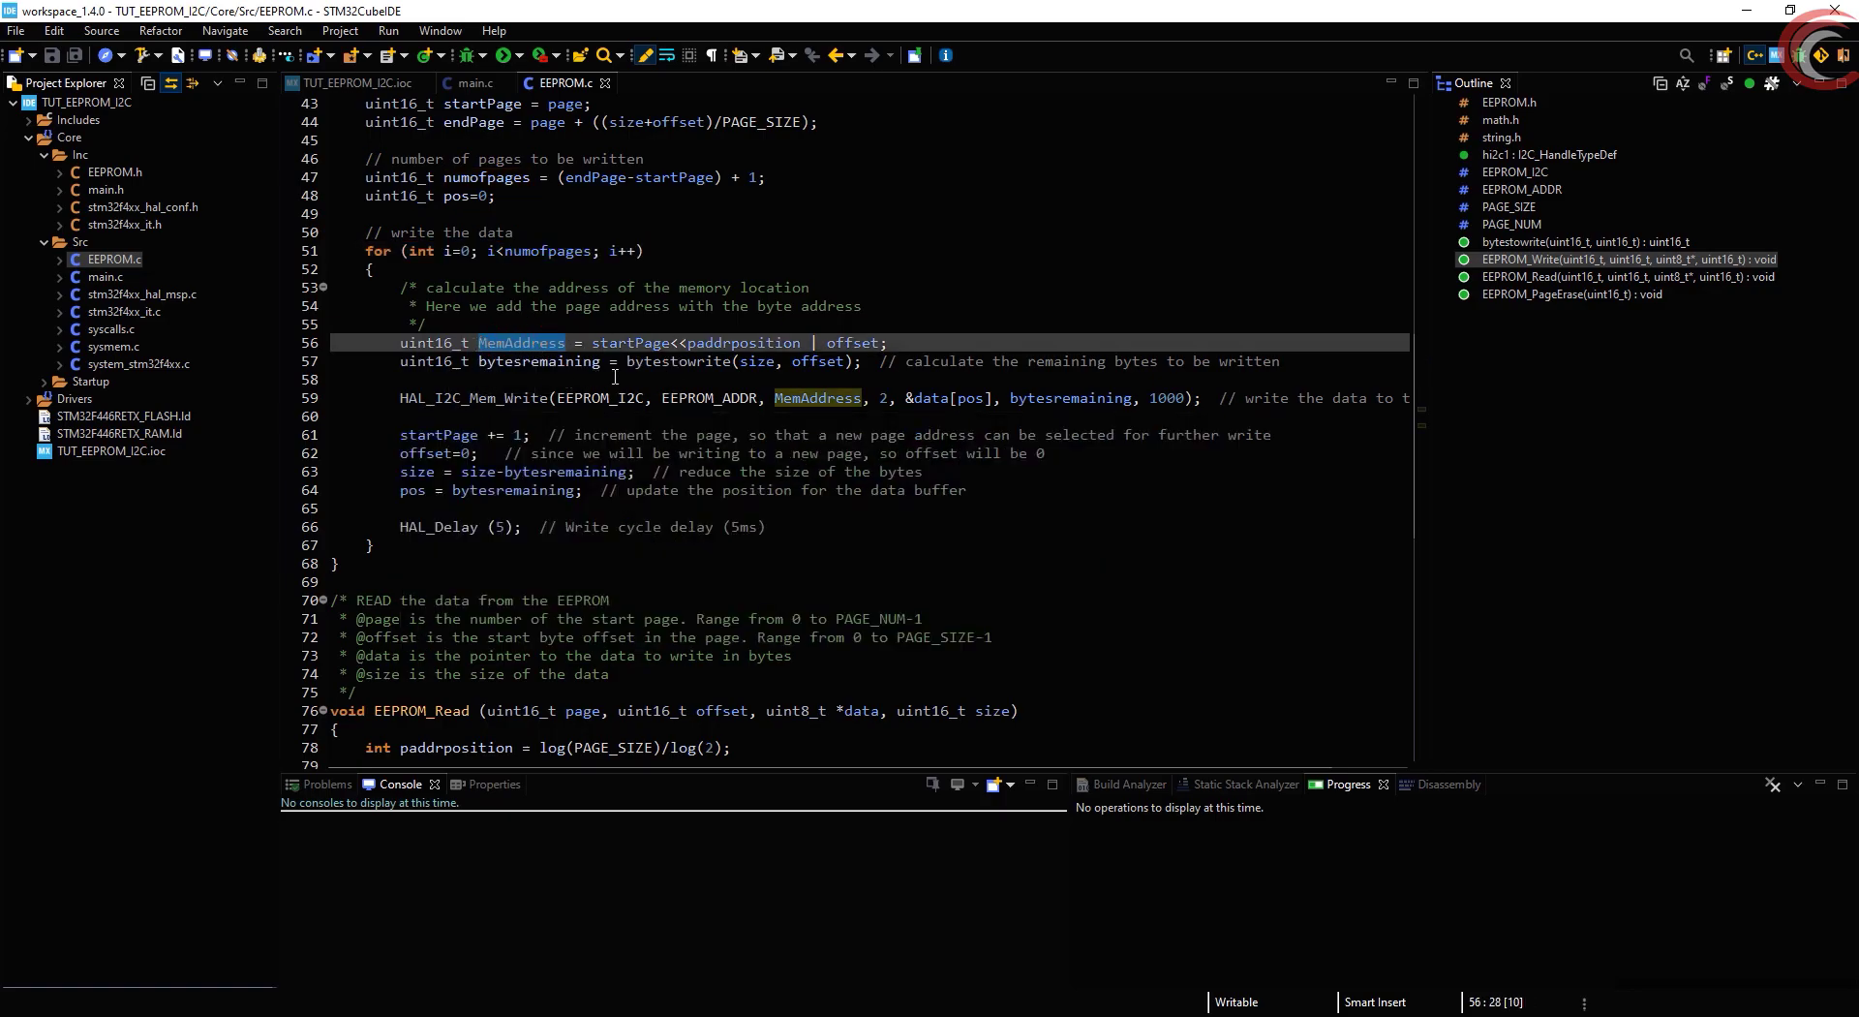
mouse_move(628, 343)
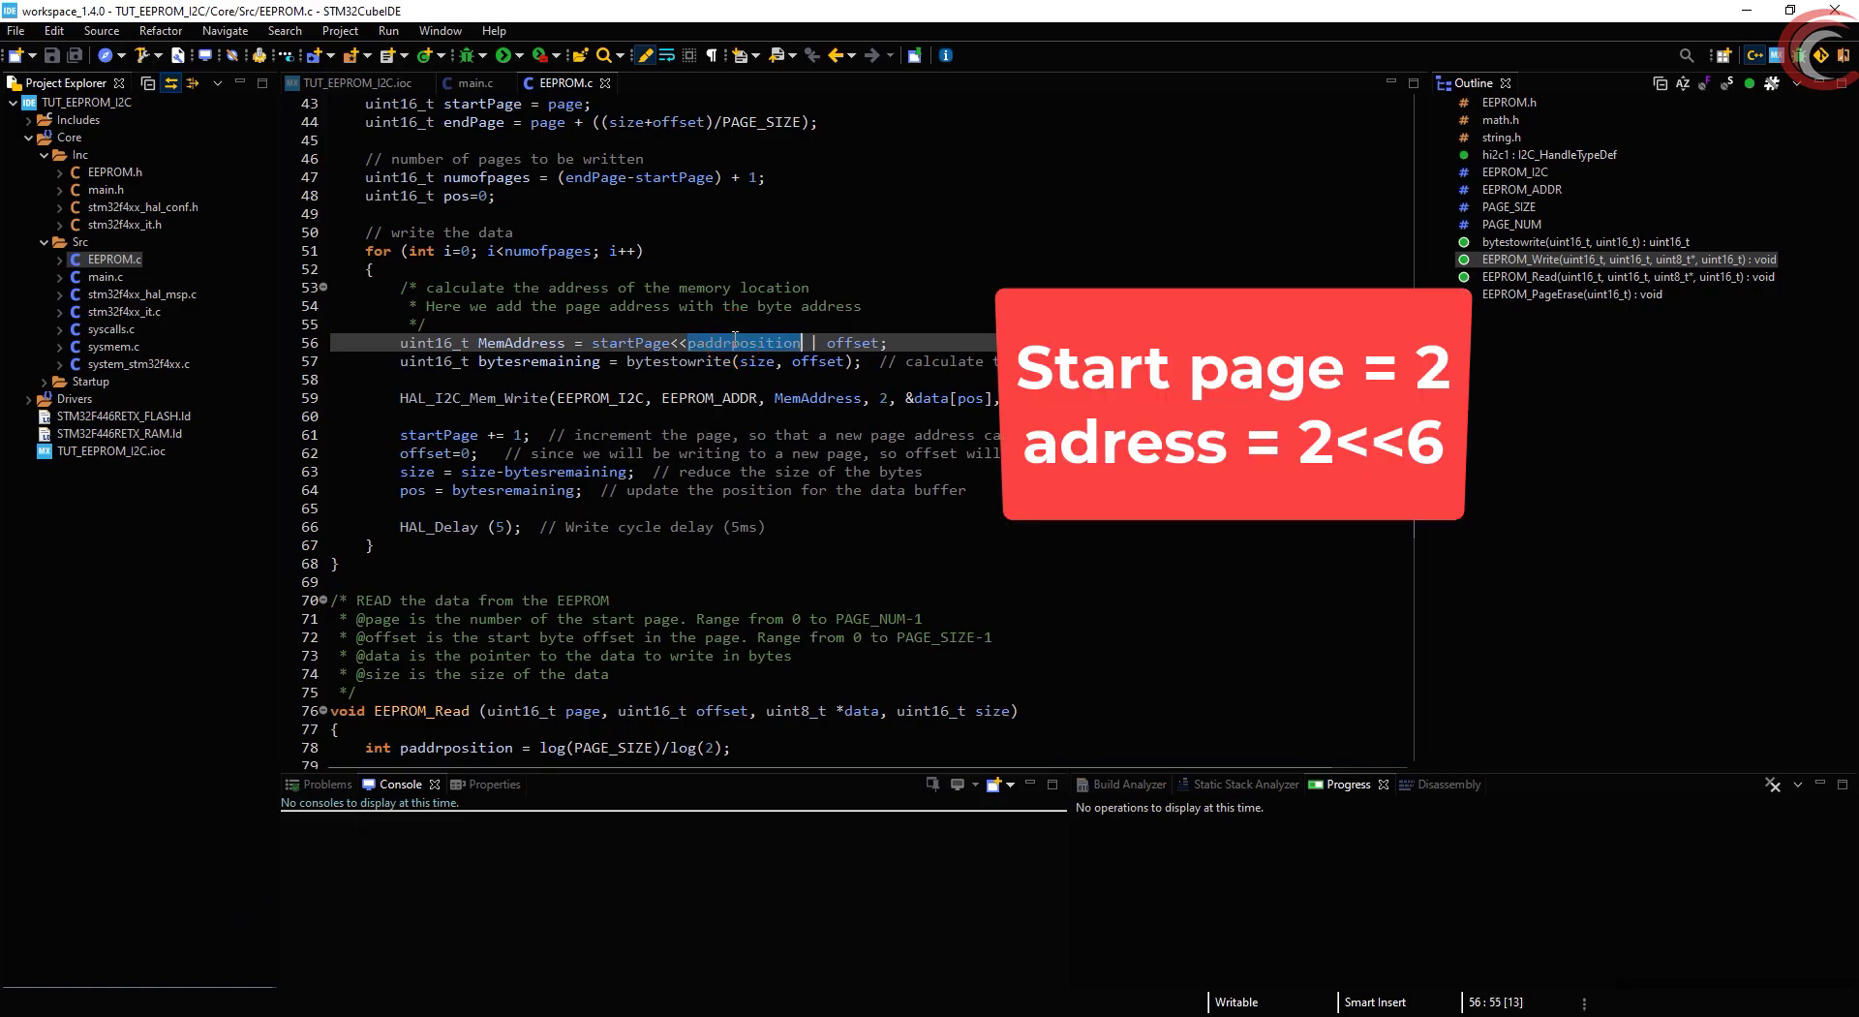
scroll("down", 3)
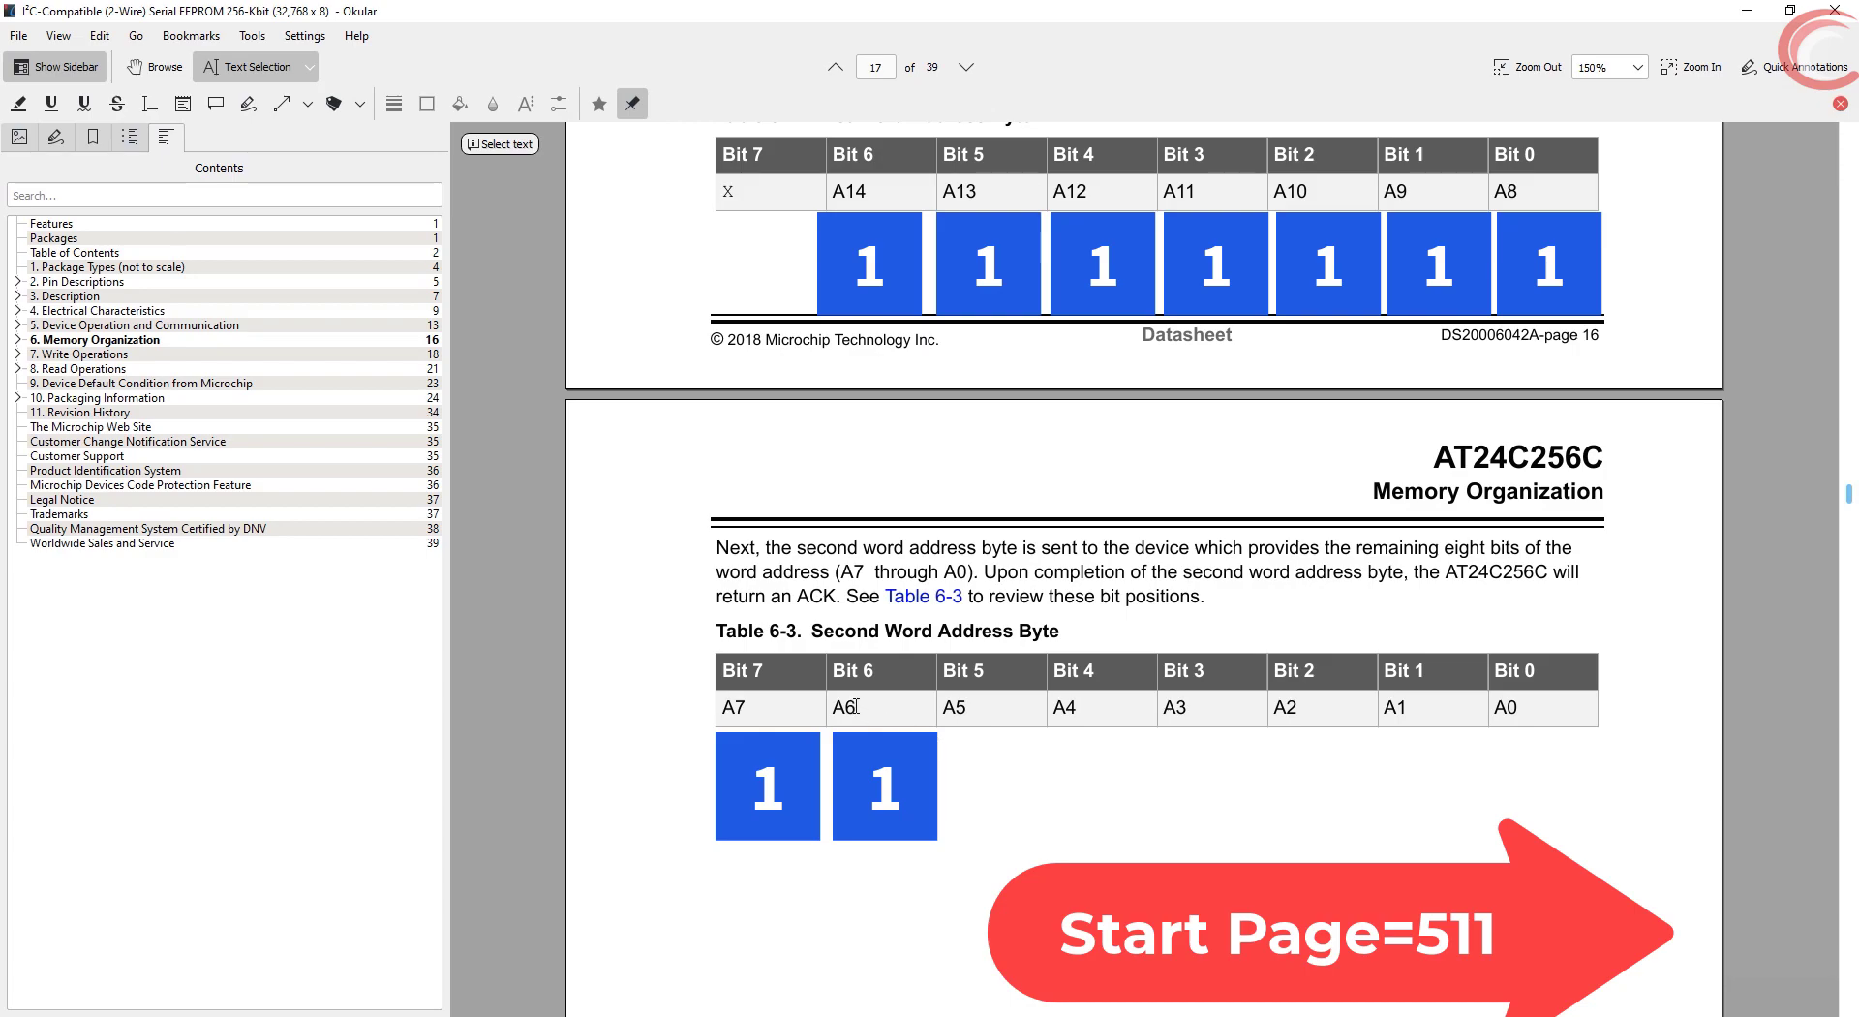
left_click_drag(725, 708, 851, 708)
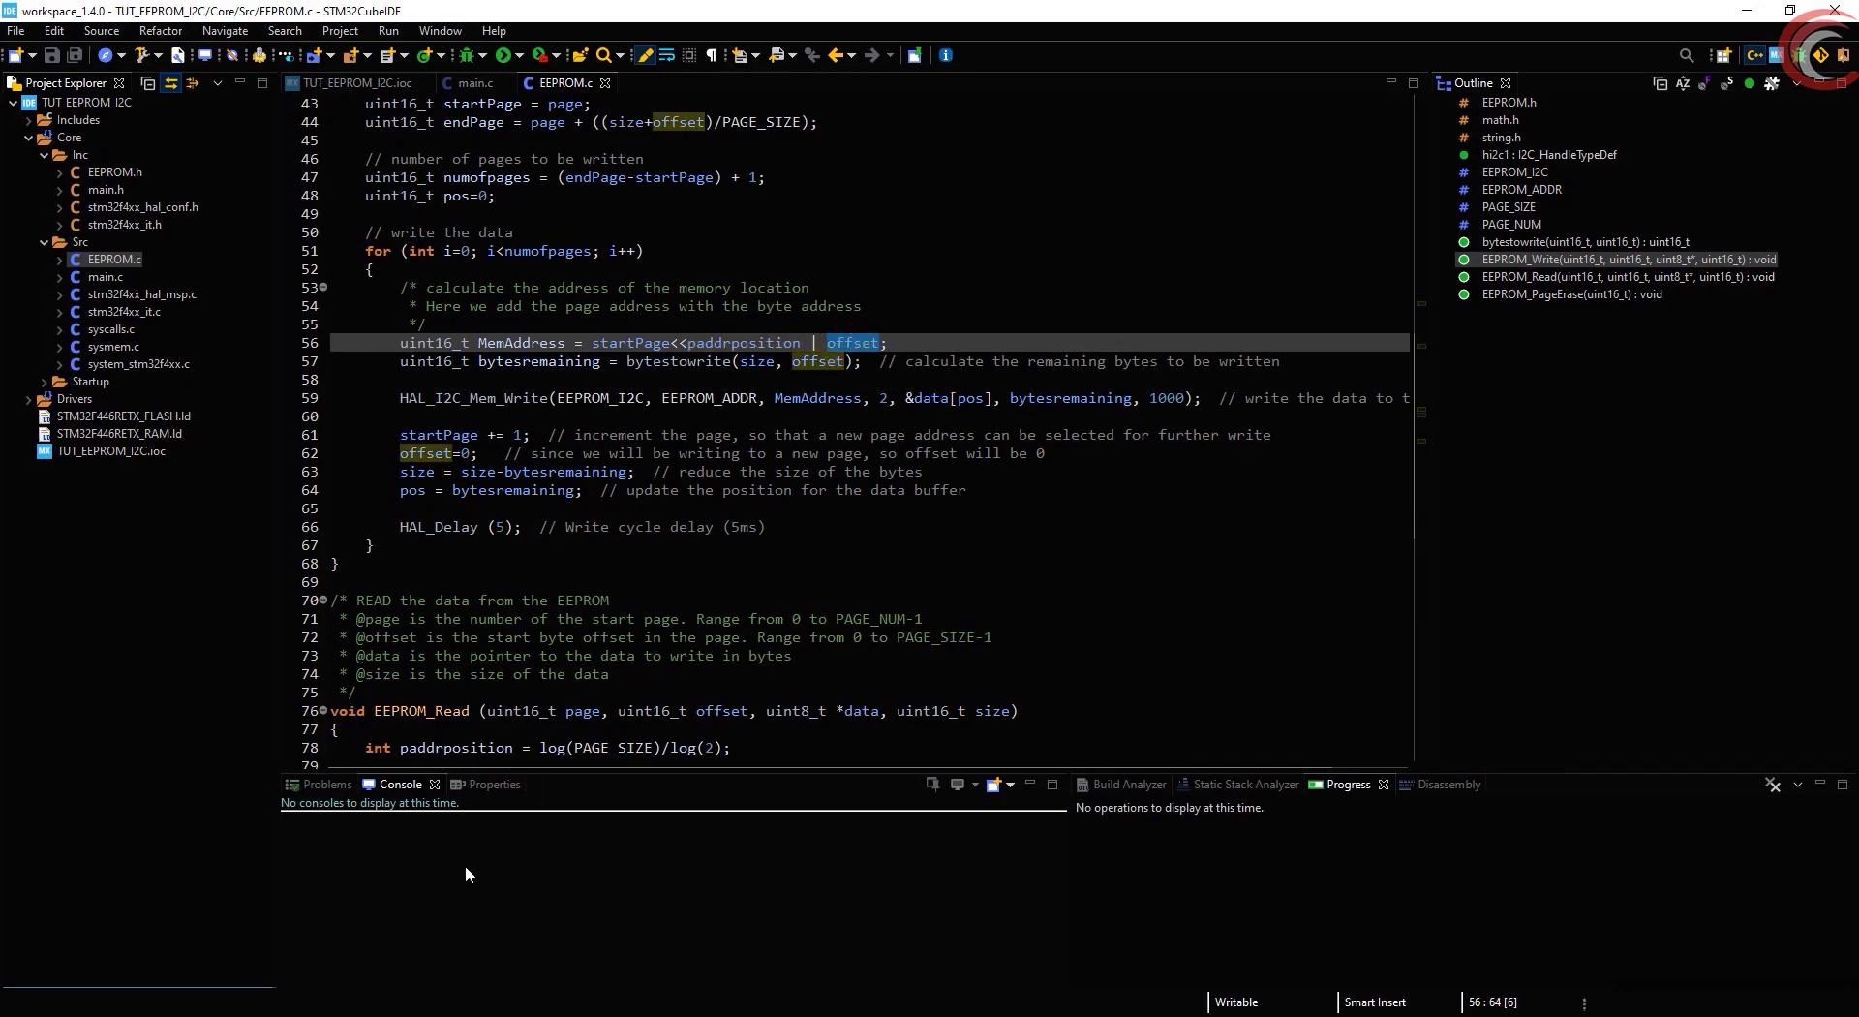
mouse_move(512, 361)
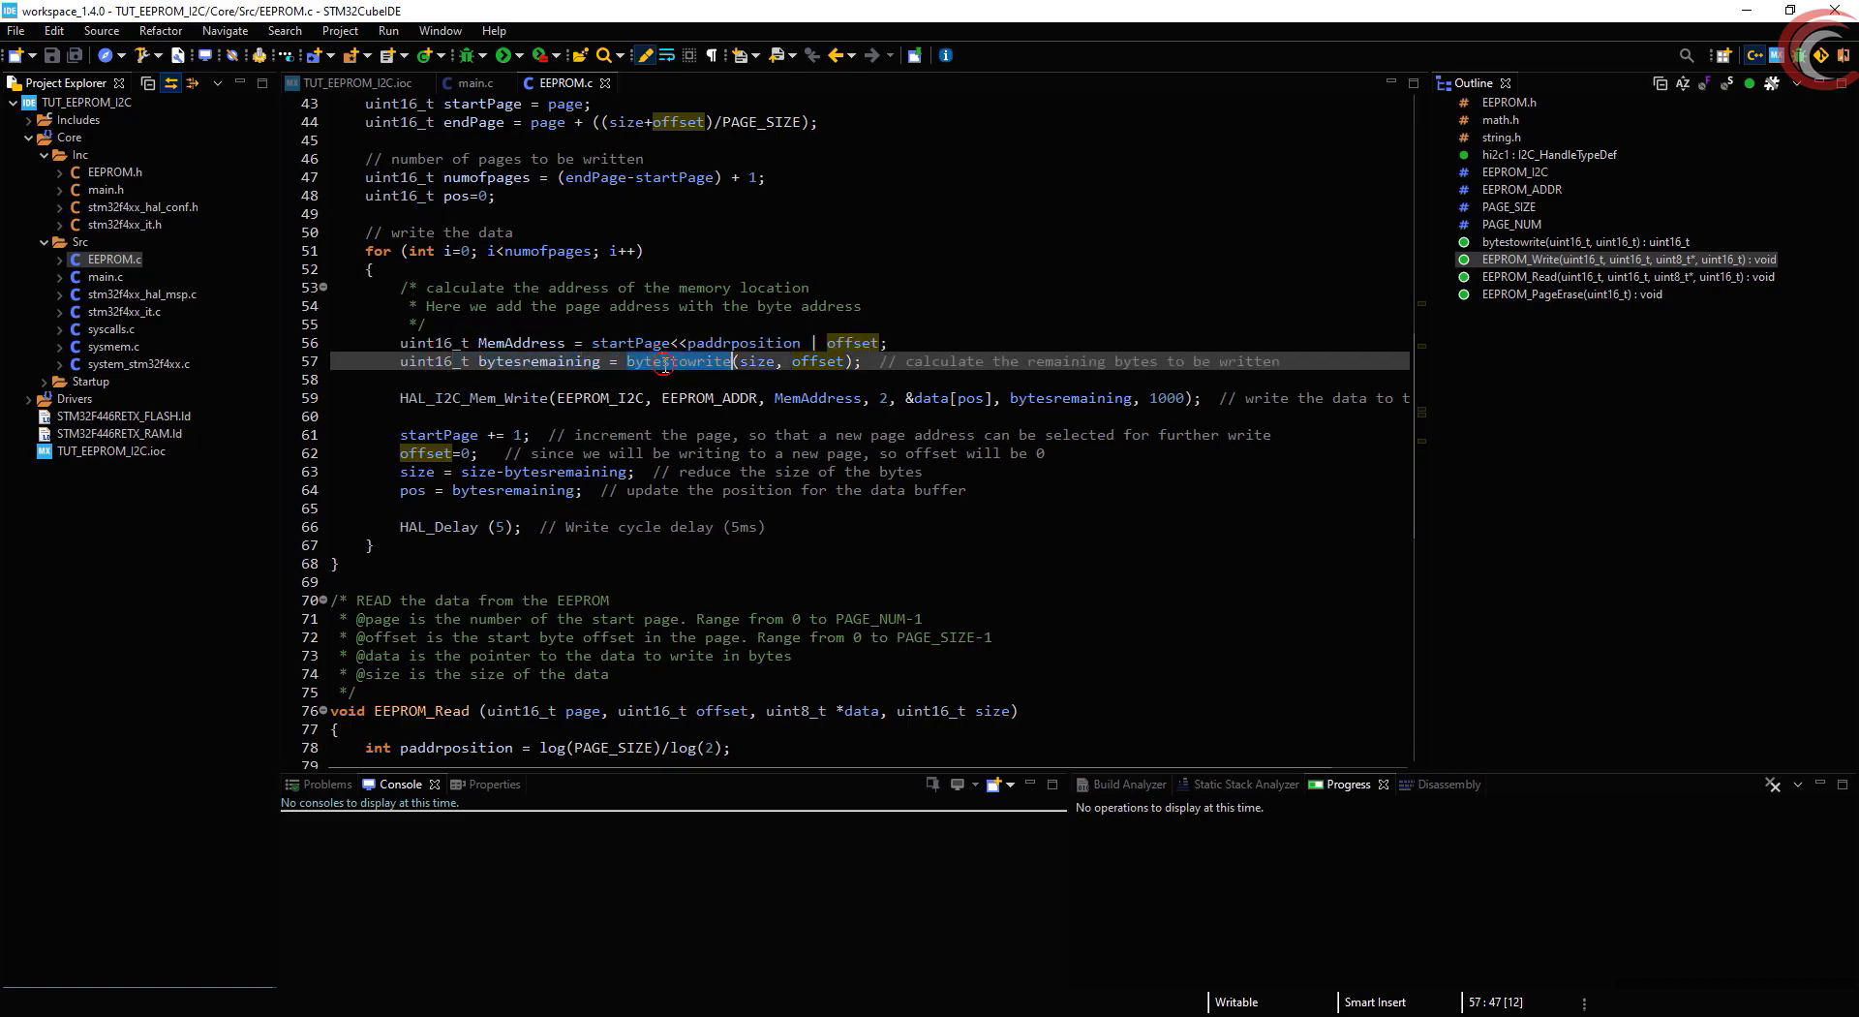
mouse_move(677, 361)
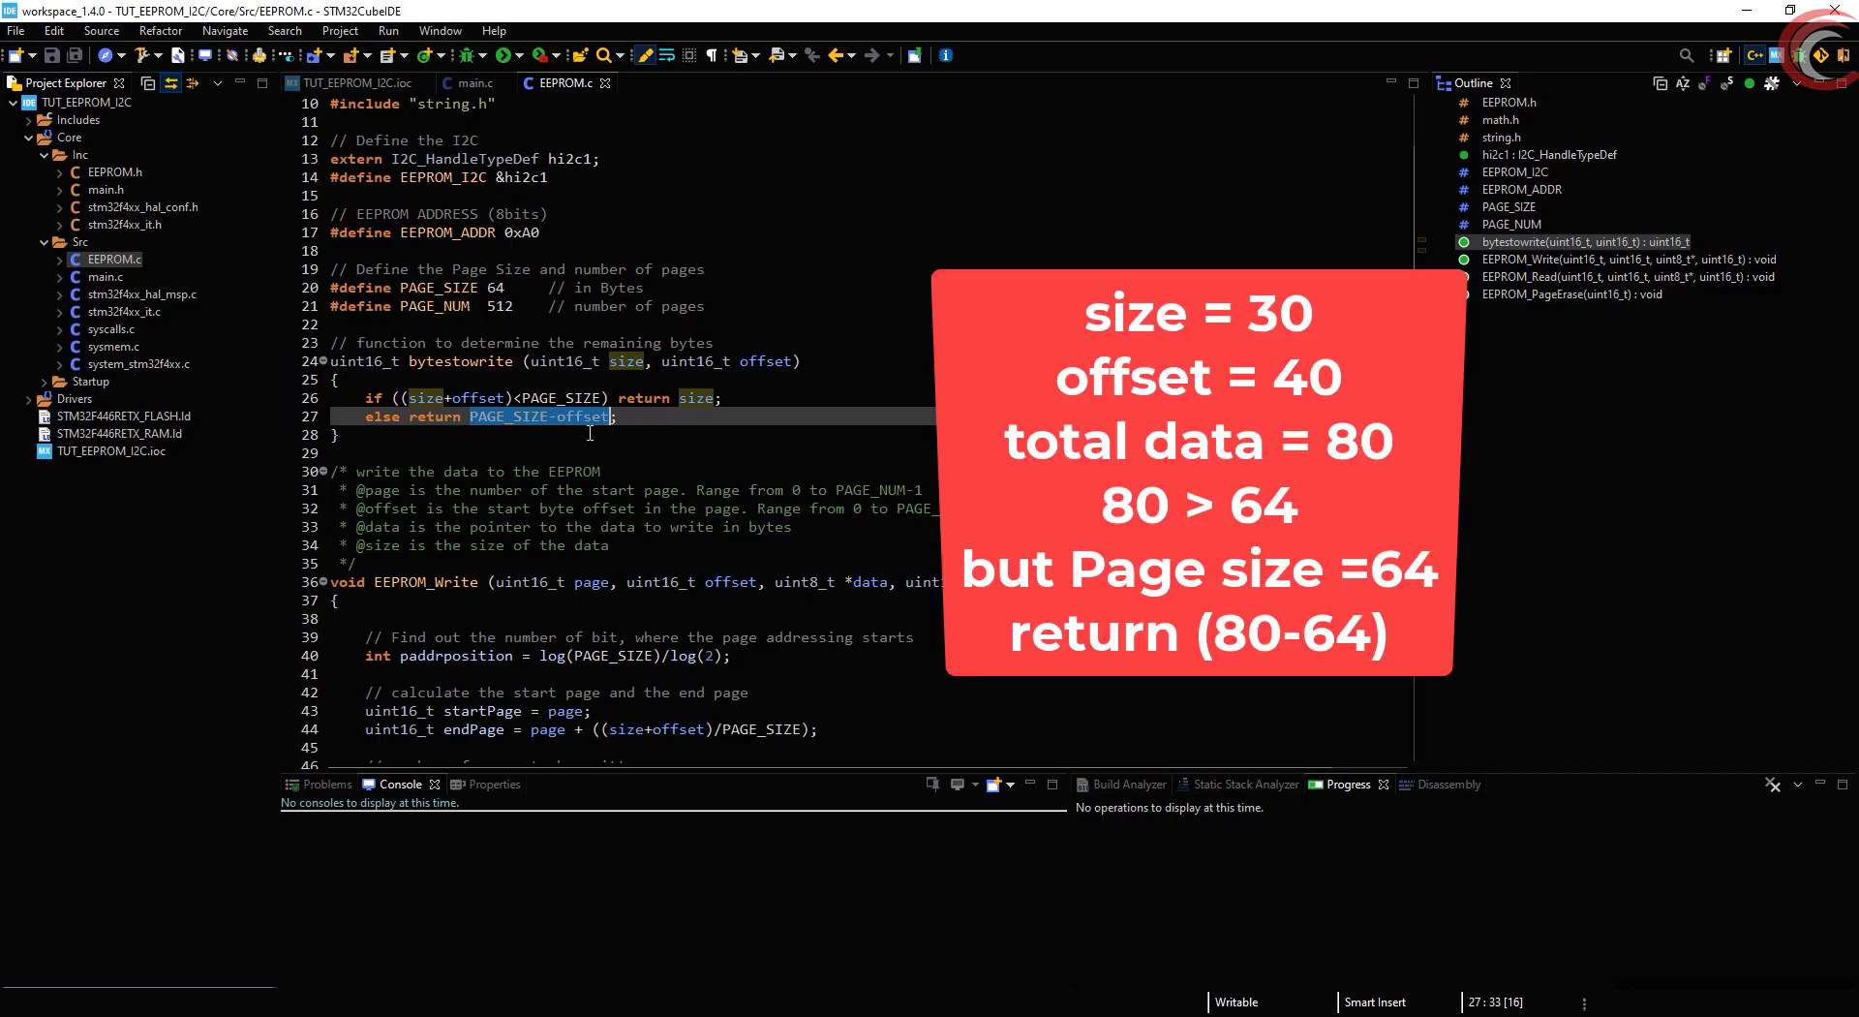
mouse_move(480, 396)
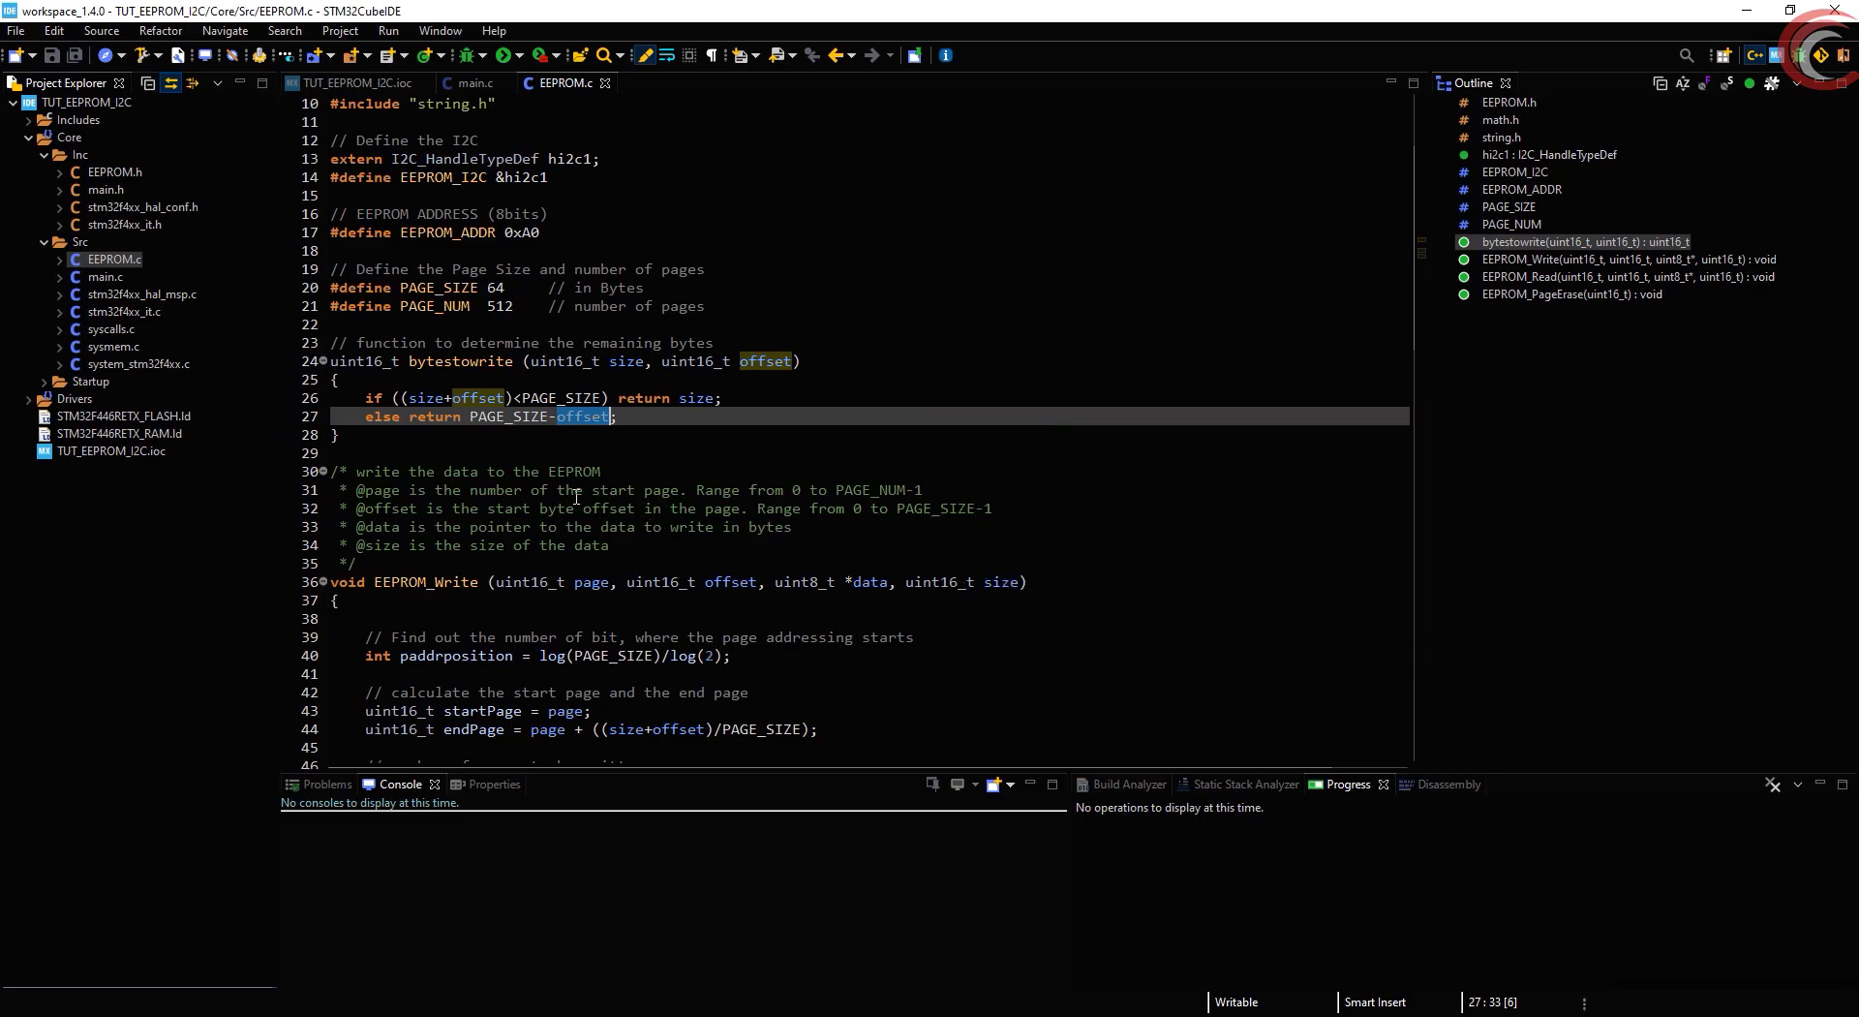
Scroll EEPROM.c from the bytestowrite helper back toward the HAL_I2C_Mem_Write call
scroll("down", 3)
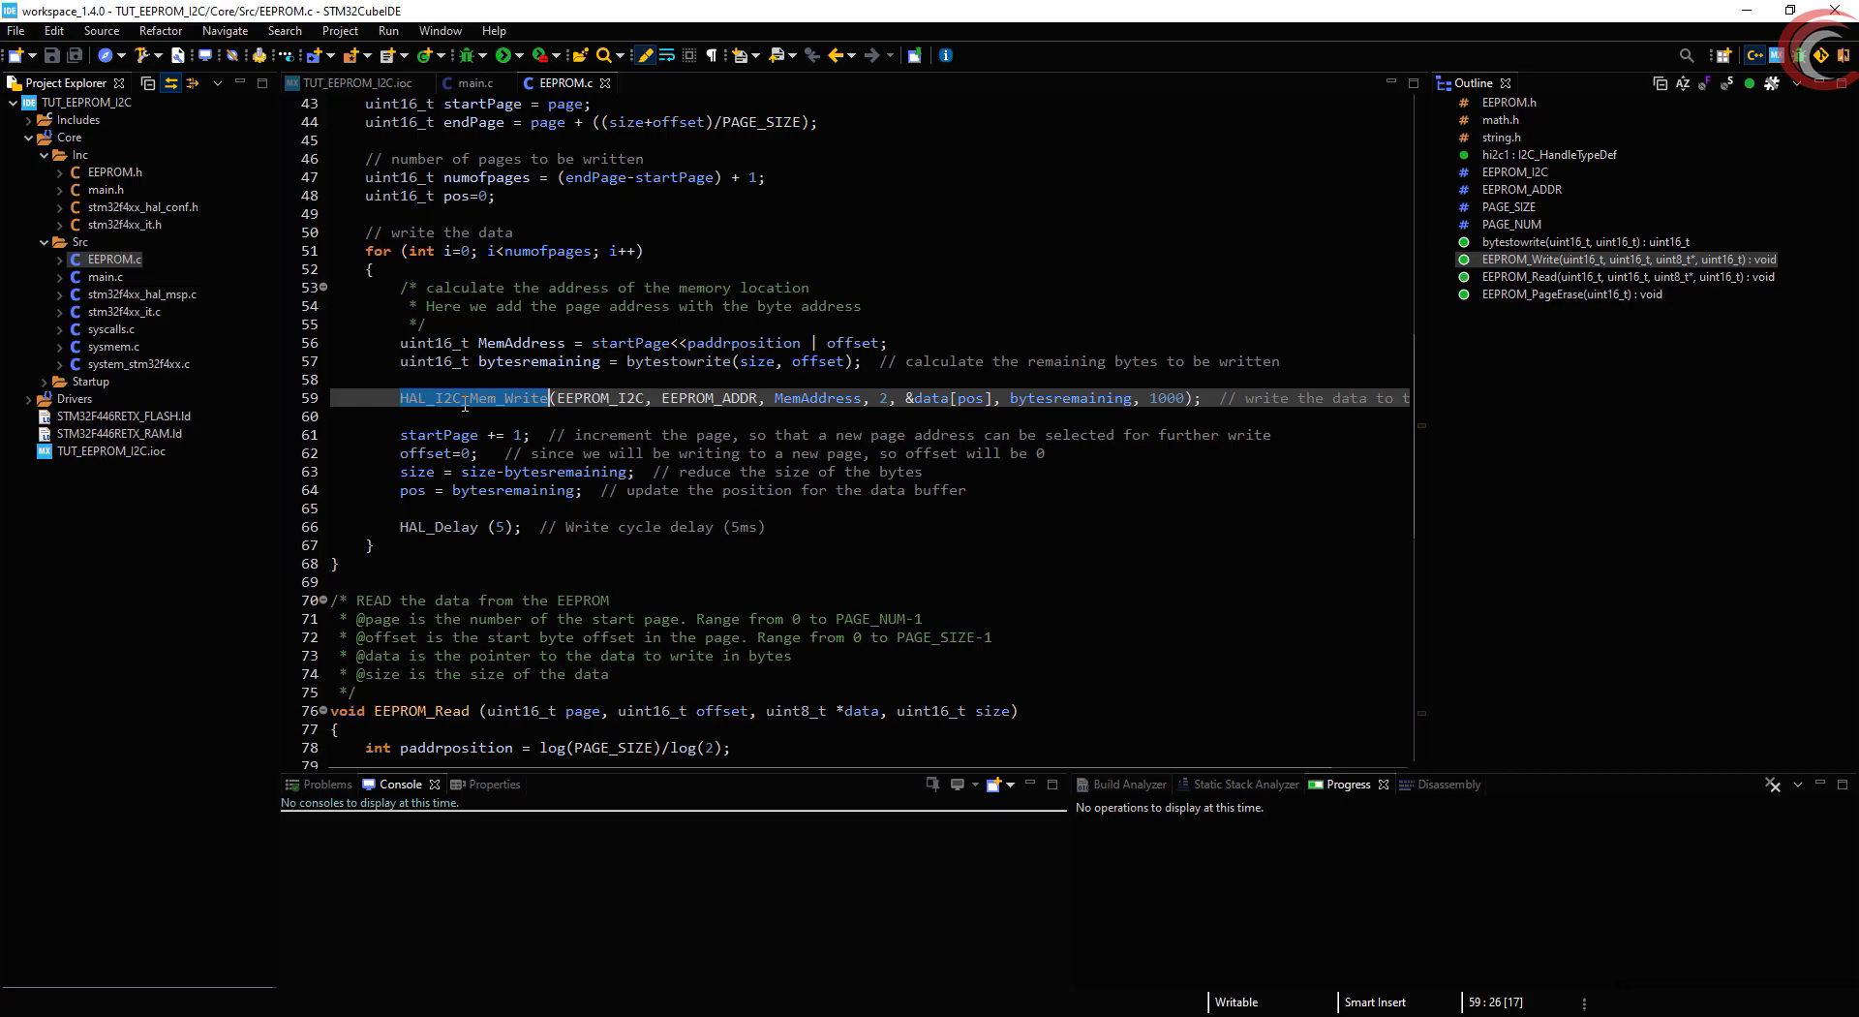
mouse_move(474, 397)
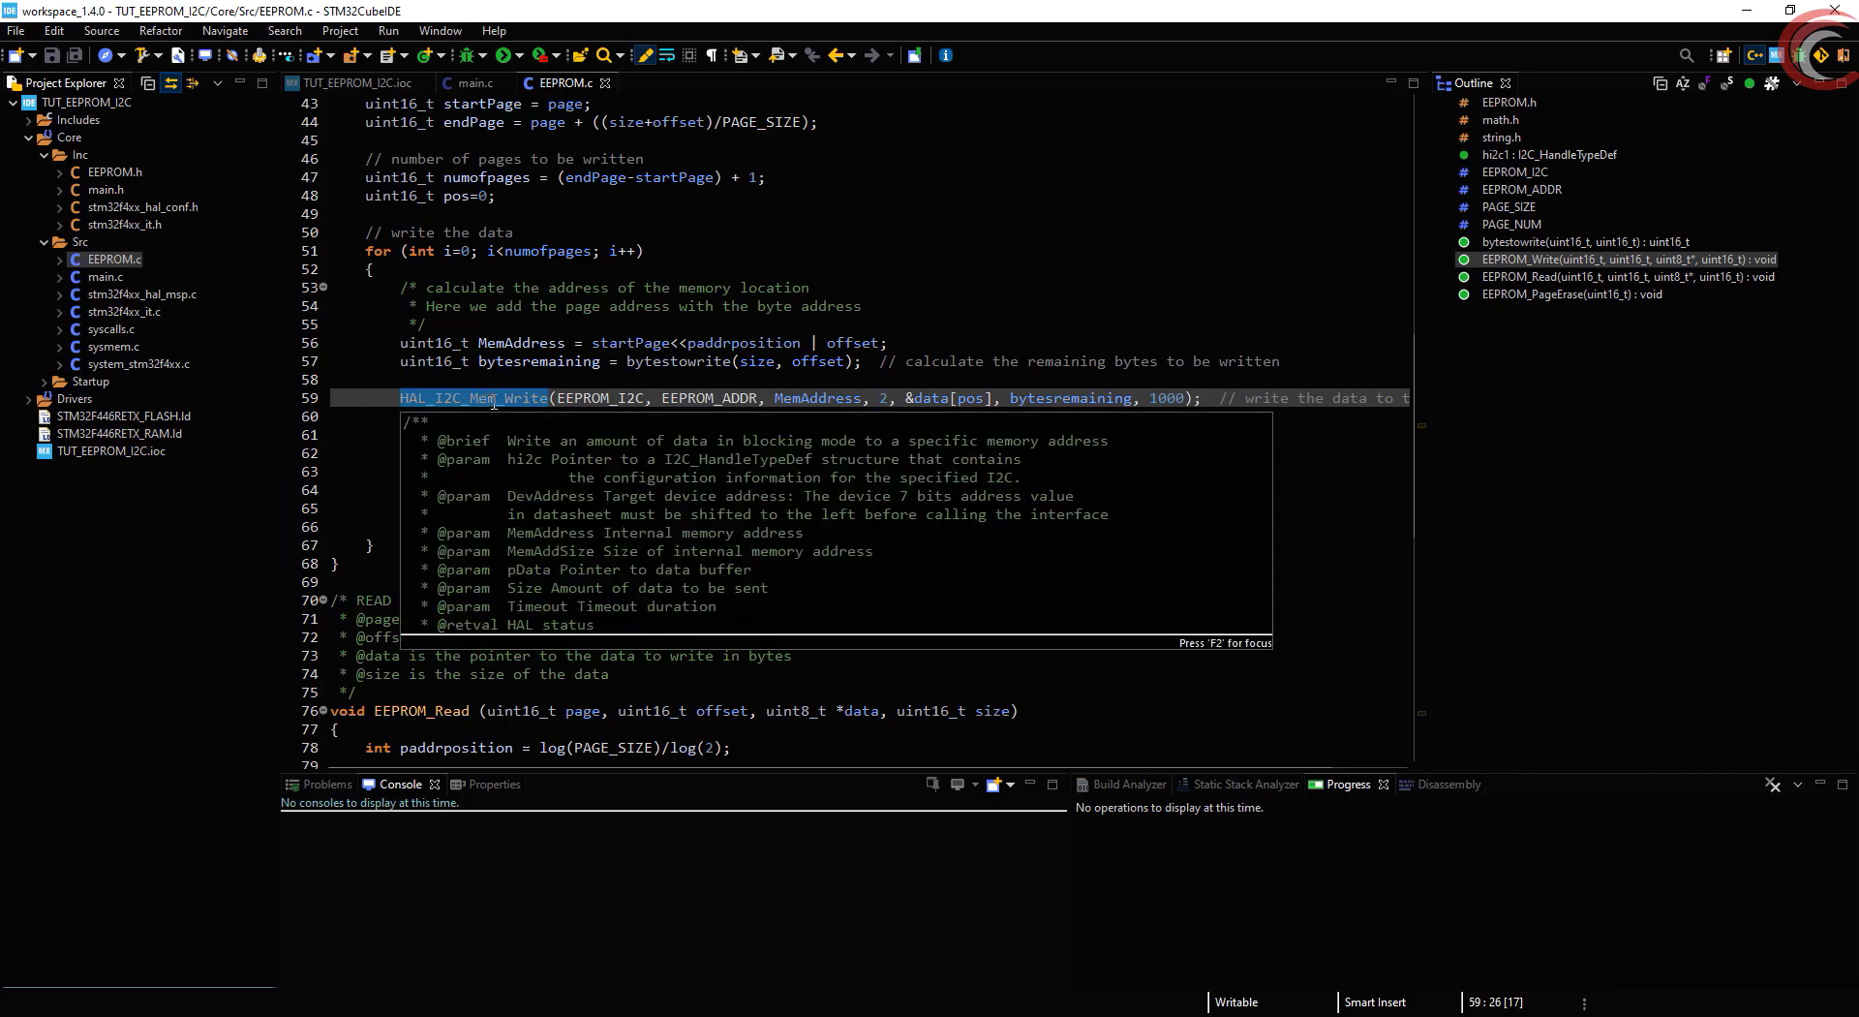
Highlight the EEPROM_ADDR argument and the pos data-buffer index in the HAL_I2C_Mem_Write call
left_click(601, 397)
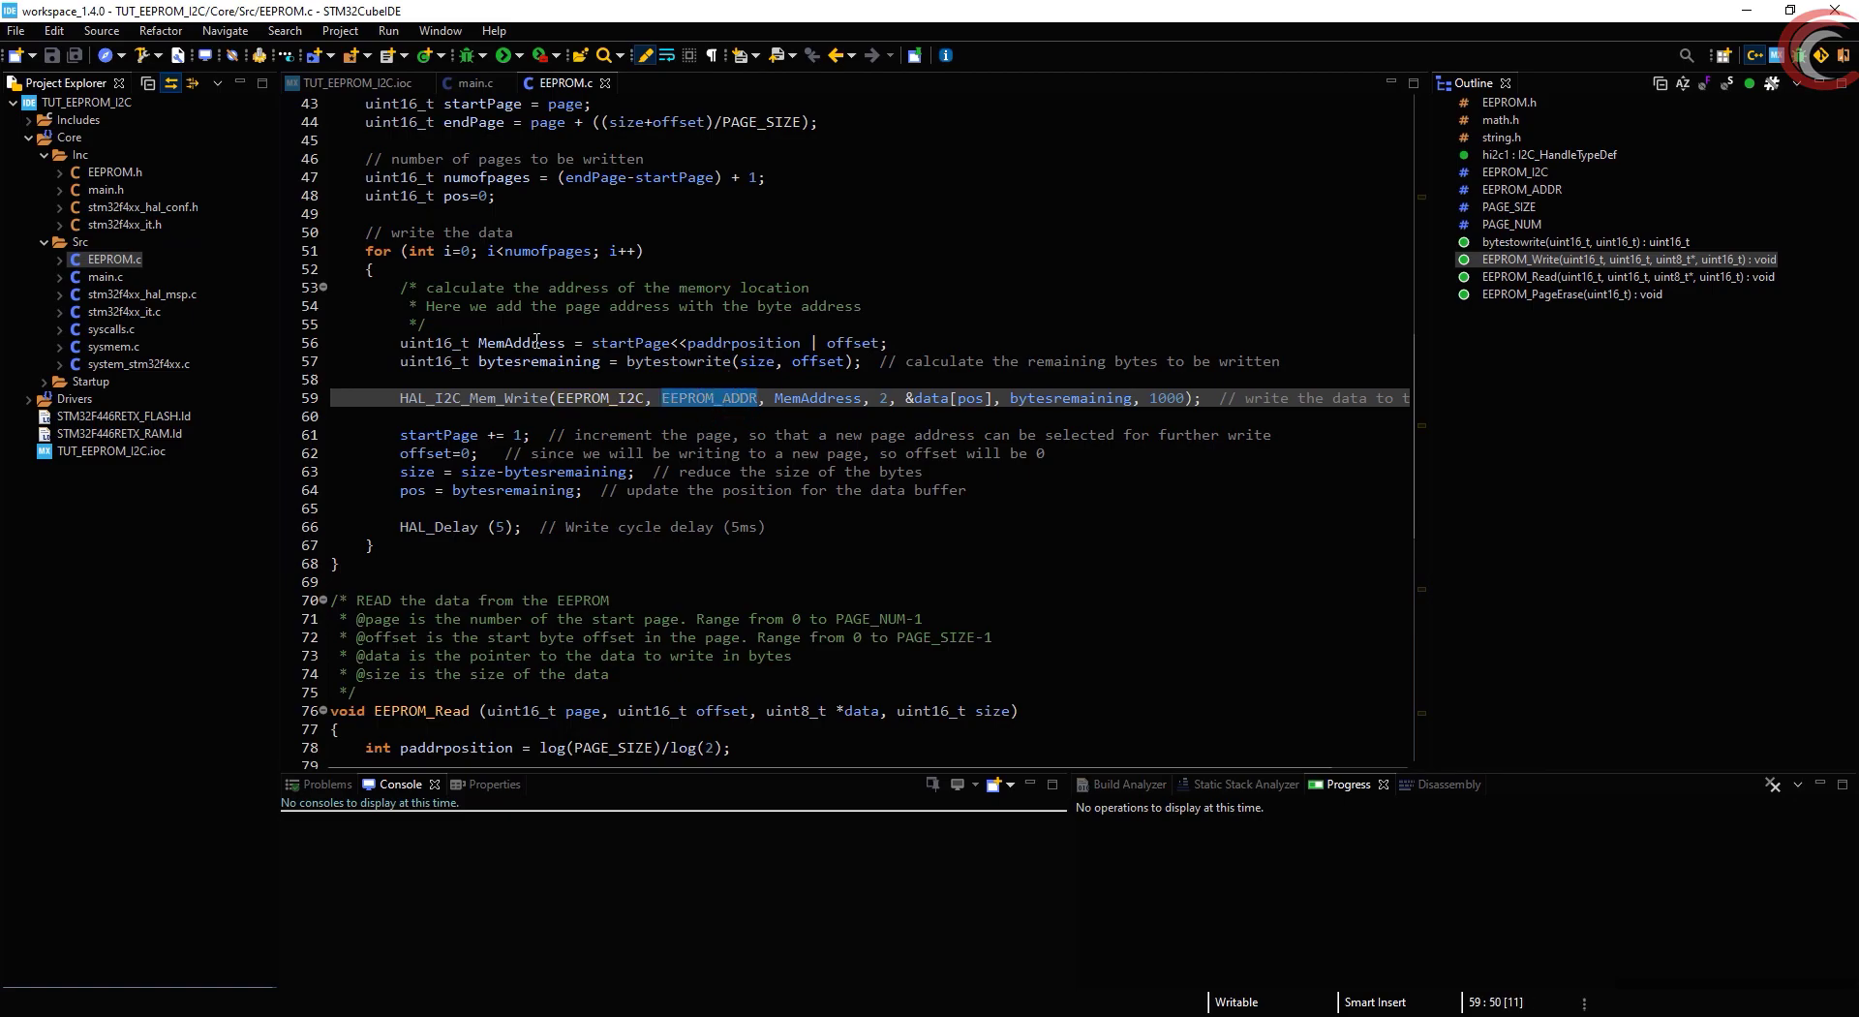
mouse_move(807, 398)
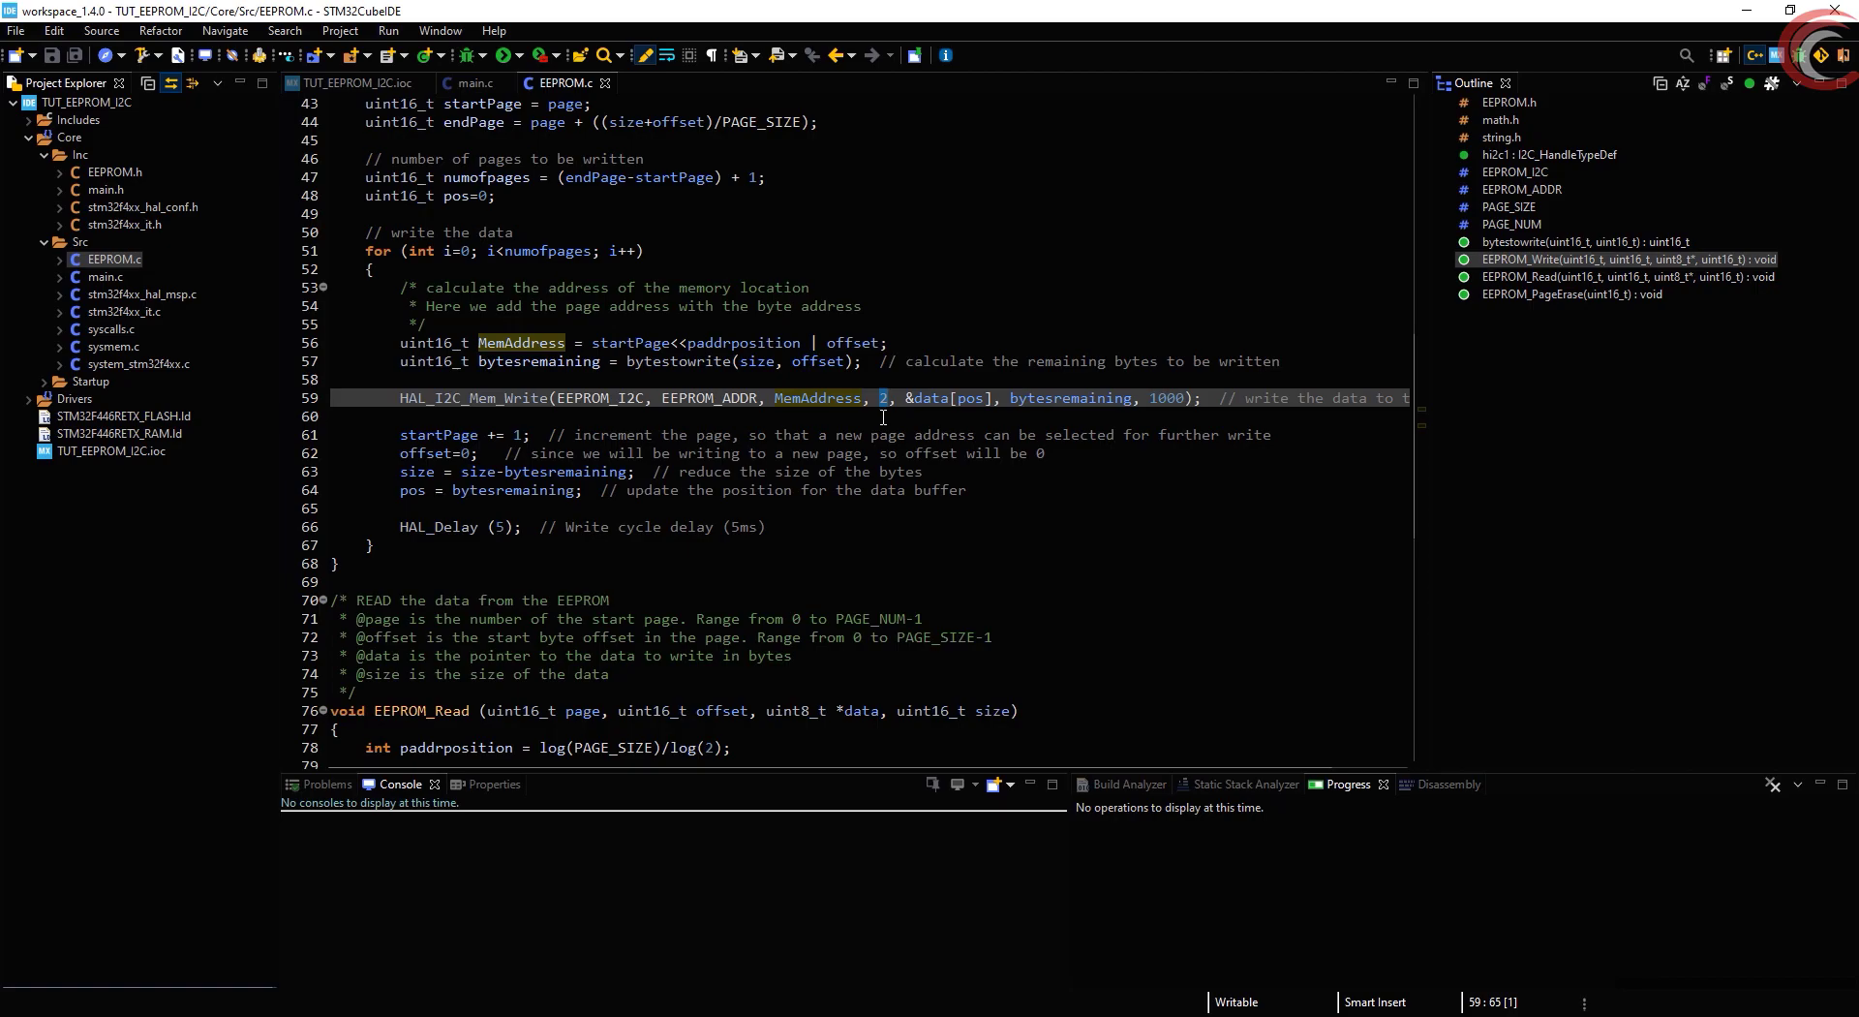
double_click(932, 398)
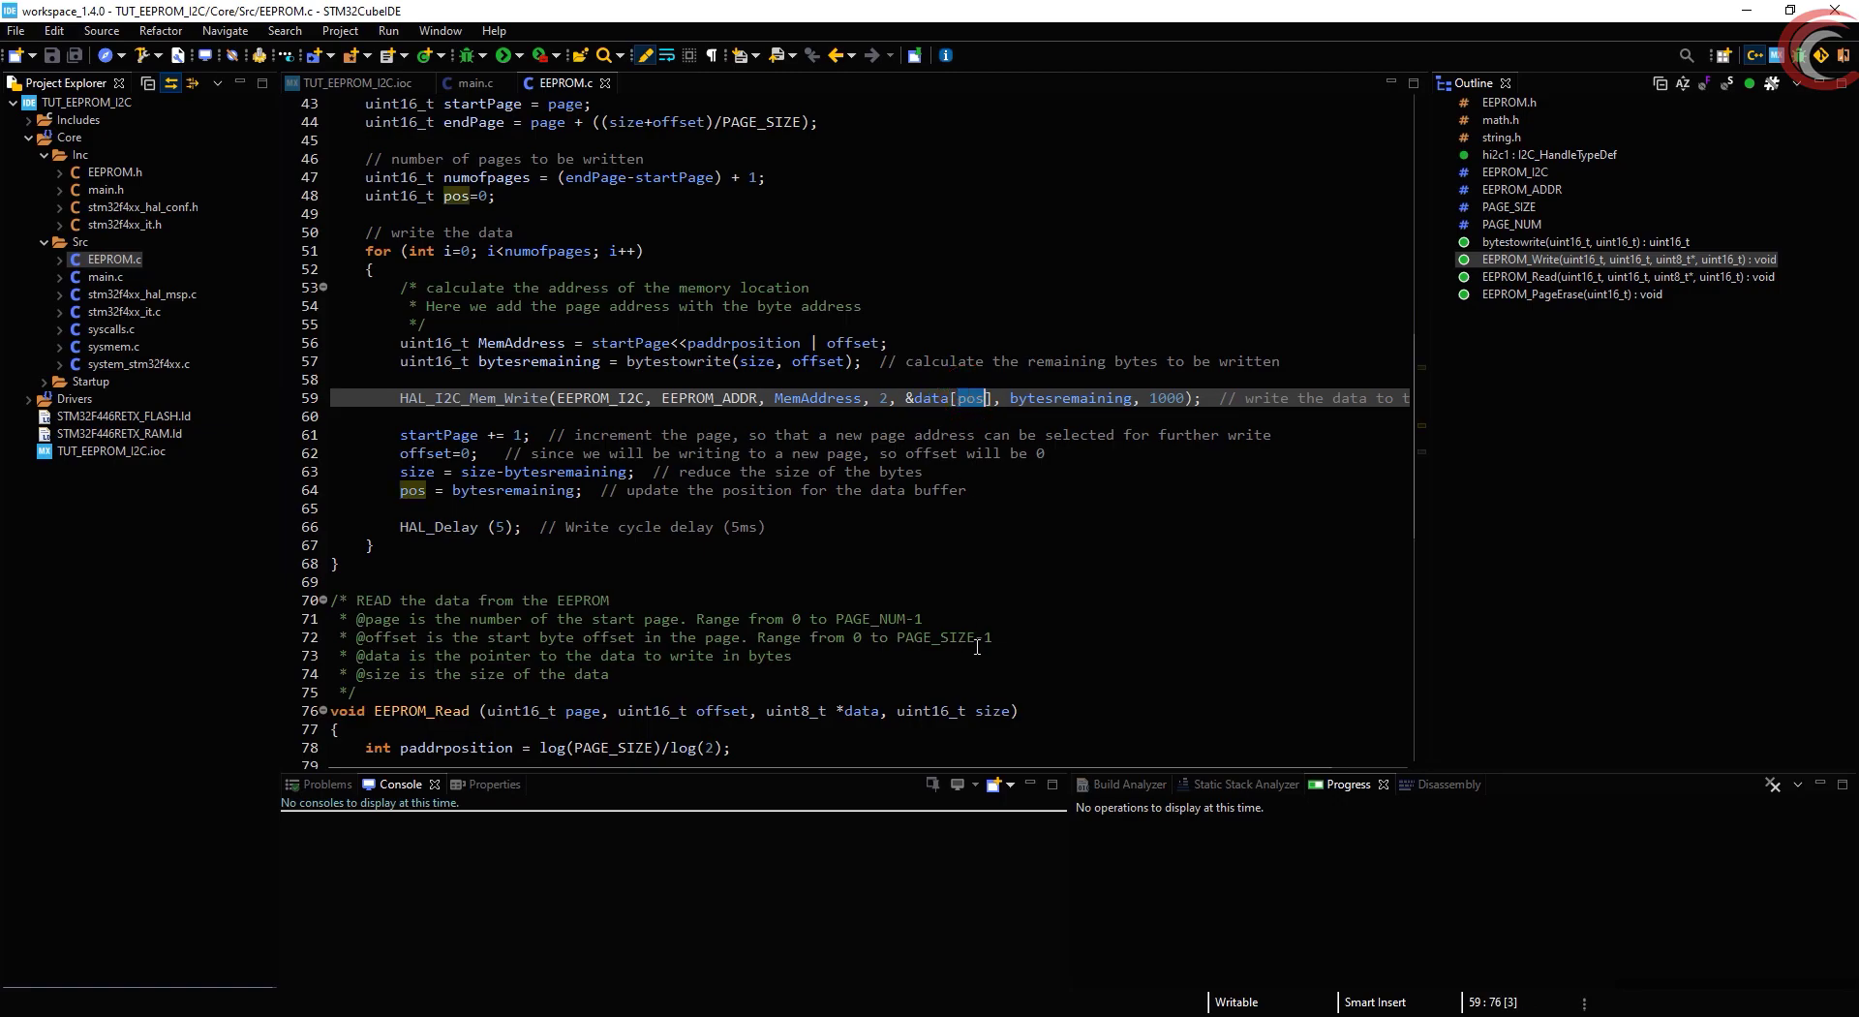
mouse_move(975, 648)
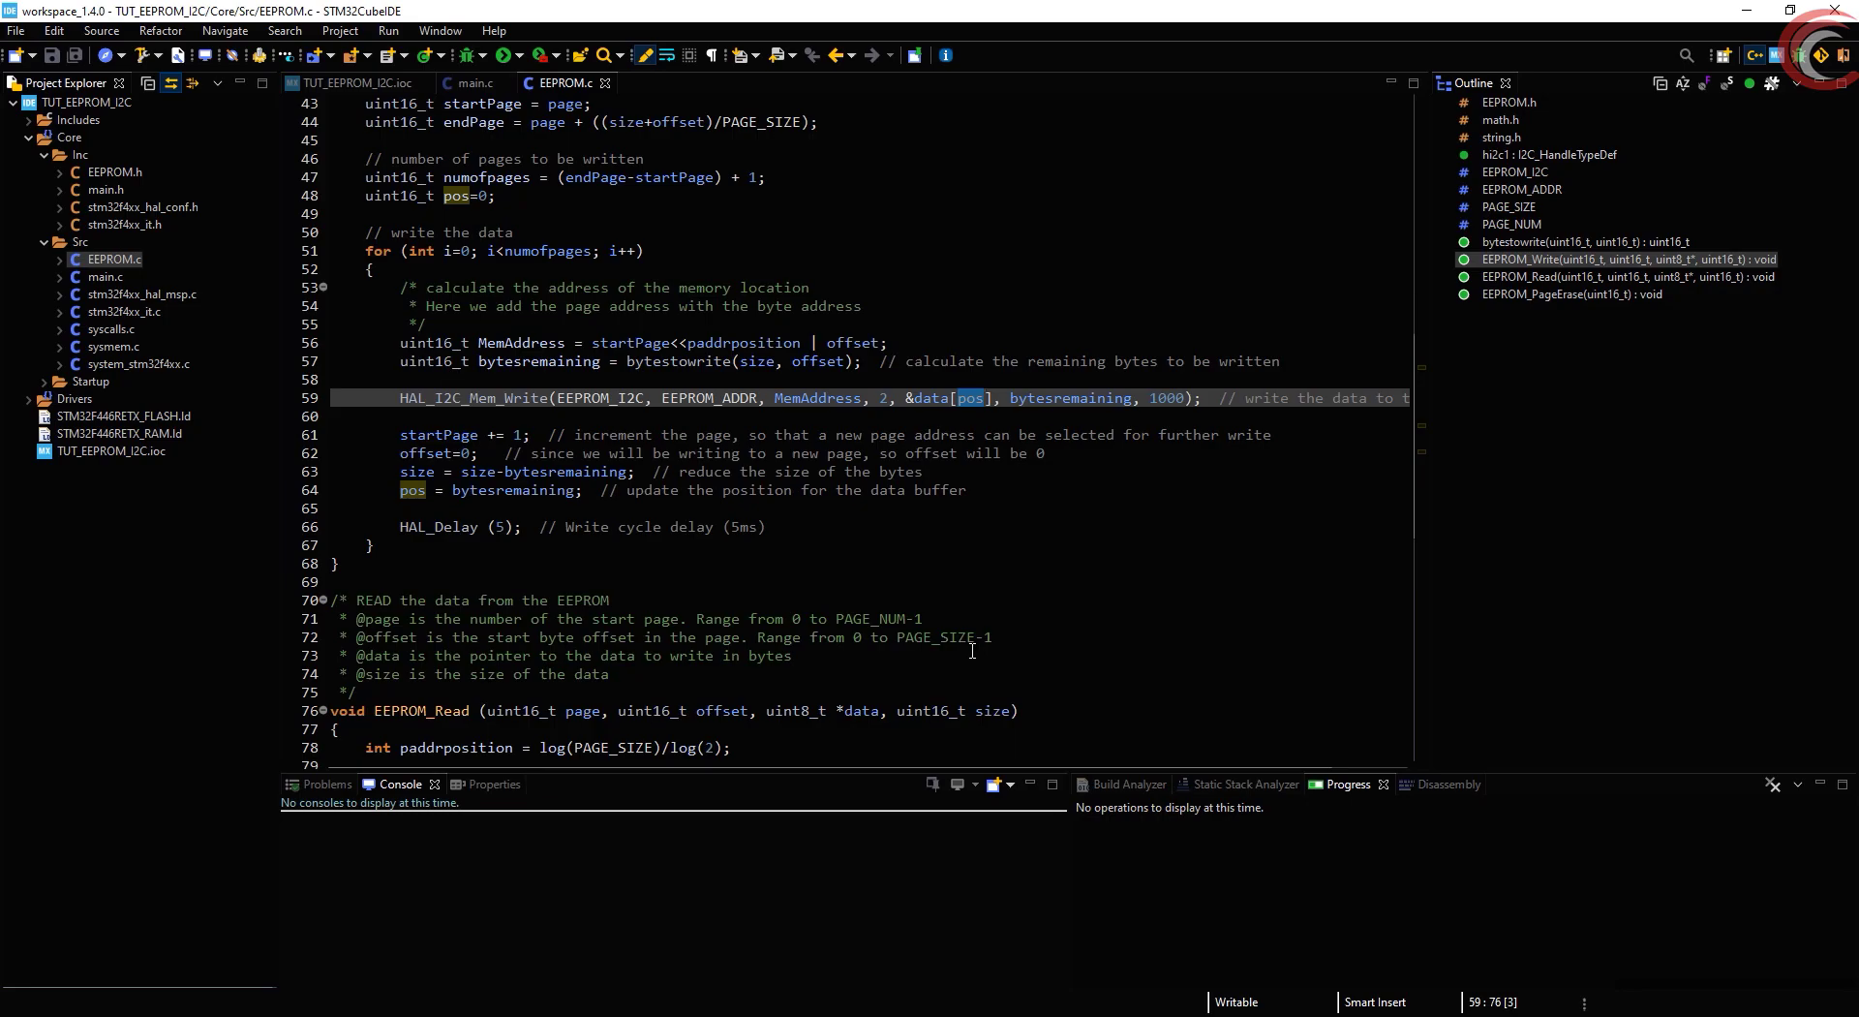
double_click(1071, 397)
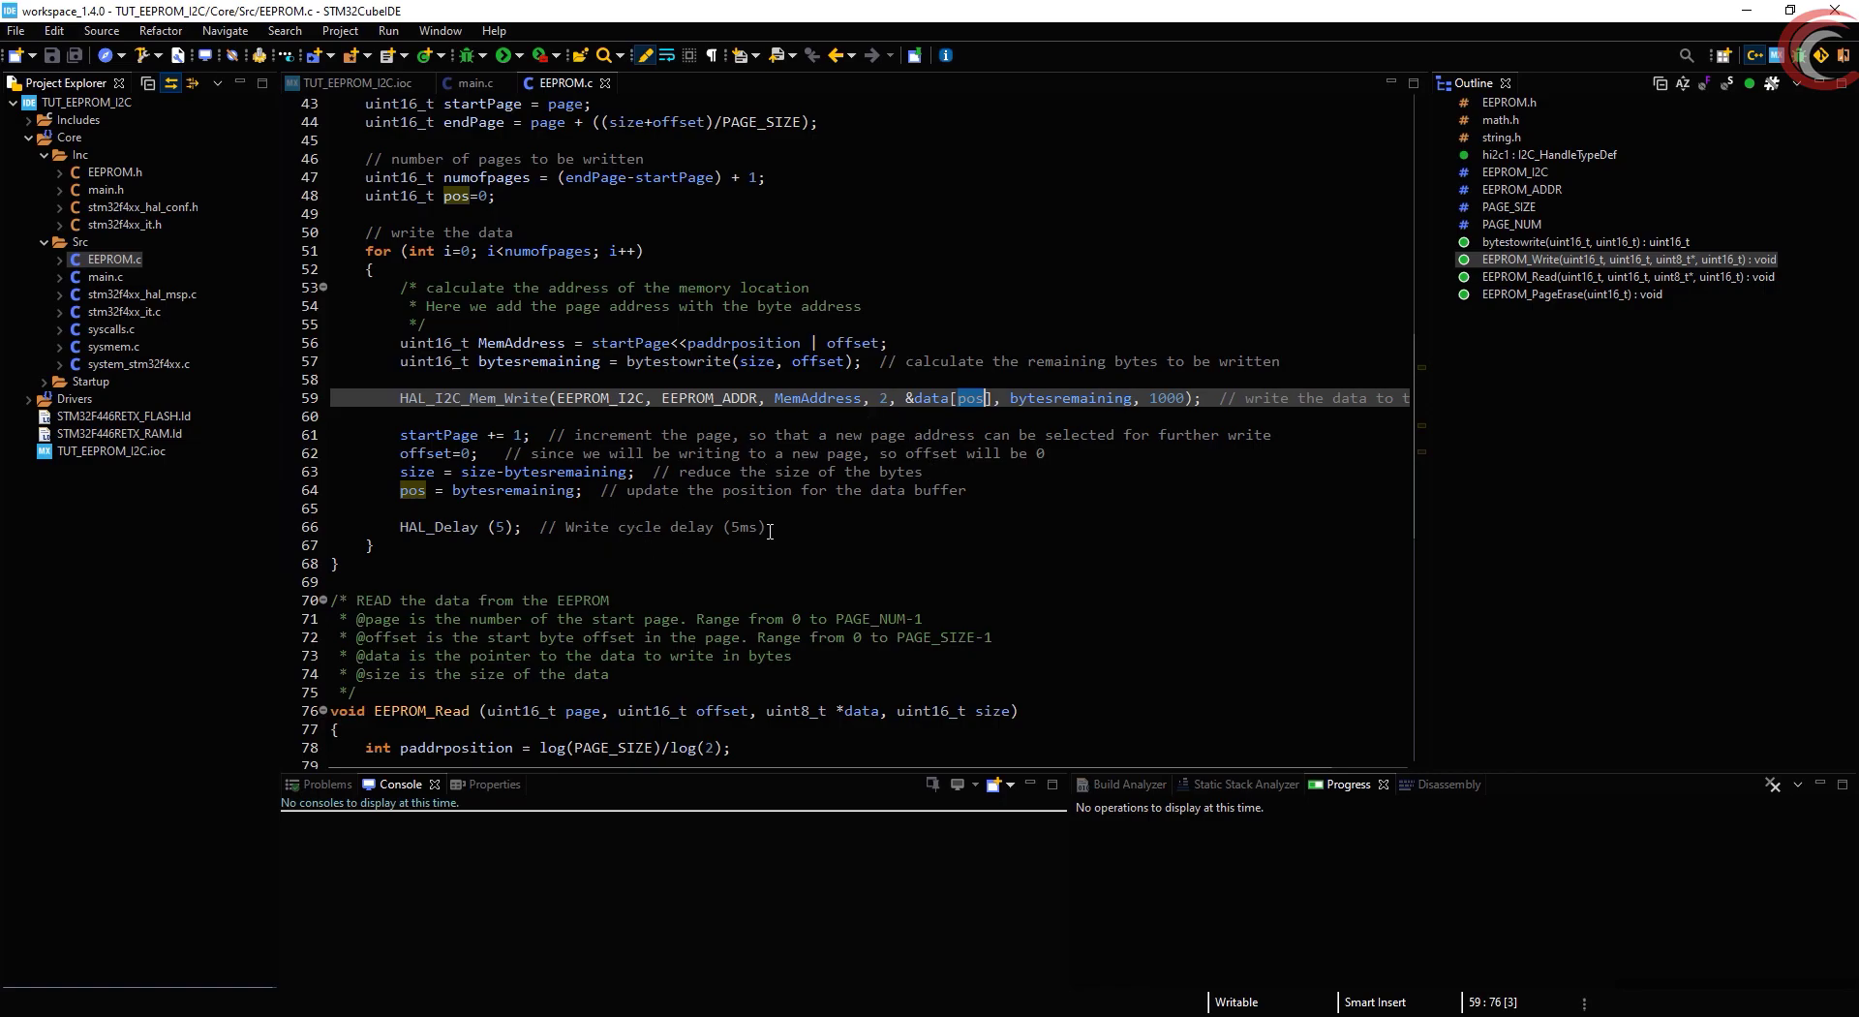
Mark the 5 ms write cycle delay line and the 'with a Stop condition' phrase in section 7.1 Byte Write
left_click(590, 526)
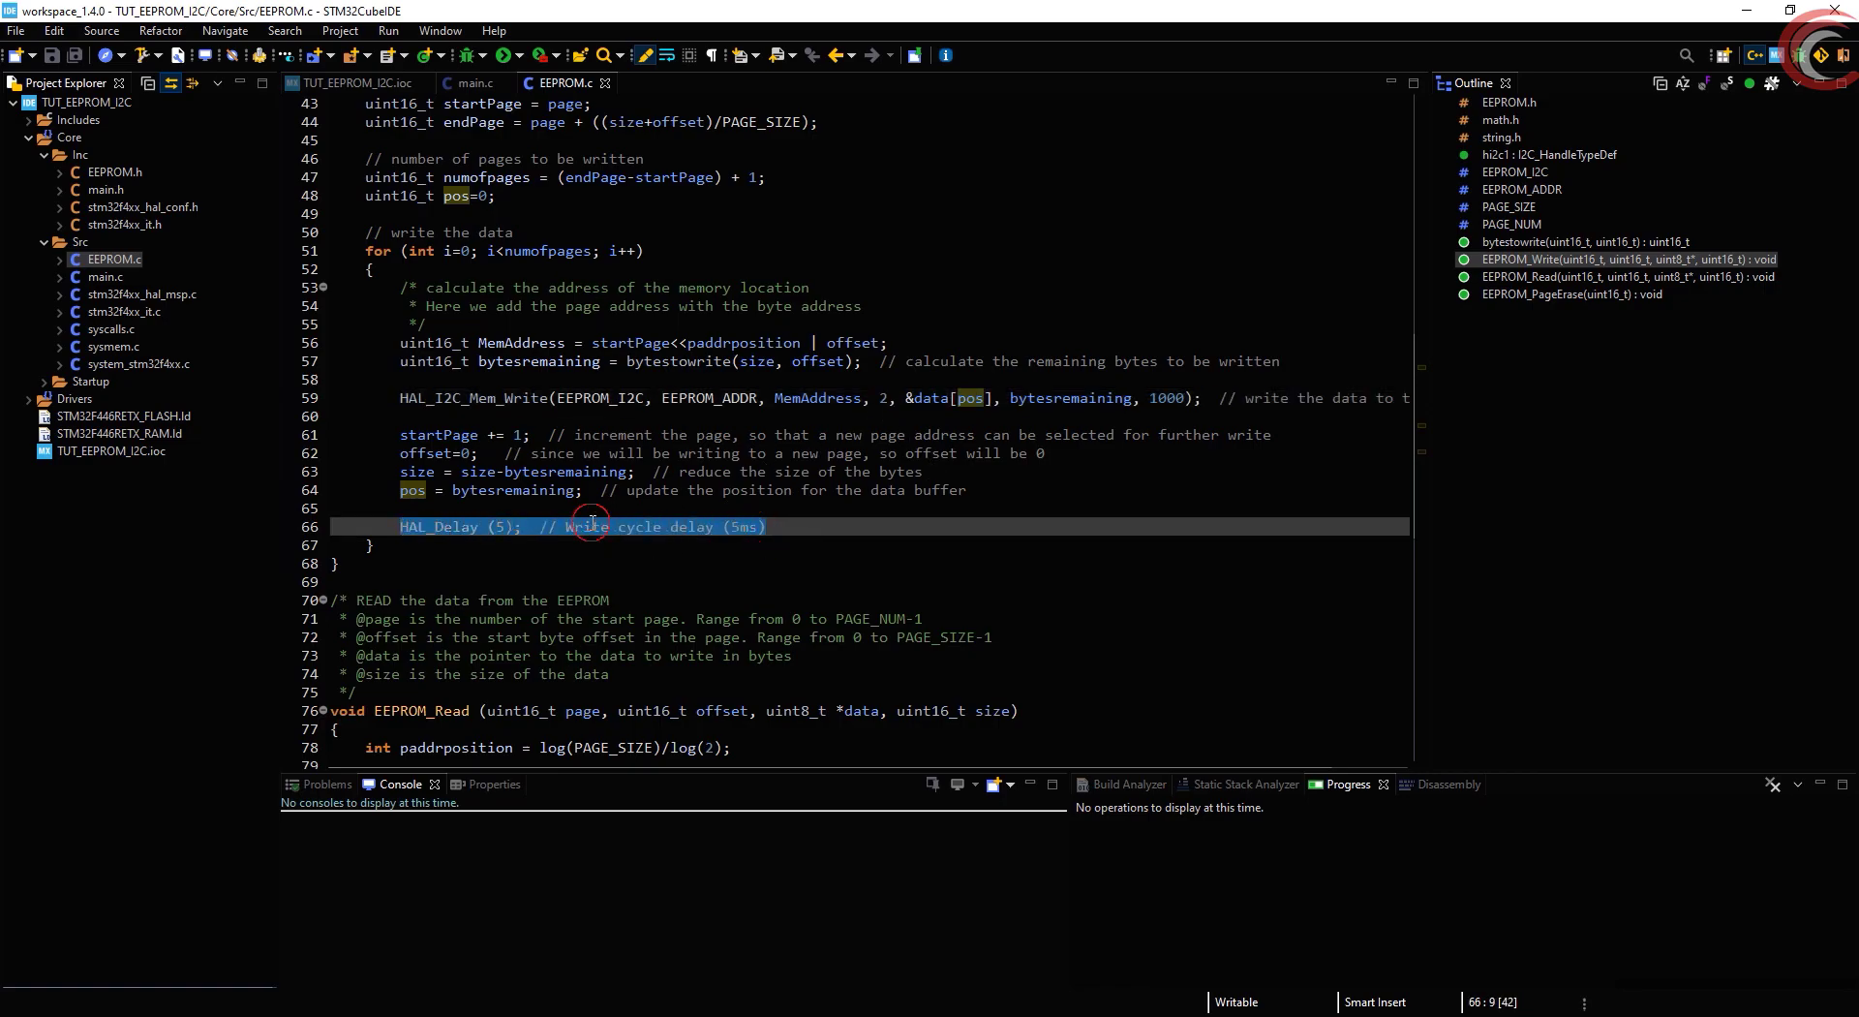
double_click(444, 526)
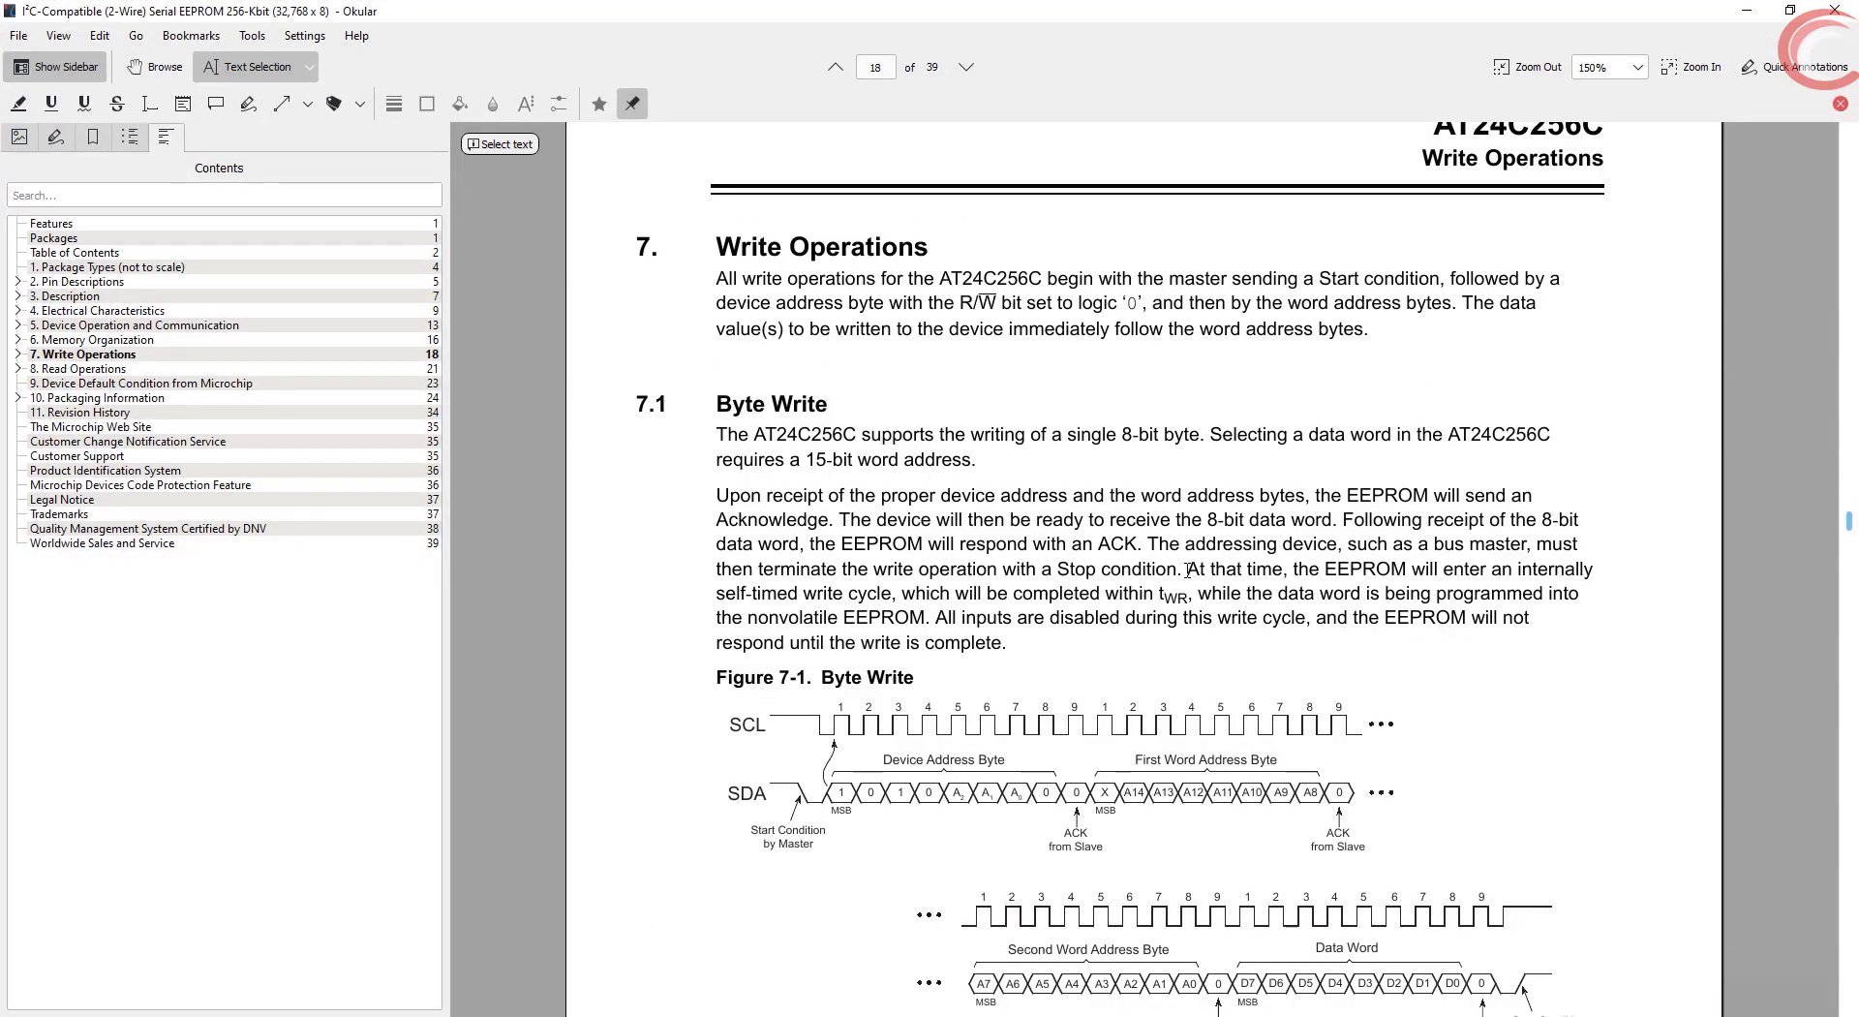
double_click(1163, 542)
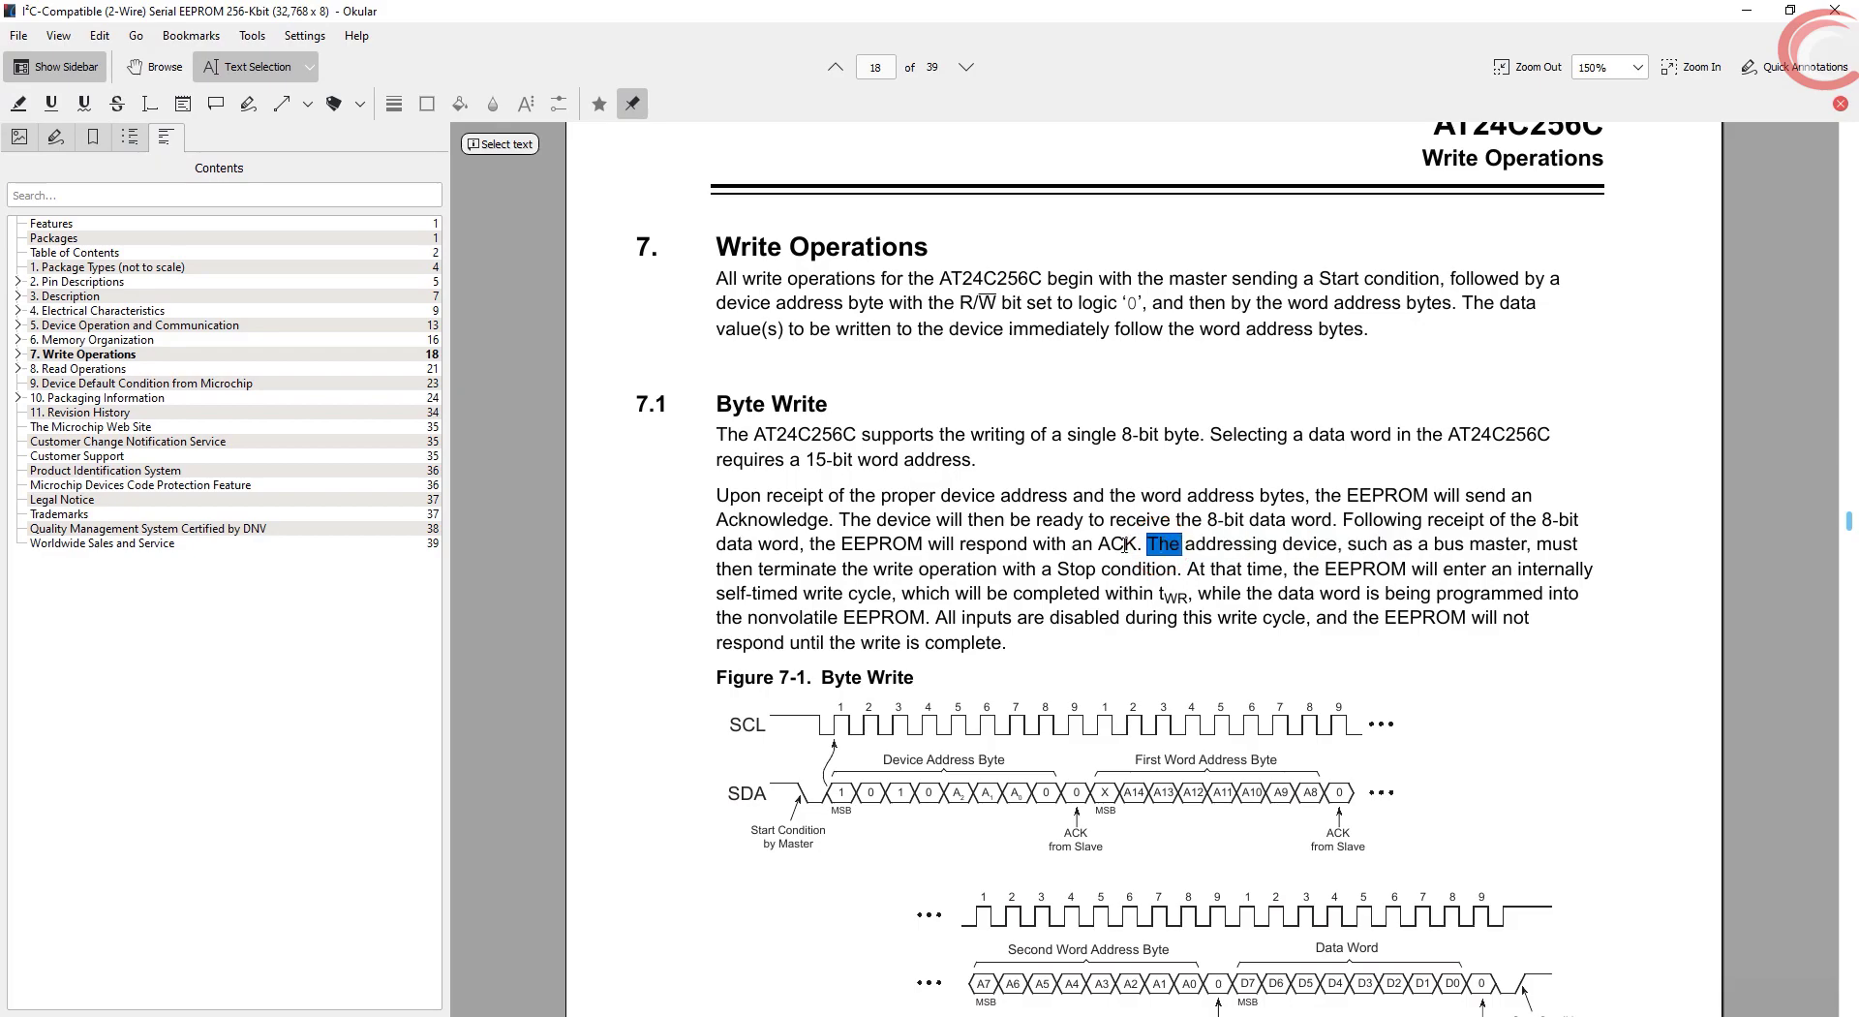
left_click(1008, 571)
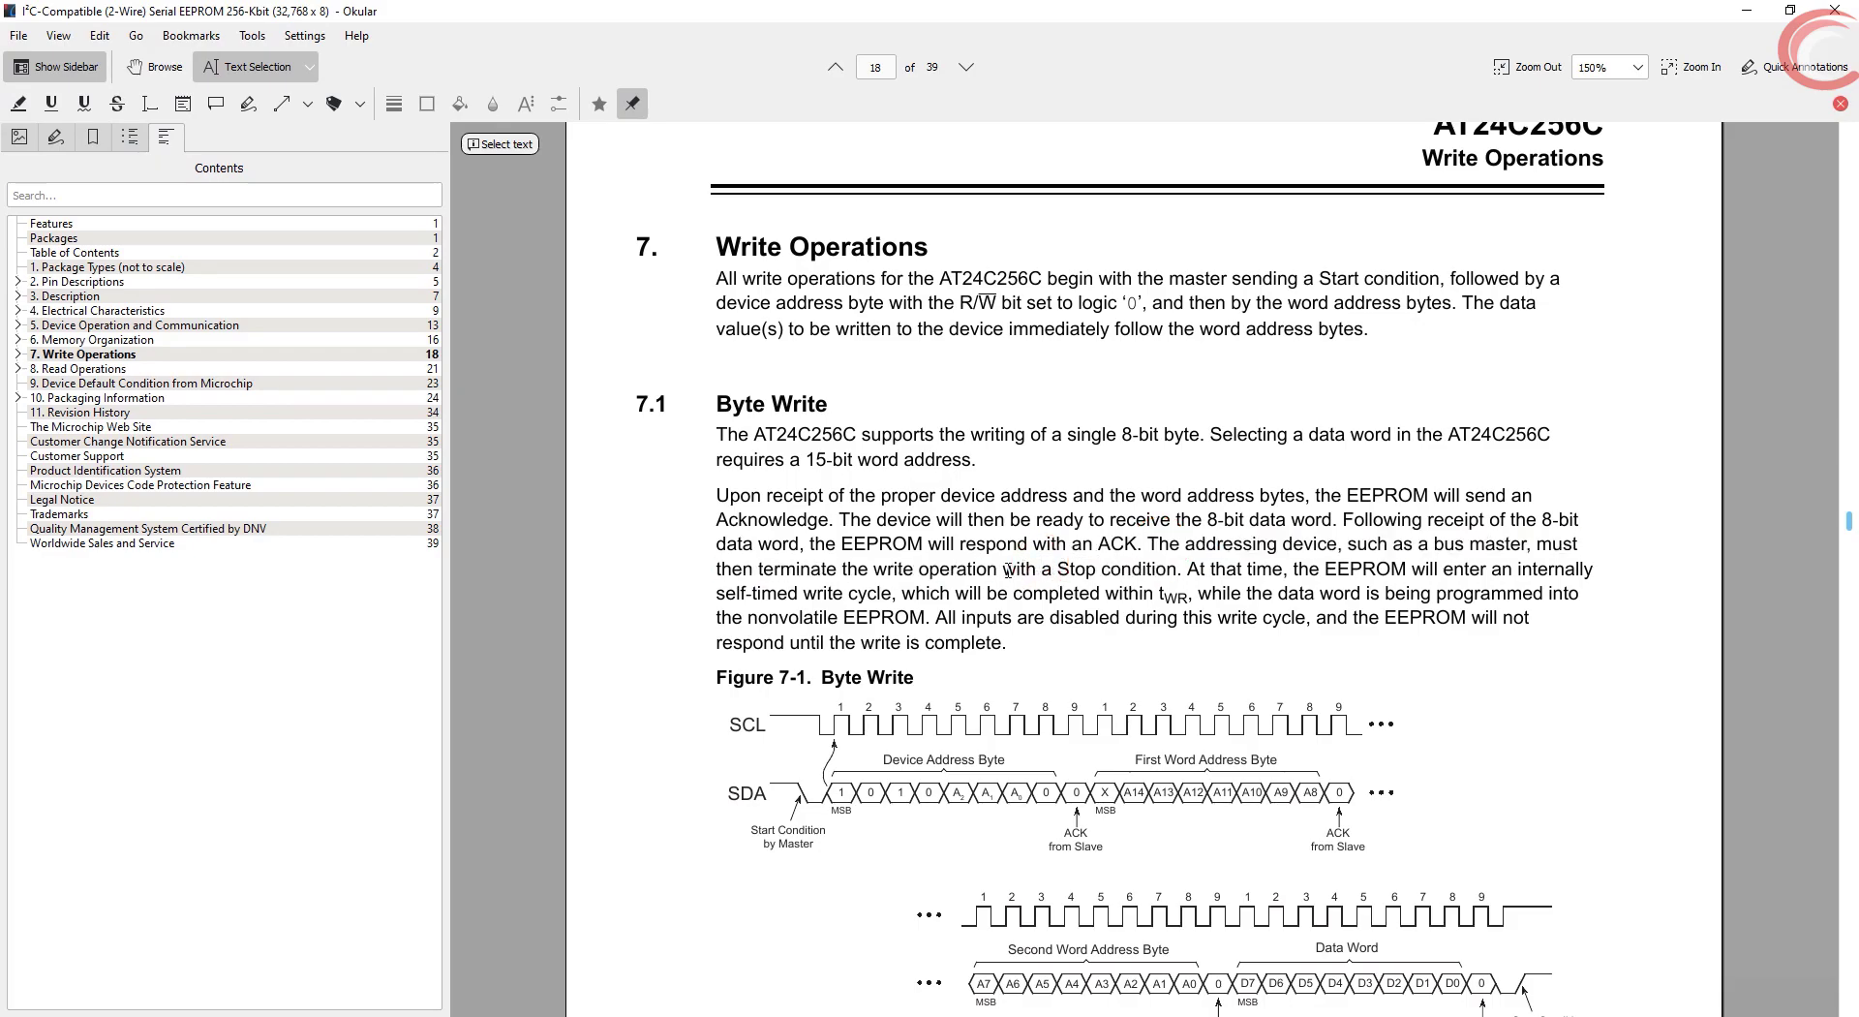
left_click_drag(1002, 568, 1173, 568)
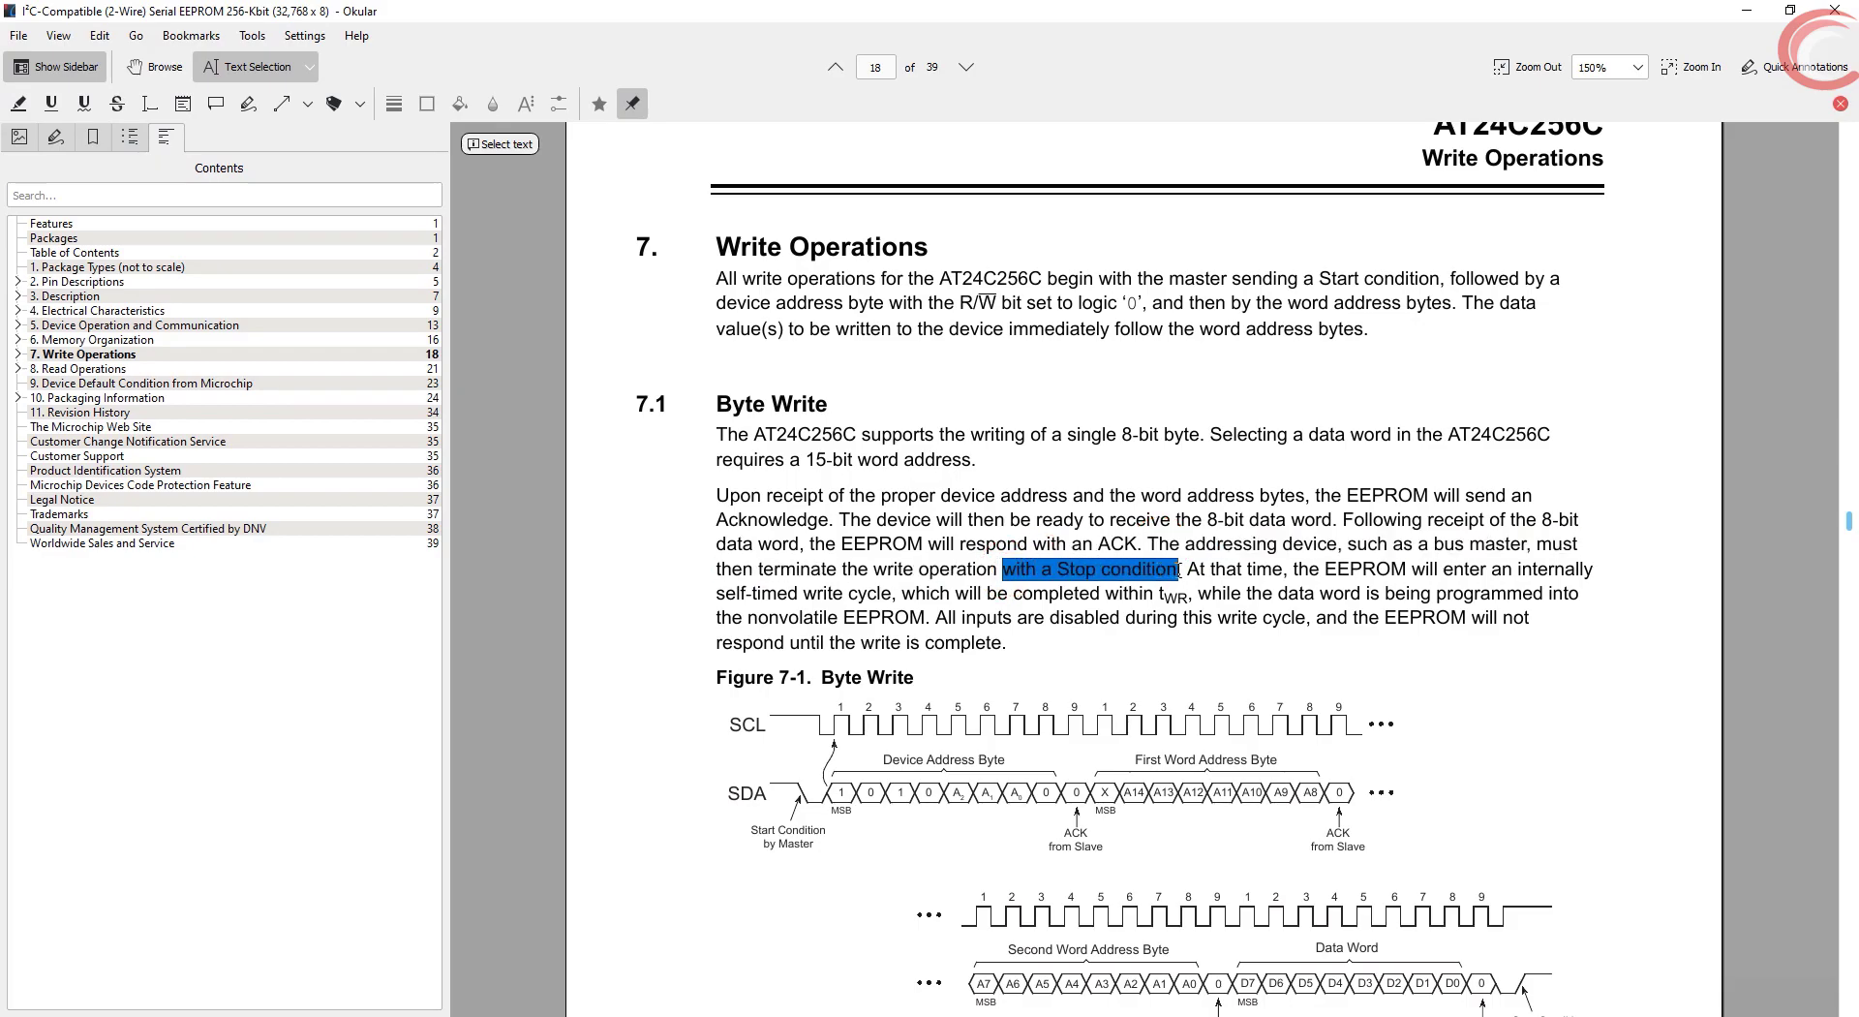
Highlight the self-timed write cycle sentence through inputs being disabled during the write
left_click_drag(1284, 569, 1485, 568)
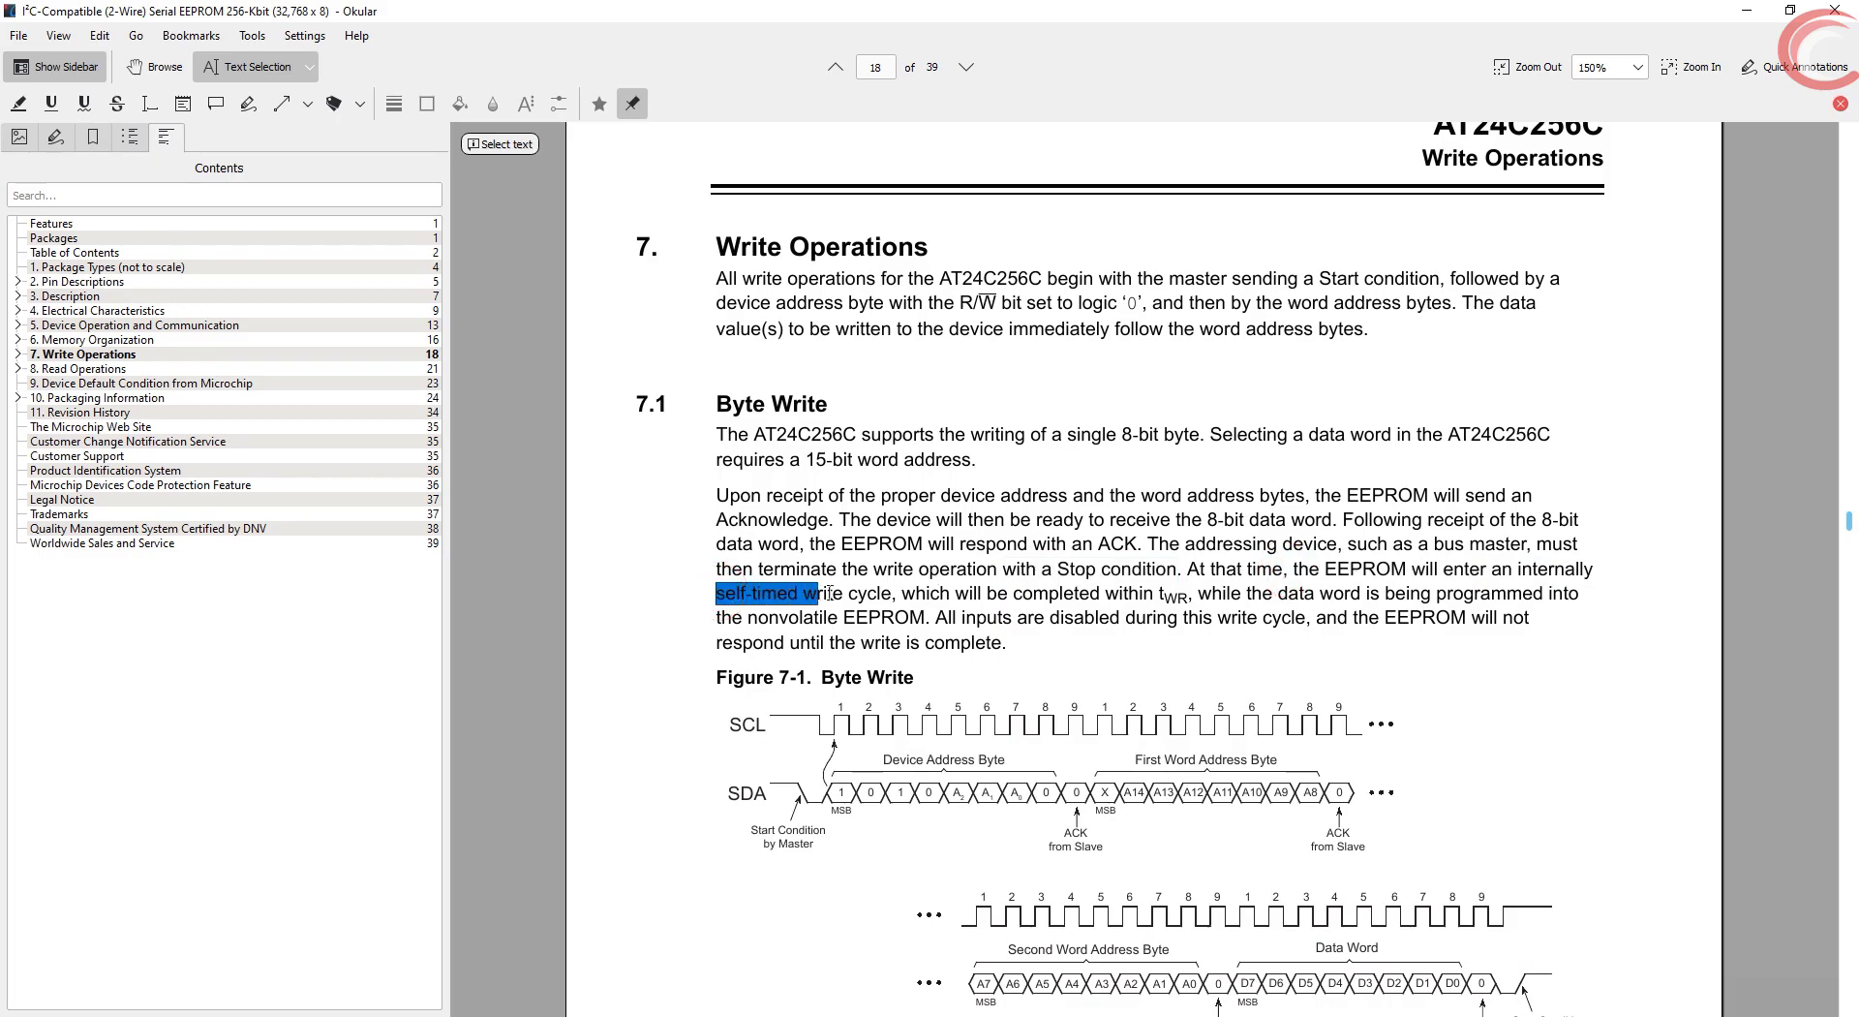
left_click_drag(818, 592, 1194, 594)
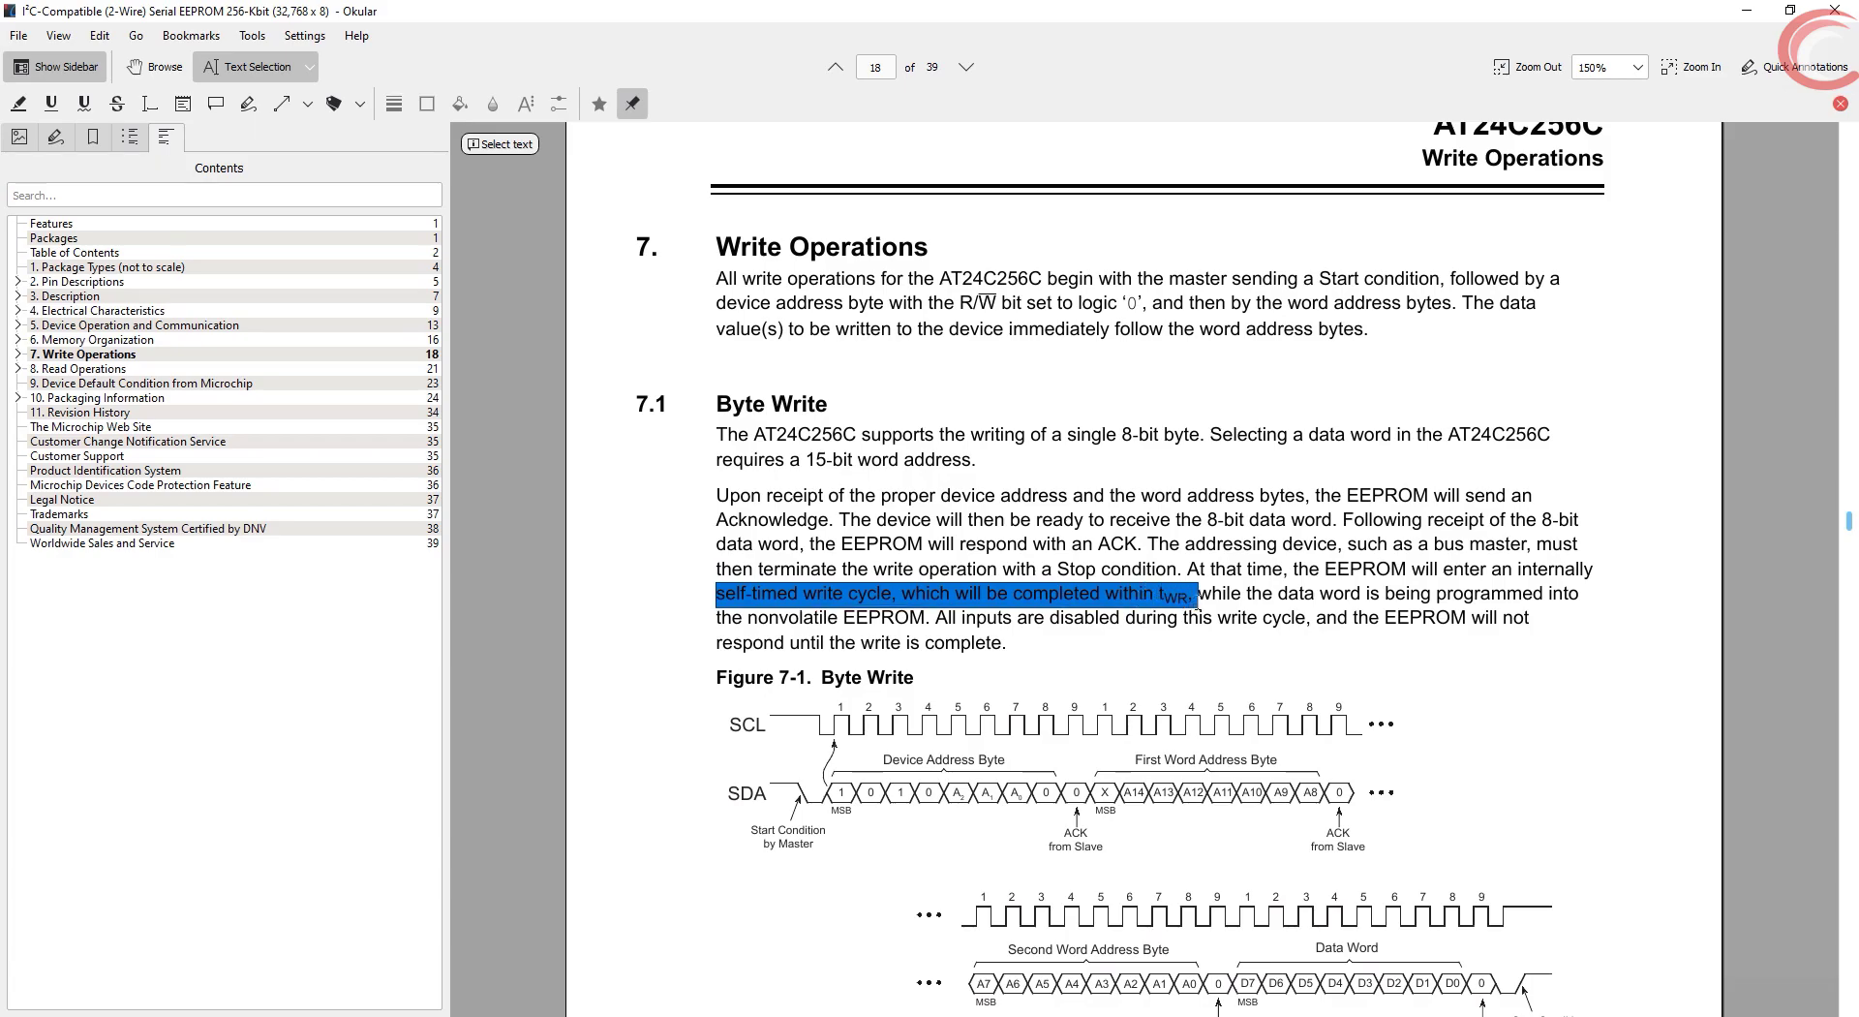
left_click_drag(1194, 594, 1571, 599)
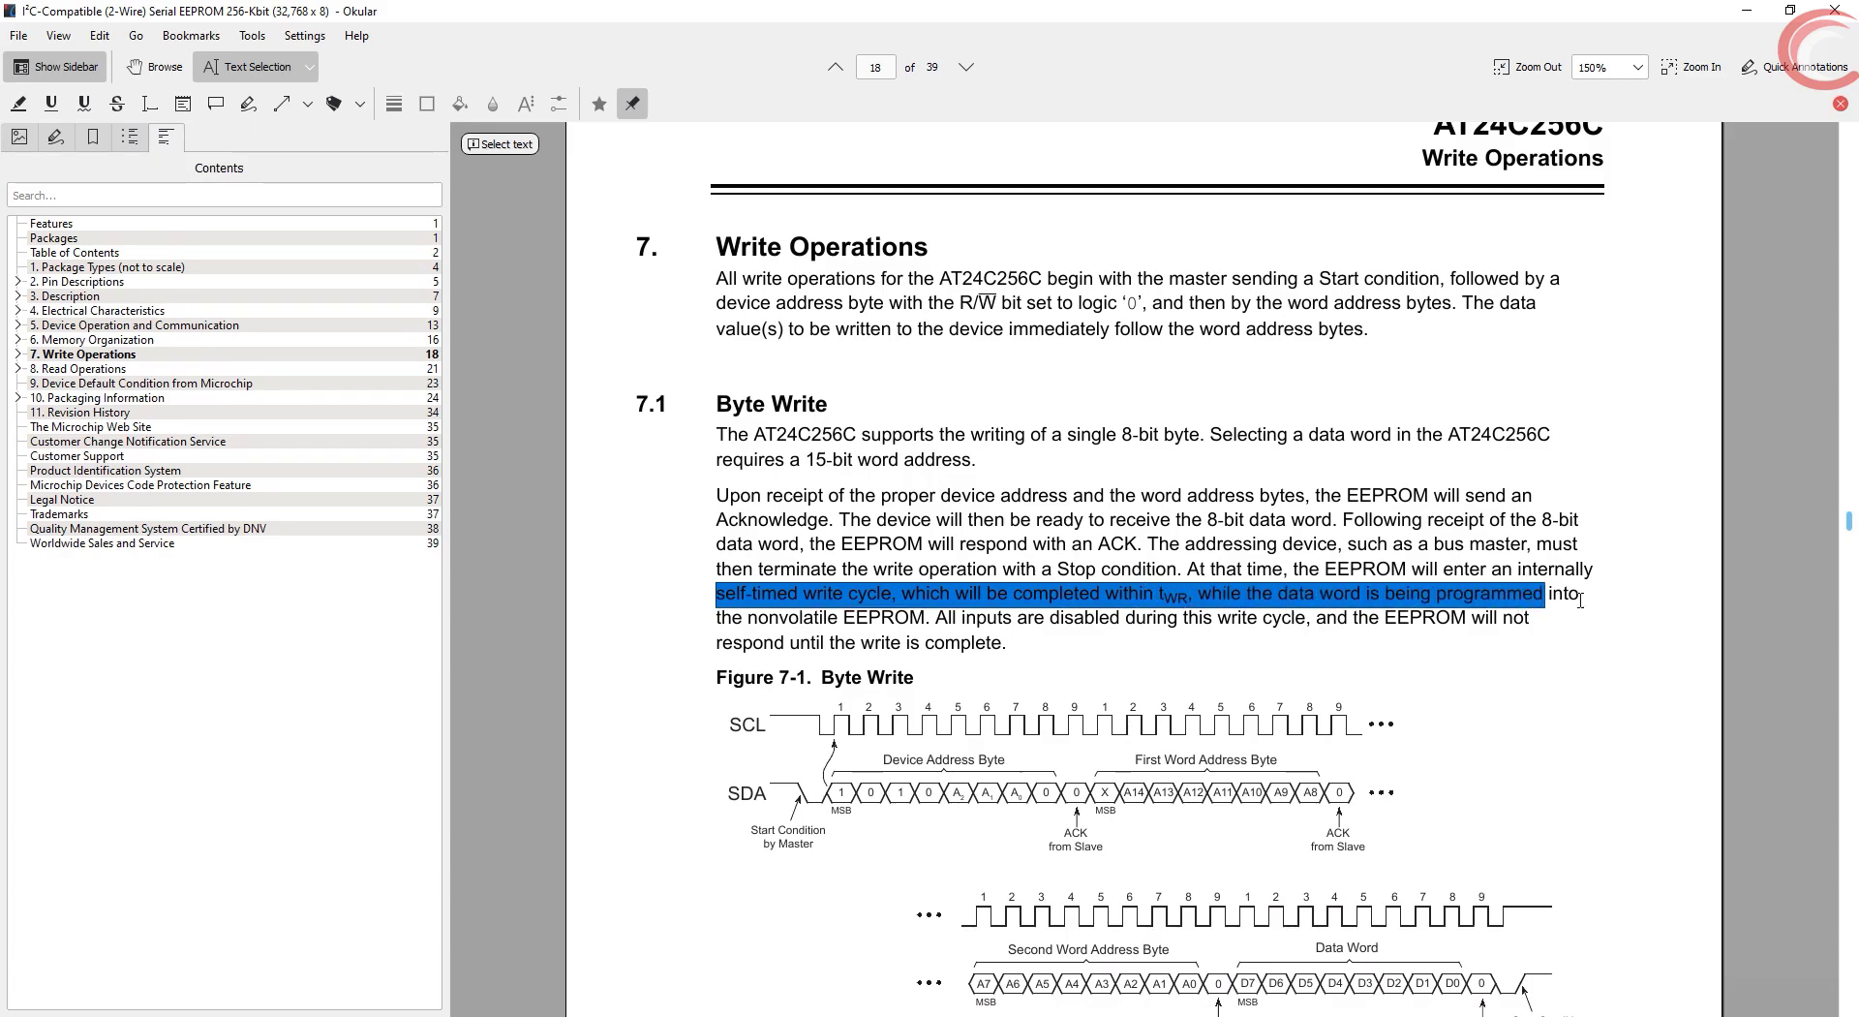
left_click_drag(1561, 593, 913, 617)
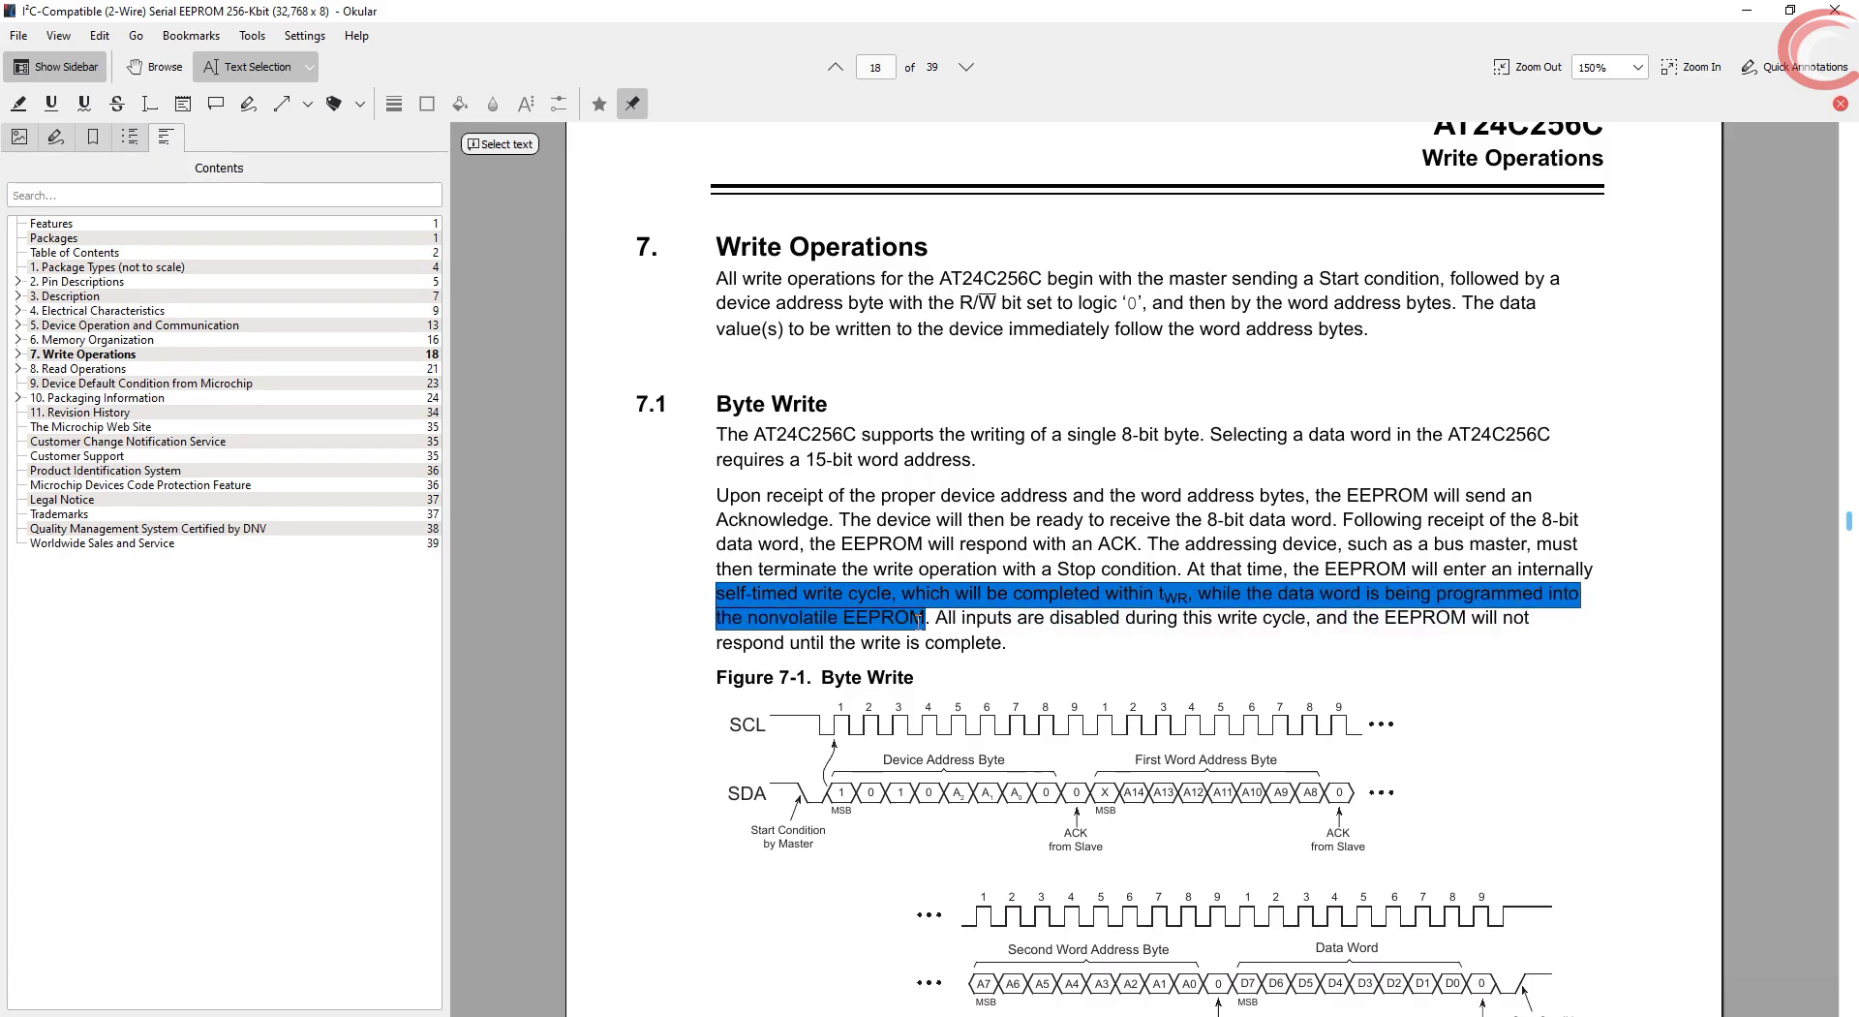
left_click_drag(919, 615, 1300, 618)
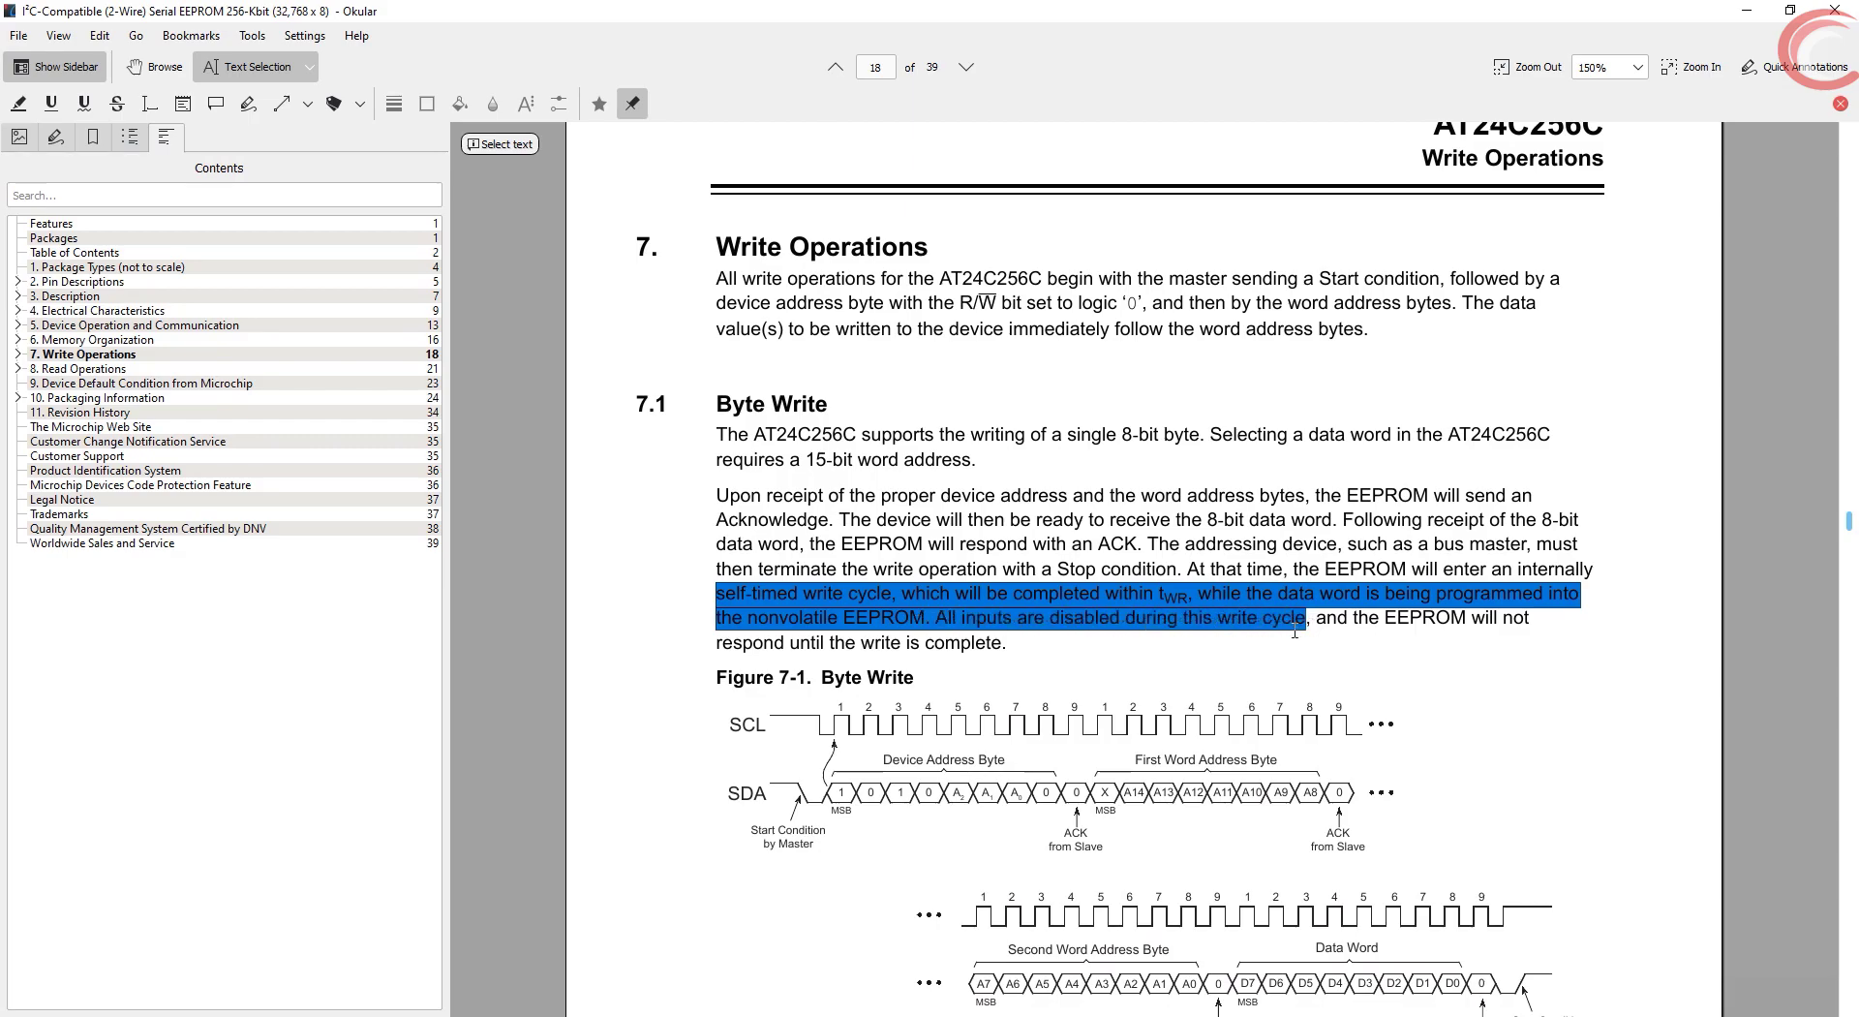
left_click(1170, 649)
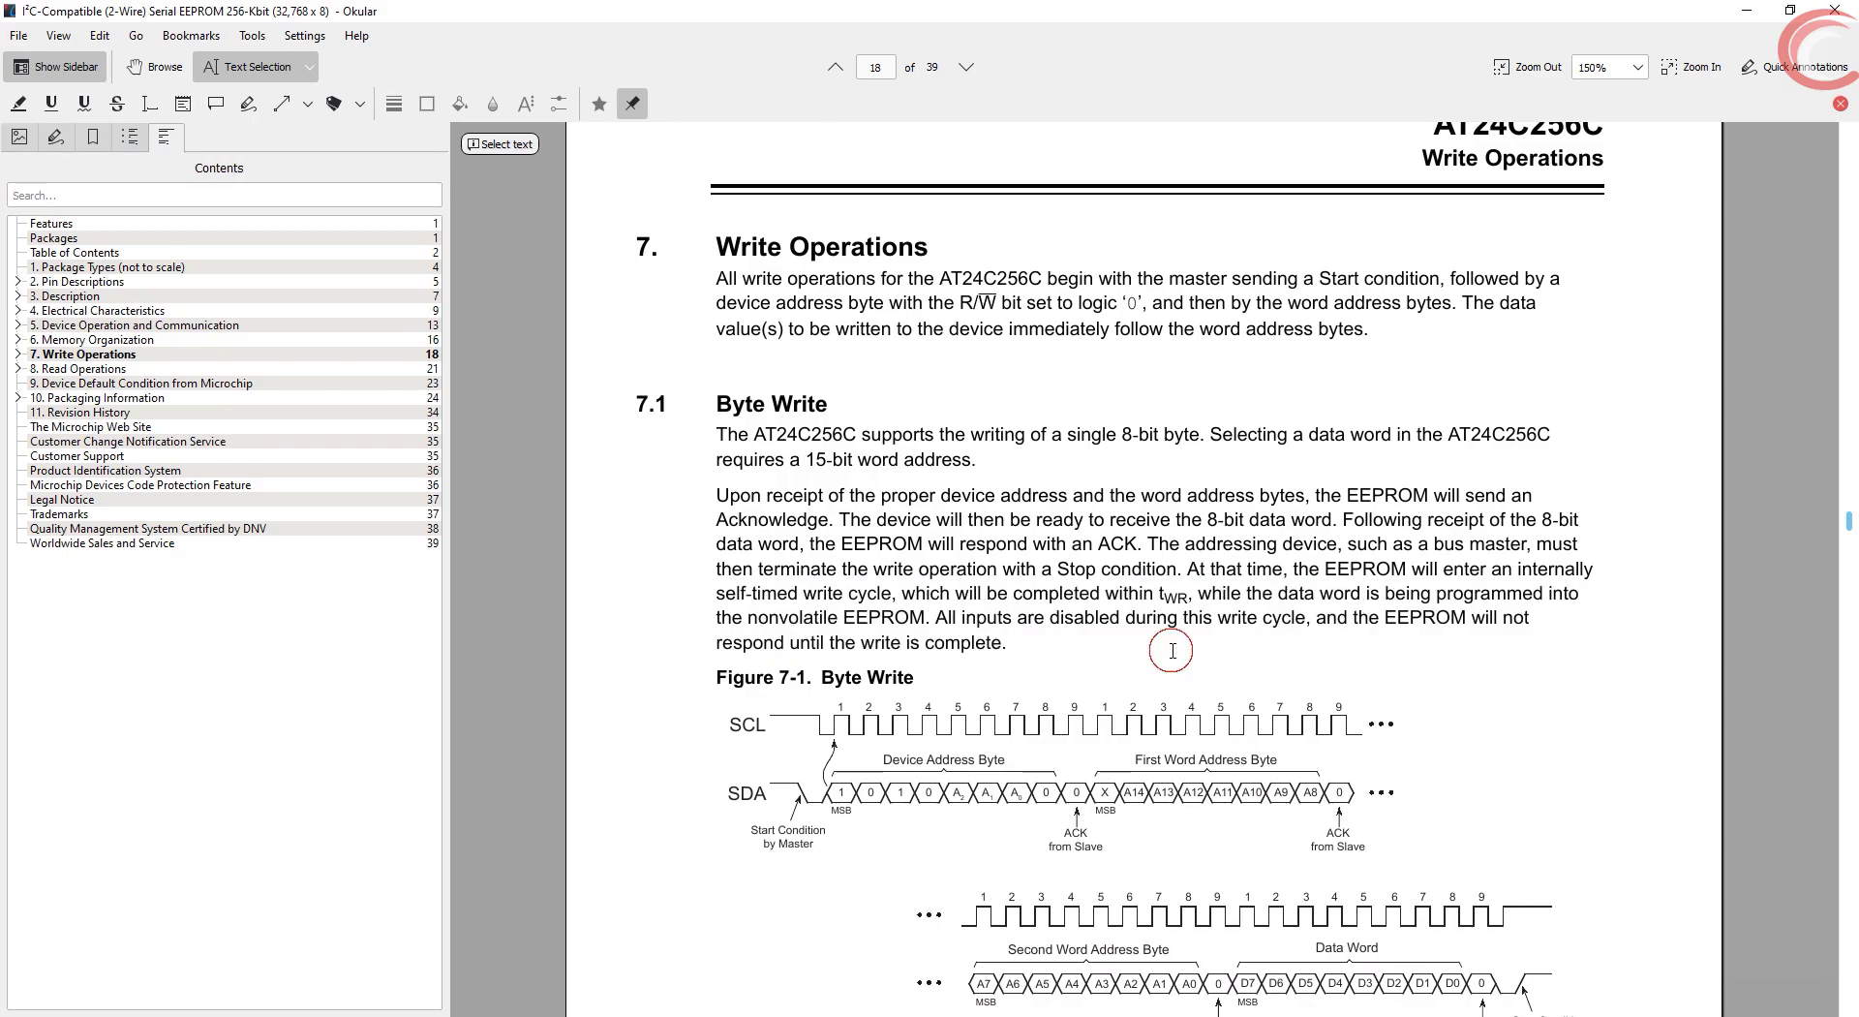
Jump to the Electrical Characteristics AC table showing the 5 ms maximum write cycle time
double_click(1174, 593)
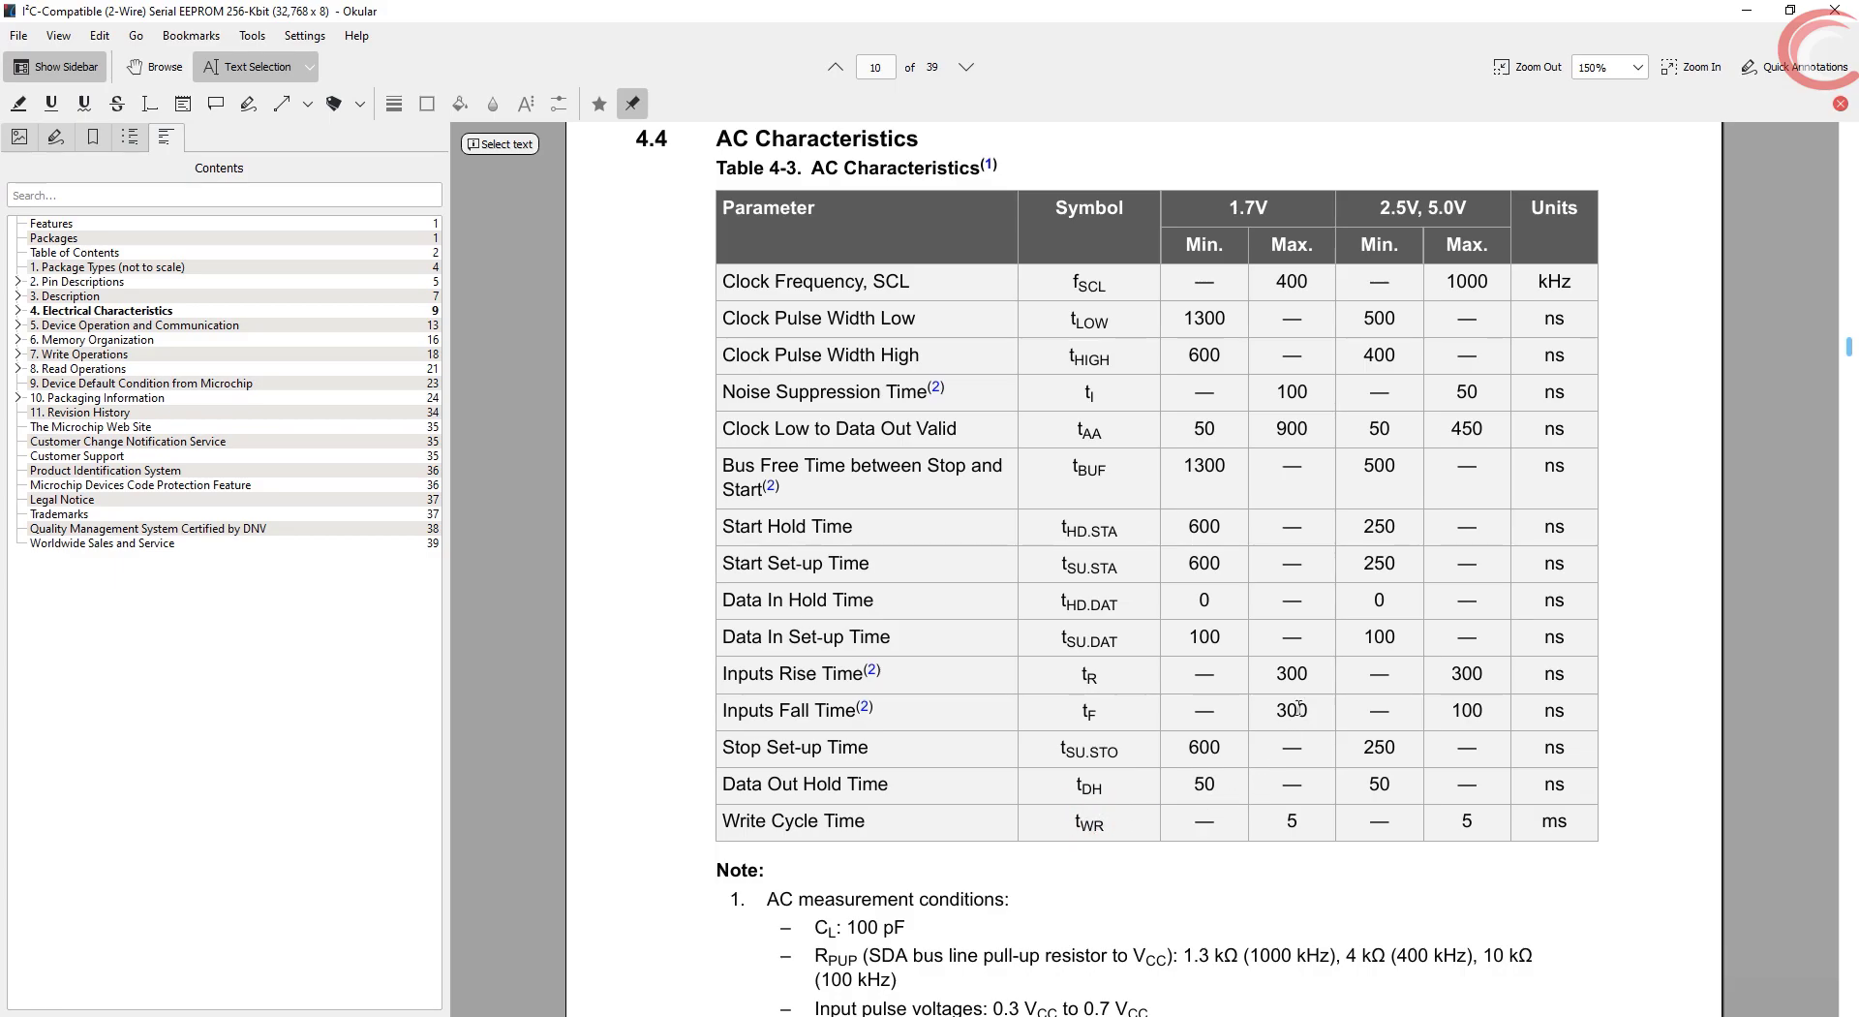
double_click(1290, 821)
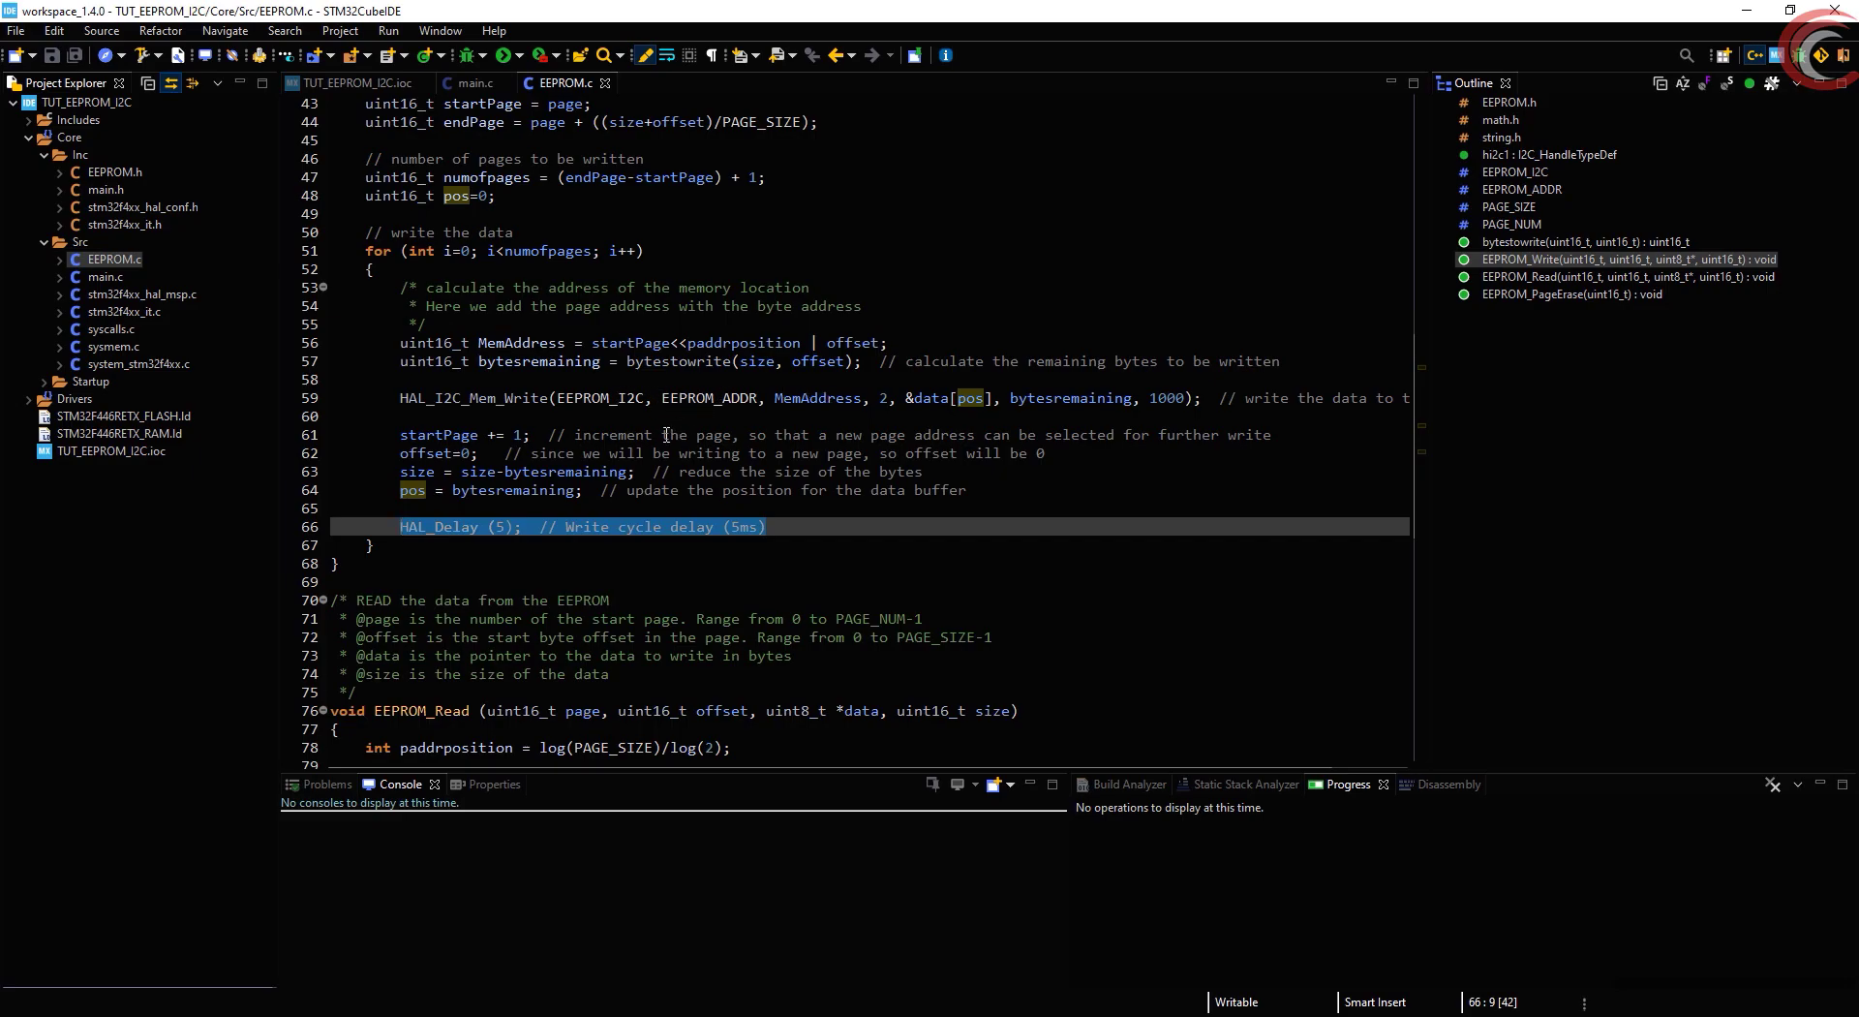
Select and review the EEPROM_Read loop built around HAL_I2C_Mem_Read at line 76
scroll("down", 3)
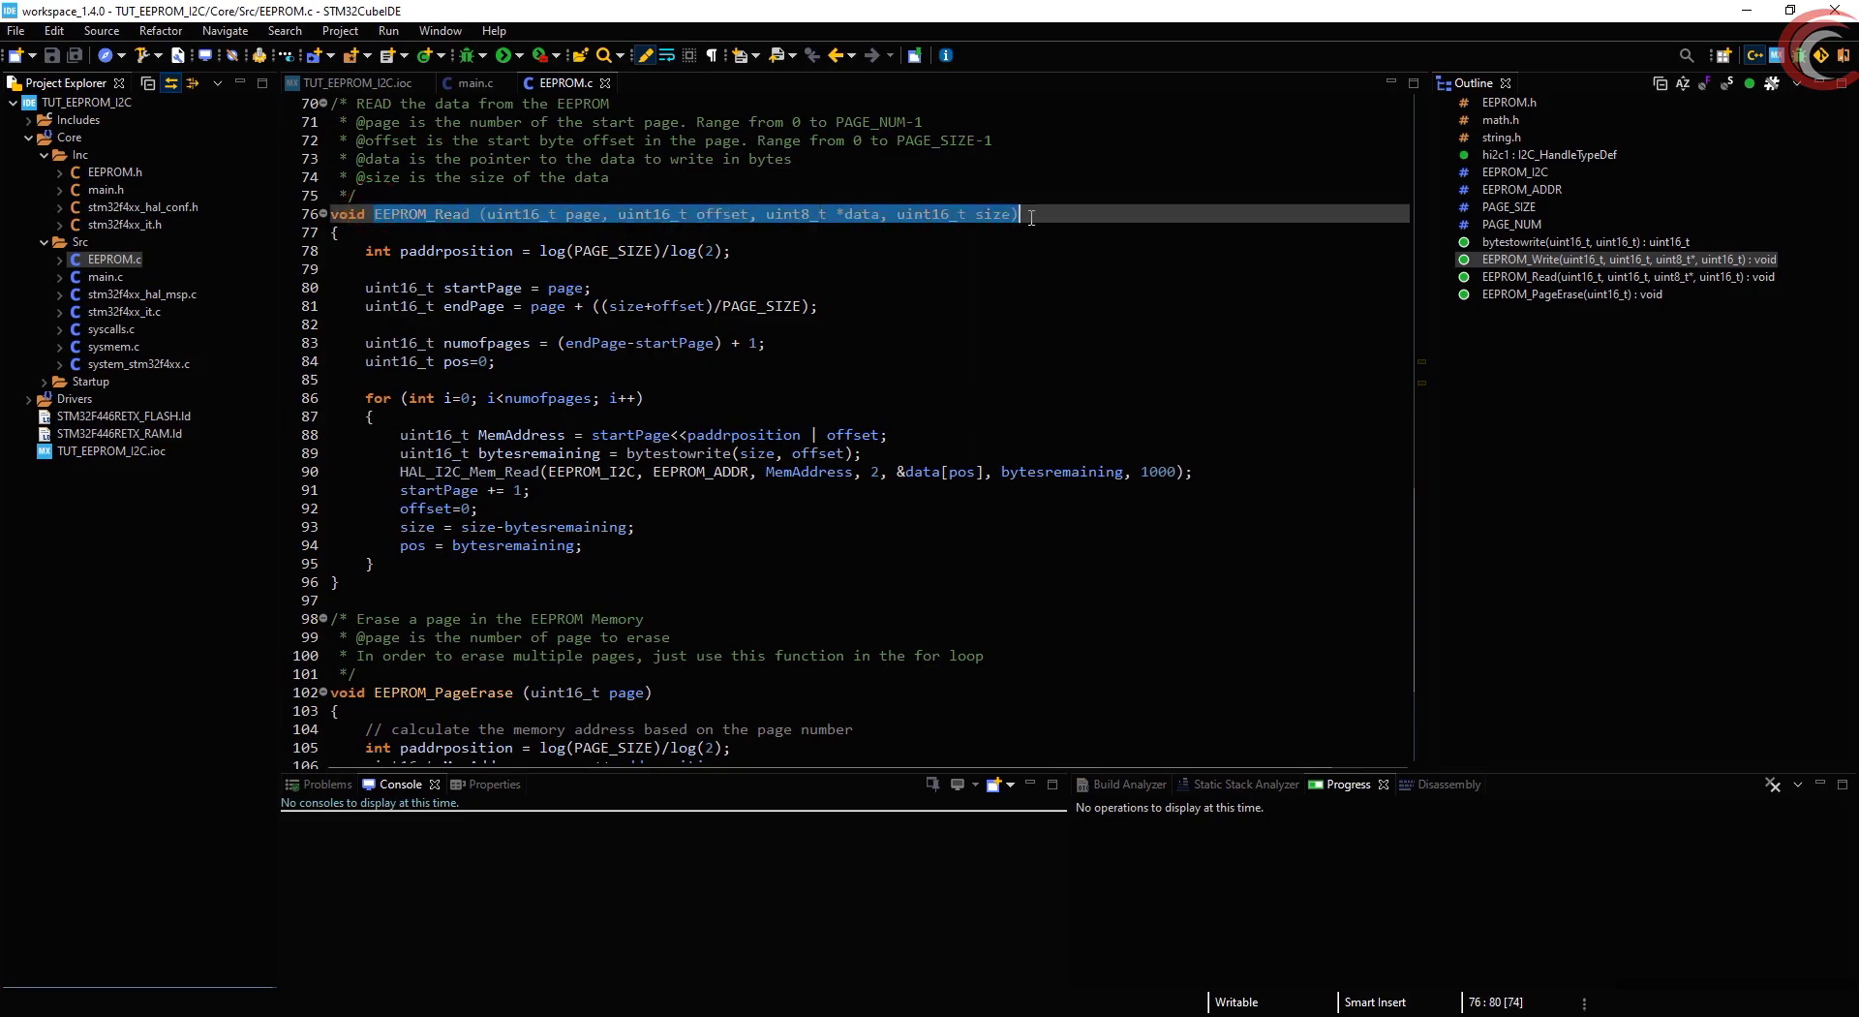
left_click_drag(1017, 213, 671, 471)
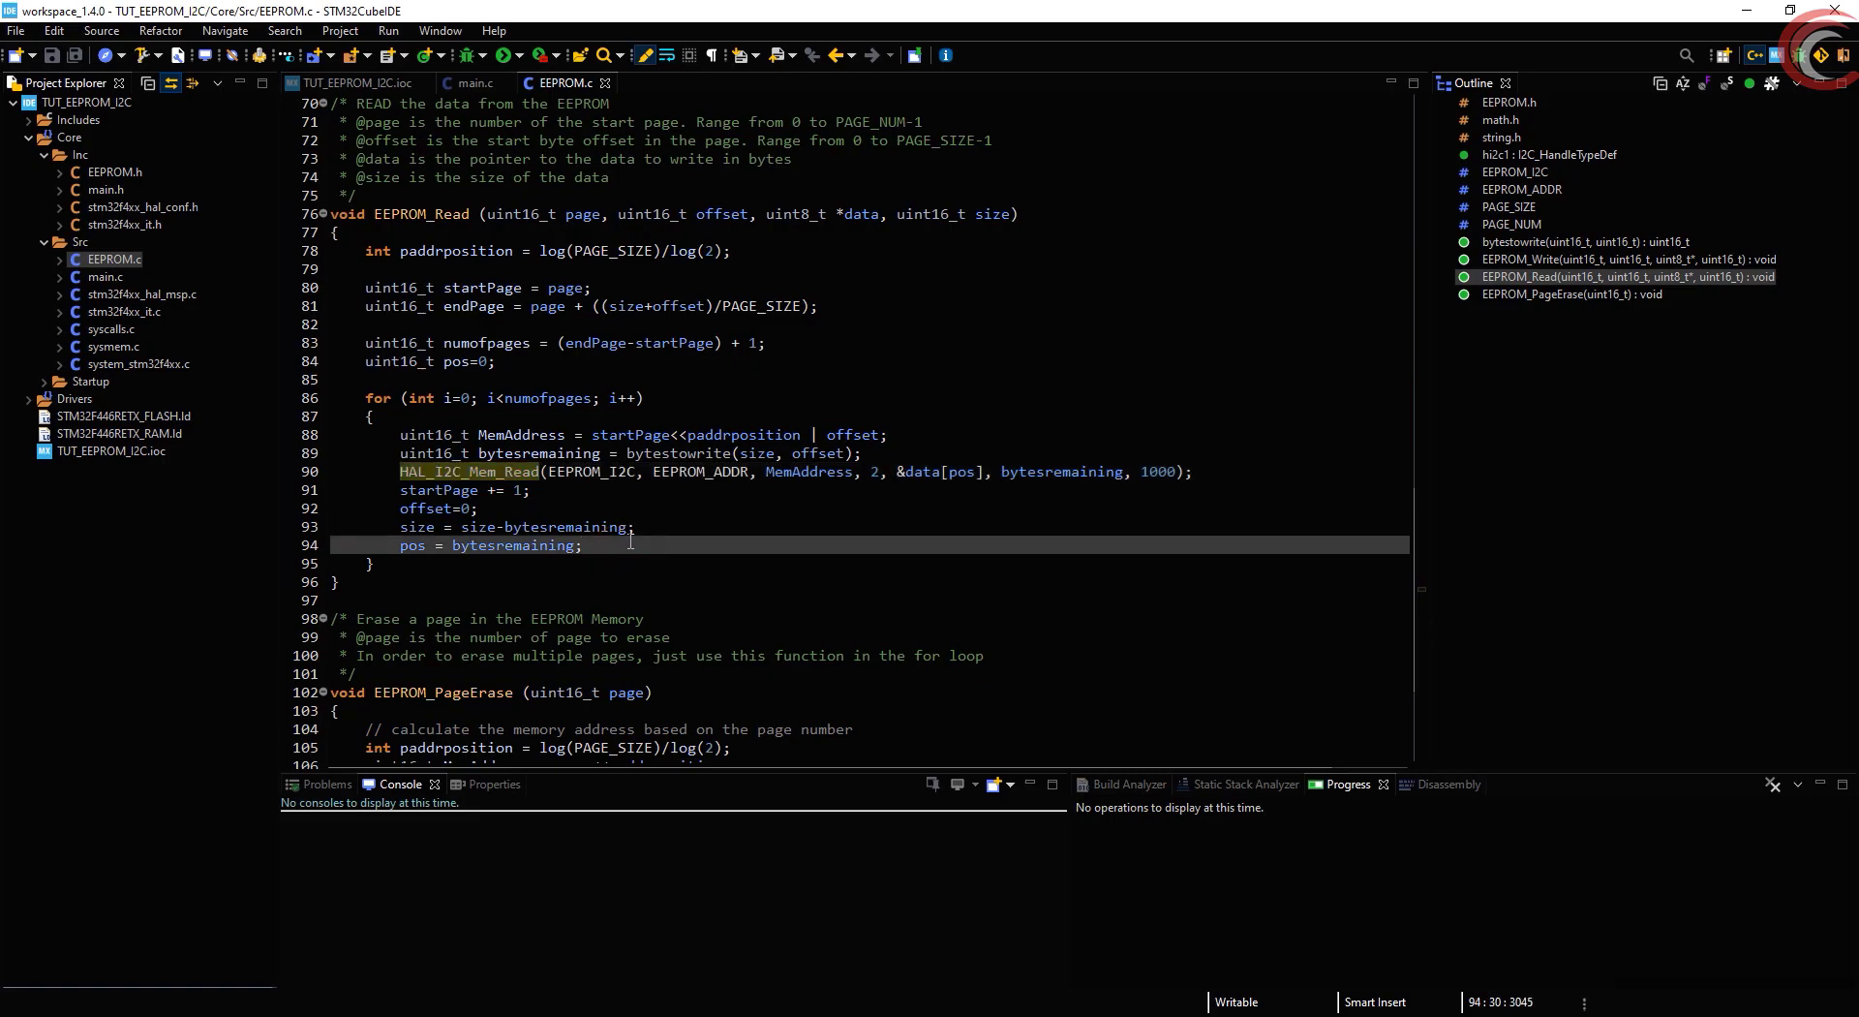
scroll("up", 3)
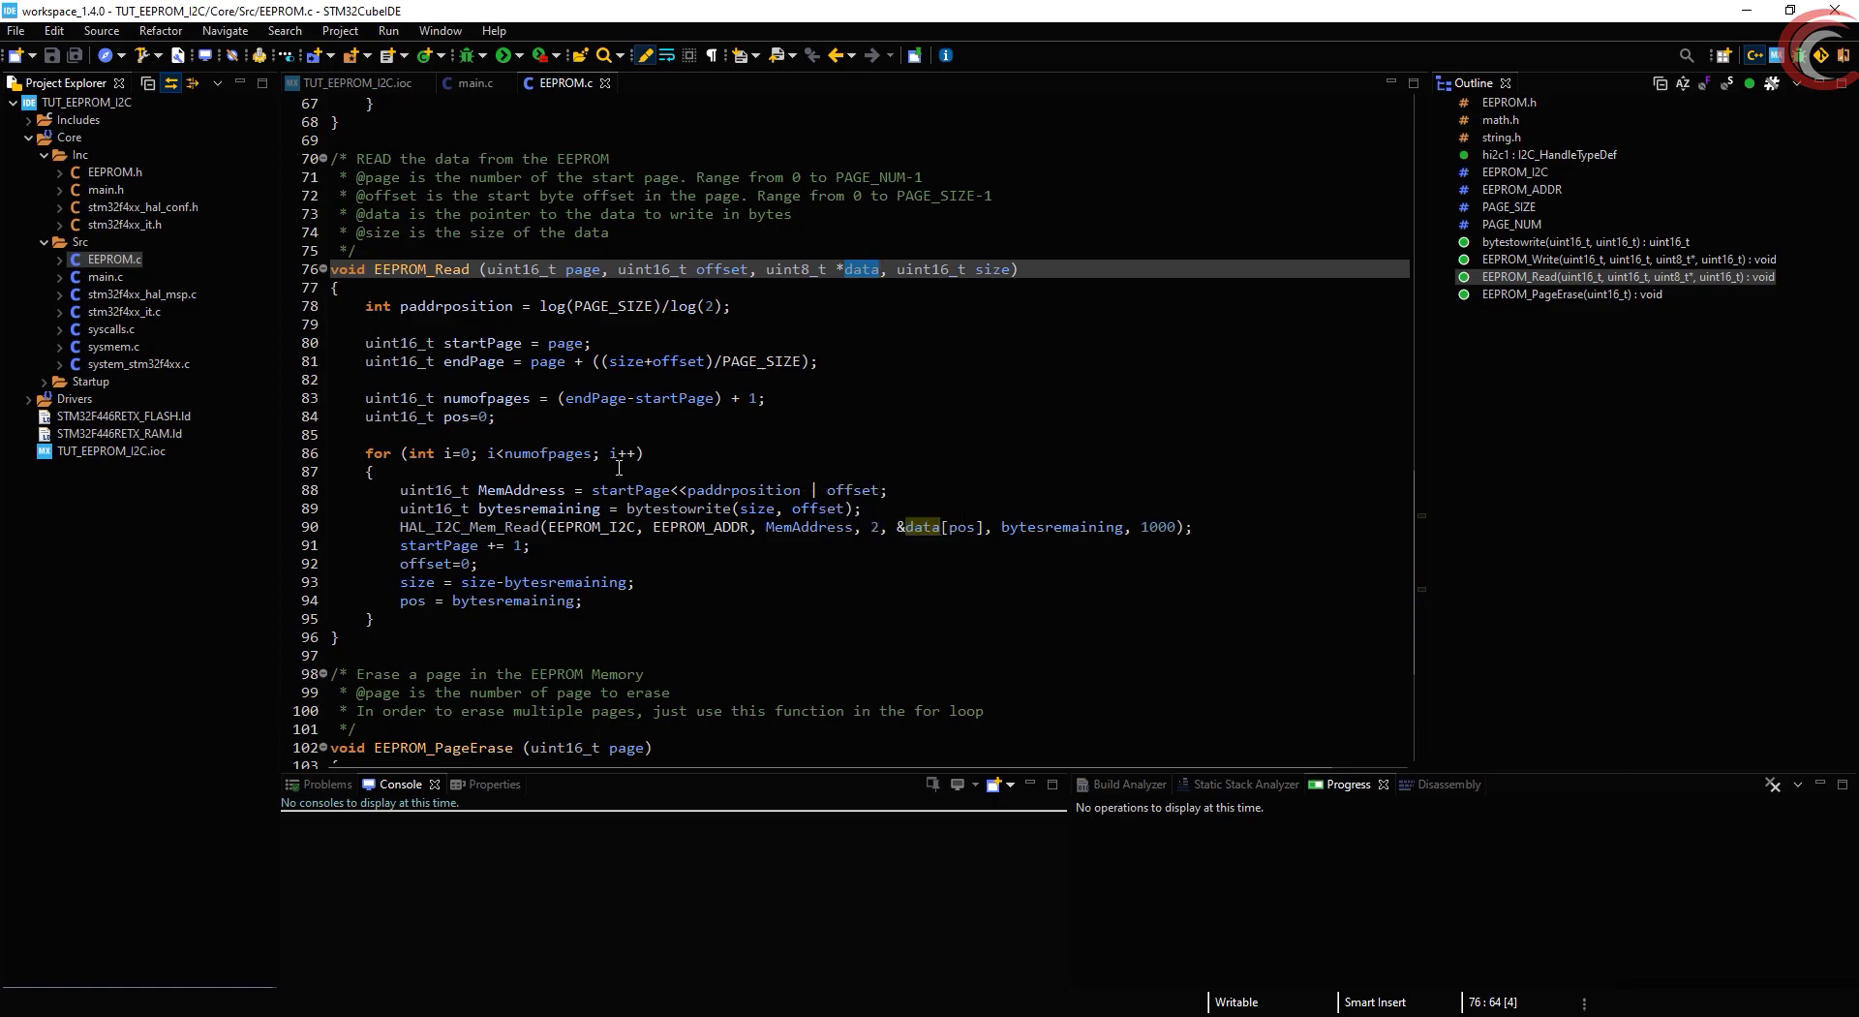
scroll("down", 3)
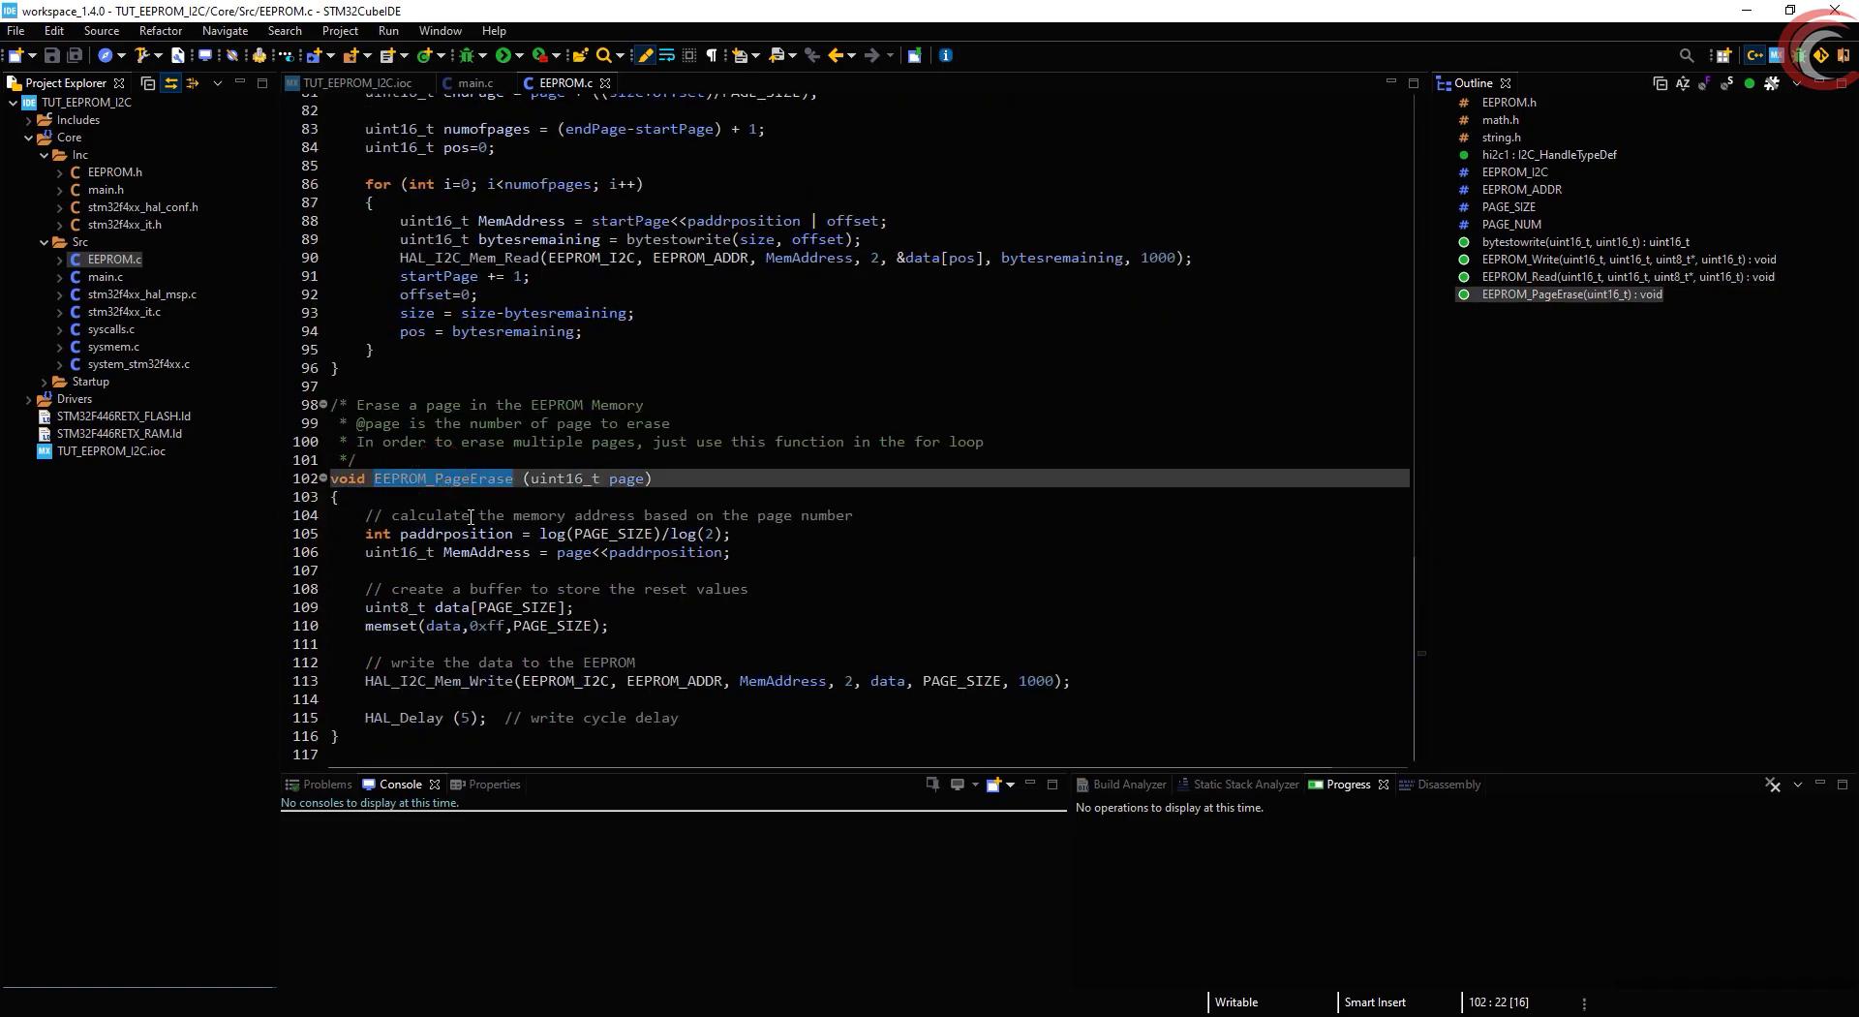
Highlight EEPROM_PageErase's page parameter, its function name and the 0xff memset fill value
double_click(624, 477)
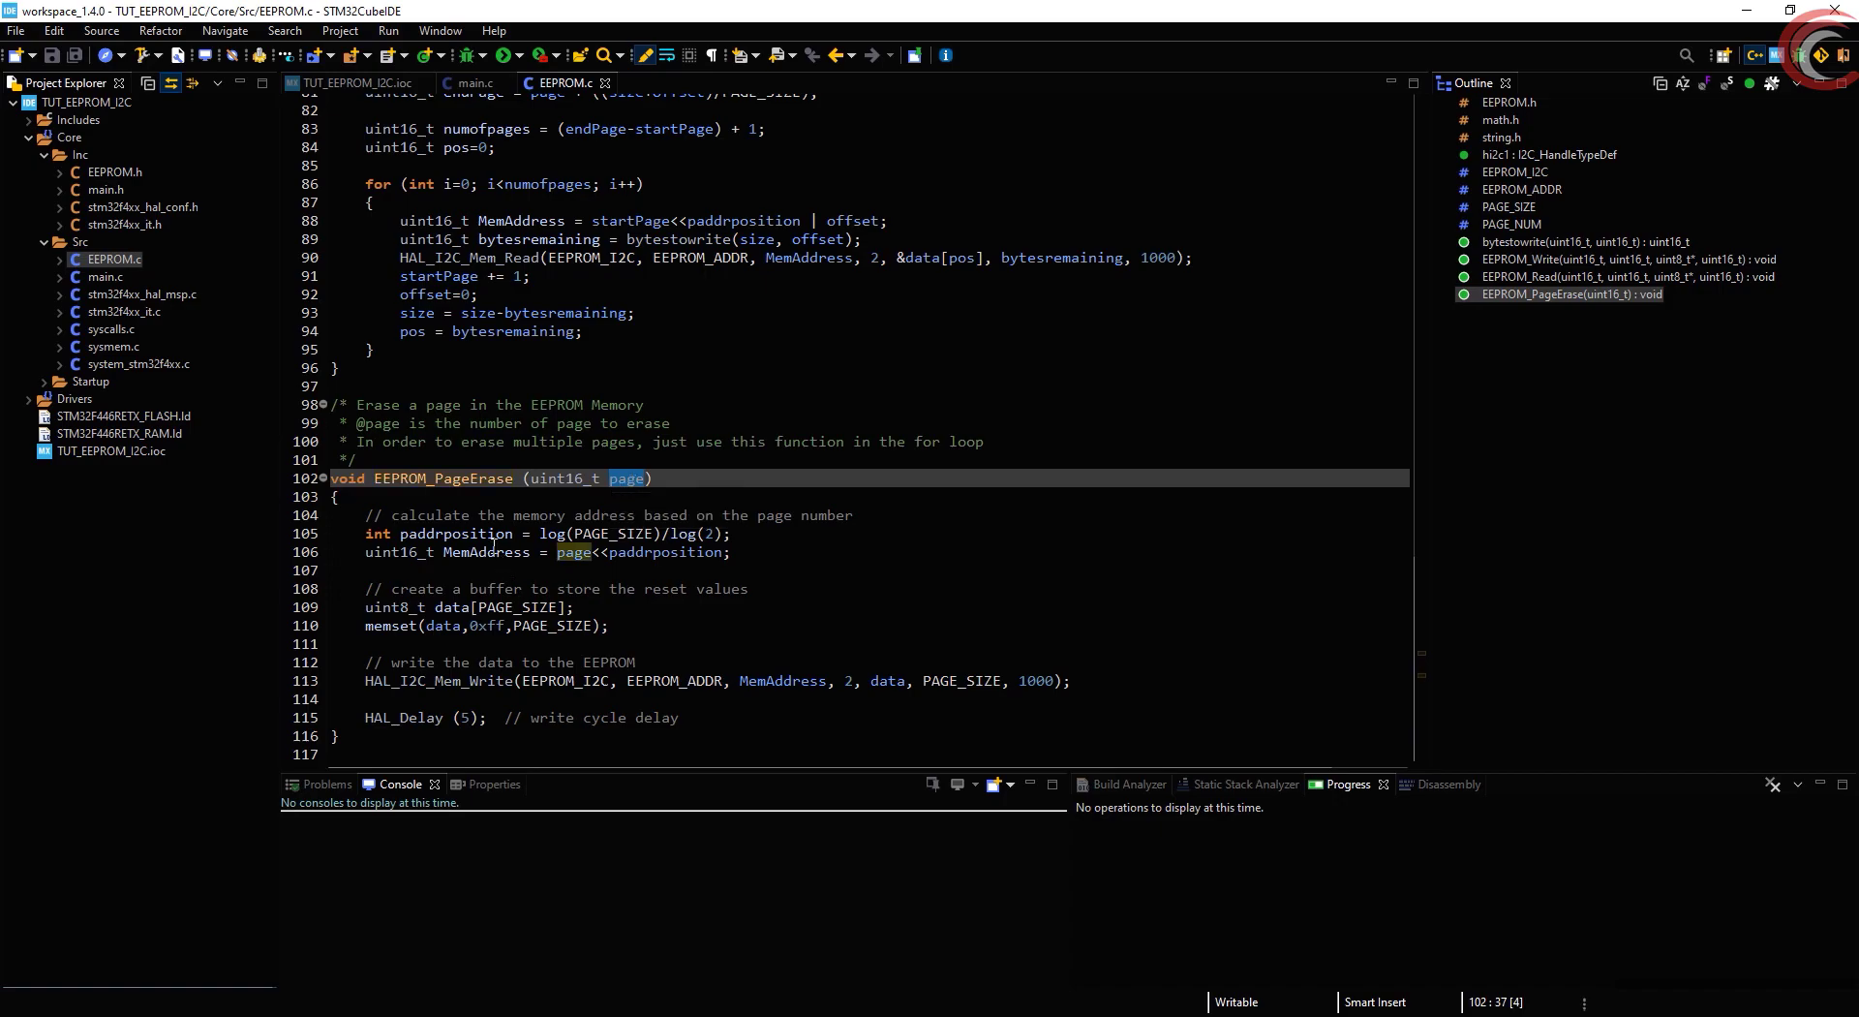
left_click(435, 551)
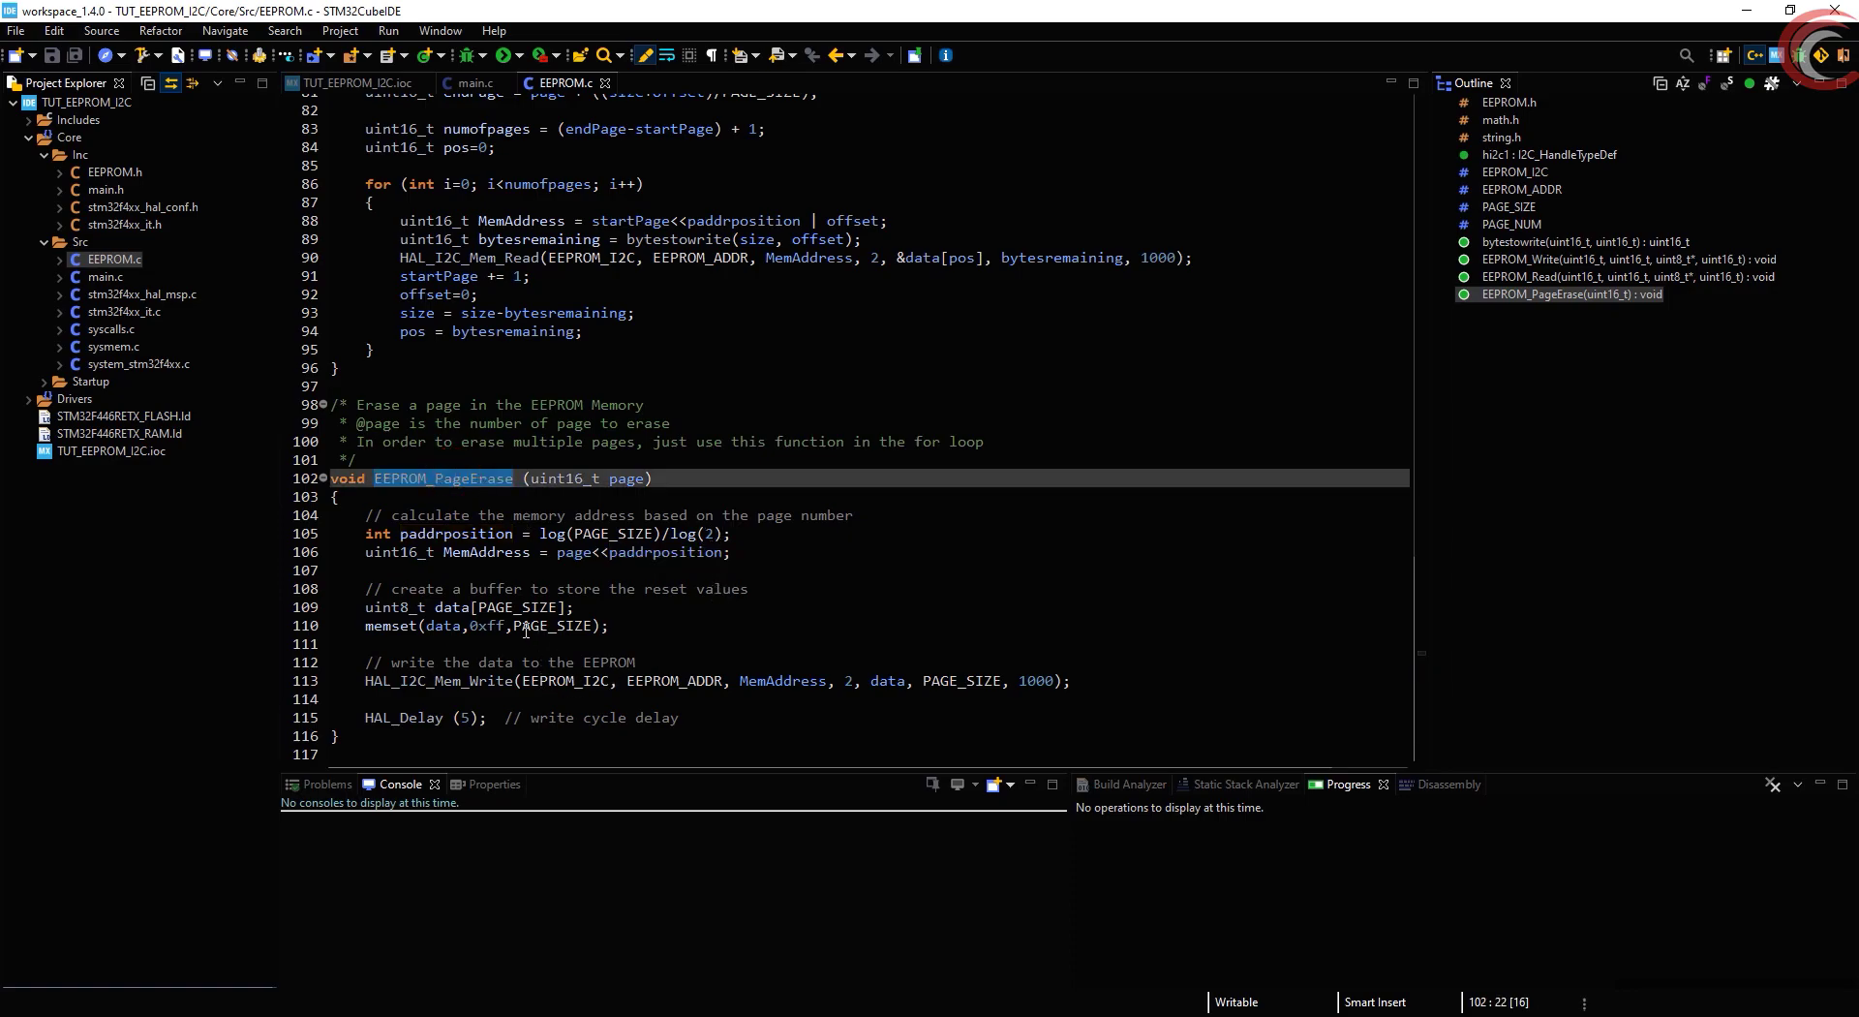
left_click(454, 607)
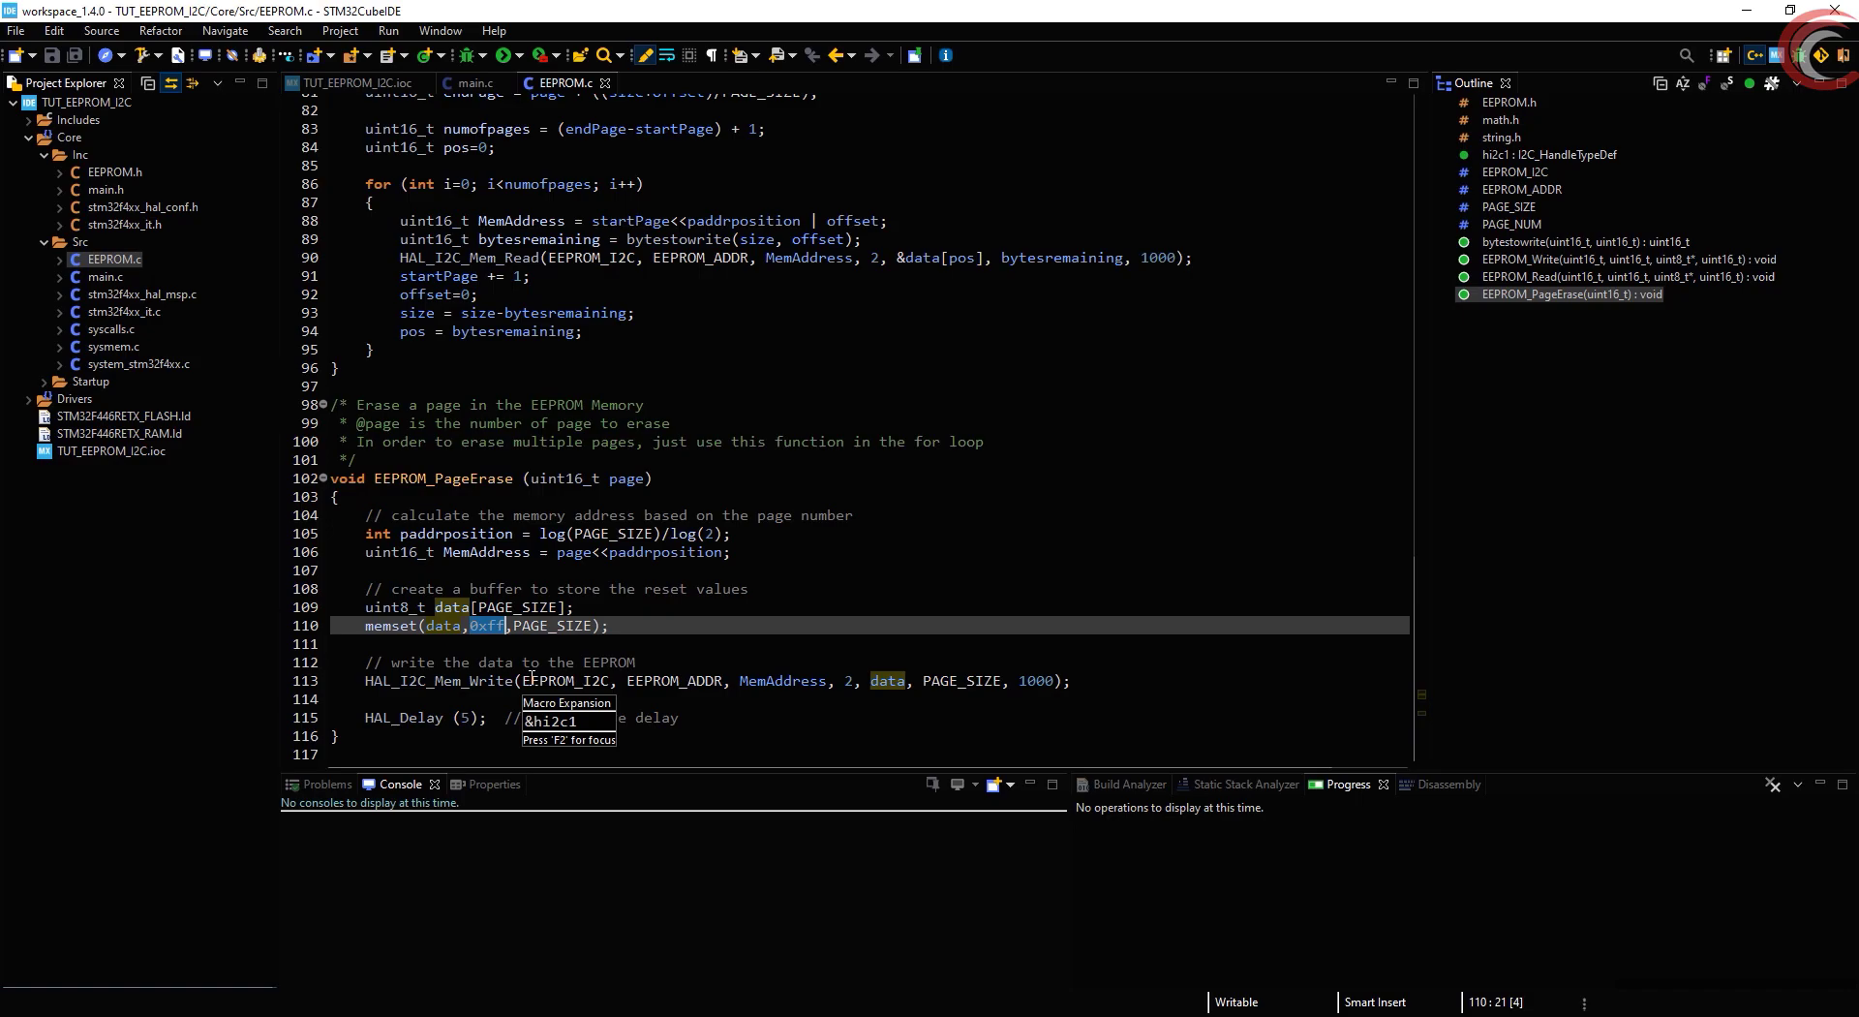
mouse_move(637, 698)
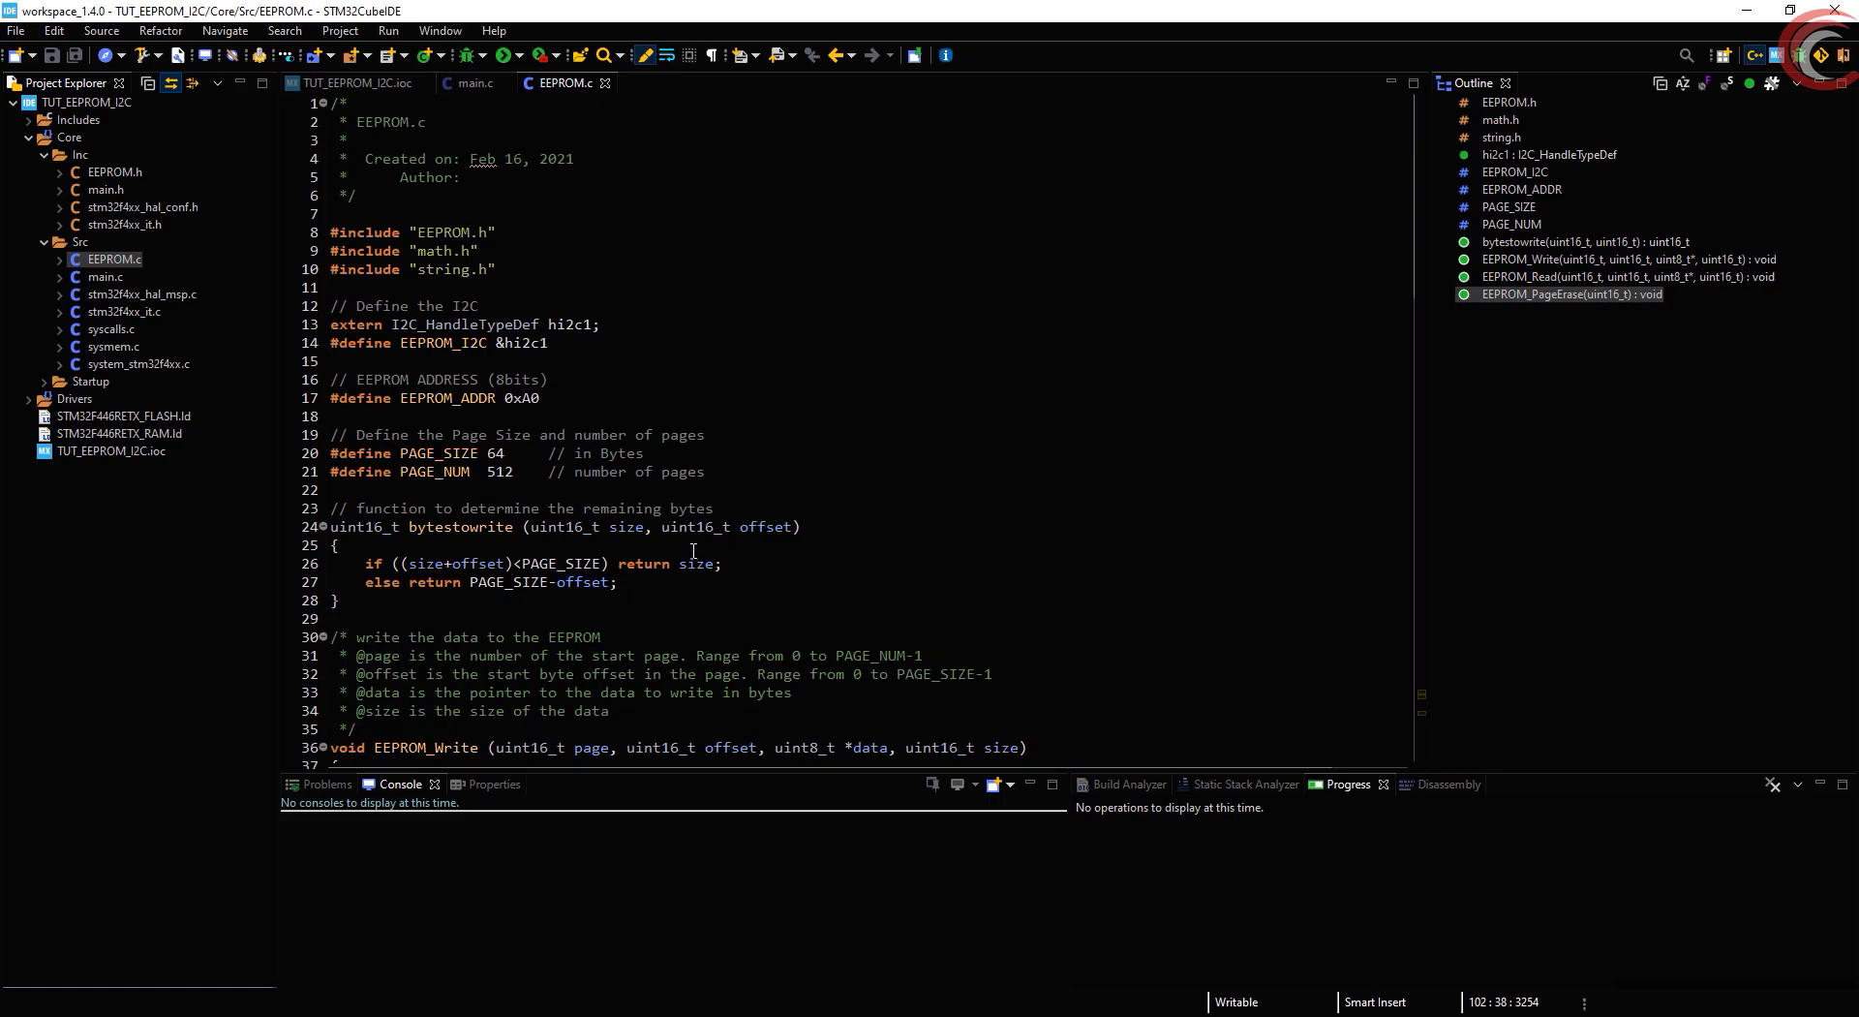
Finish scrolling through EEPROM_Write and switch to the main.c editor
scroll("down", 3)
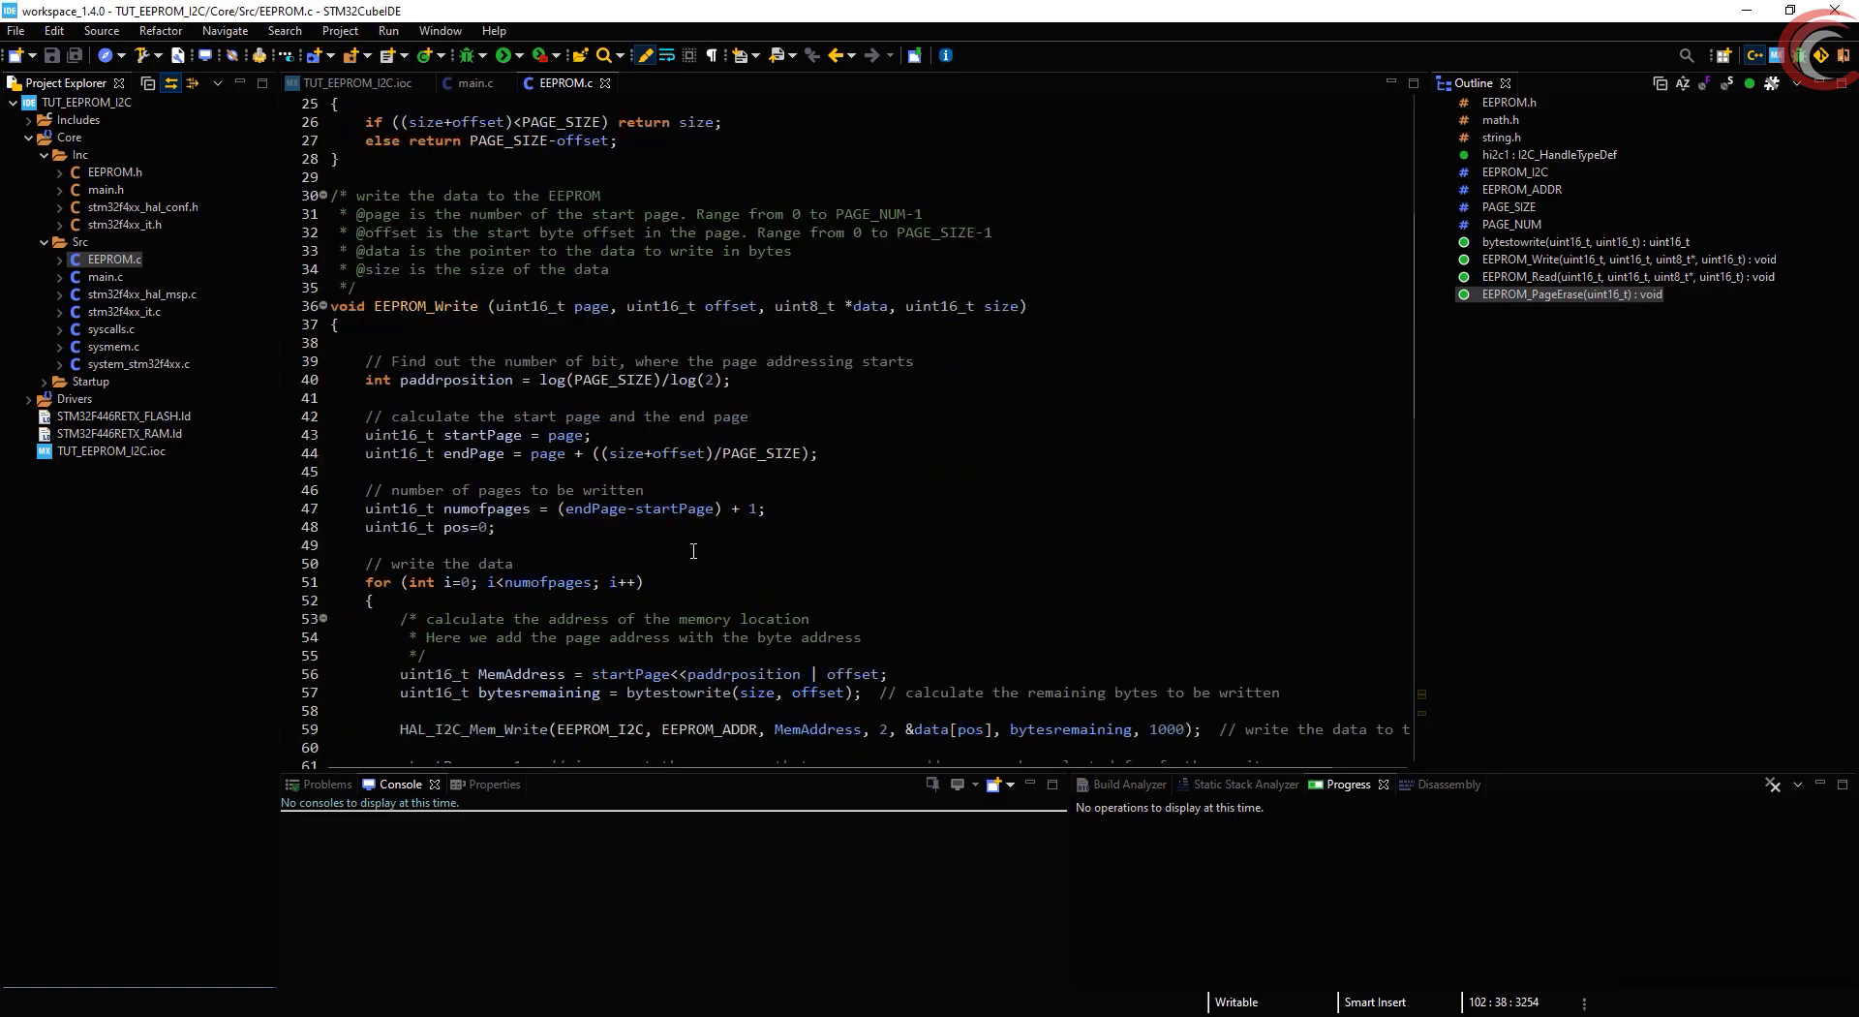
left_click(475, 83)
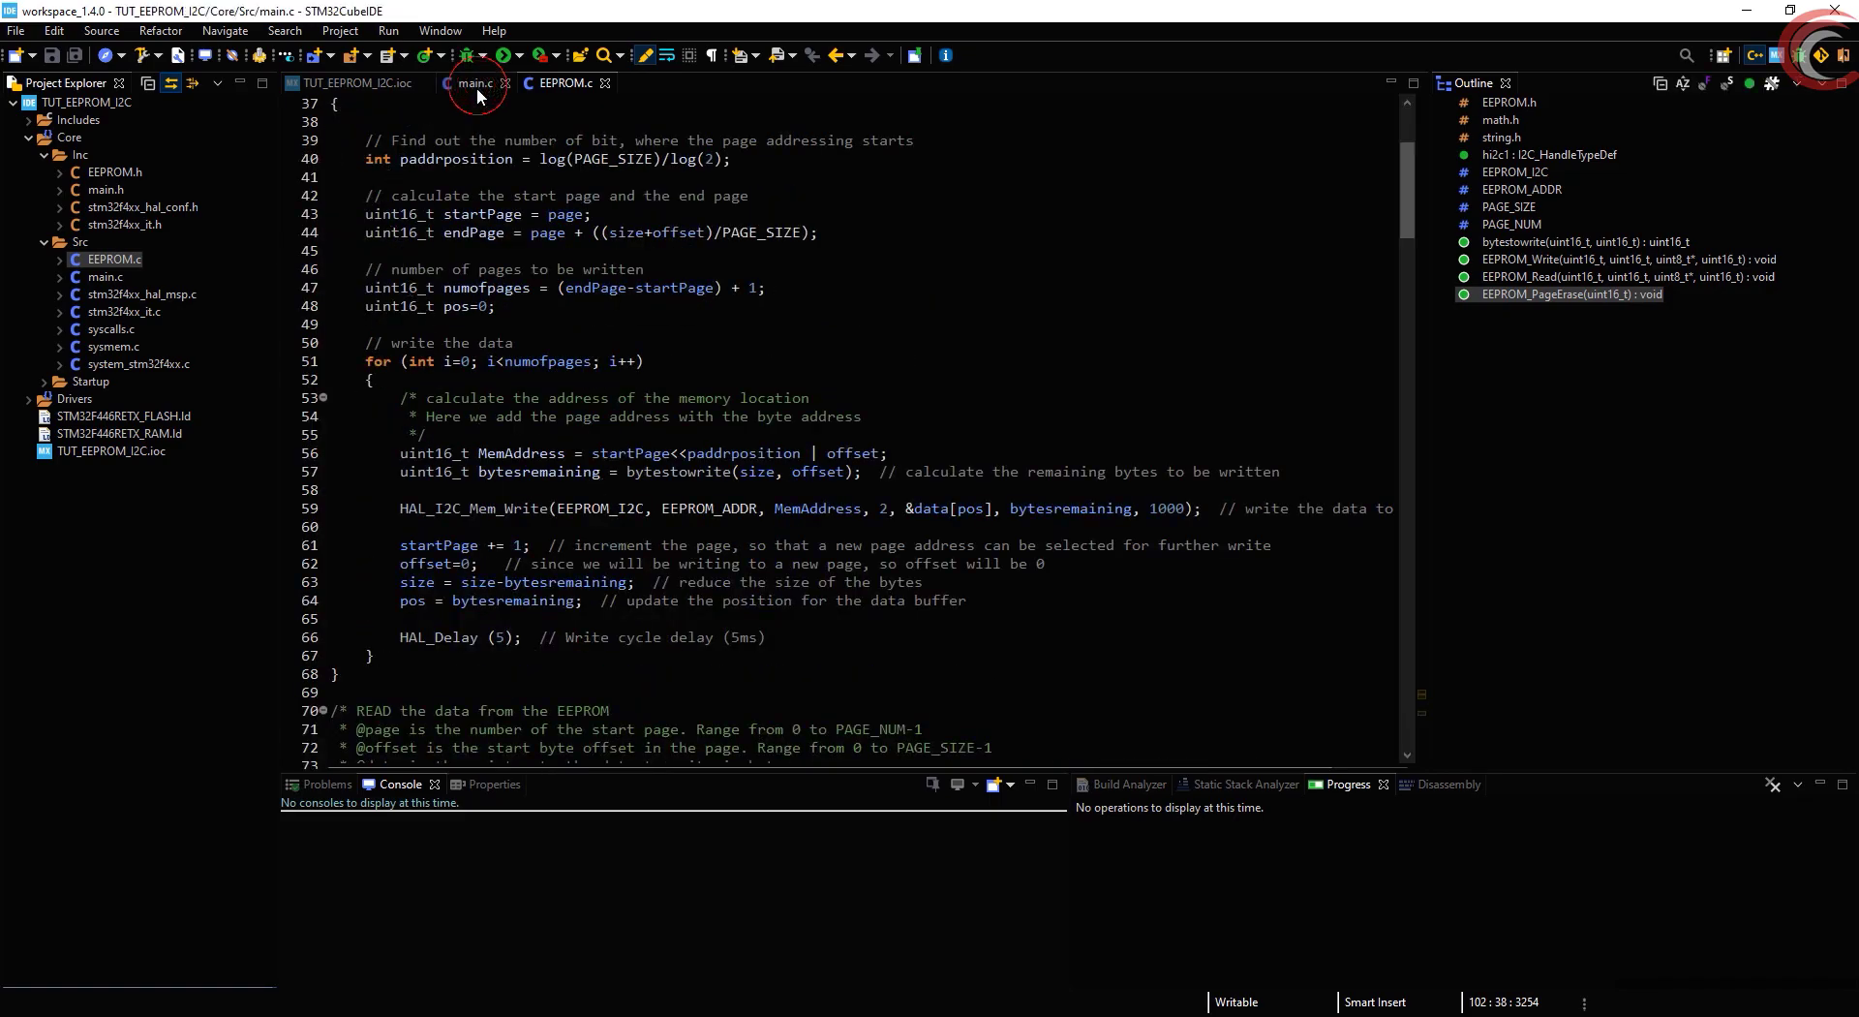
Add #include "EEPROM.h" to the user includes section of main.c
left_click(473, 83)
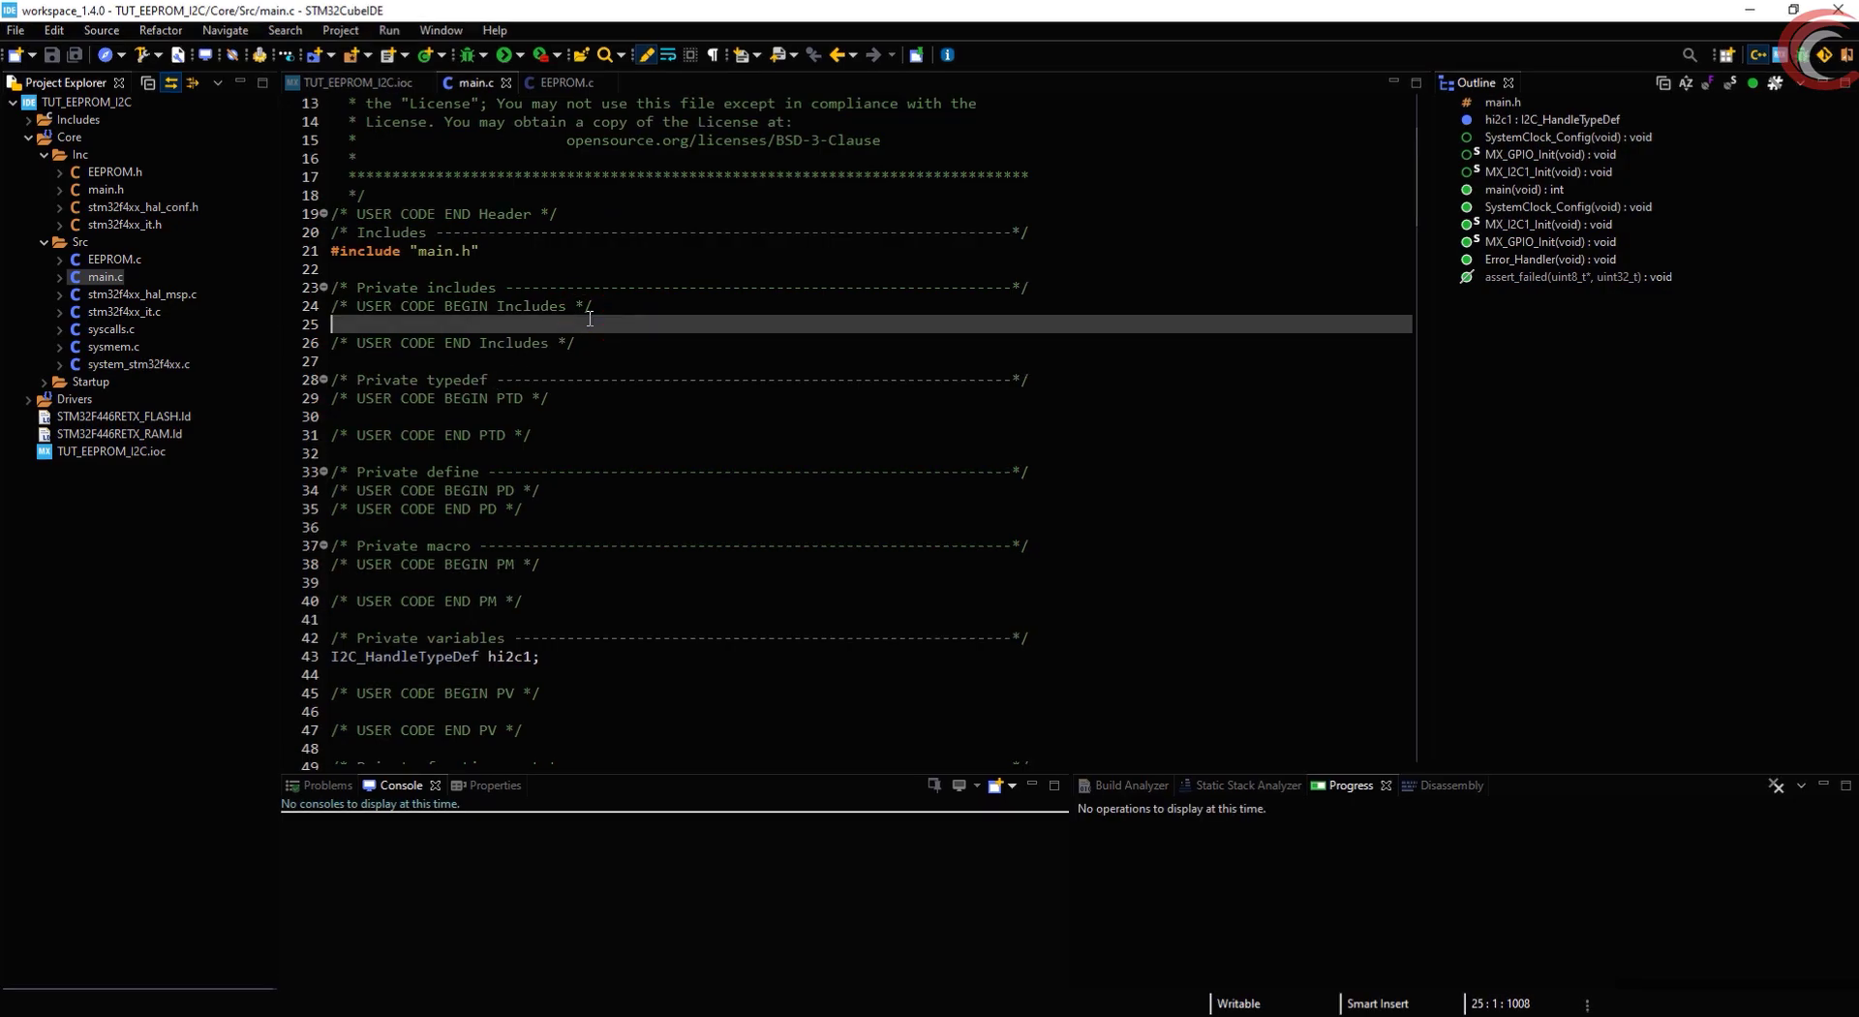
type("#include \"")
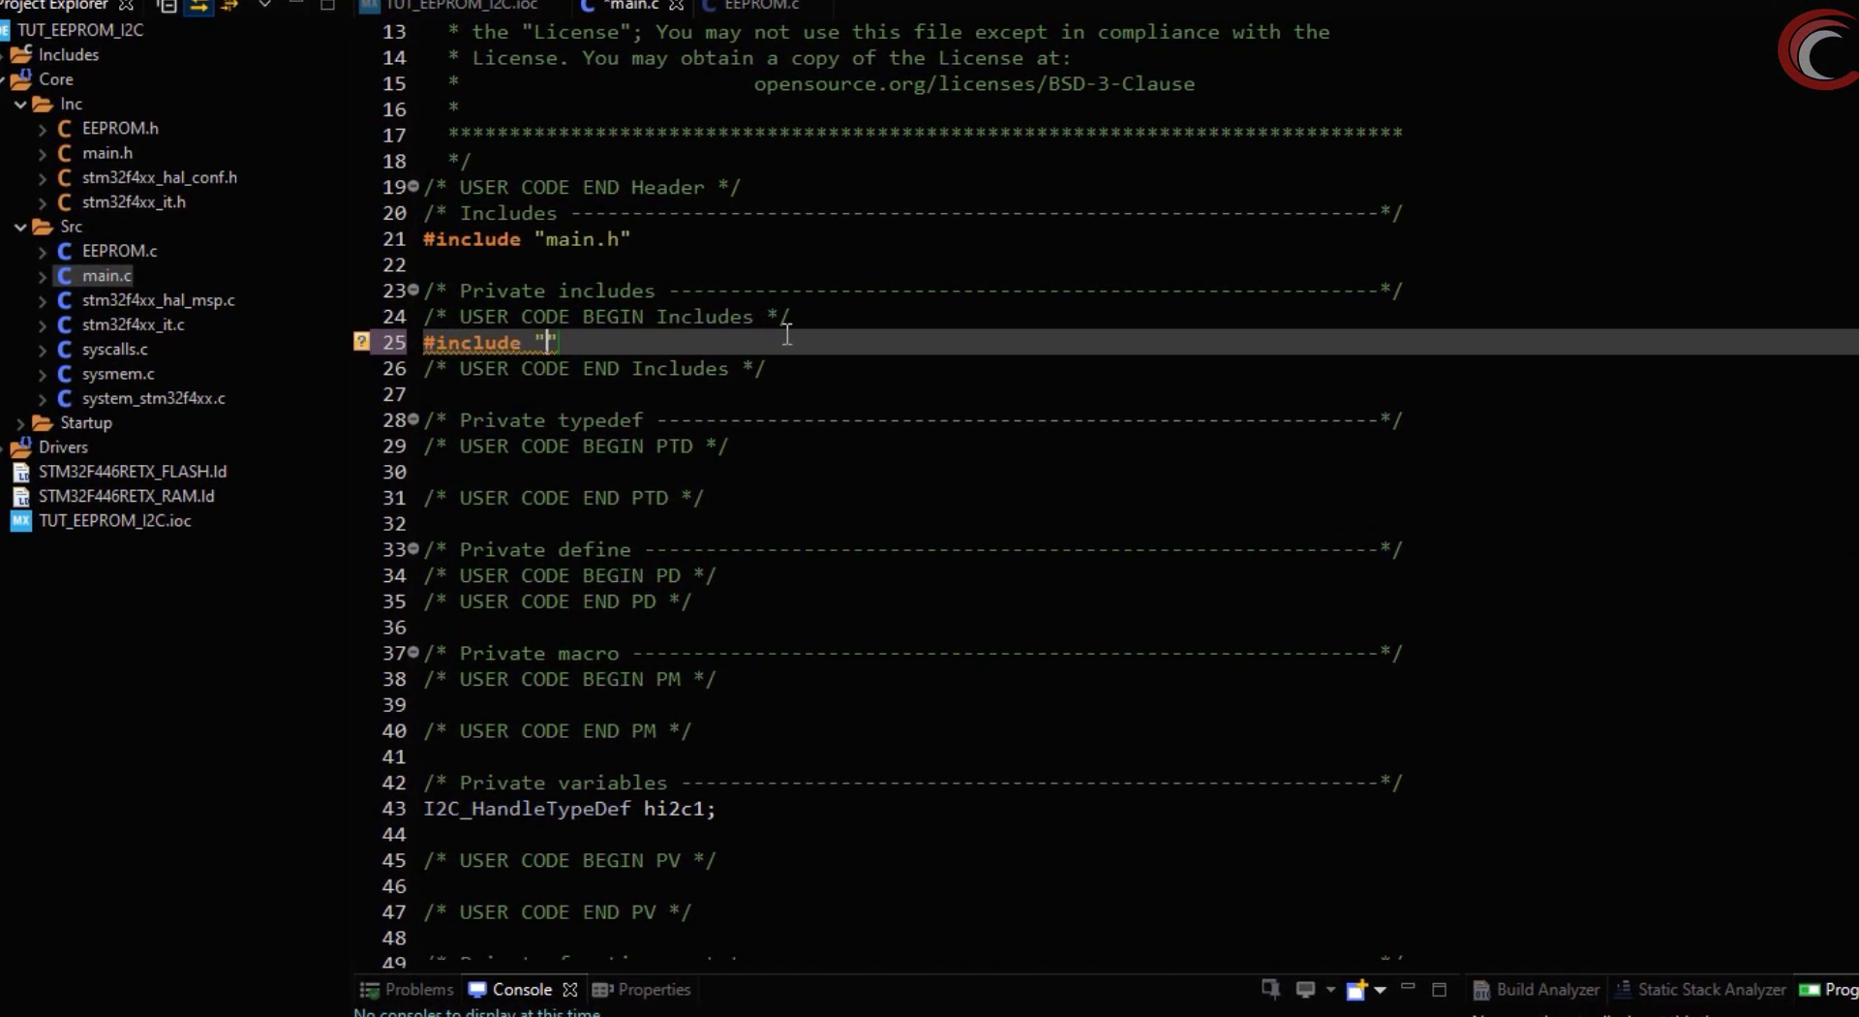
scroll("down", 3)
type("for")
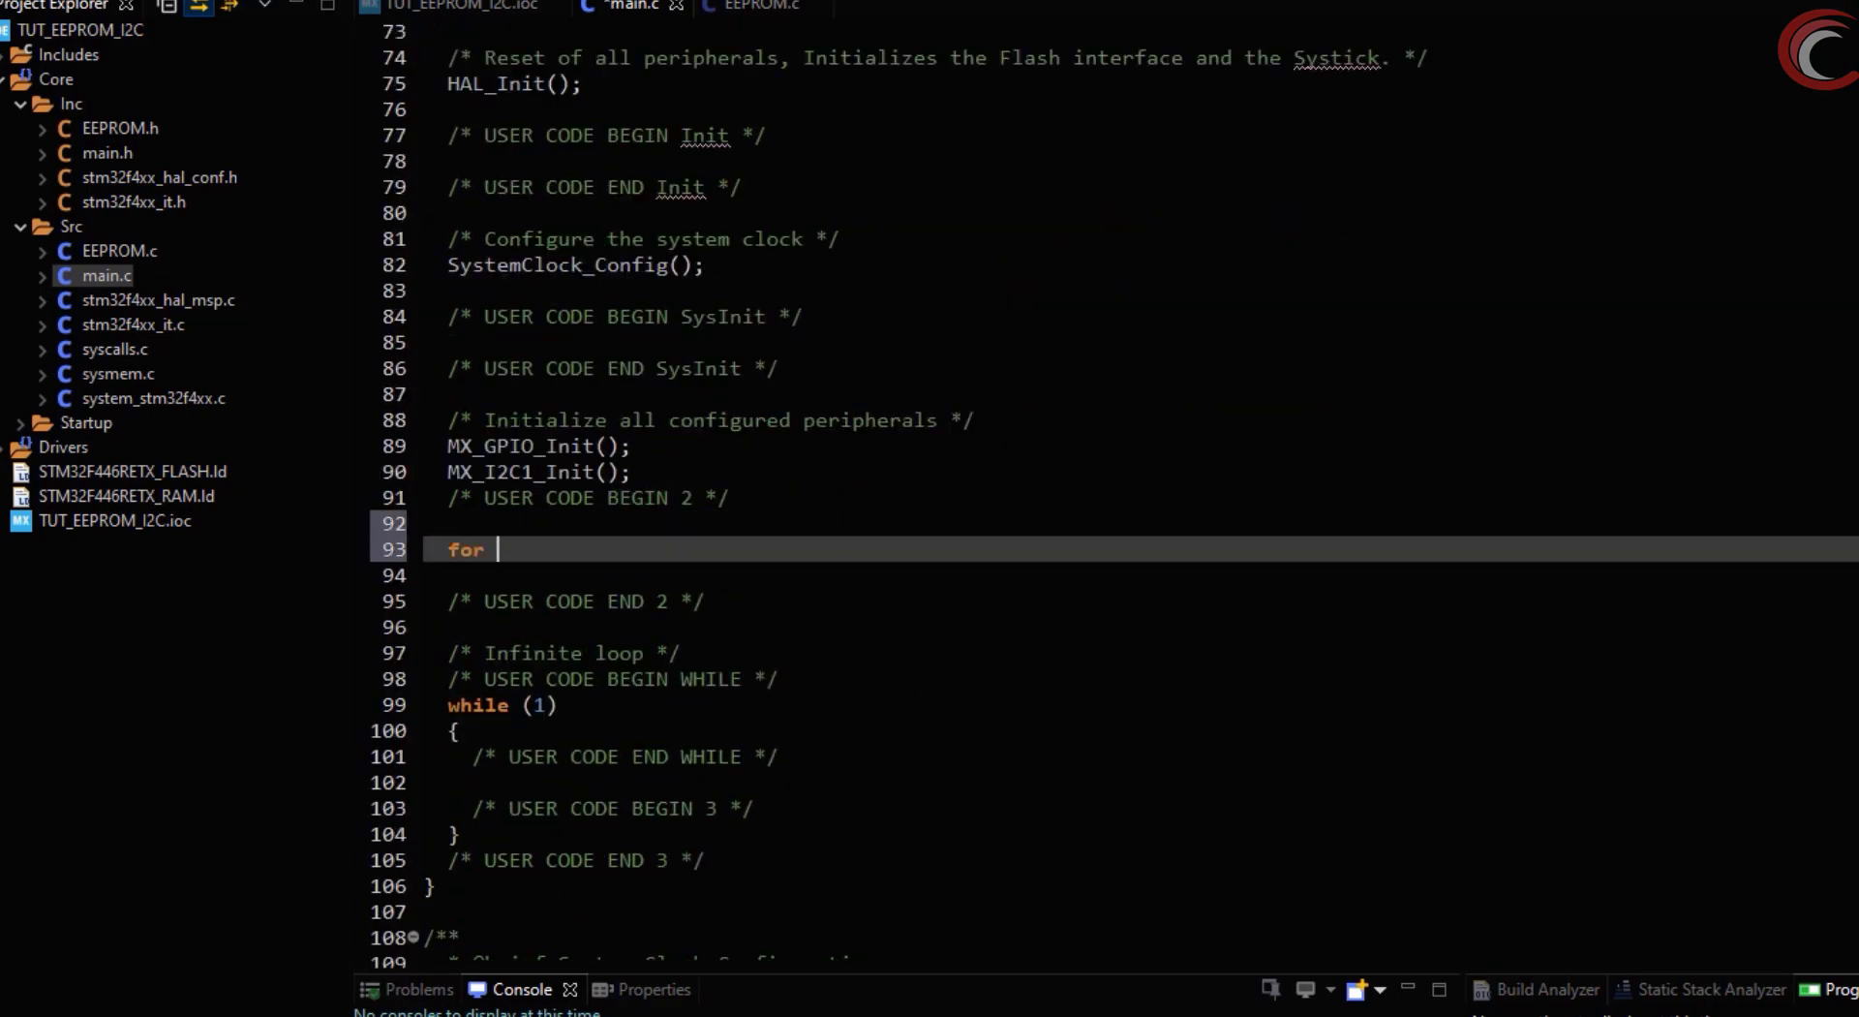
Add a for loop over i<512 in USER CODE 2 calling EEPROM_PageErase on each page
type("(int i=0; )")
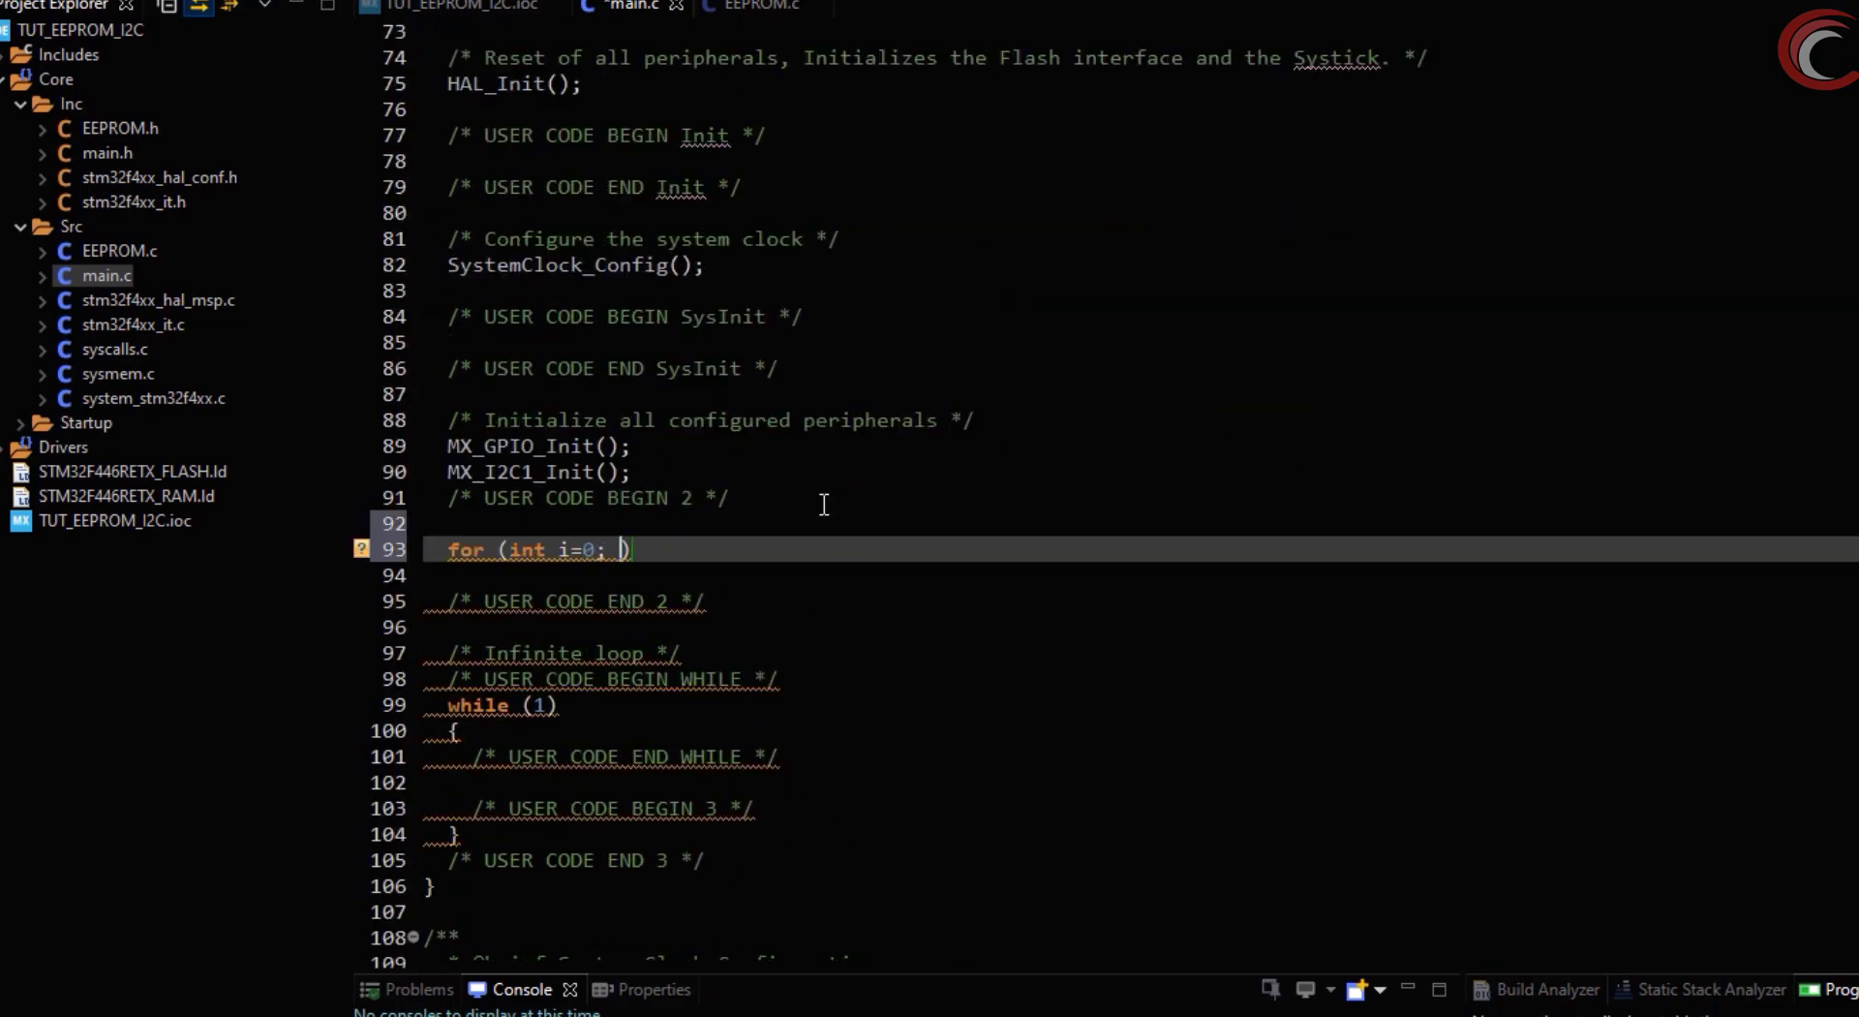
type("i<512;")
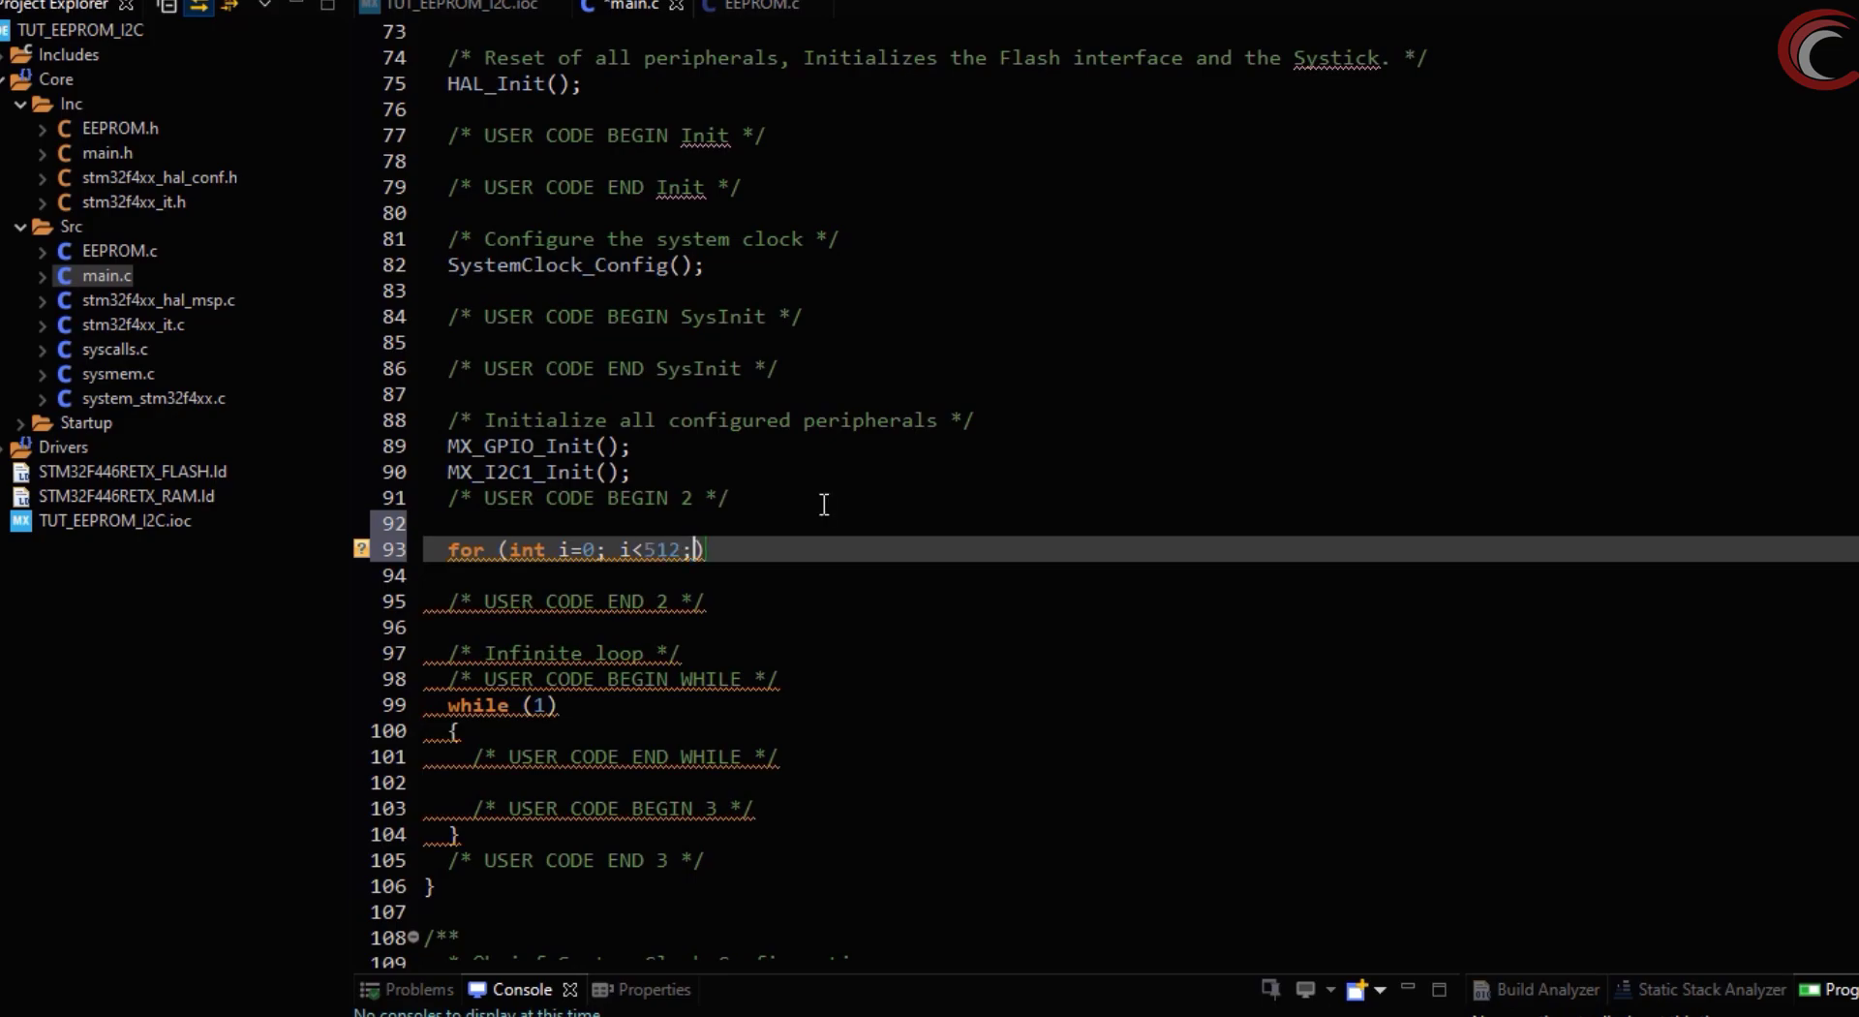
type("i++)")
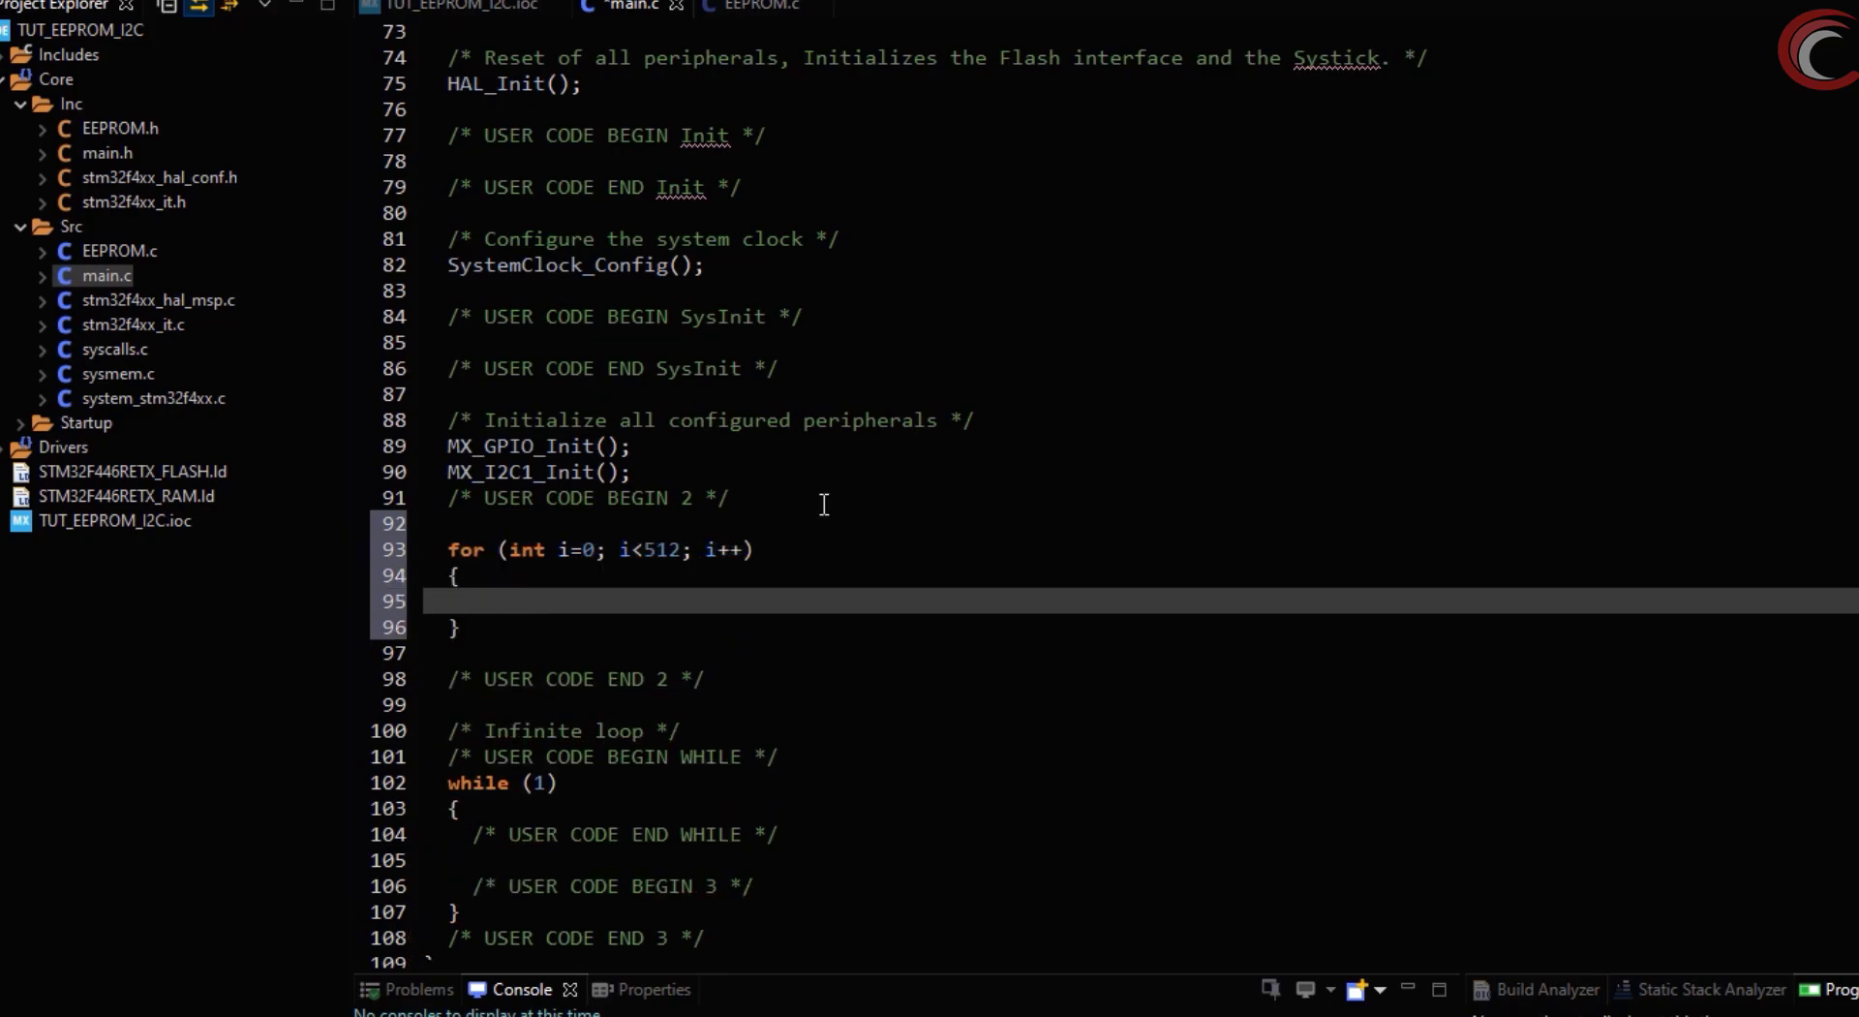
type("EEPROM_")
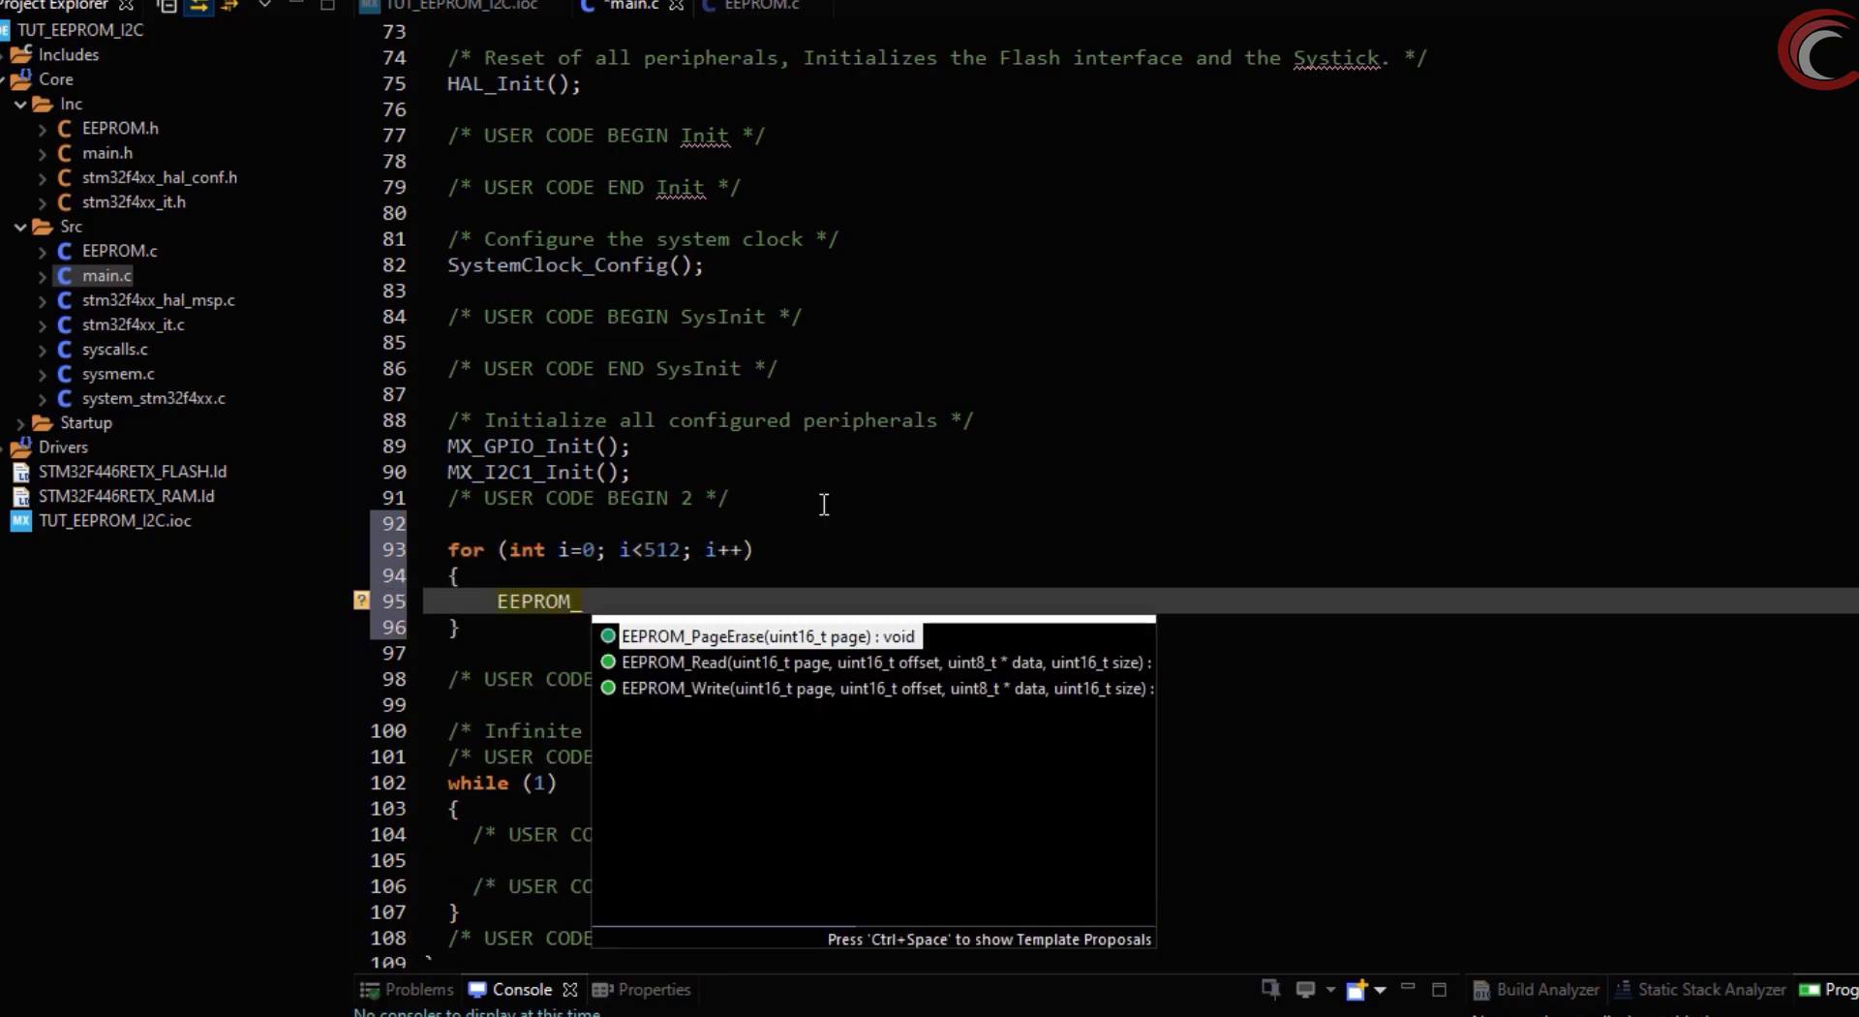
left_click(764, 635)
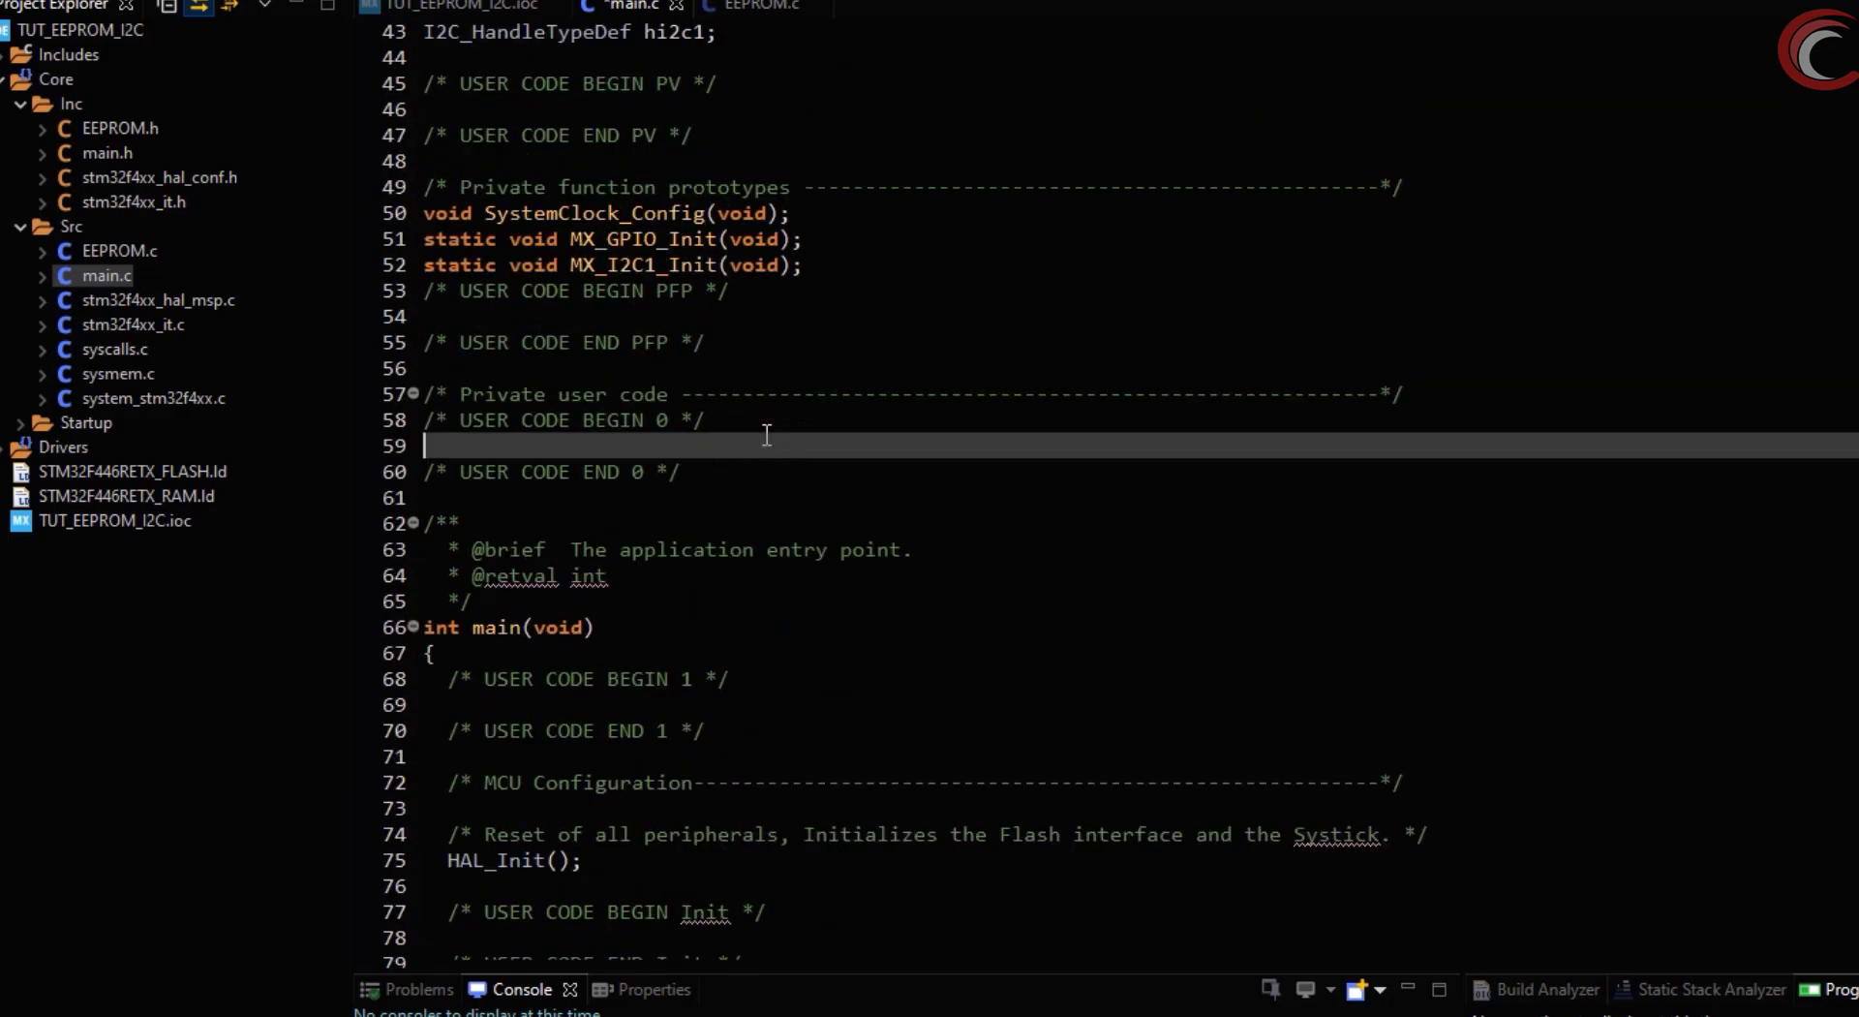
Declare a uint8_t dataRead byte array in USER CODE 0
type("uint8")
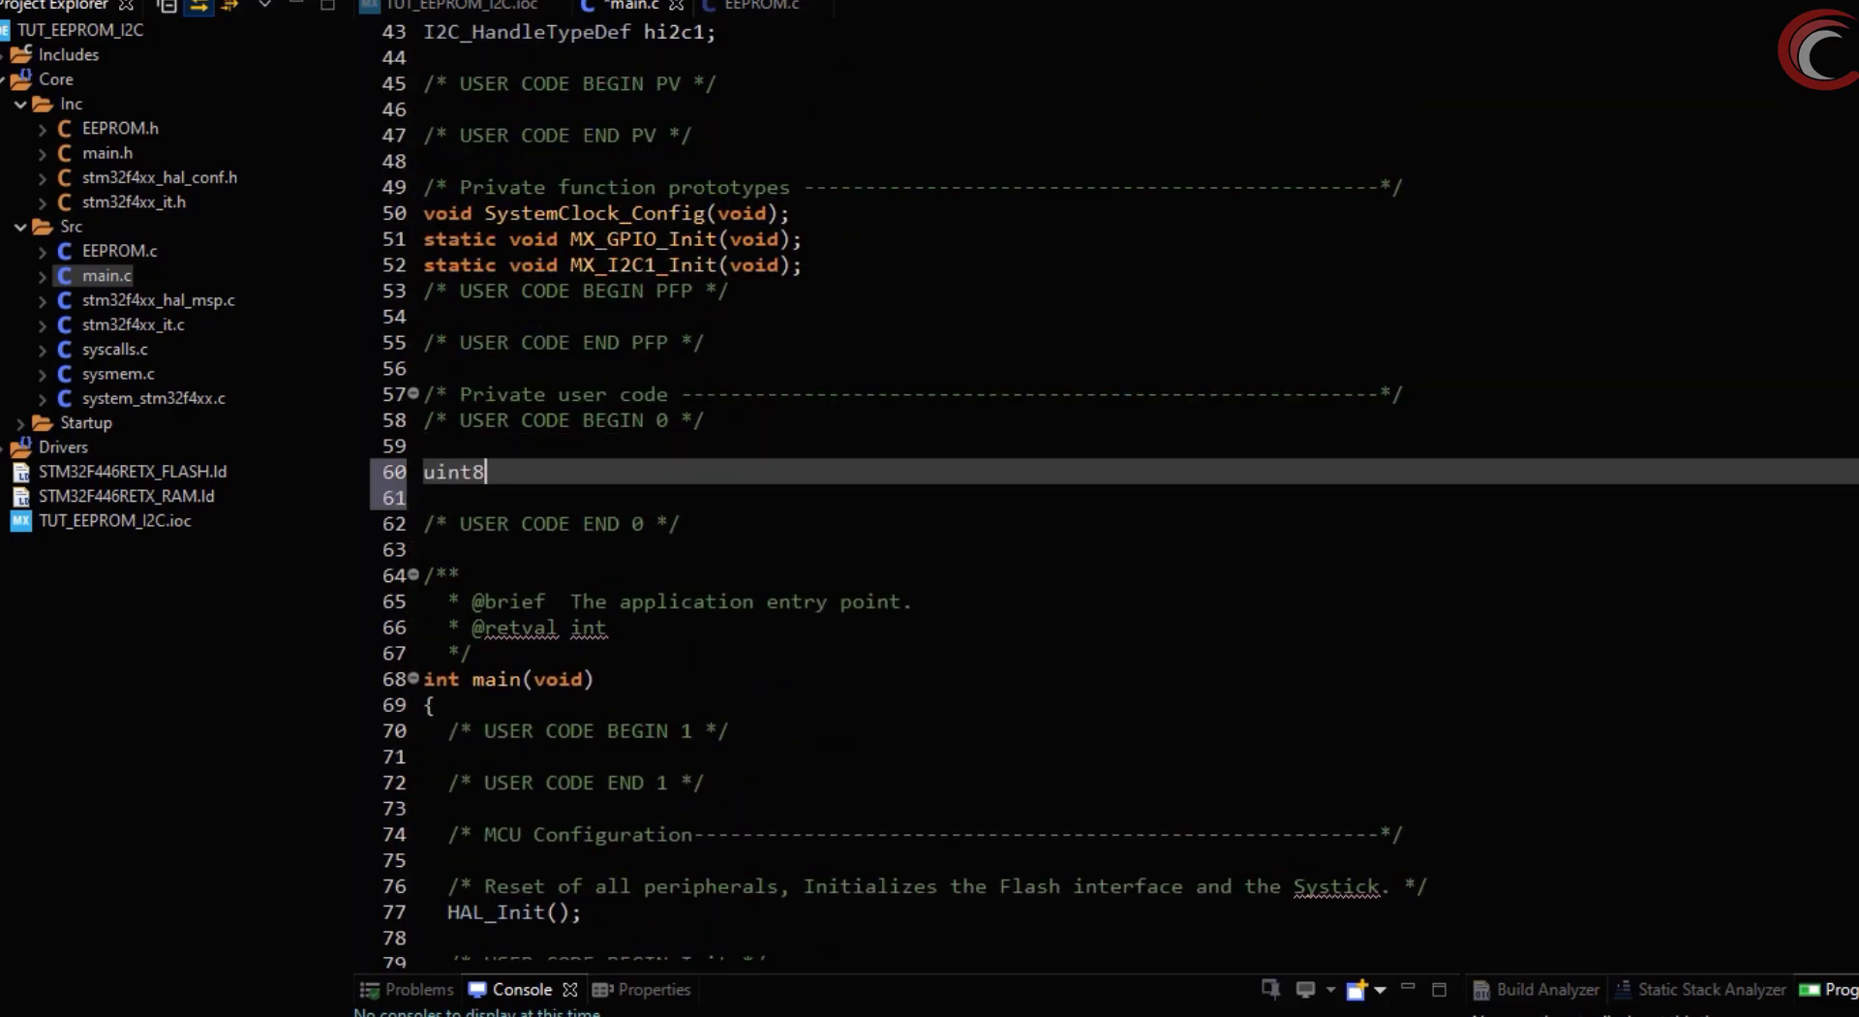
type("_t dataRe")
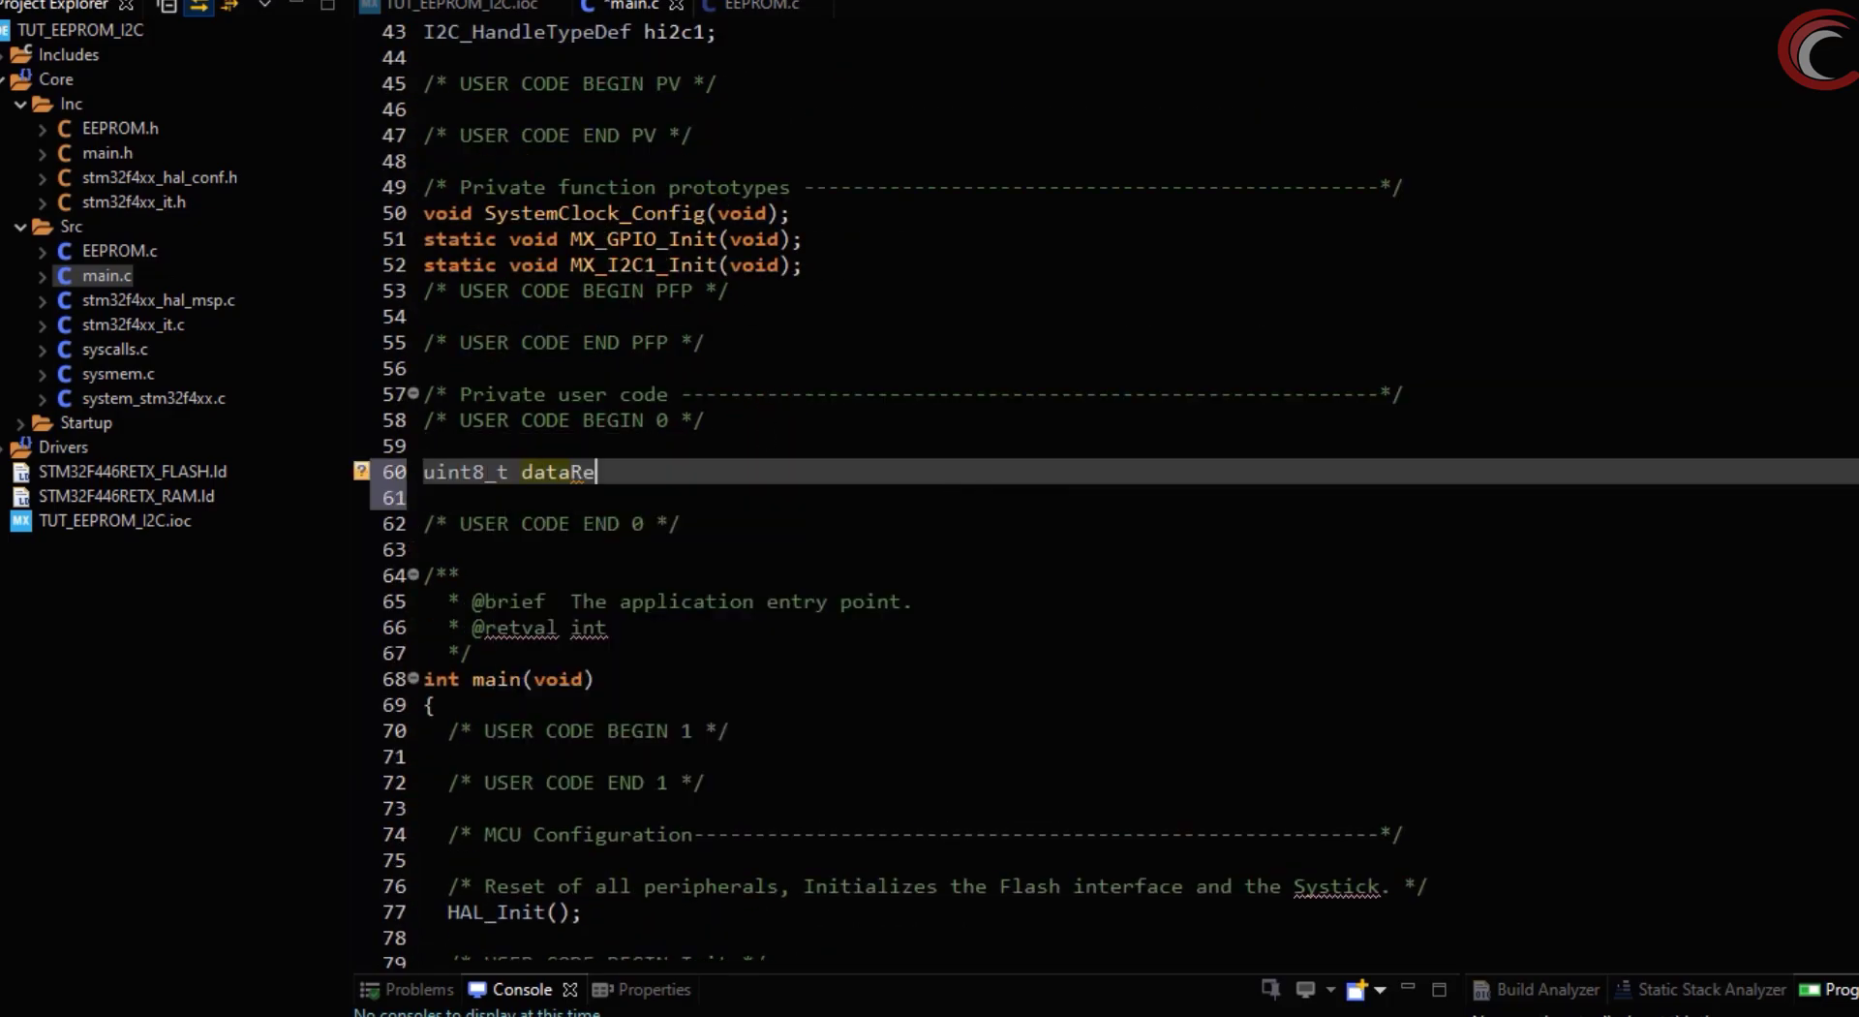
type("ad[10]")
type("HAL")
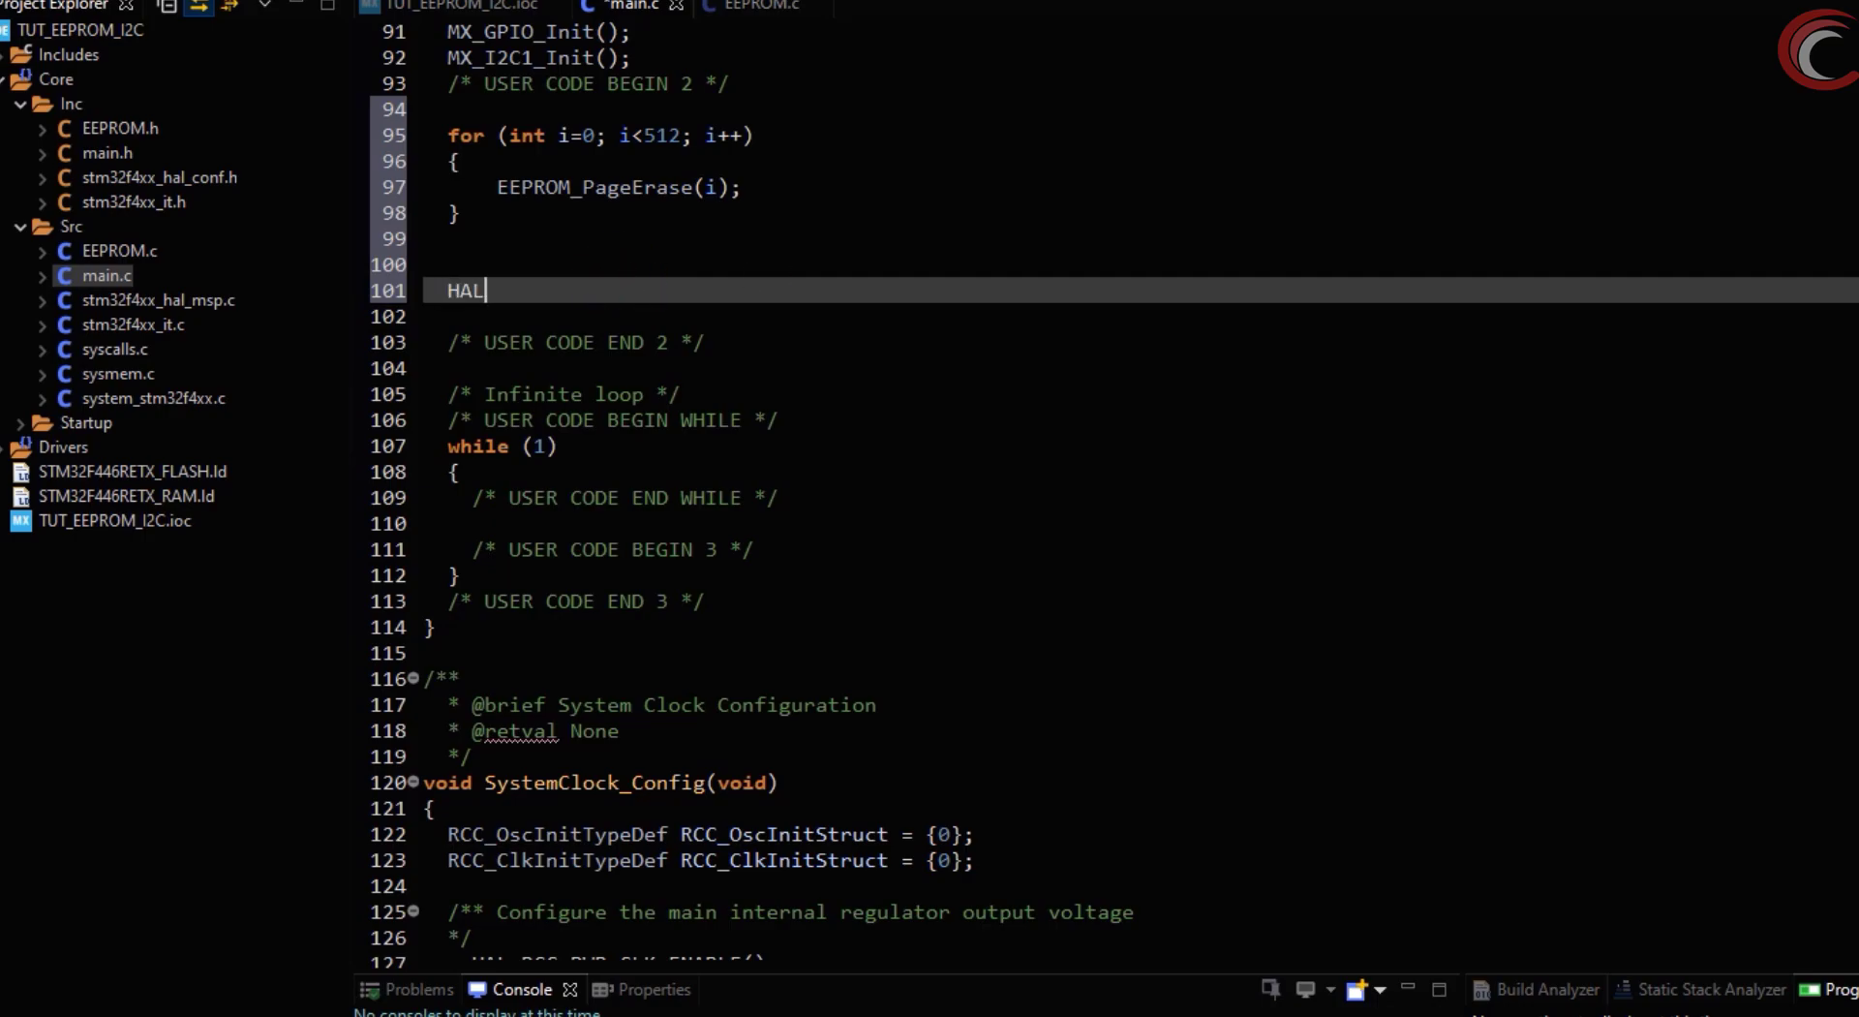
Add HAL_I2C_Mem_Read(&hi2c1, 0xA0, (3<<6), 2, dataRead, 64, 1000) after the loop
type("_I2C_Mem_Read(&hi2c1, 0, MemAddress, MemAddSize, pData, Size, Timeout")
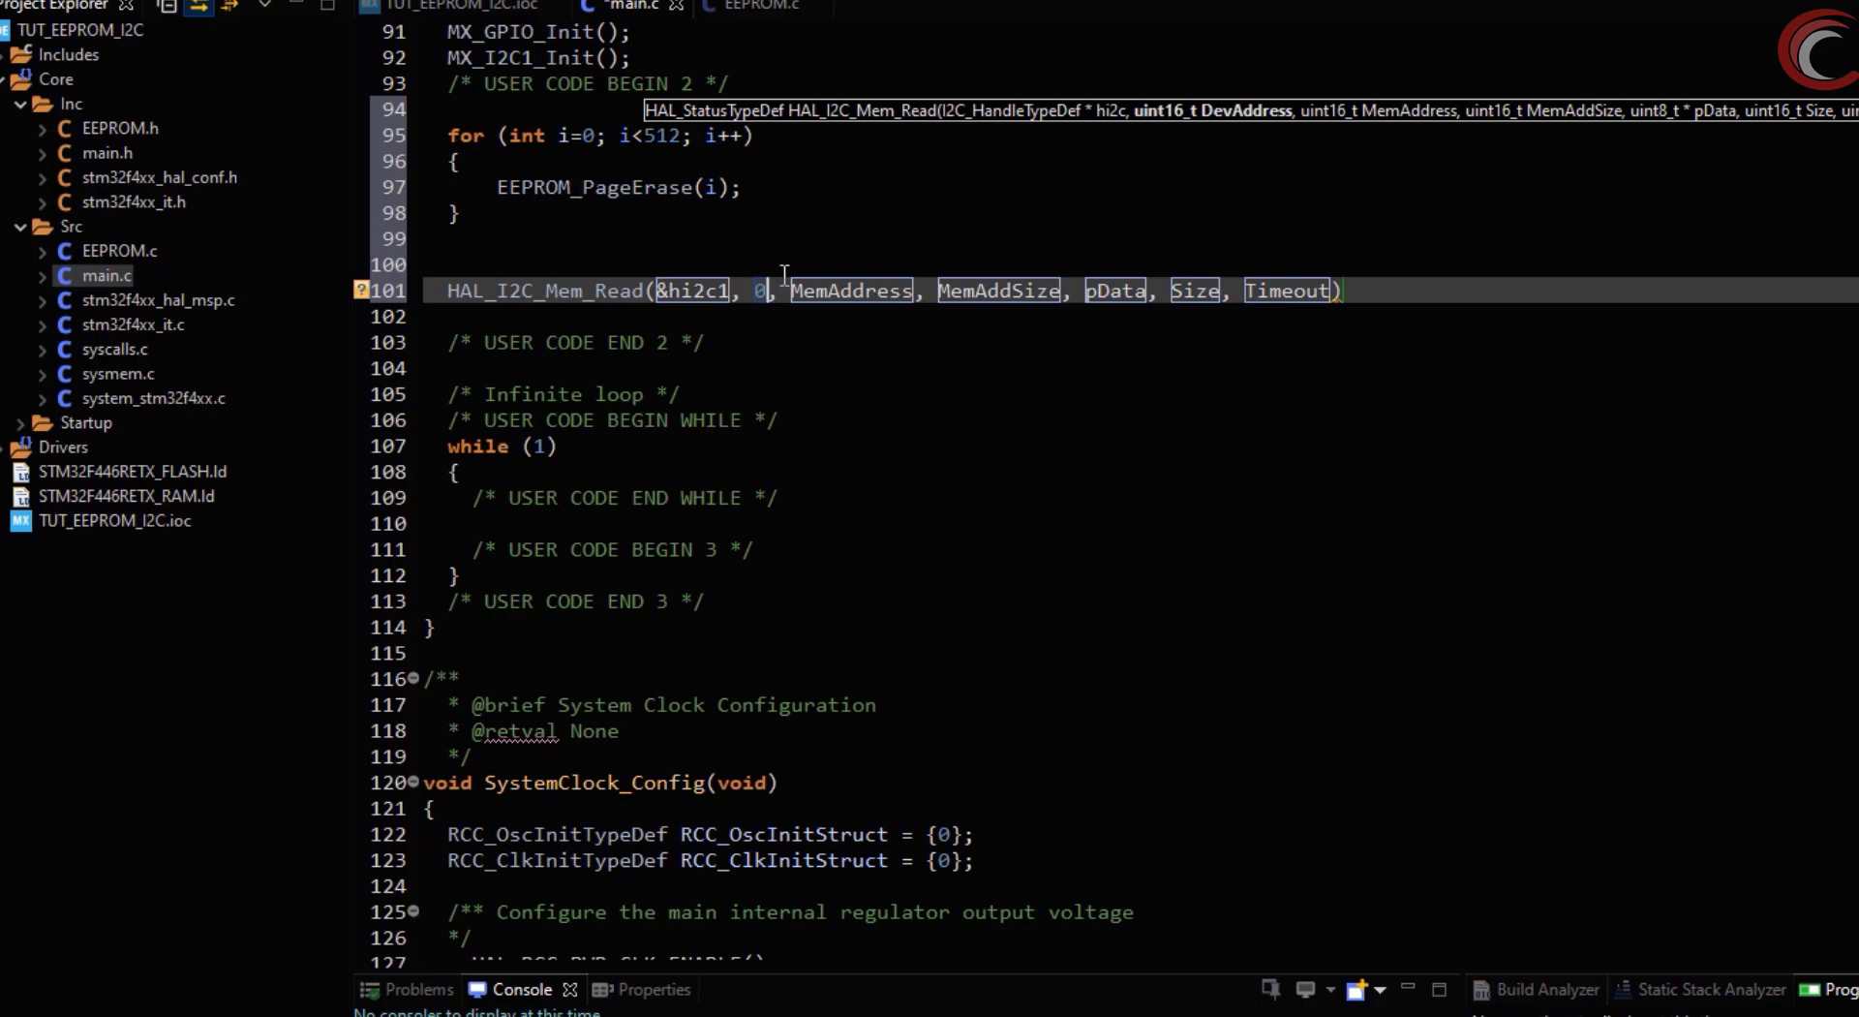
type("x50")
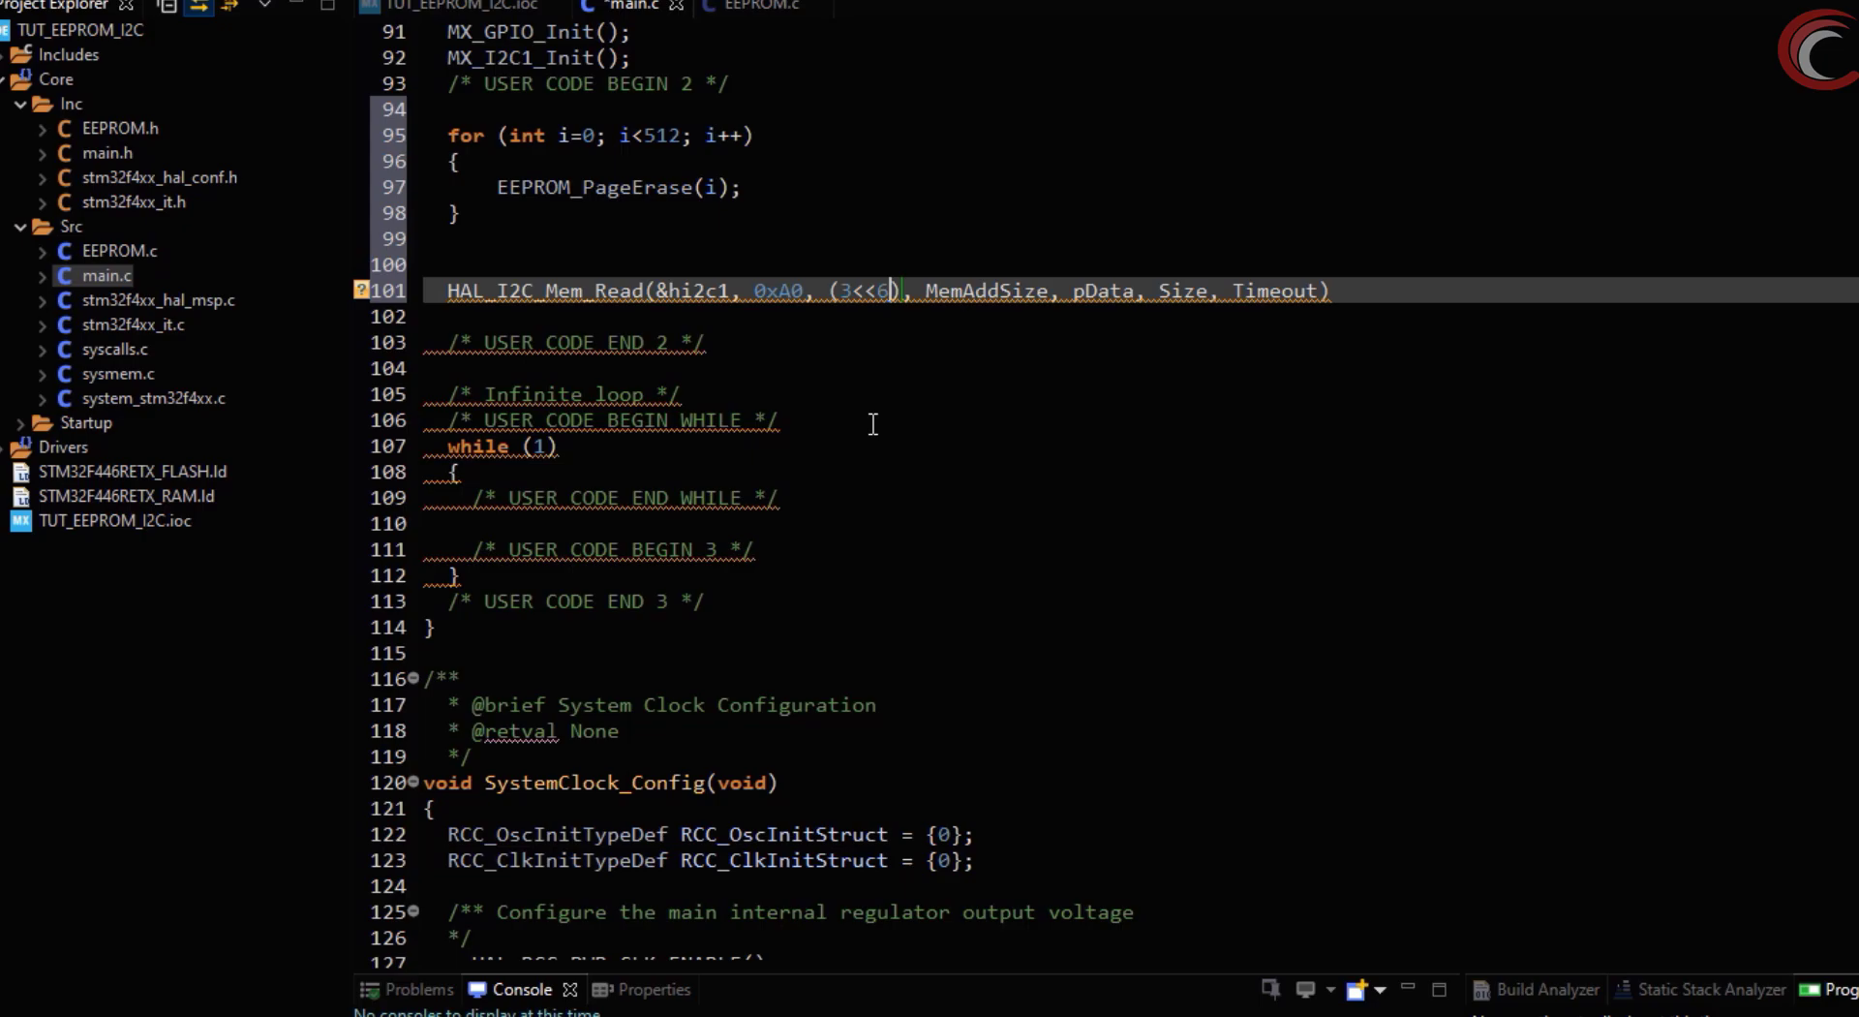
left_click(832, 291)
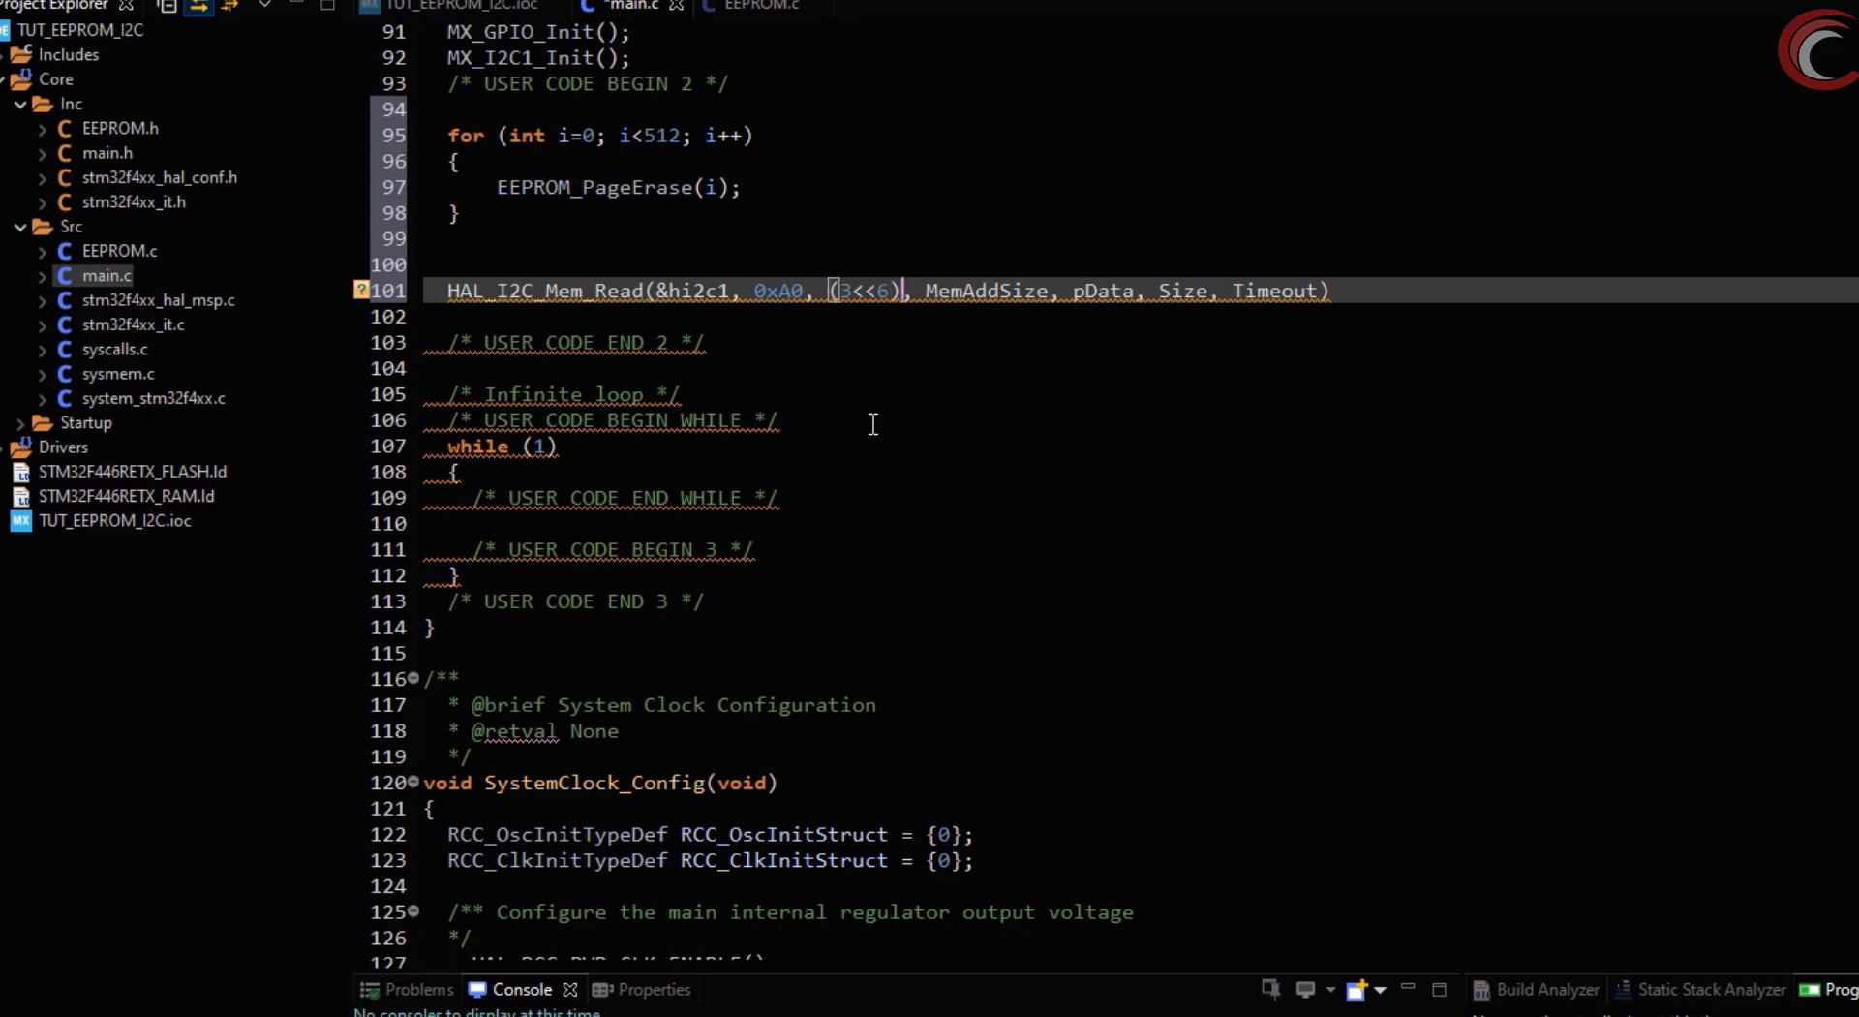
type("2")
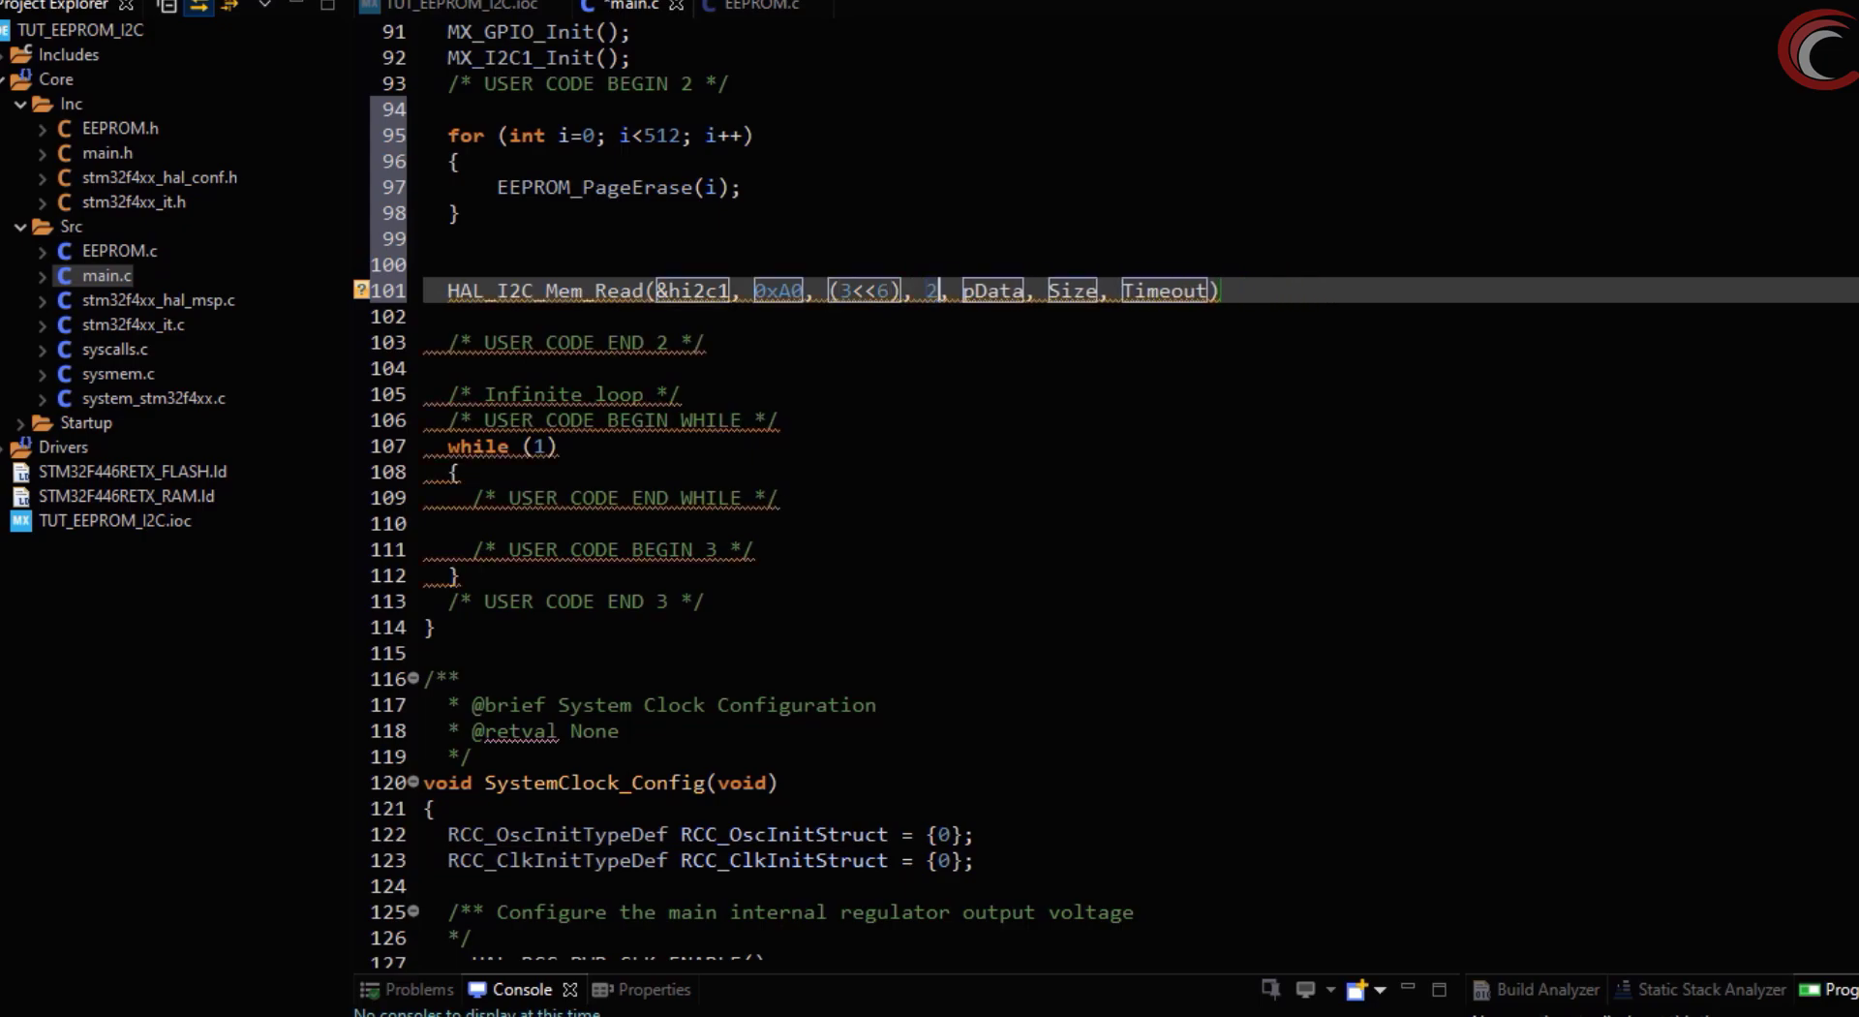
type("dataRead")
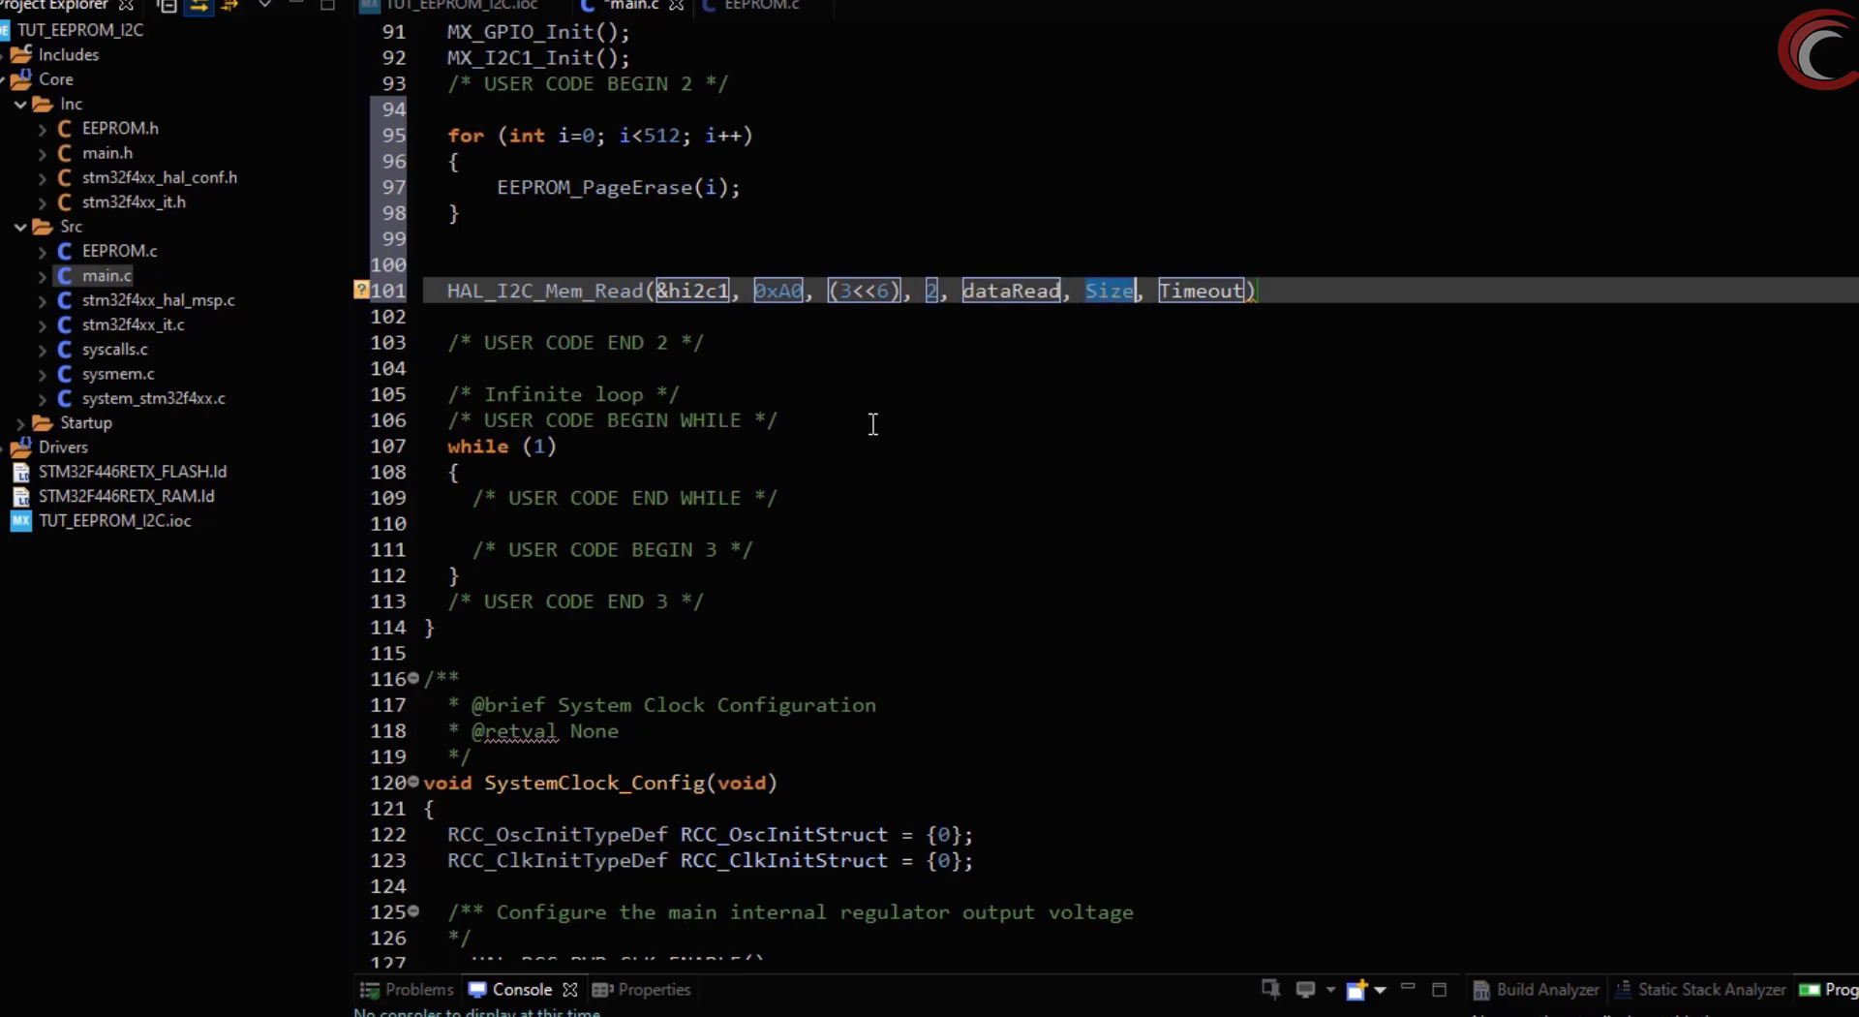
type("64")
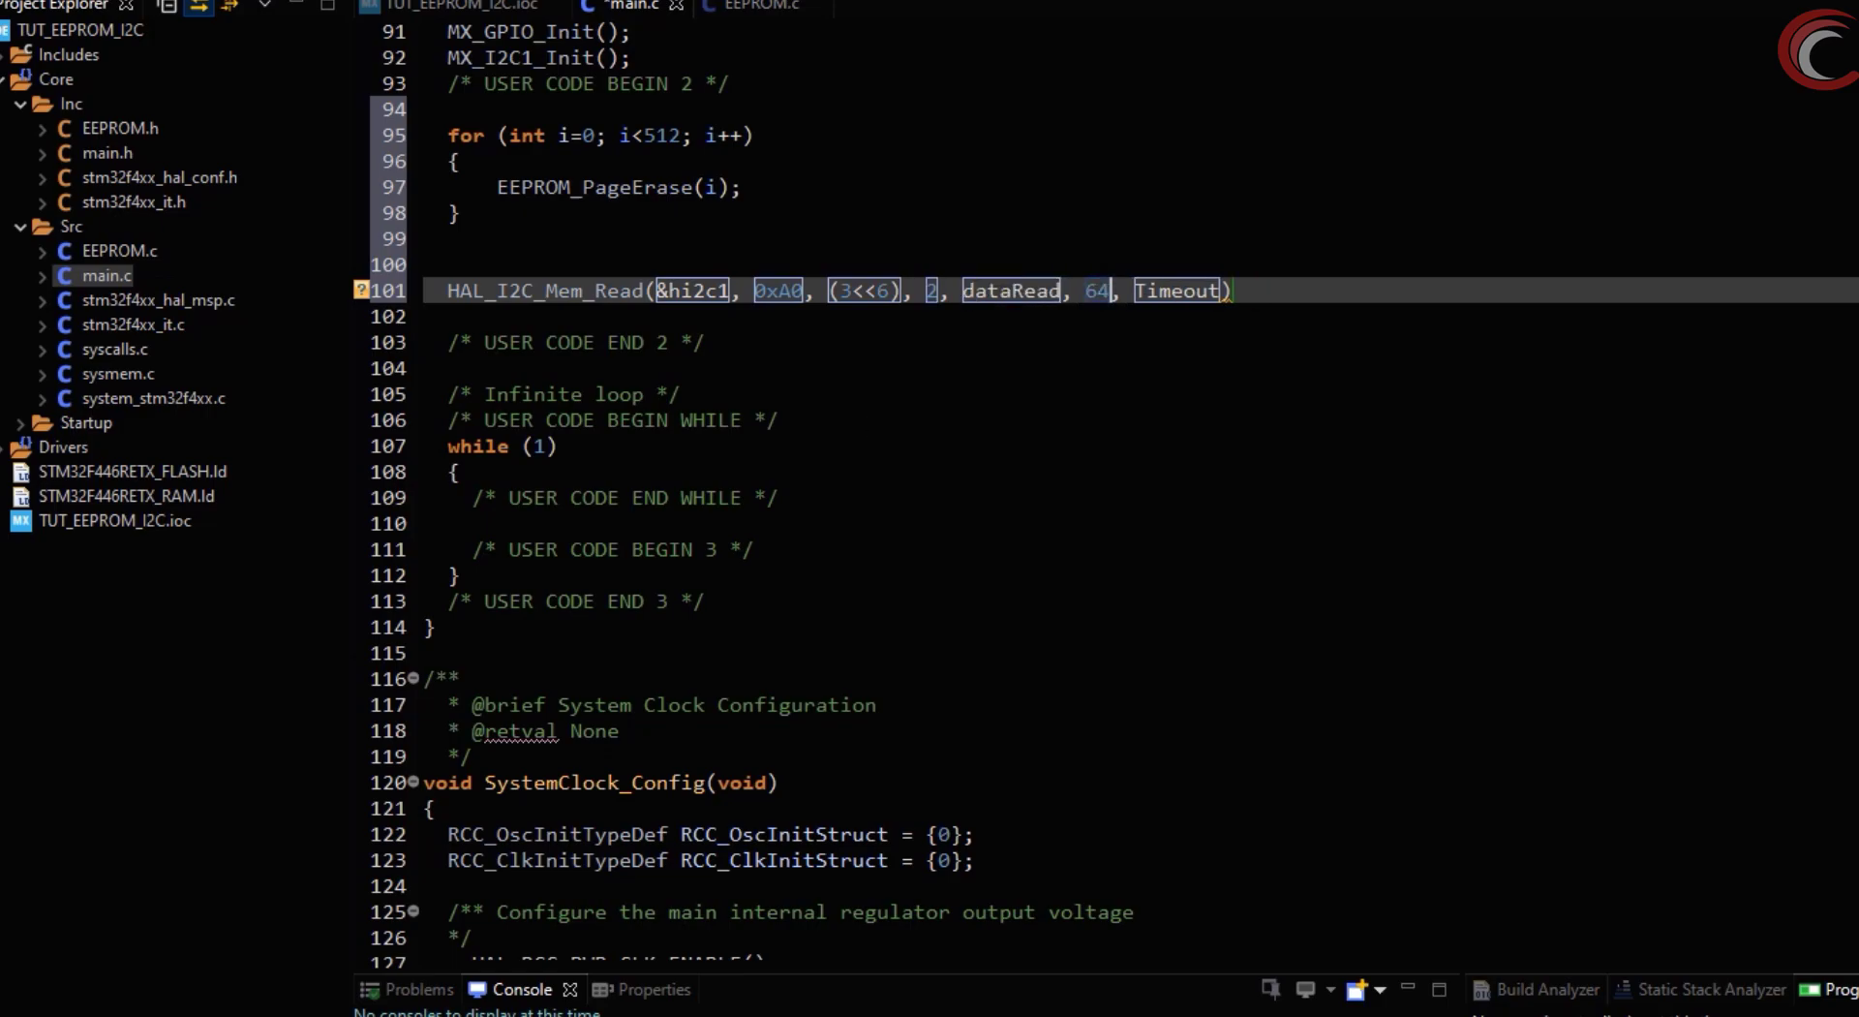
type("1000")
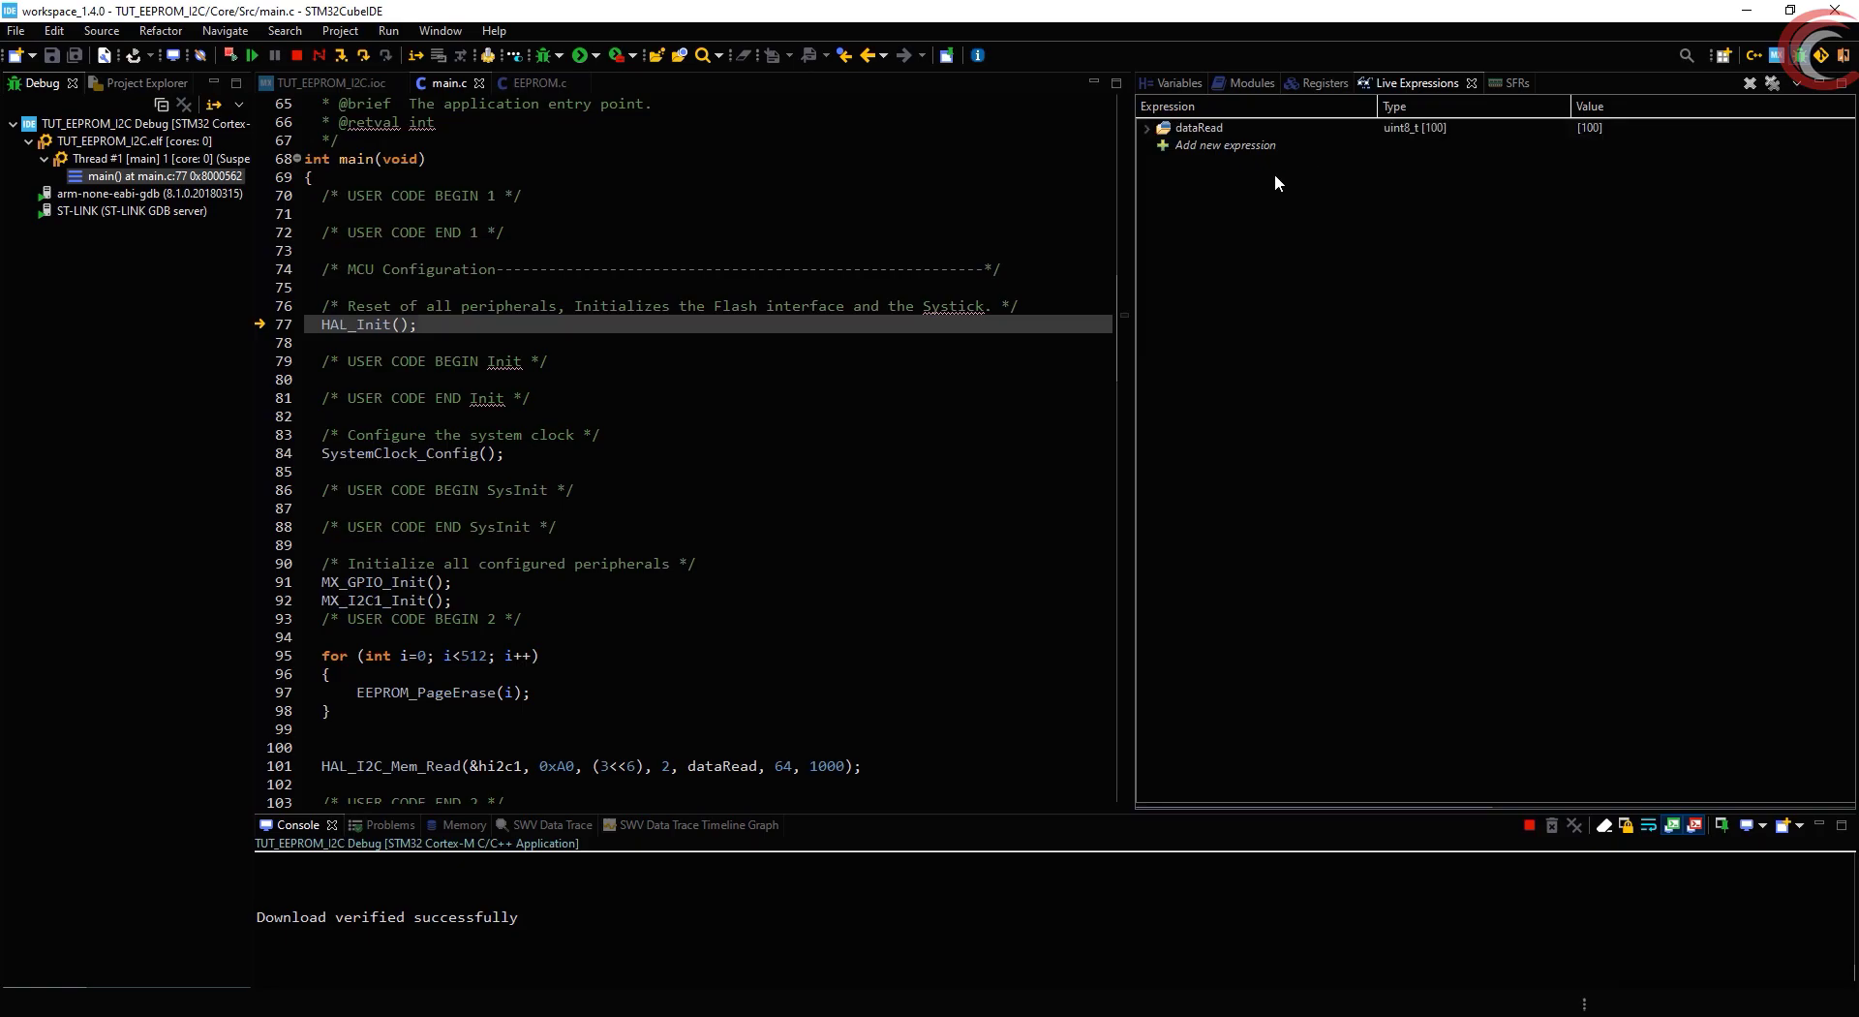
Run under the debugger and confirm dataRead shows 255 in its first 64 bytes, then end the session
left_click(1145, 127)
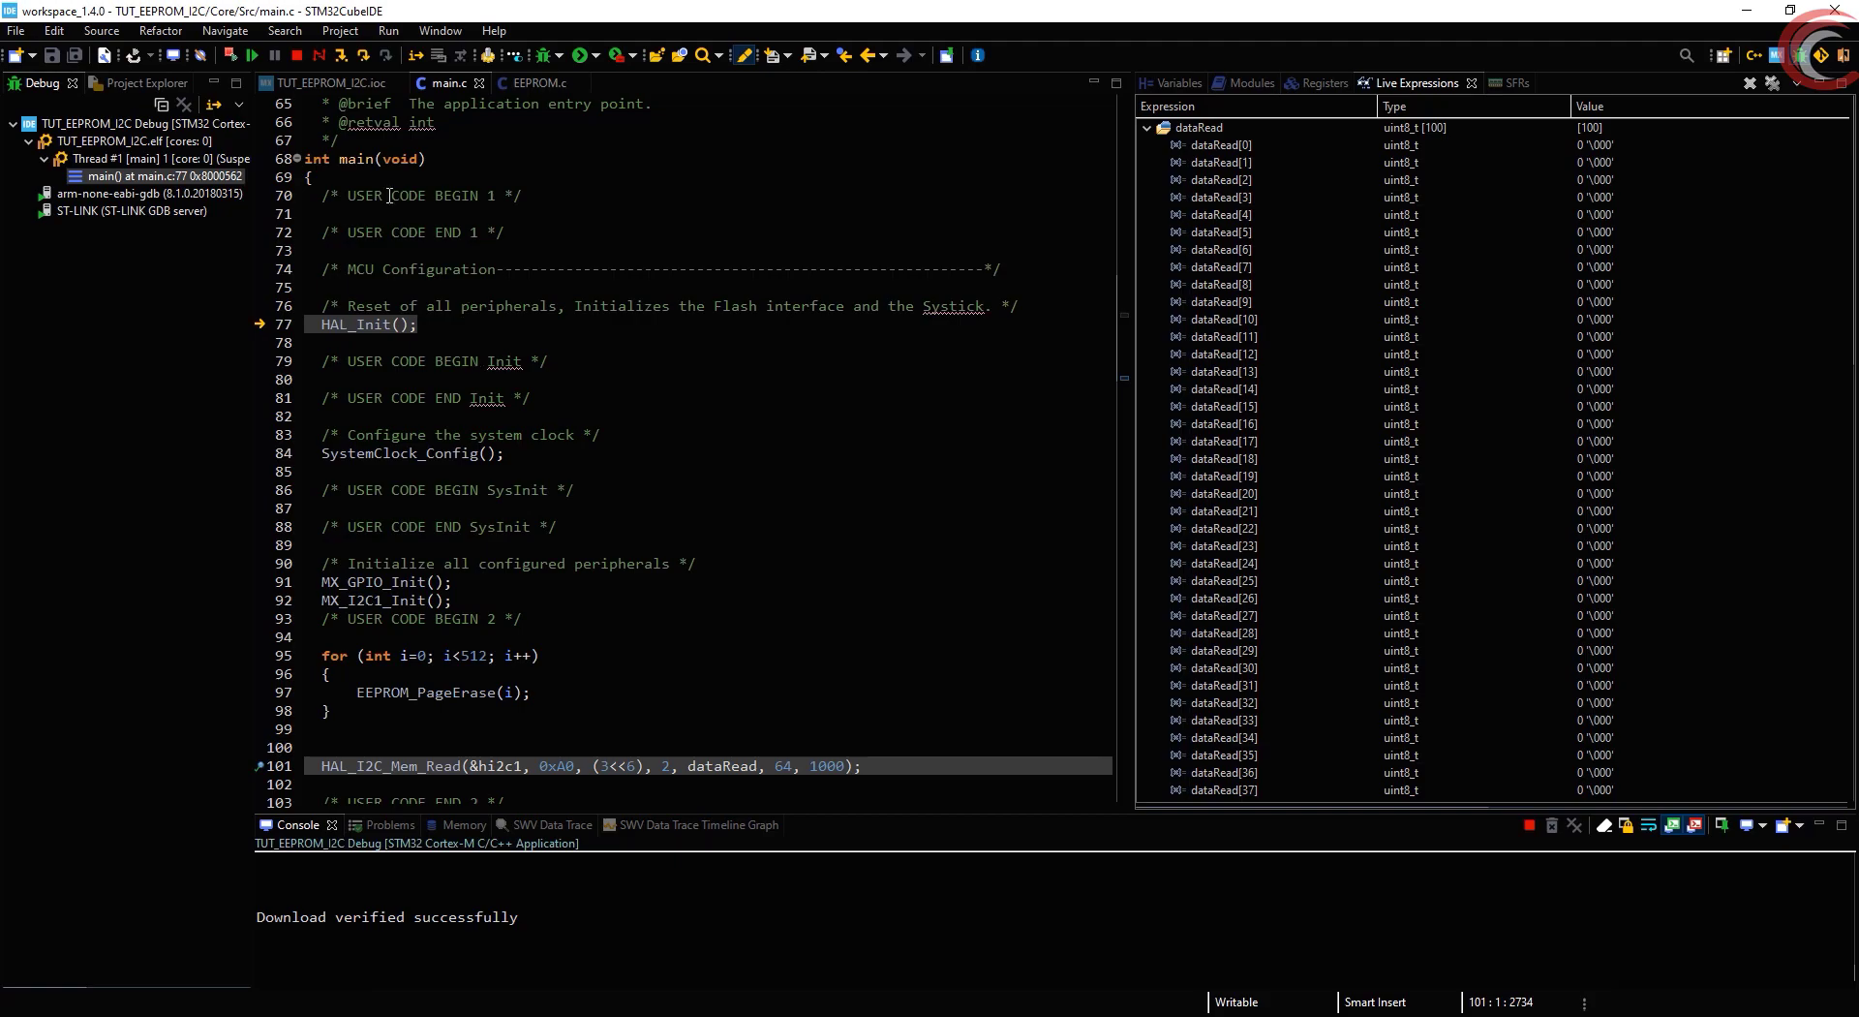
left_click(250, 56)
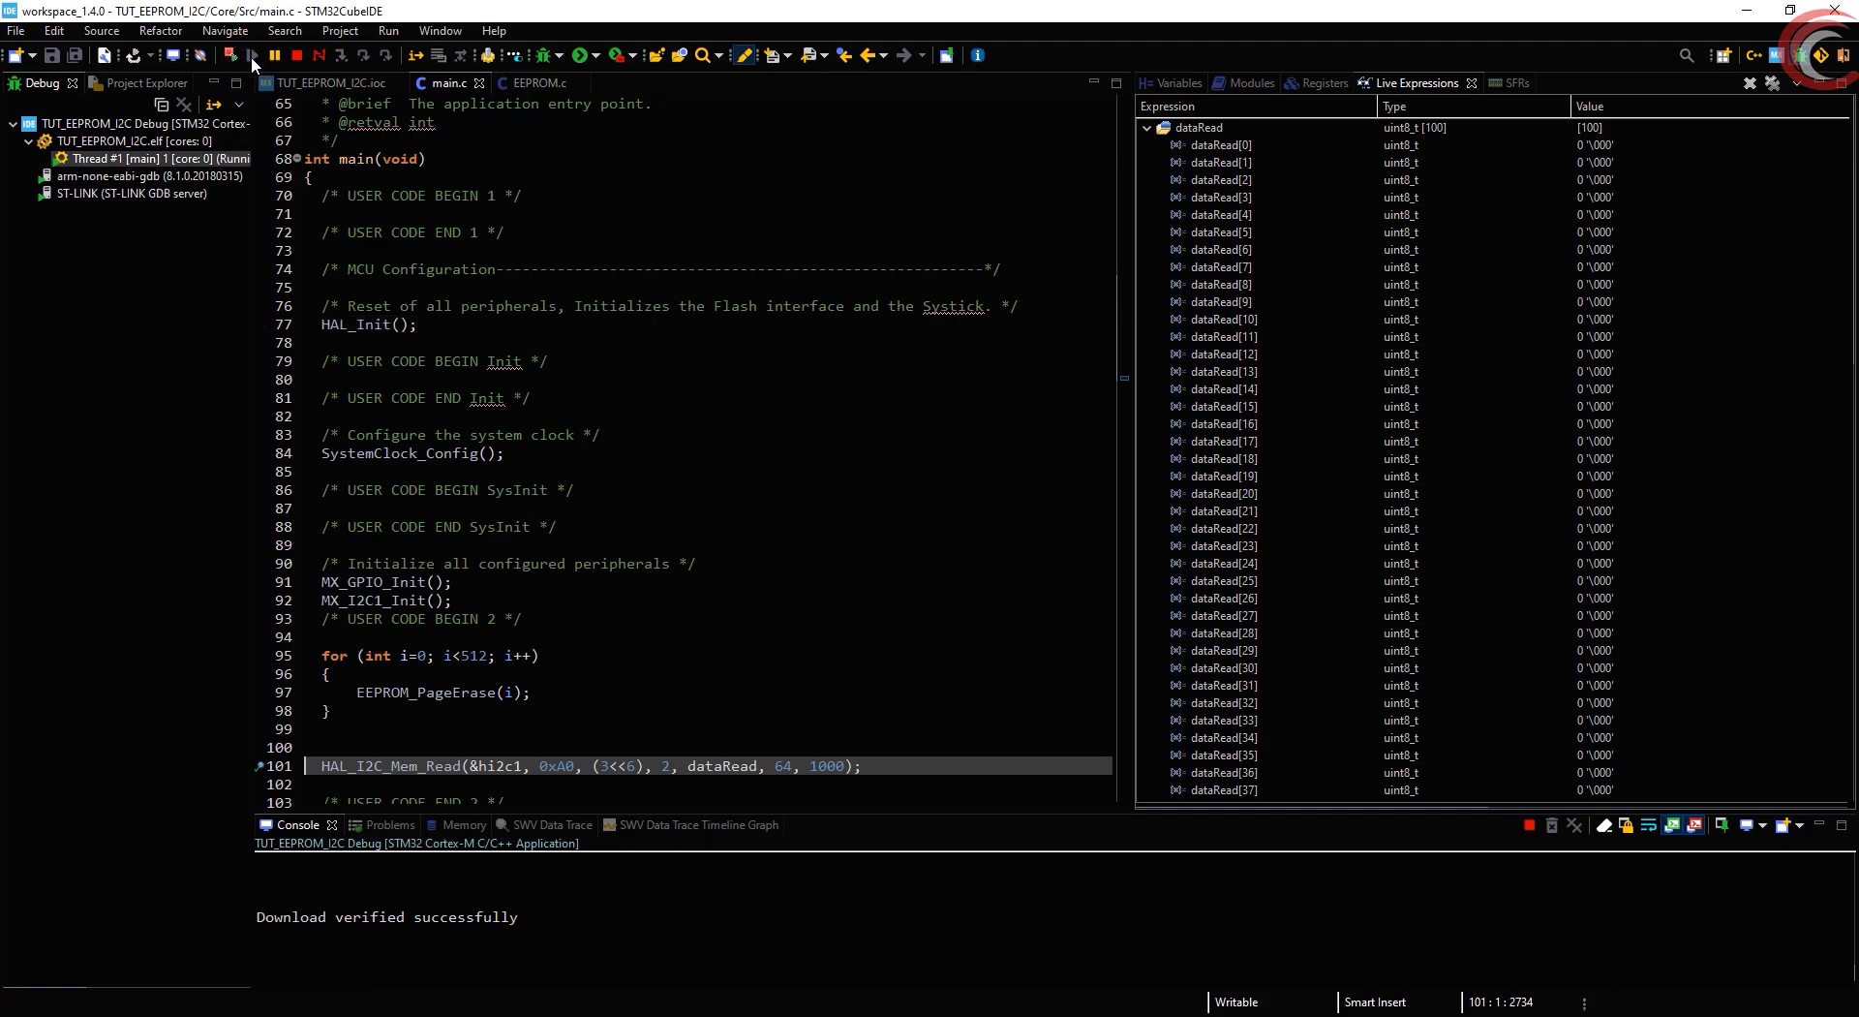
mouse_move(470, 526)
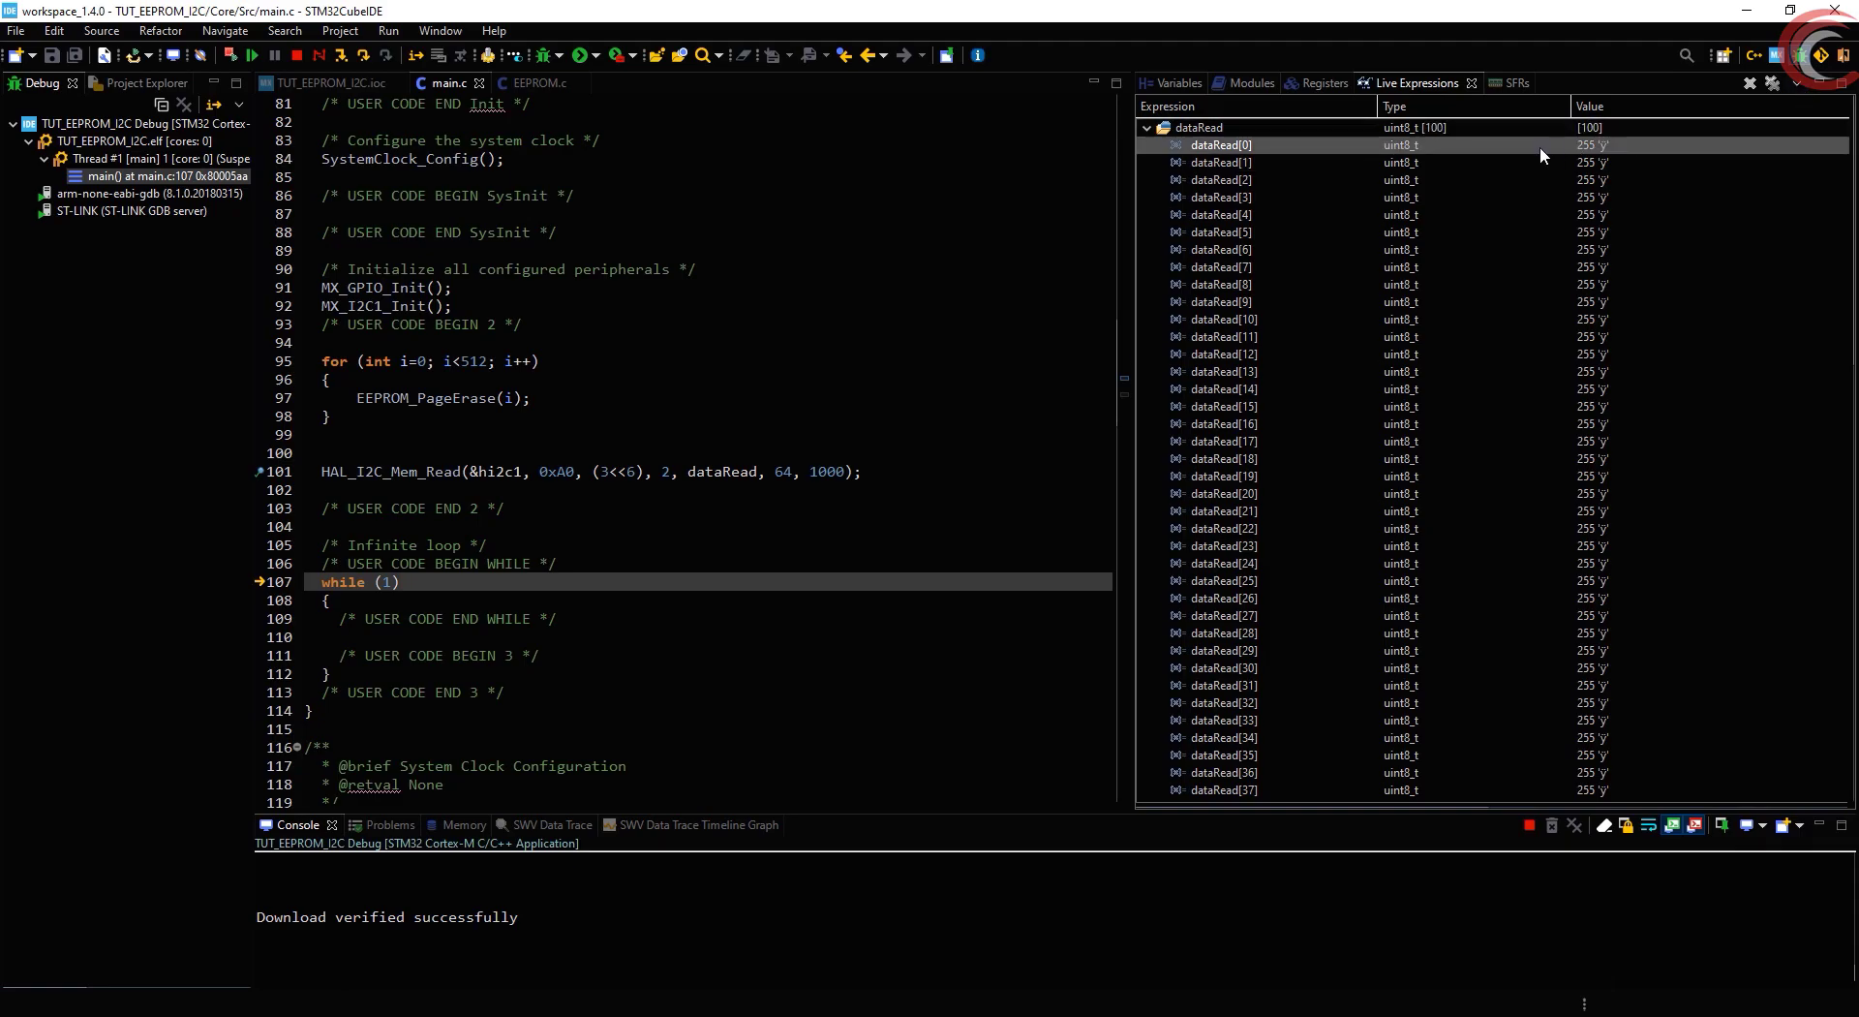
scroll("down", 3)
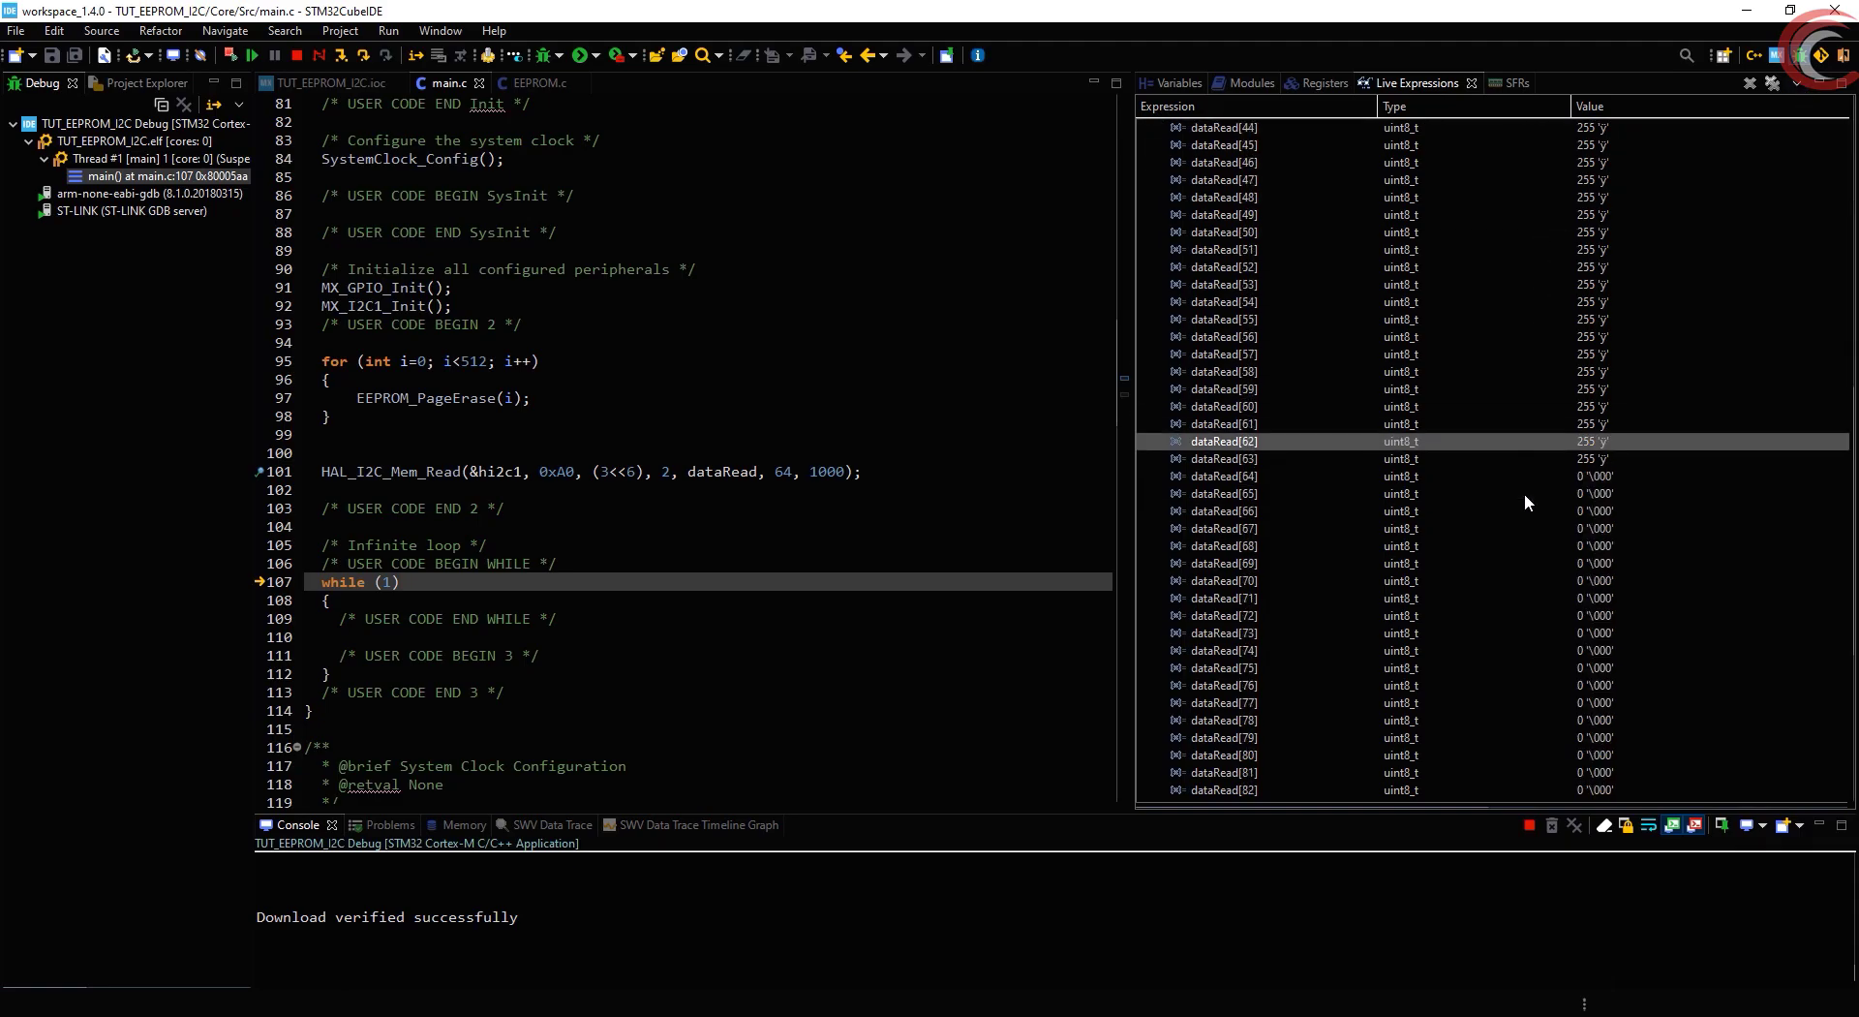
left_click(1221, 459)
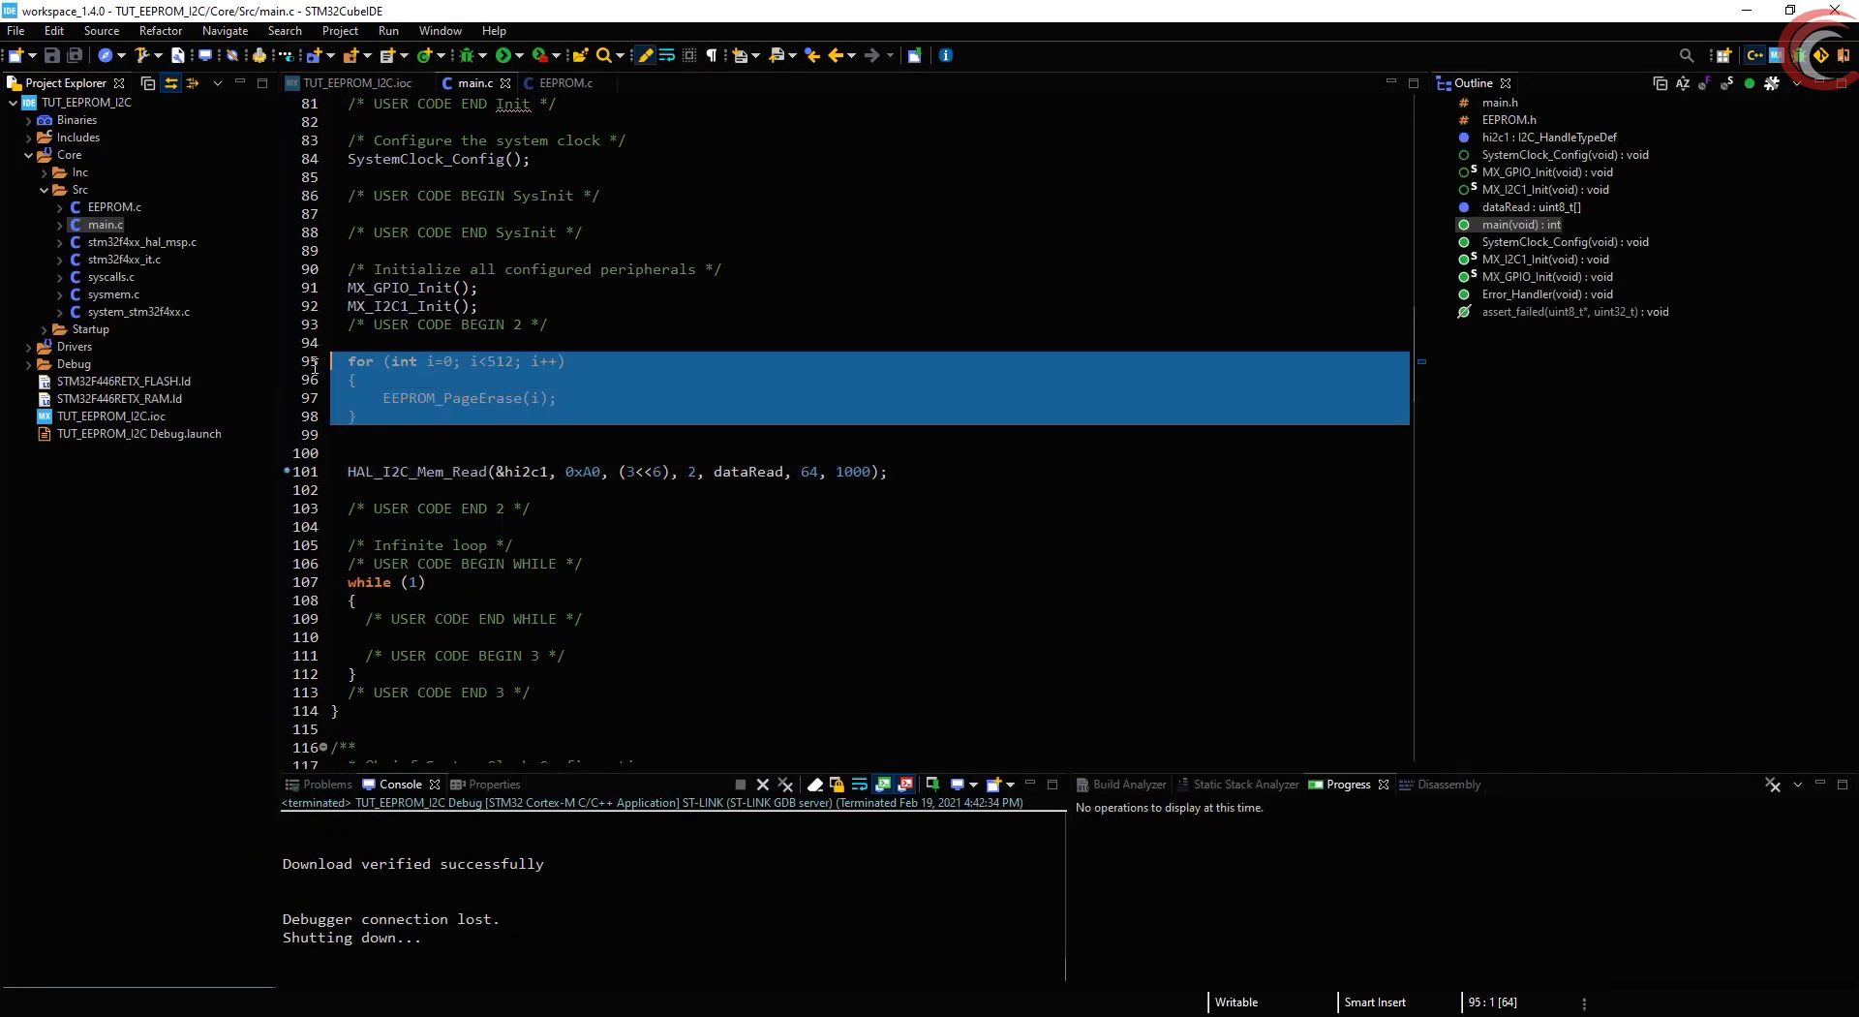
Comment out the erase loop and start HAL_I2C_Mem_Write(&hi2c1, 0xA0, (3<<6), 2, ...) above the read
key("ctrl+/")
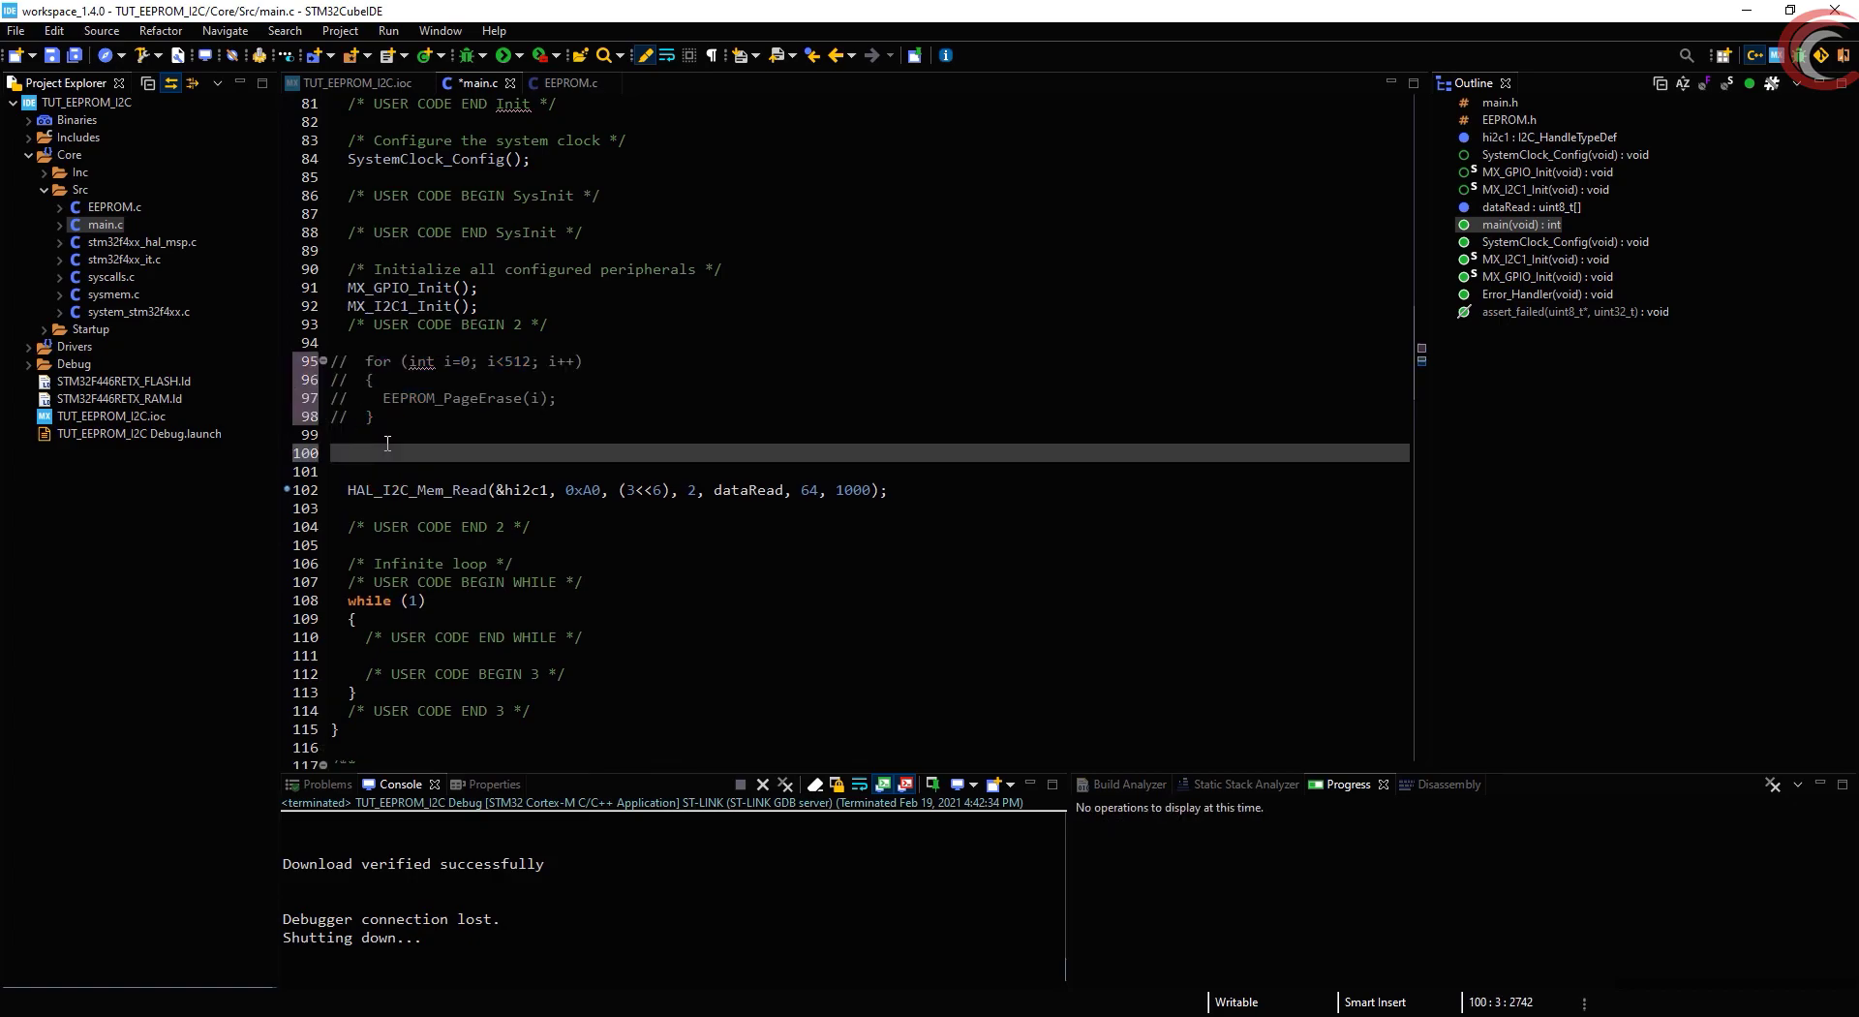
type("HAL_I2c_mEM")
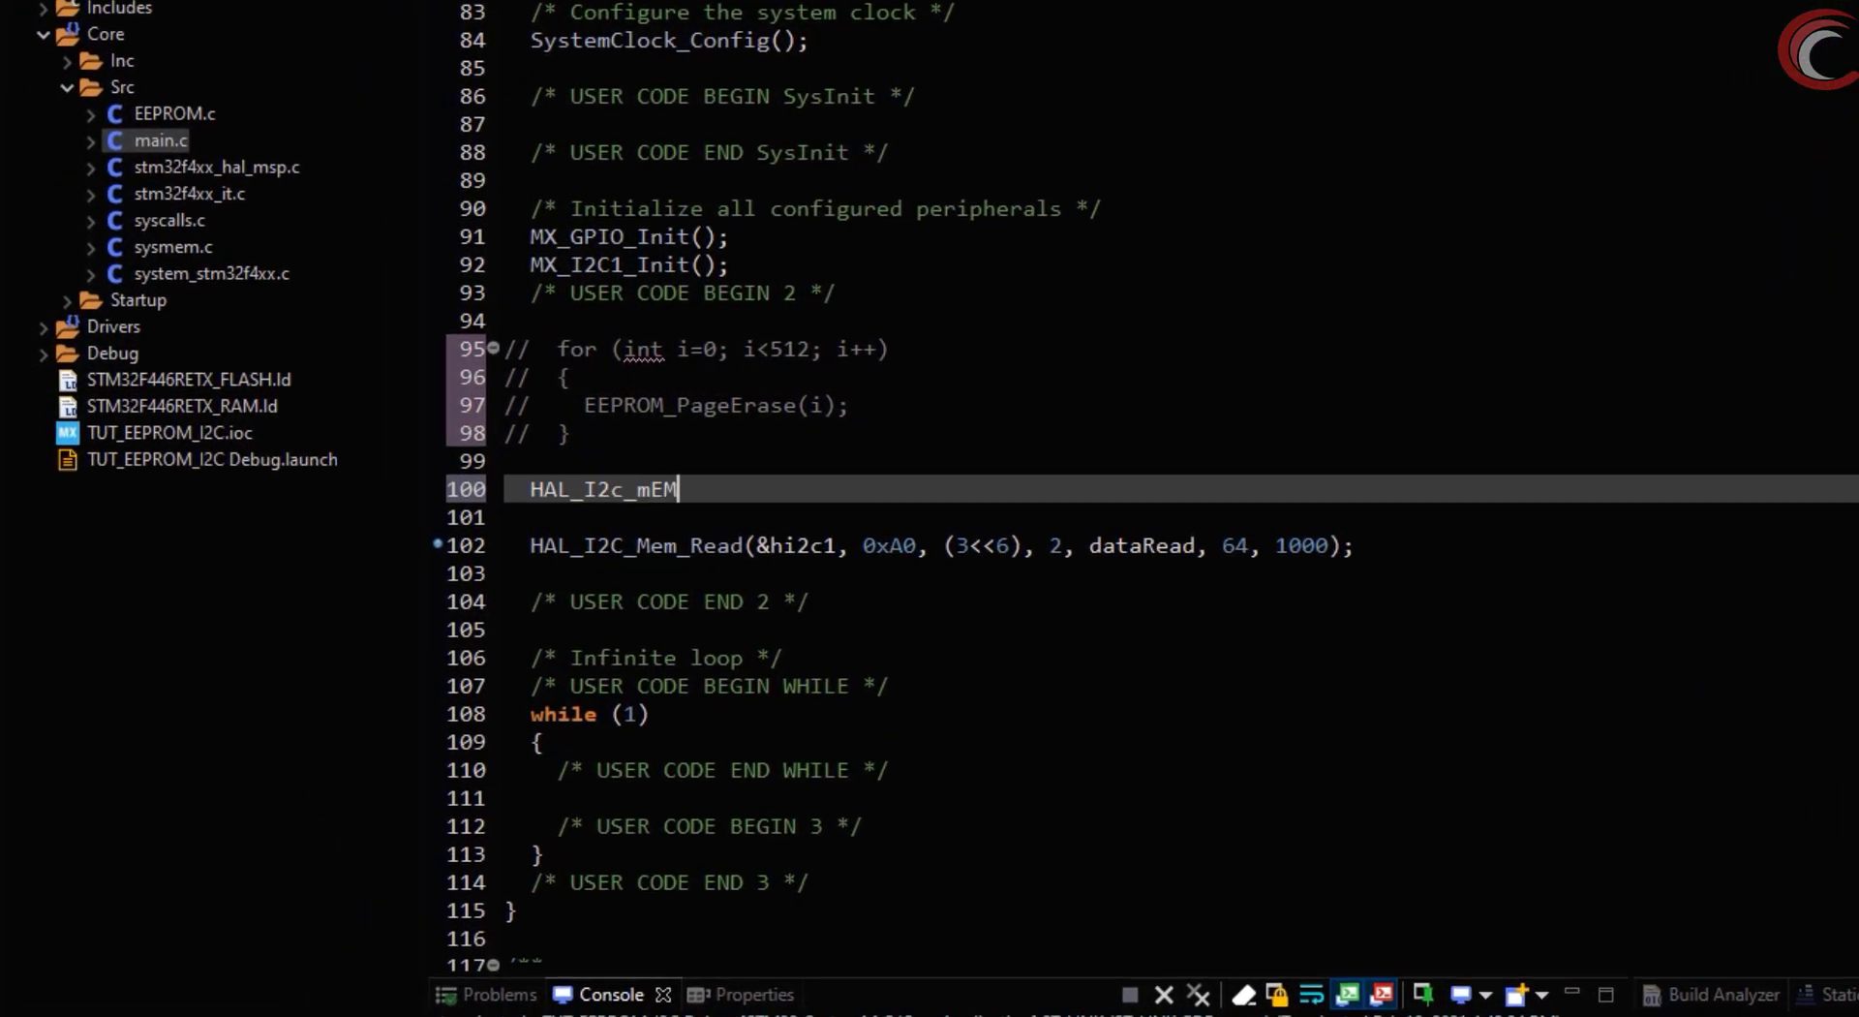
key("BackSpace")
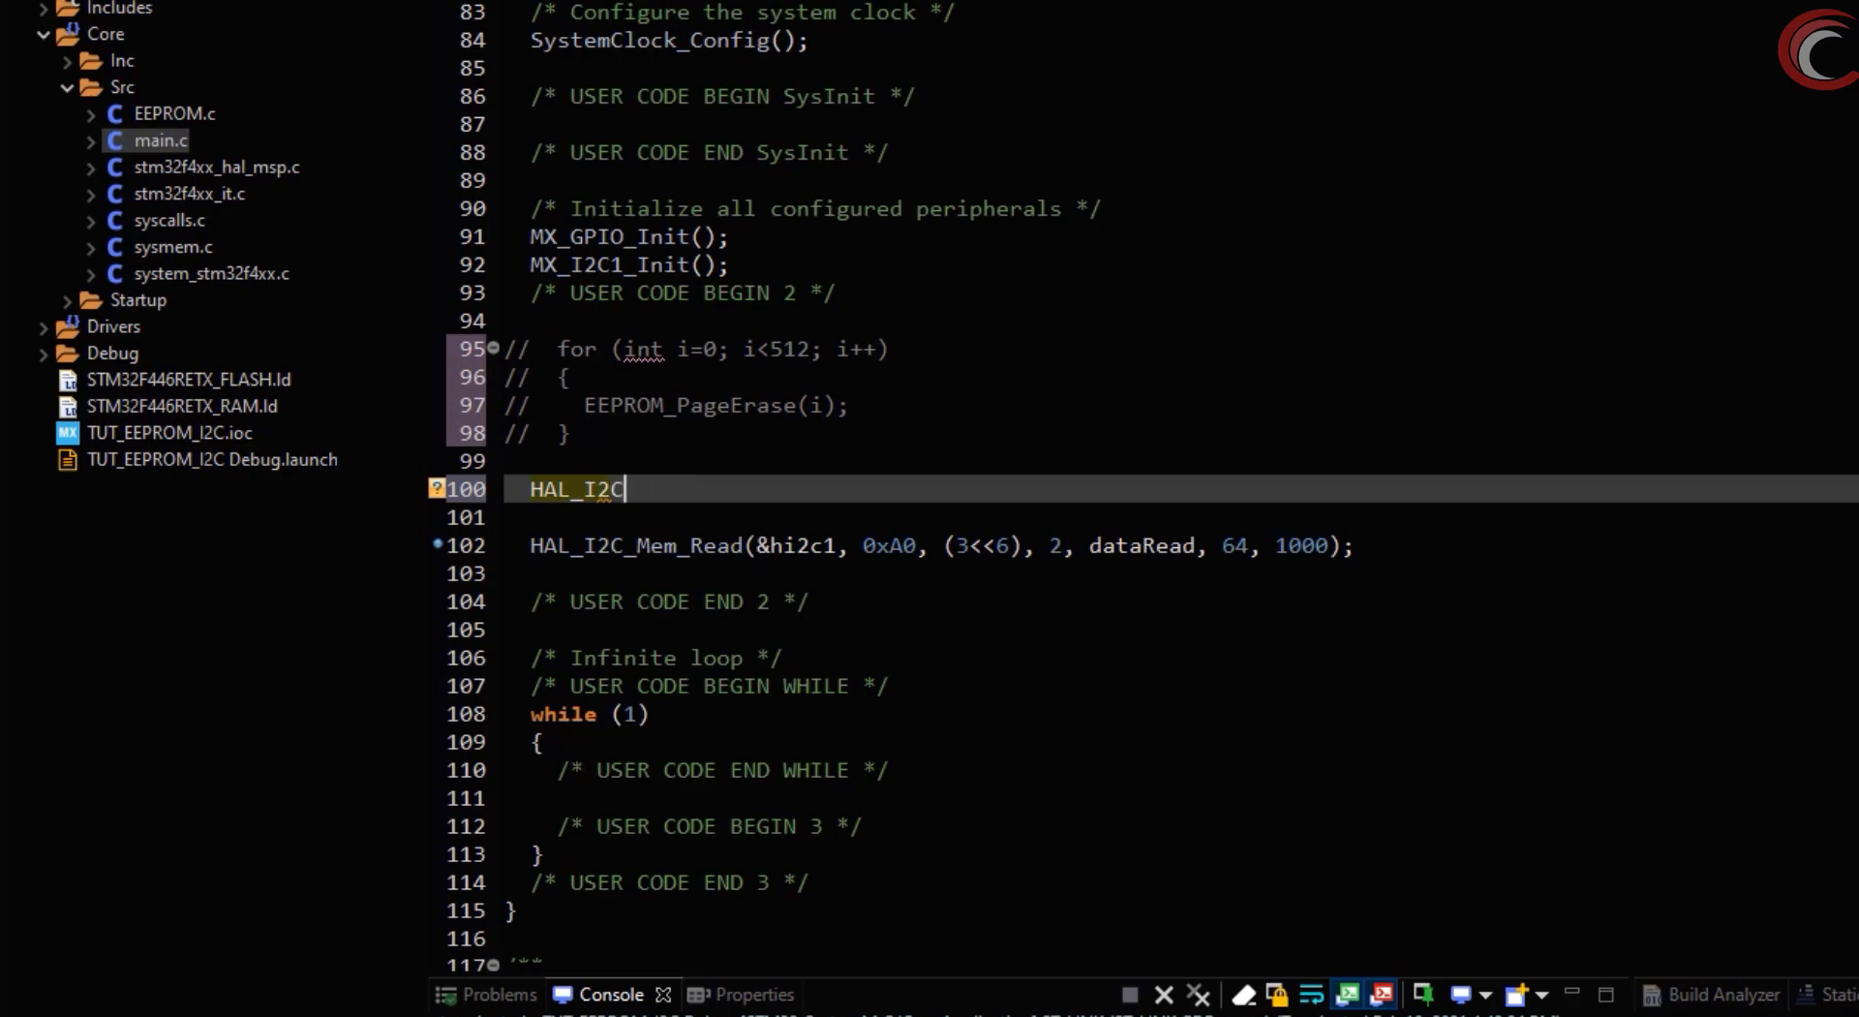
type("_Mem_Write(&hi2c1, 0, MemAddress, MemAddSize, pData, Size, Timeout")
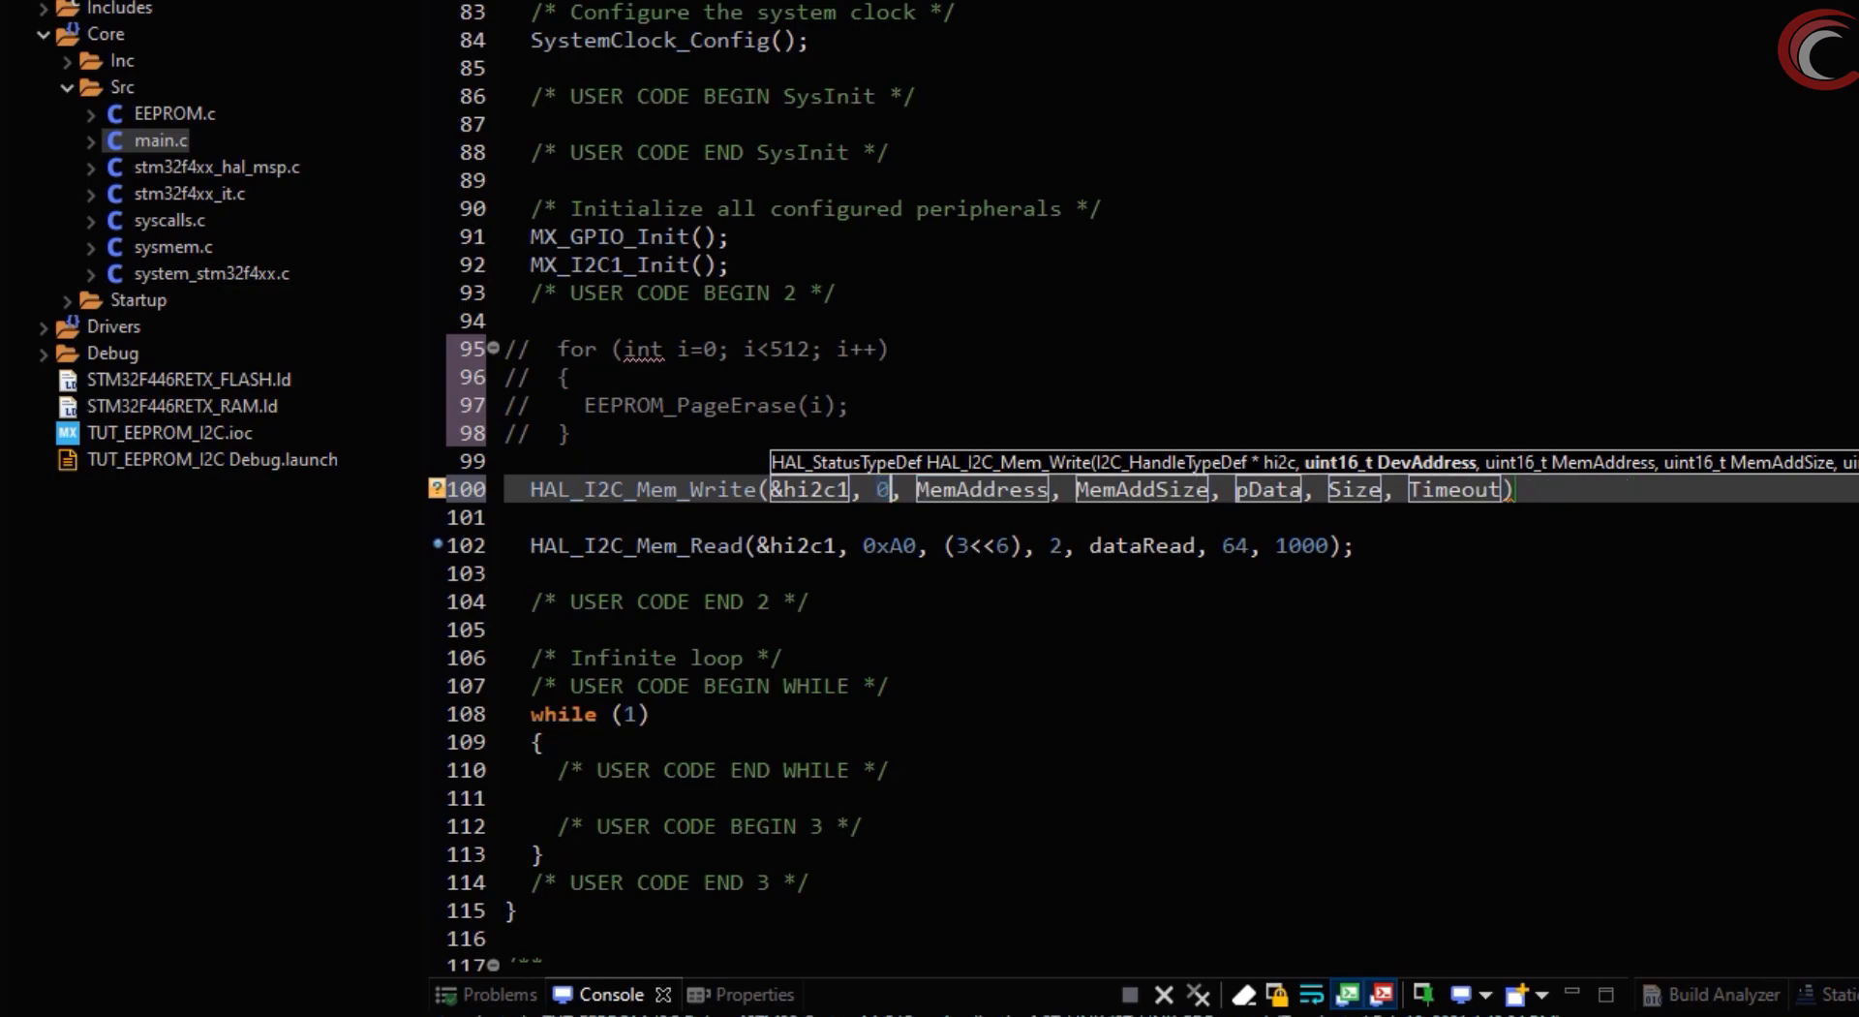
type("0xA0")
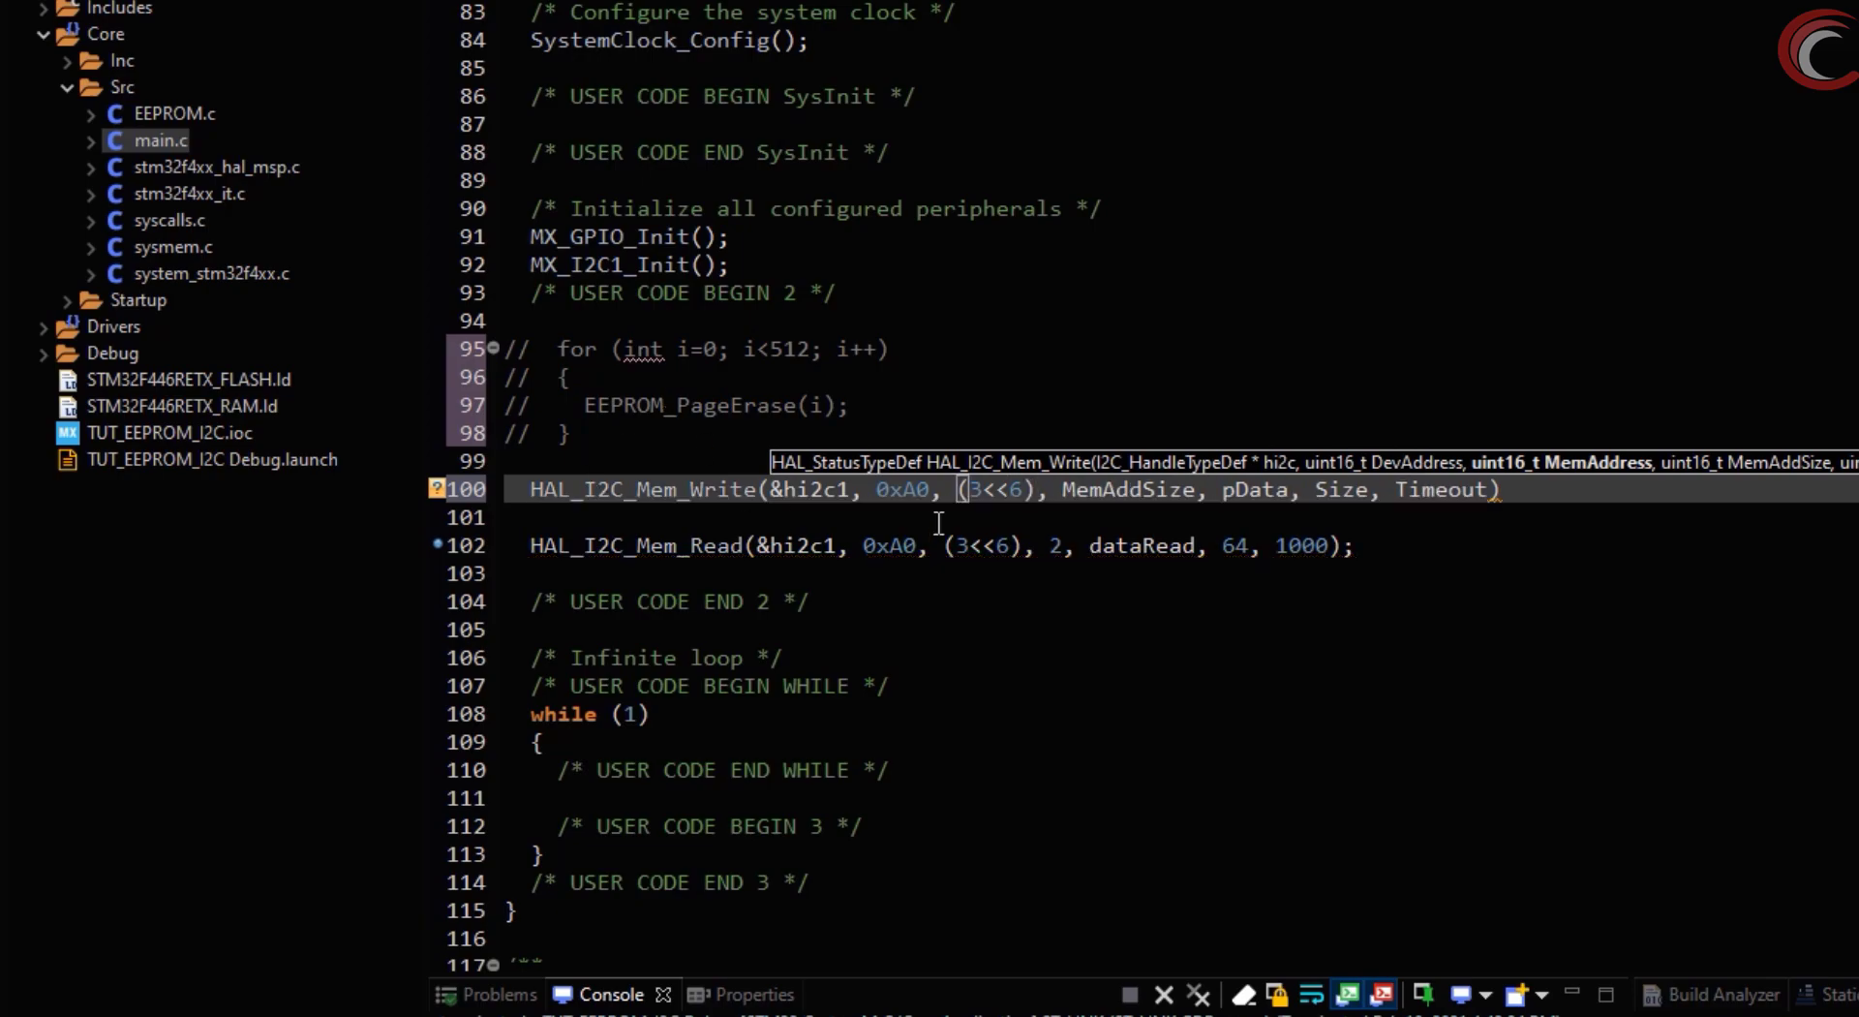
type("2")
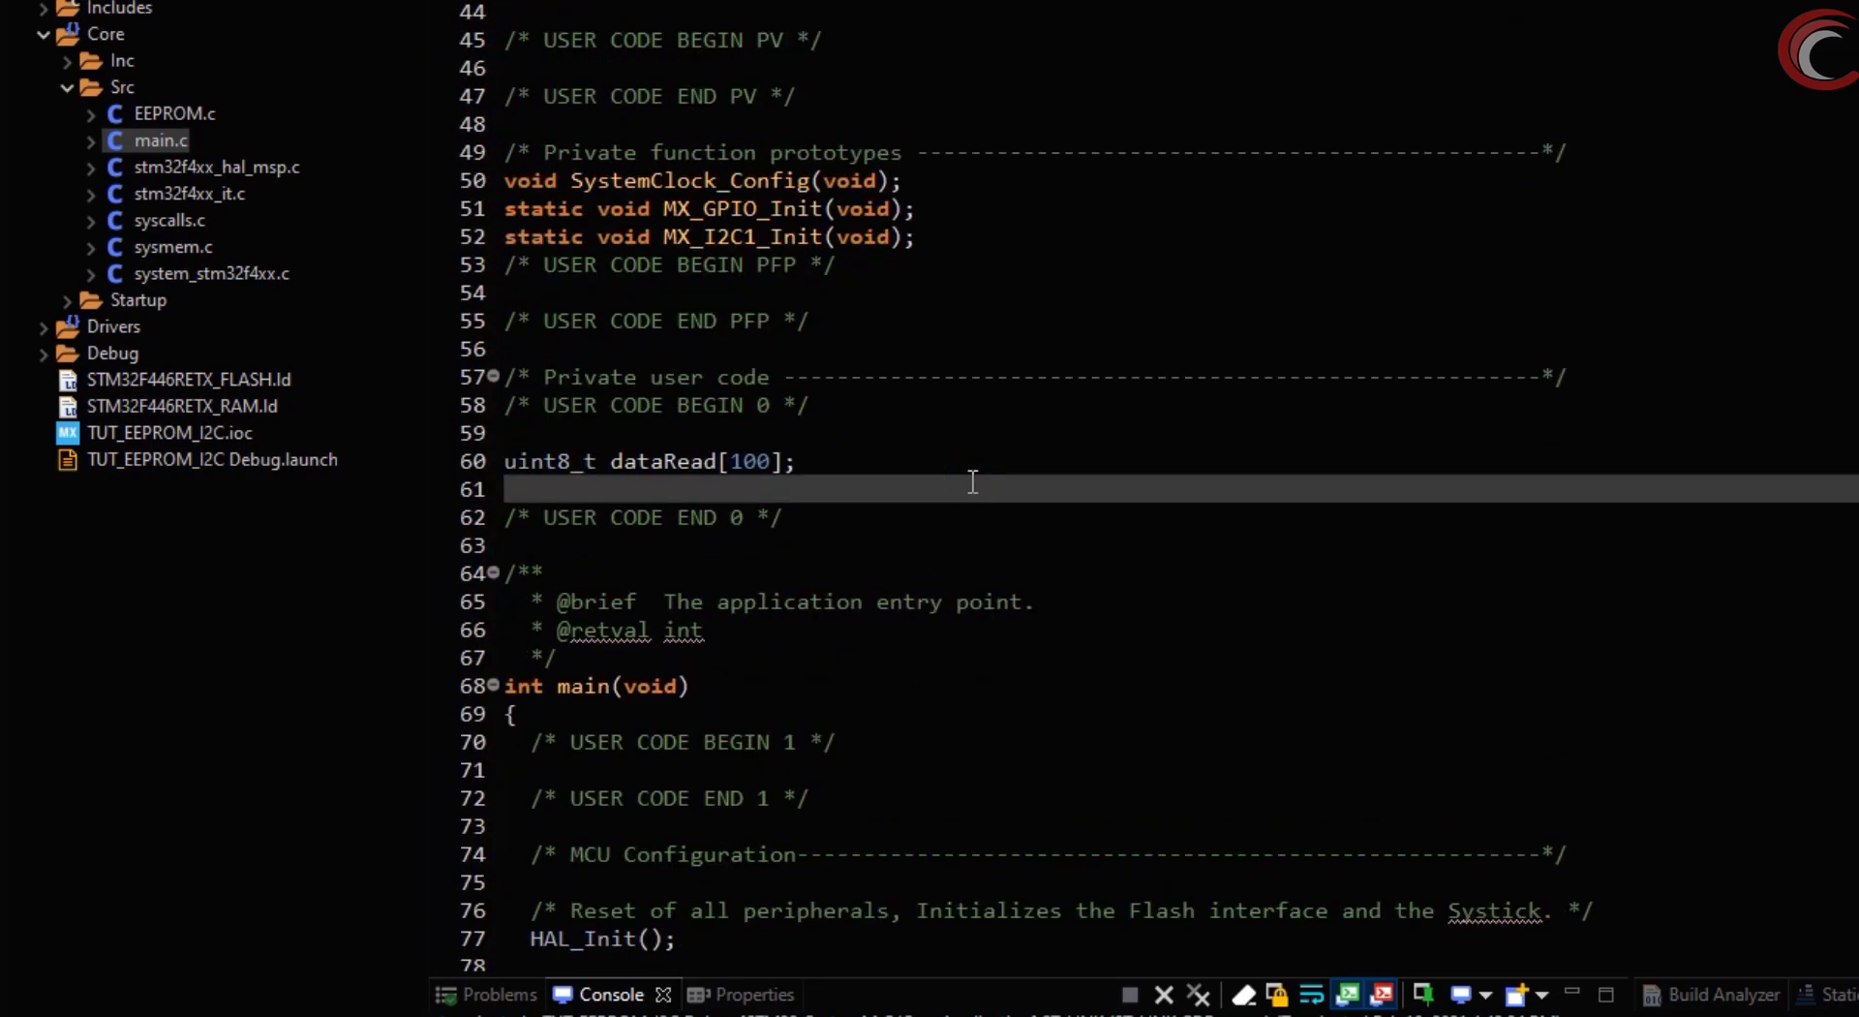
Declare a uint8_t dataWrite[100] array
type("iom")
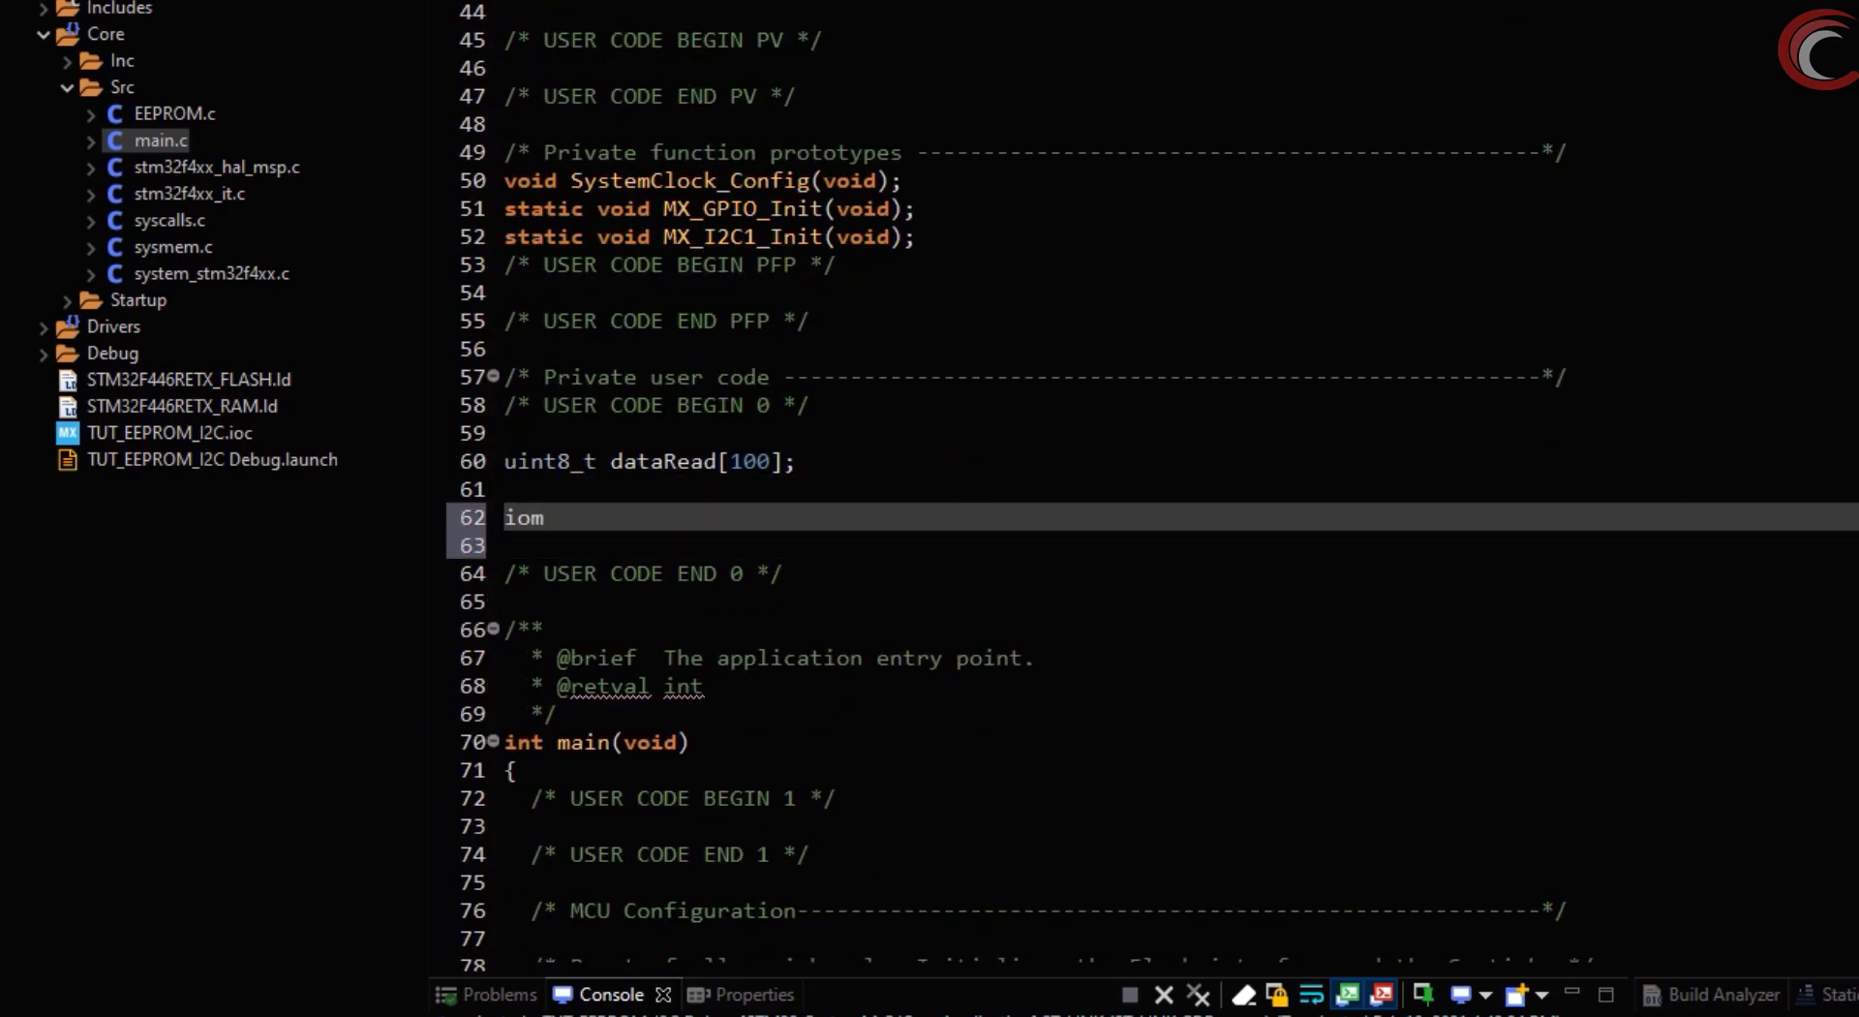
type("uint8_t")
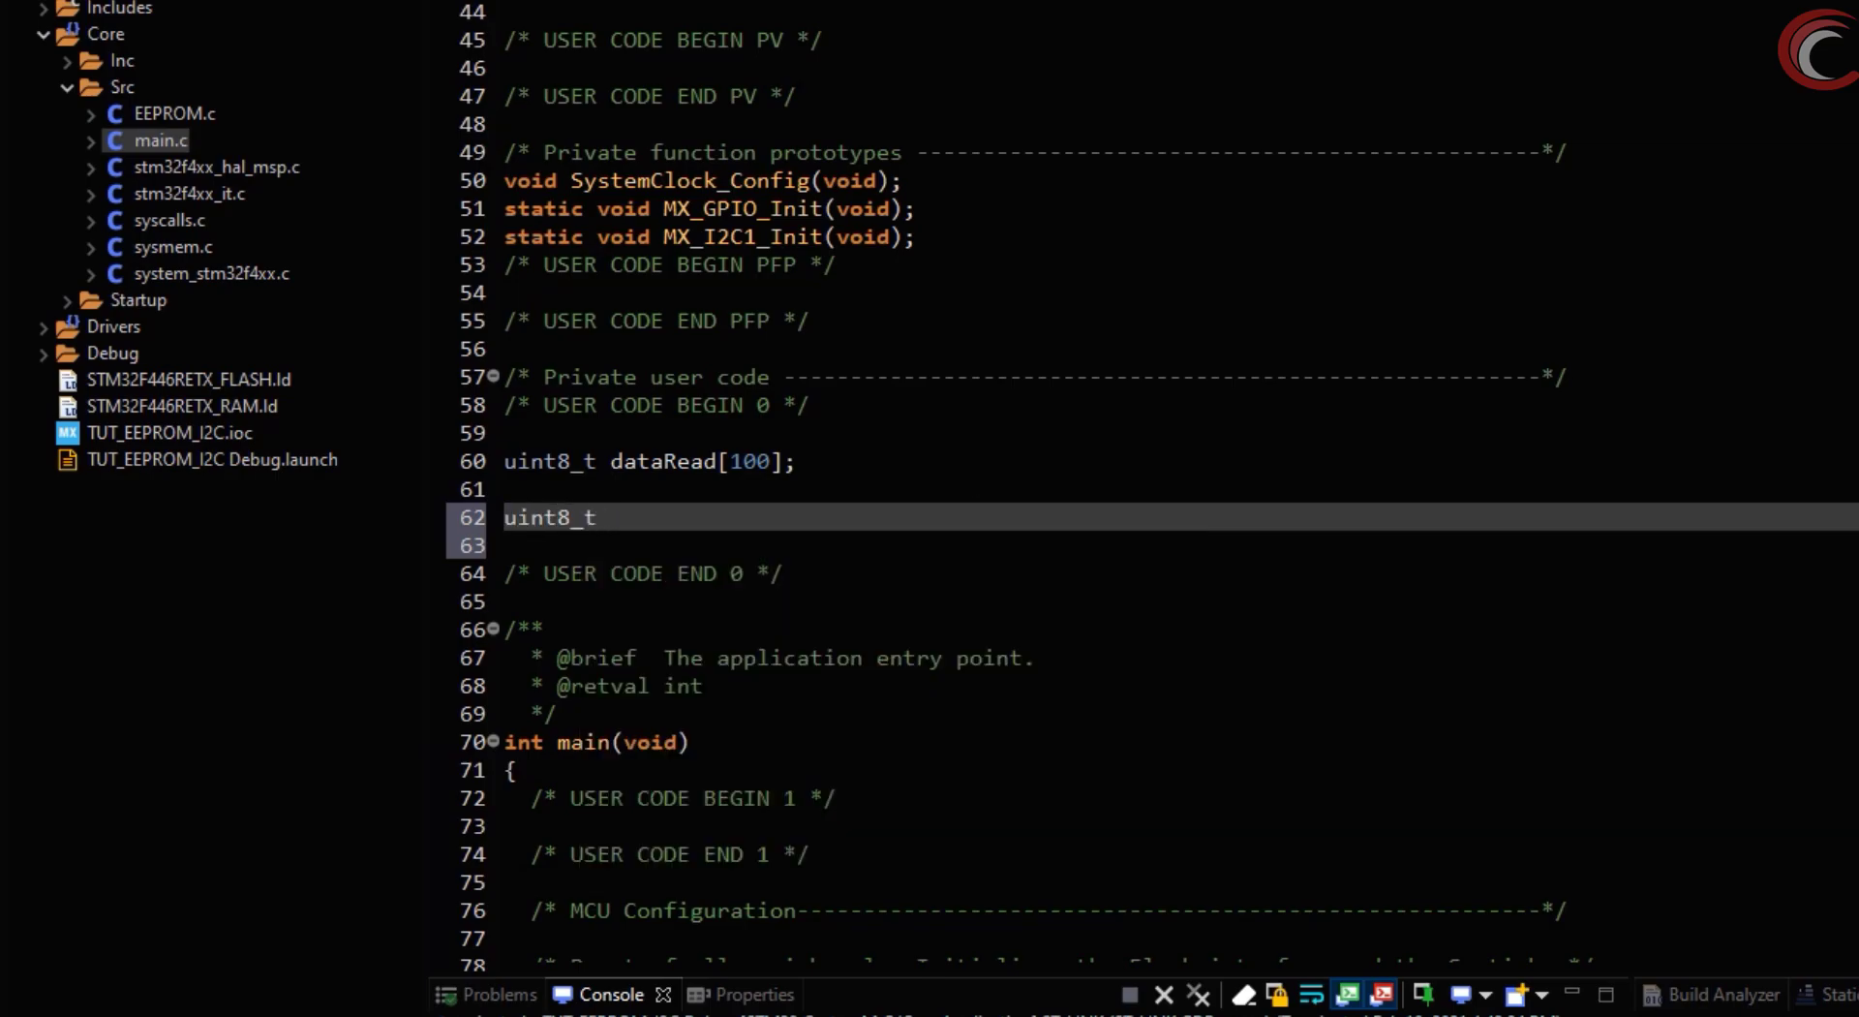
type("dataWrite[100]")
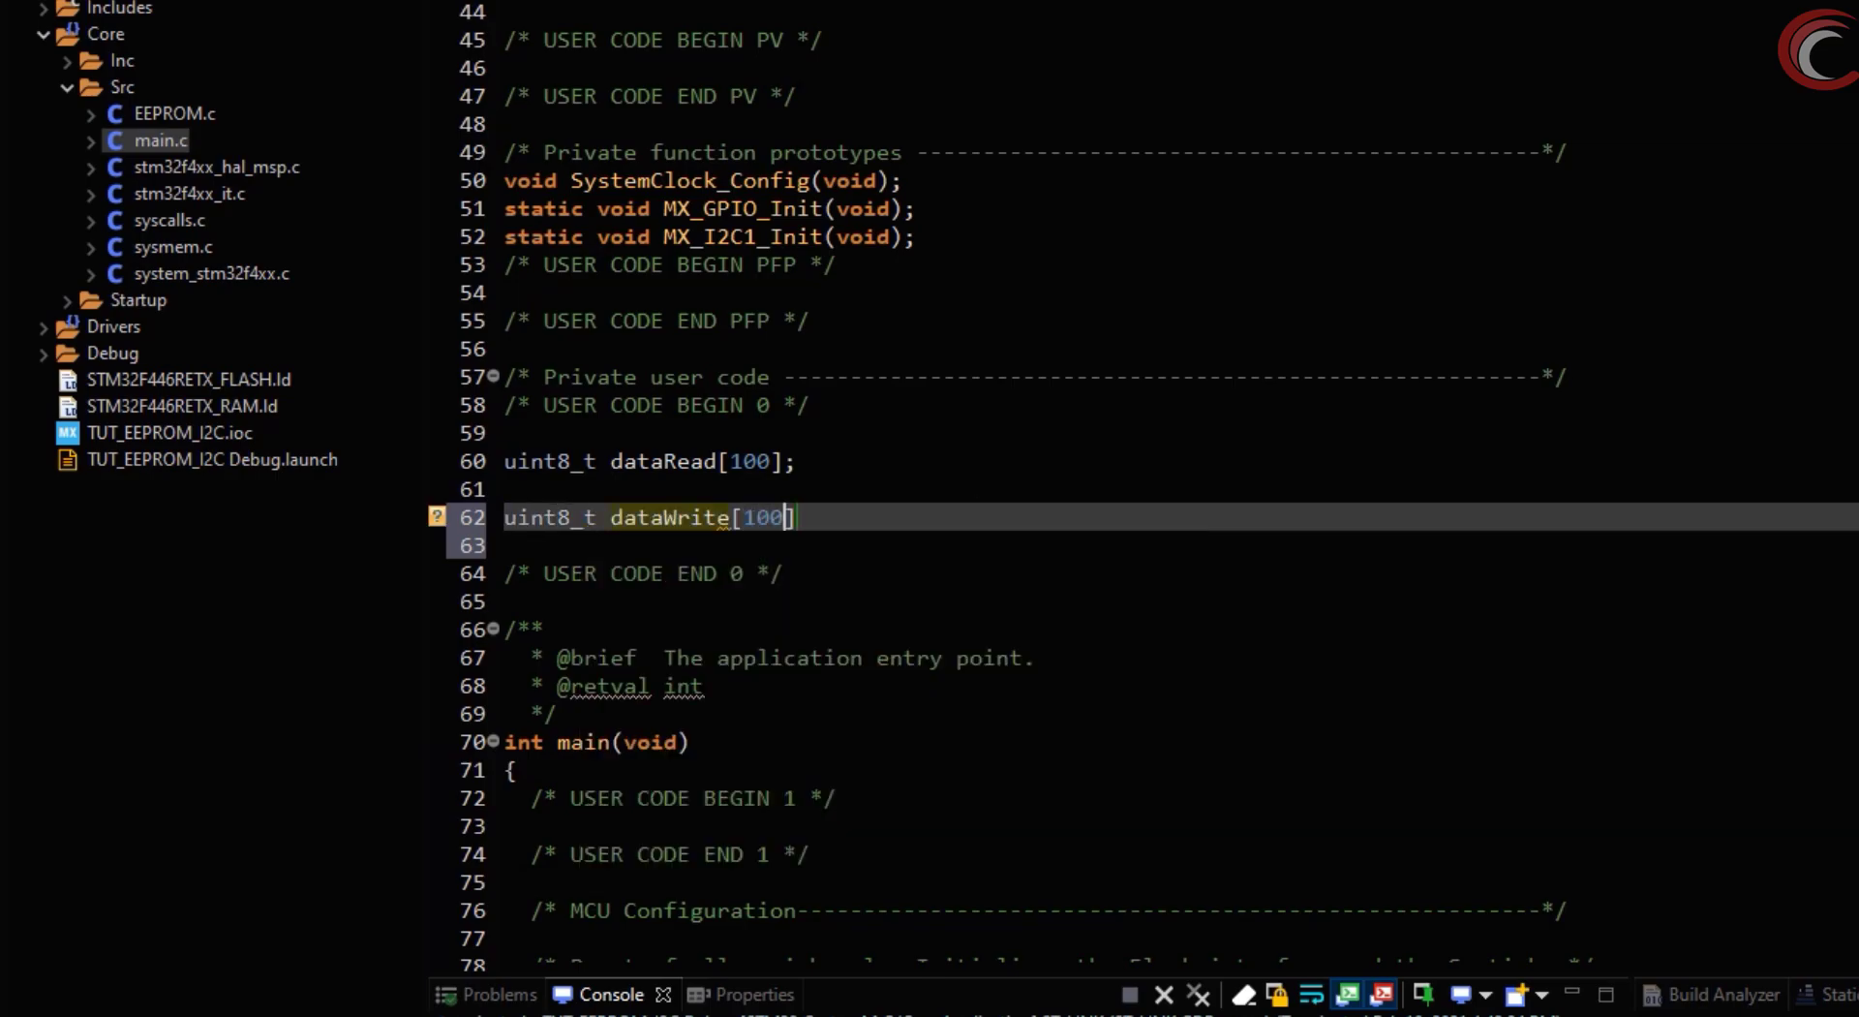
Add a loop setting dataWrite[i] = i+10
scroll("down", 3)
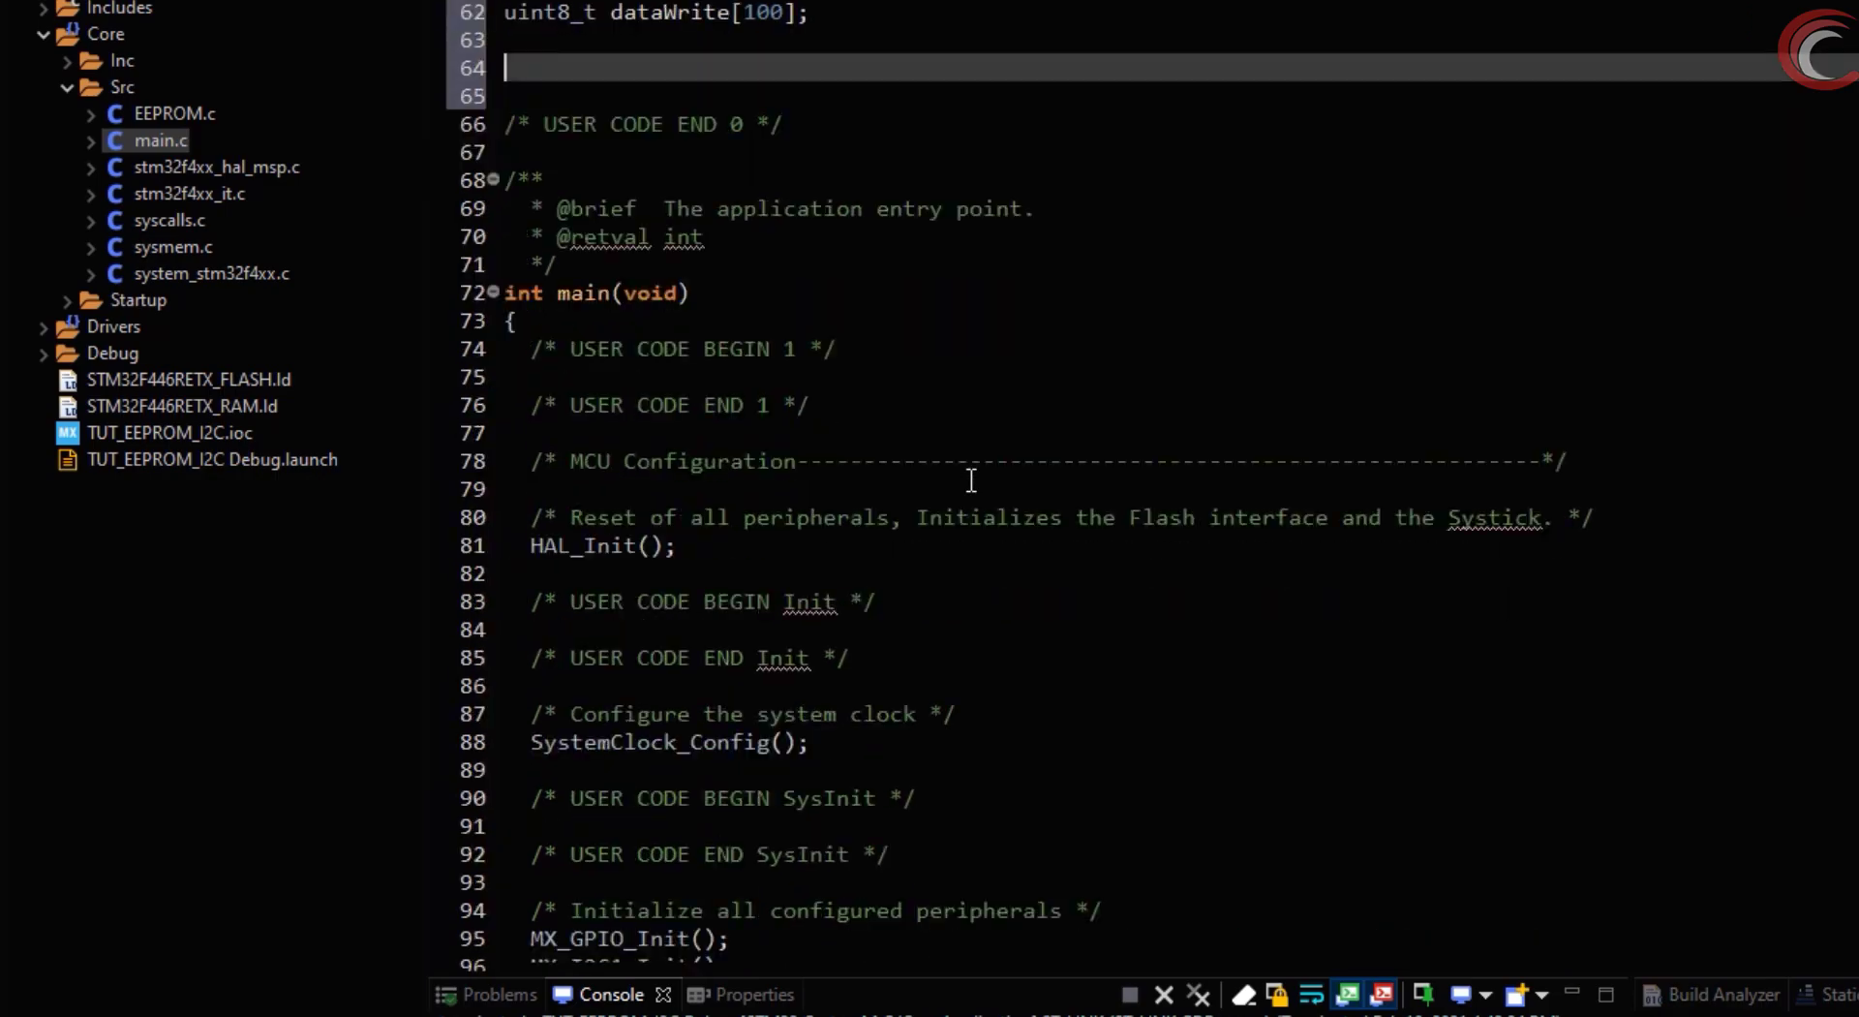
type("for (int i=0; i<100; i++")
type("d")
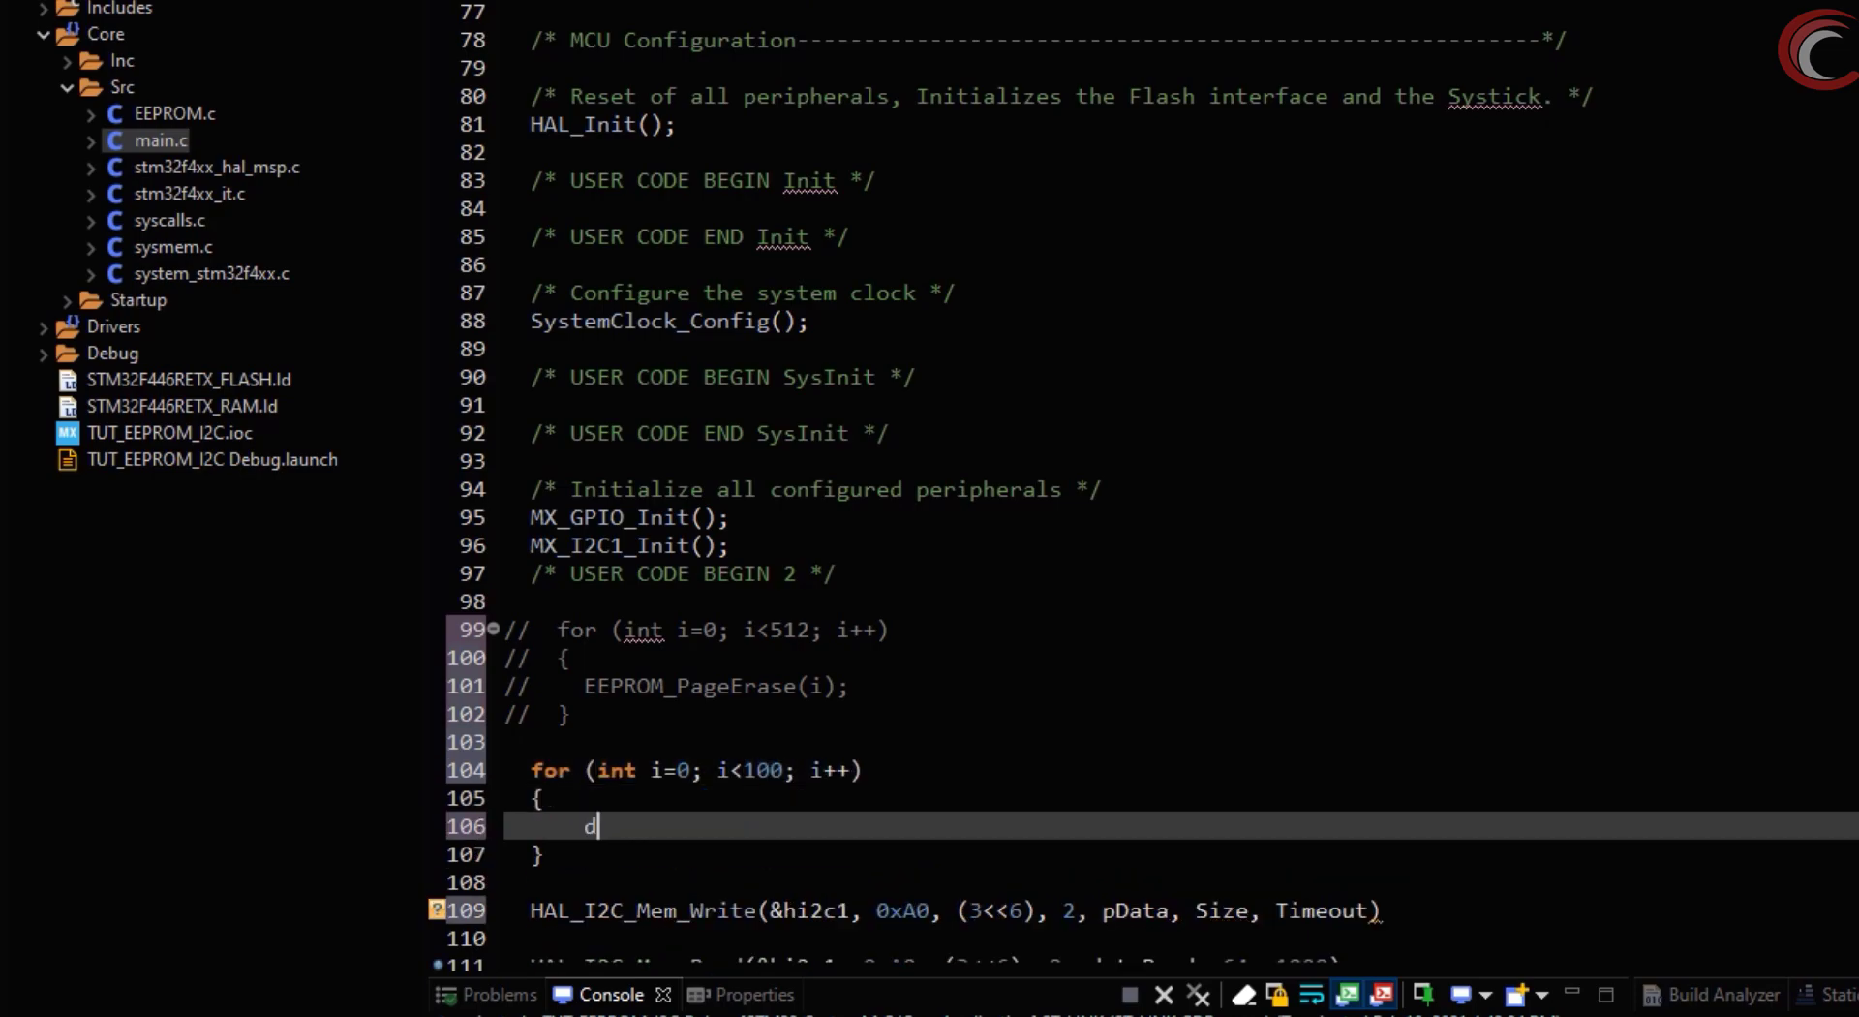
type("ata[i]")
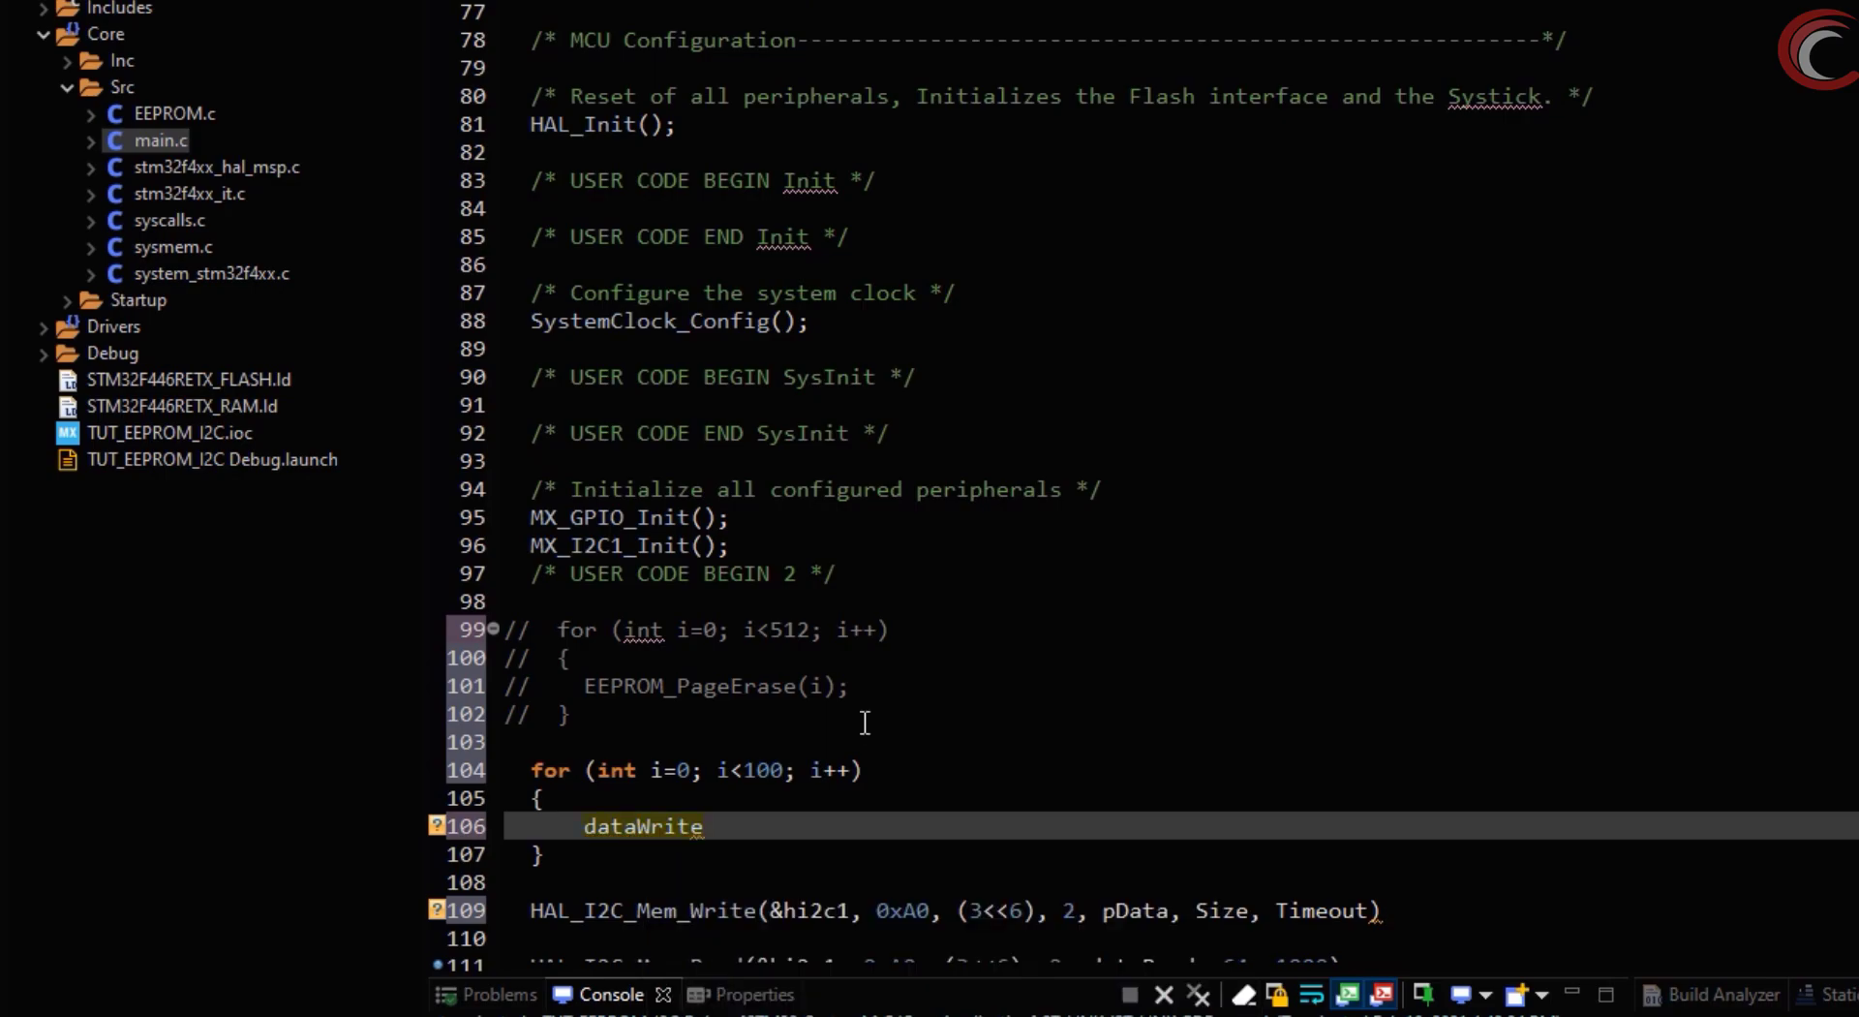
type("[i] = i+")
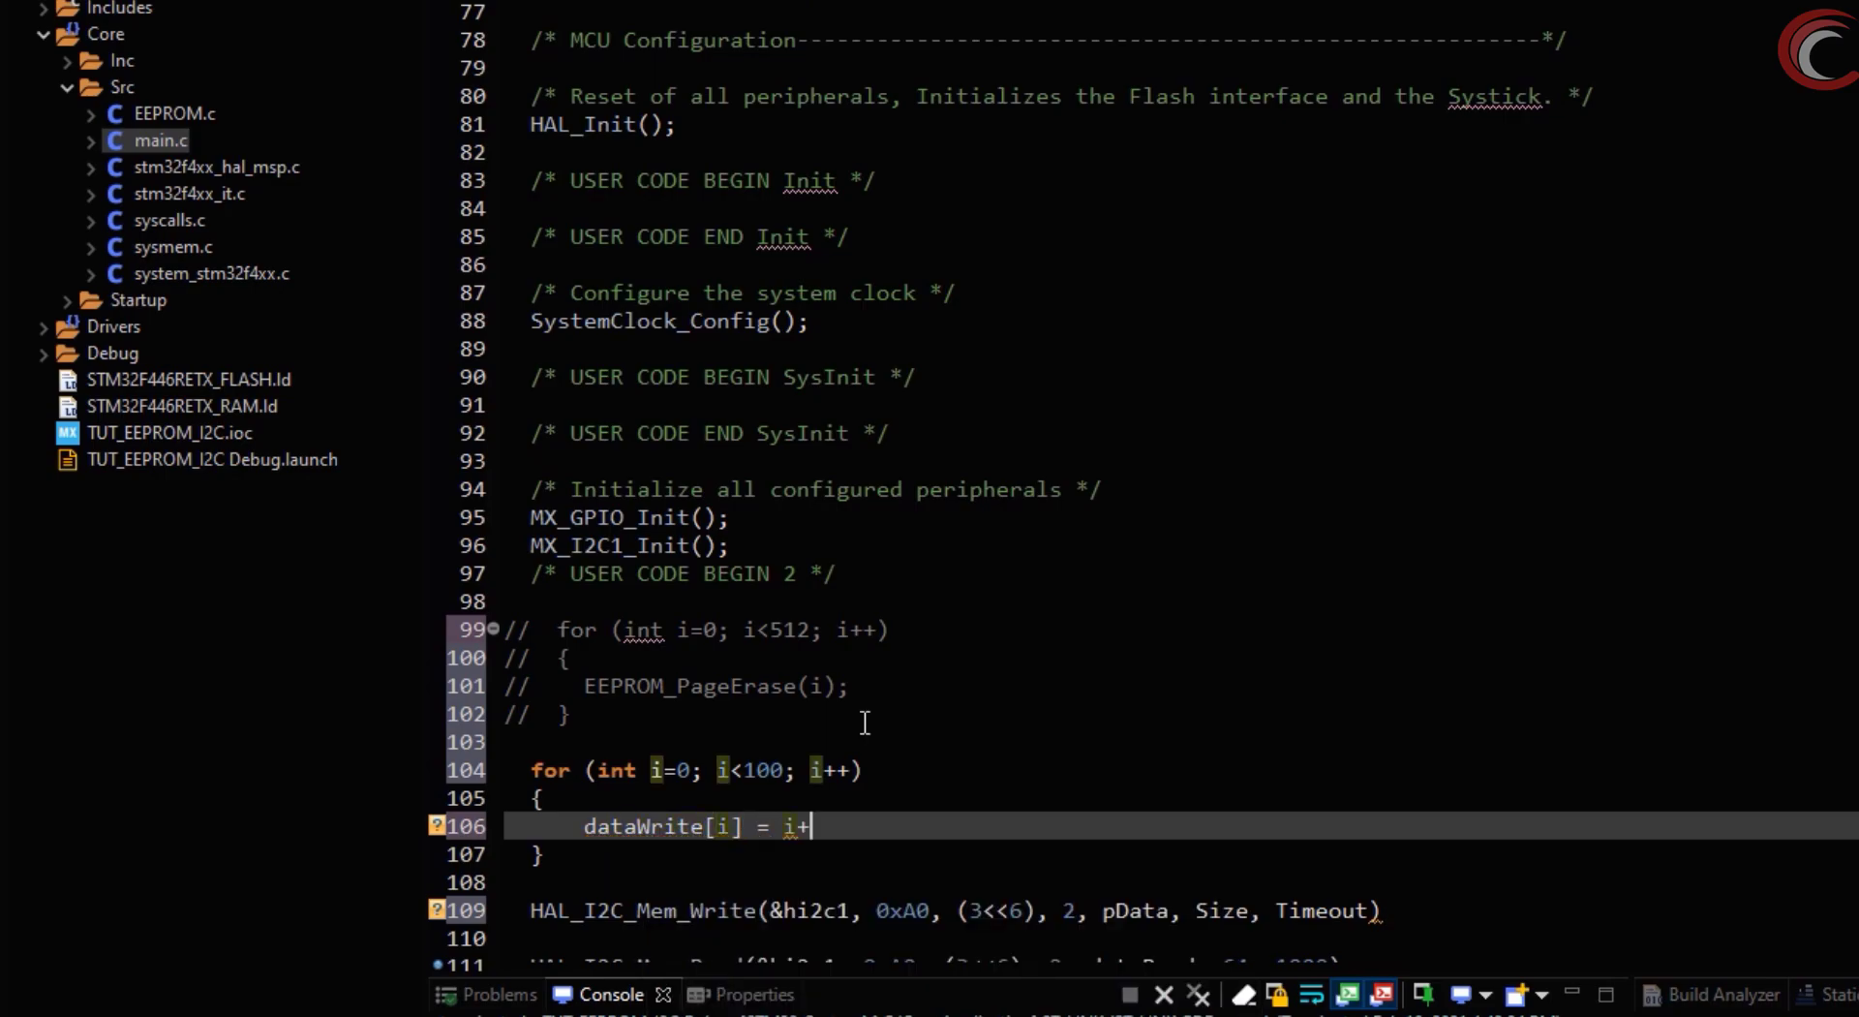
type("10;")
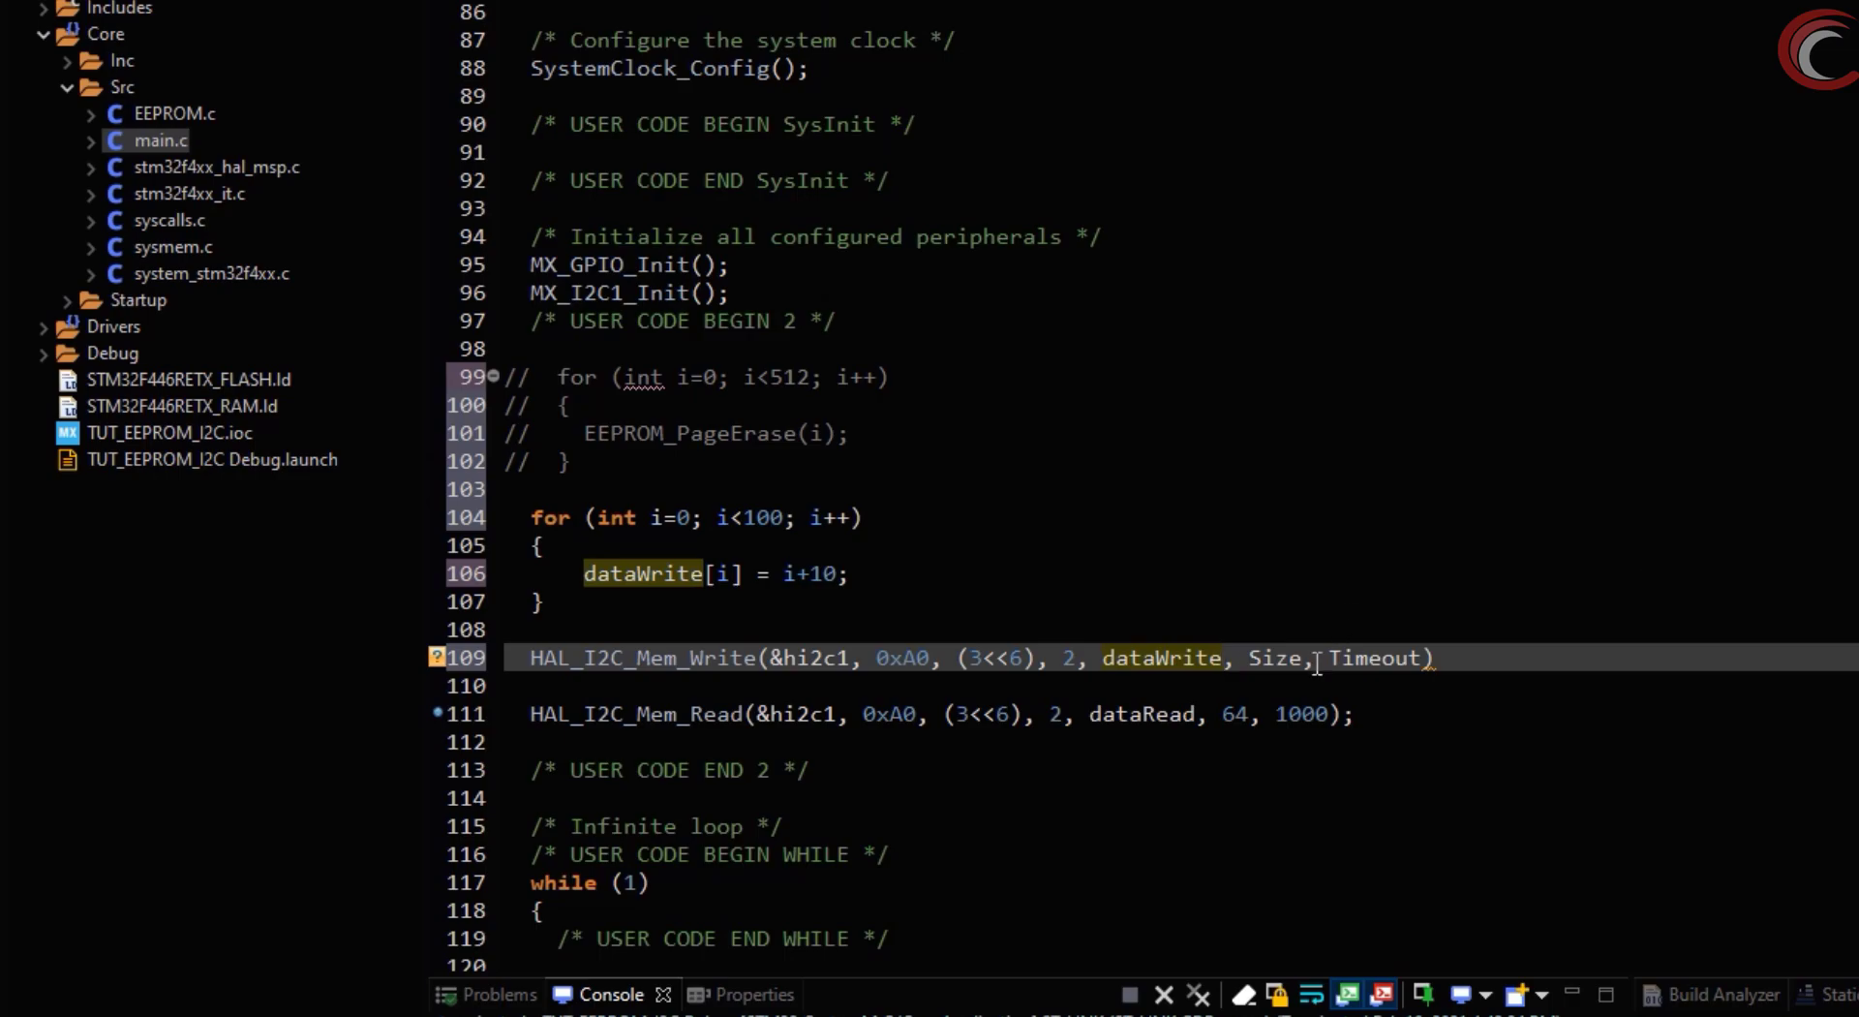
Pass dataWrite, 64, 1000 to HAL_I2C_Mem_Write and follow it with HAL_Delay(5)
type("64")
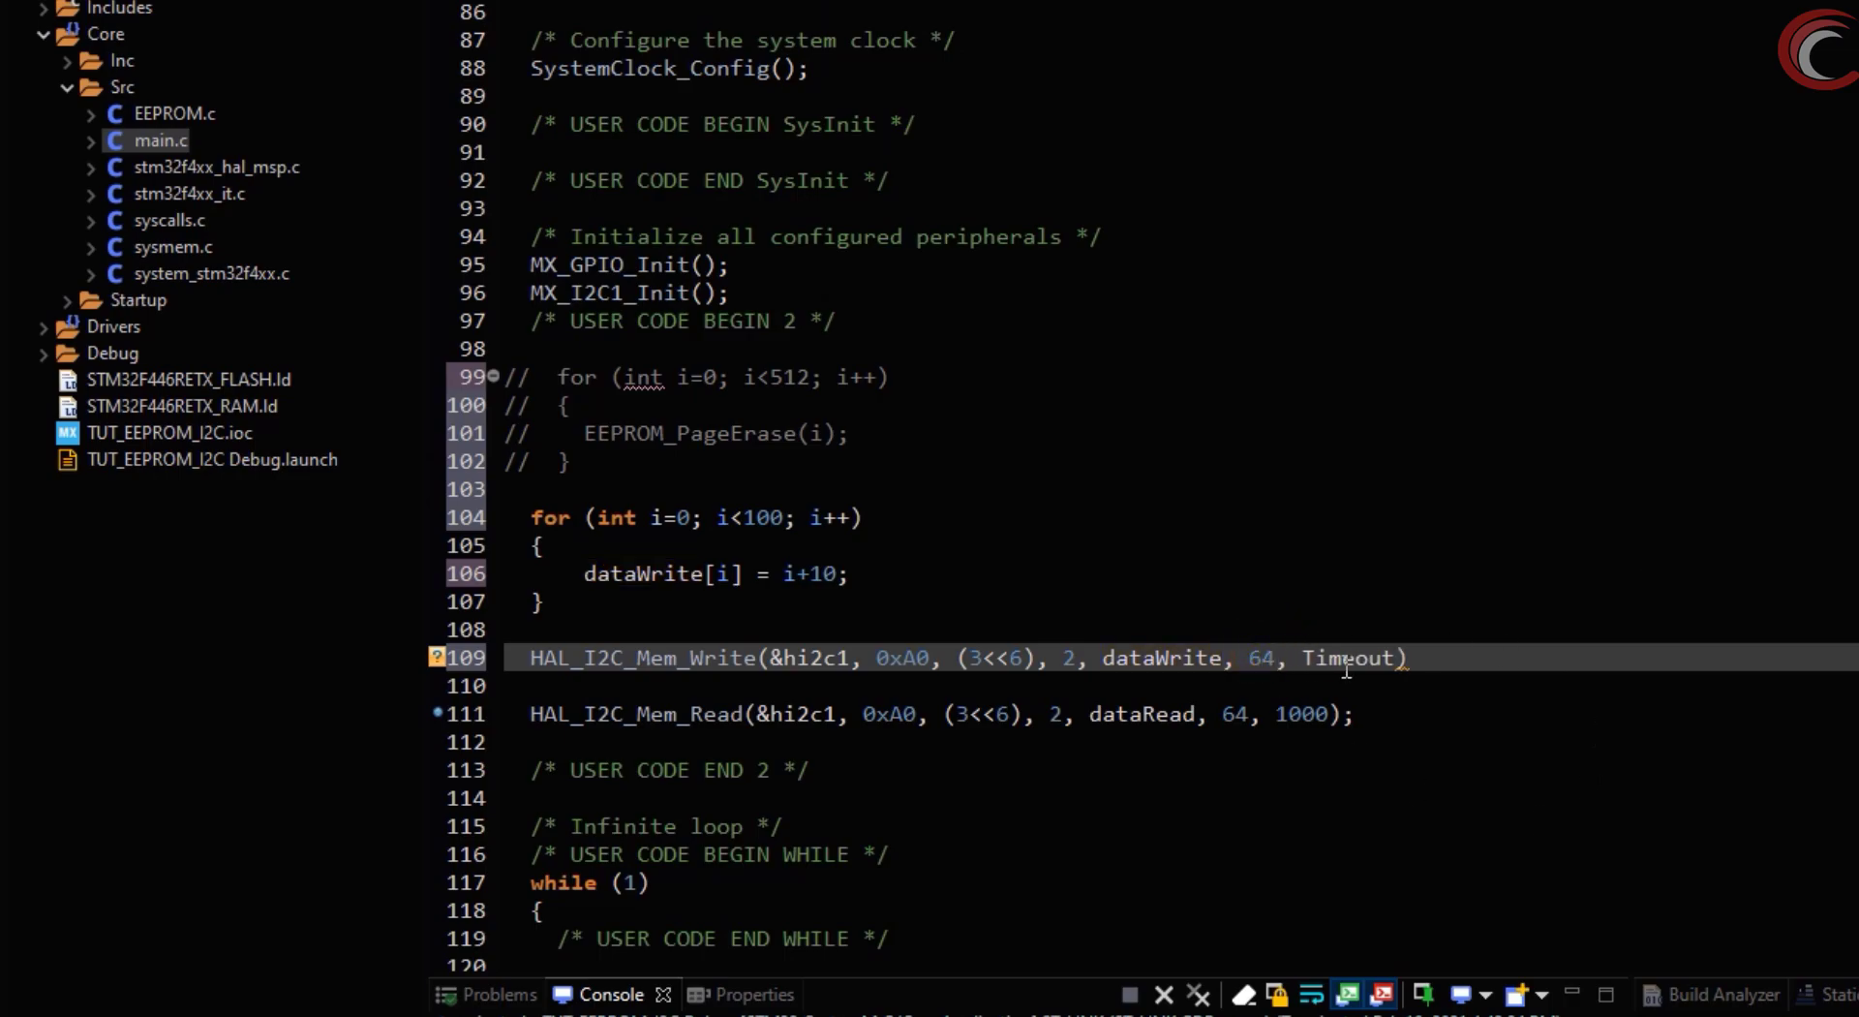
type("1000")
left_click(1180, 685)
type("HAL")
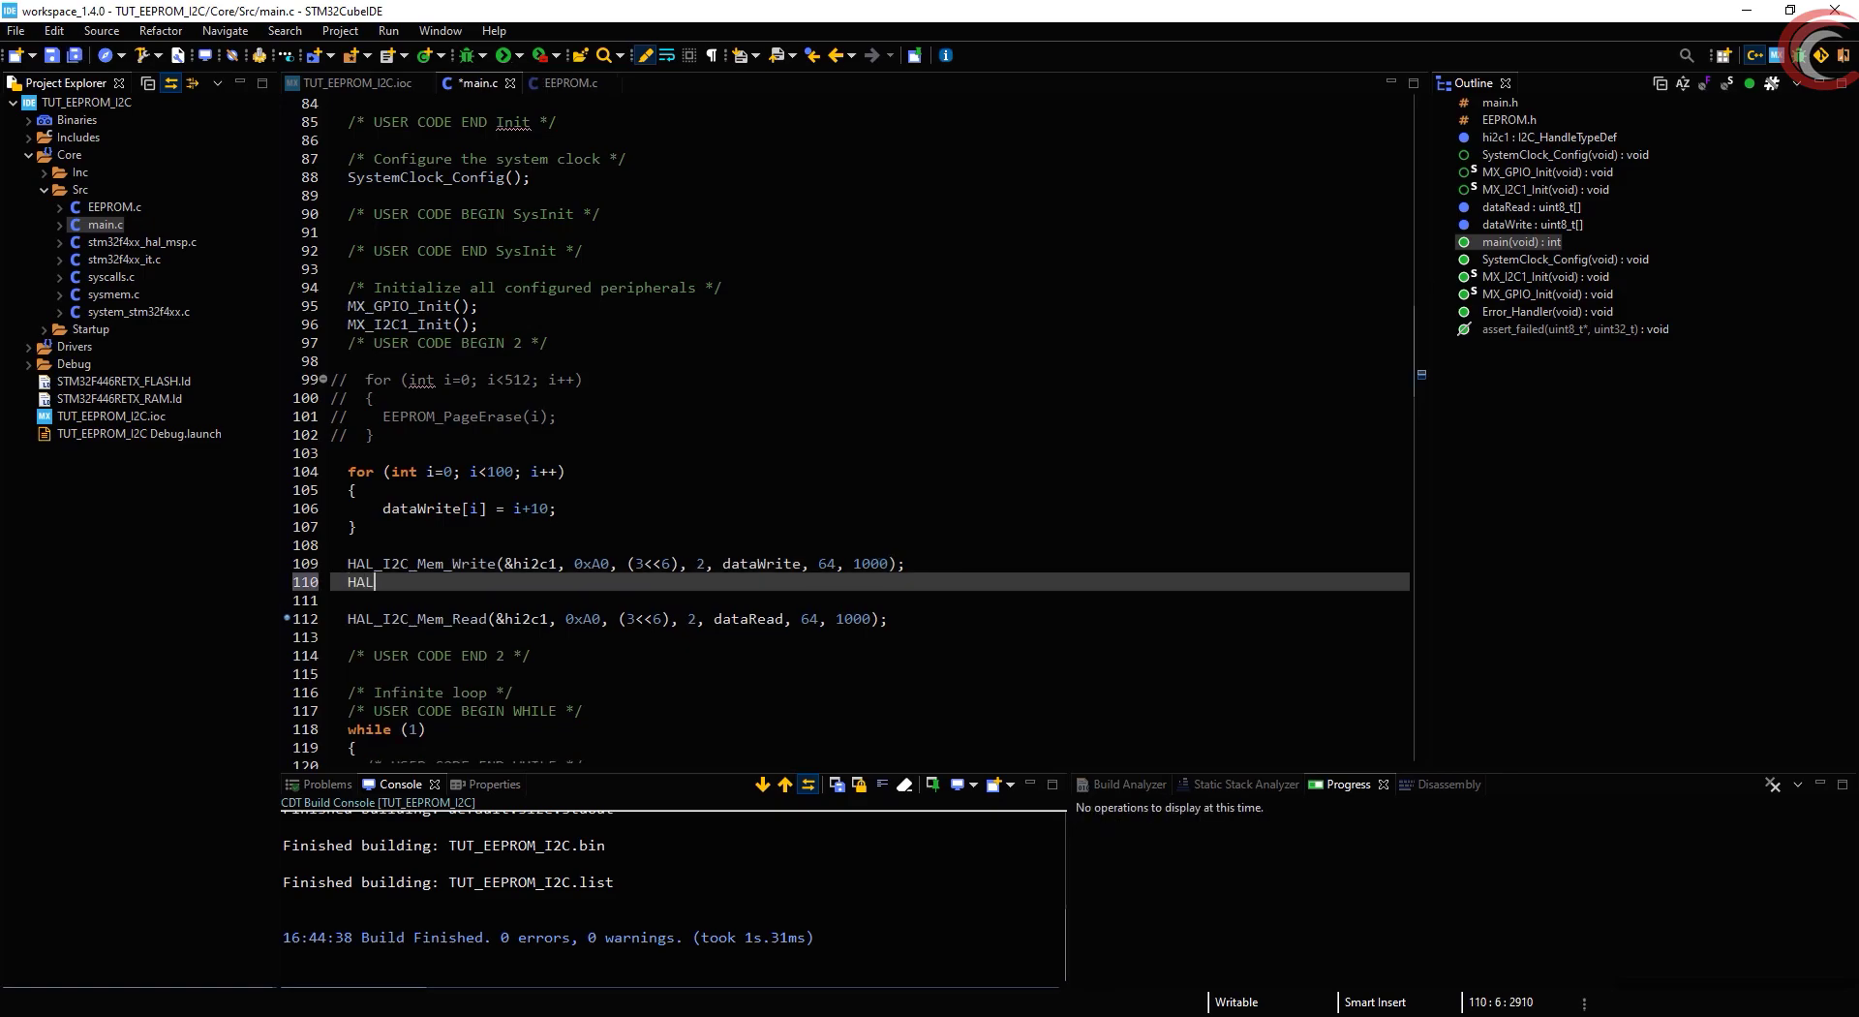
type("_Delay (5);")
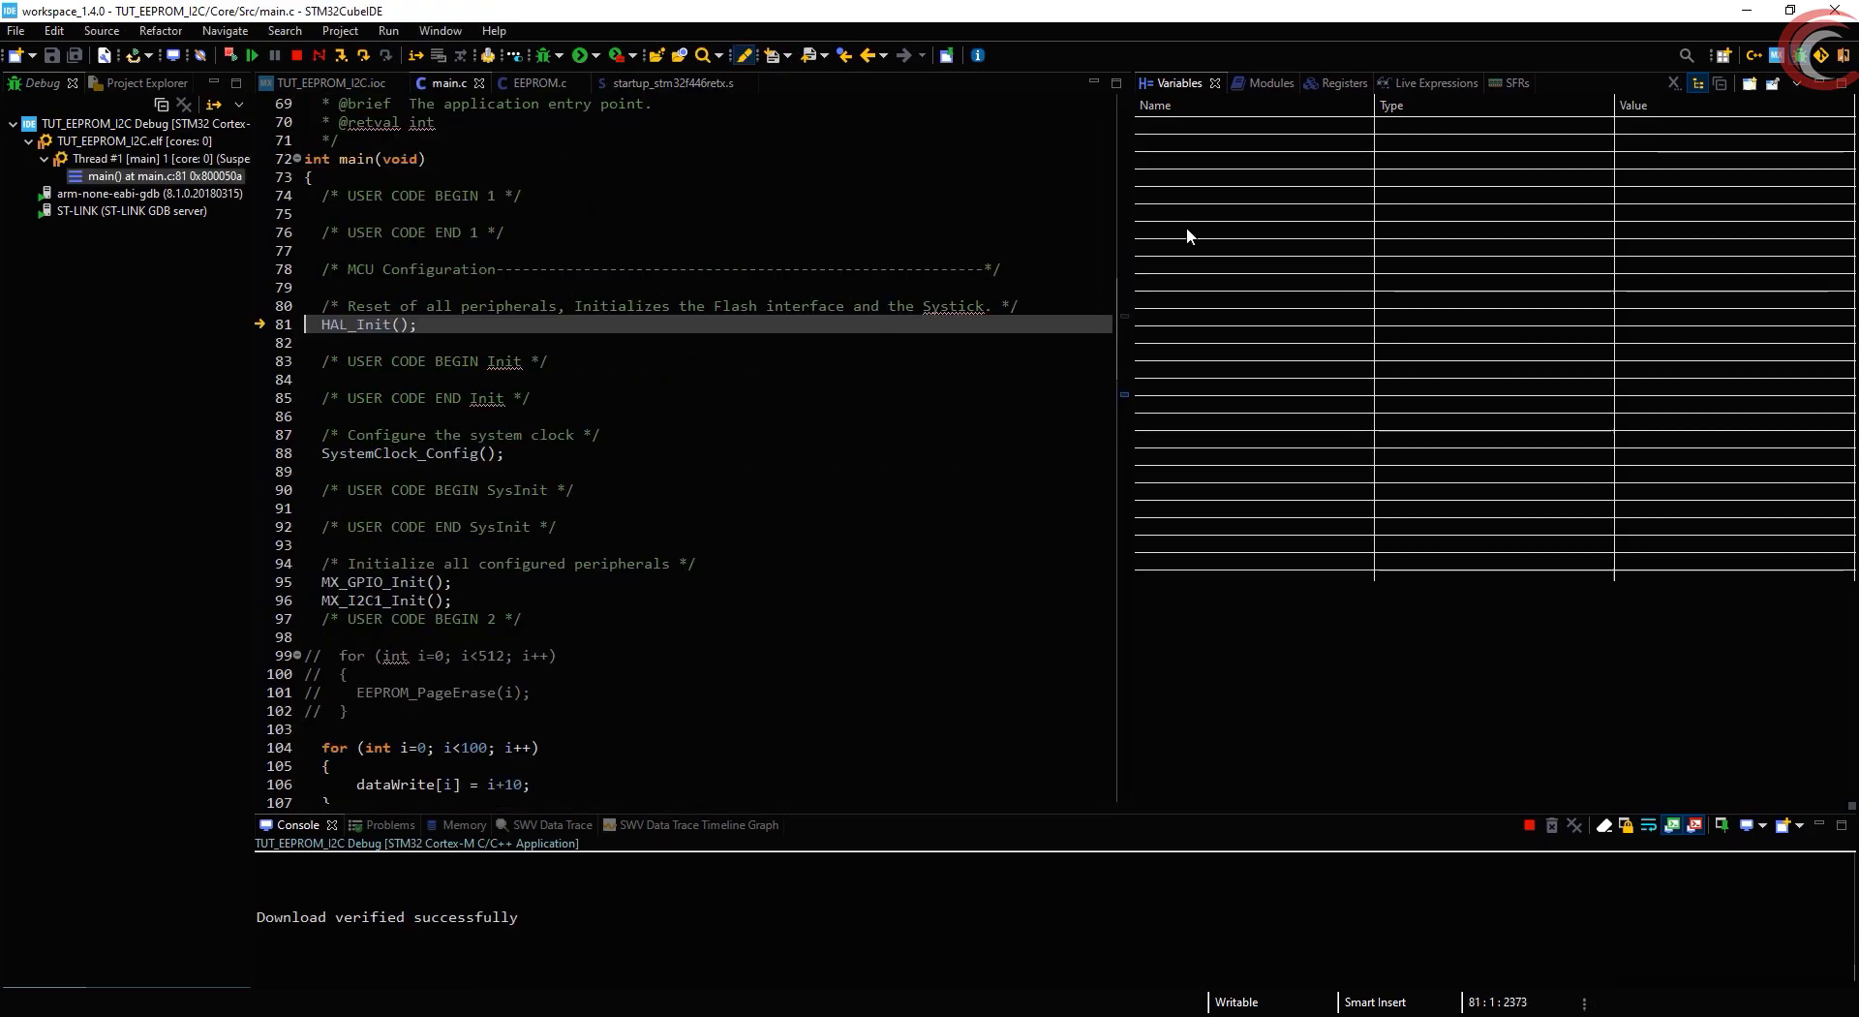
Debug with dataRead expanded in Live Expressions, stepping over the write, delay and read calls
left_click(1417, 83)
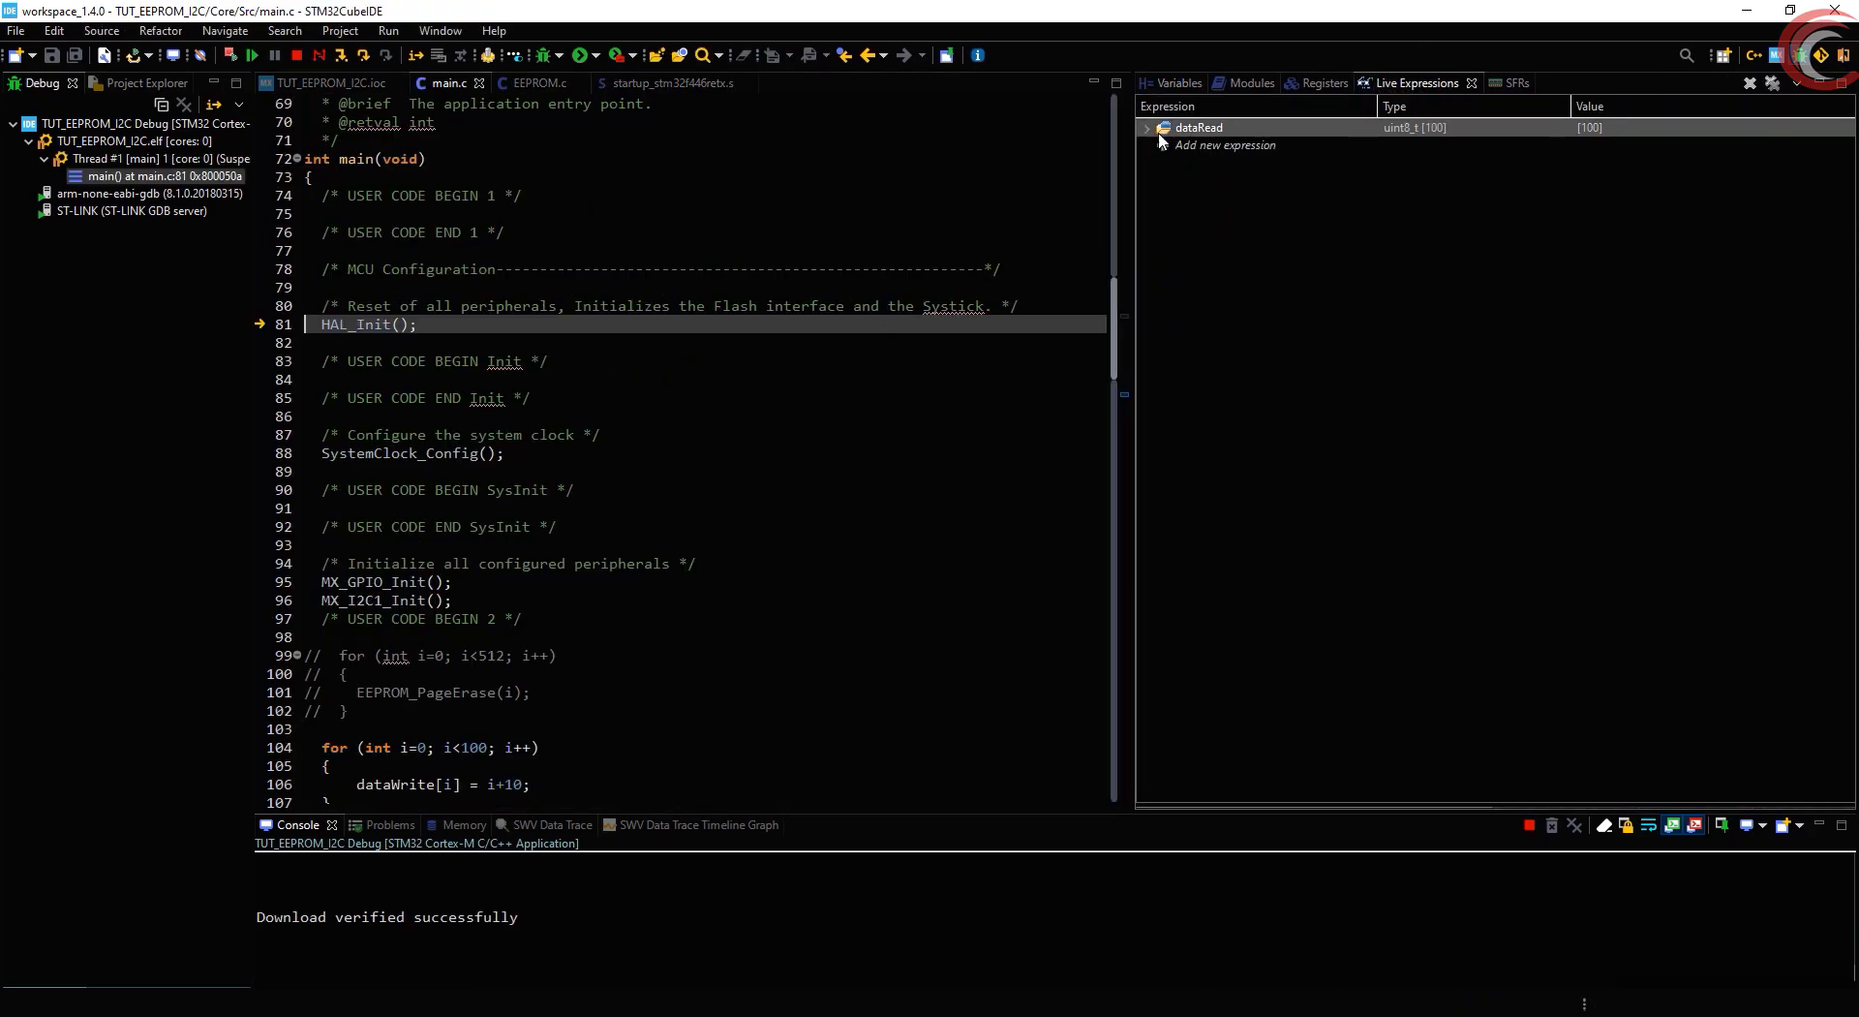
left_click(1145, 128)
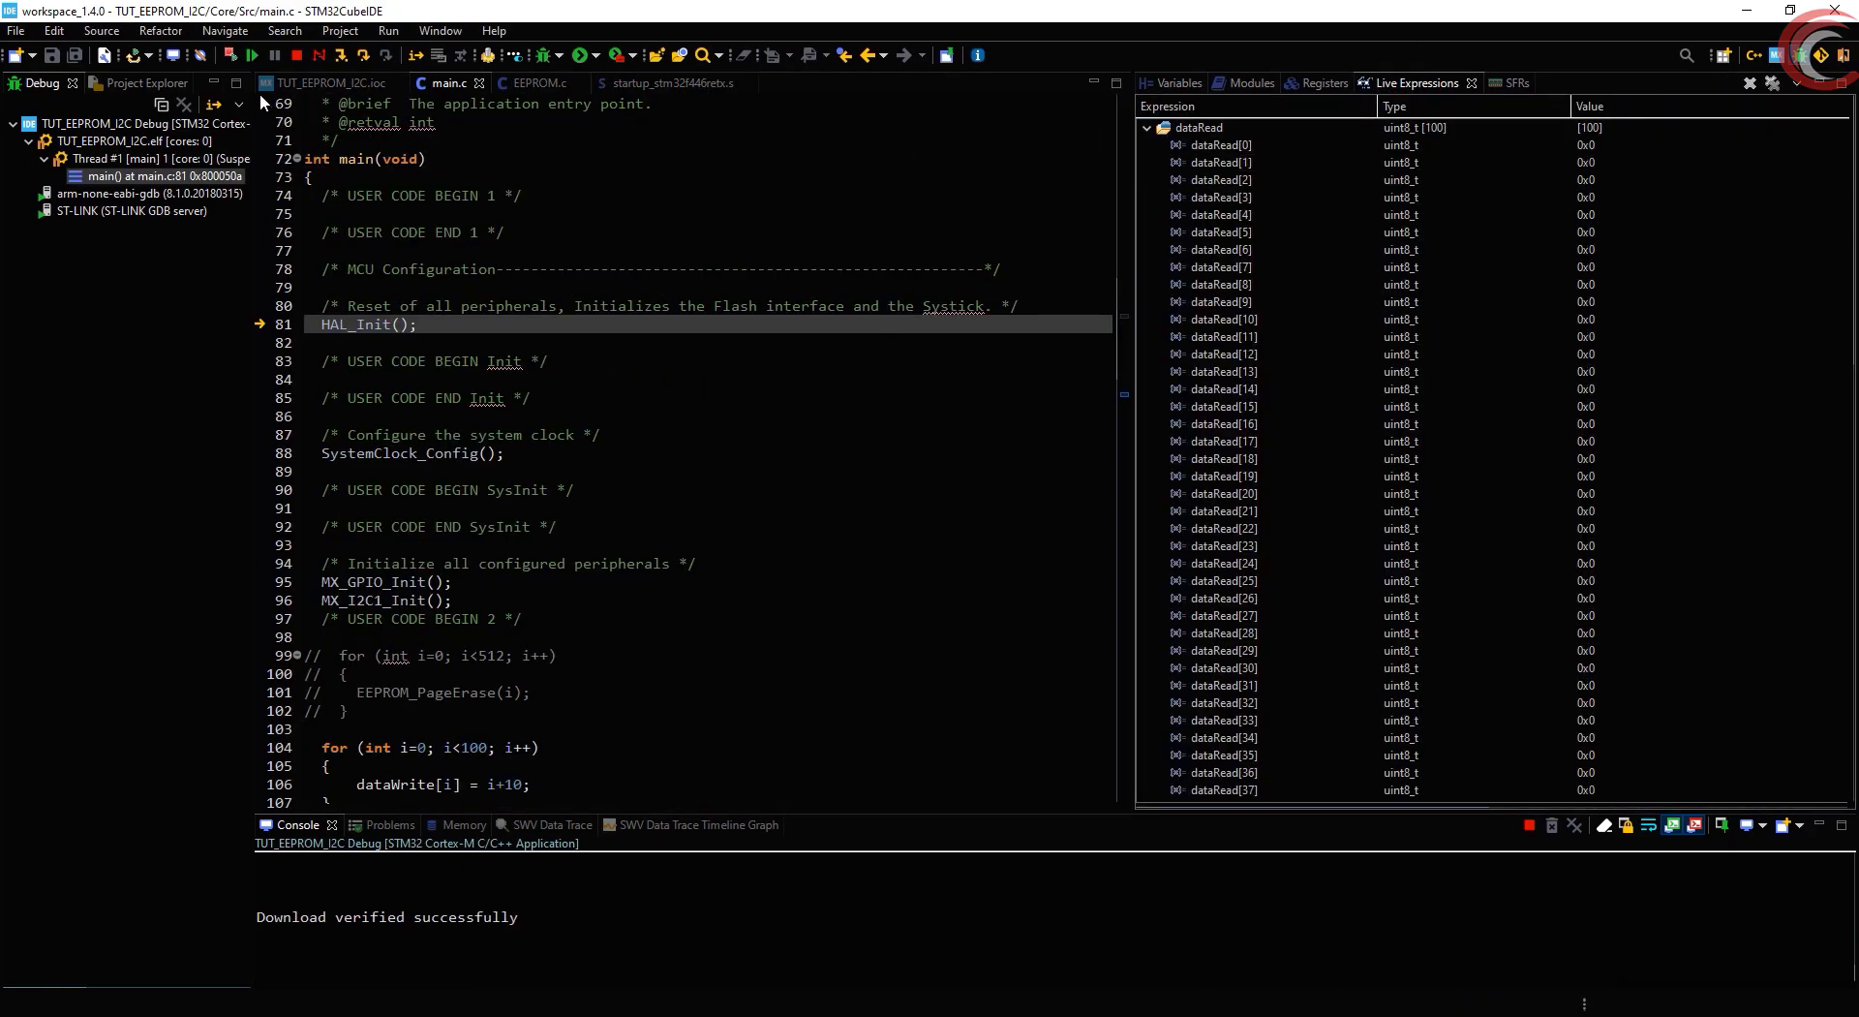
left_click(253, 57)
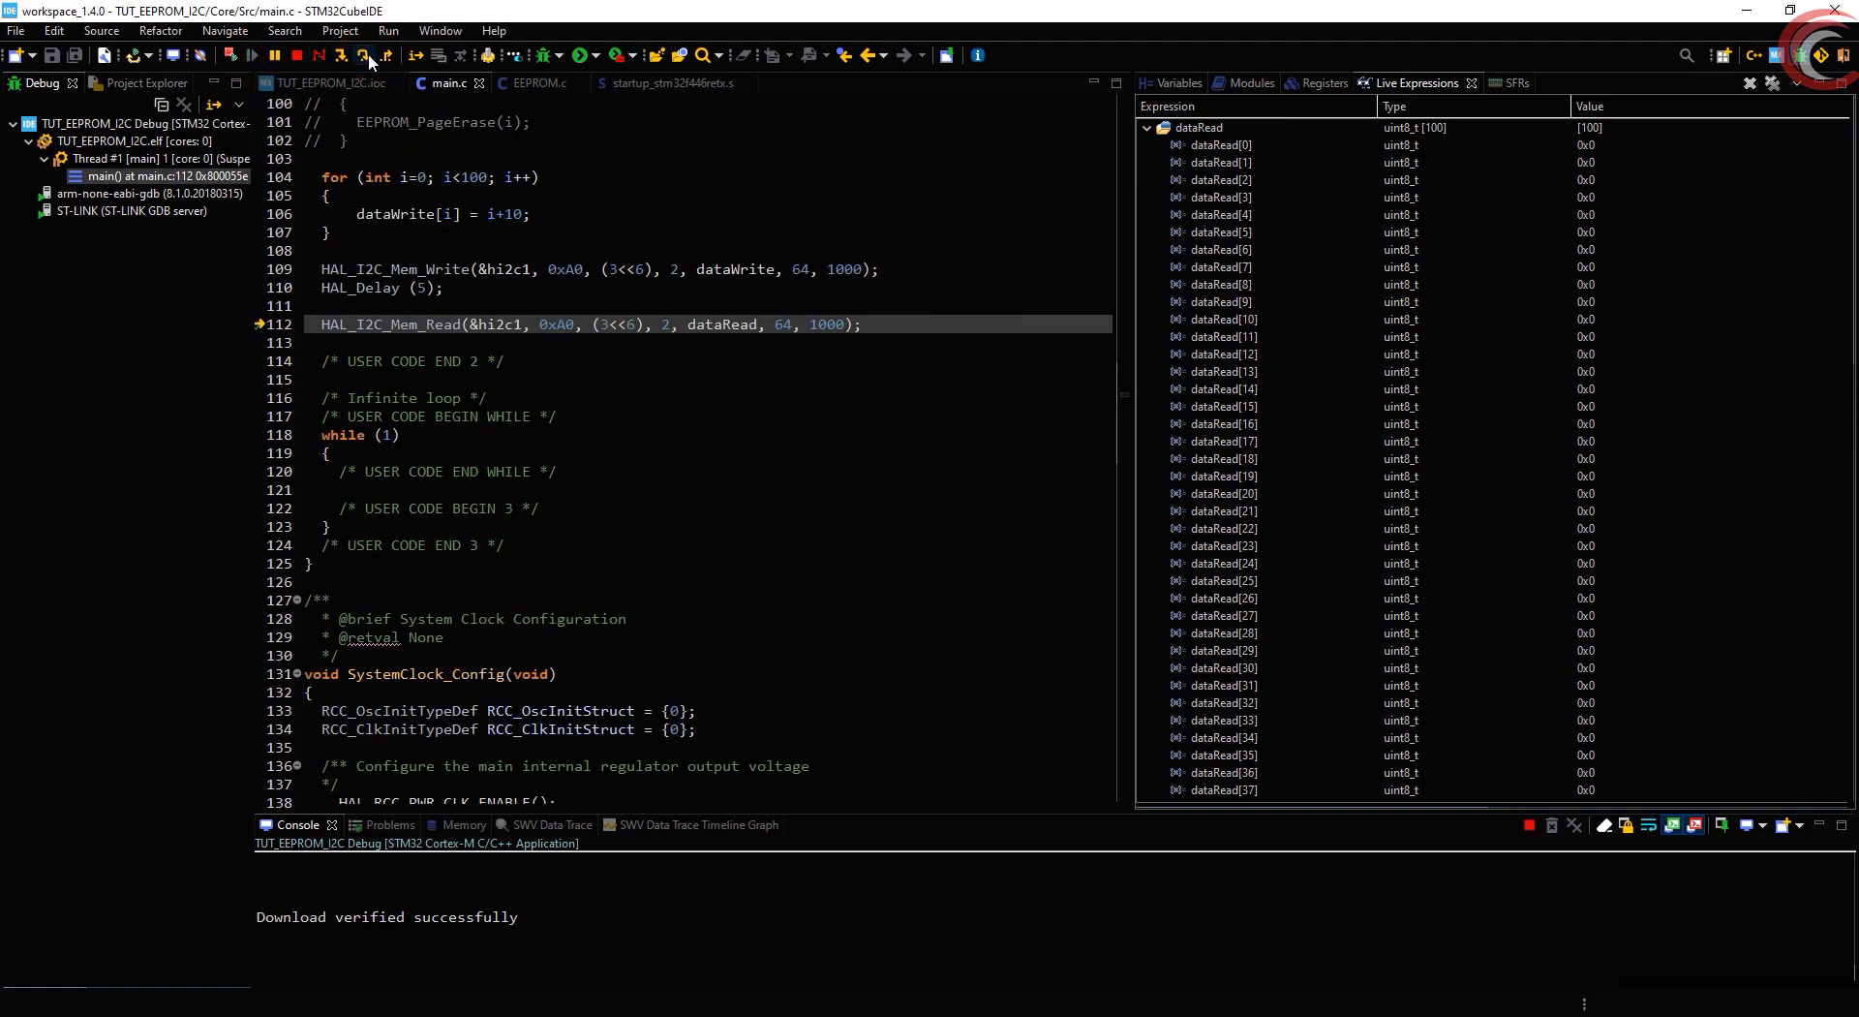
left_click(361, 56)
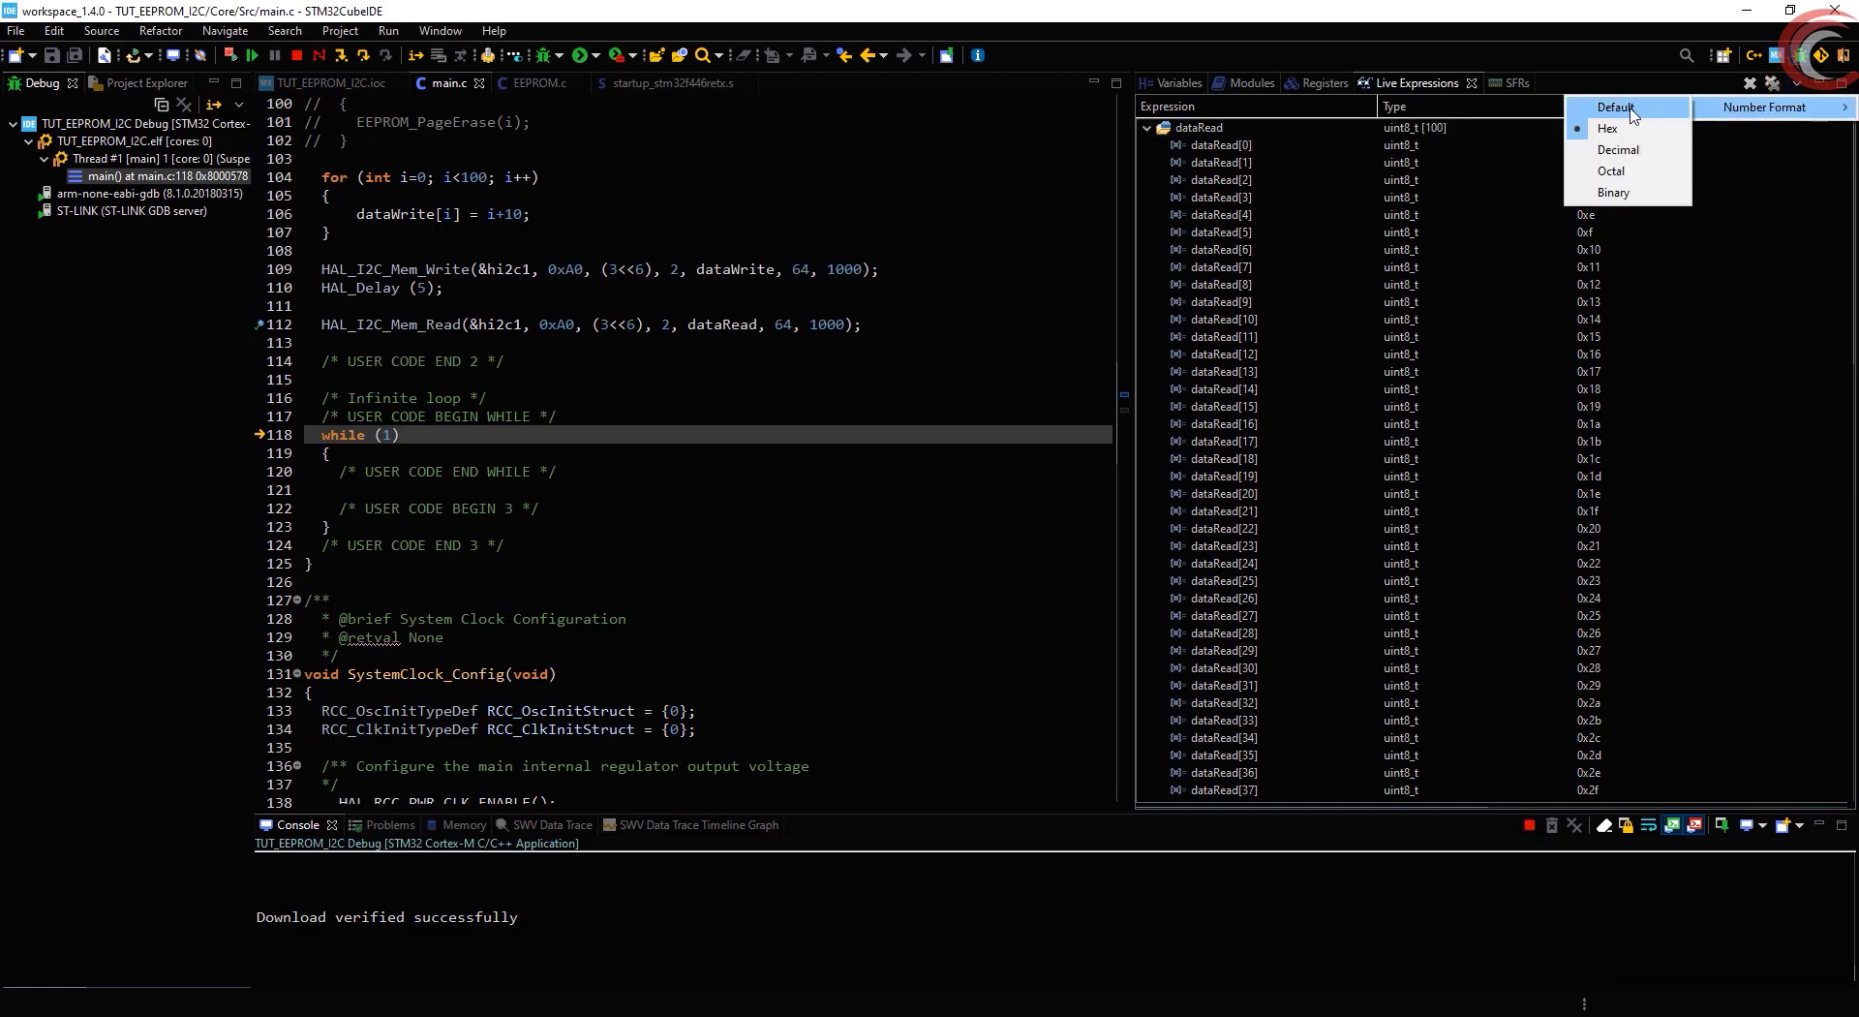
Switch the number format and verify dataRead reads back 0x0a, 0x0b, 0x0c and onward
left_click(1615, 107)
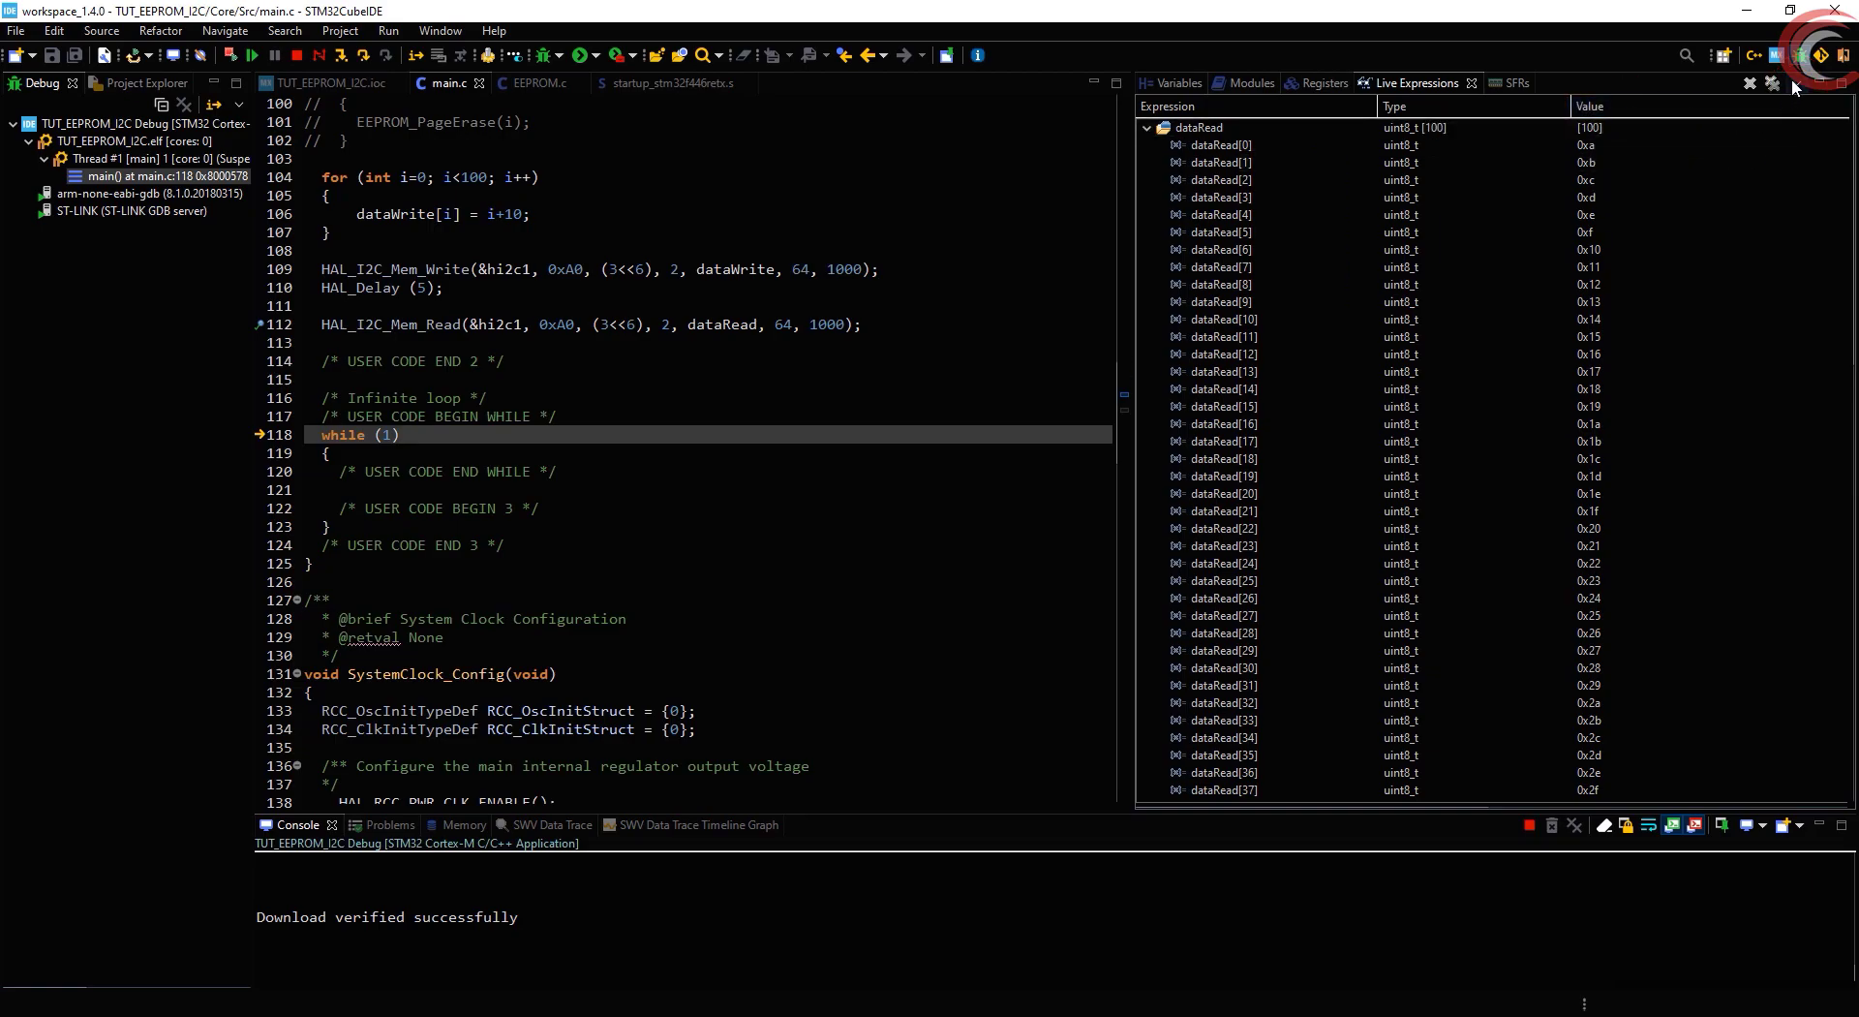
left_click(1221, 249)
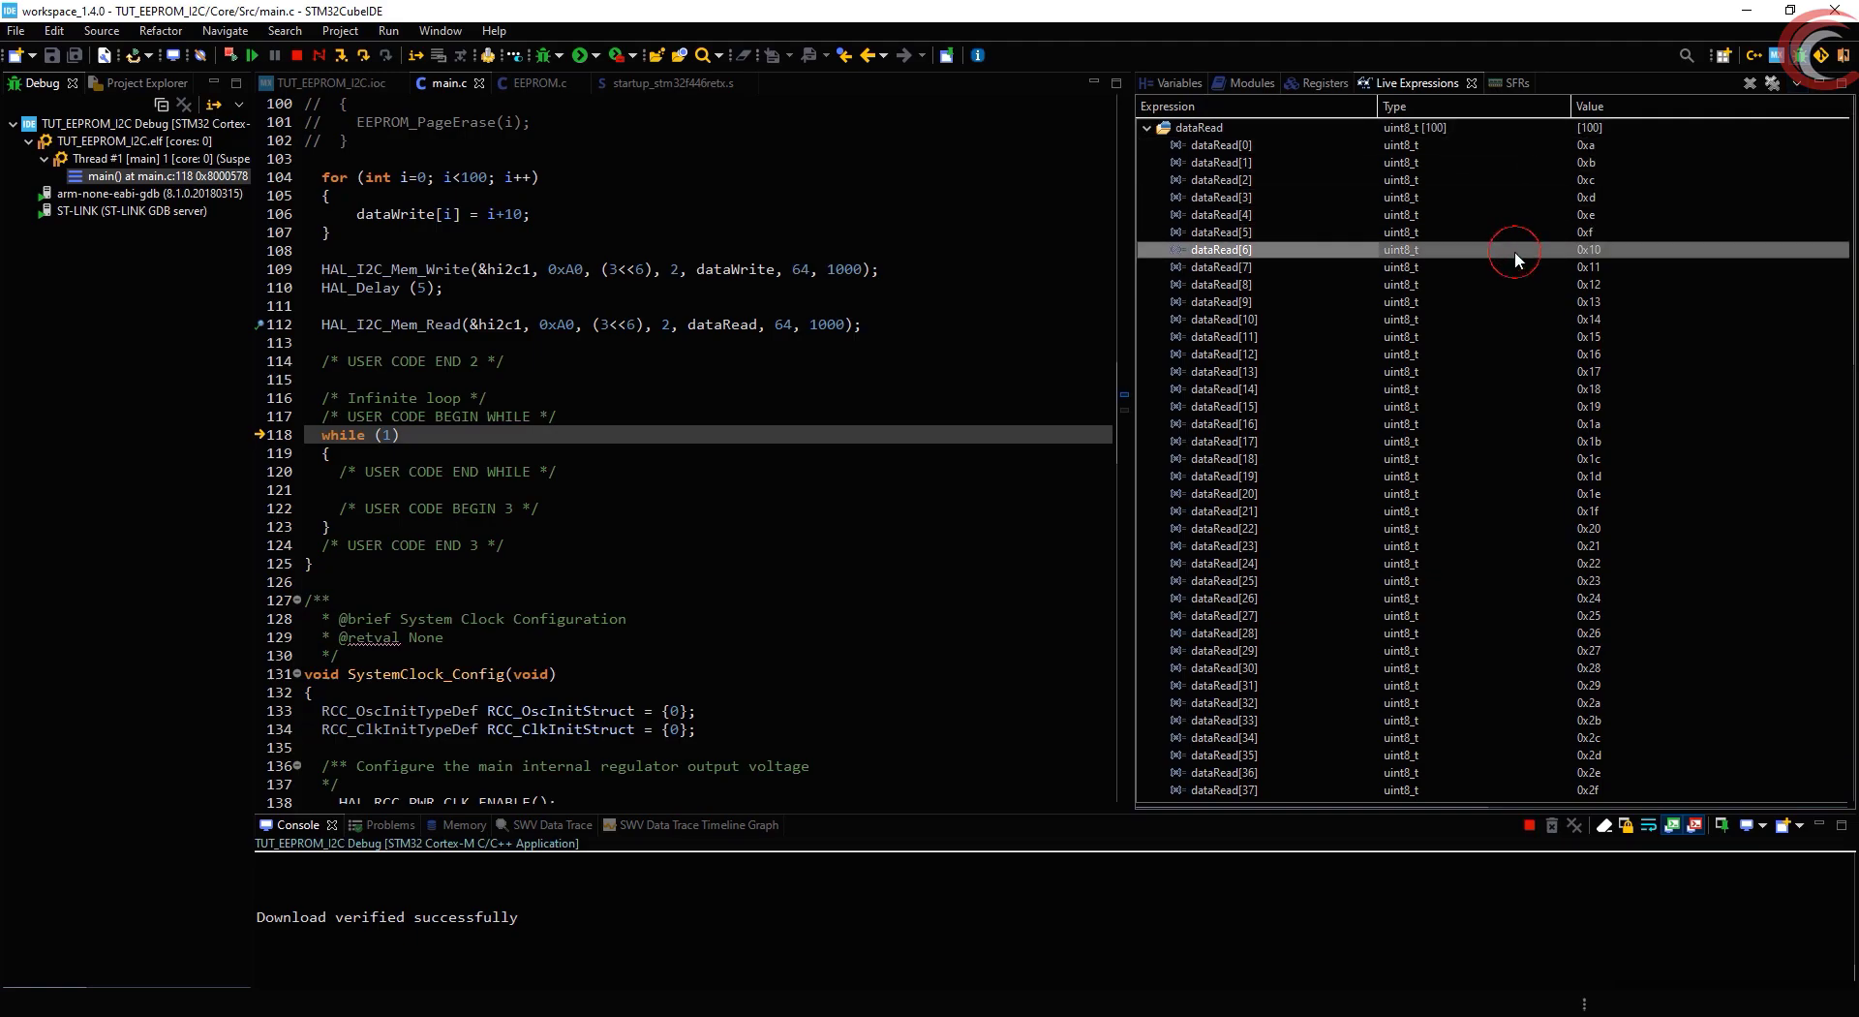
scroll("down", 3)
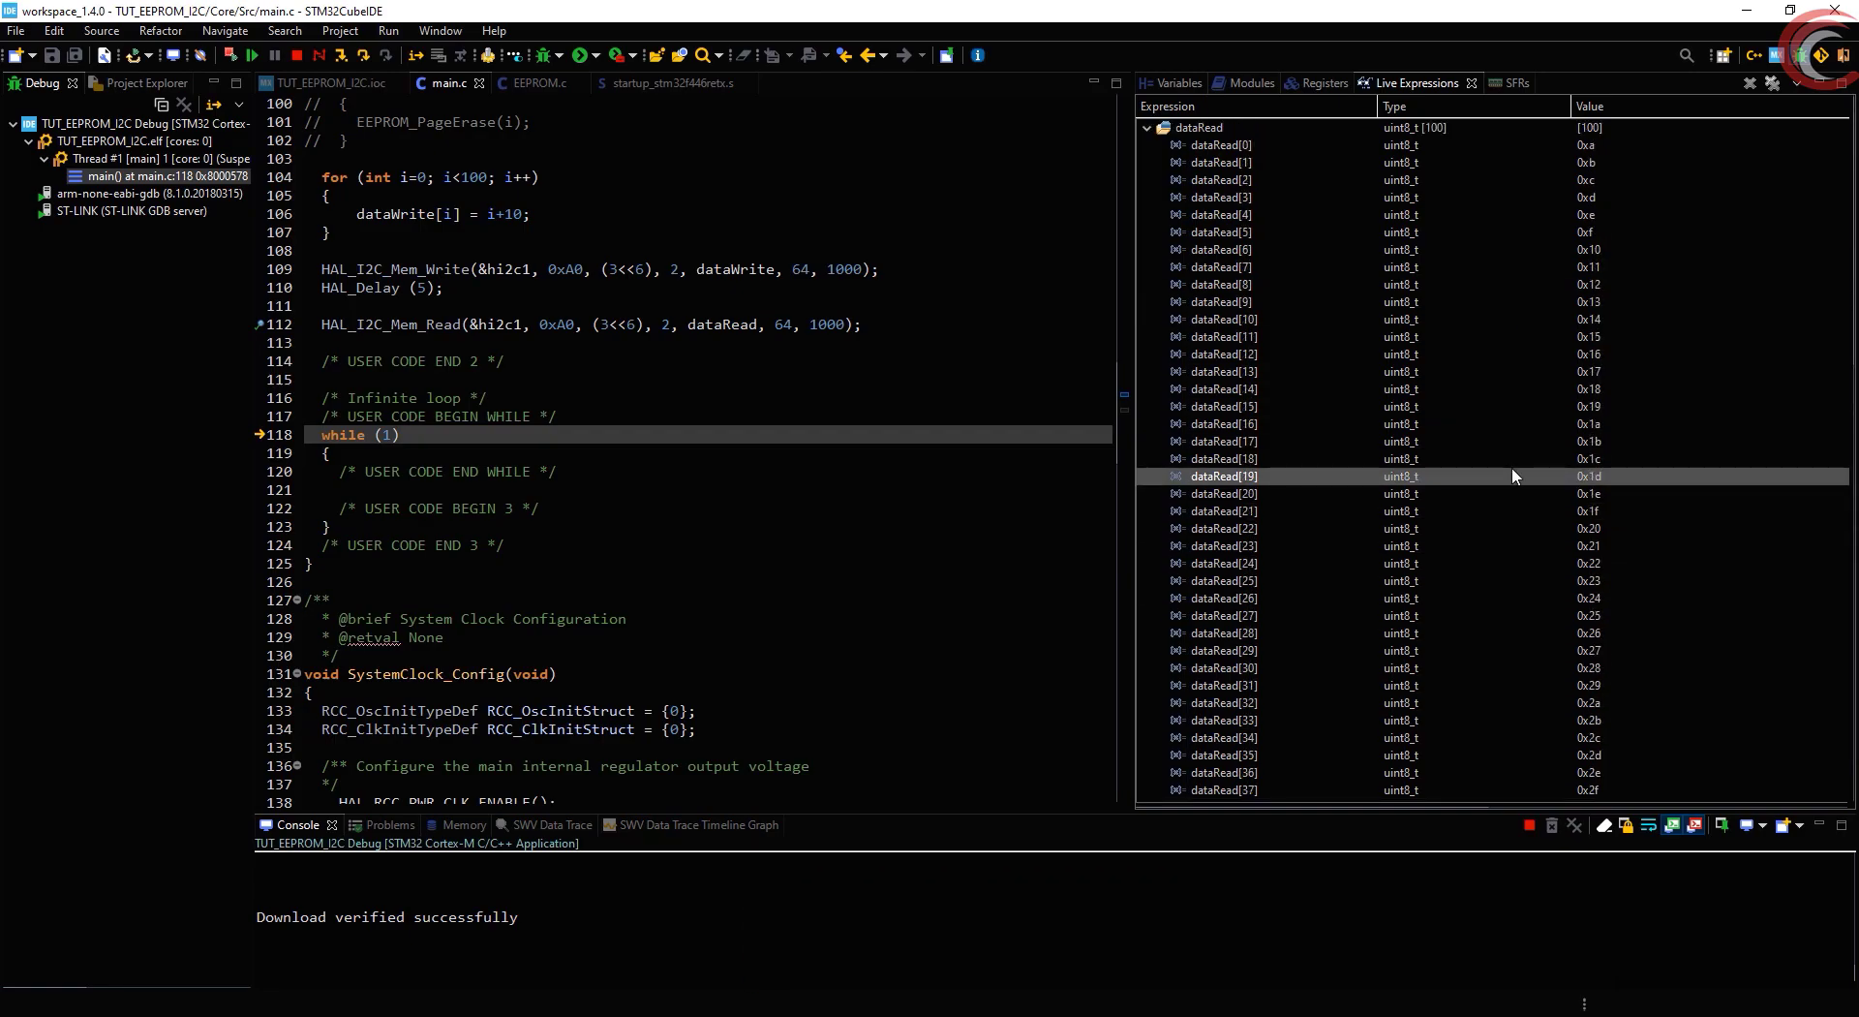
scroll("down", 3)
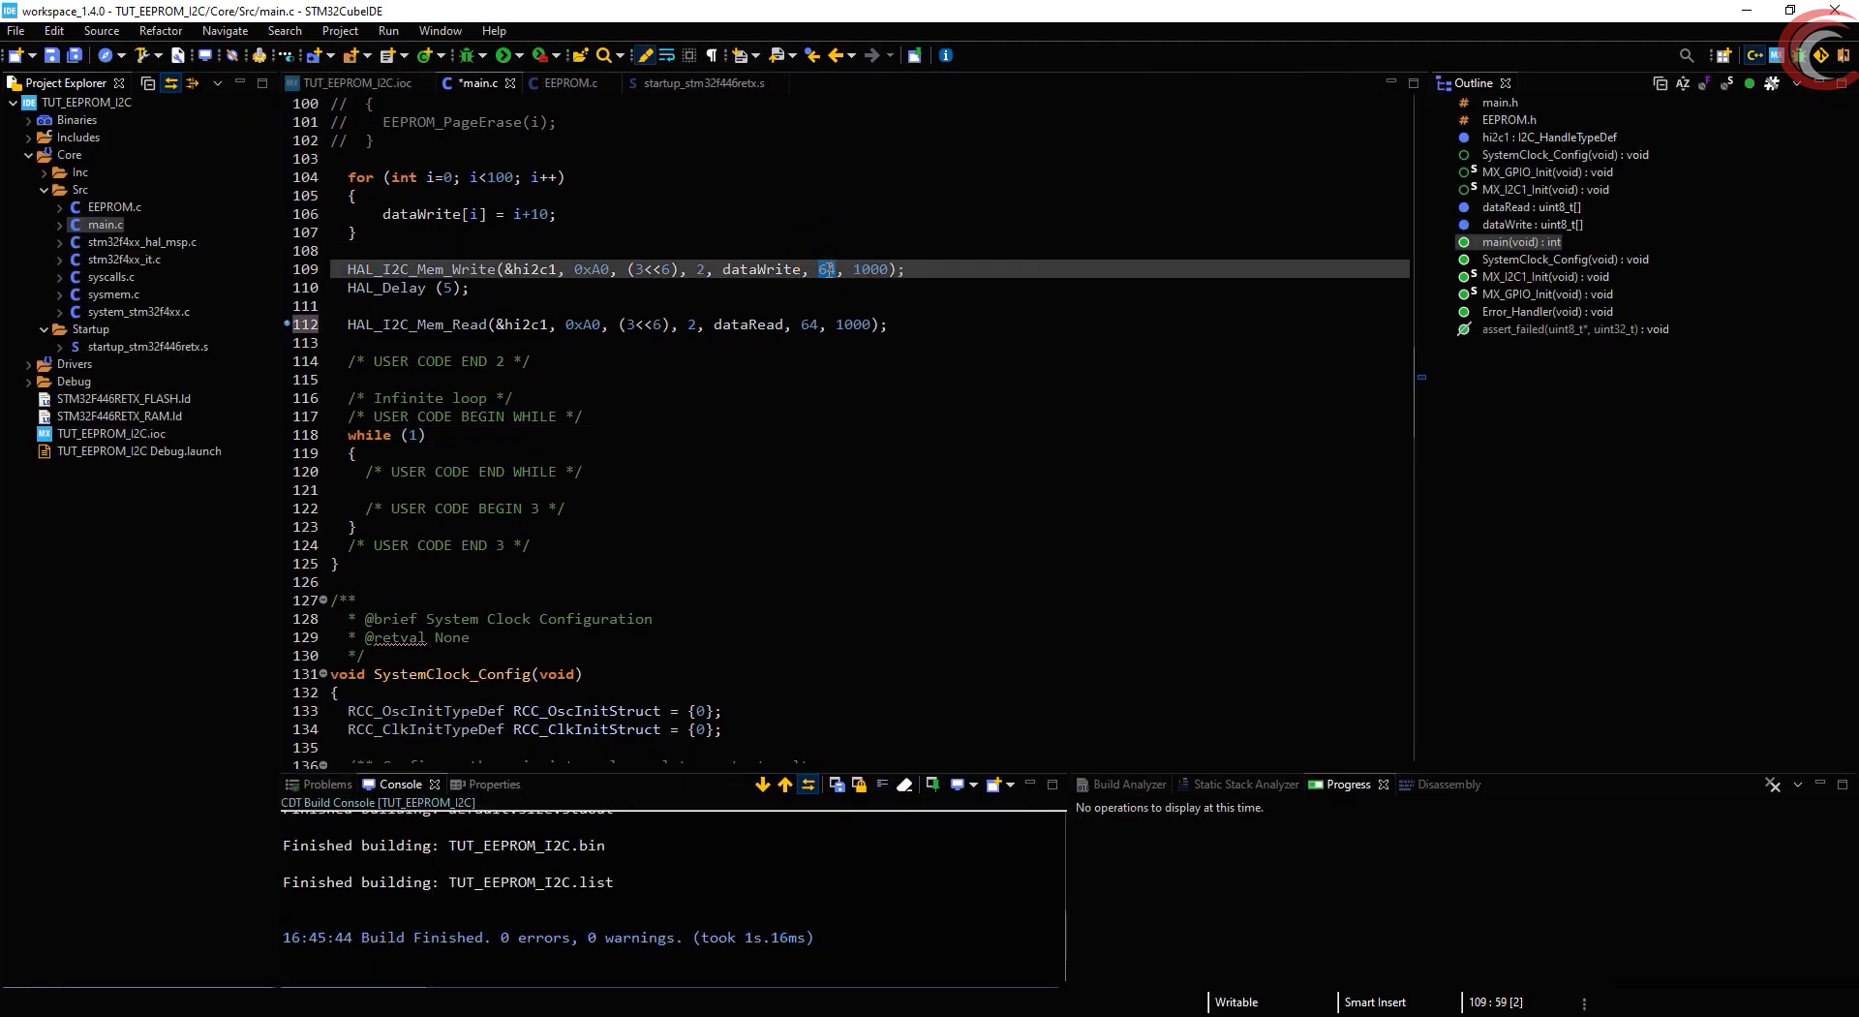
Write 70 bytes instead of 64 and observe dataRead's first six bytes overwritten with 0x4a–0x4f
type("70")
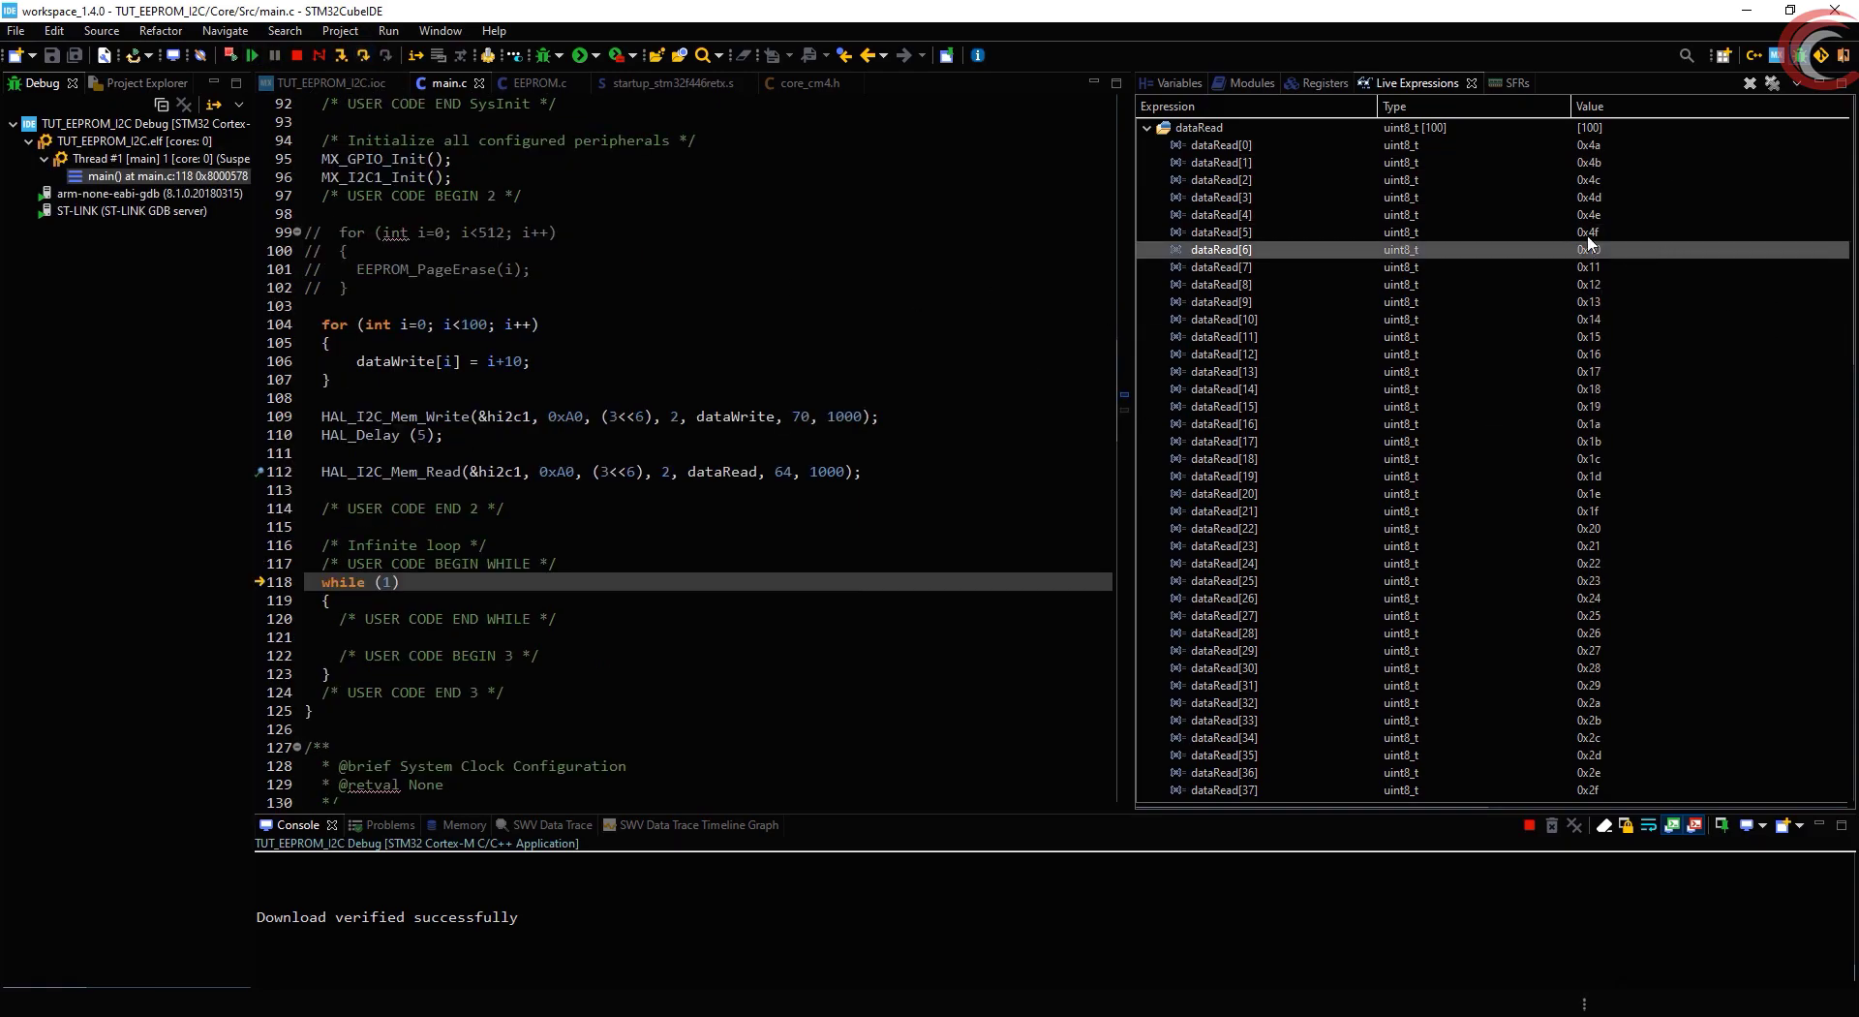
left_click(1221, 162)
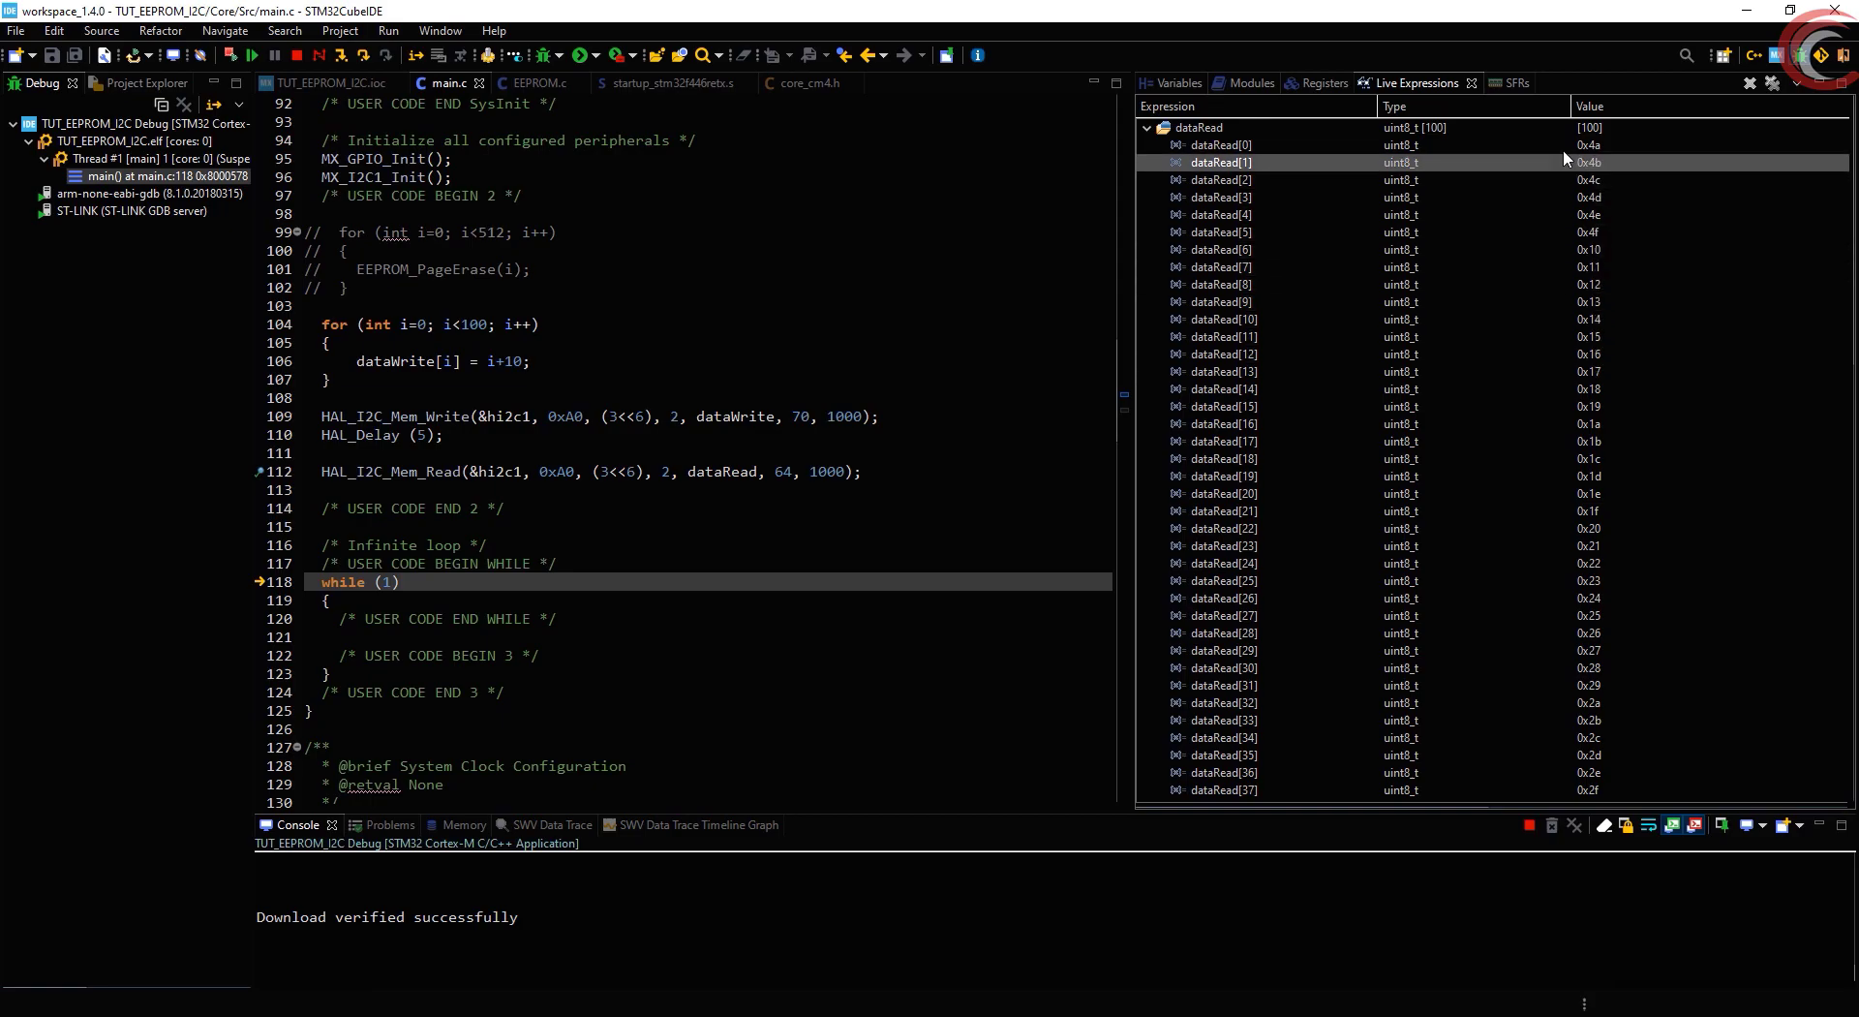
left_click(1216, 197)
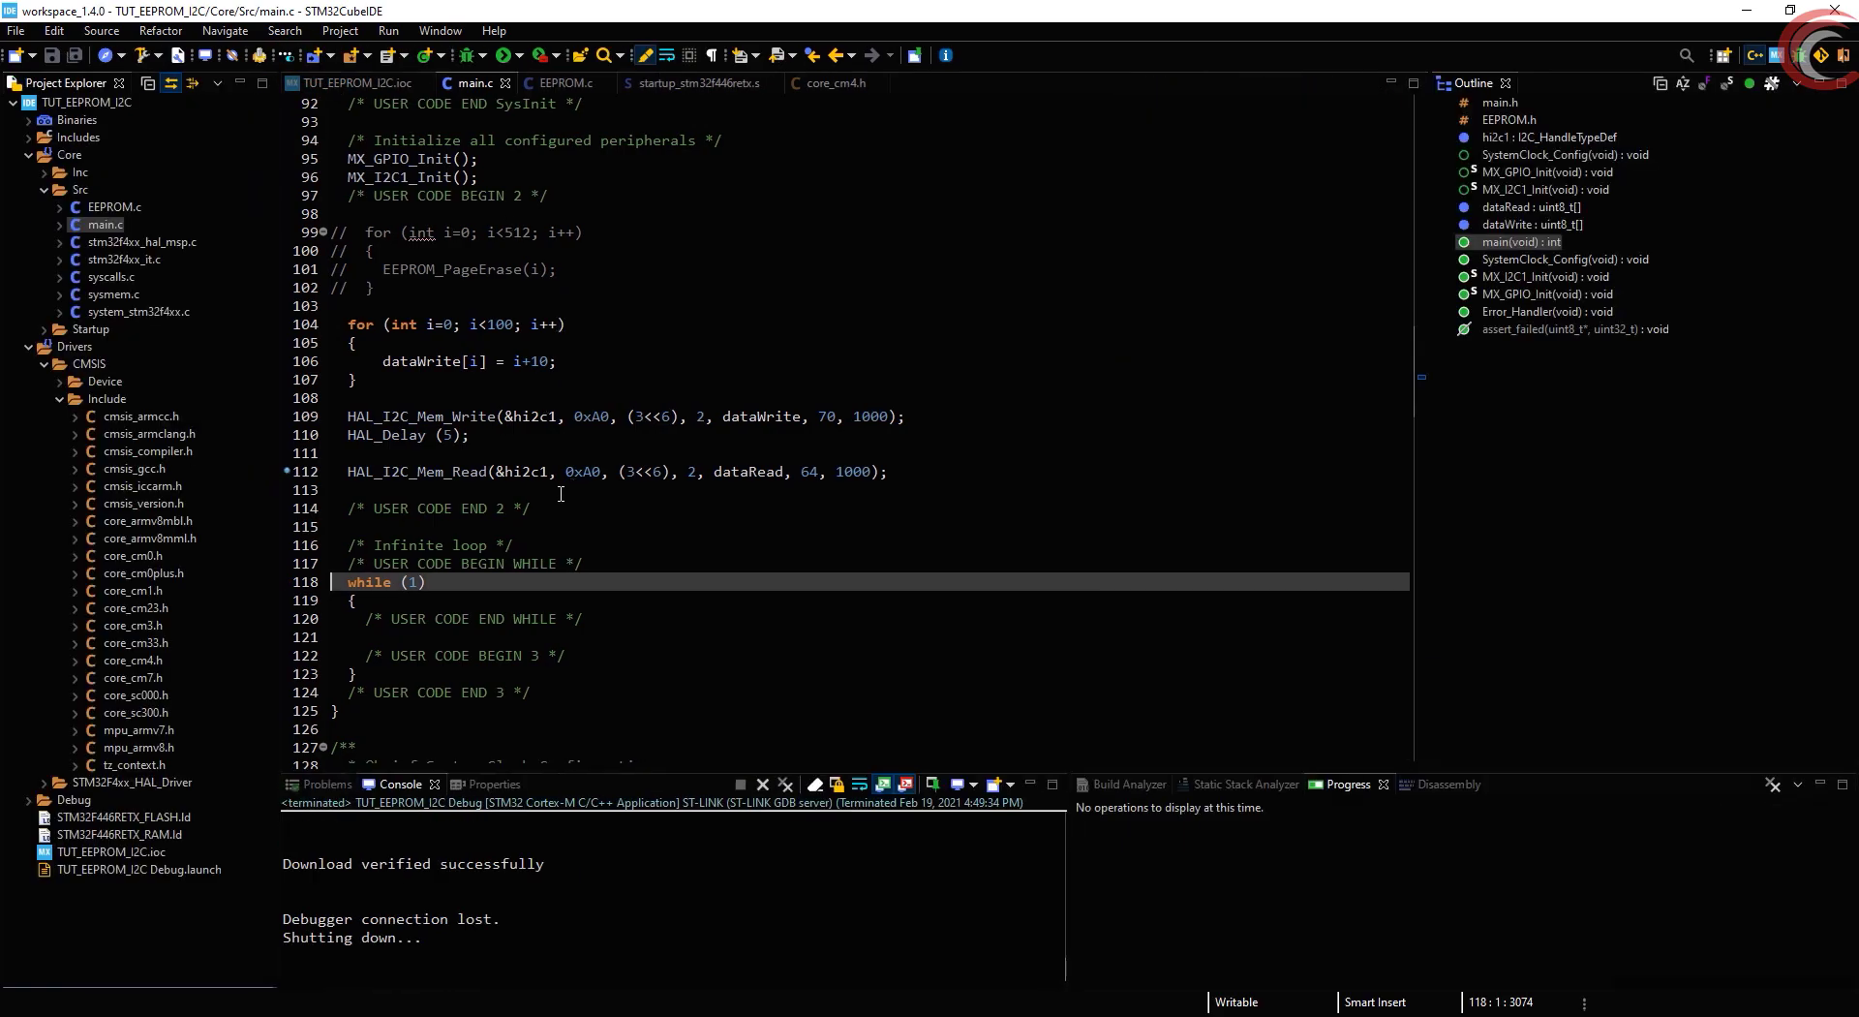
mouse_move(273, 492)
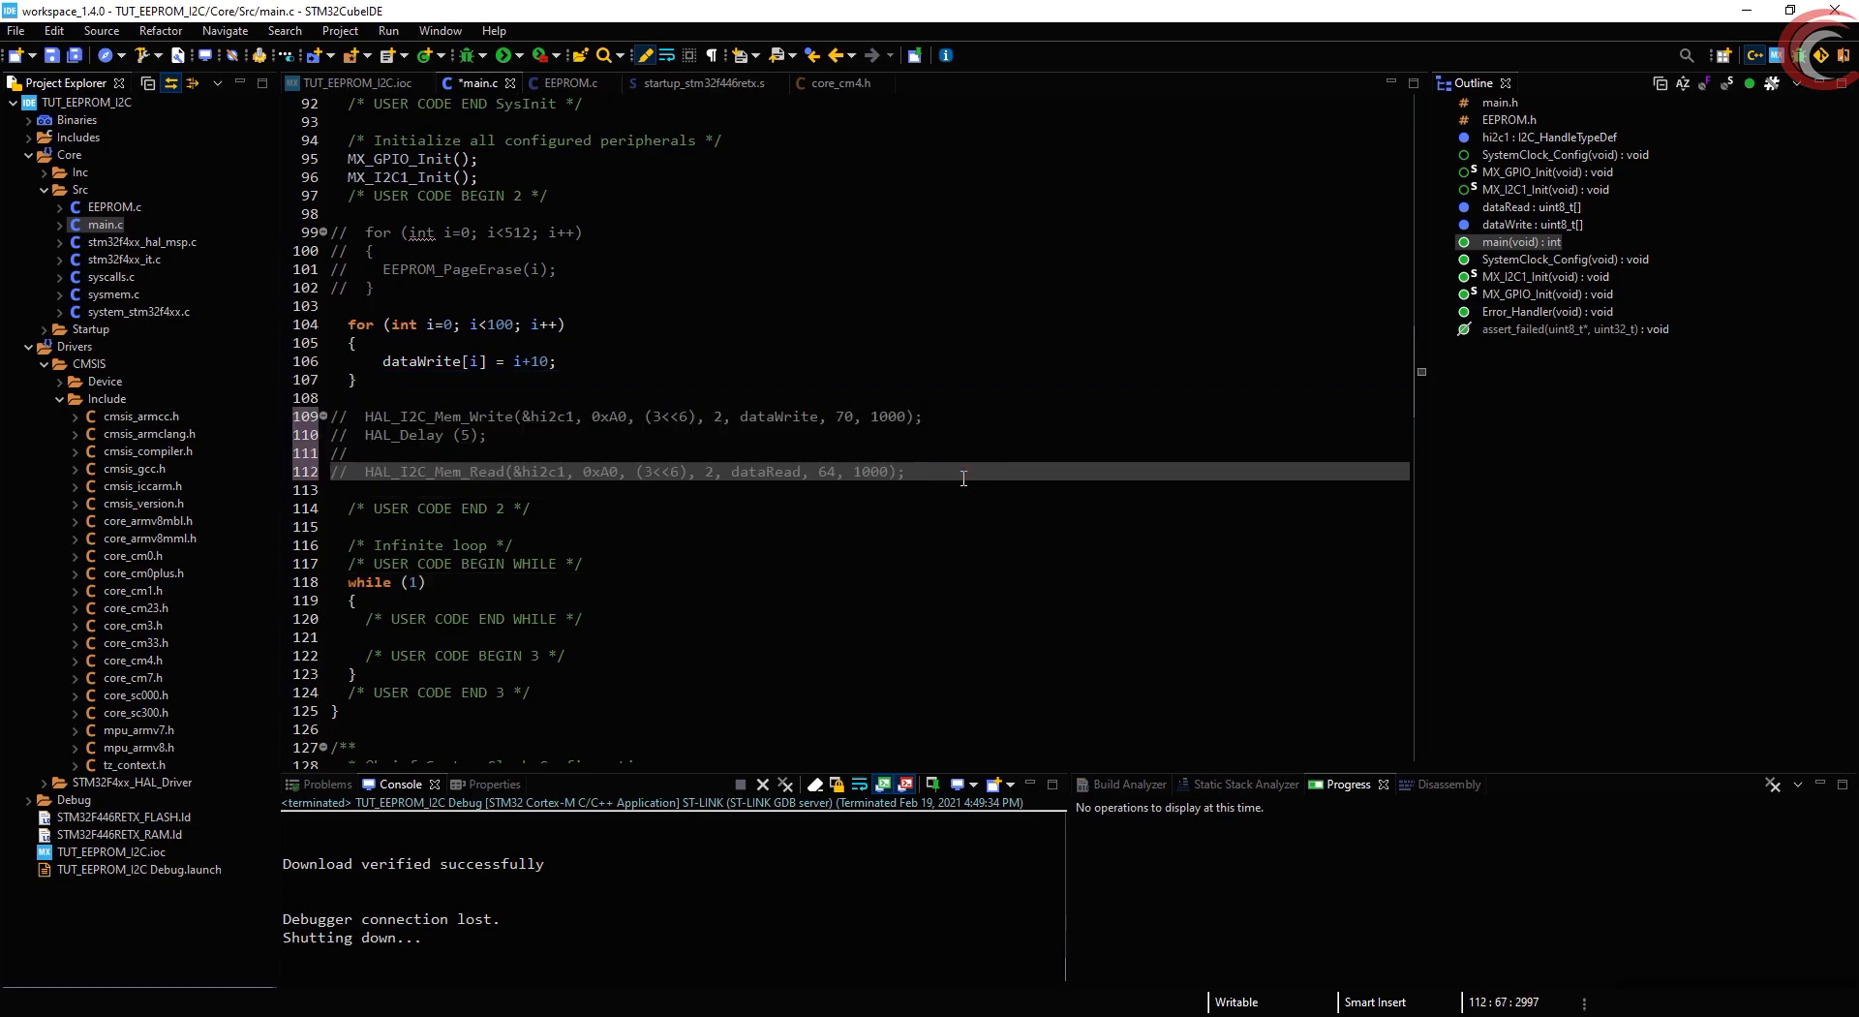
Replace the raw HAL calls with EEPROM_Write(3, 0, dataWrite, 70) and EEPROM_Read(3, 0, dataRead, 70)
type("EEPROM_Write(3, 0, dataWrite, 70);")
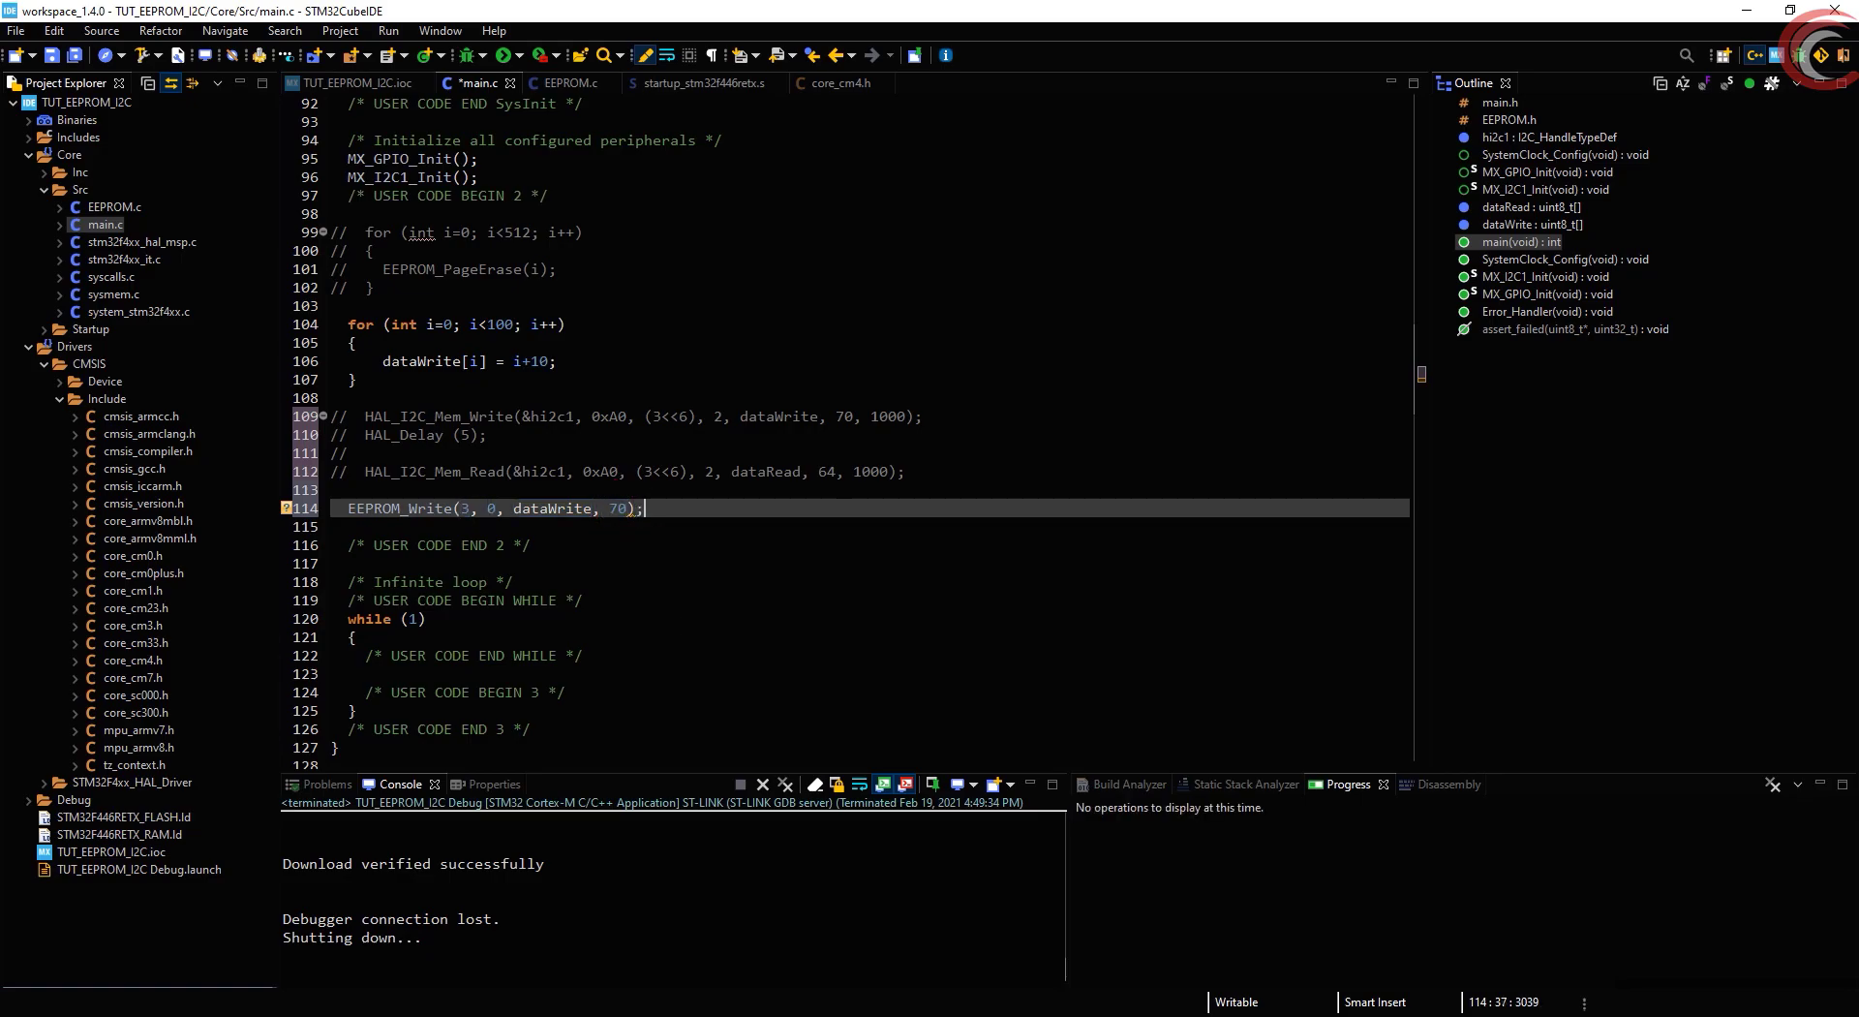
type("EEPROM_Read(3, 0, dataRead, size")
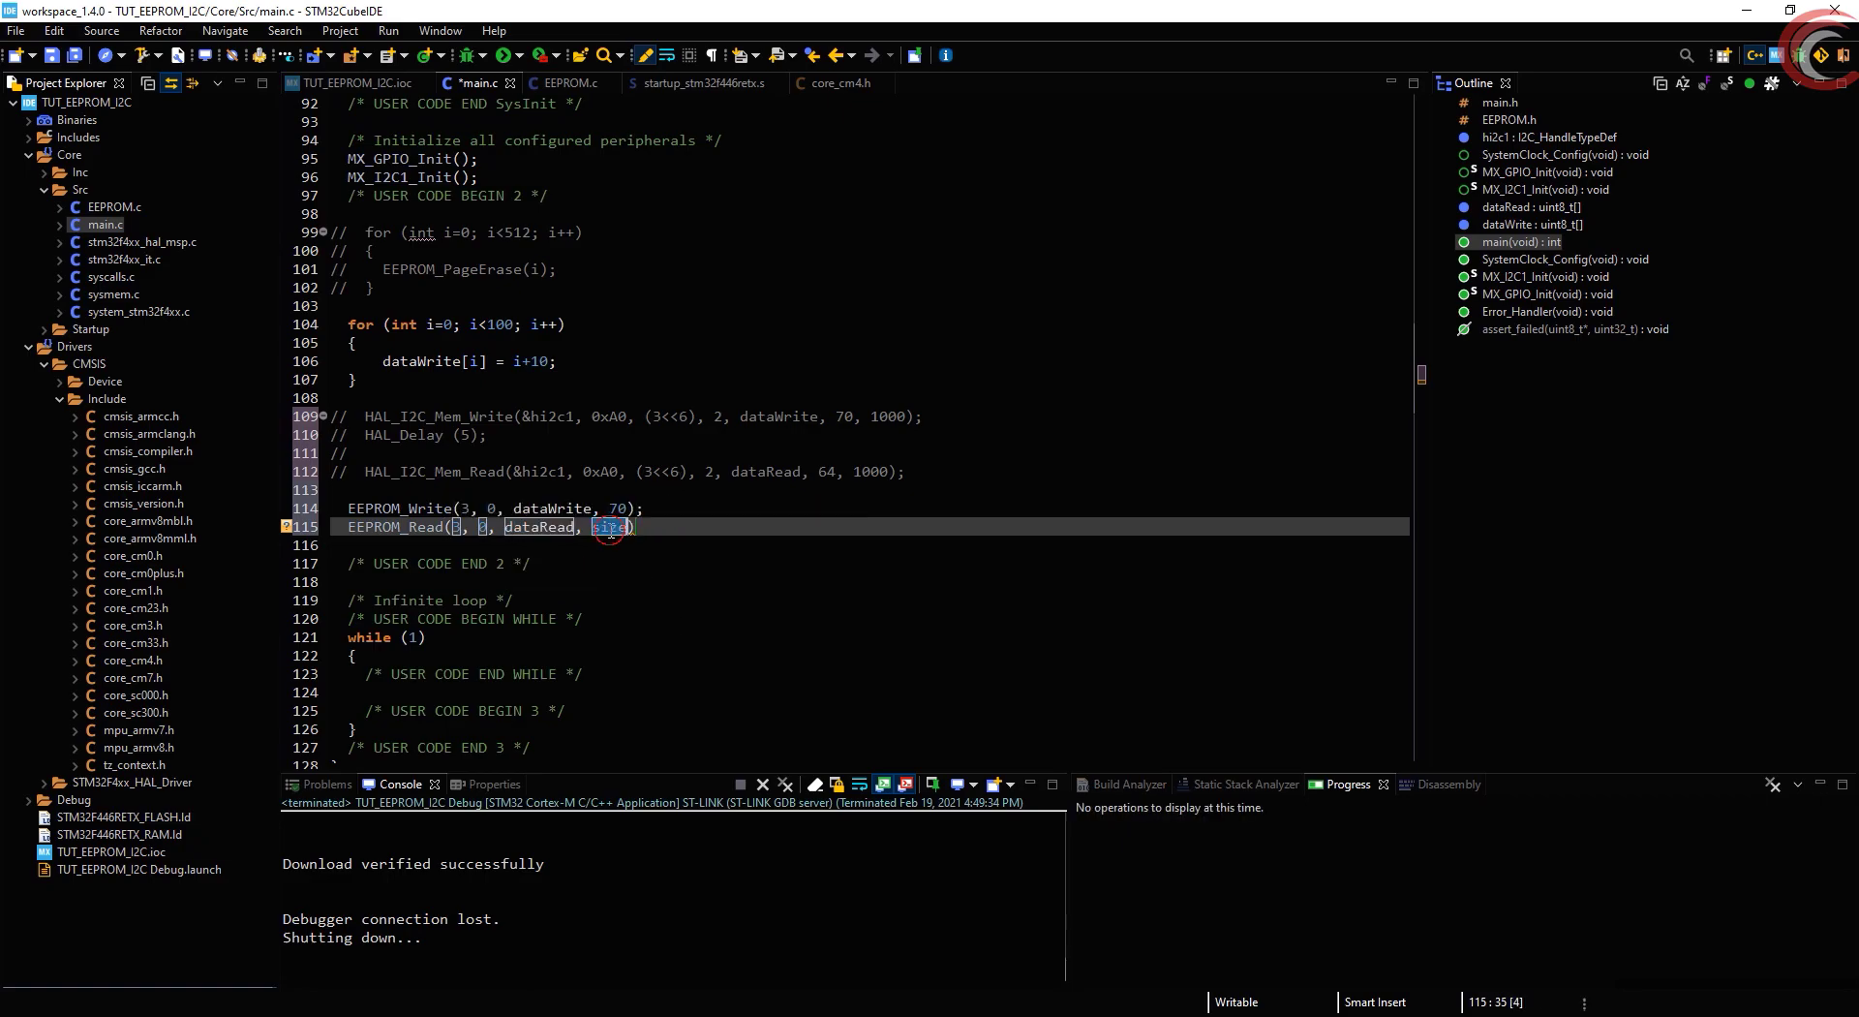
type("70")
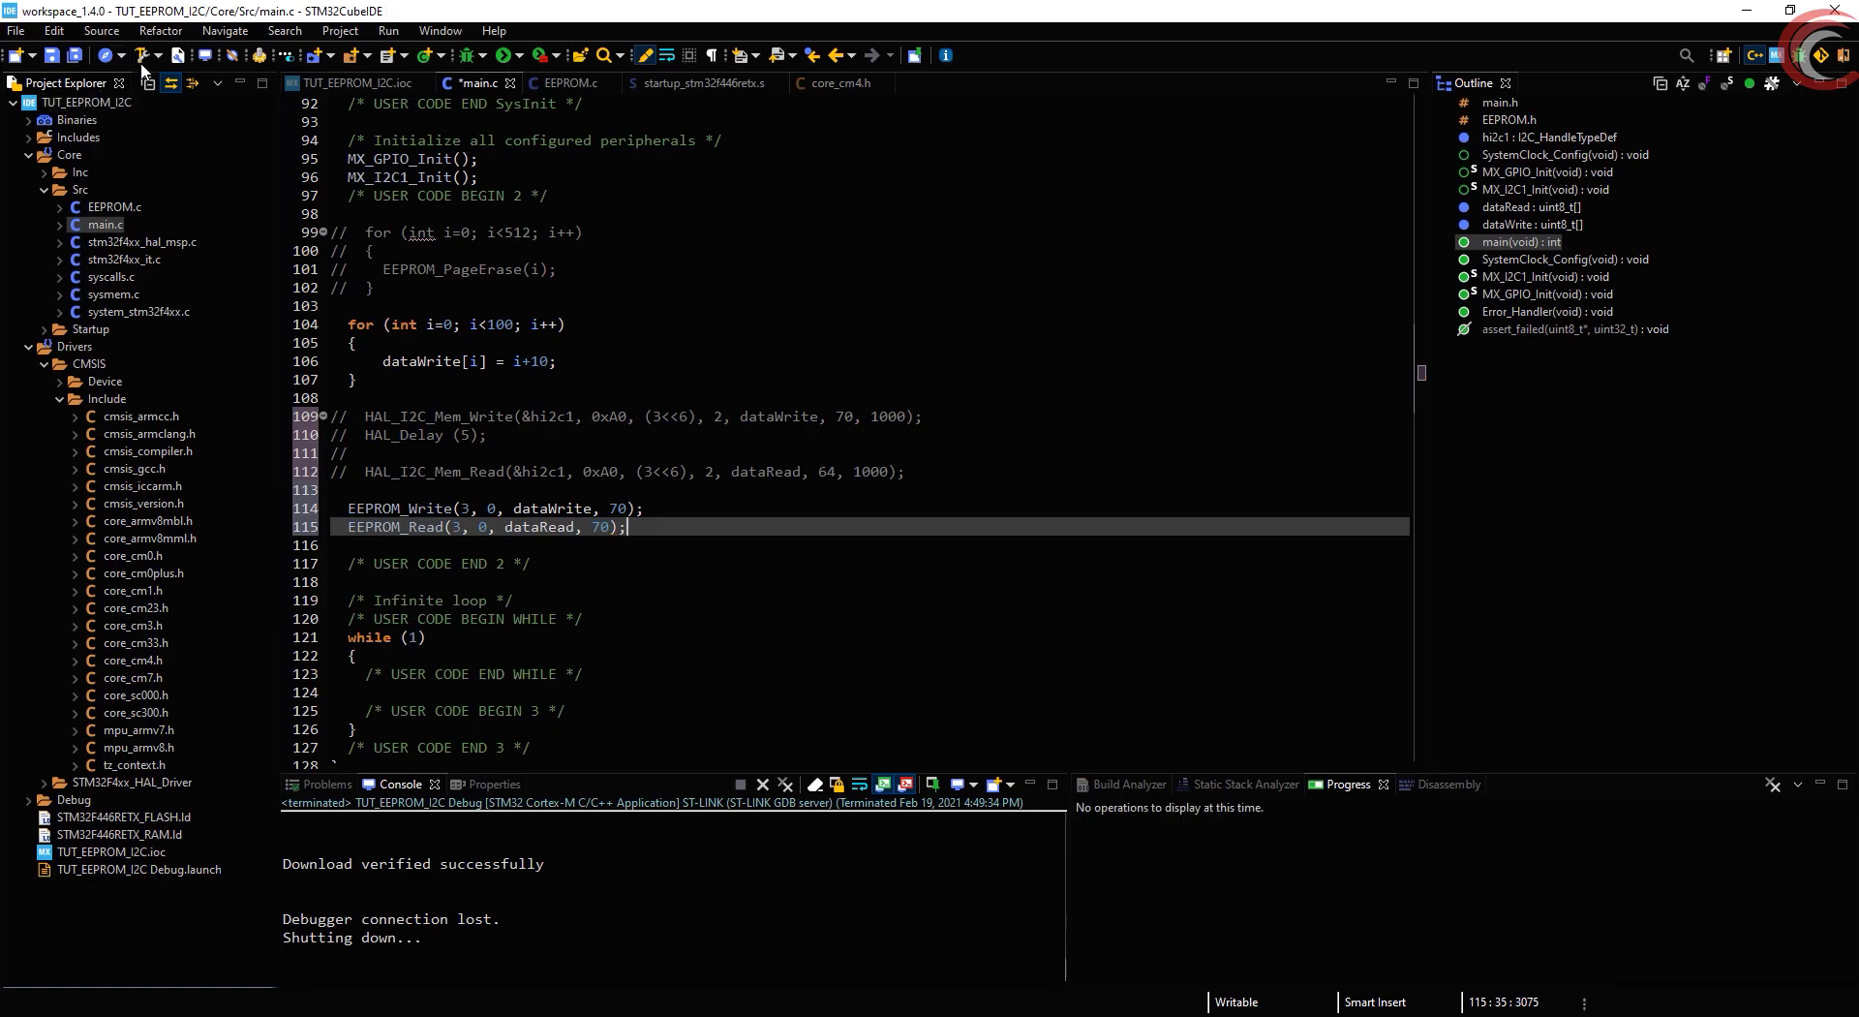
Debug and resume past the EEPROM calls, confirming dataRead[0]–[69] hold 0x0a–0x4f with no roll-over
left_click(466, 55)
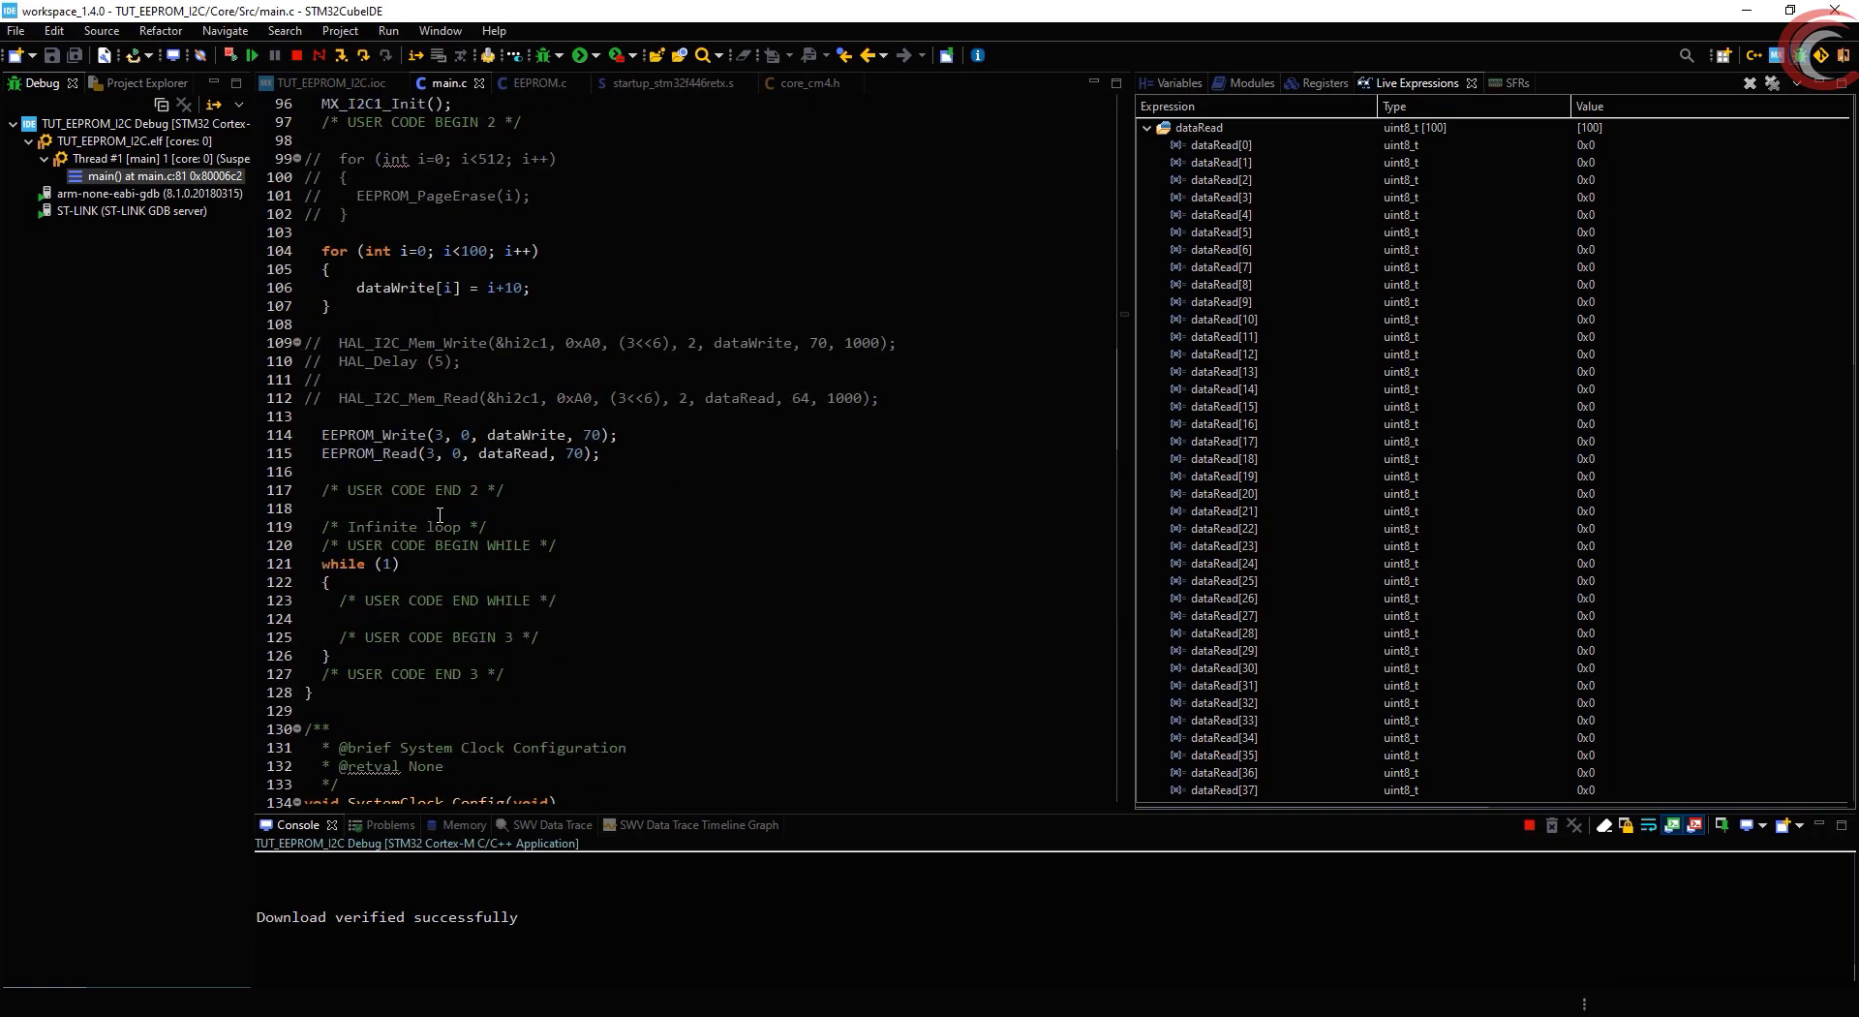
left_click(460, 452)
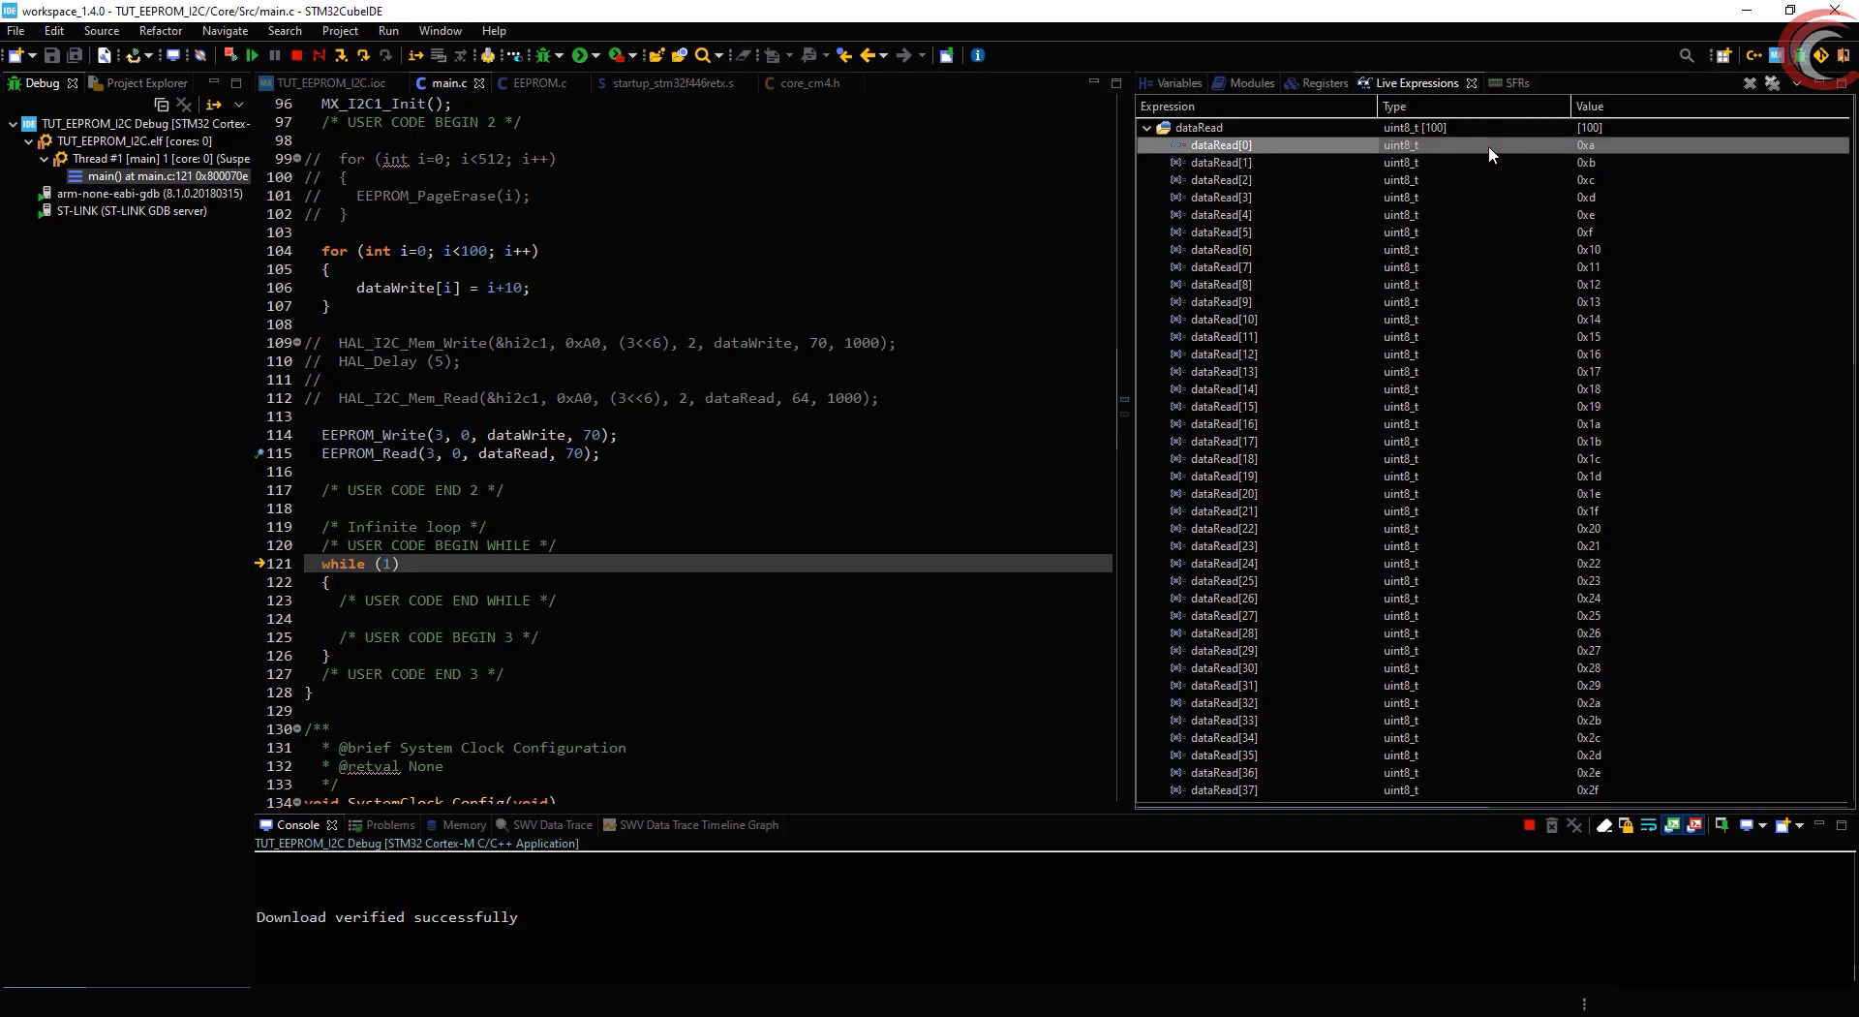
left_click(1221, 407)
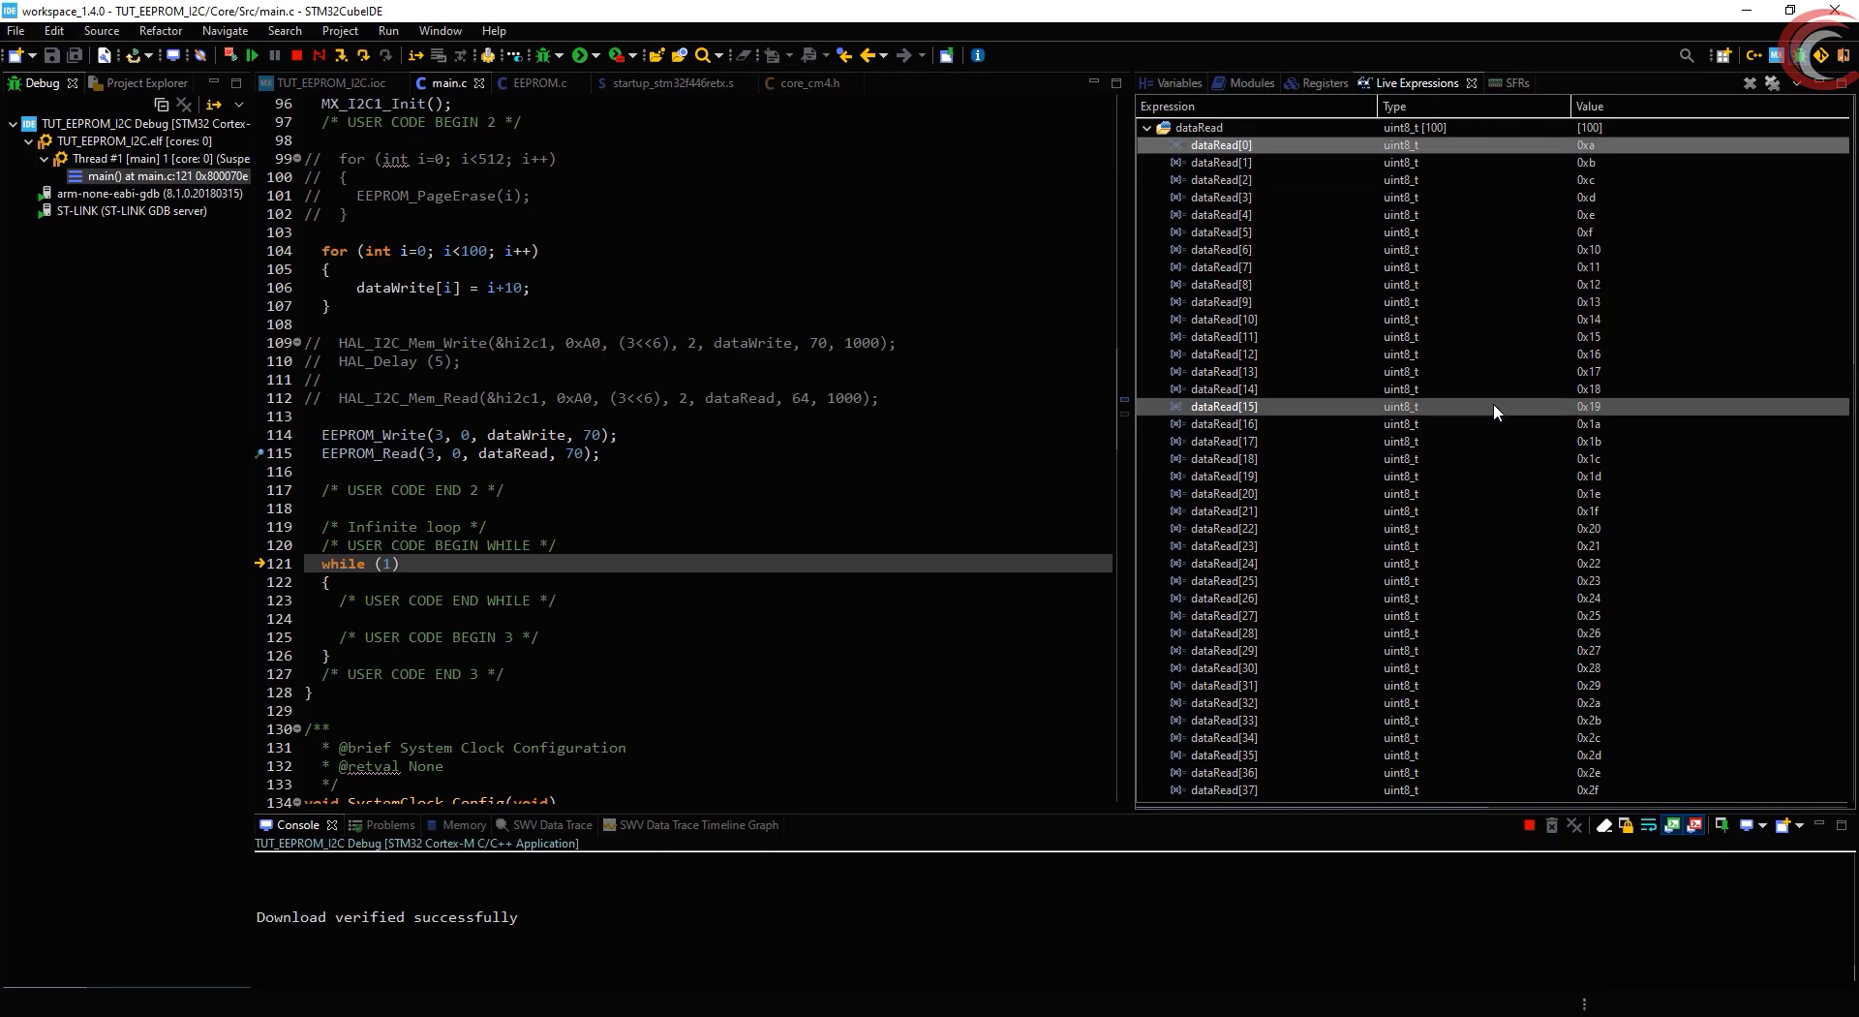
scroll("down", 3)
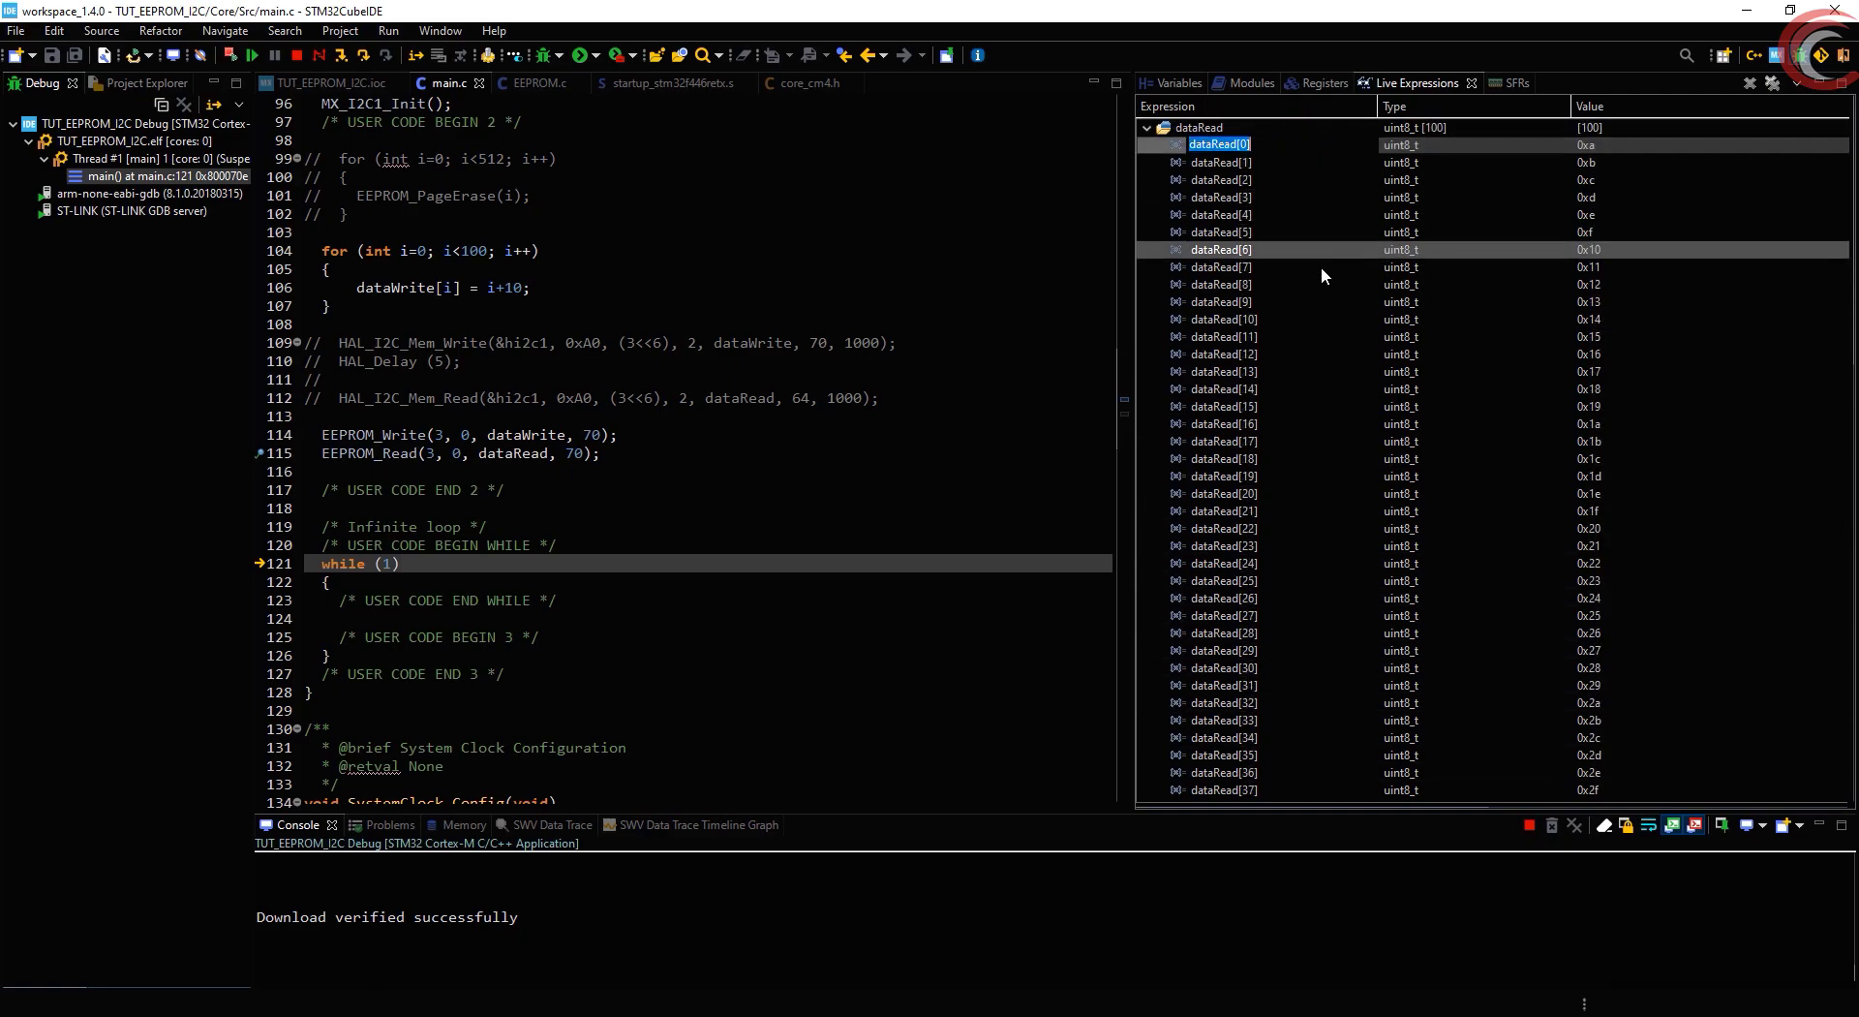
scroll("down", 3)
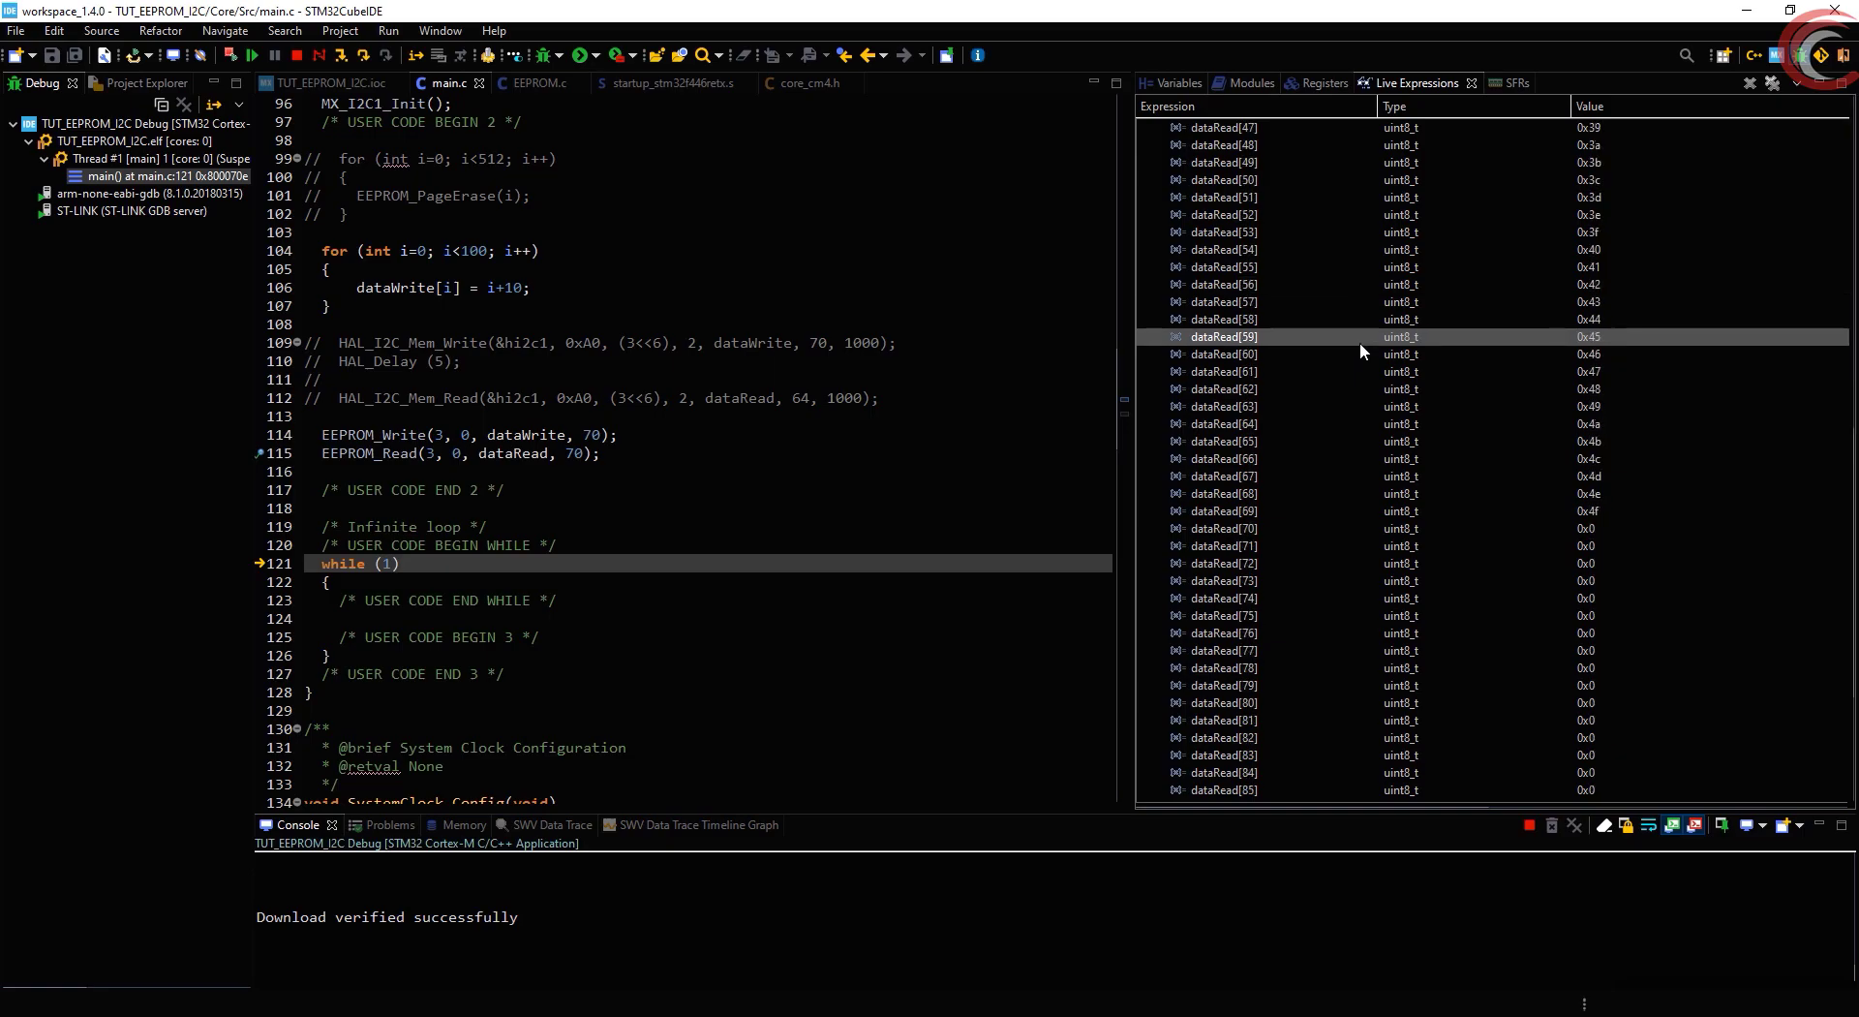
double_click(1215, 510)
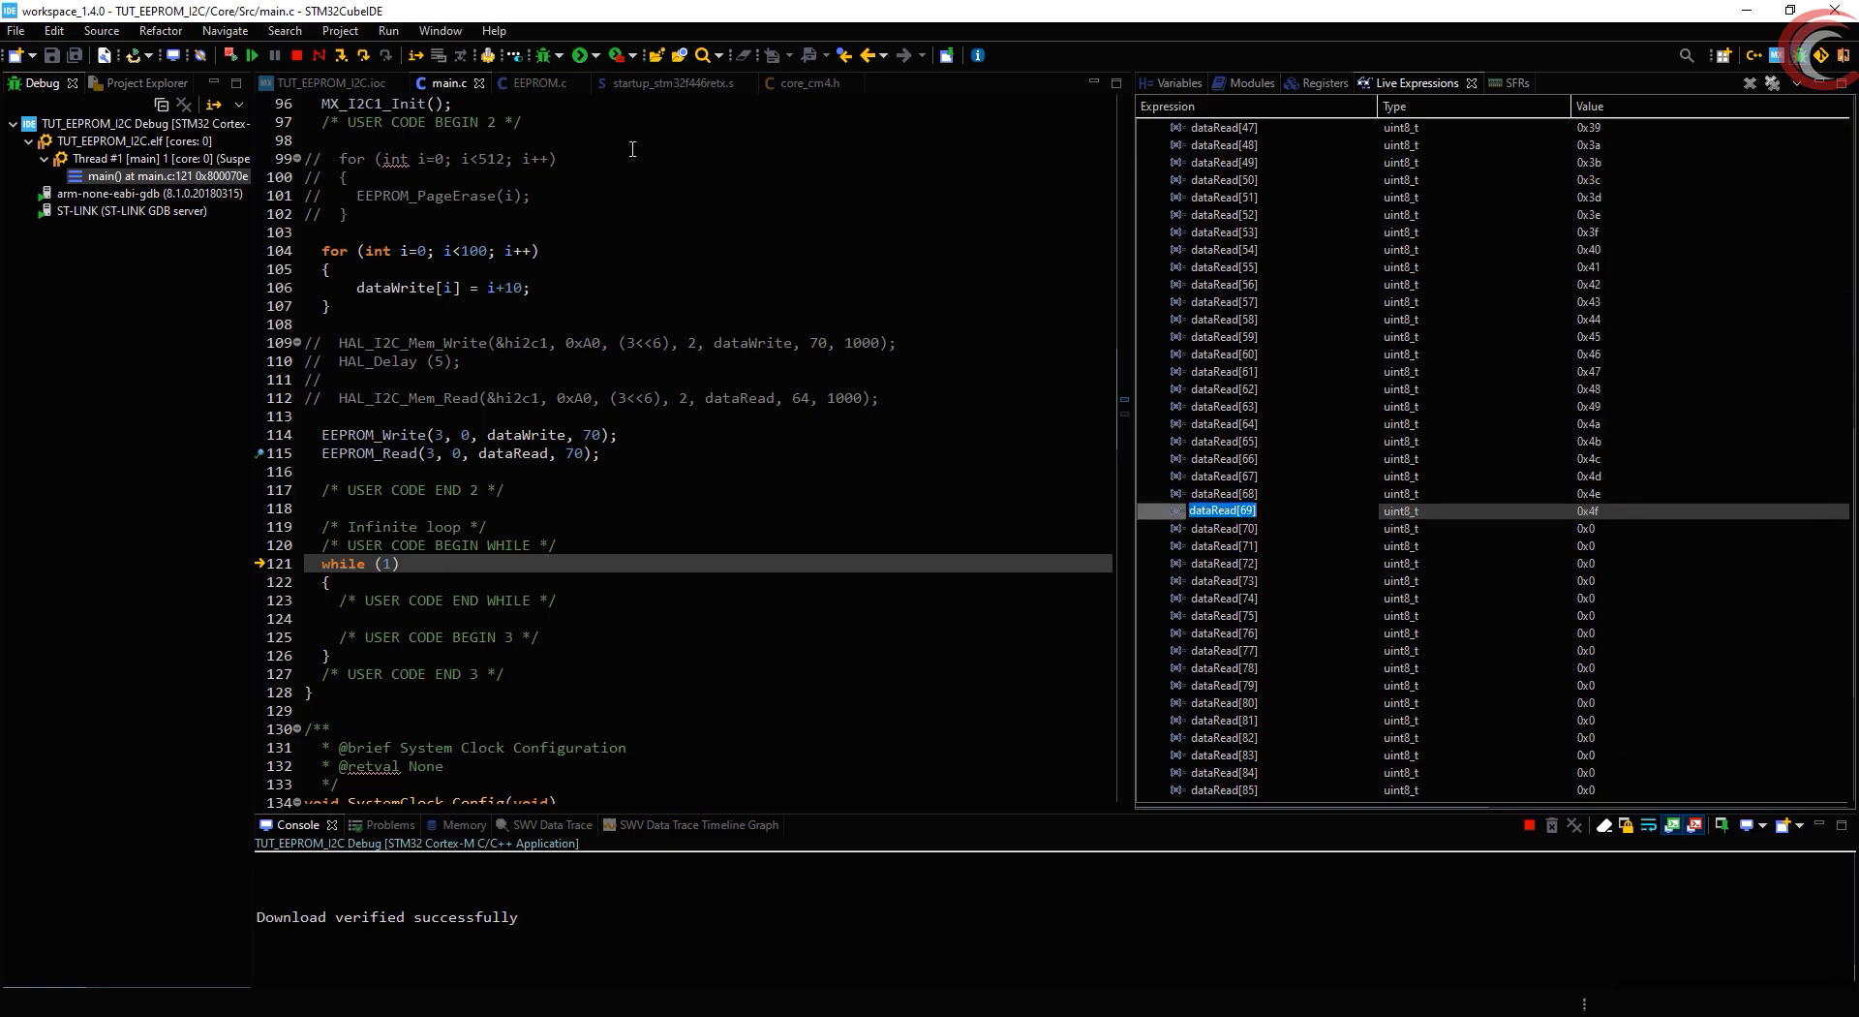
left_click(538, 83)
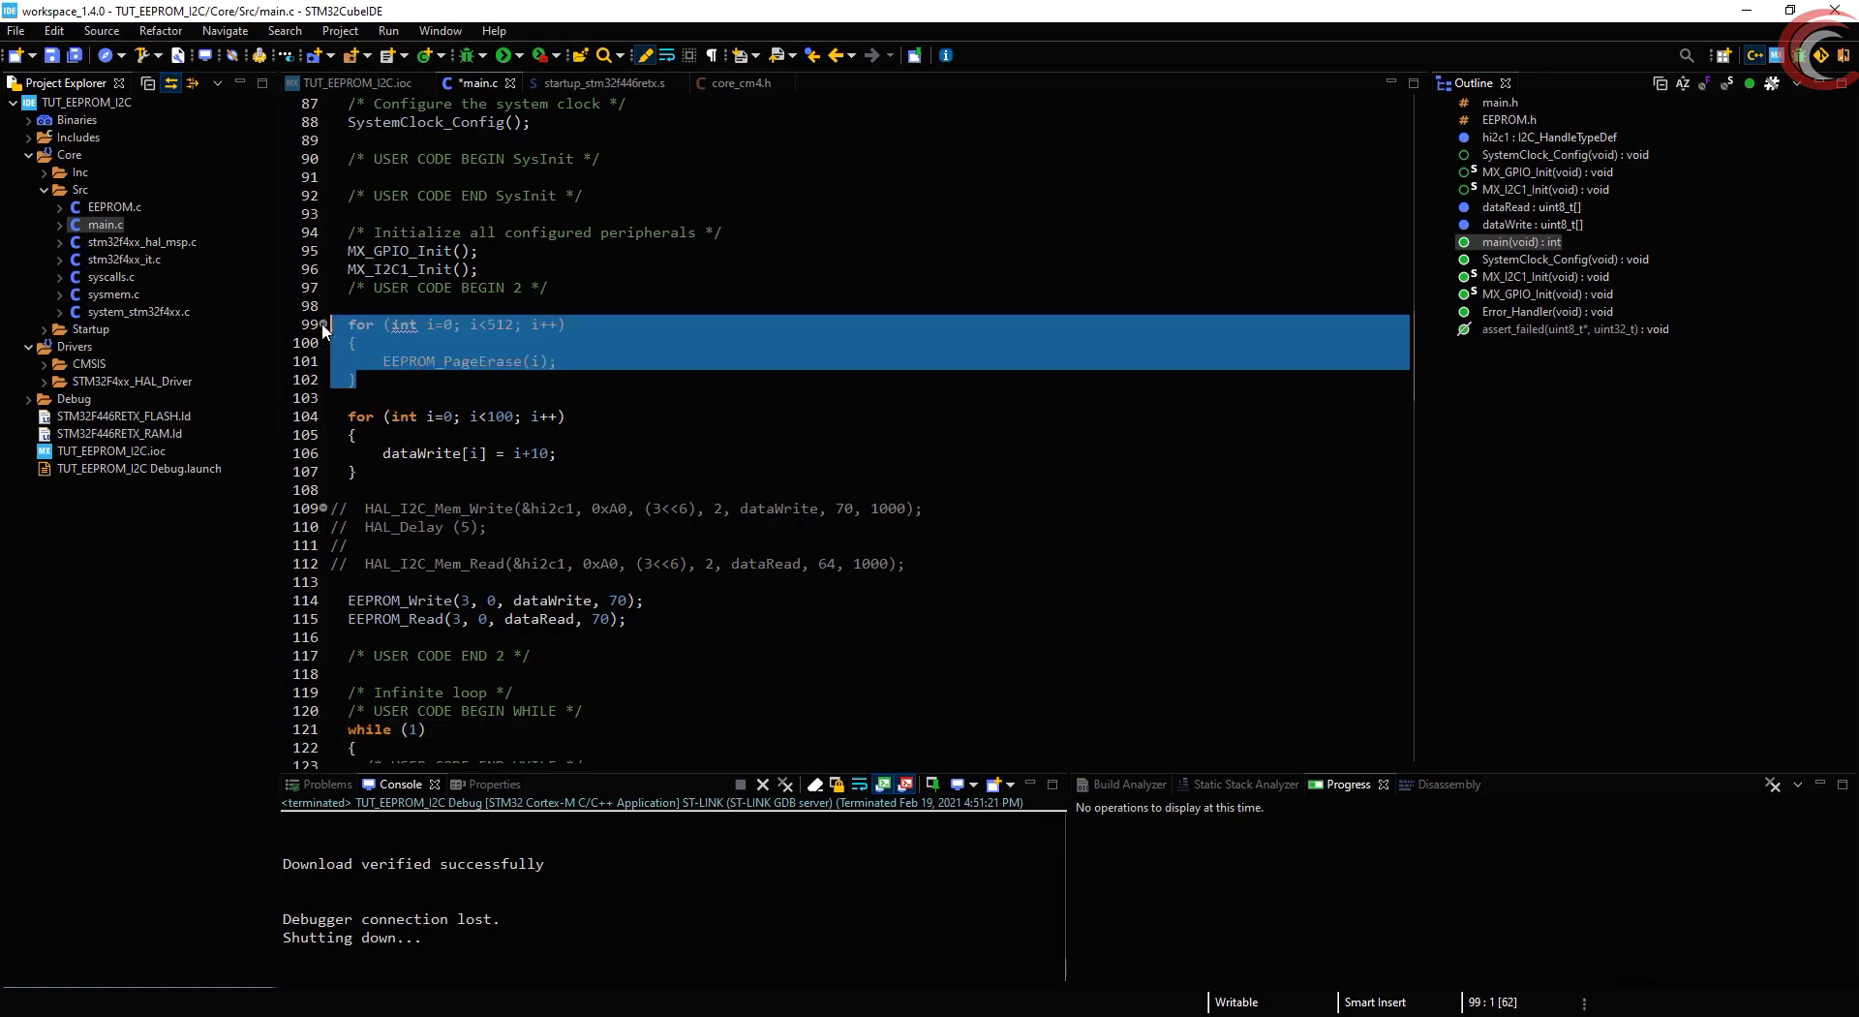
Comment out the loop that fills dataWrite
left_click(532, 361)
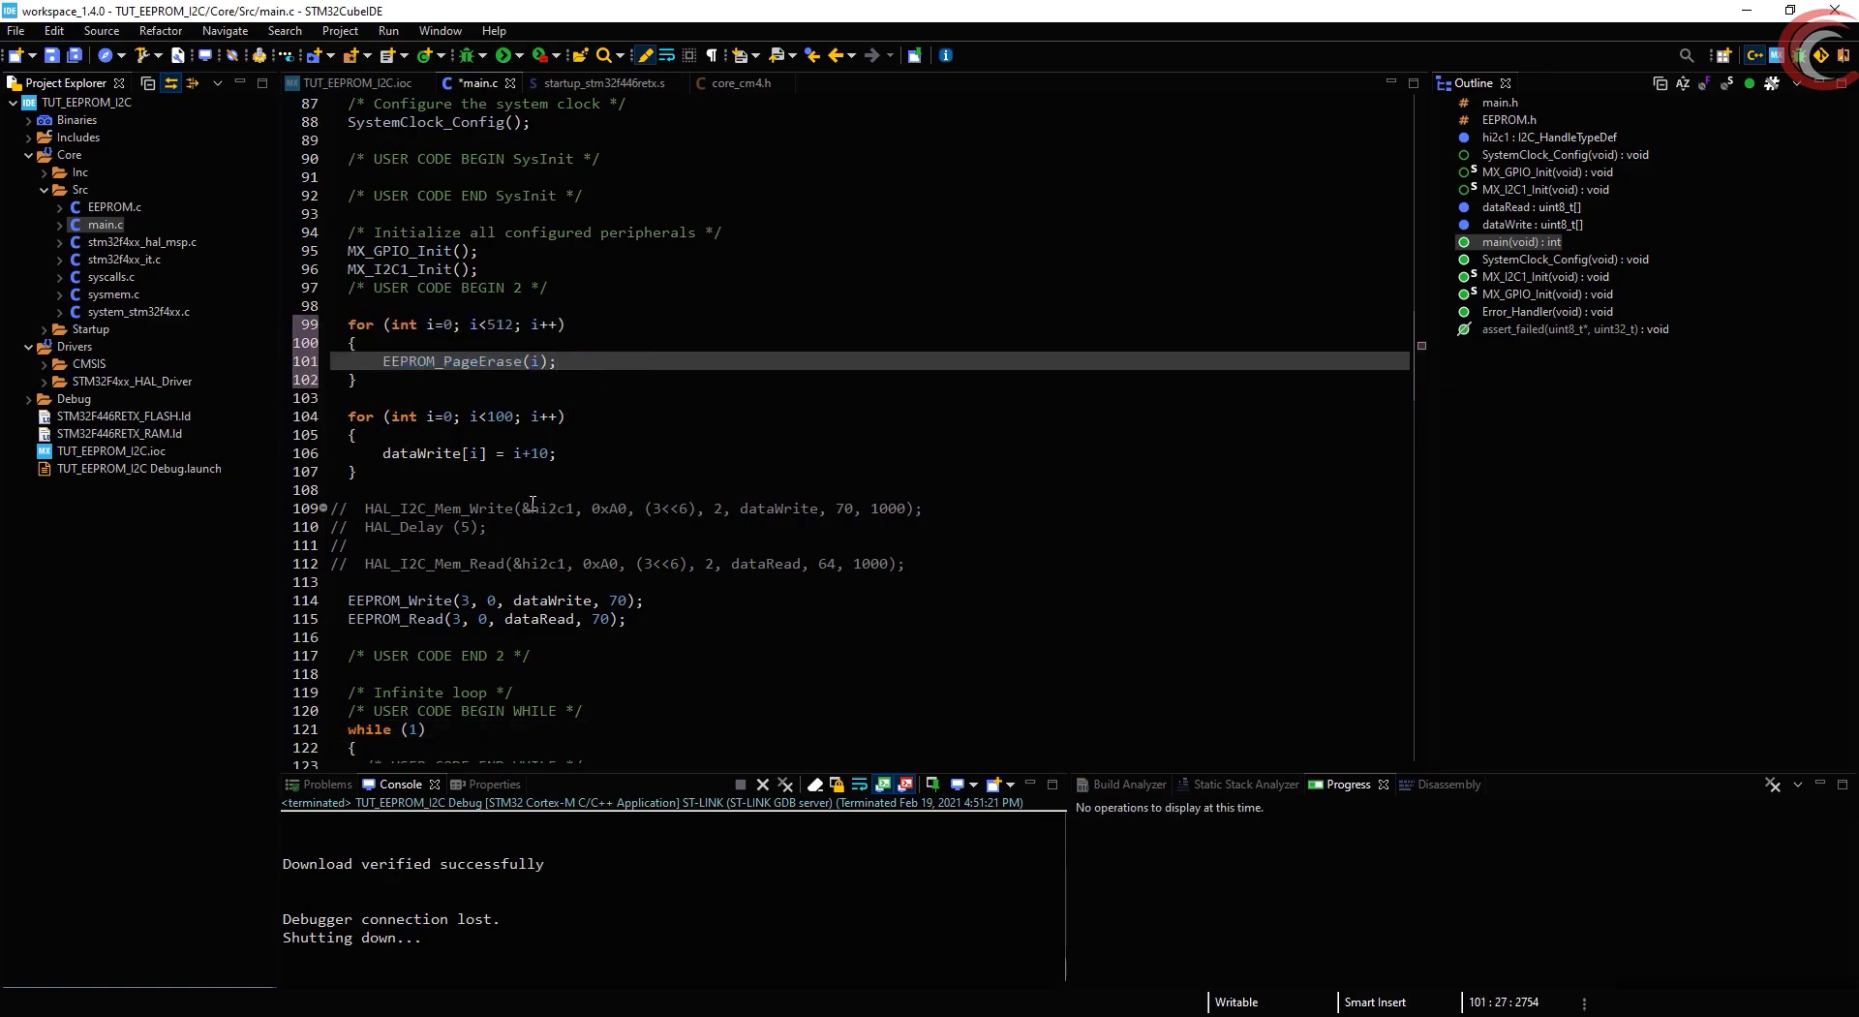
scroll("down", 3)
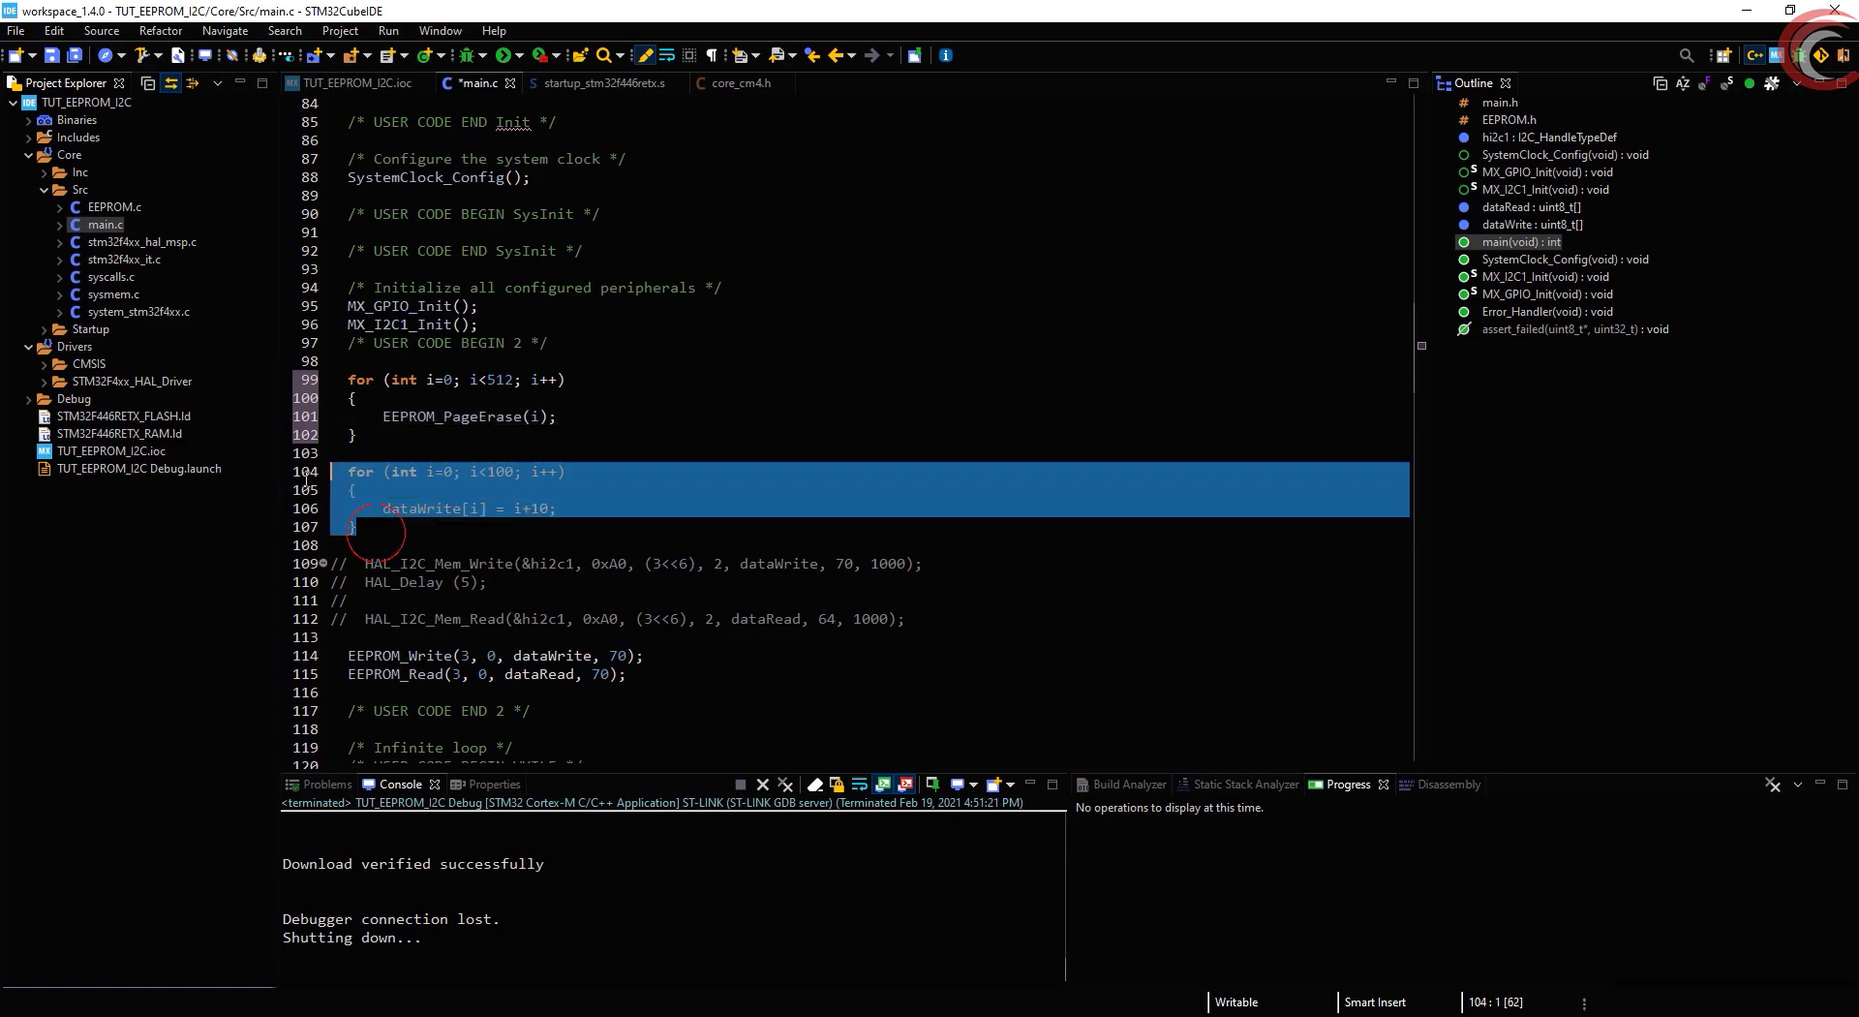
key("ctrl+/")
type("uint8_t data")
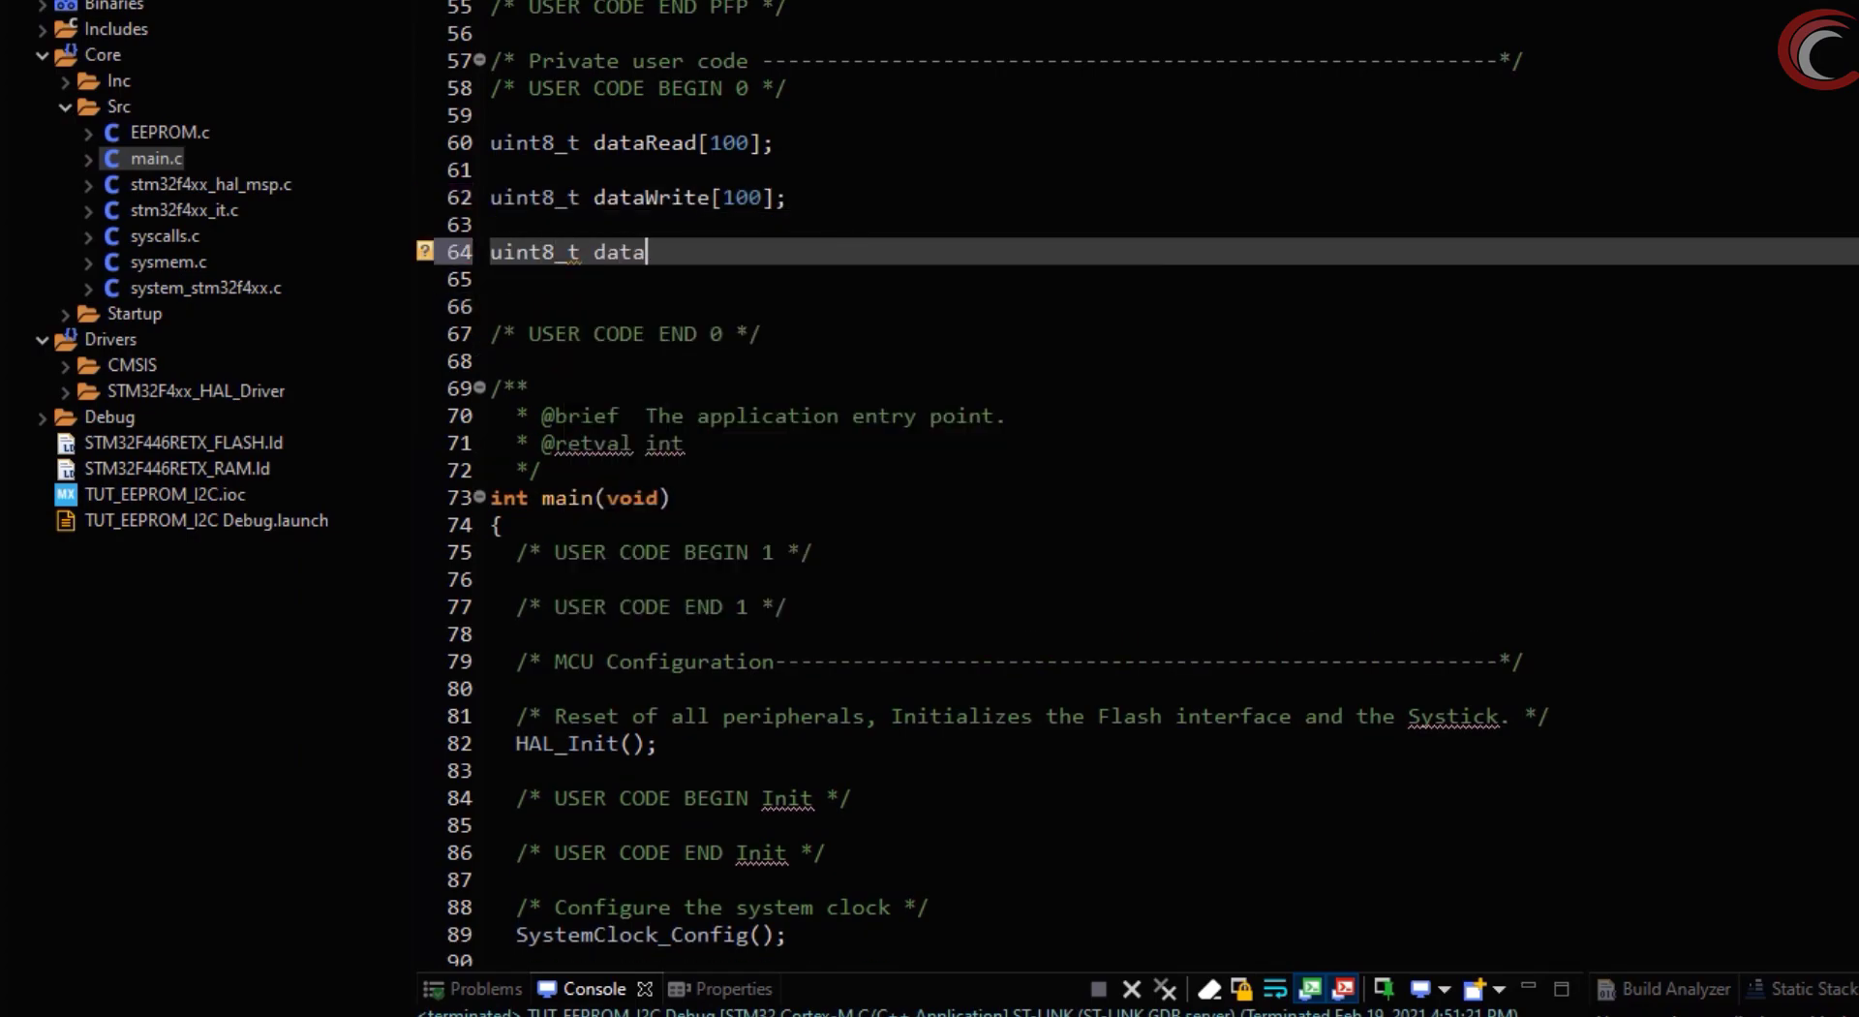
Declare uint8_t dataW[] holding the long "Hello world from controller..." string
type("W[] = \"\"")
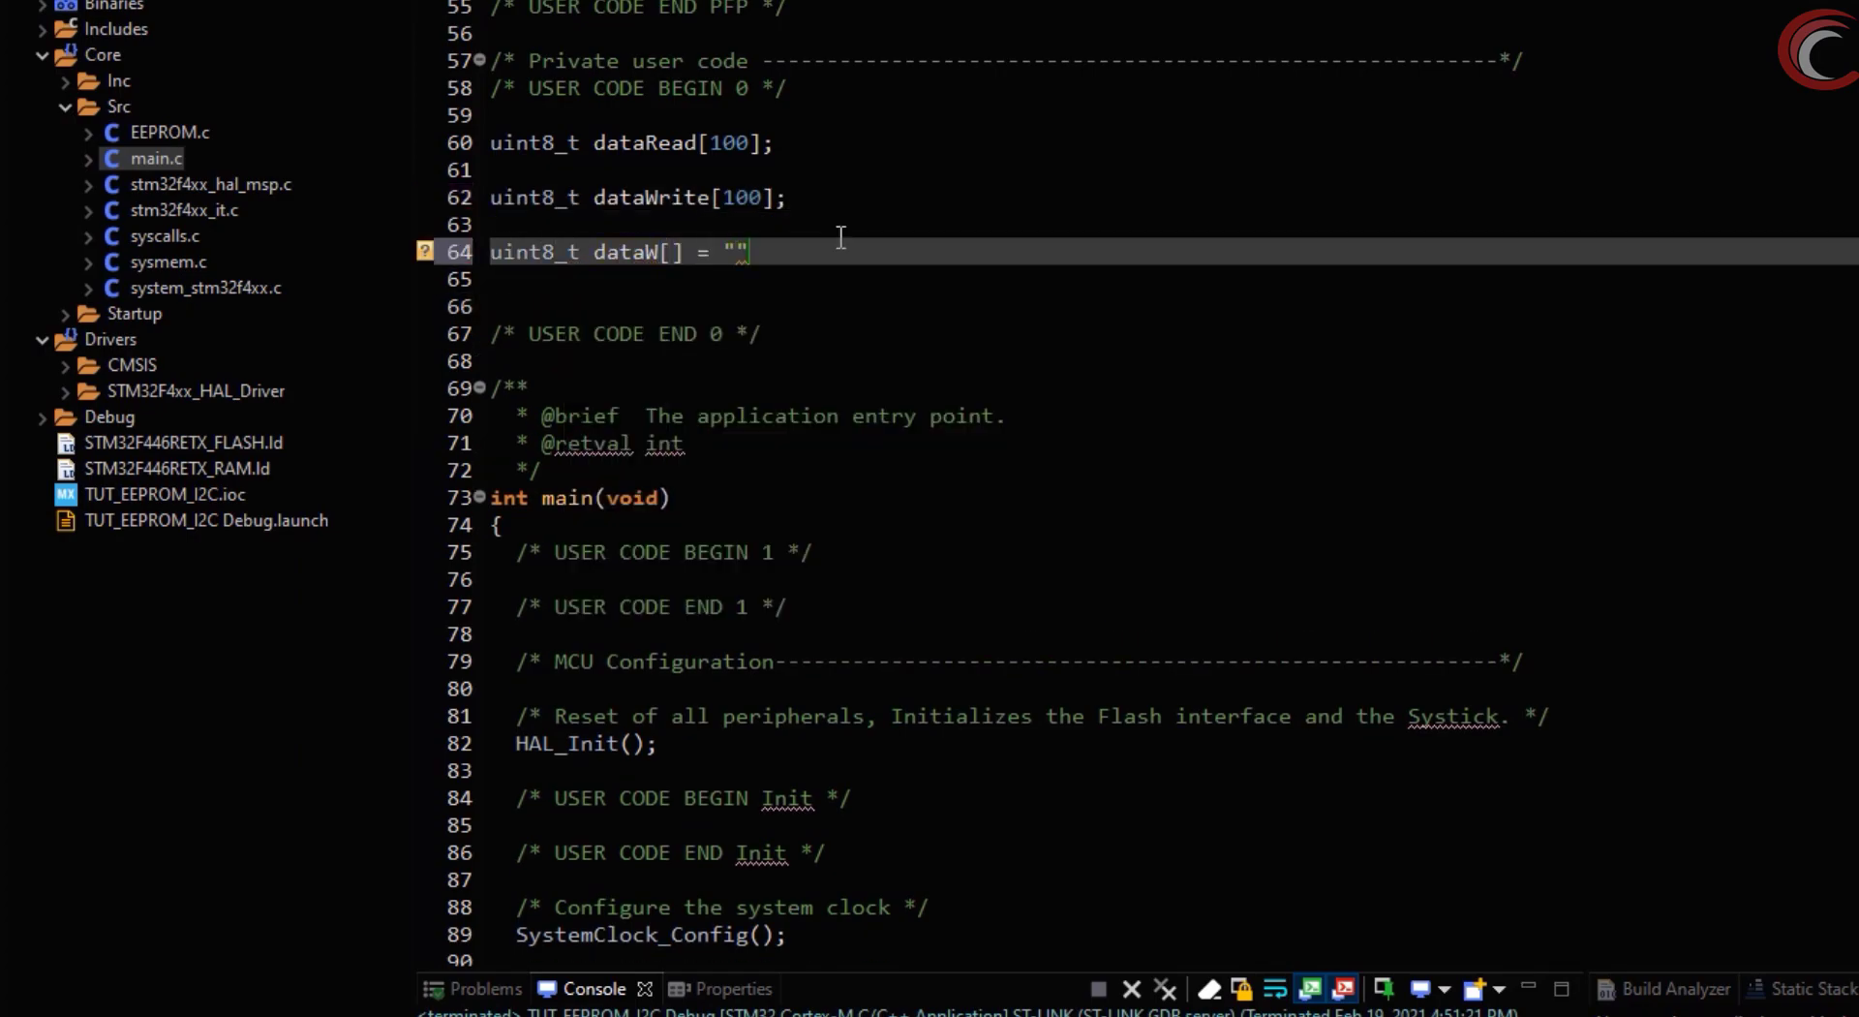
type("Hello wo")
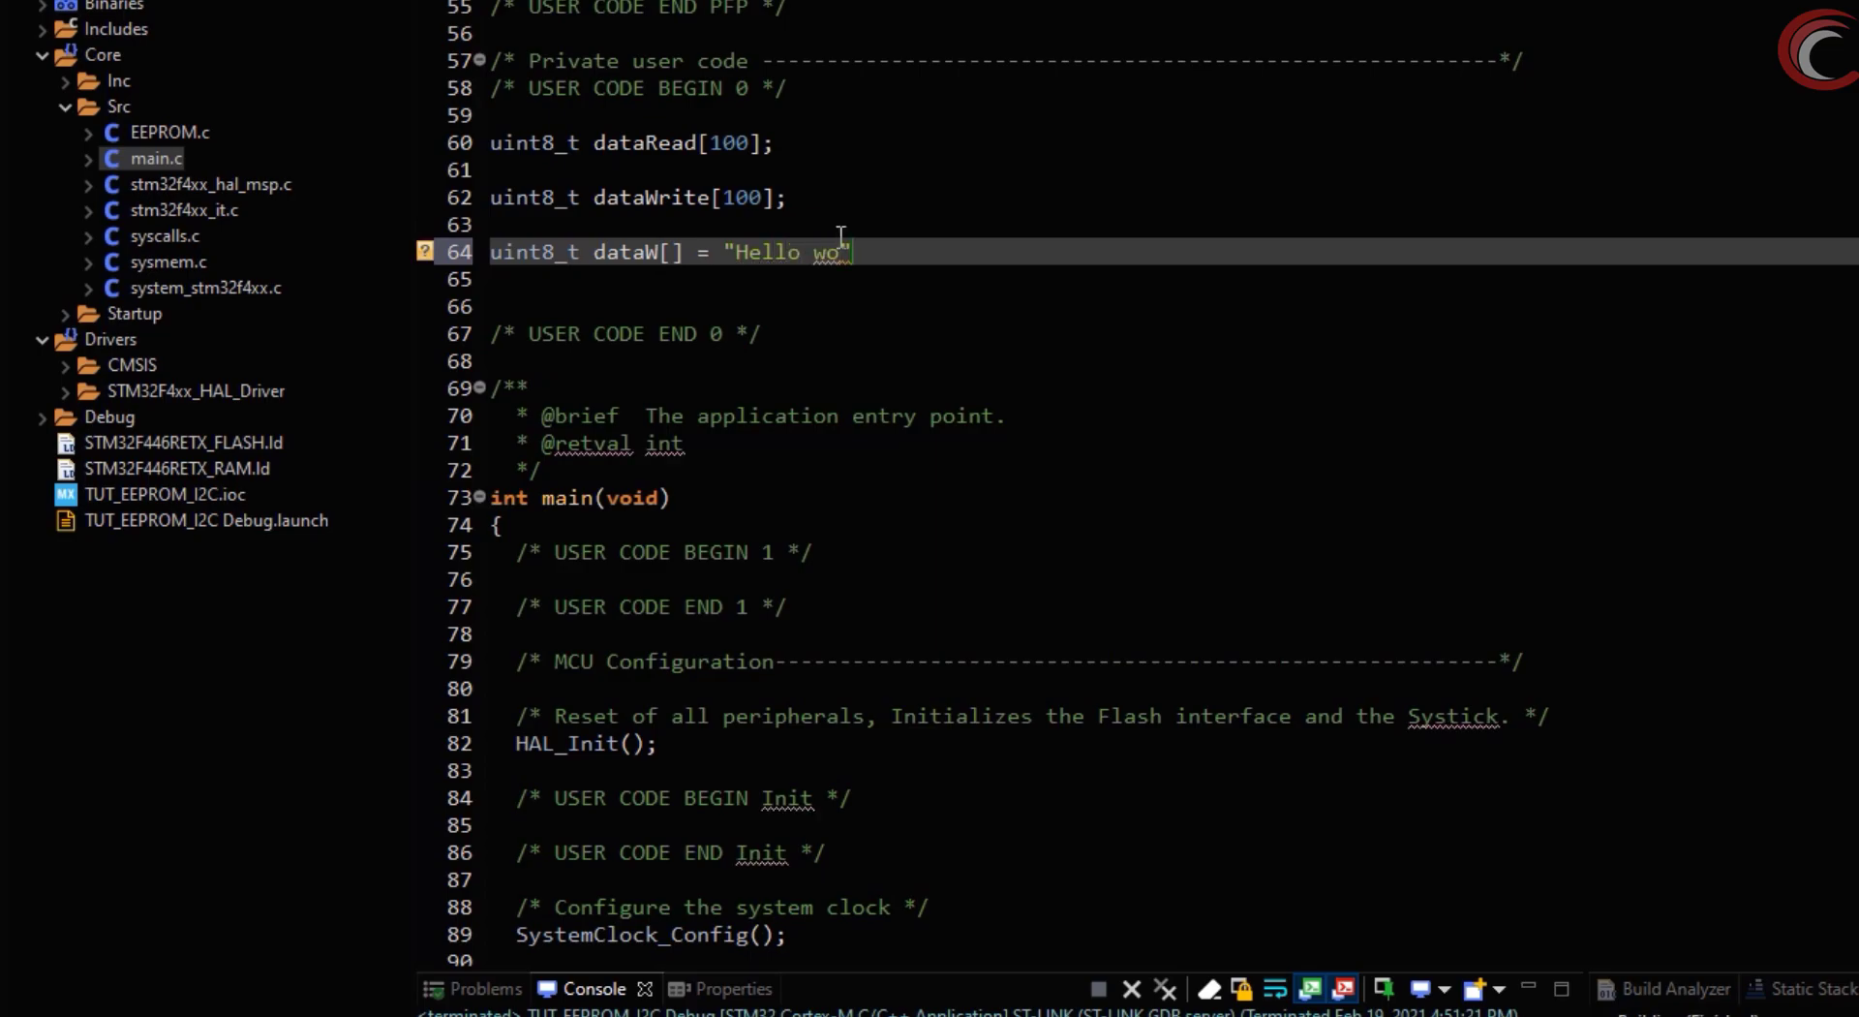
type("rld from controlle")
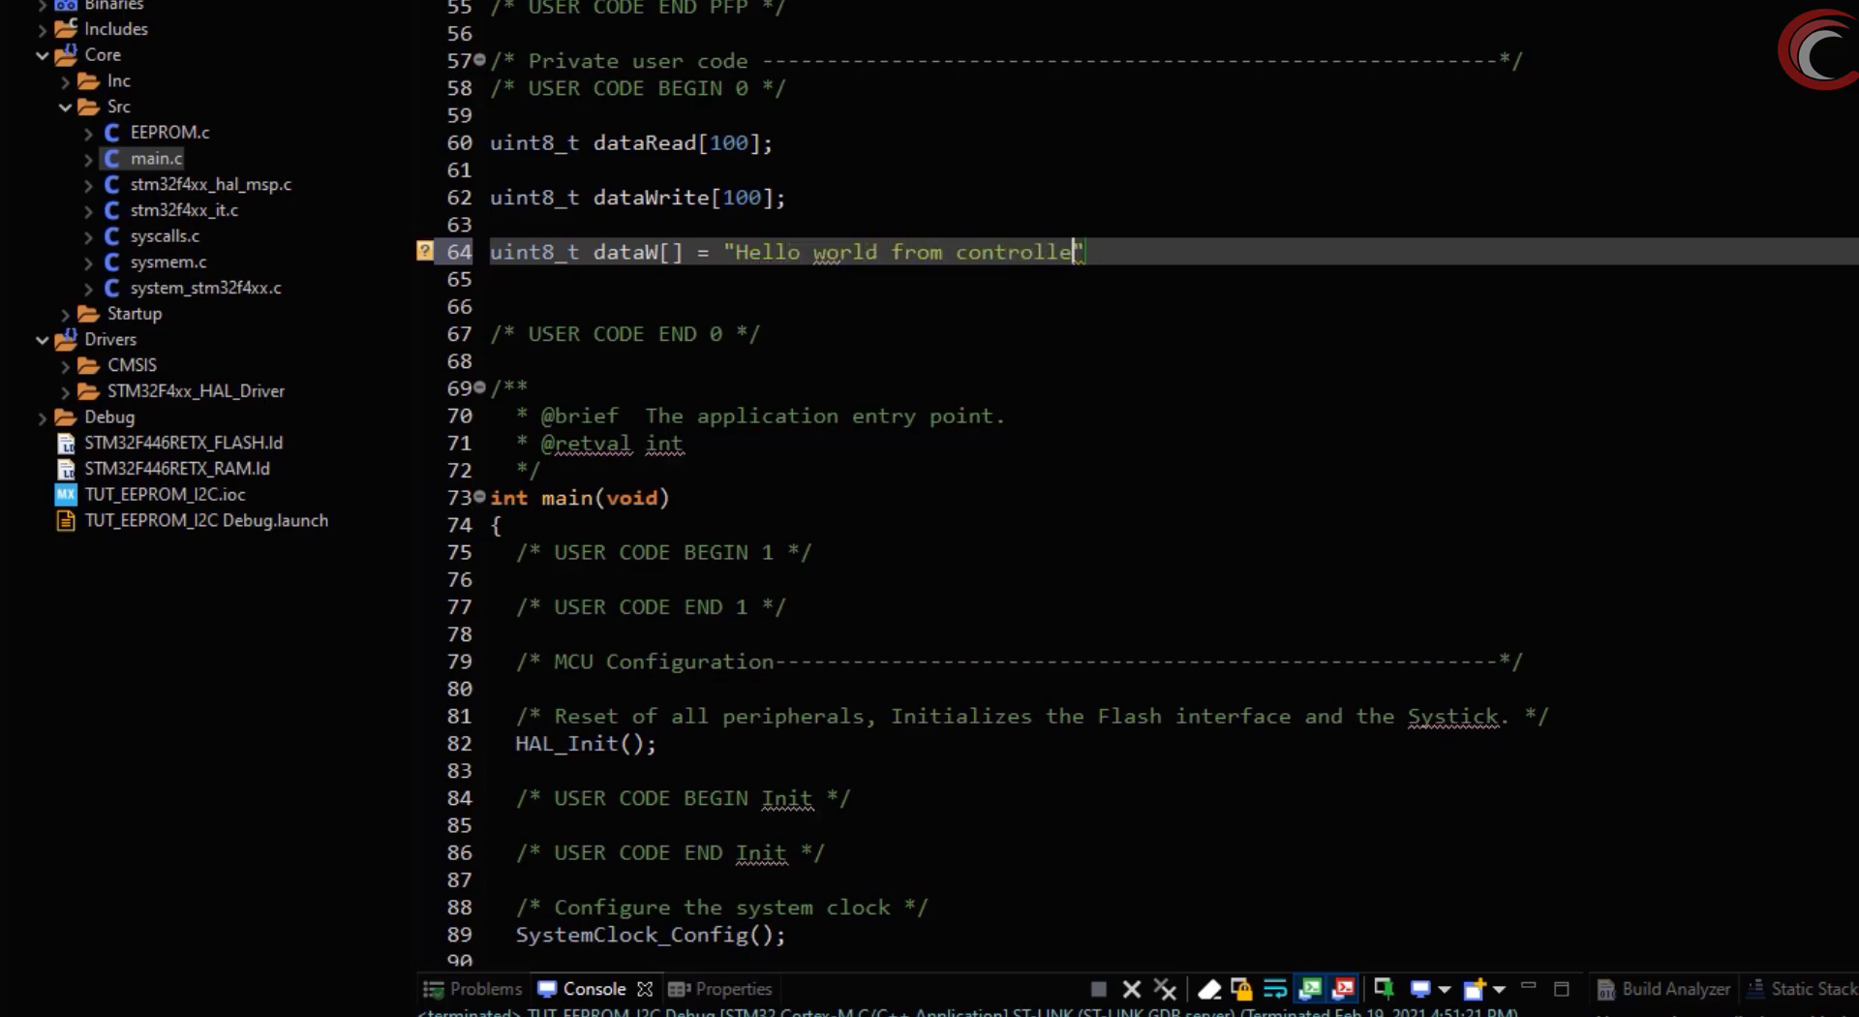
type("stech. Thi")
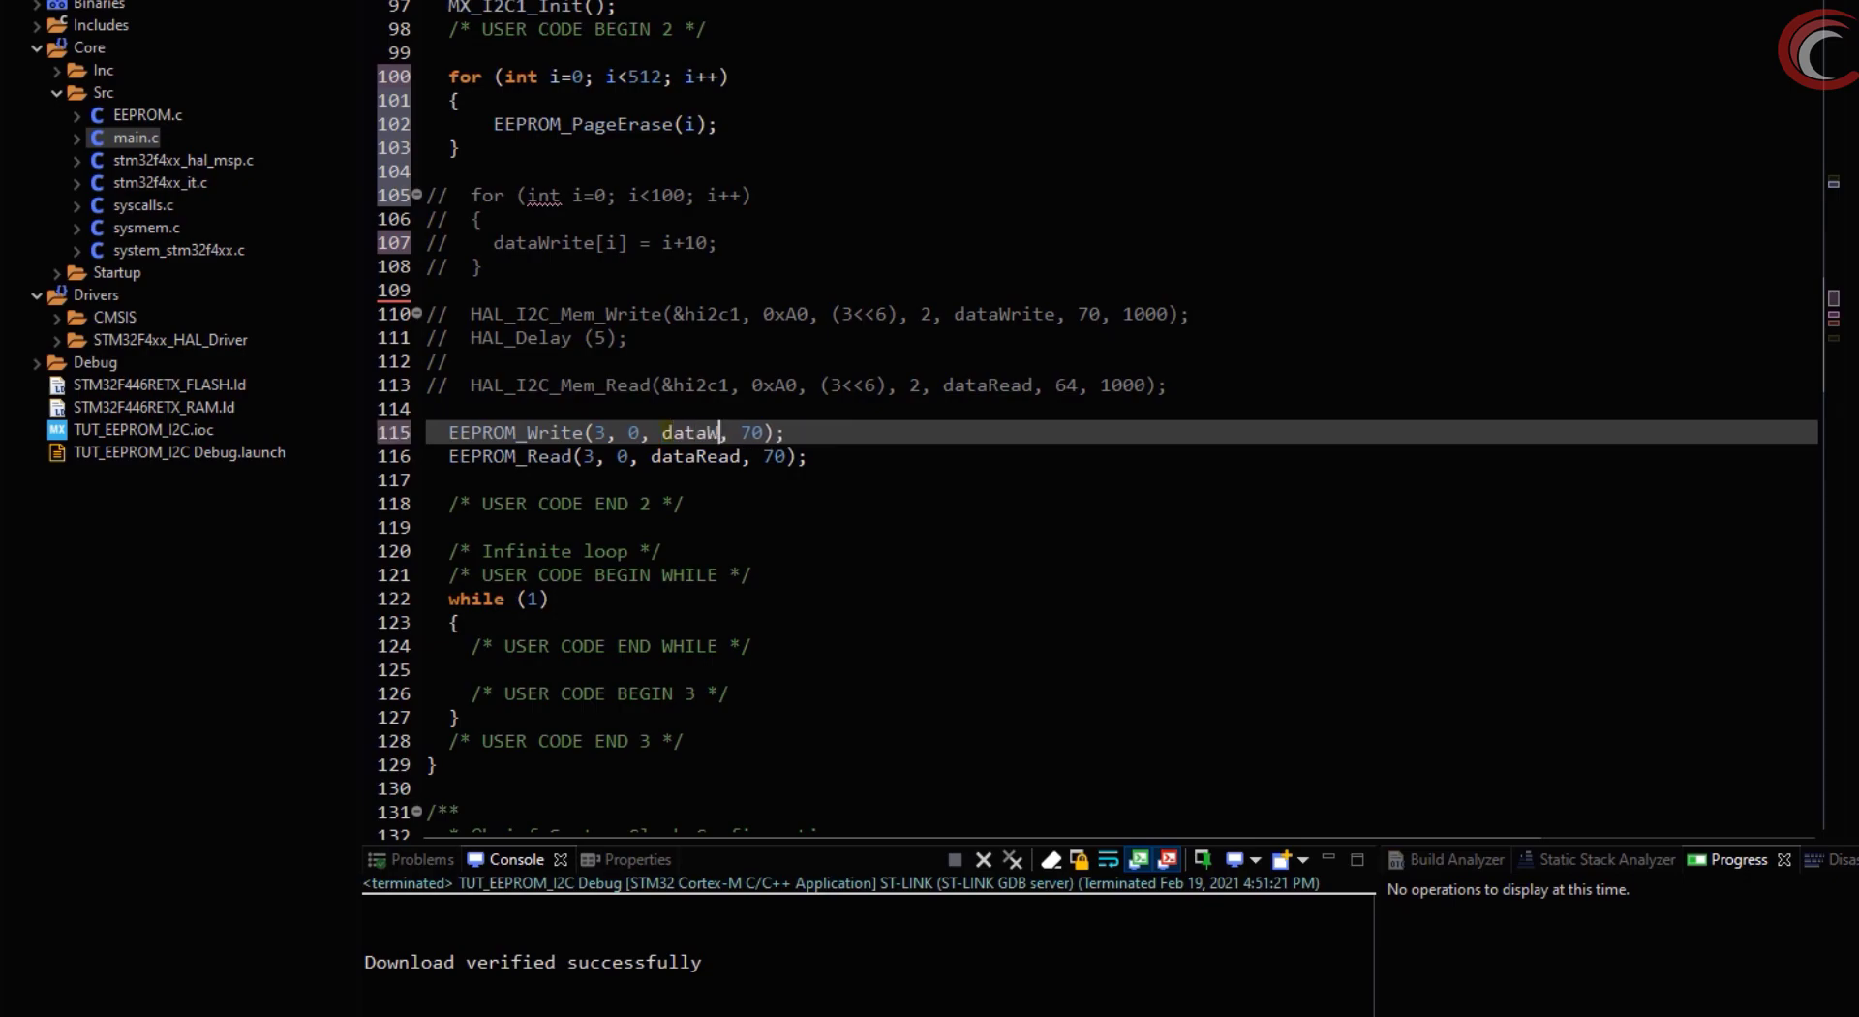
Write dataW with EEPROM_Write using strlen(dataW), include string.h, and read back 100 bytes
type("strlen ()")
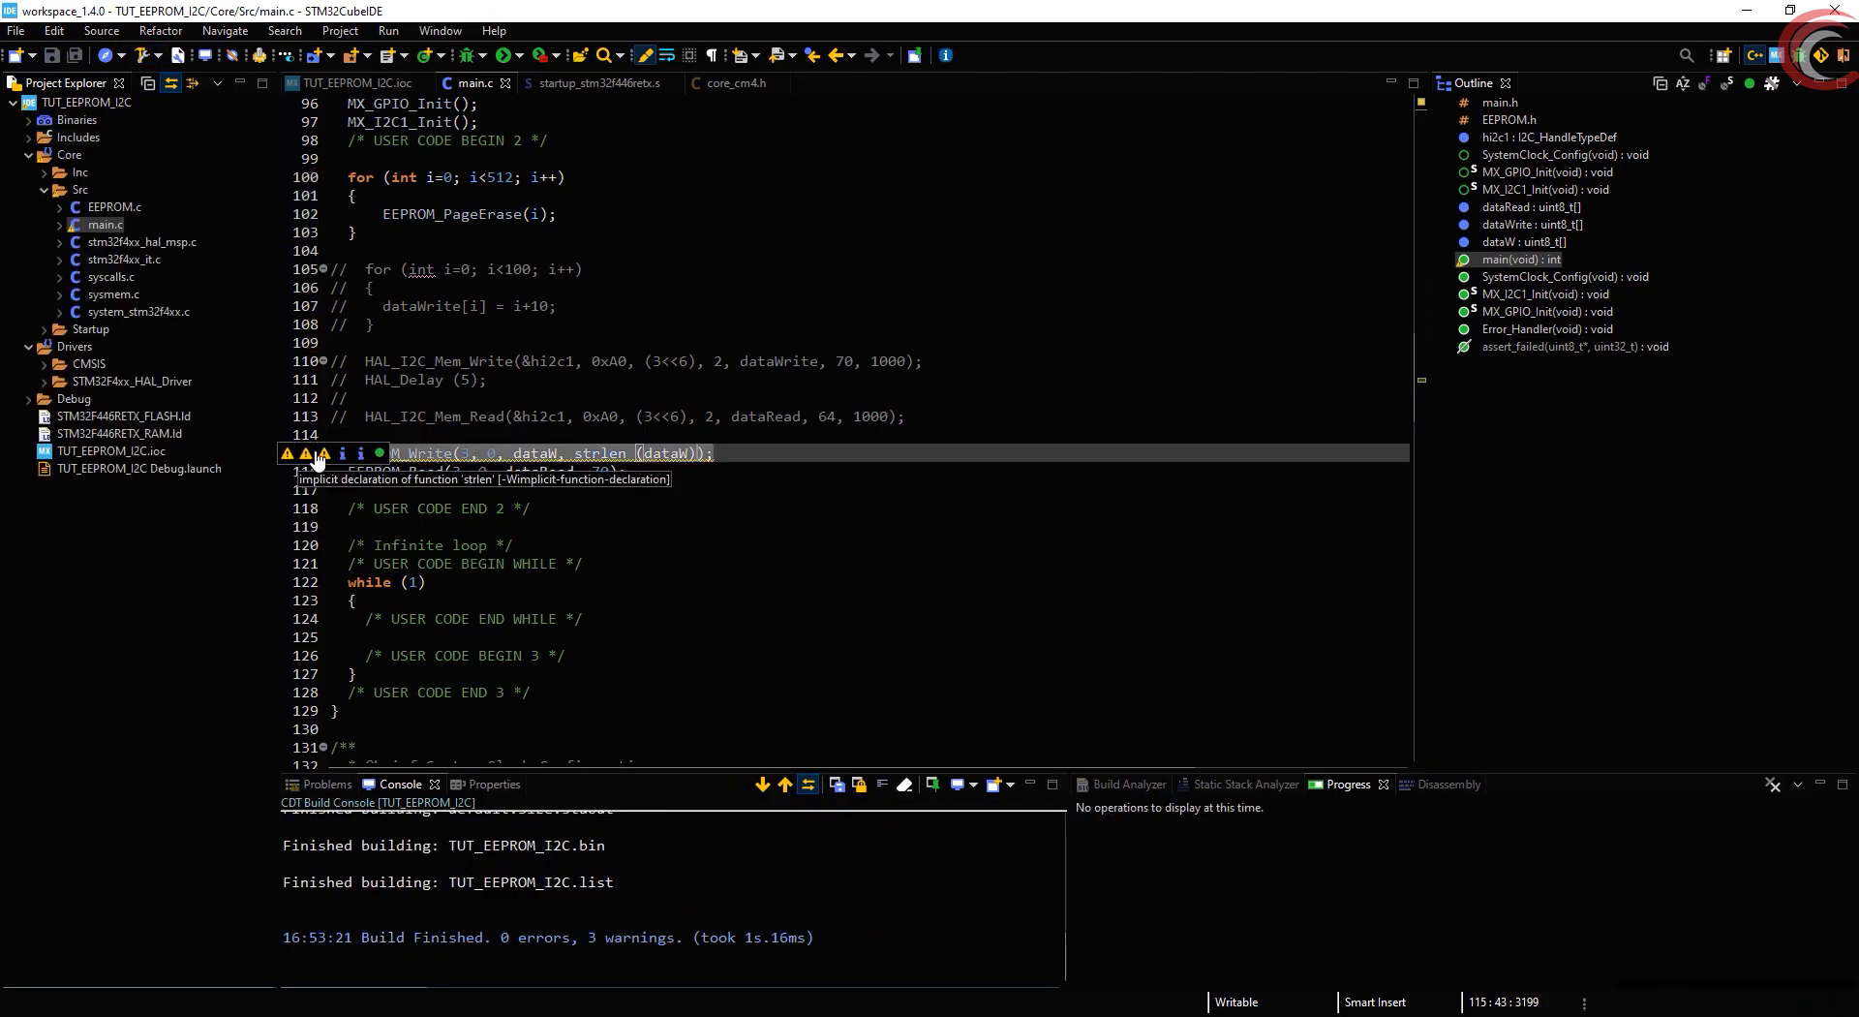
type("#")
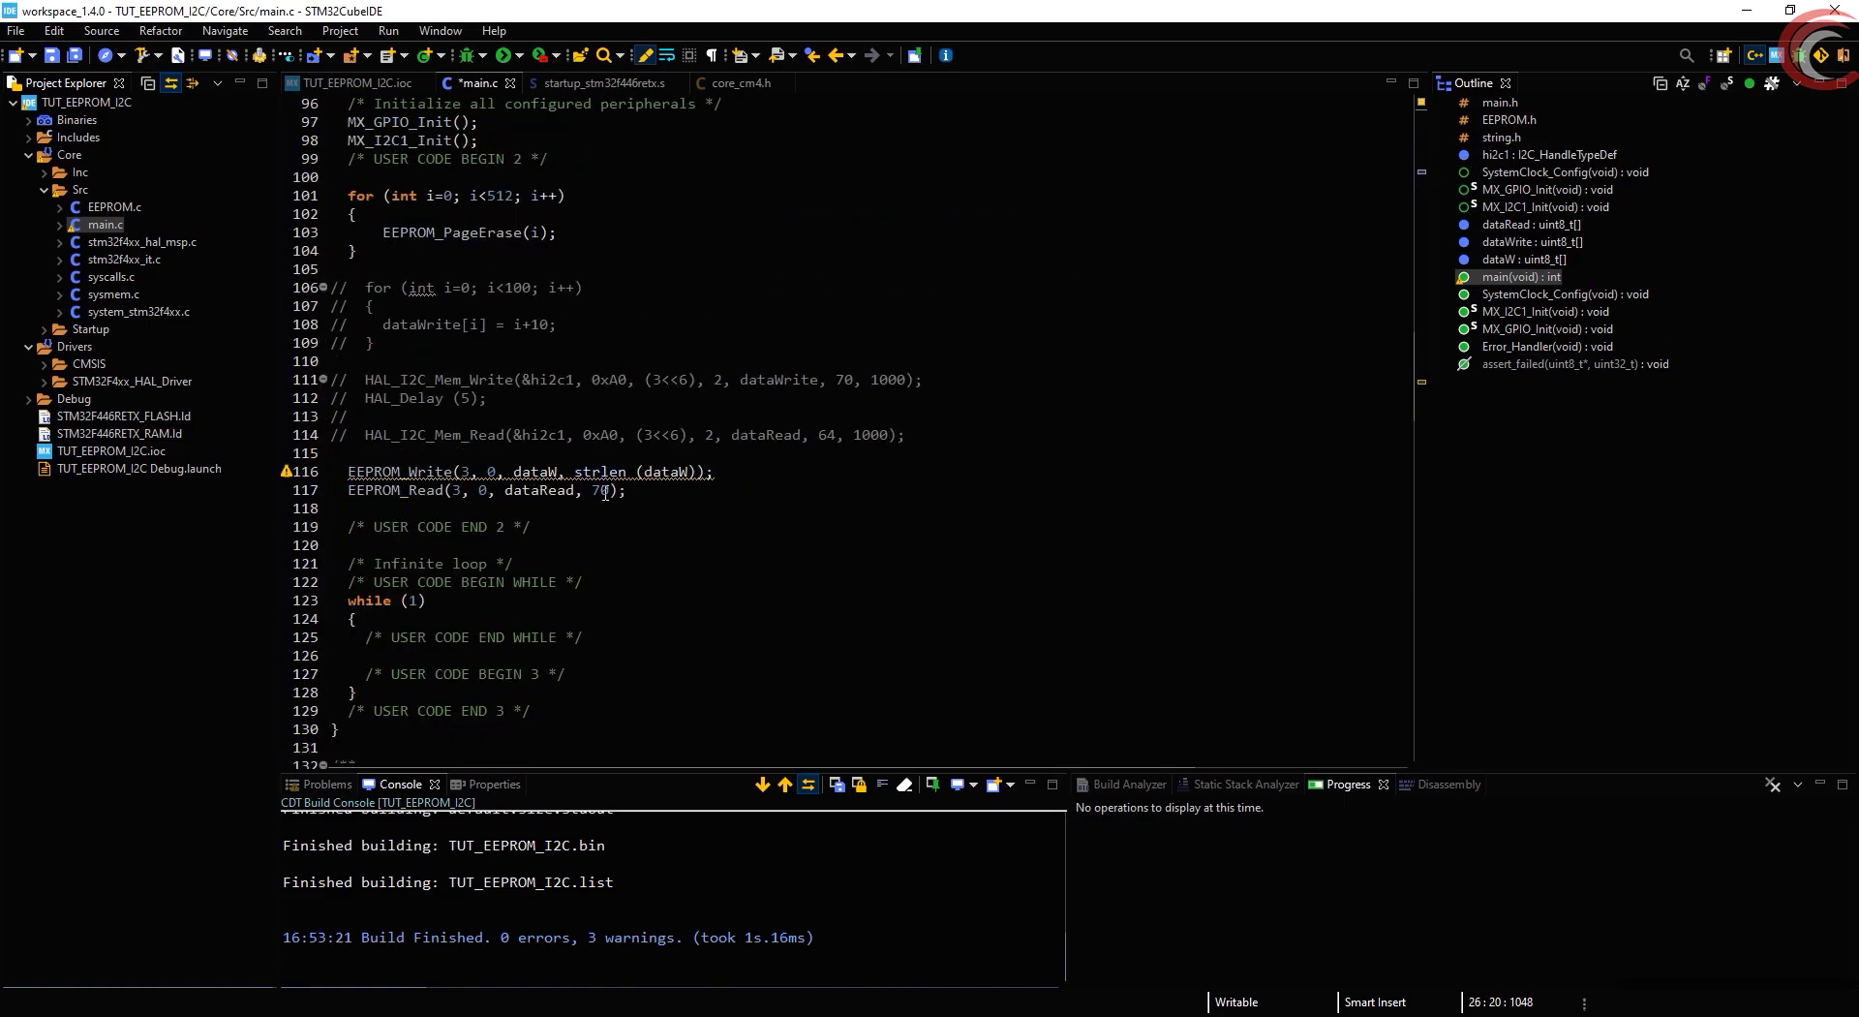
type("100")
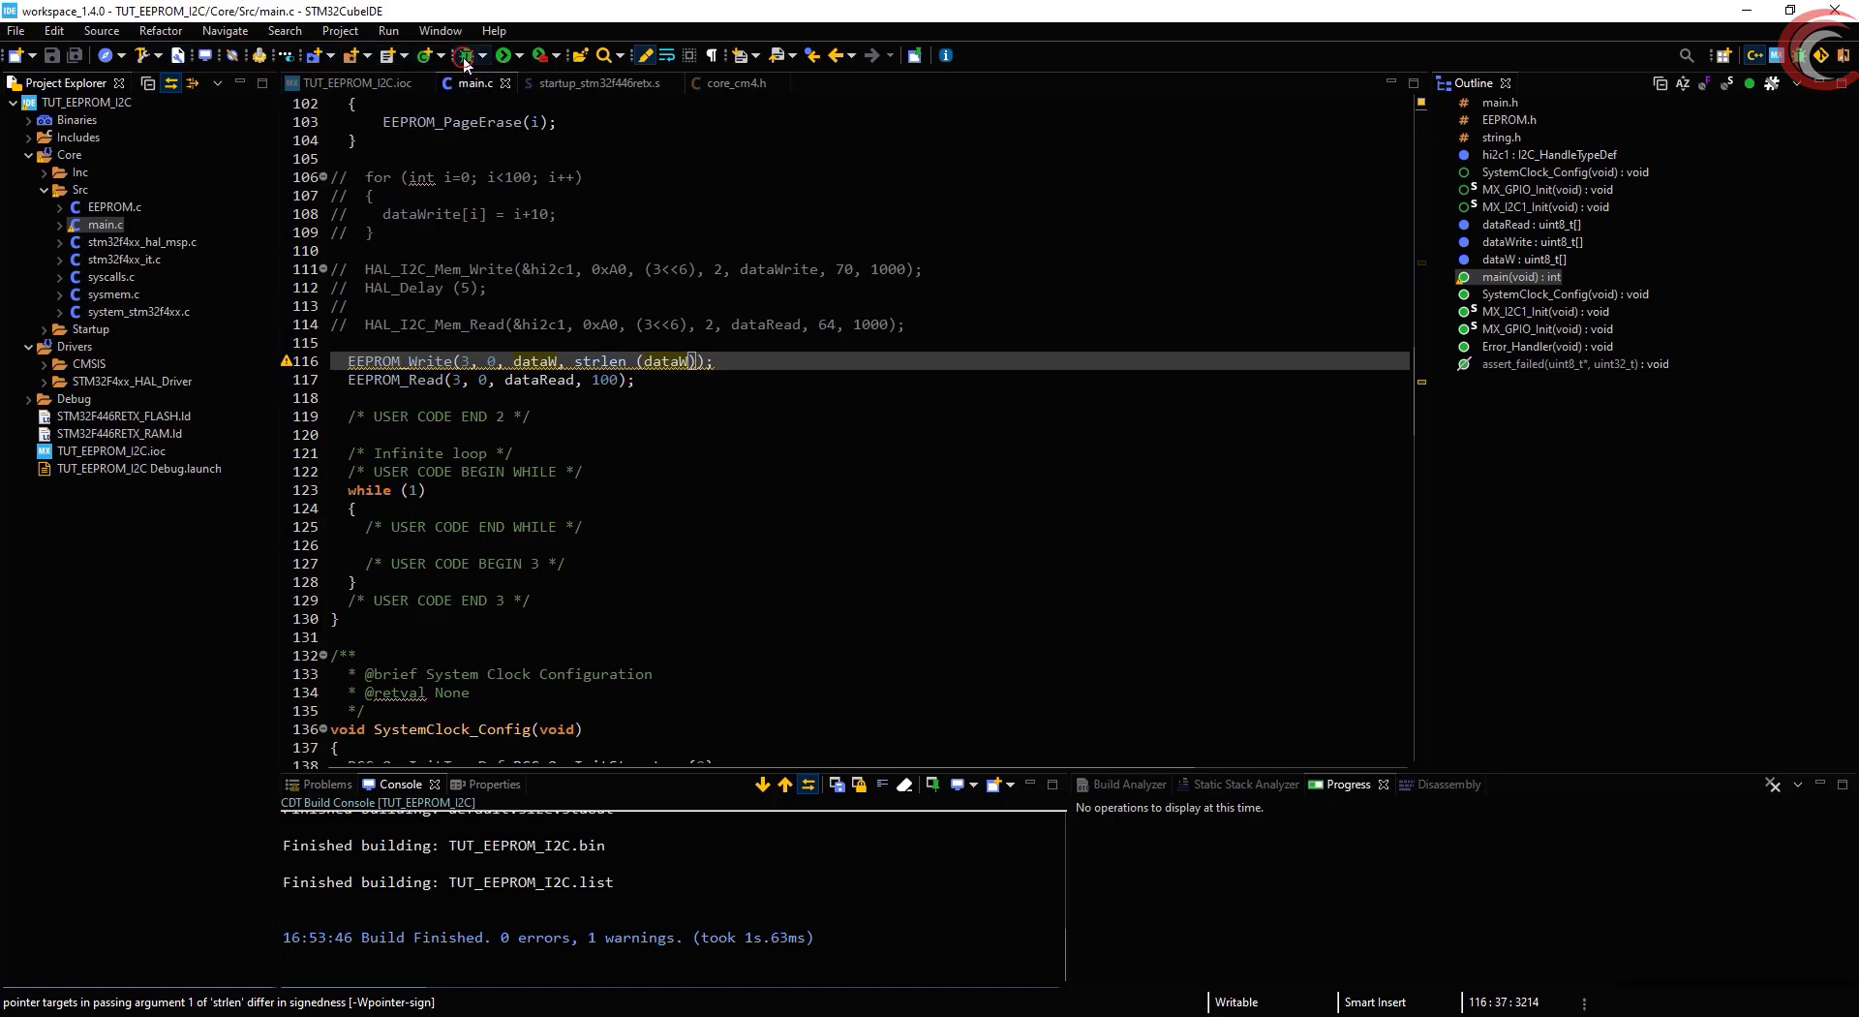
Debug and resume the firmware, then scroll through dataRead to check the Hello world string
left_click(465, 56)
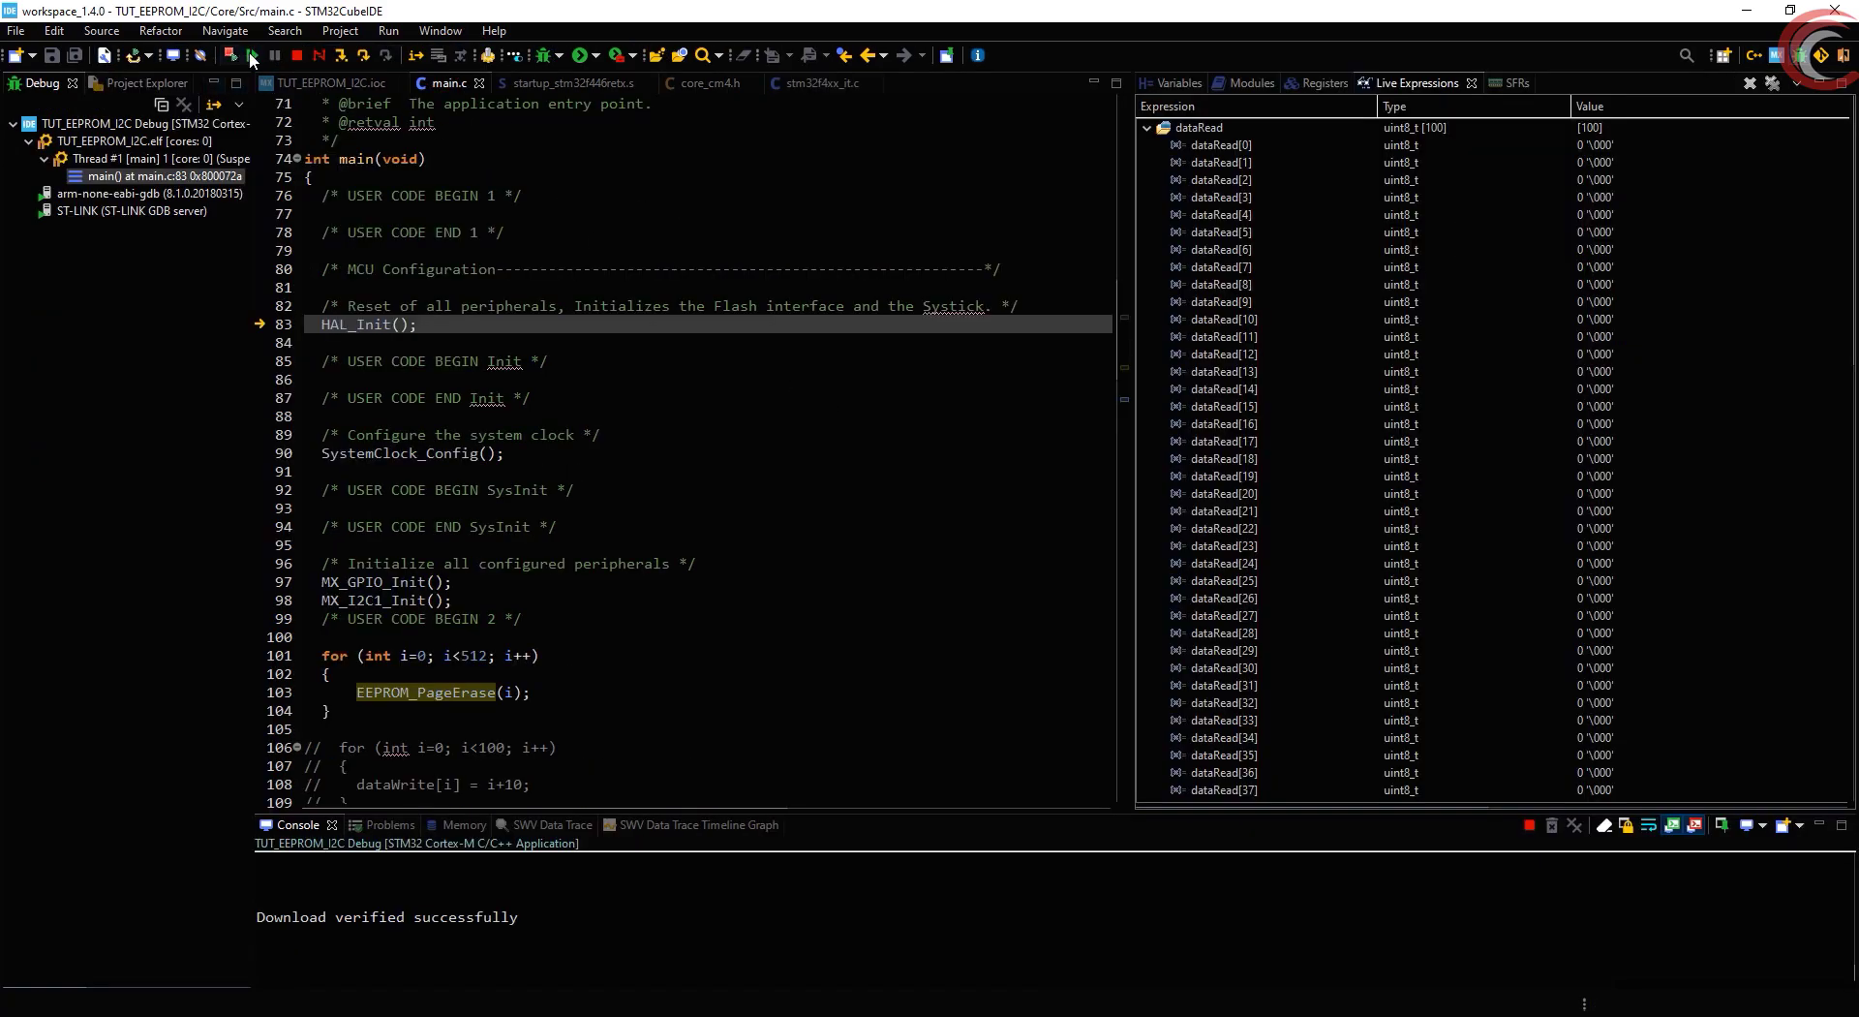
left_click(231, 56)
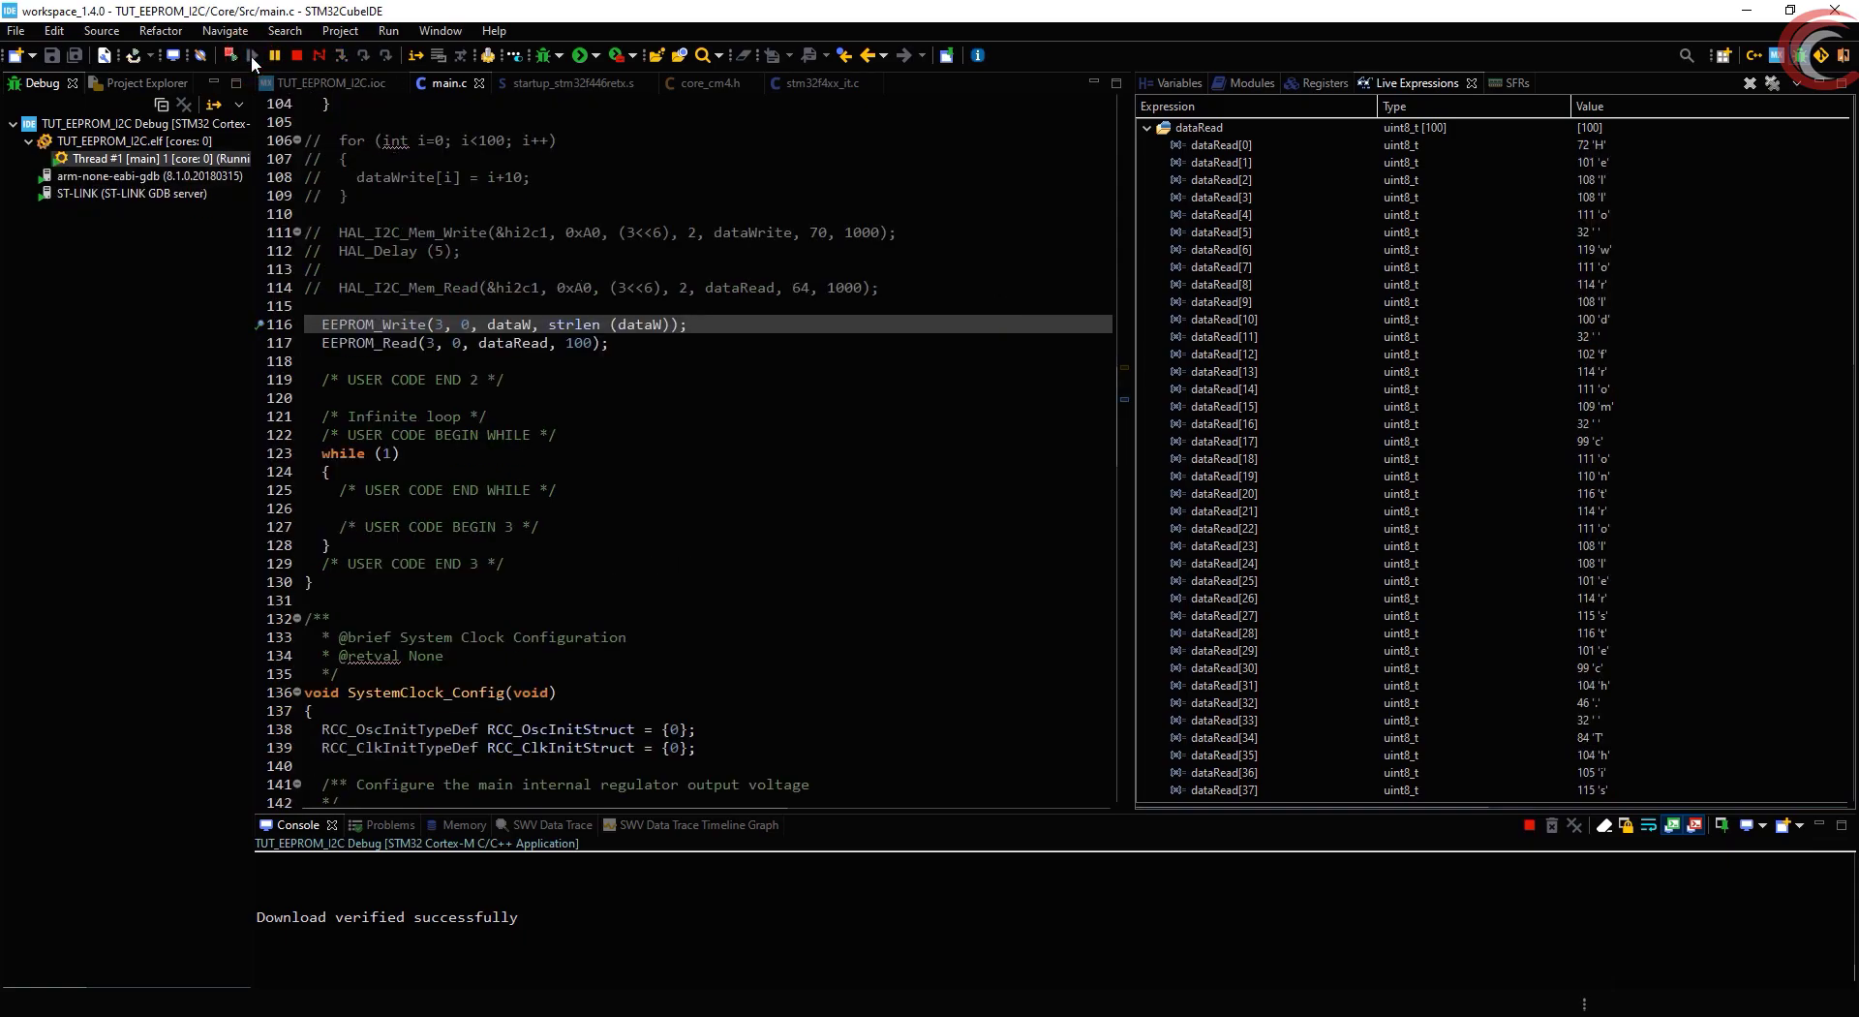
left_click(1221, 232)
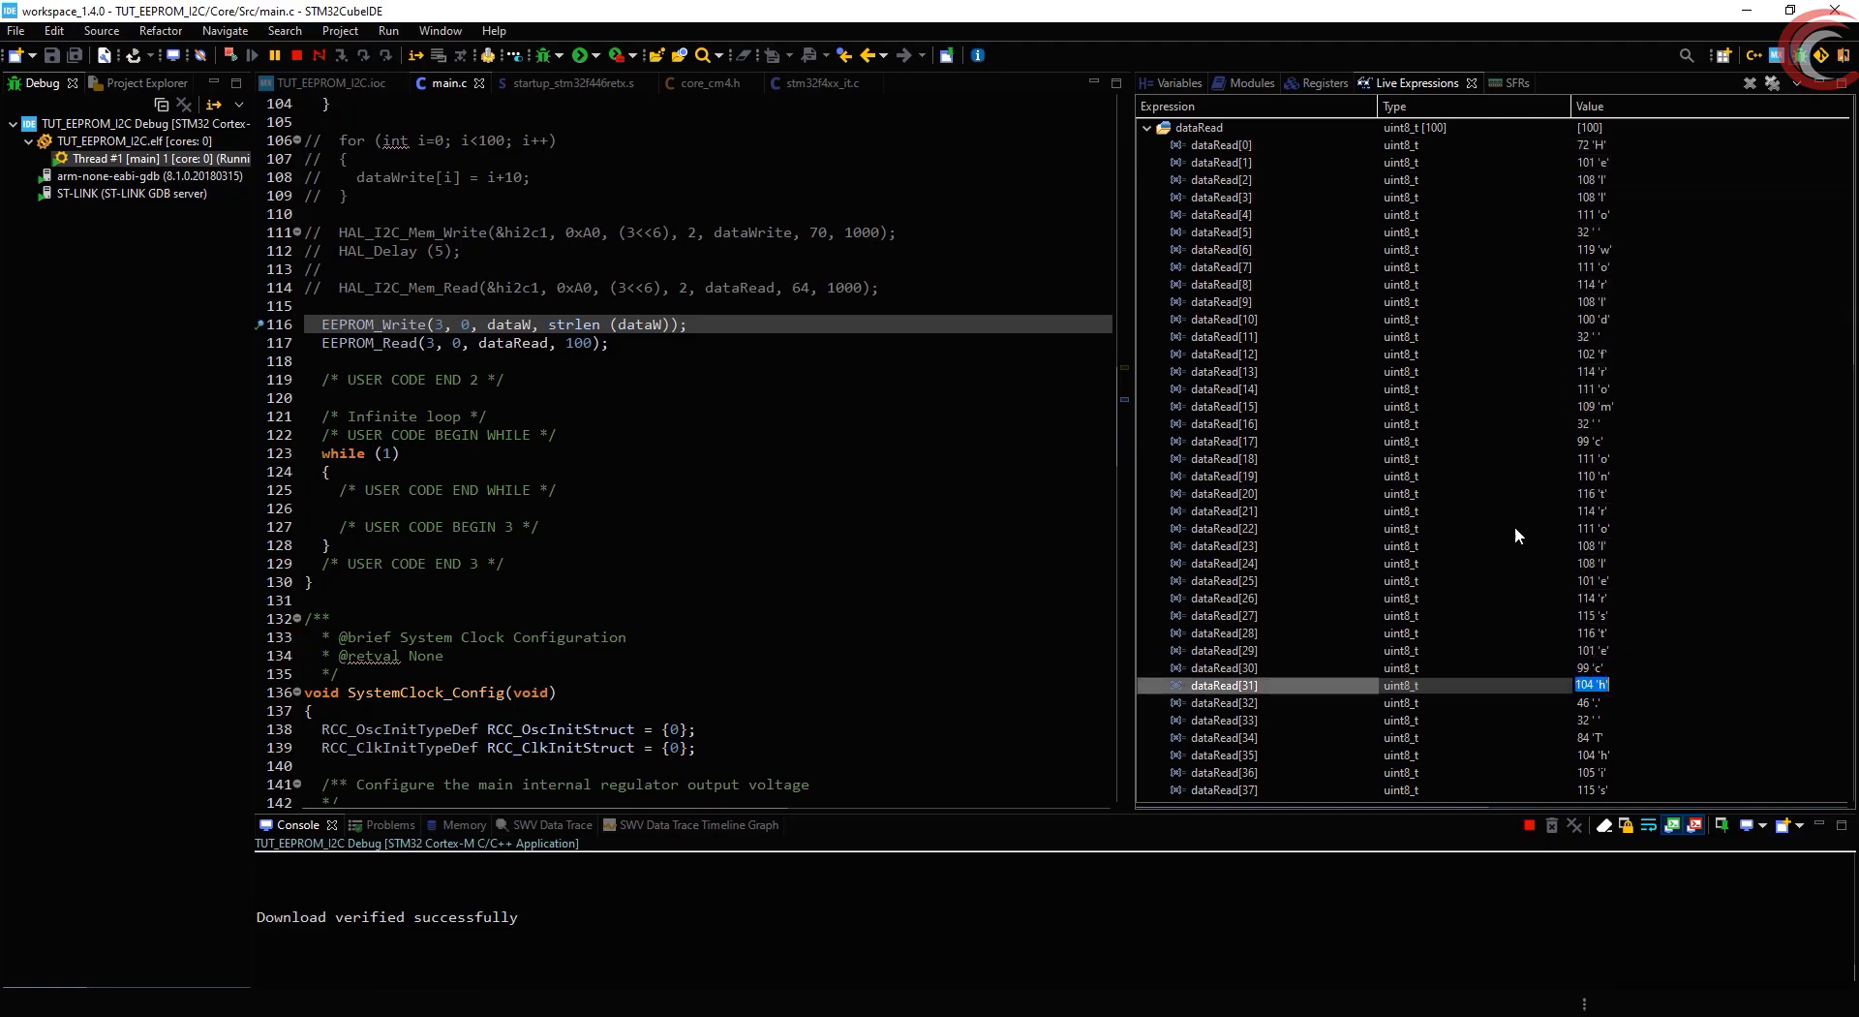
scroll("down", 3)
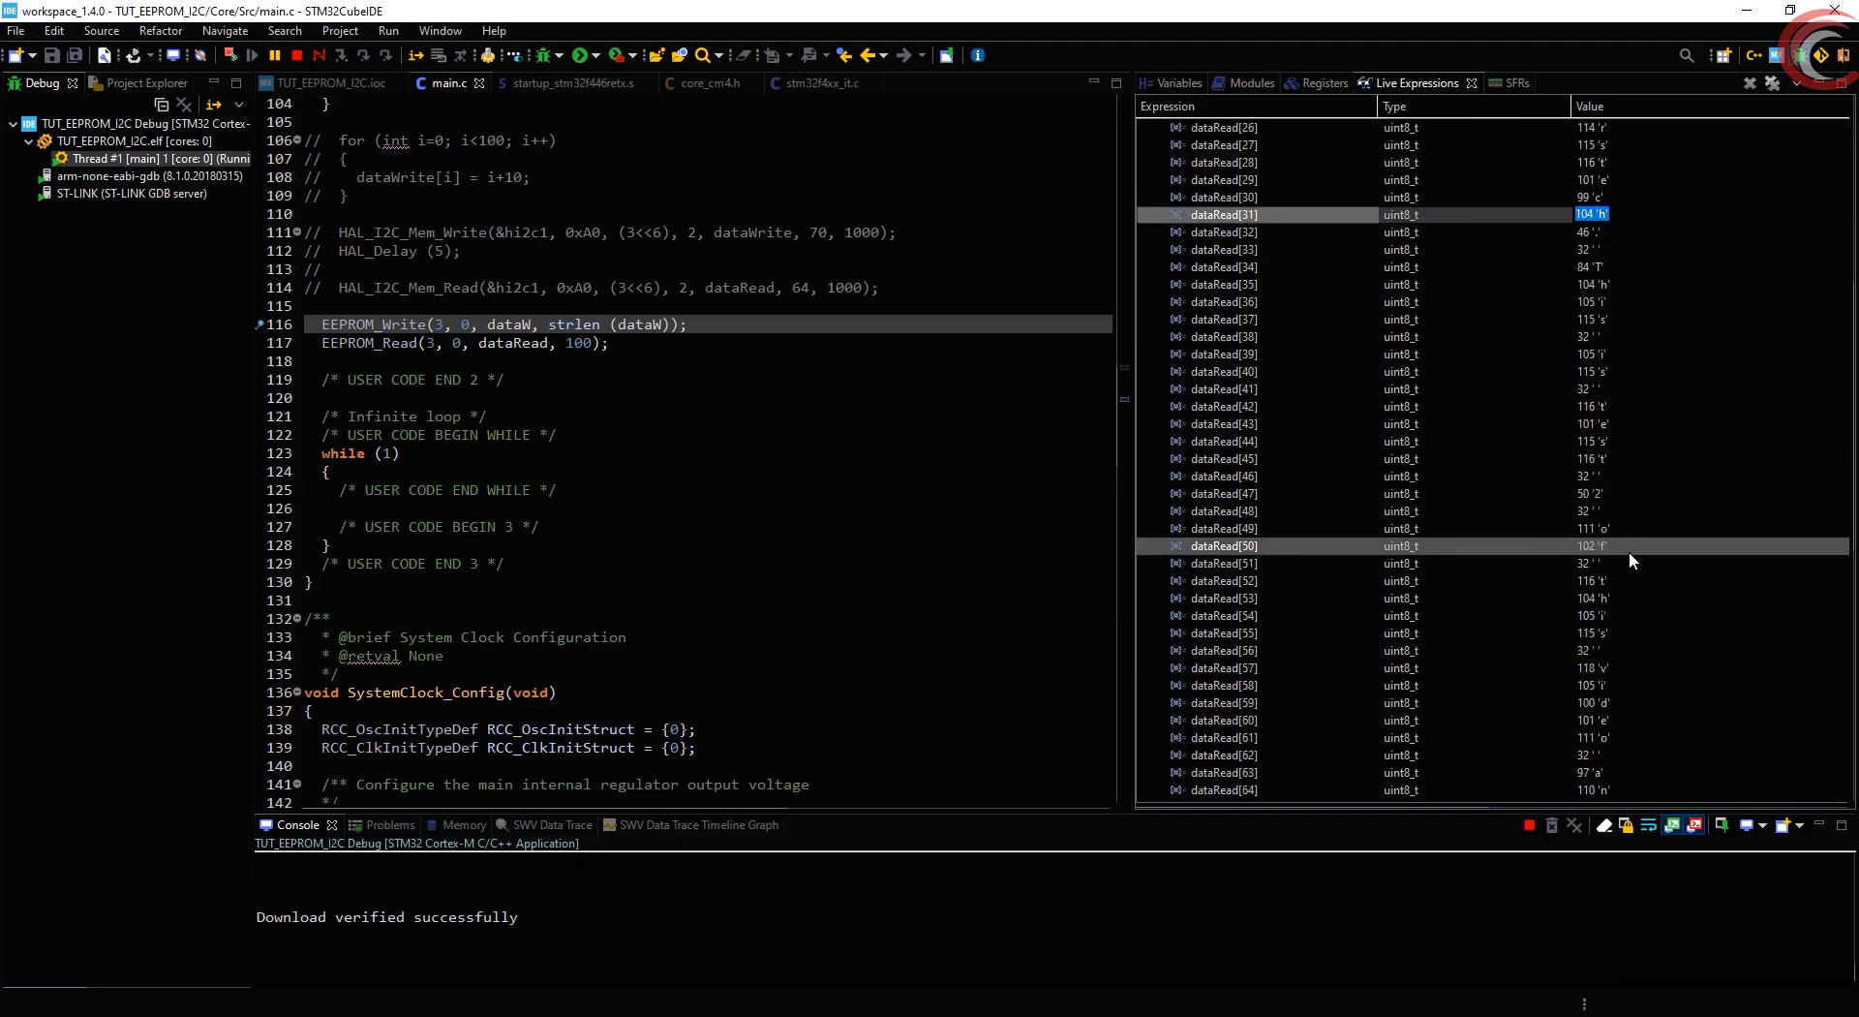
scroll("down", 3)
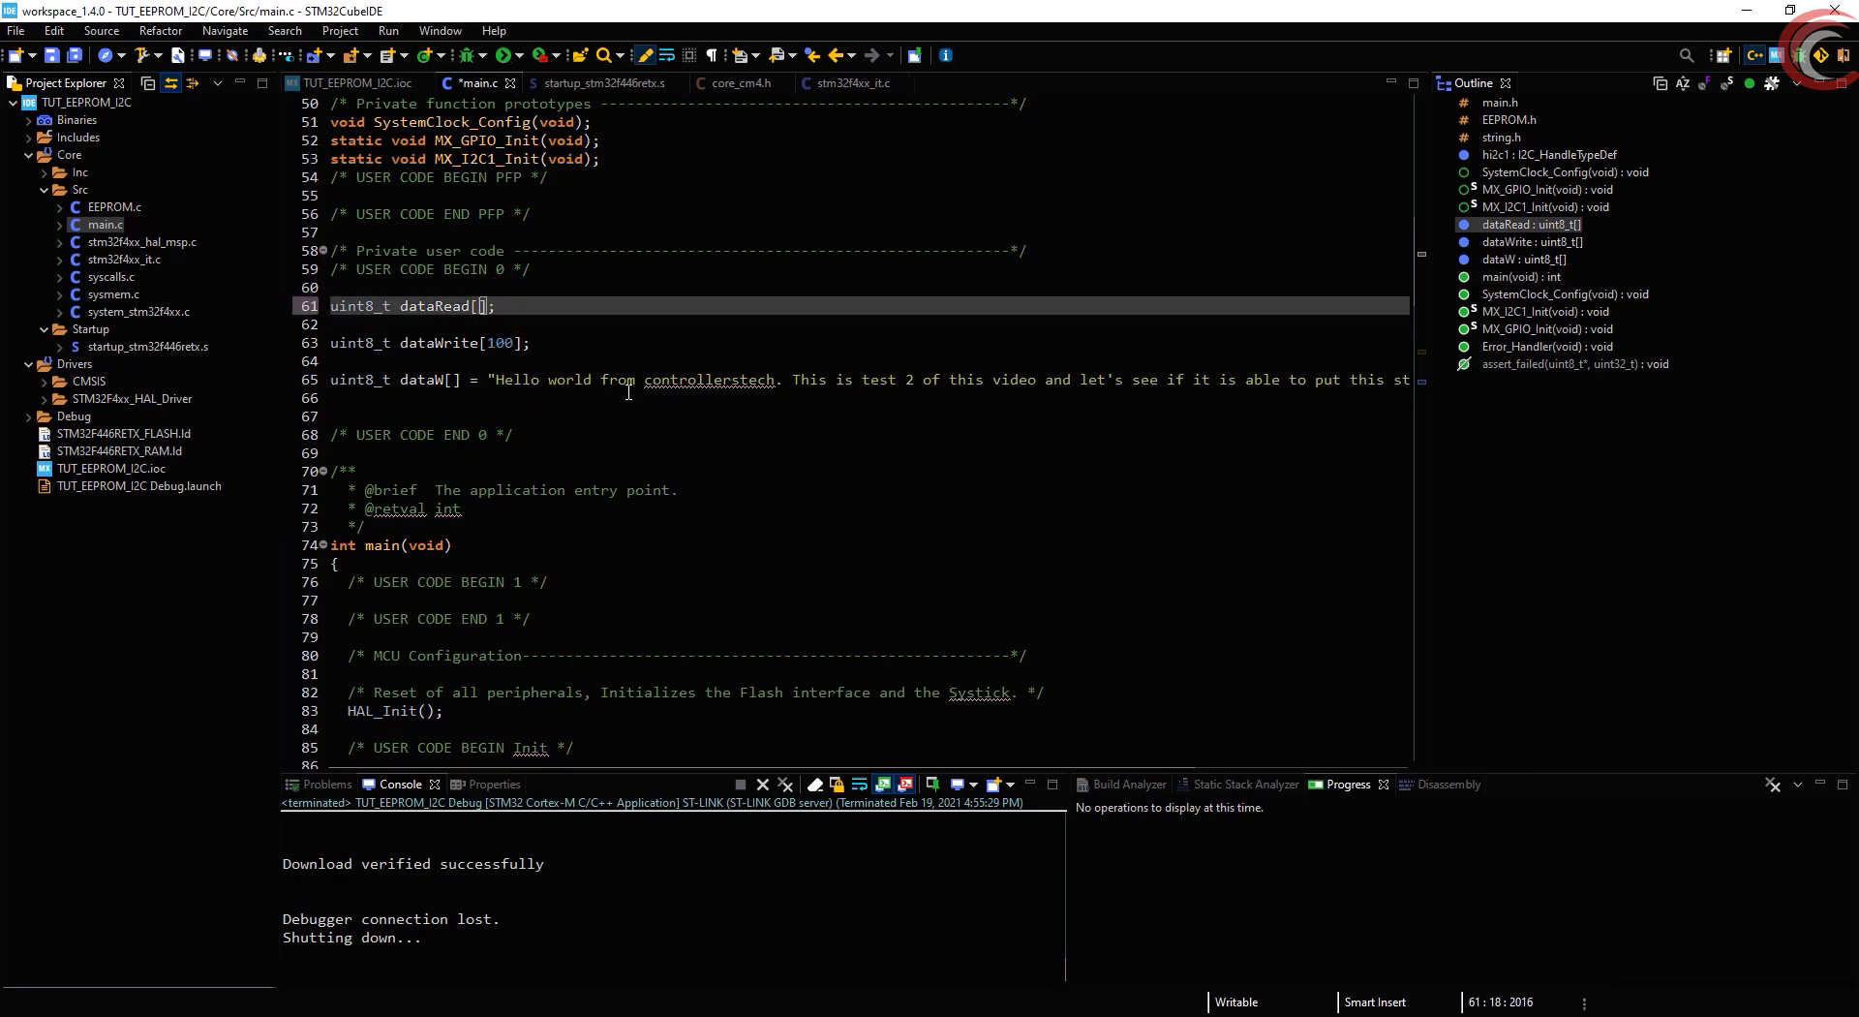
Make dataRead 128 bytes, read 128 back with EEPROM_Read, and set EEPROM_Write's offset to 10
type("128")
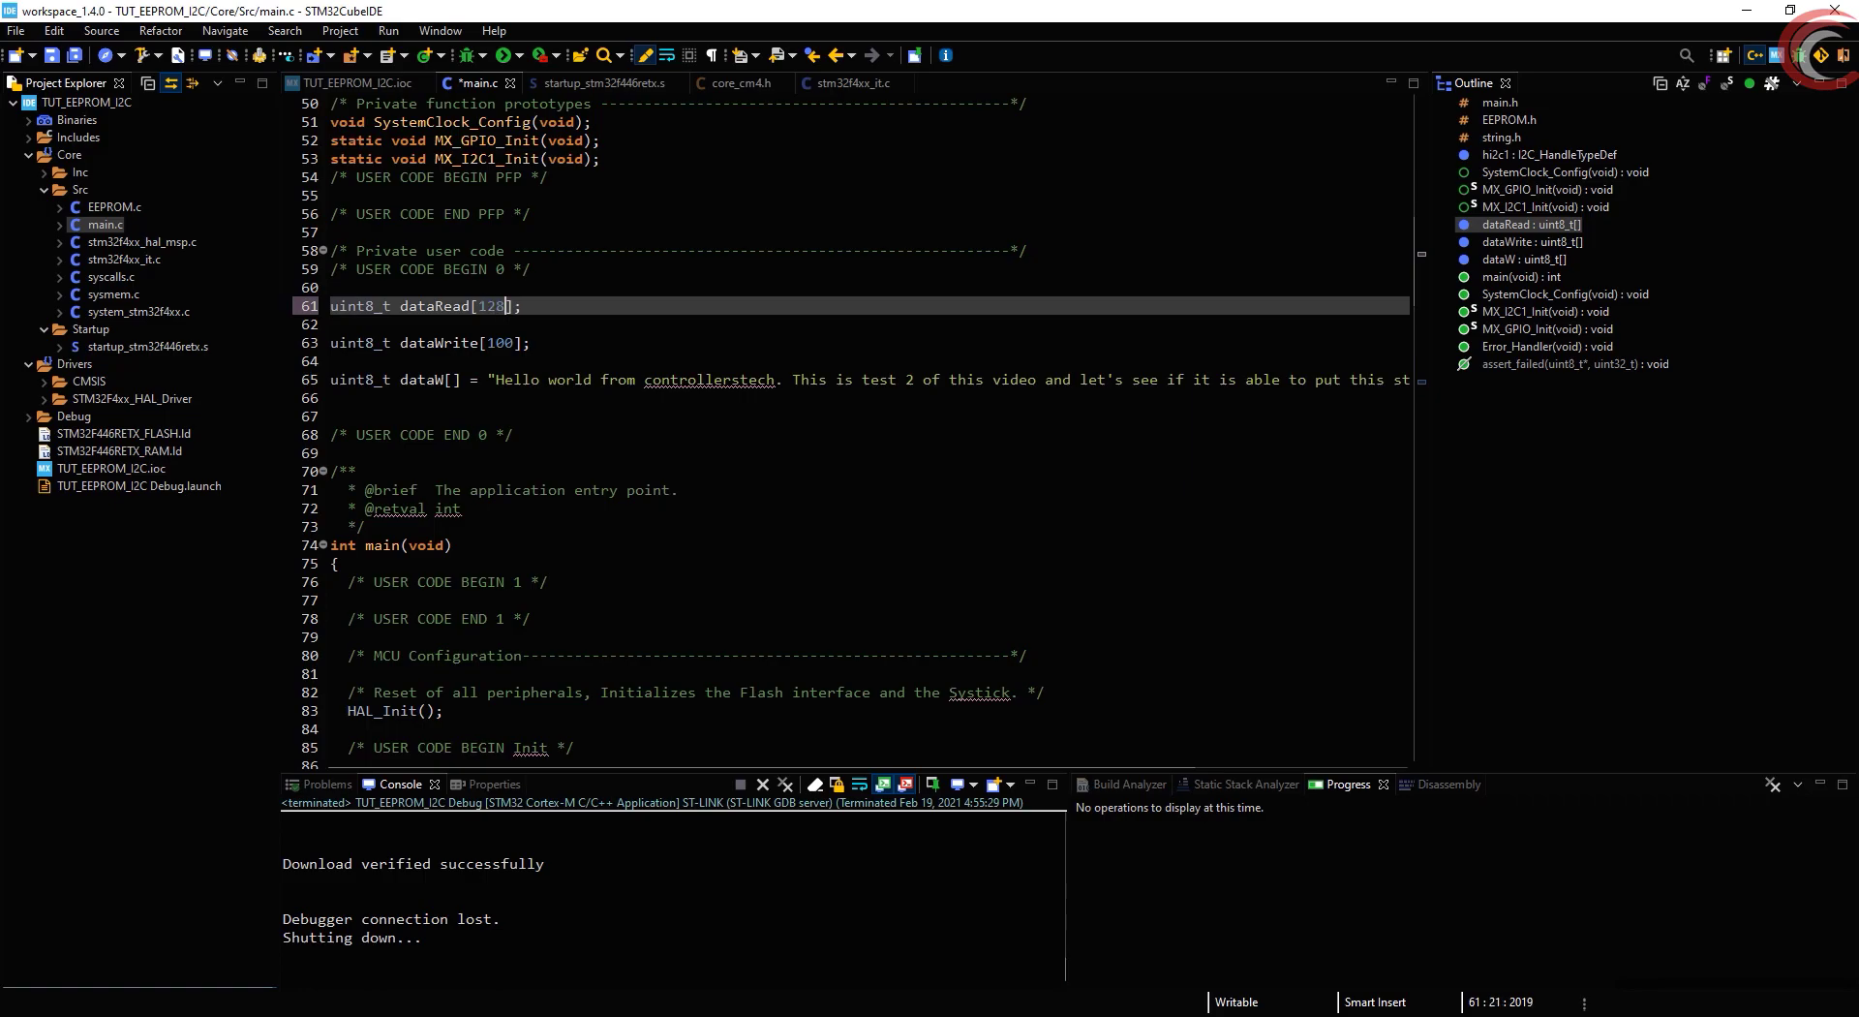
scroll("down", 3)
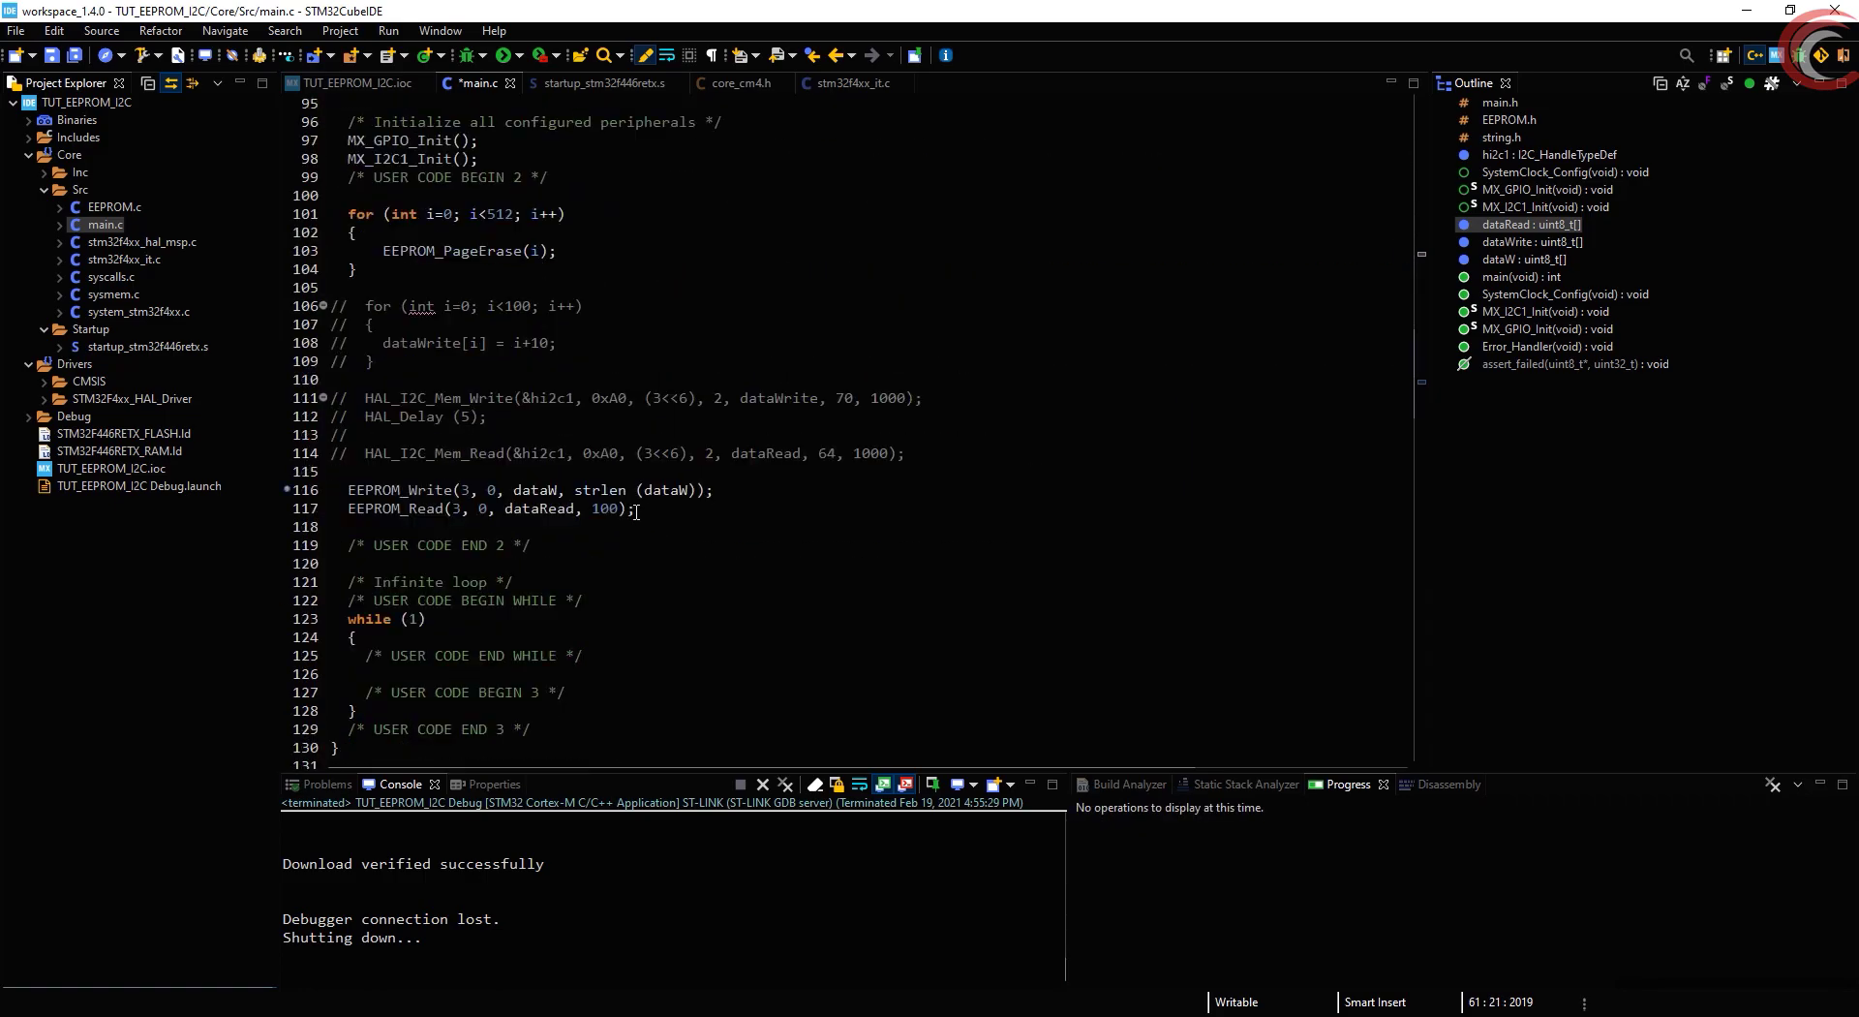
type("121")
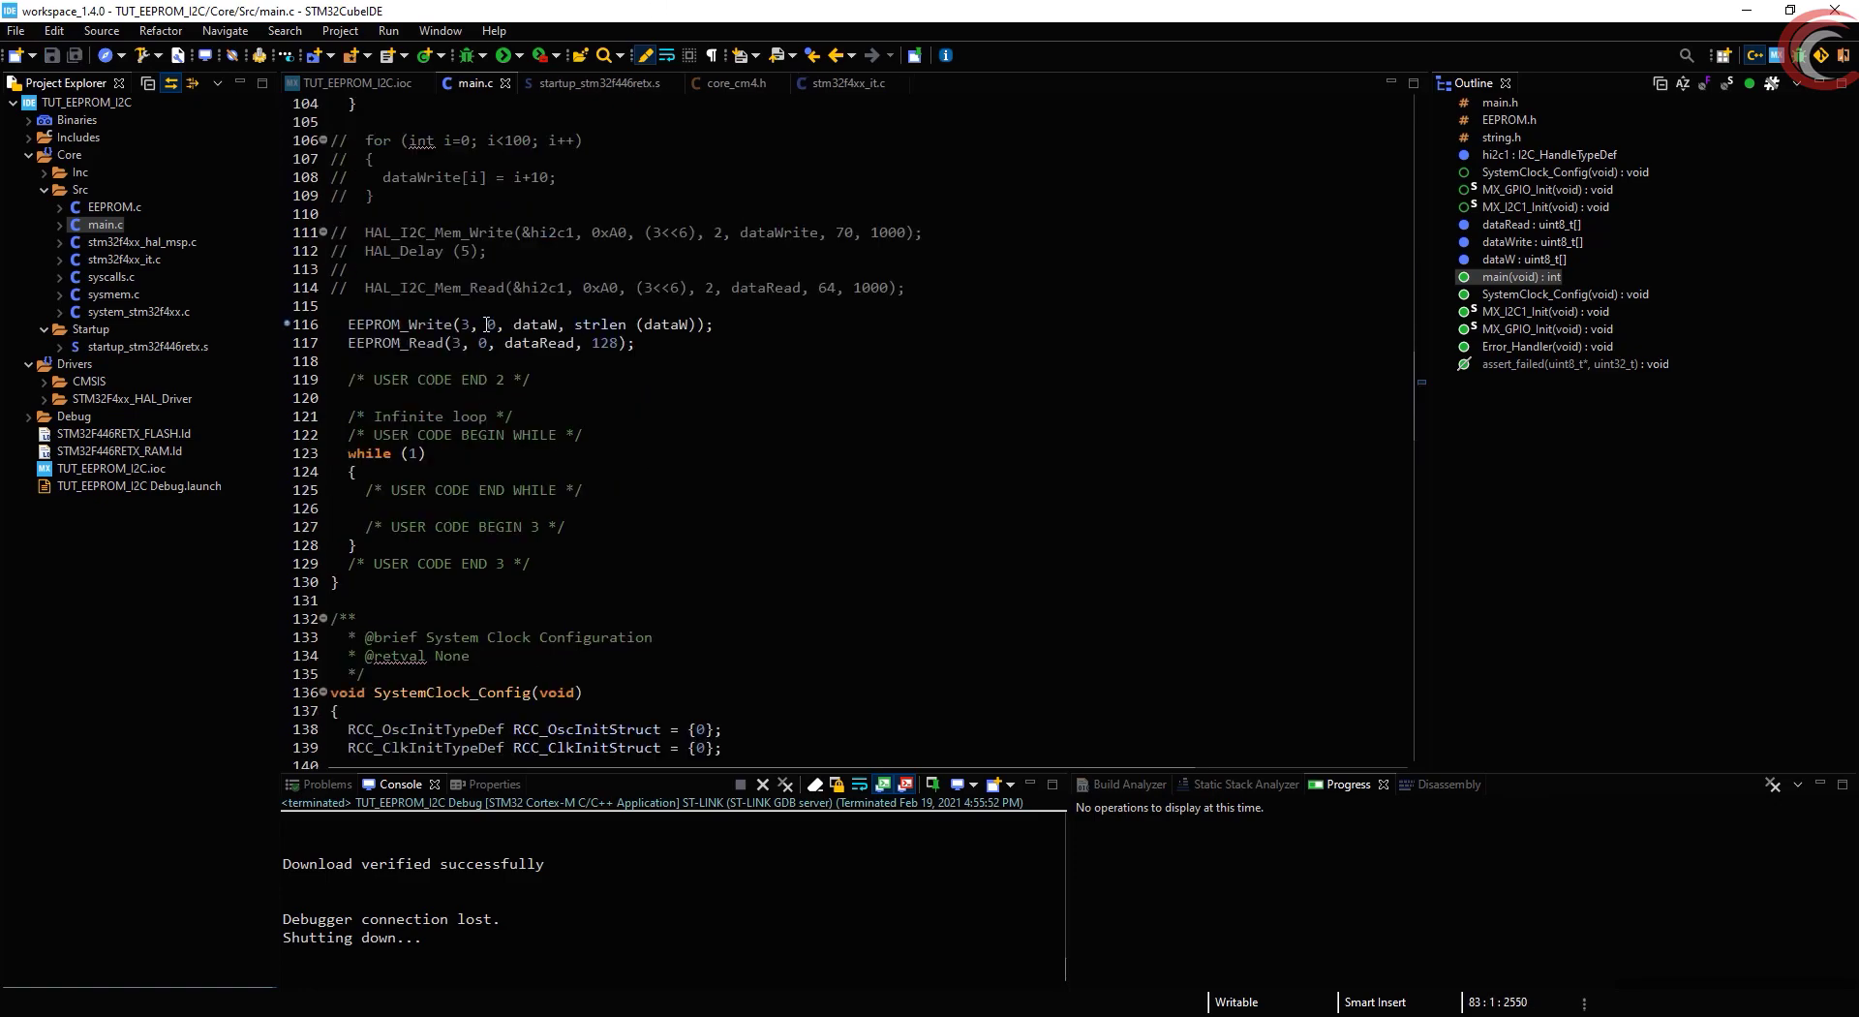
type("1")
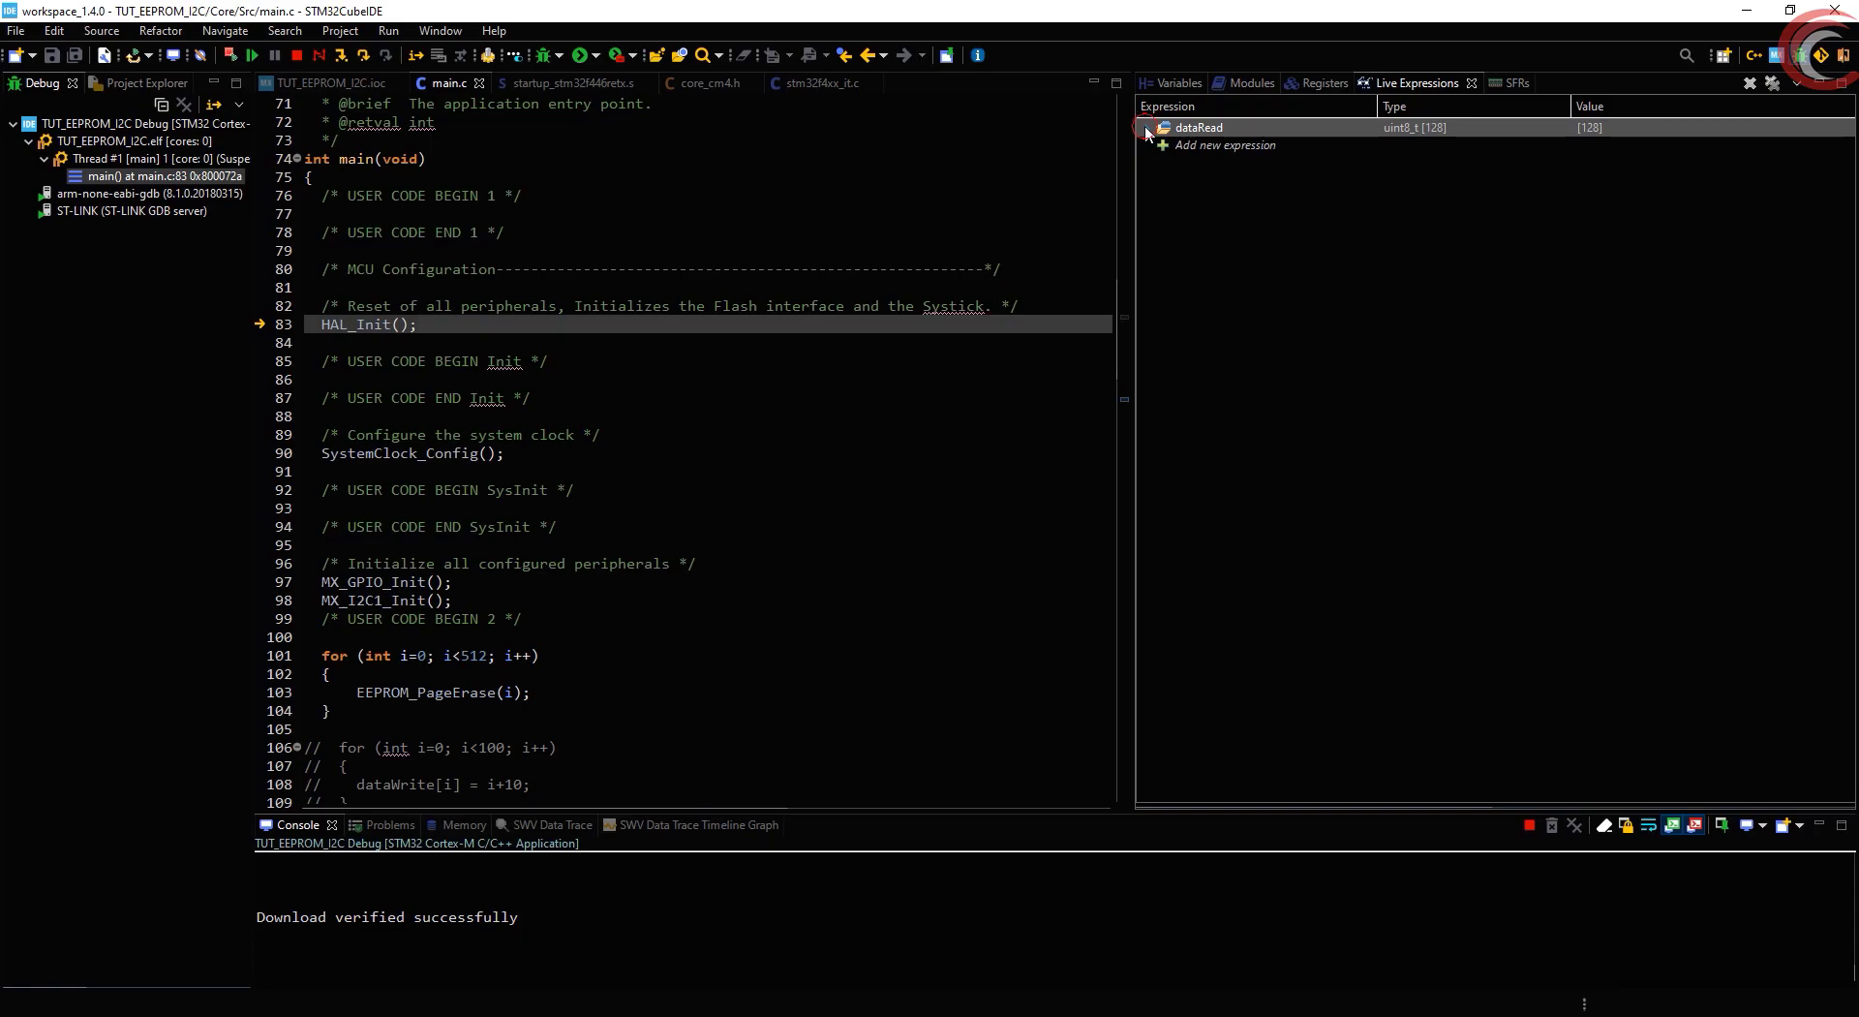
Expand dataRead's index ranges and resume the program past the EEPROM write and read
left_click(1147, 127)
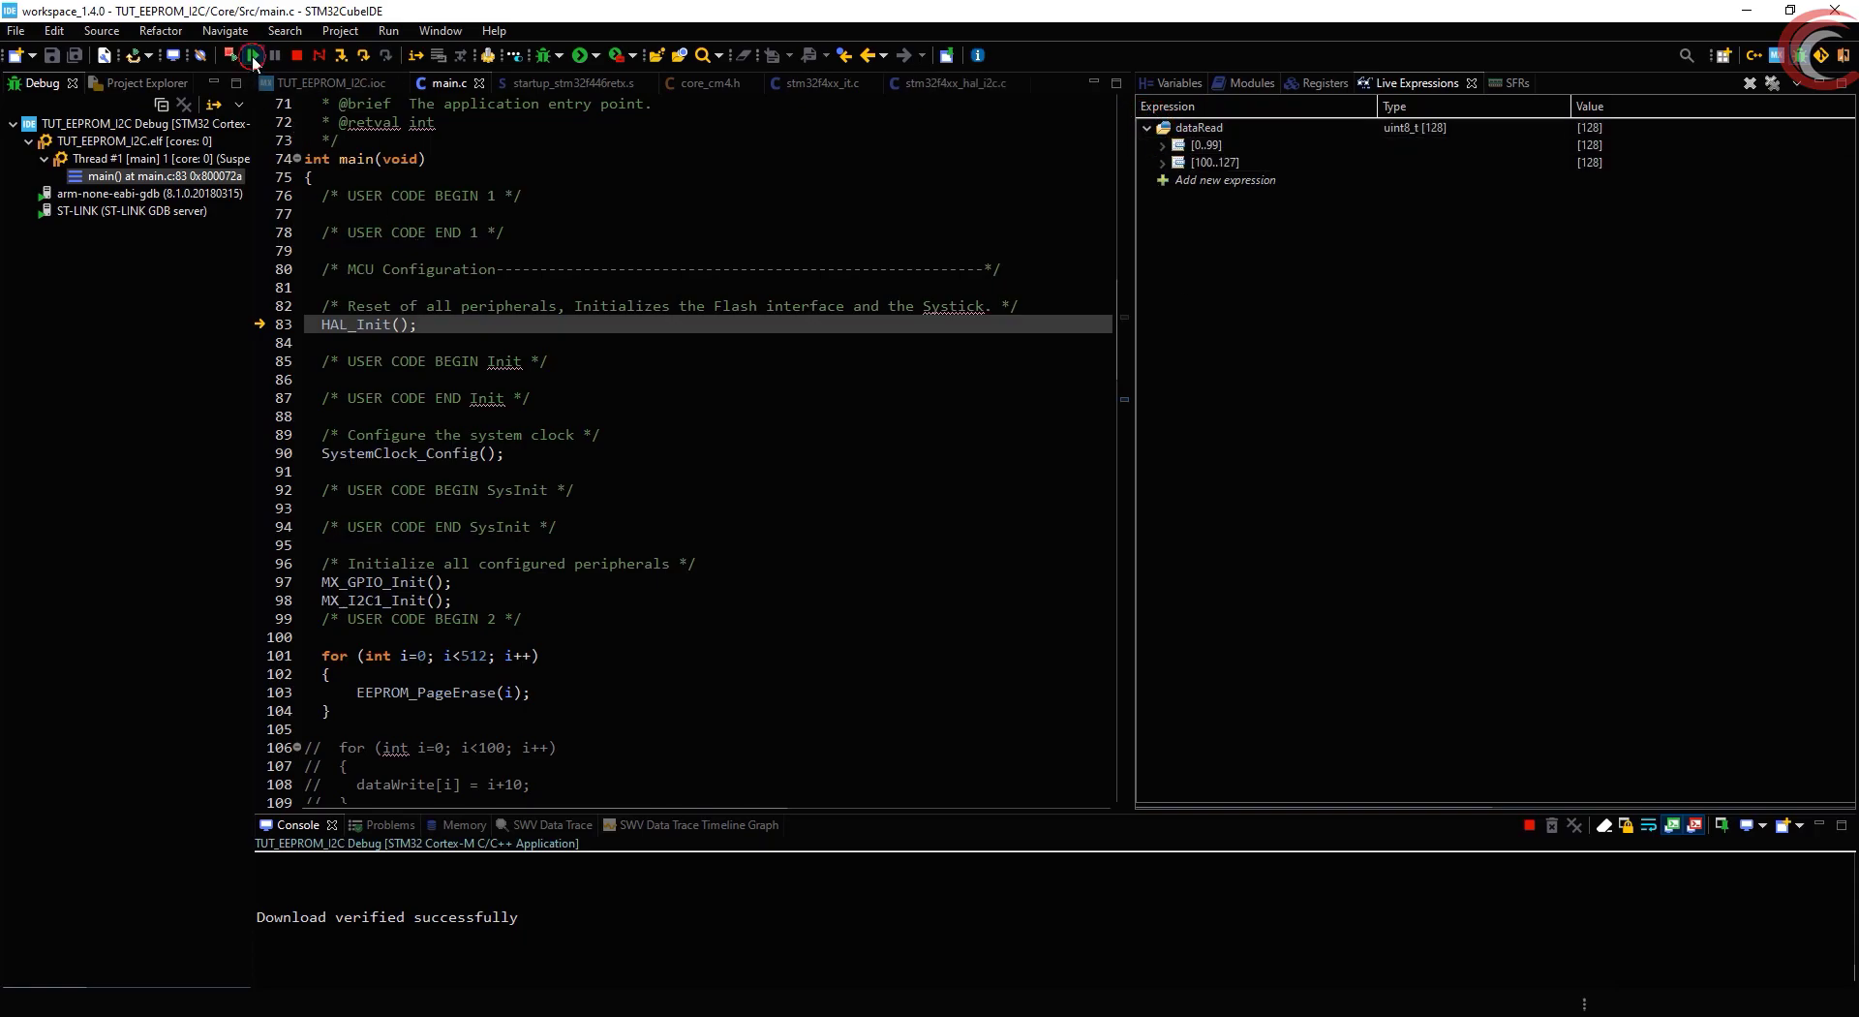
left_click(253, 56)
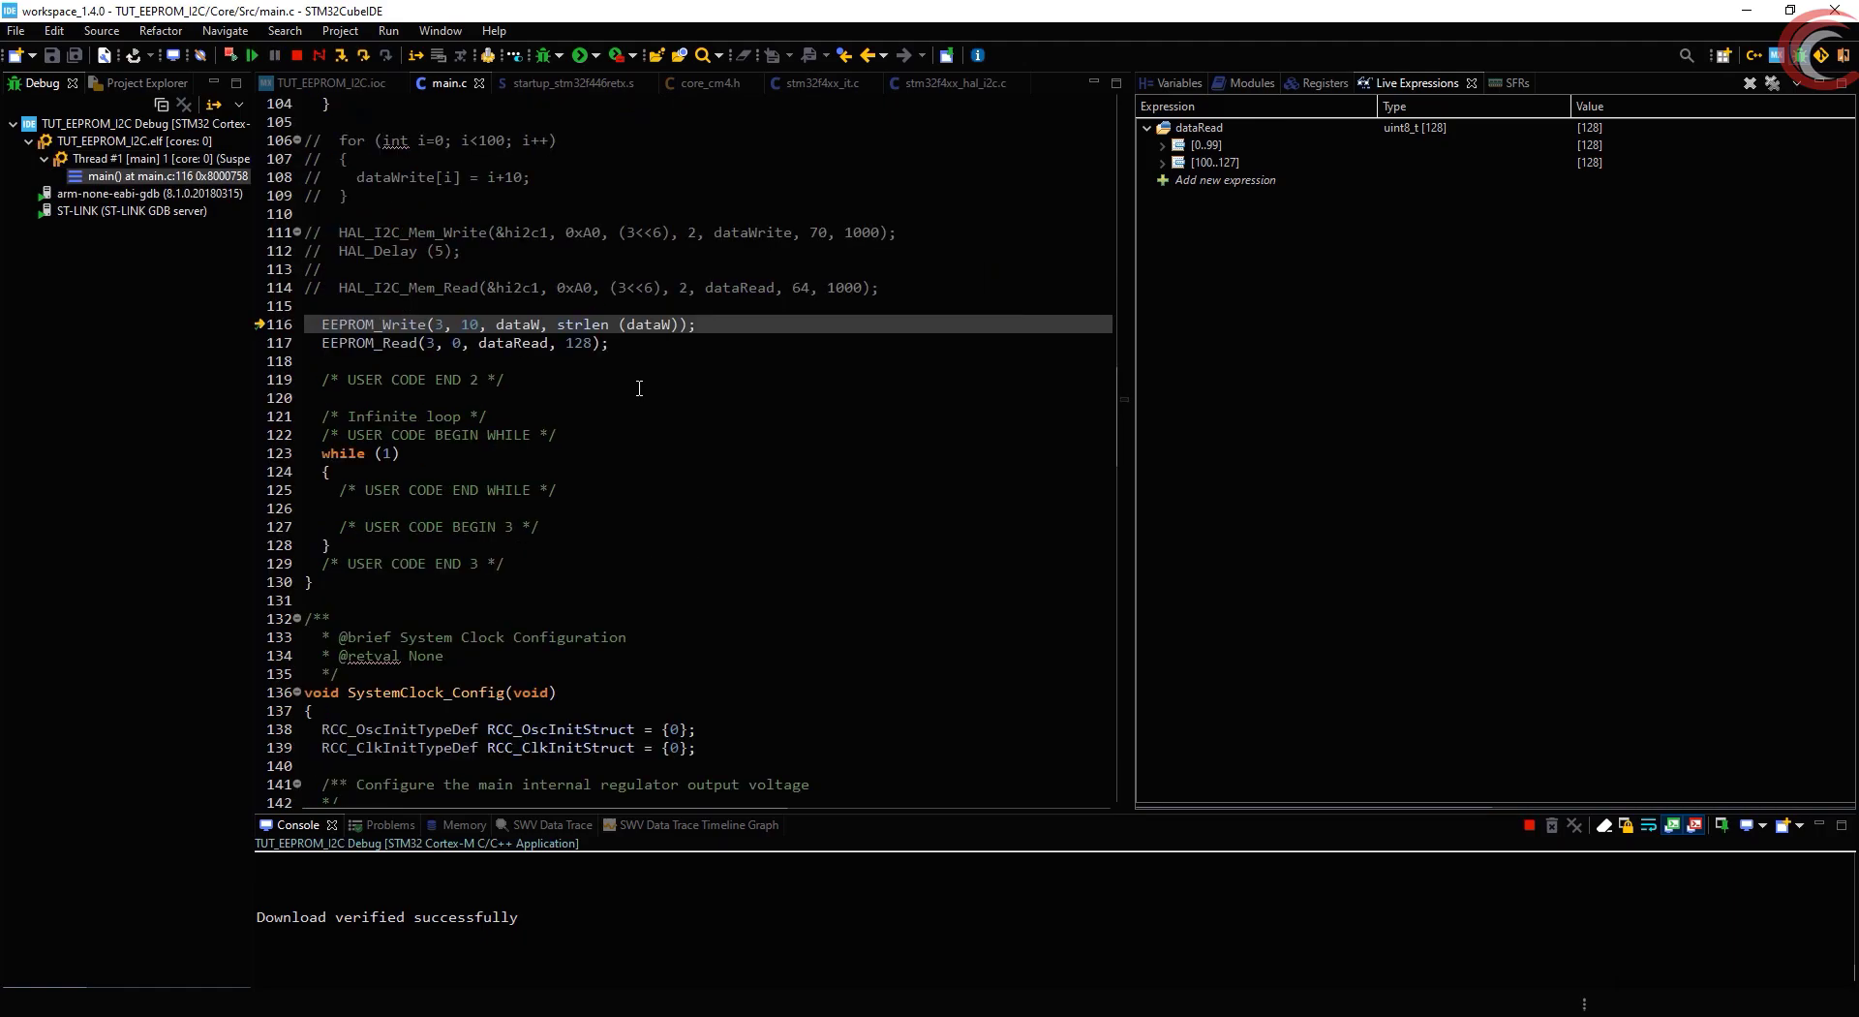
scroll("down", 3)
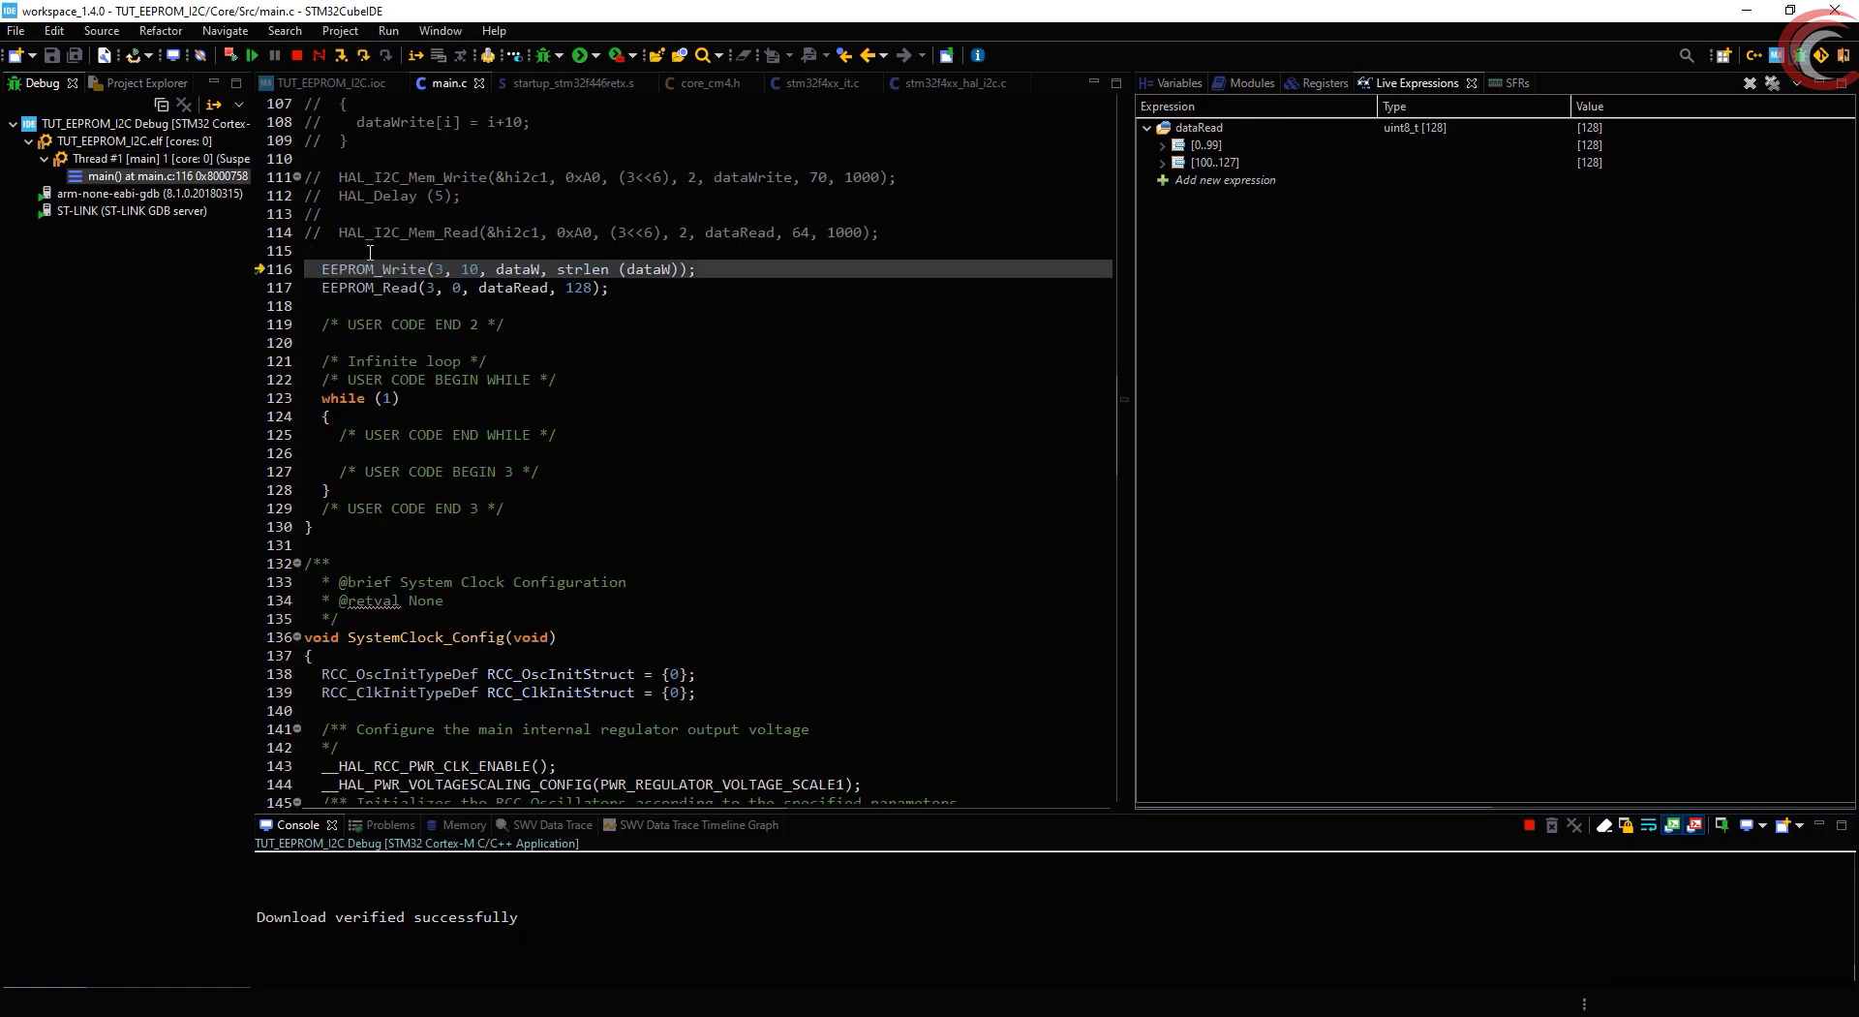
left_click(250, 54)
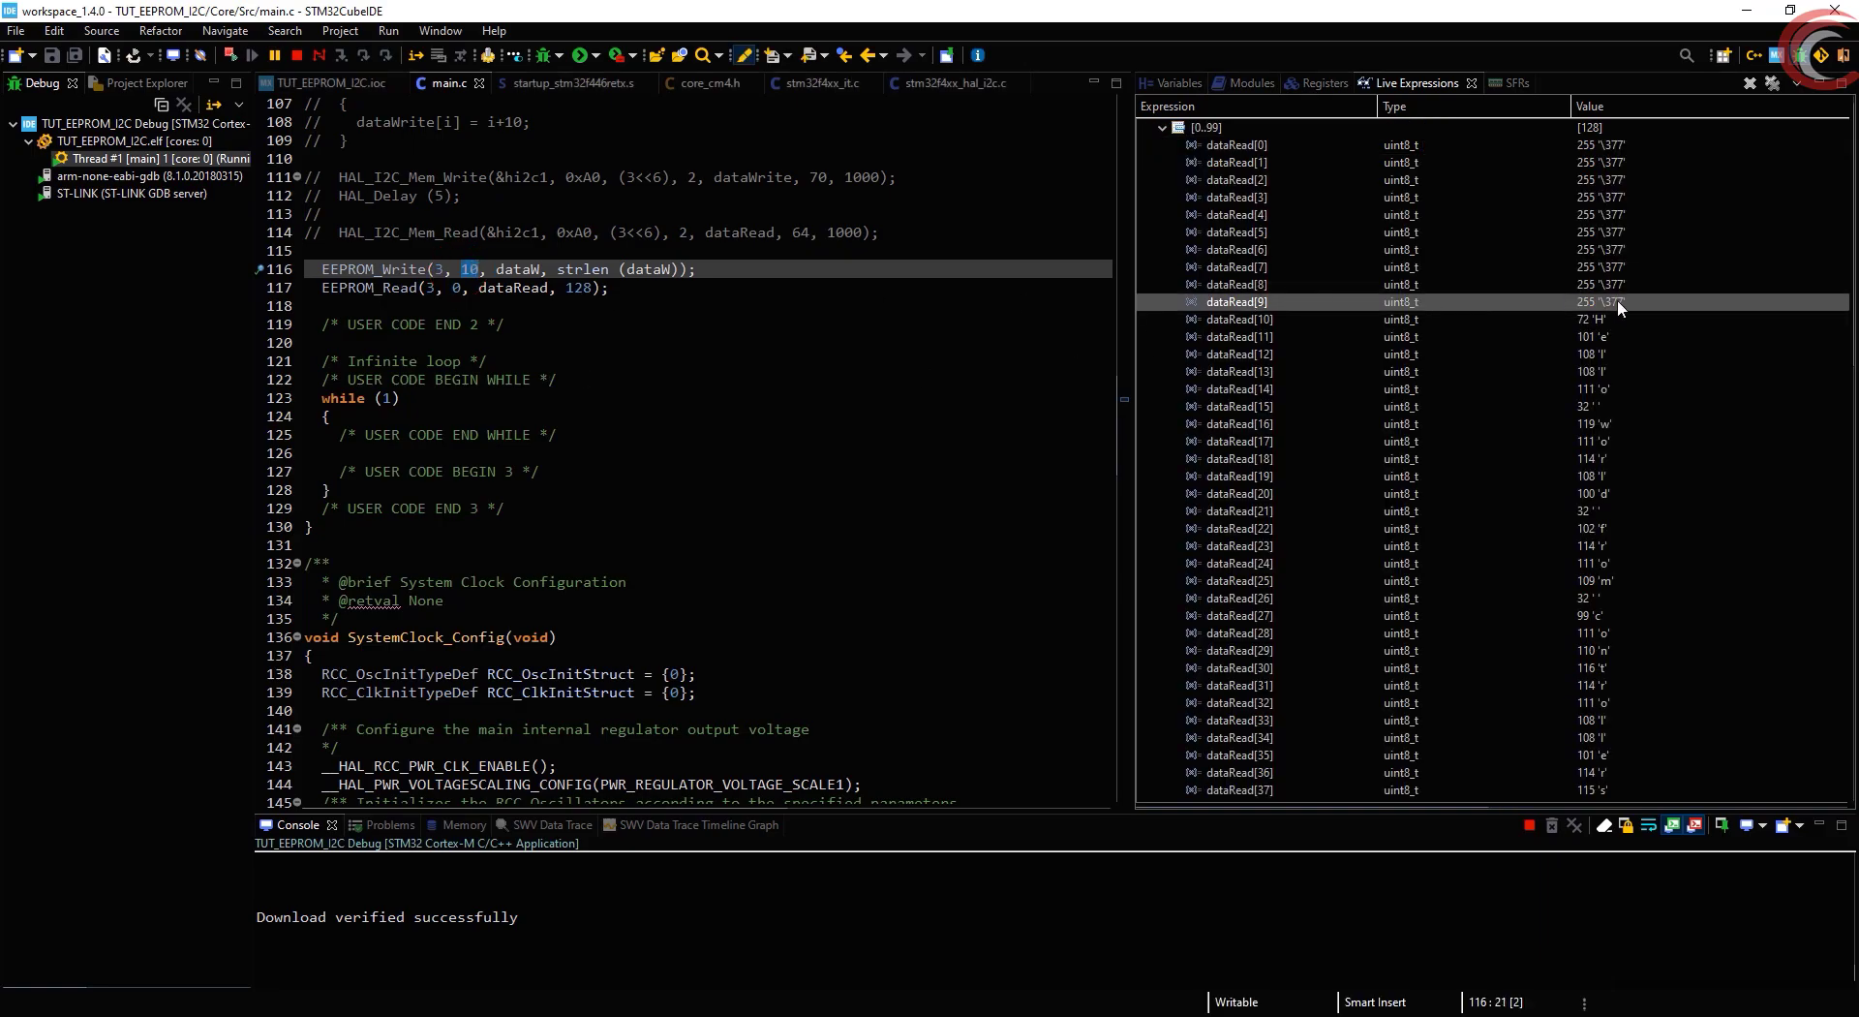
Verify ten 255 bytes, the string starting at index 10, and its tail near index 127
double_click(1236, 301)
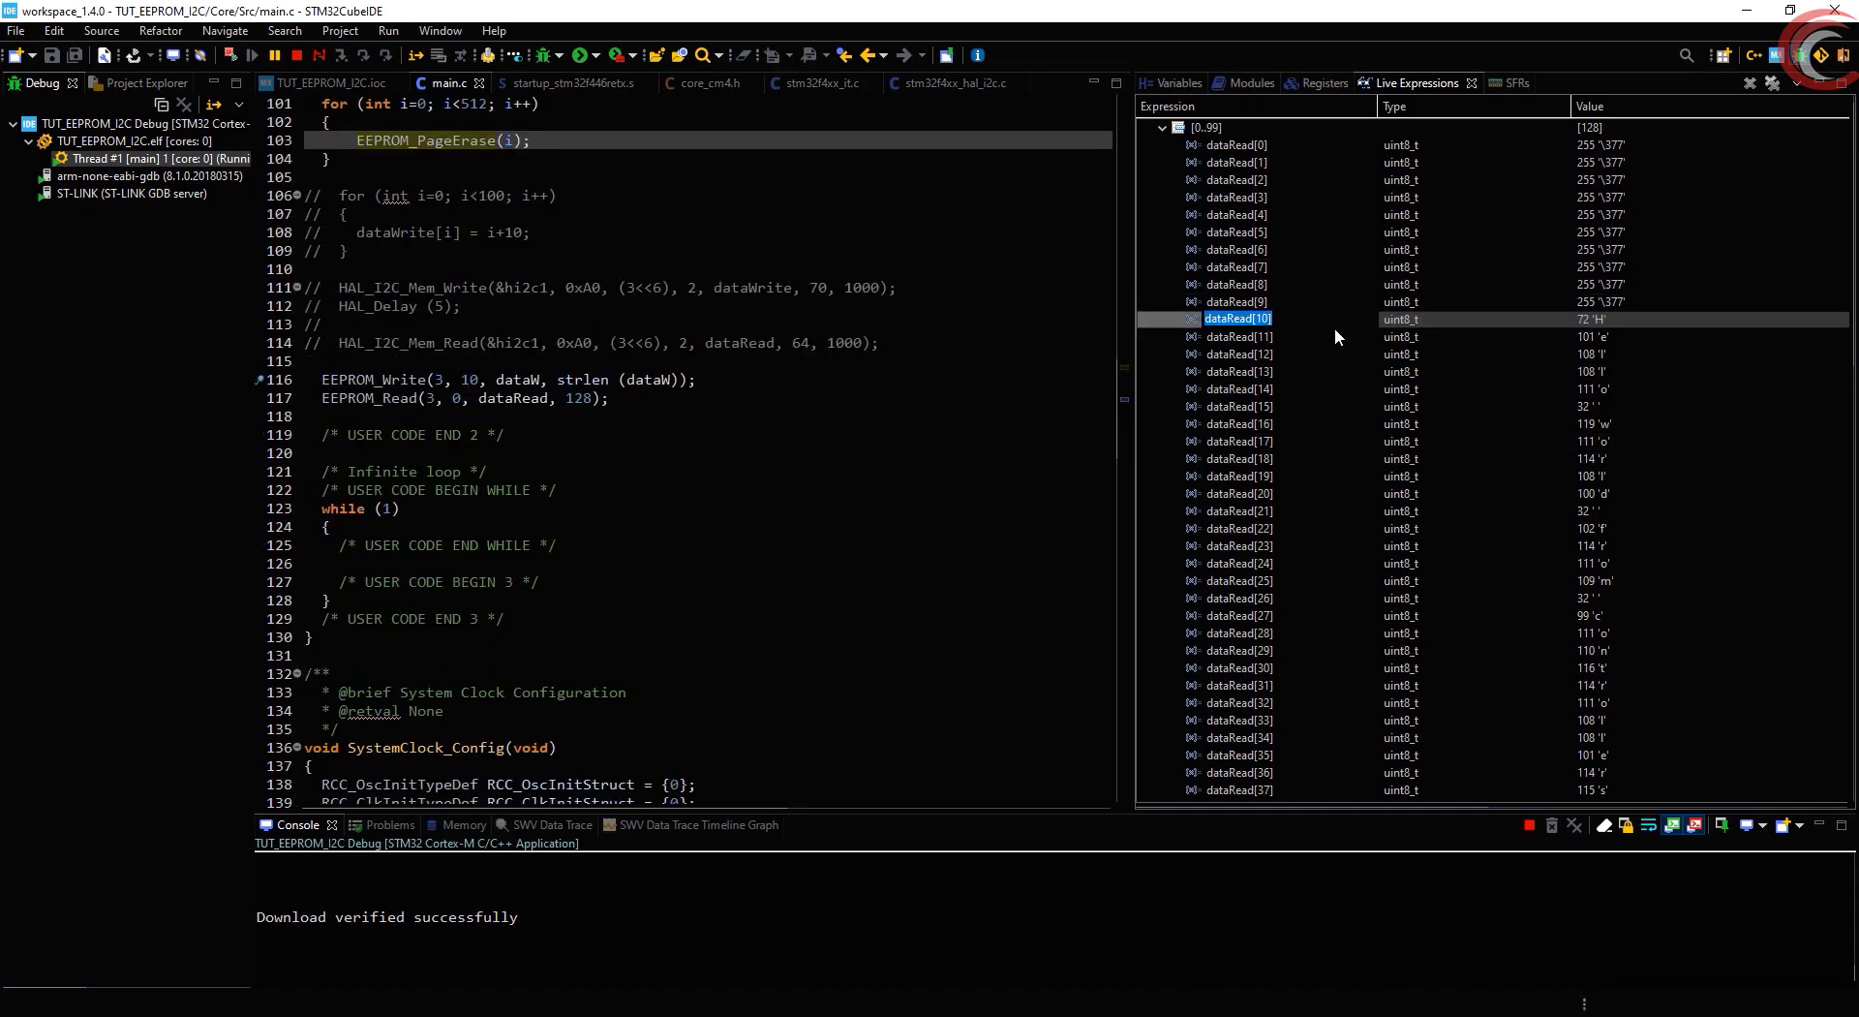
scroll("down", 3)
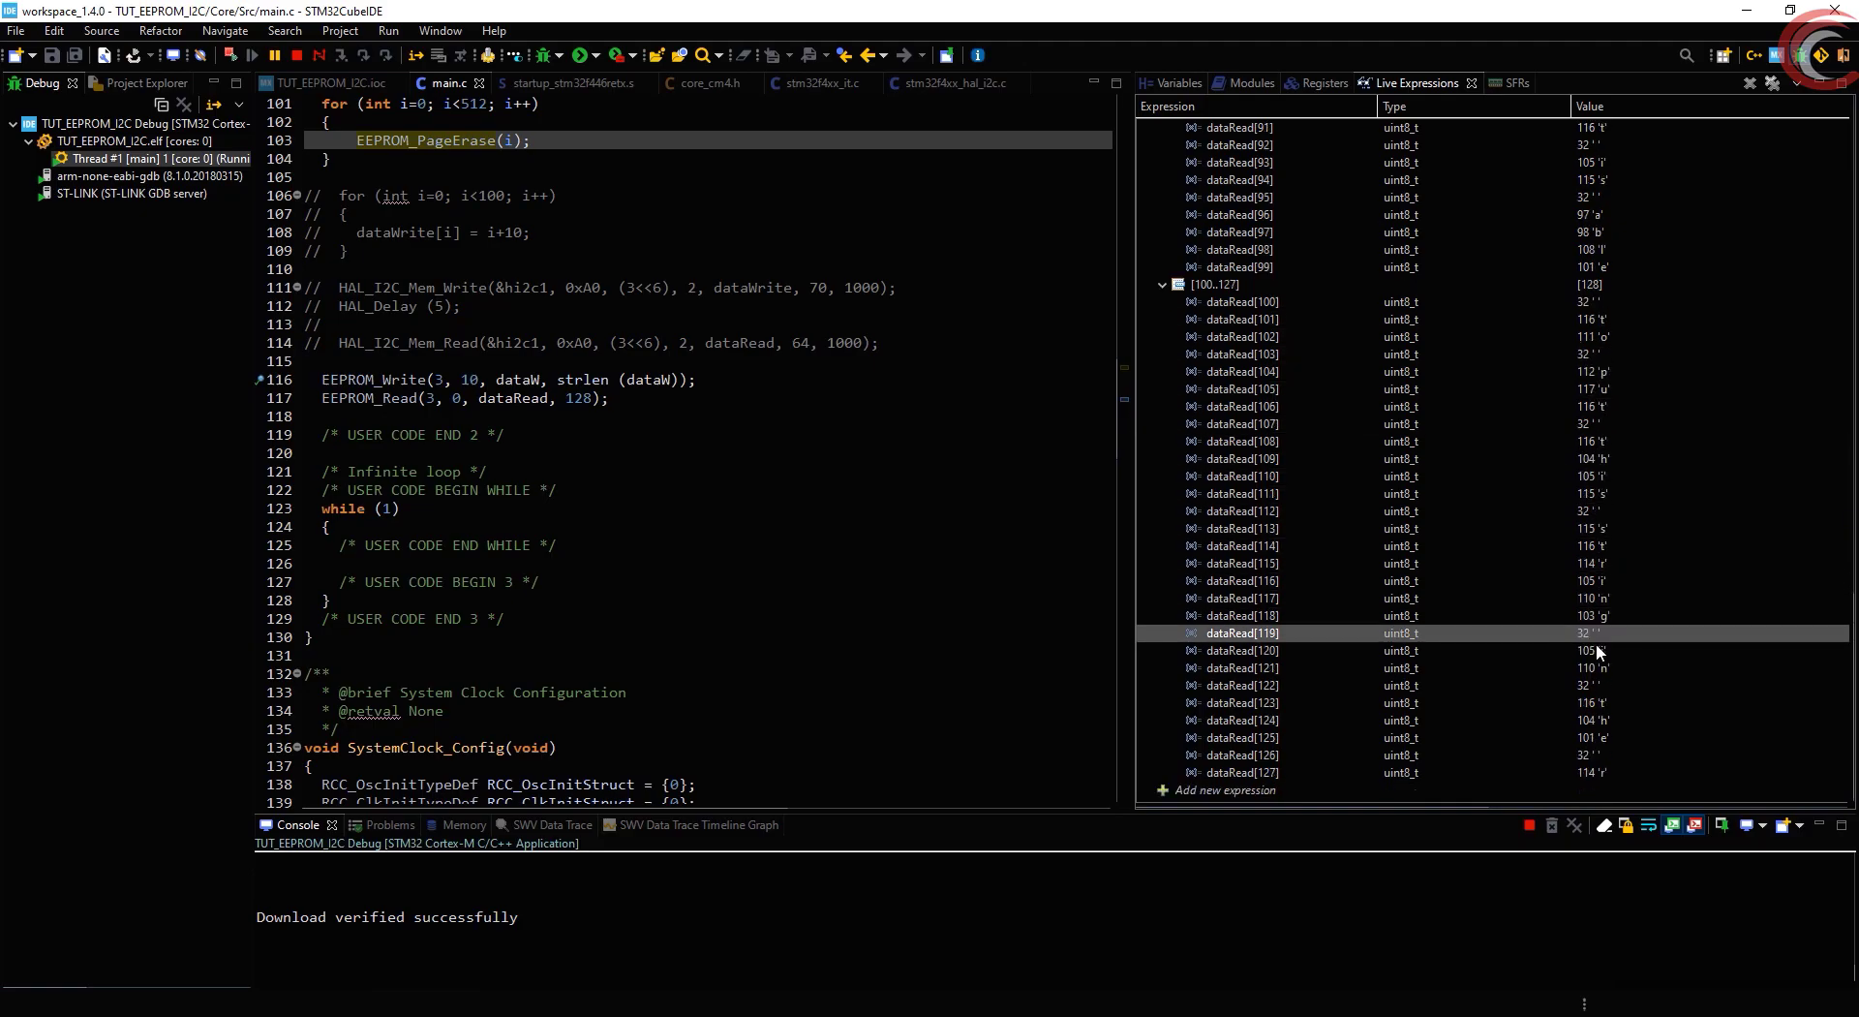
double_click(1592, 772)
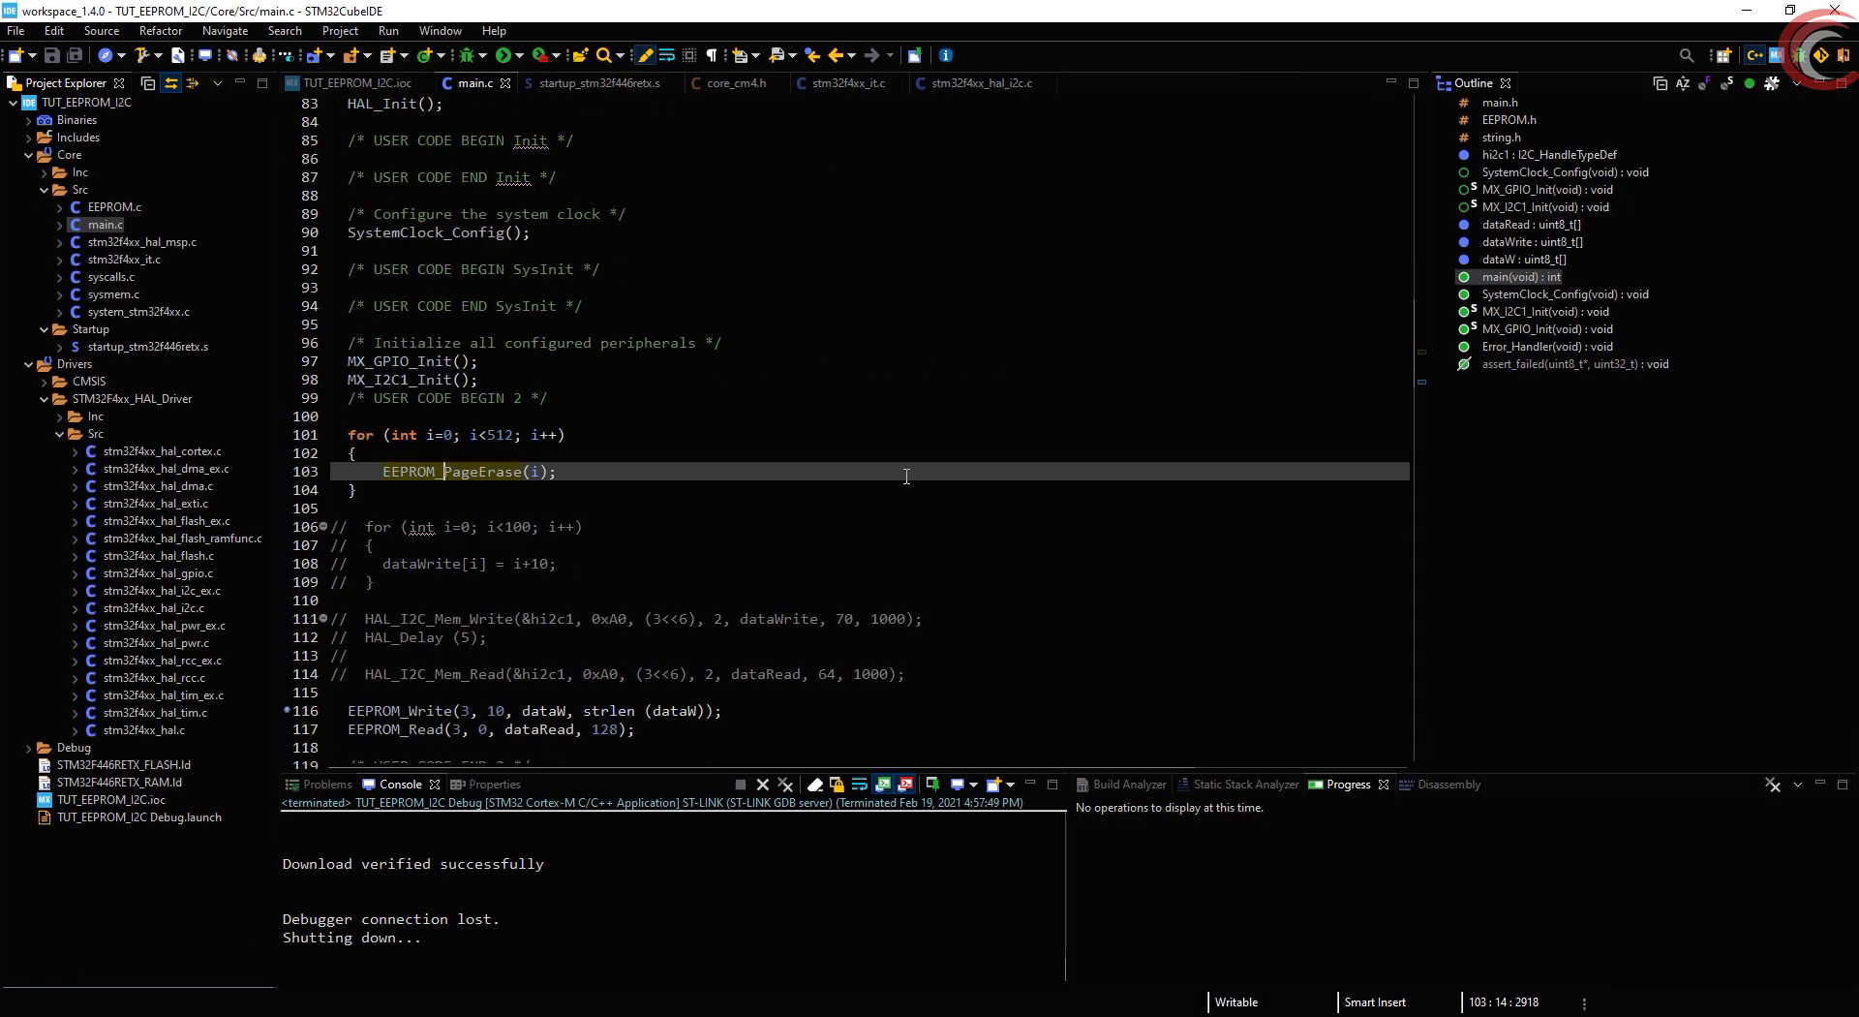
Scroll through main.c past the erase loop, EEPROM_Write at offset 10 and the 128-byte read
scroll("down", 3)
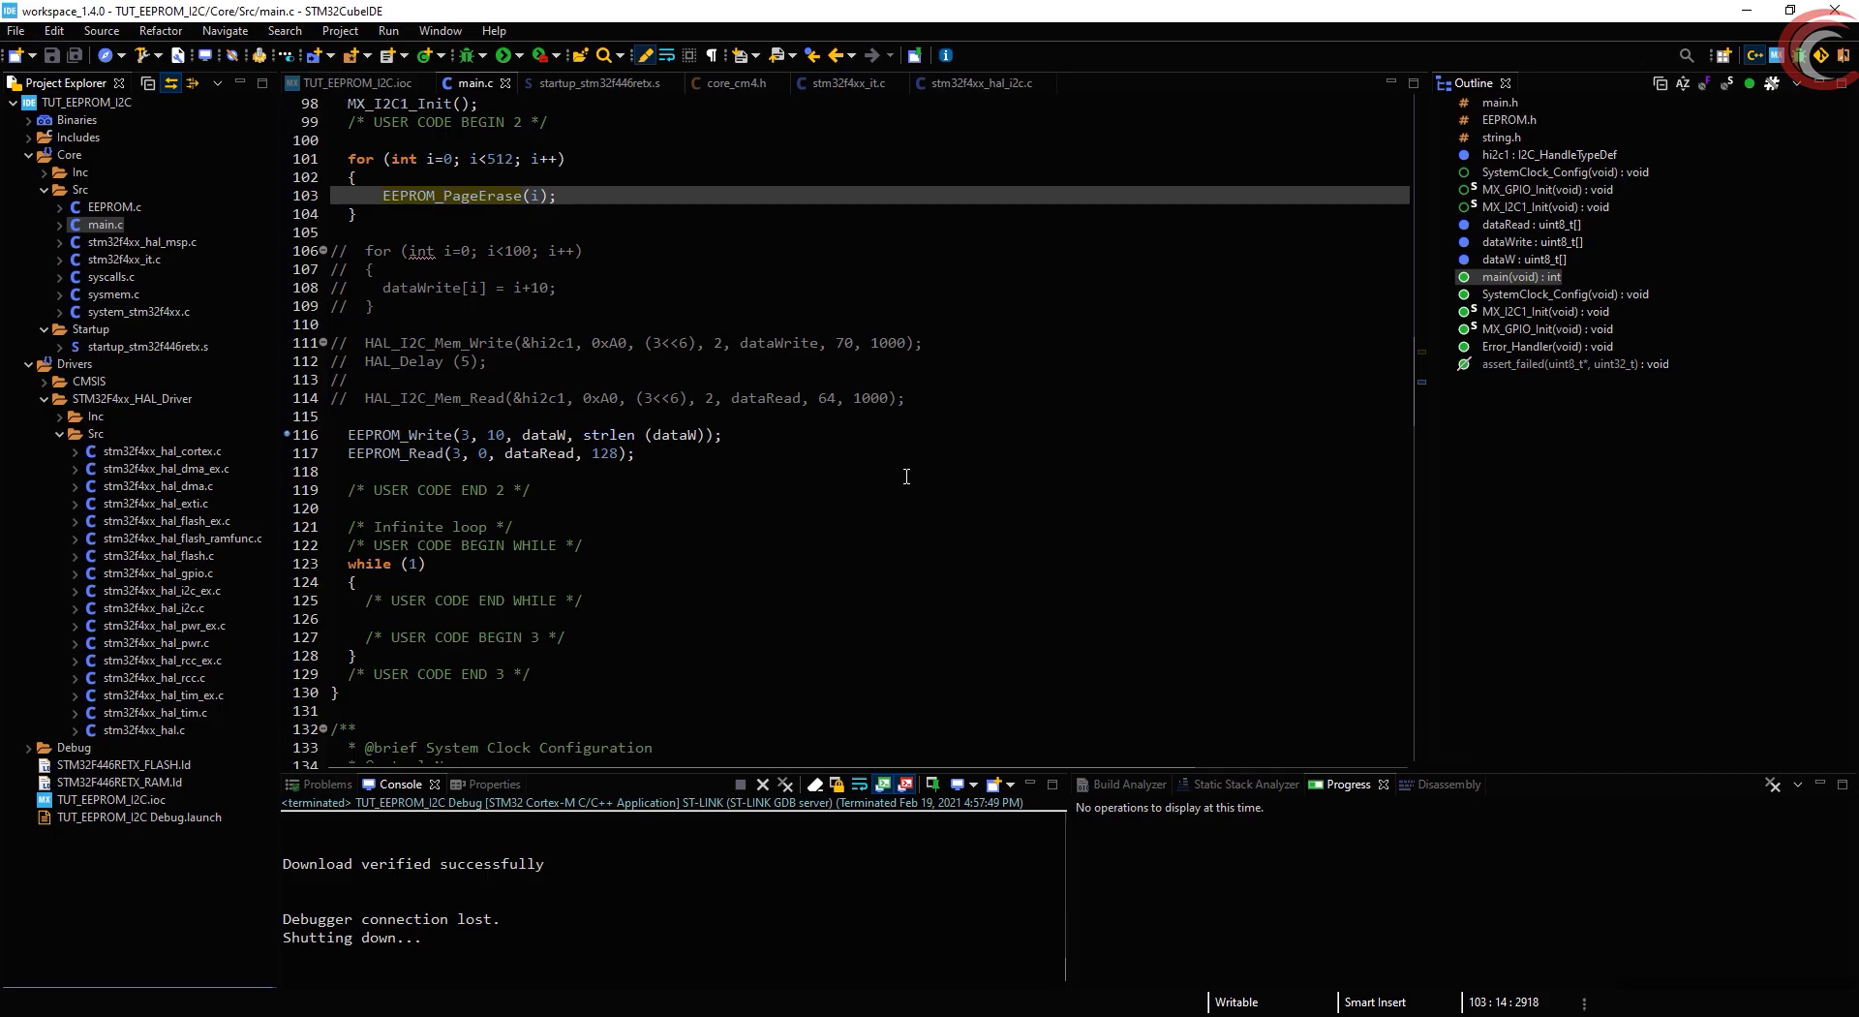
scroll("down", 3)
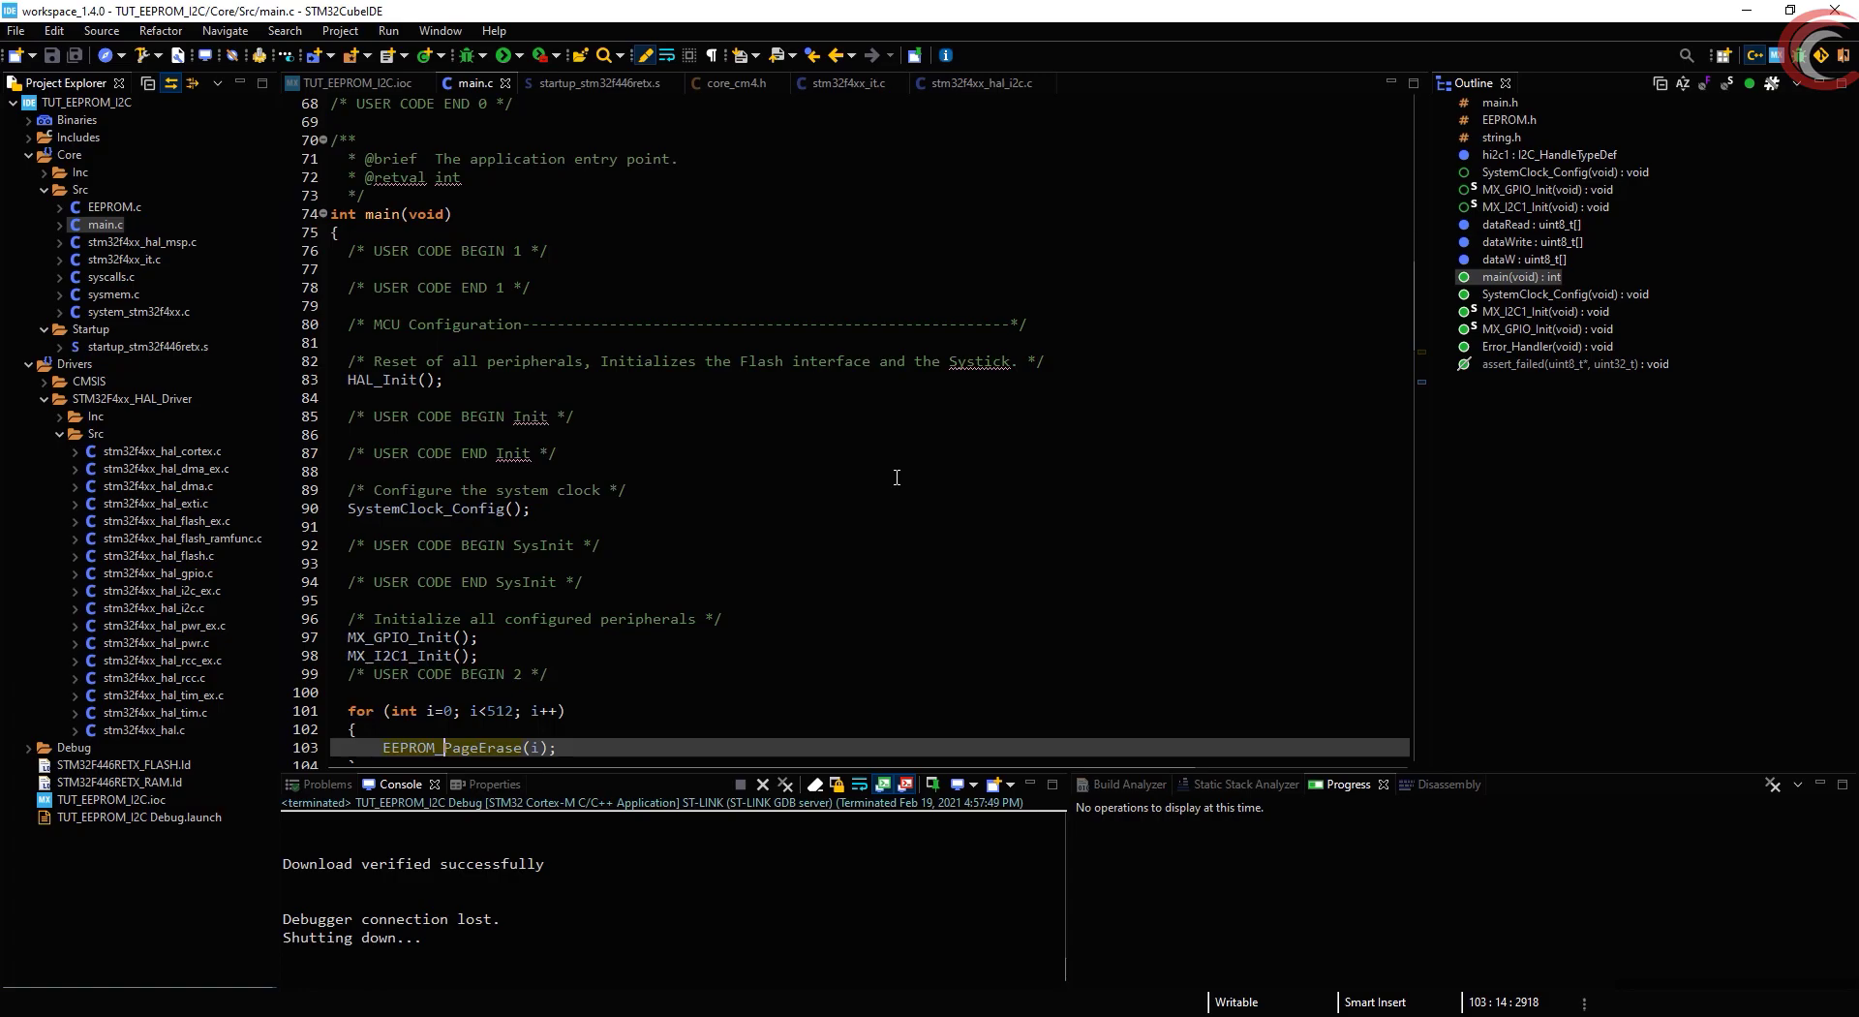
scroll("down", 3)
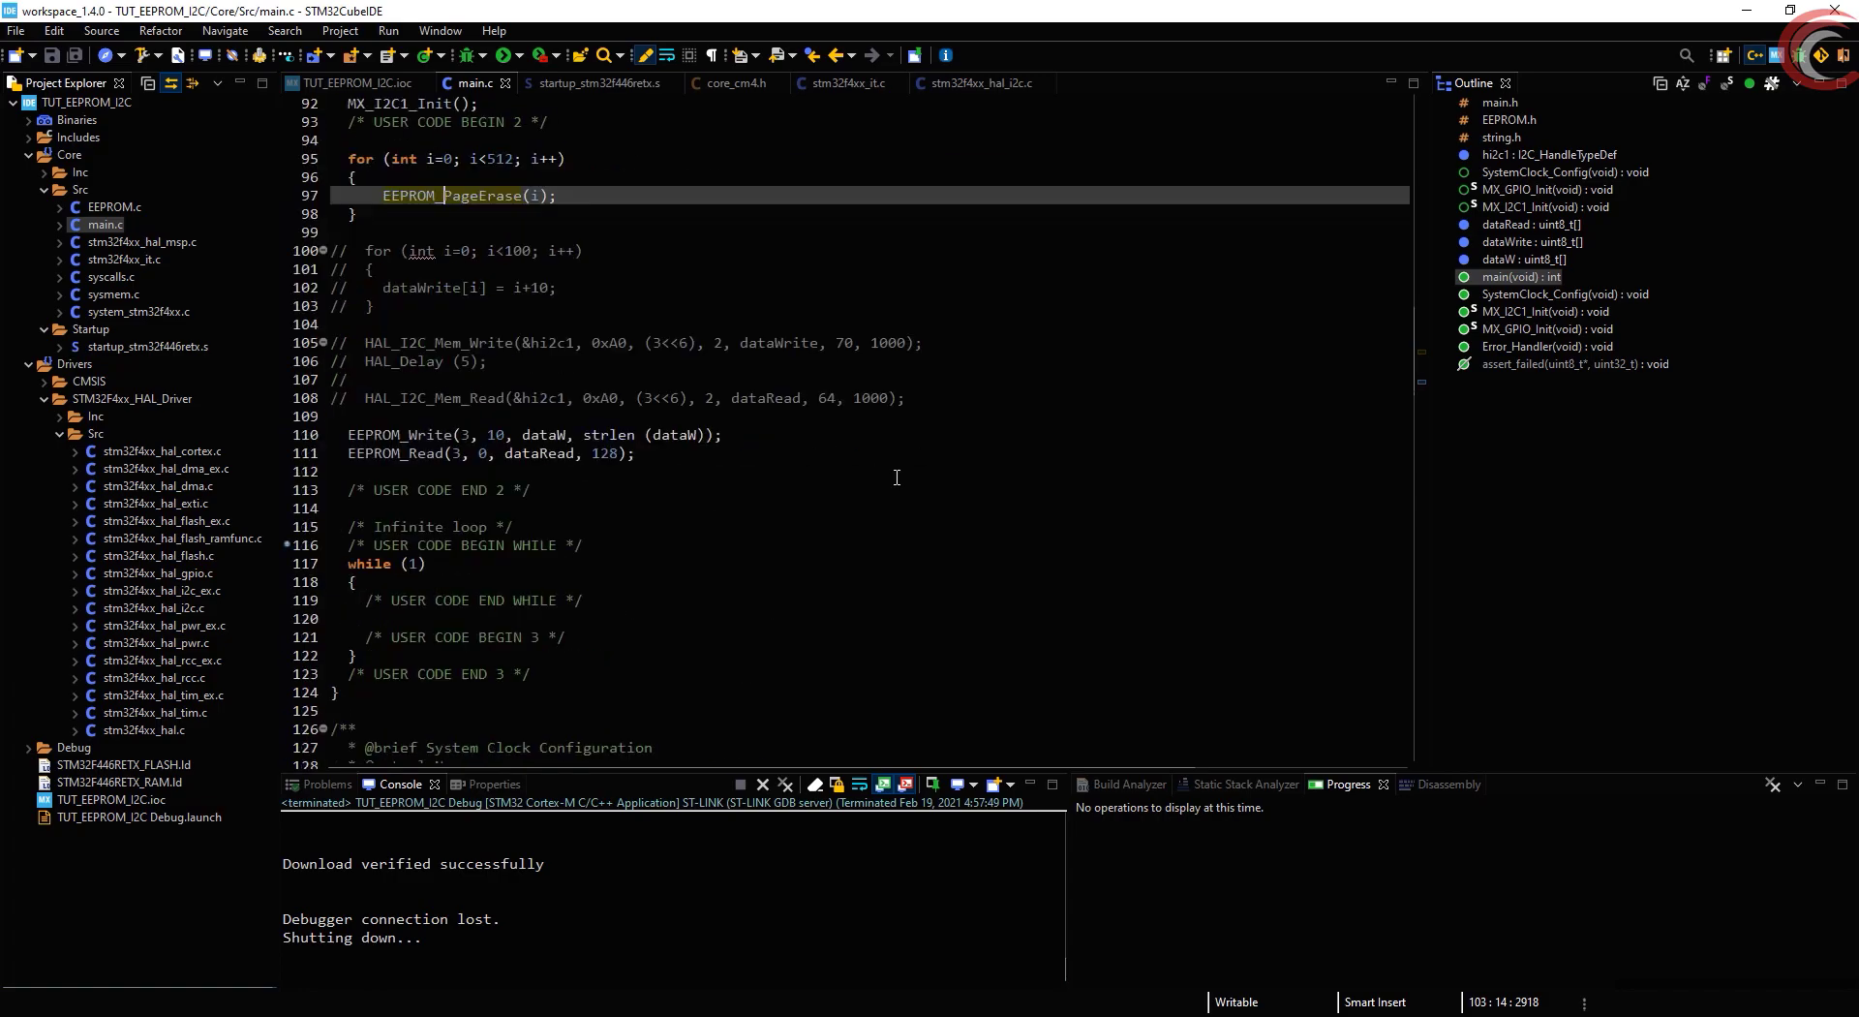